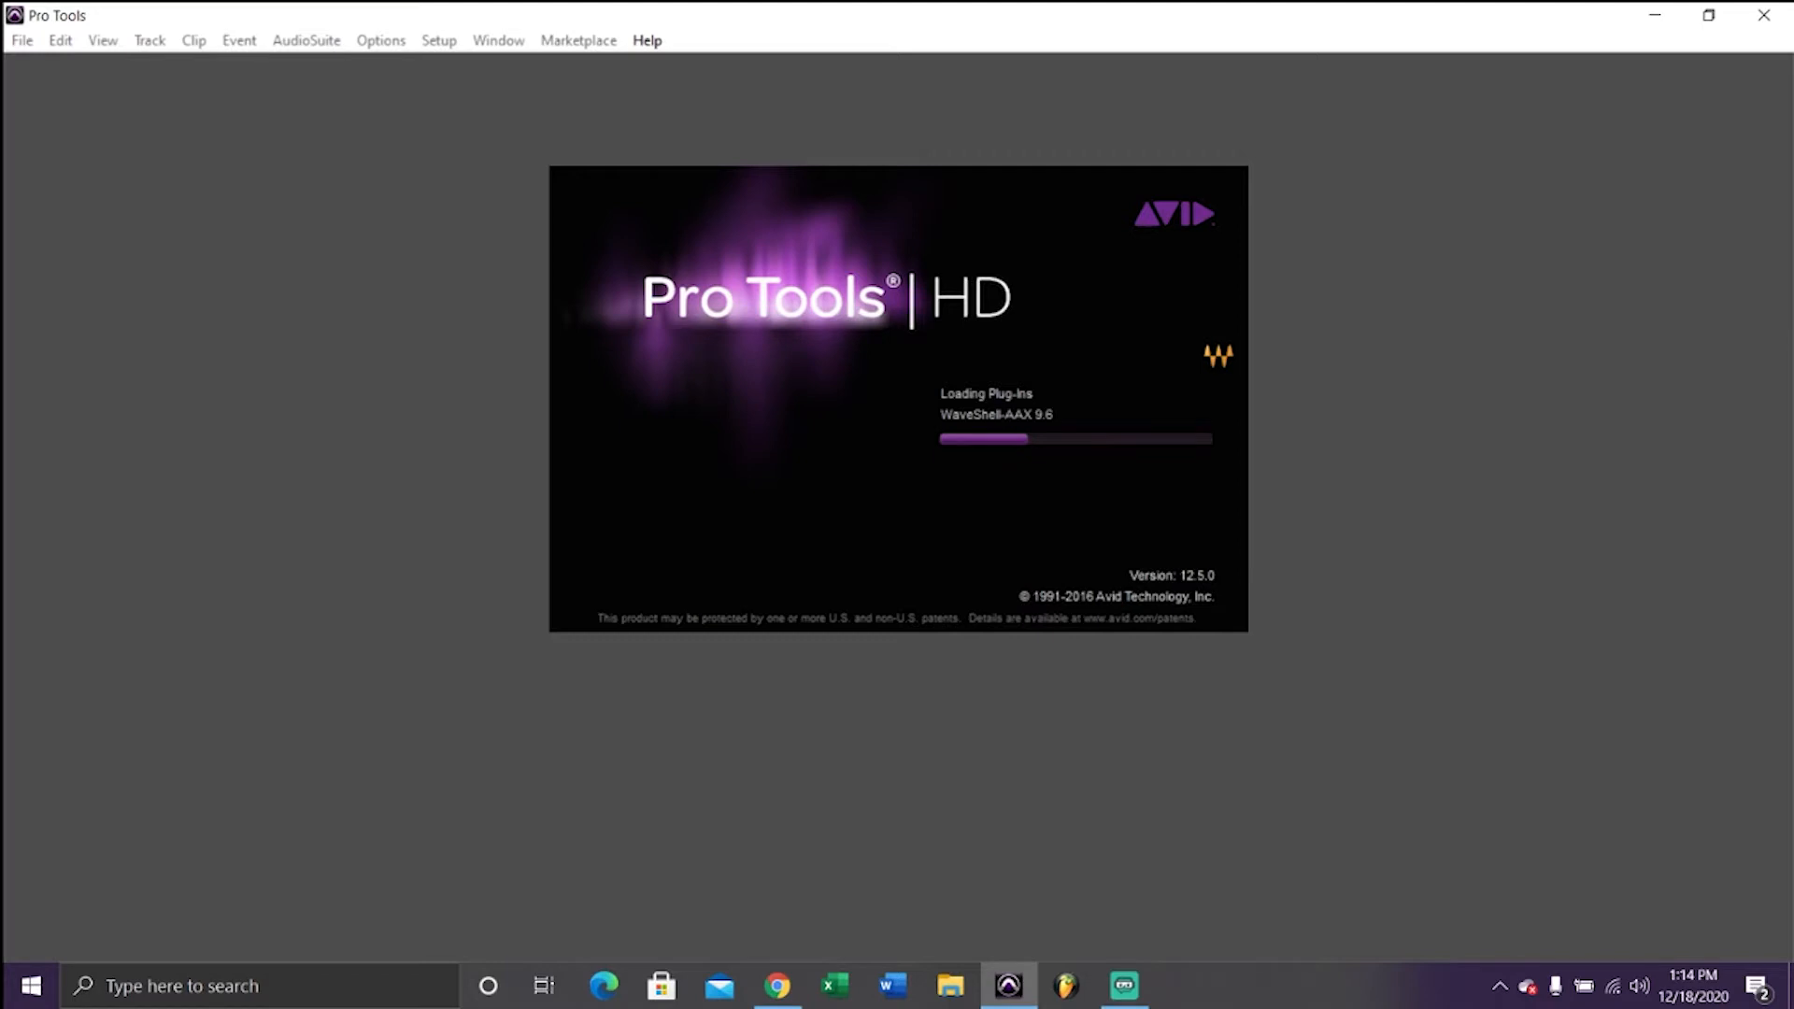
pyautogui.moveTo(1205, 350)
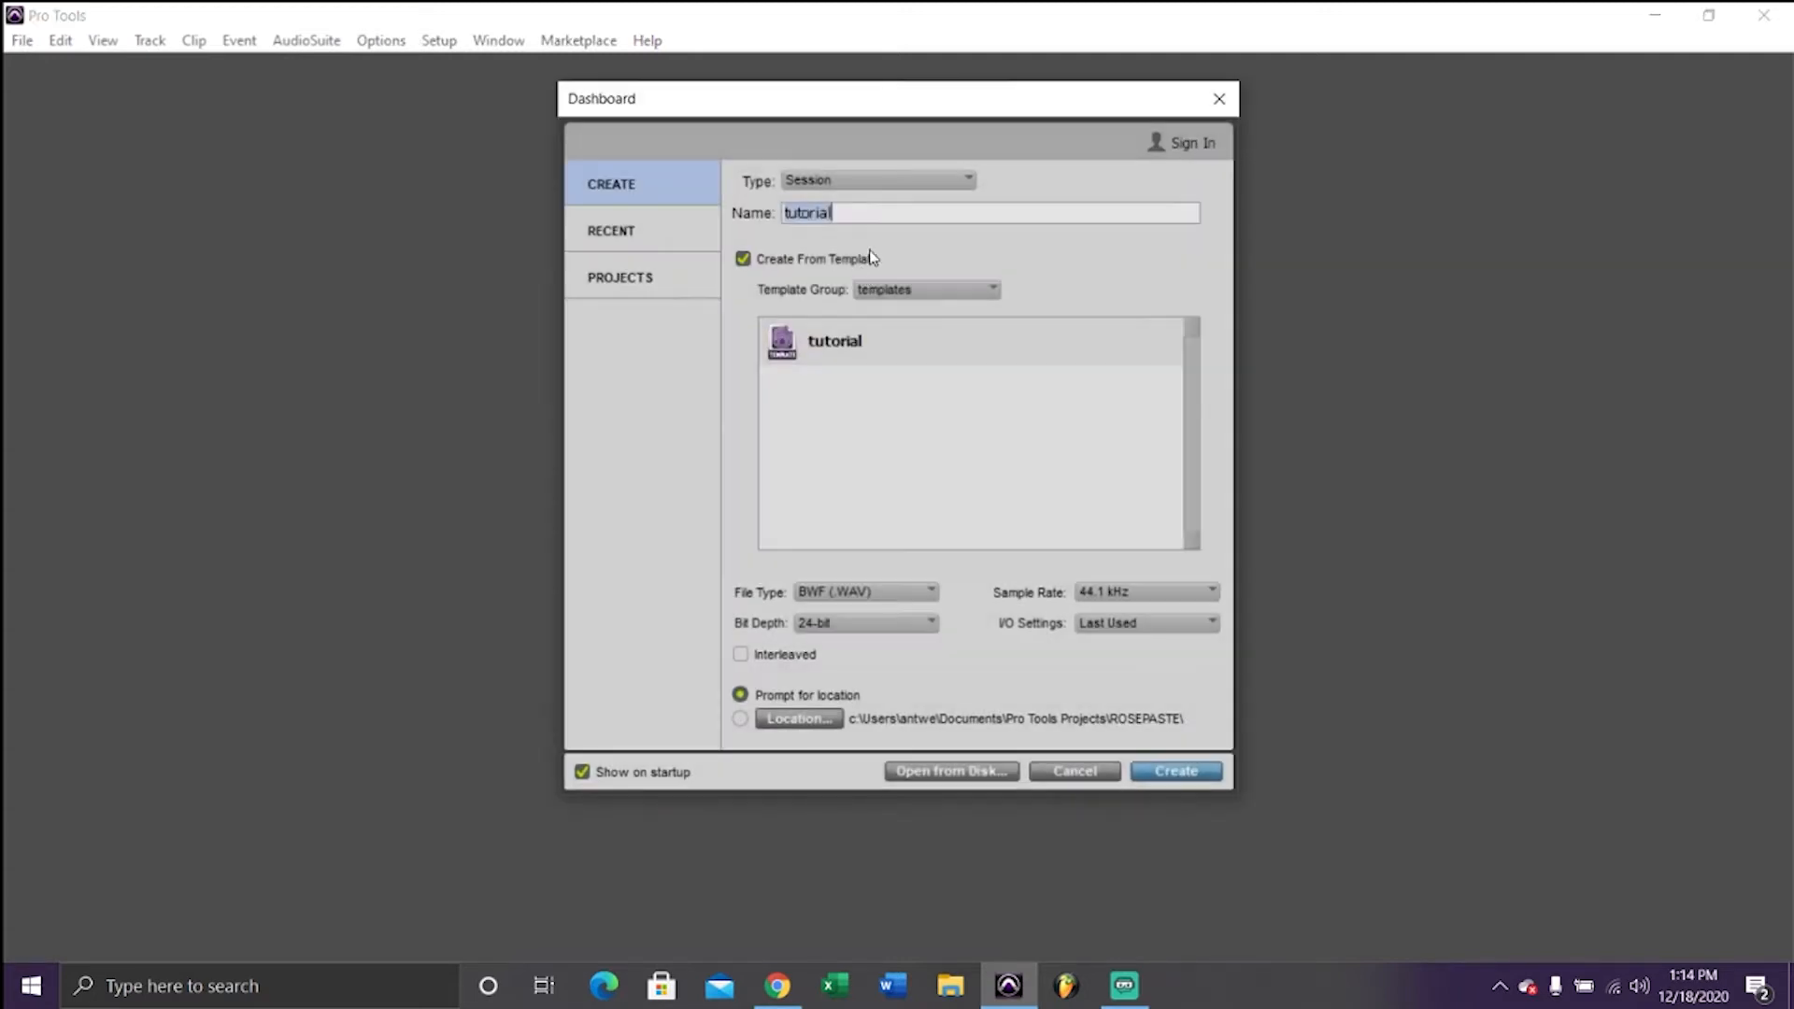
# Create a blank local session named templatecreation with Create From Template unchecked
pyautogui.click(741, 259)
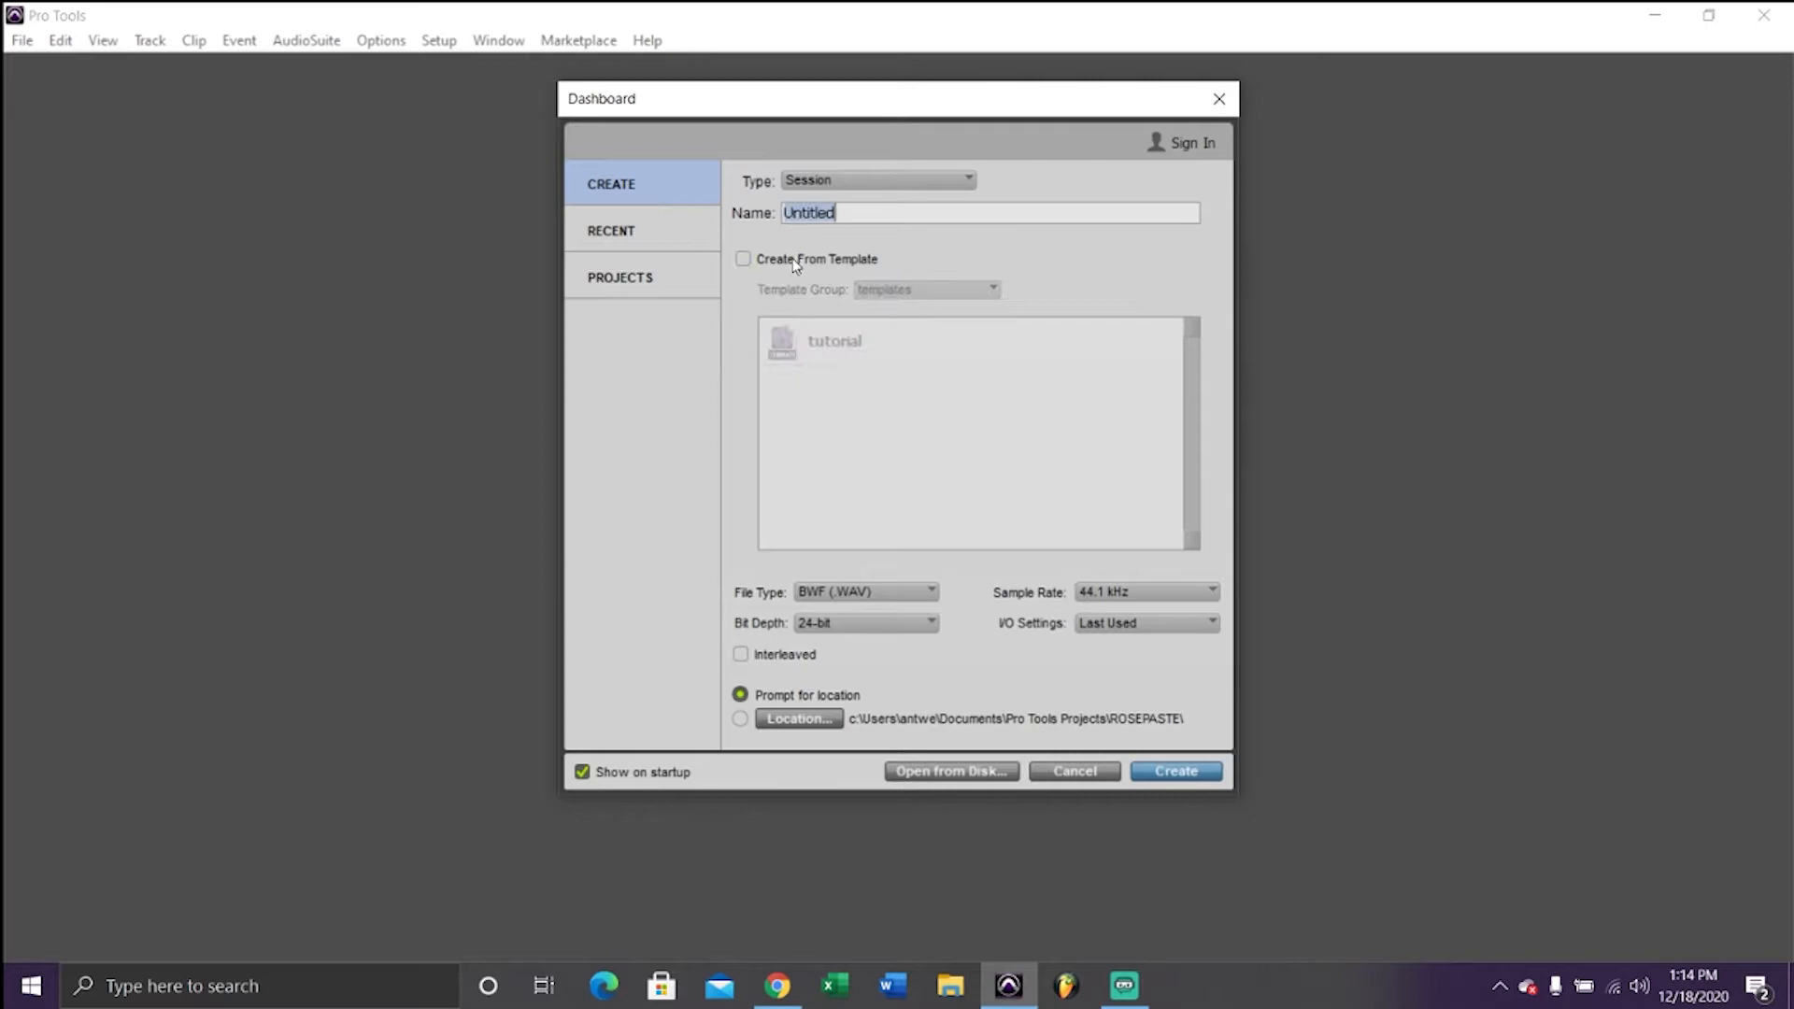
pyautogui.moveTo(905, 240)
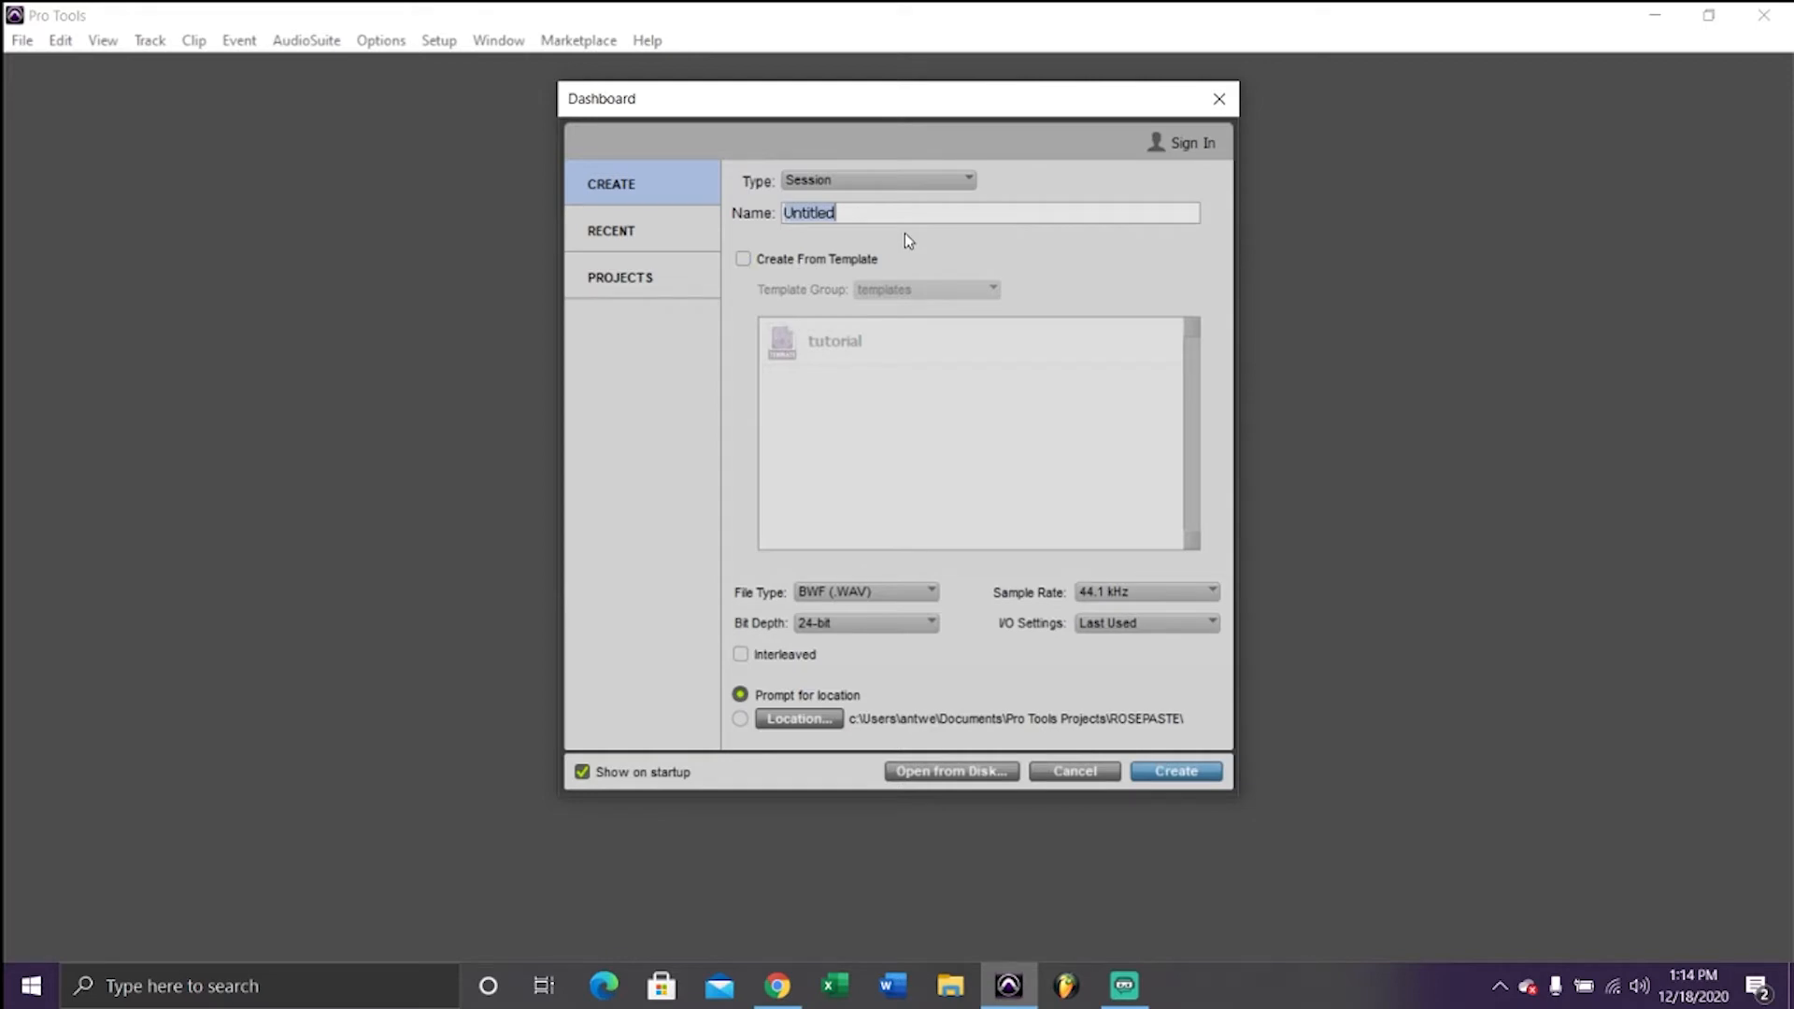
pyautogui.click(875, 180)
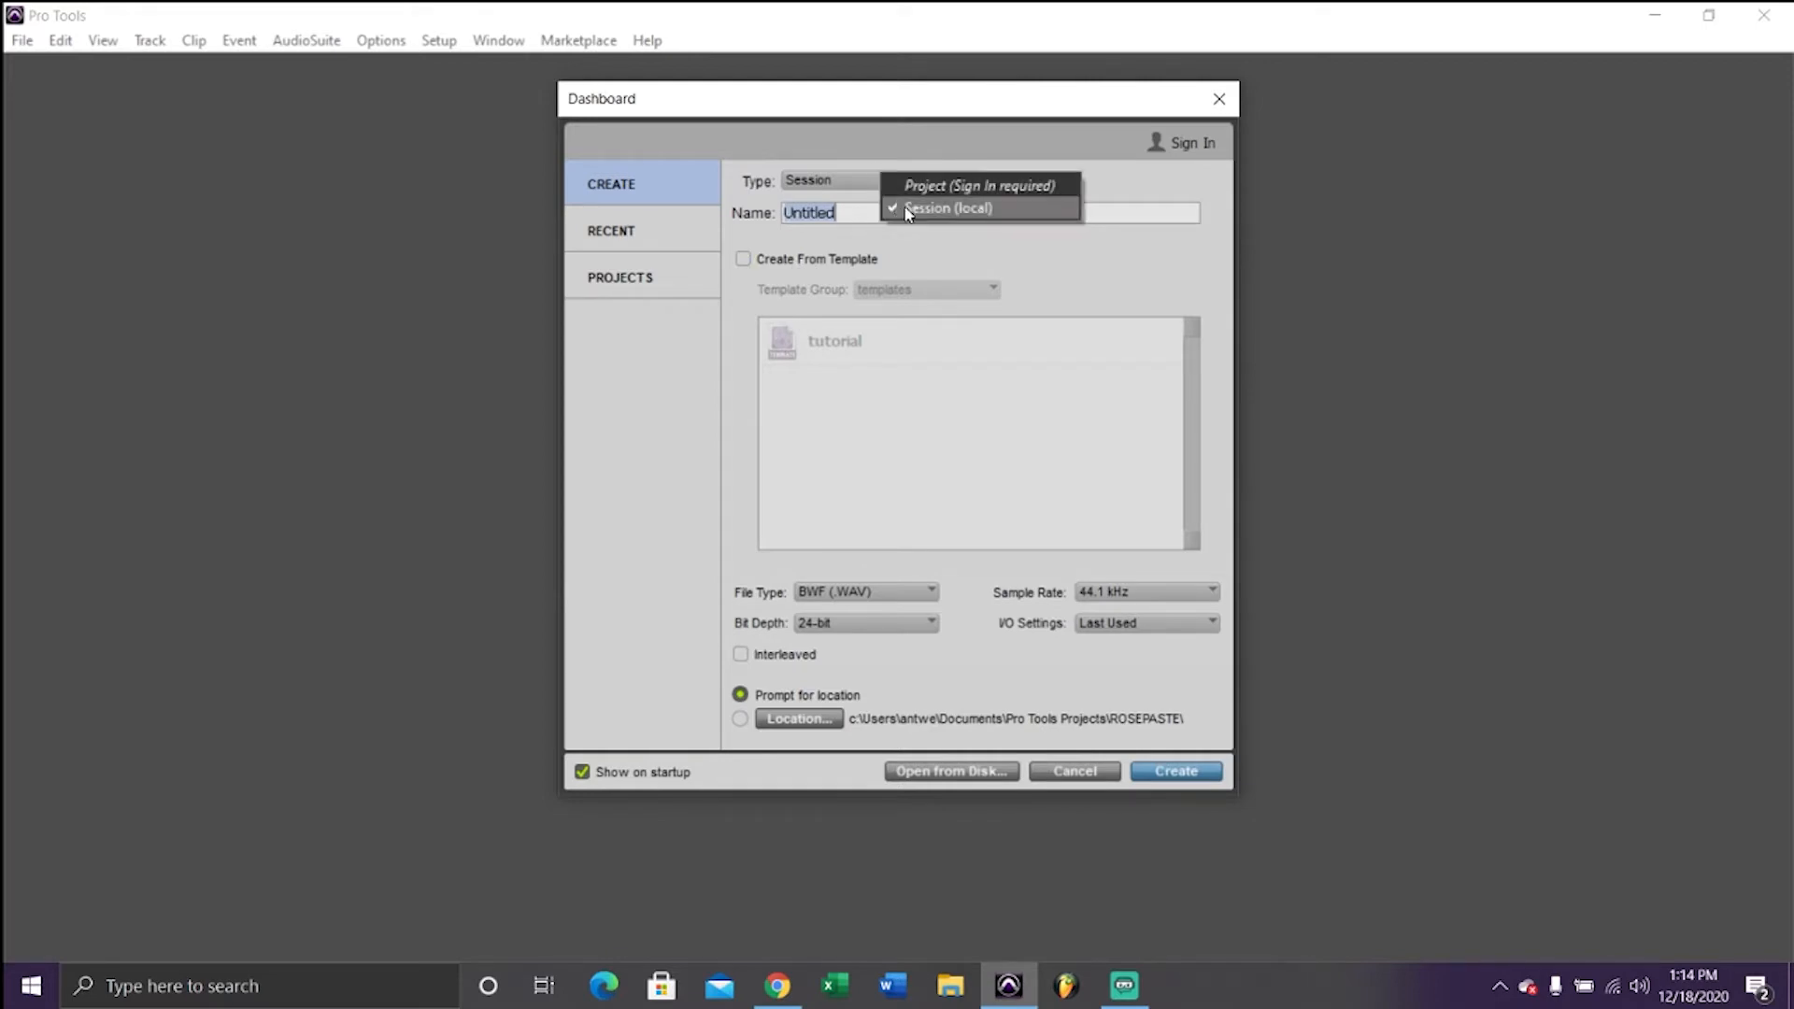
pyautogui.click(947, 208)
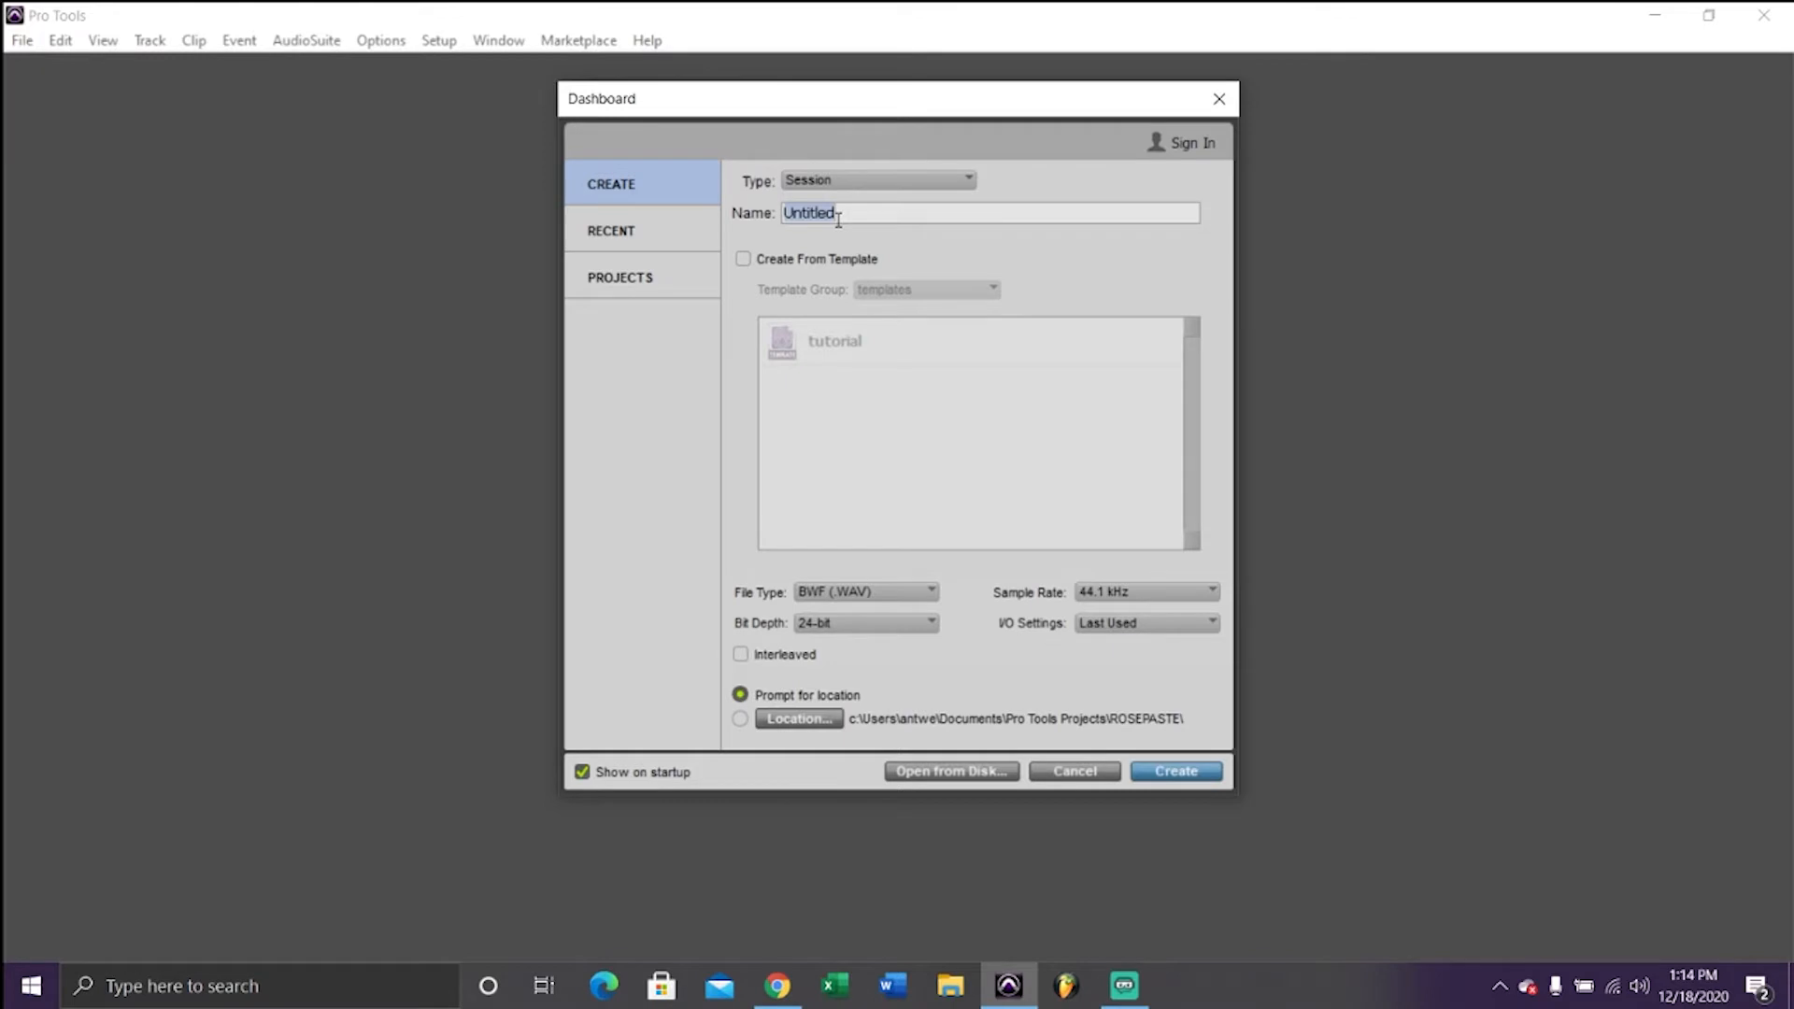
pyautogui.write('templatecreation')
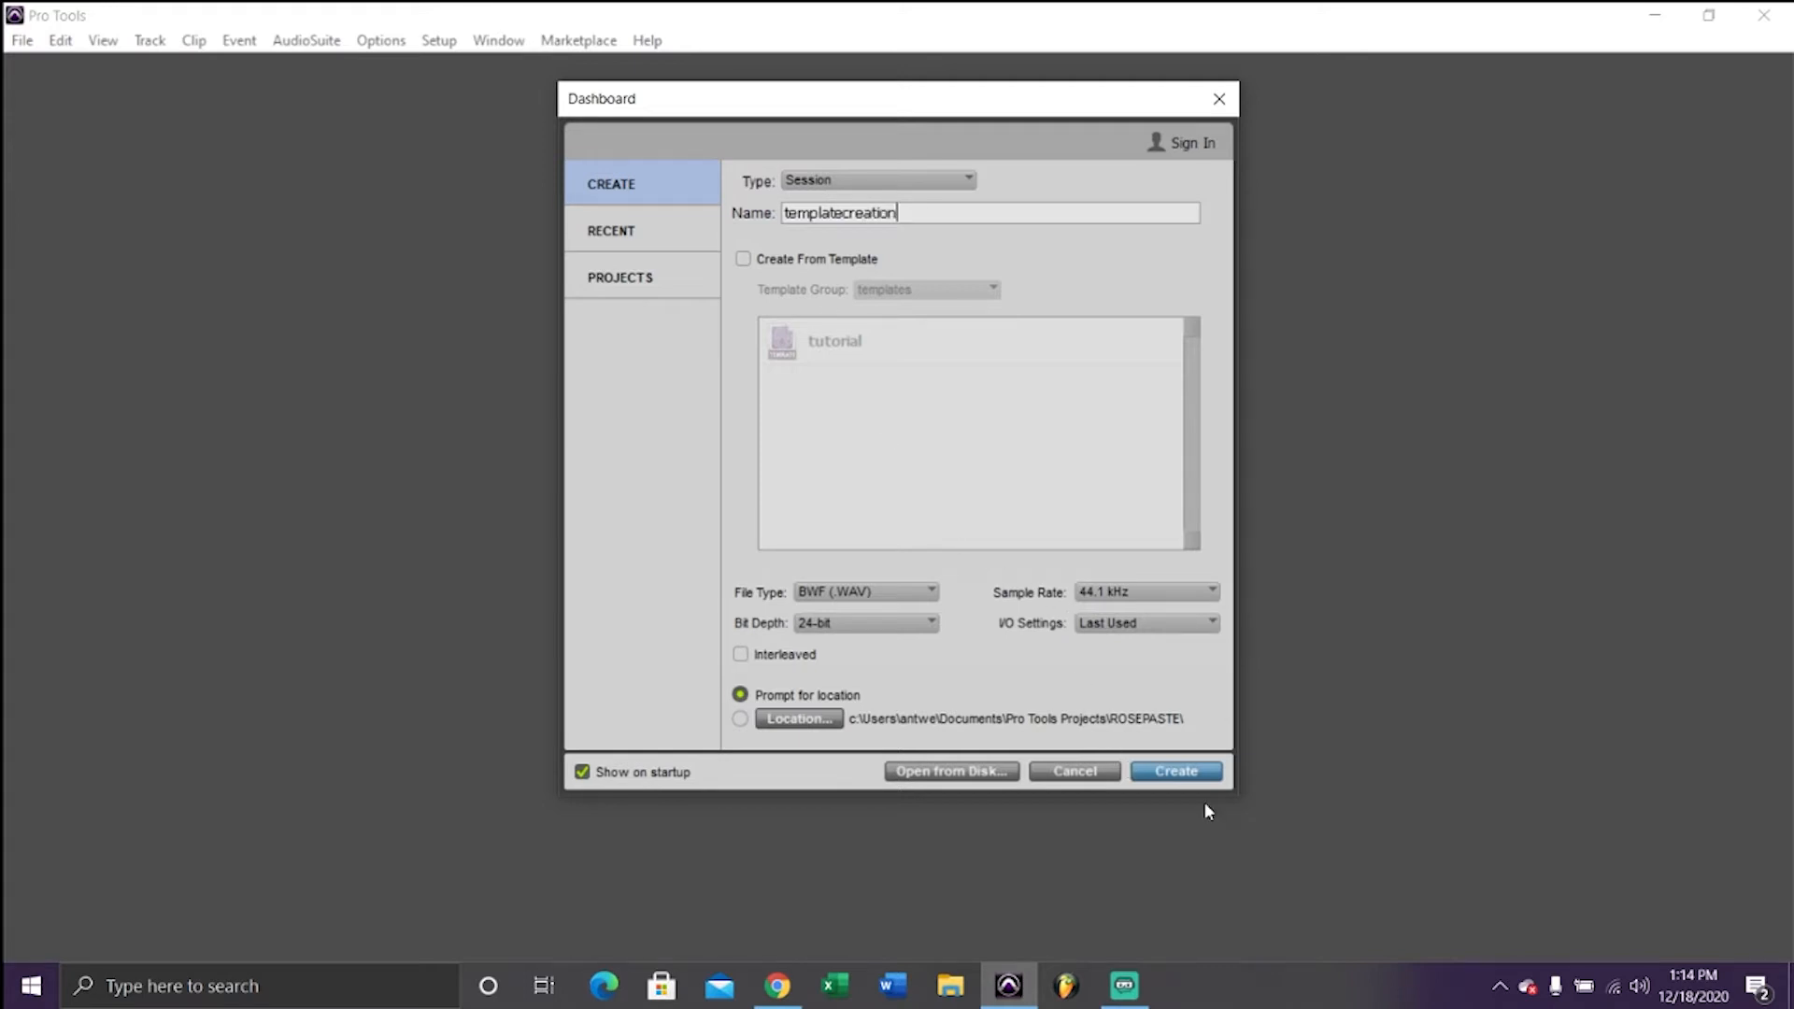
pyautogui.click(1175, 771)
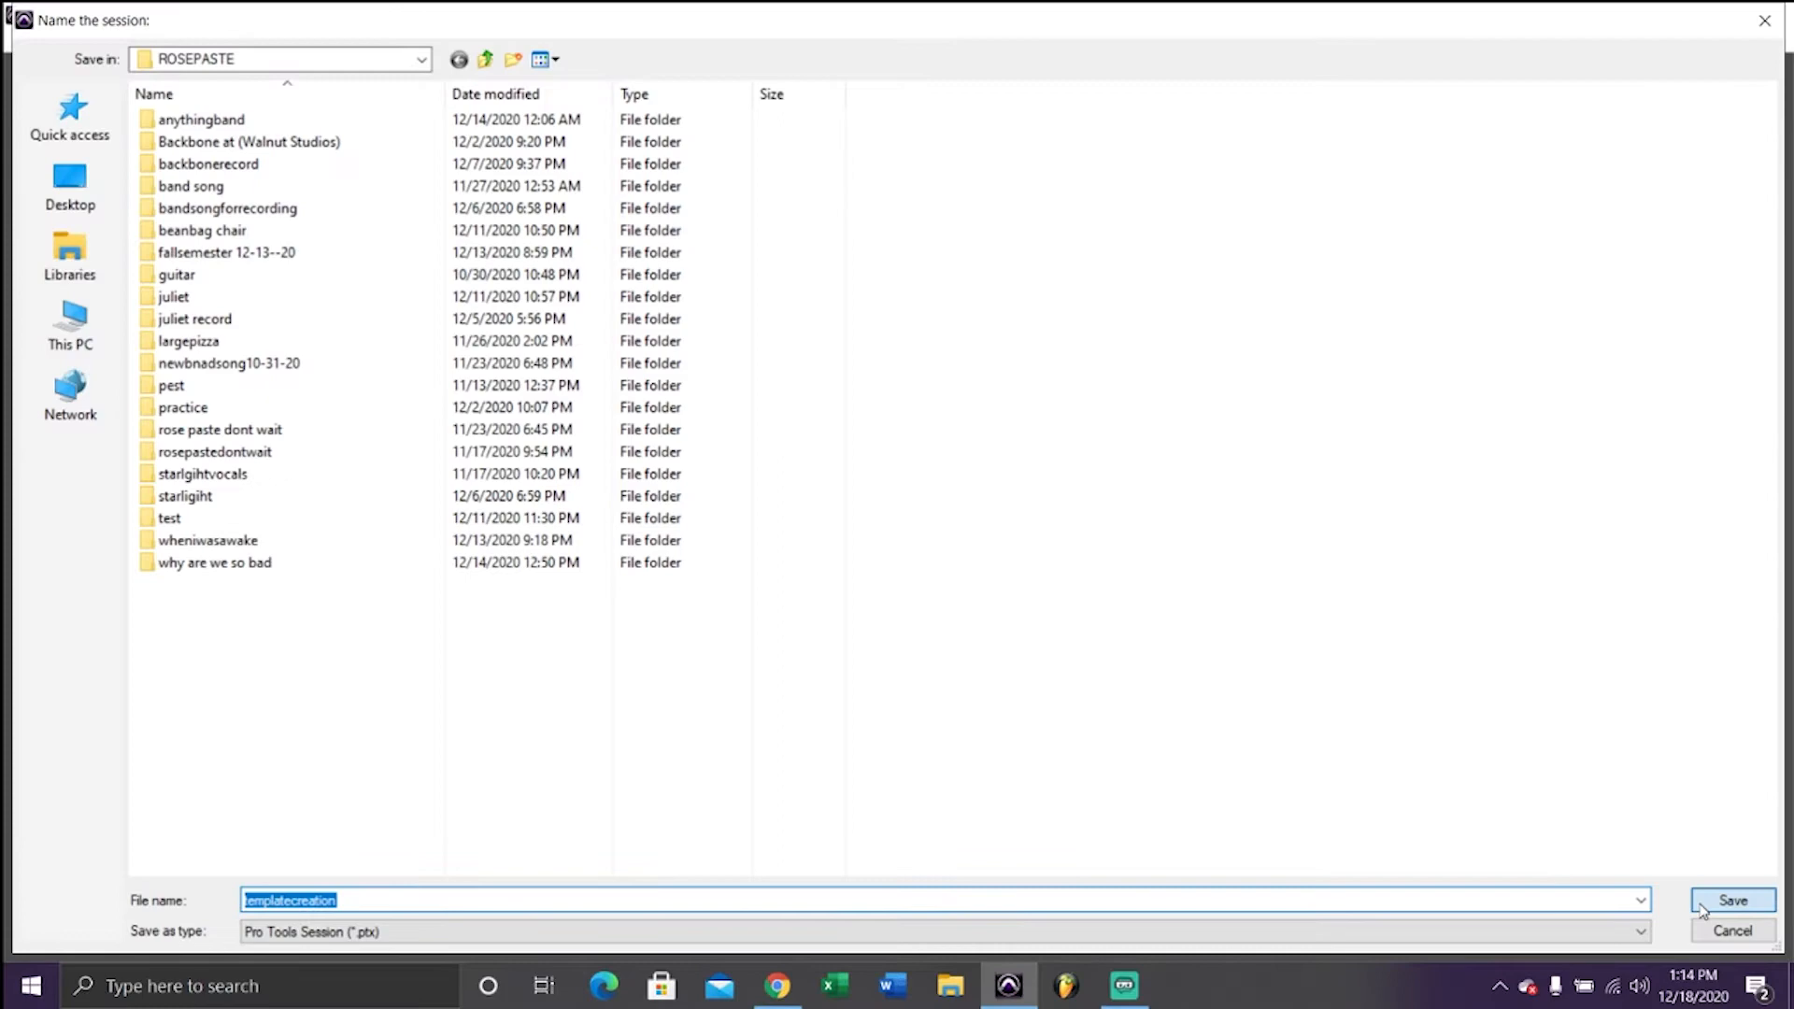
# Save the session in the ROSEPASTE folder and create six mono audio tracks
pyautogui.click(1731, 901)
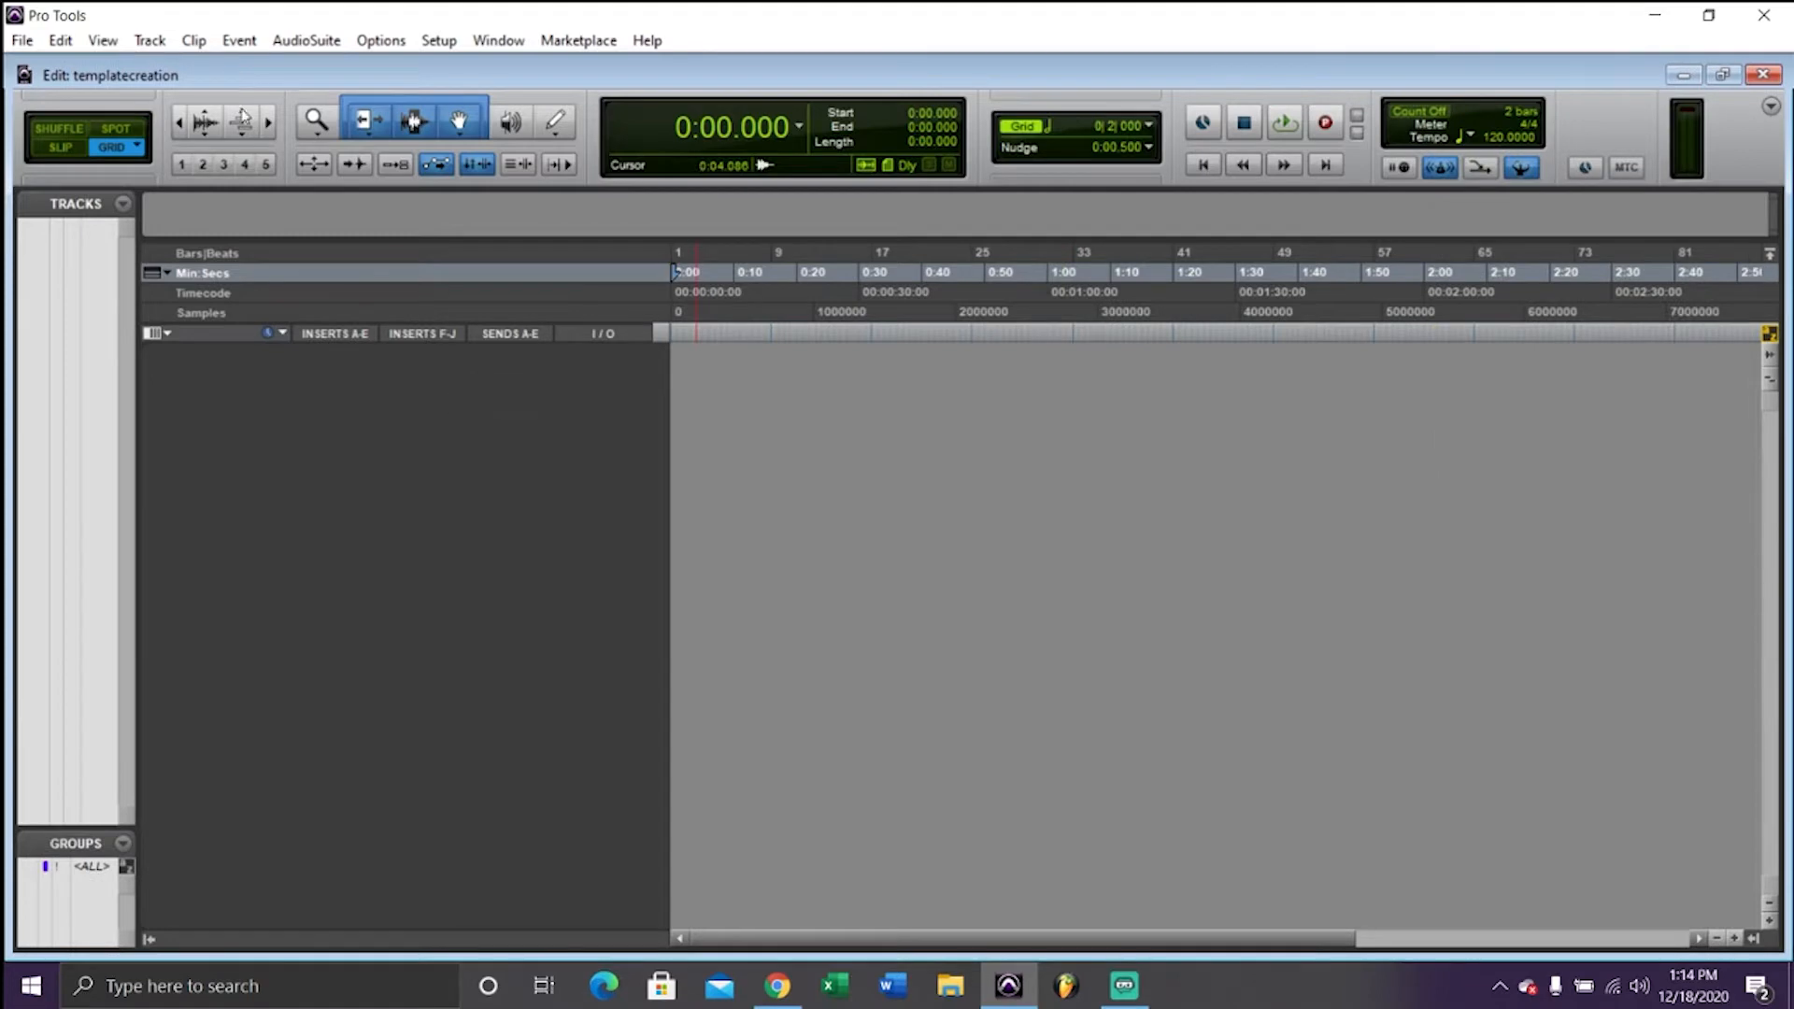
pyautogui.click(149, 40)
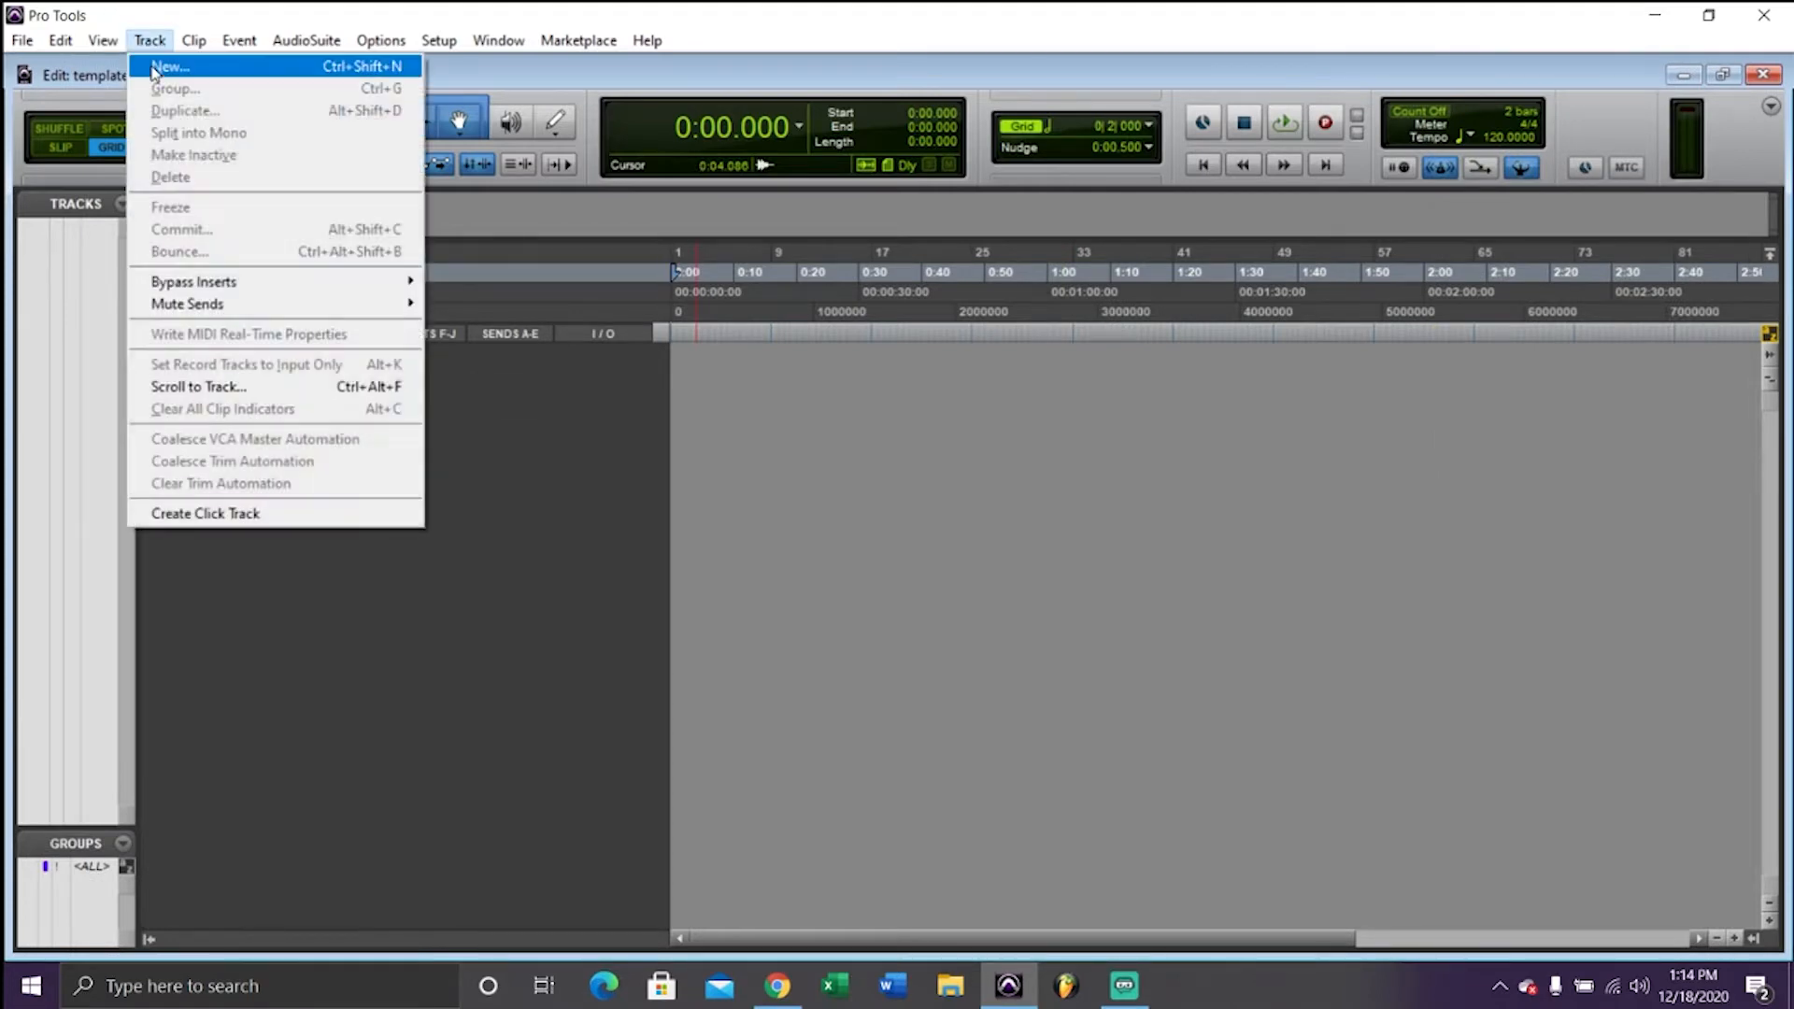
pyautogui.click(169, 65)
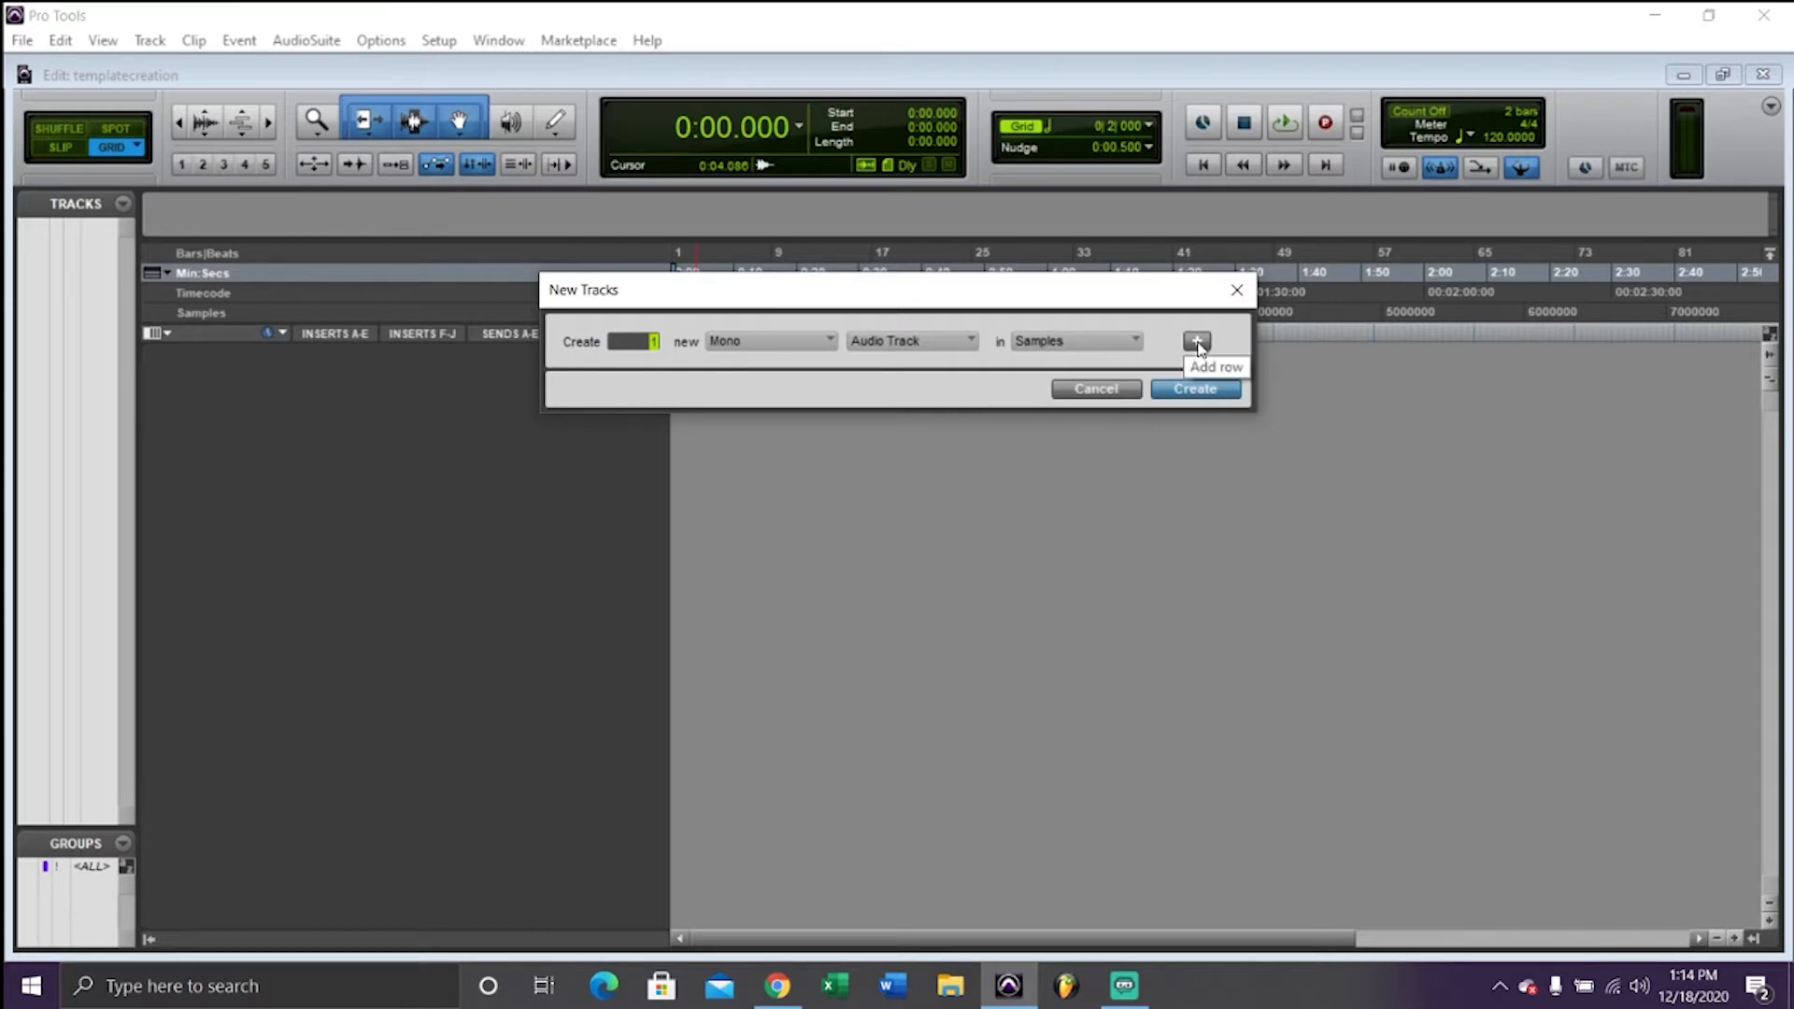
pyautogui.click(1197, 340)
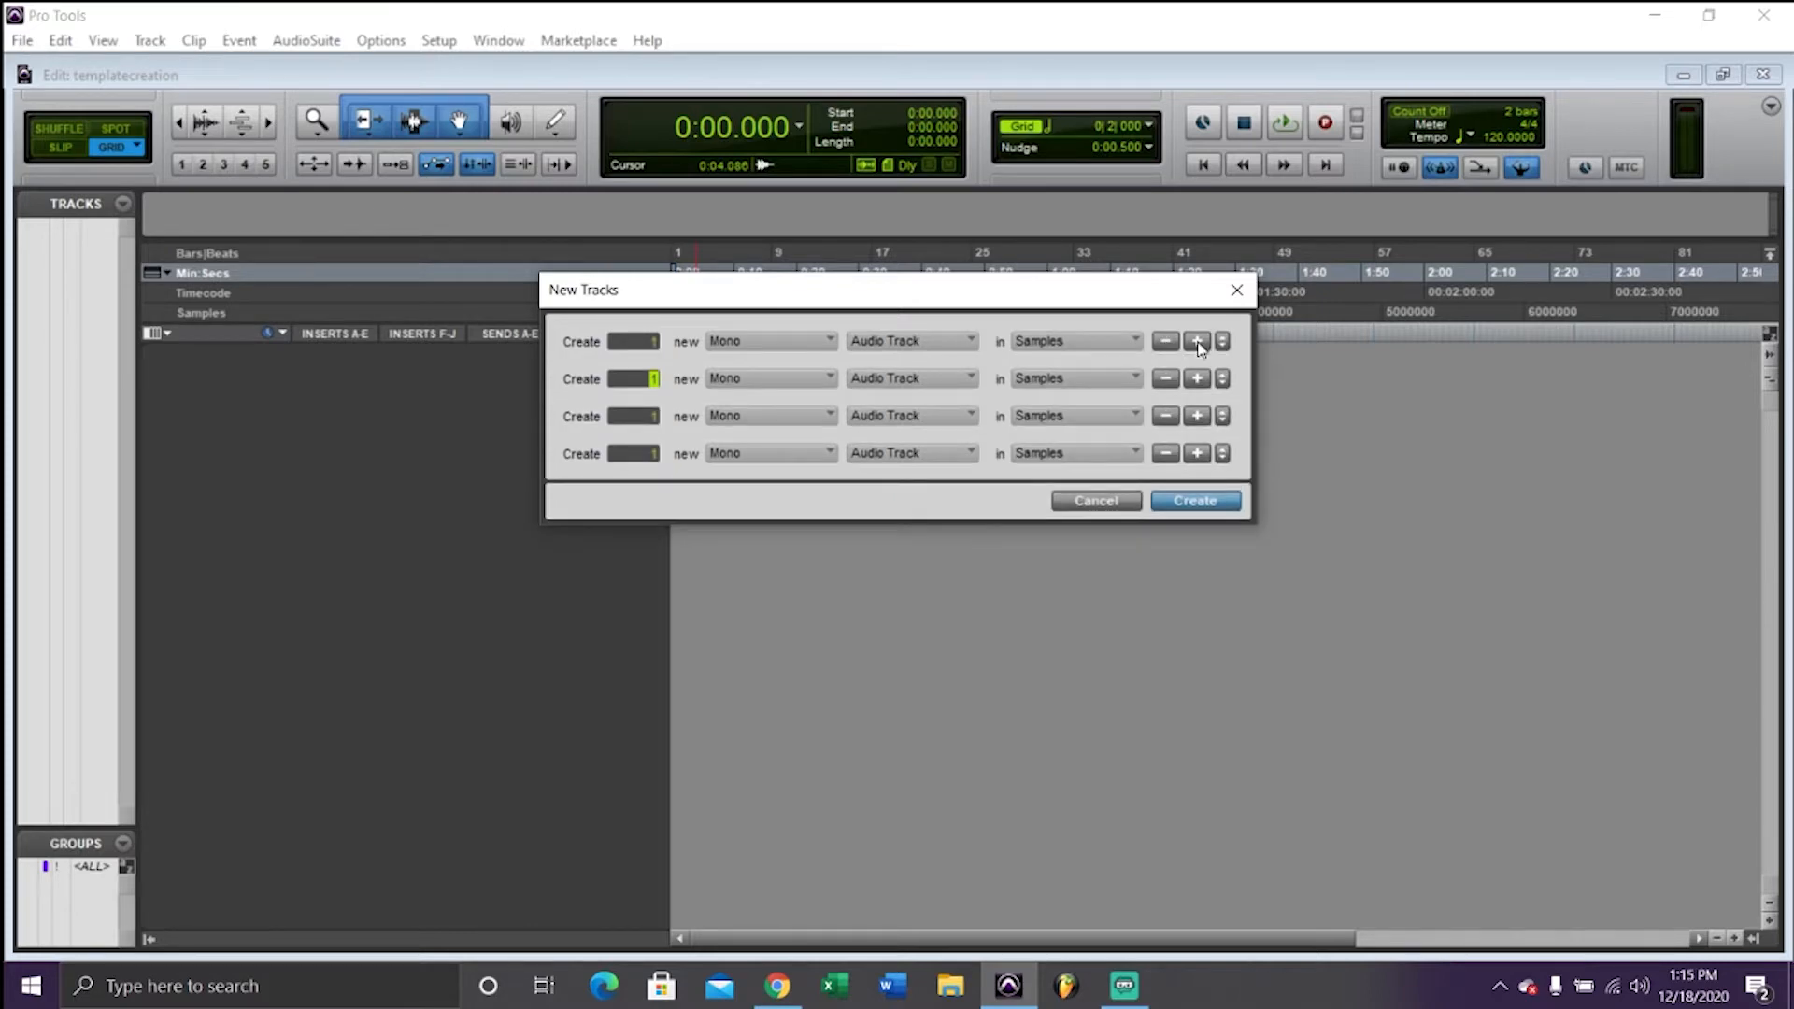
pyautogui.click(1197, 341)
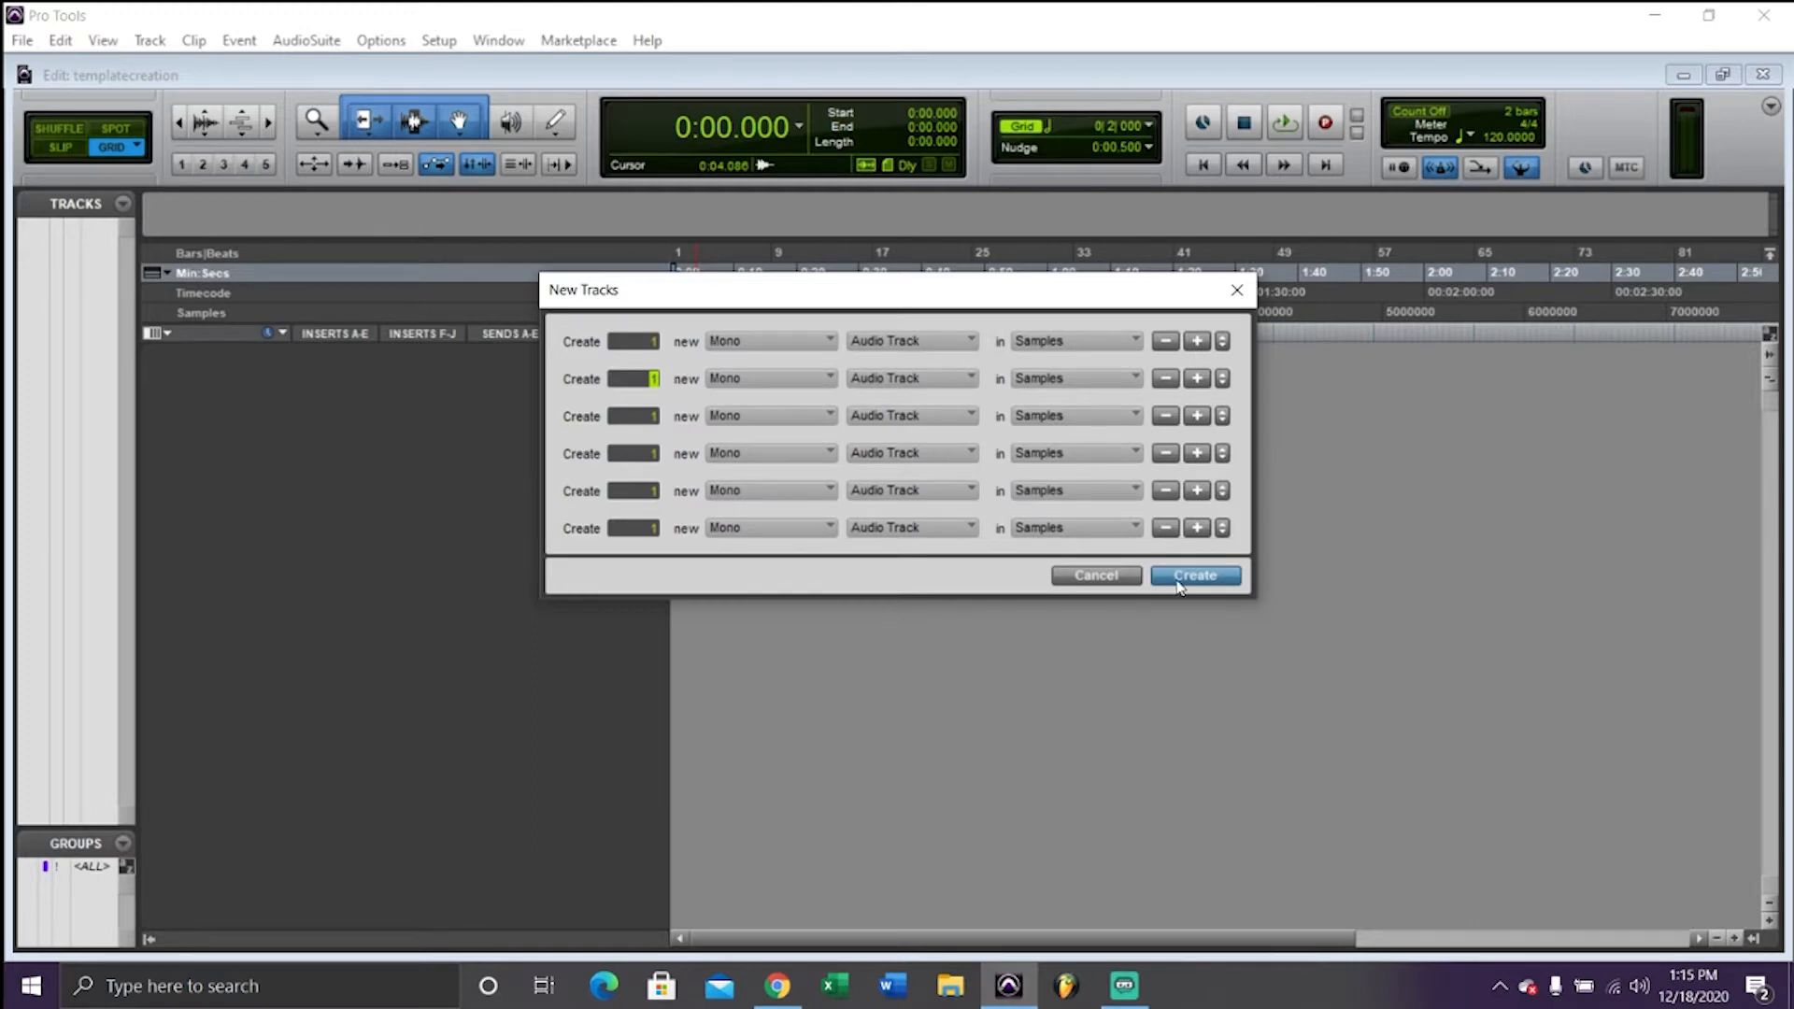
pyautogui.click(1194, 576)
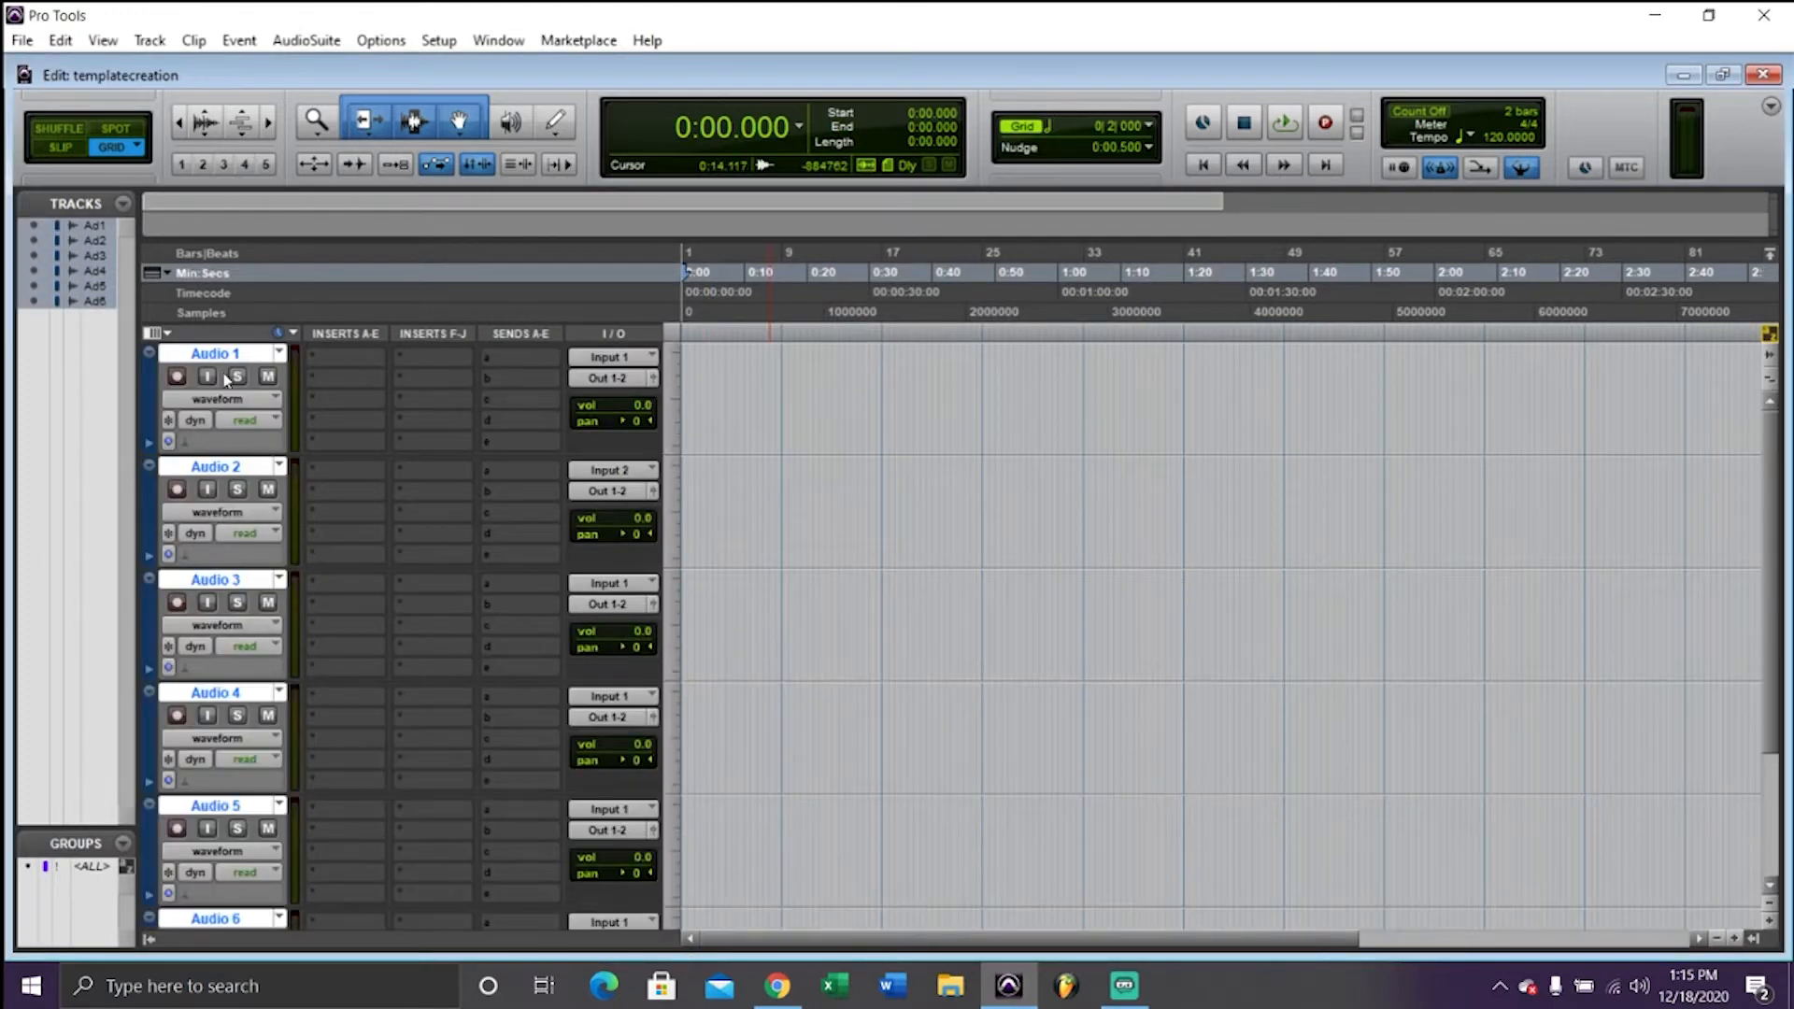
pyautogui.moveTo(215, 353)
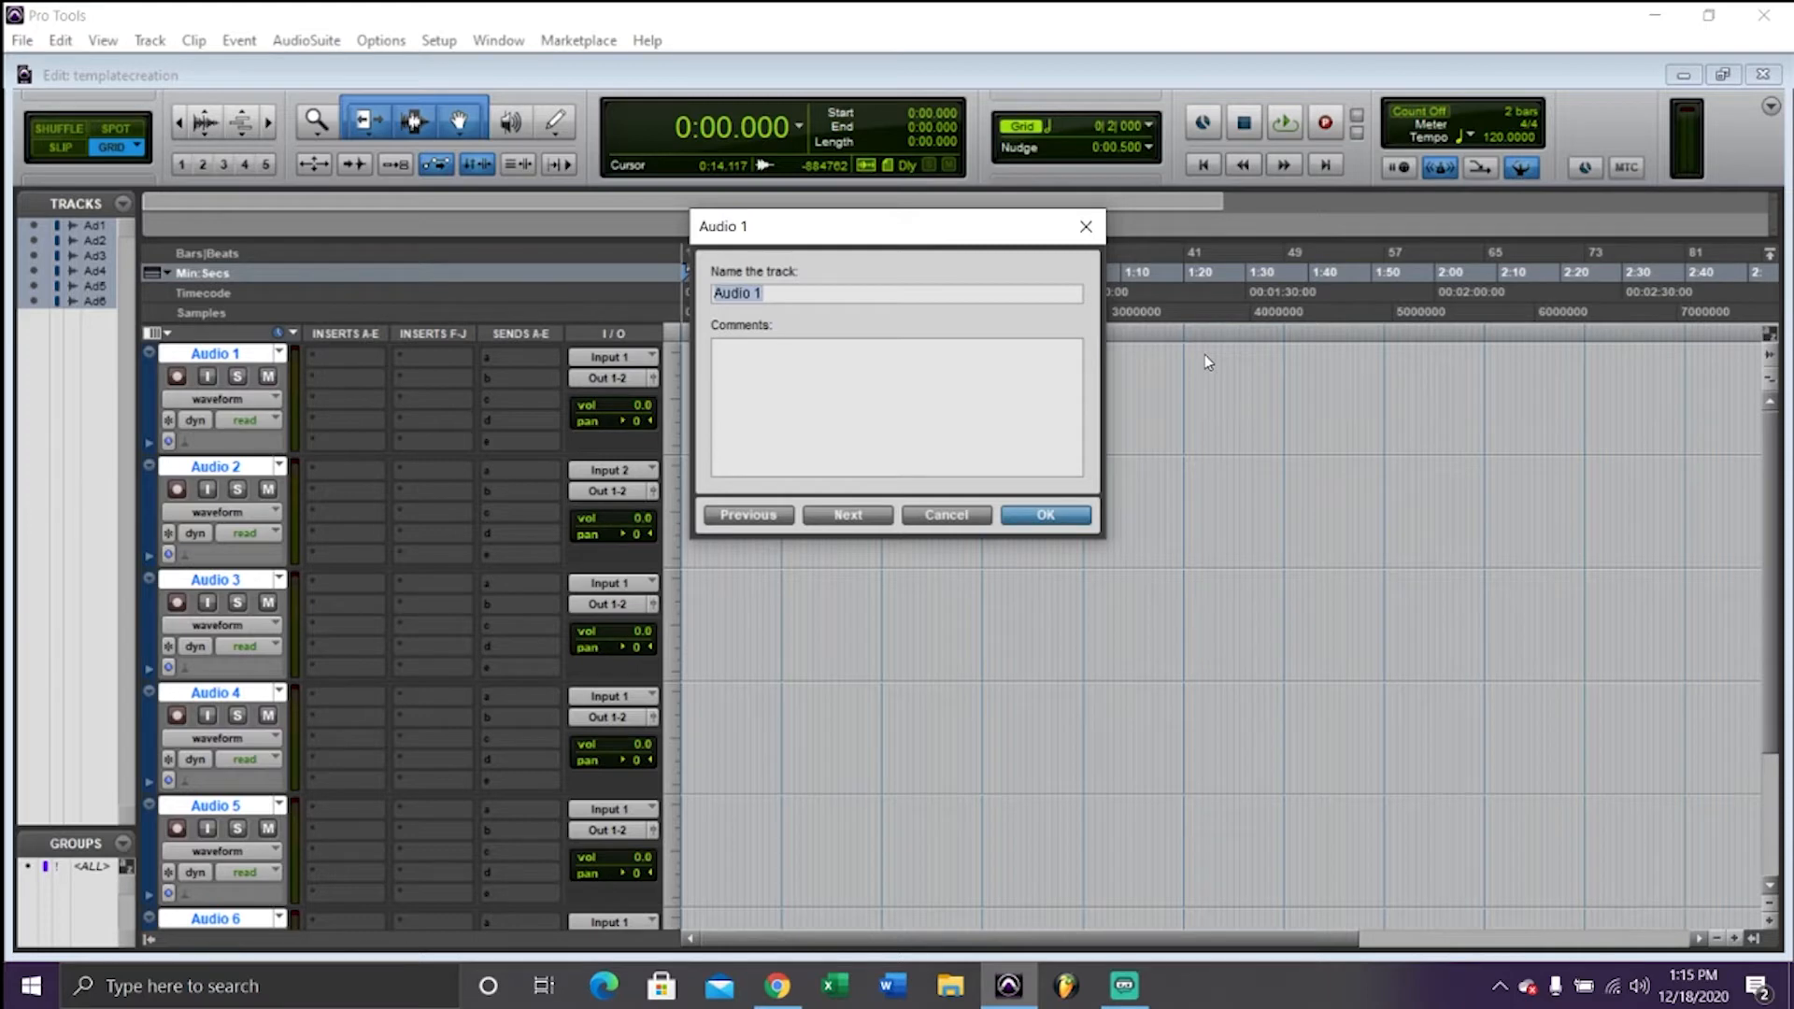
# Rename the first three tracks hook, hook2 and verse1
pyautogui.write('hook')
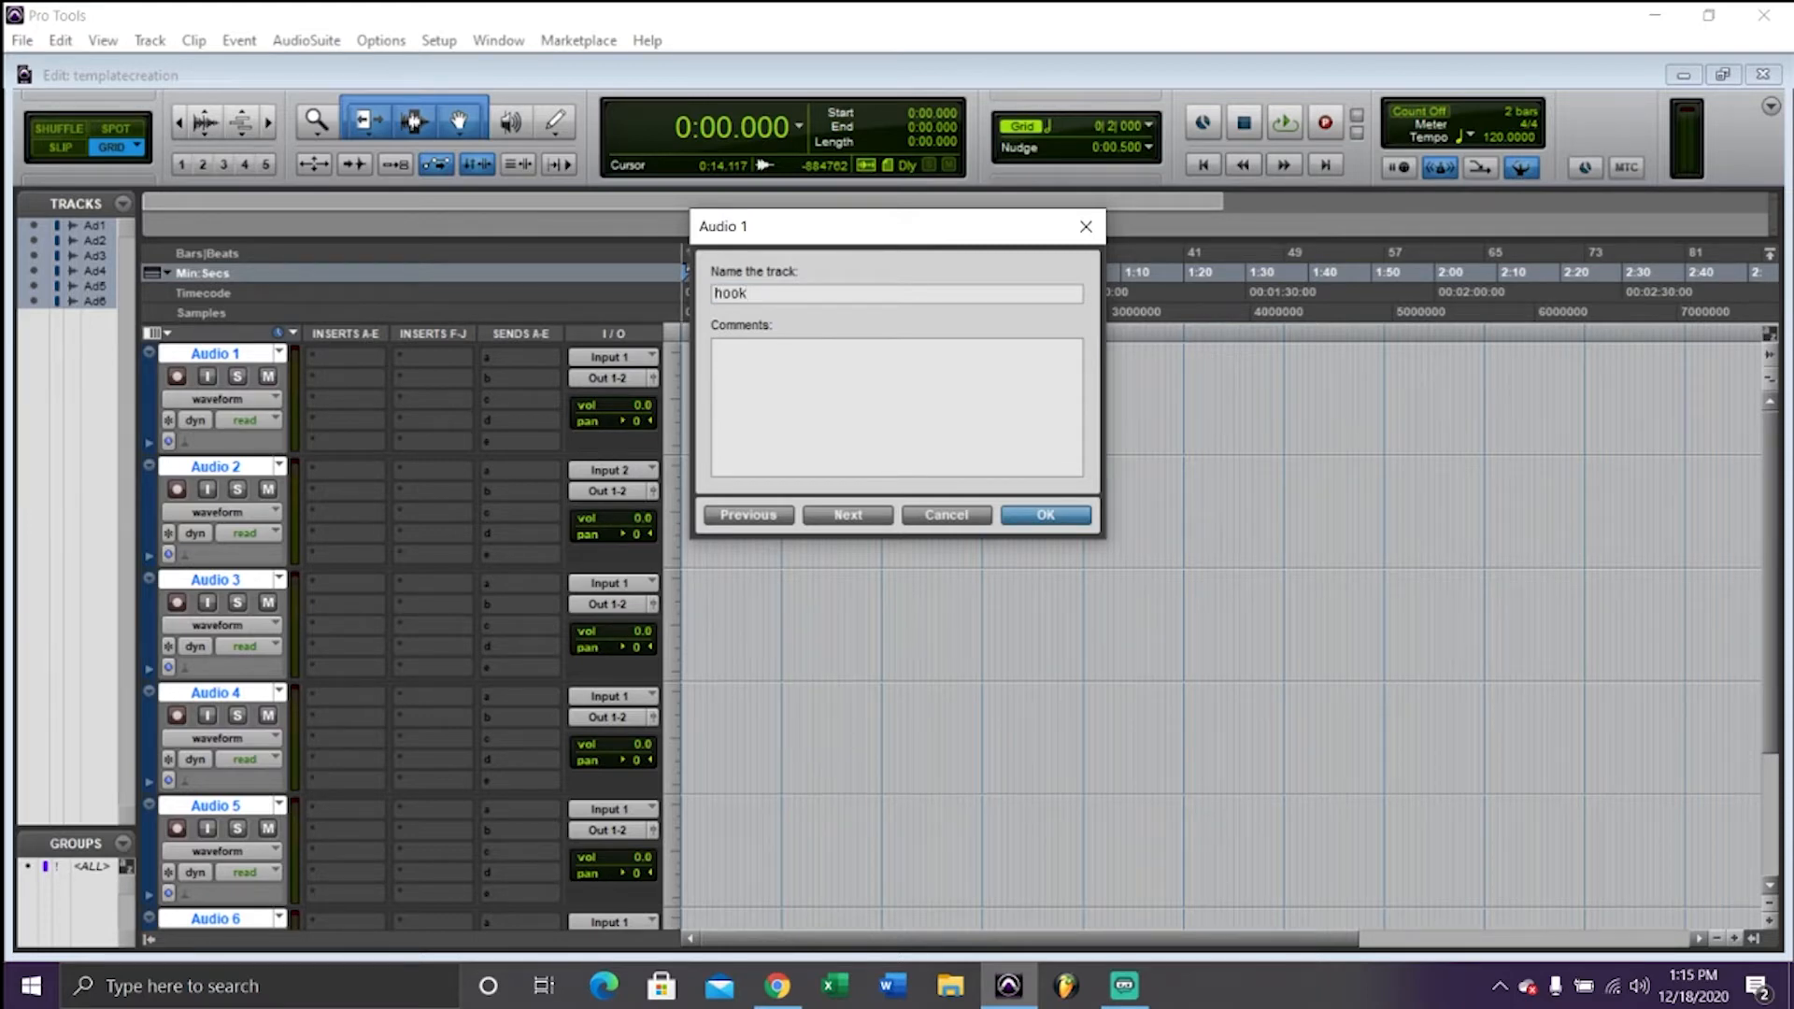
pyautogui.click(847, 514)
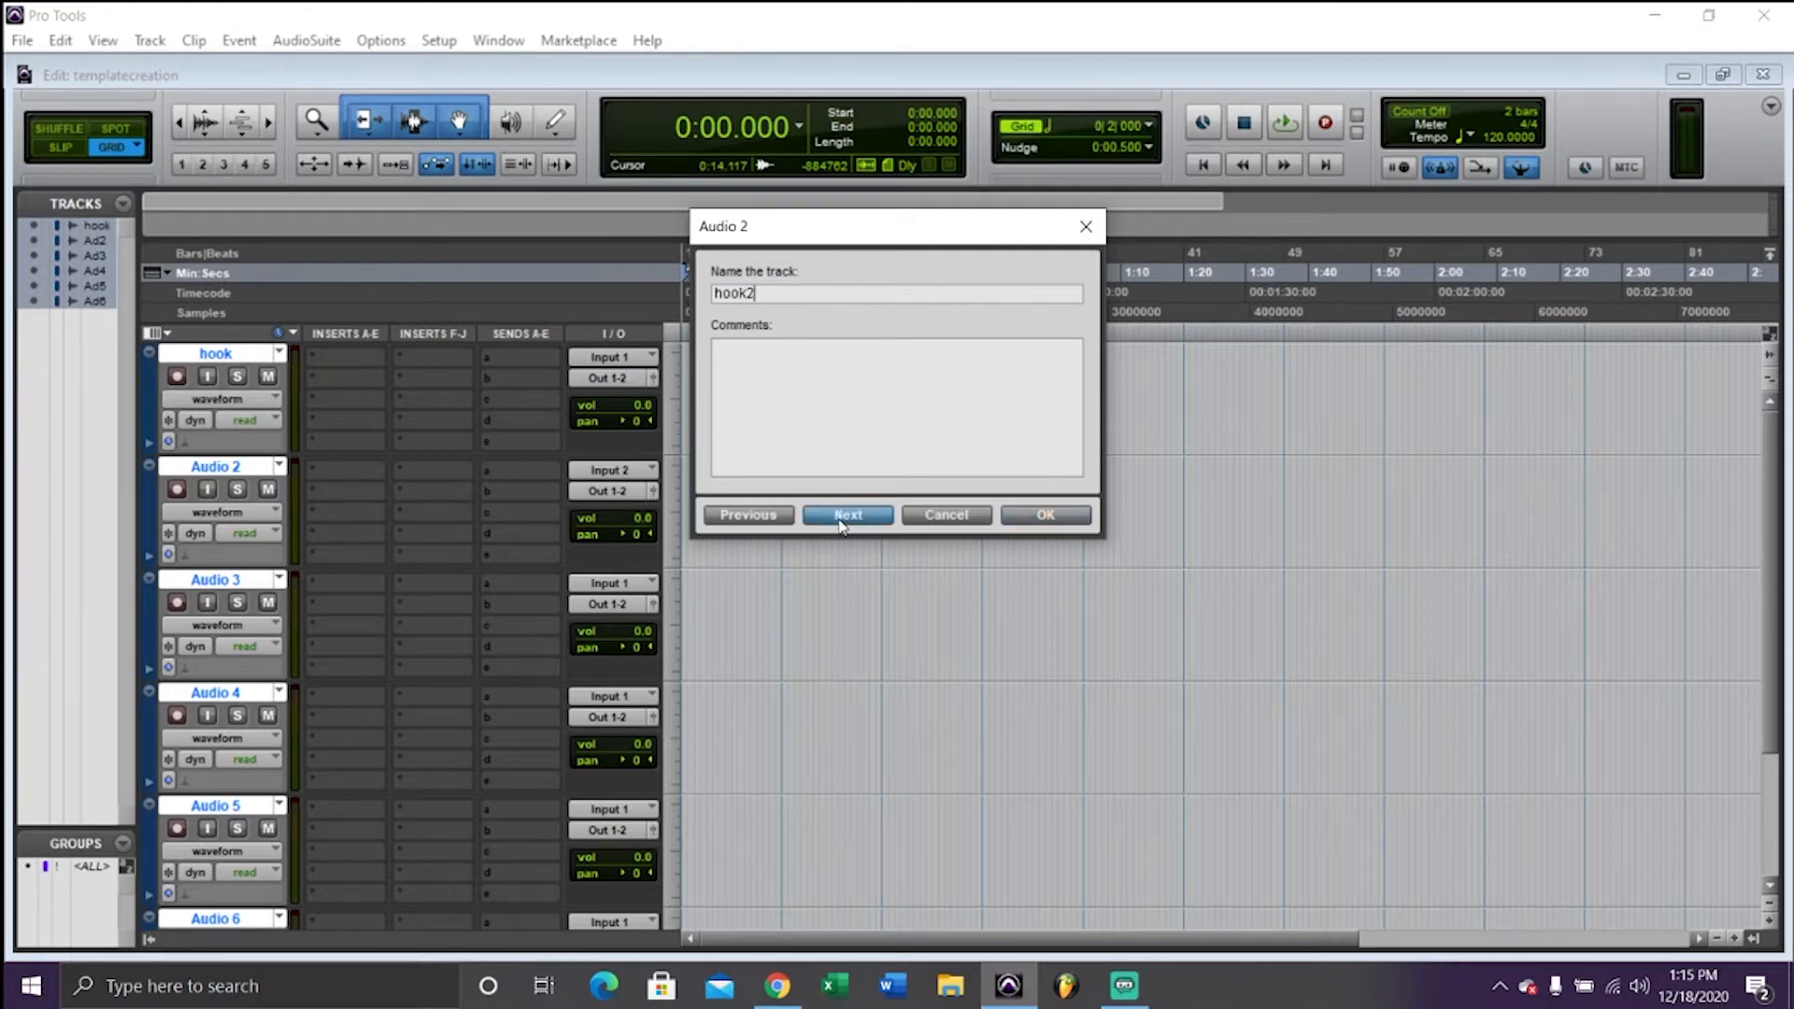
pyautogui.click(848, 514)
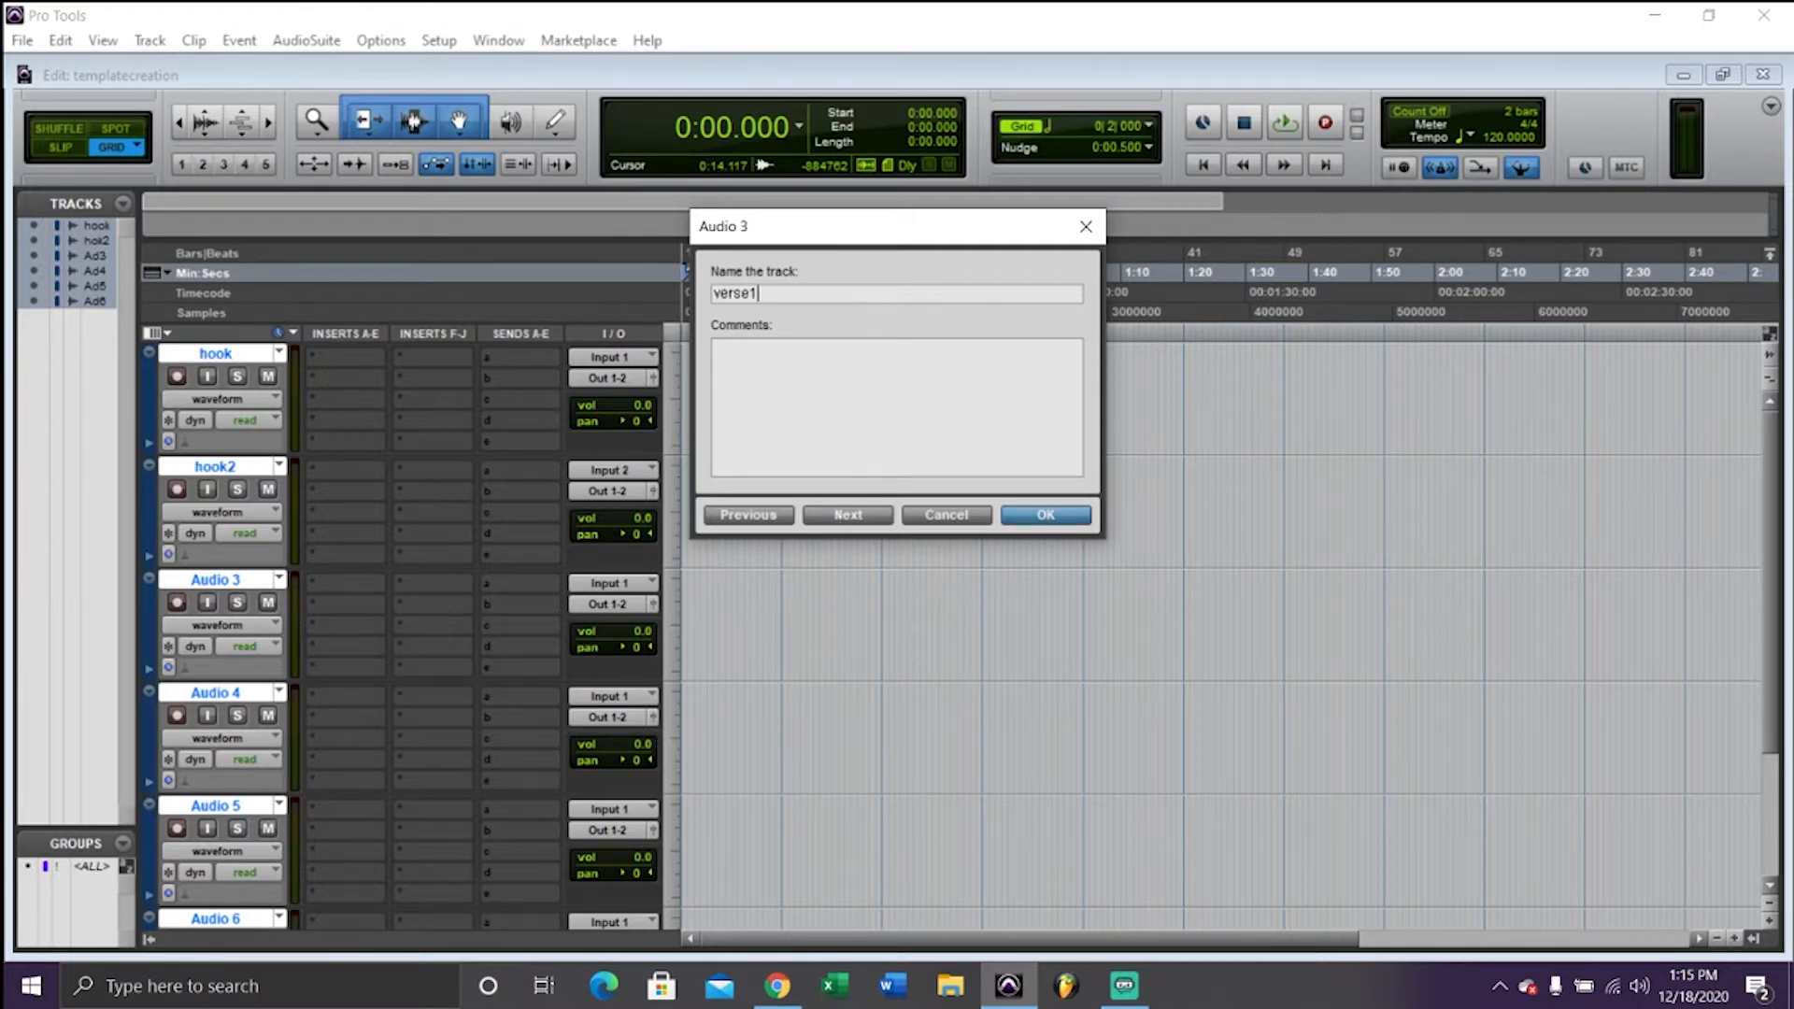
pyautogui.click(848, 514)
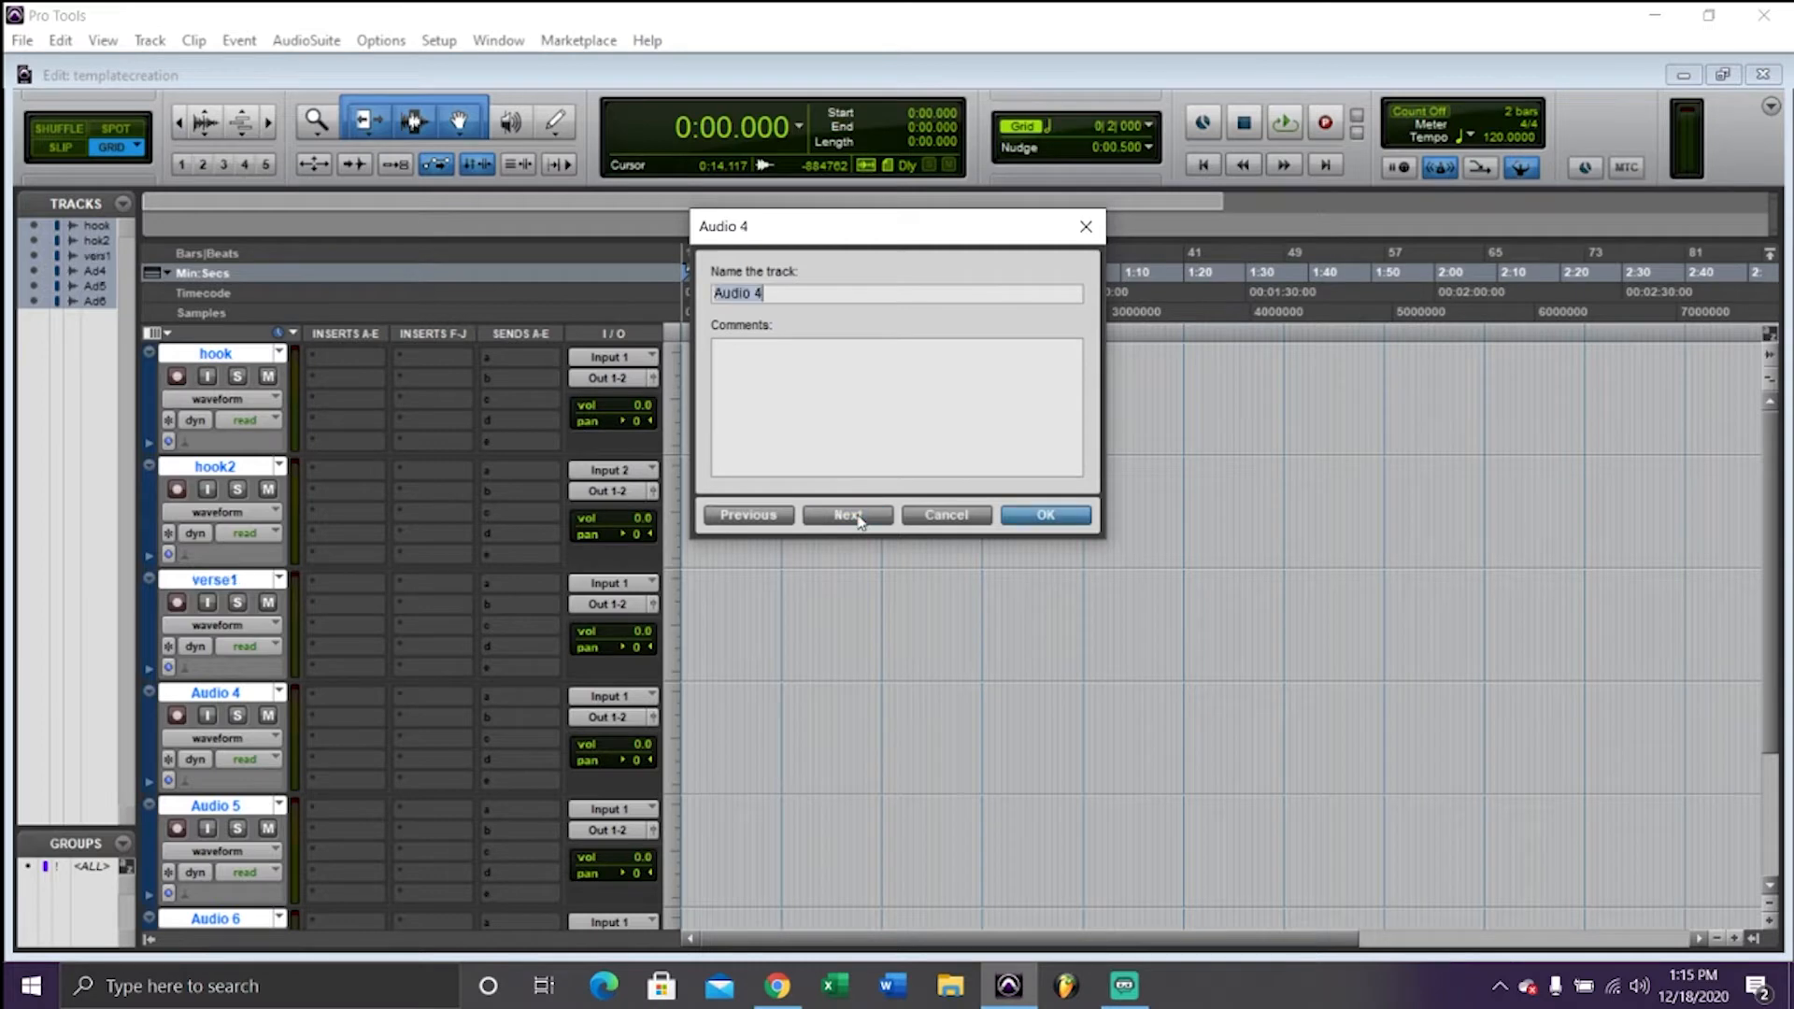
# Name the remaining tracks verse2, adlibs1 and adlibs2 and confirm with OK
pyautogui.write('verse2')
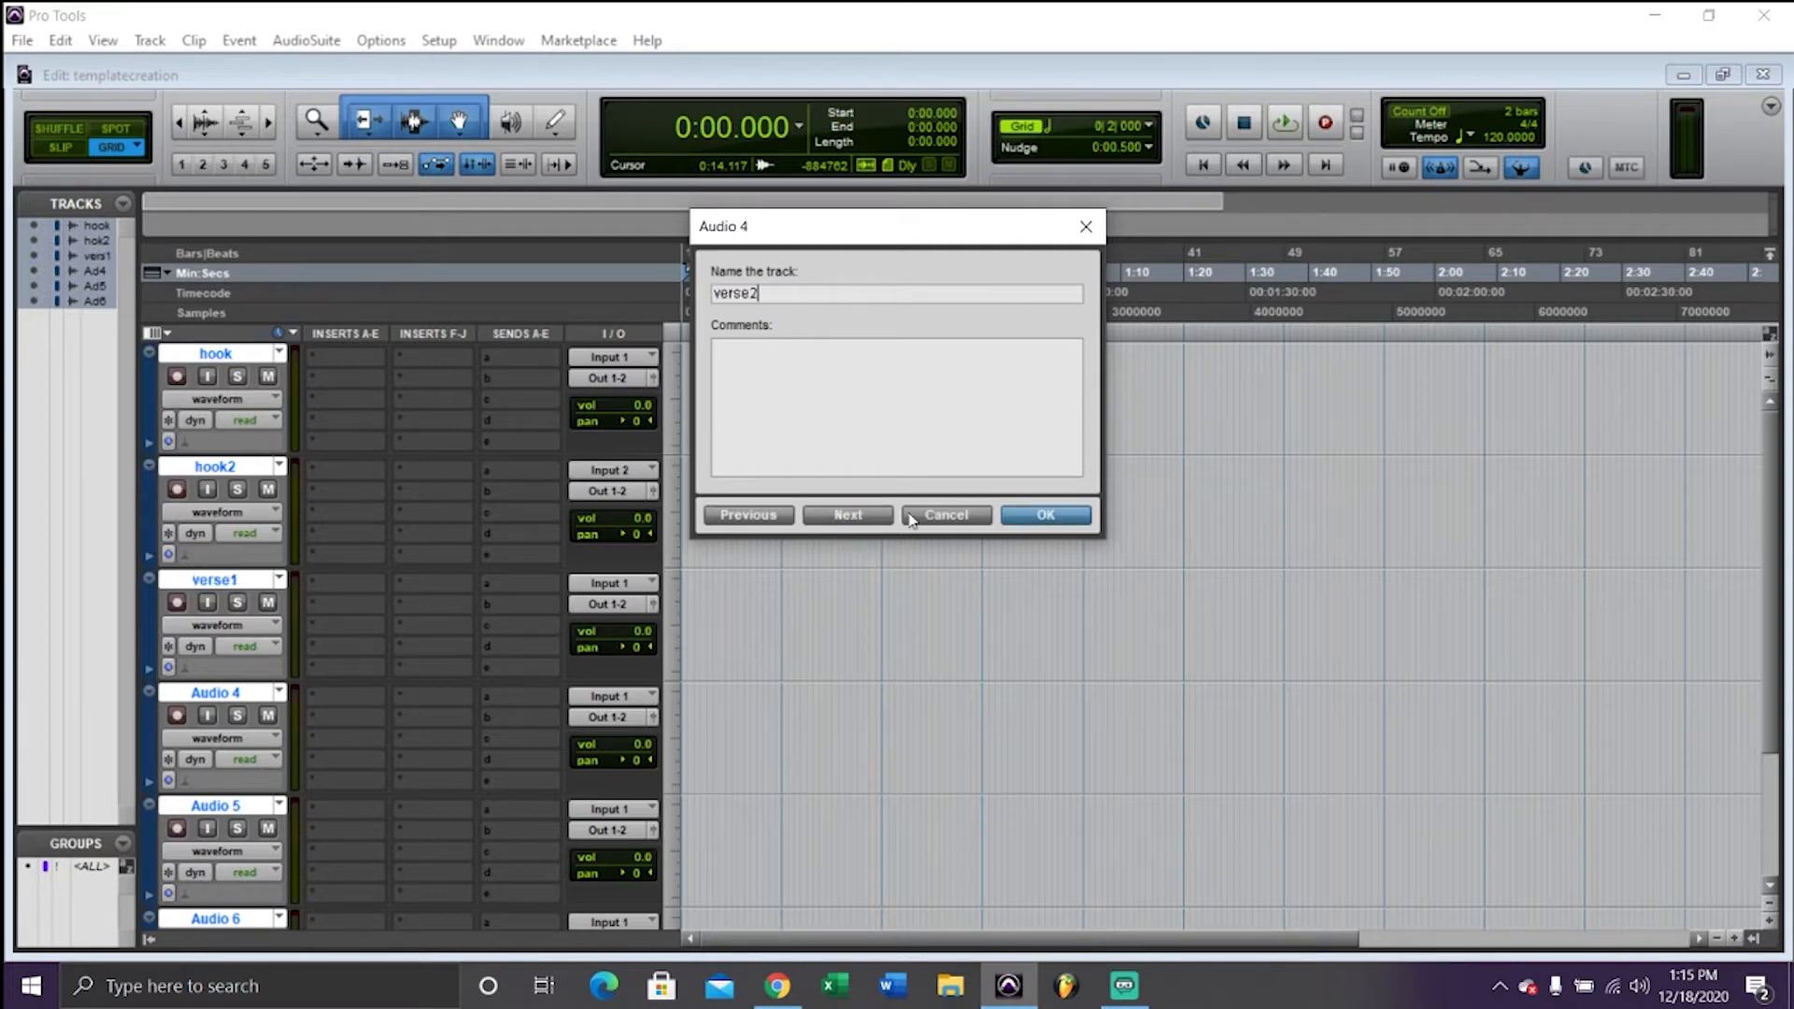
pyautogui.click(848, 515)
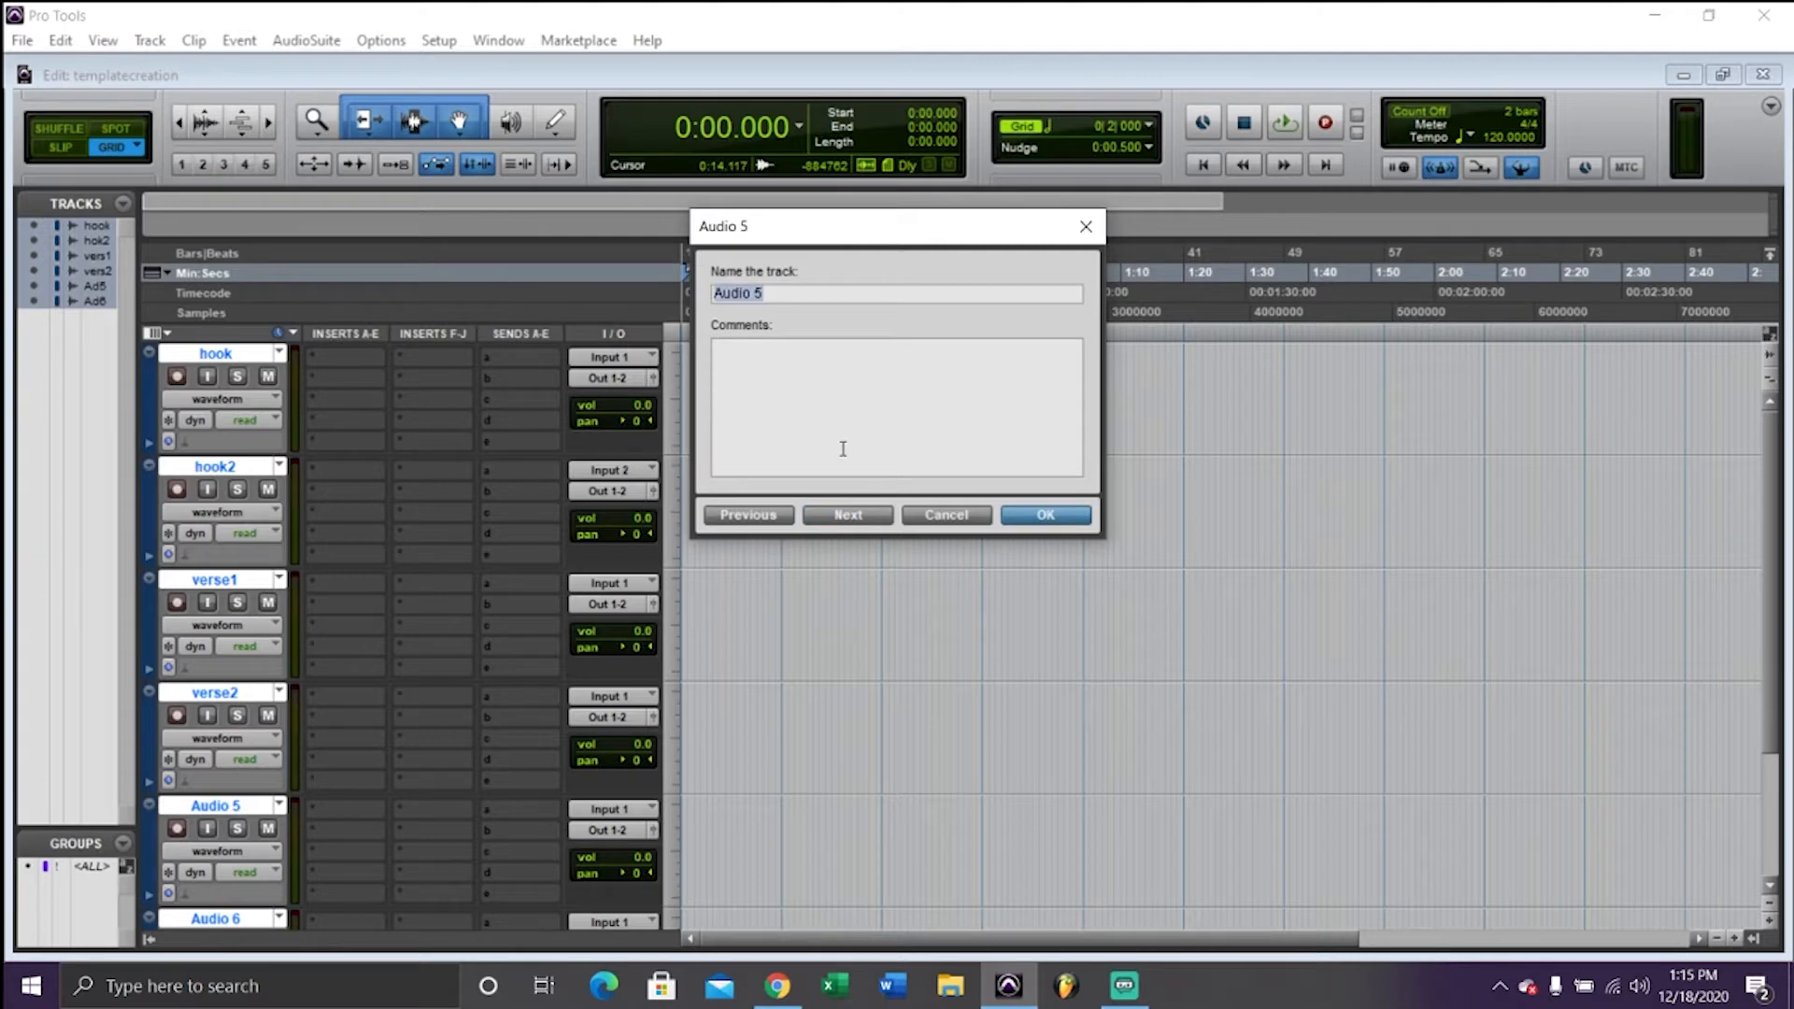
pyautogui.write('adliu')
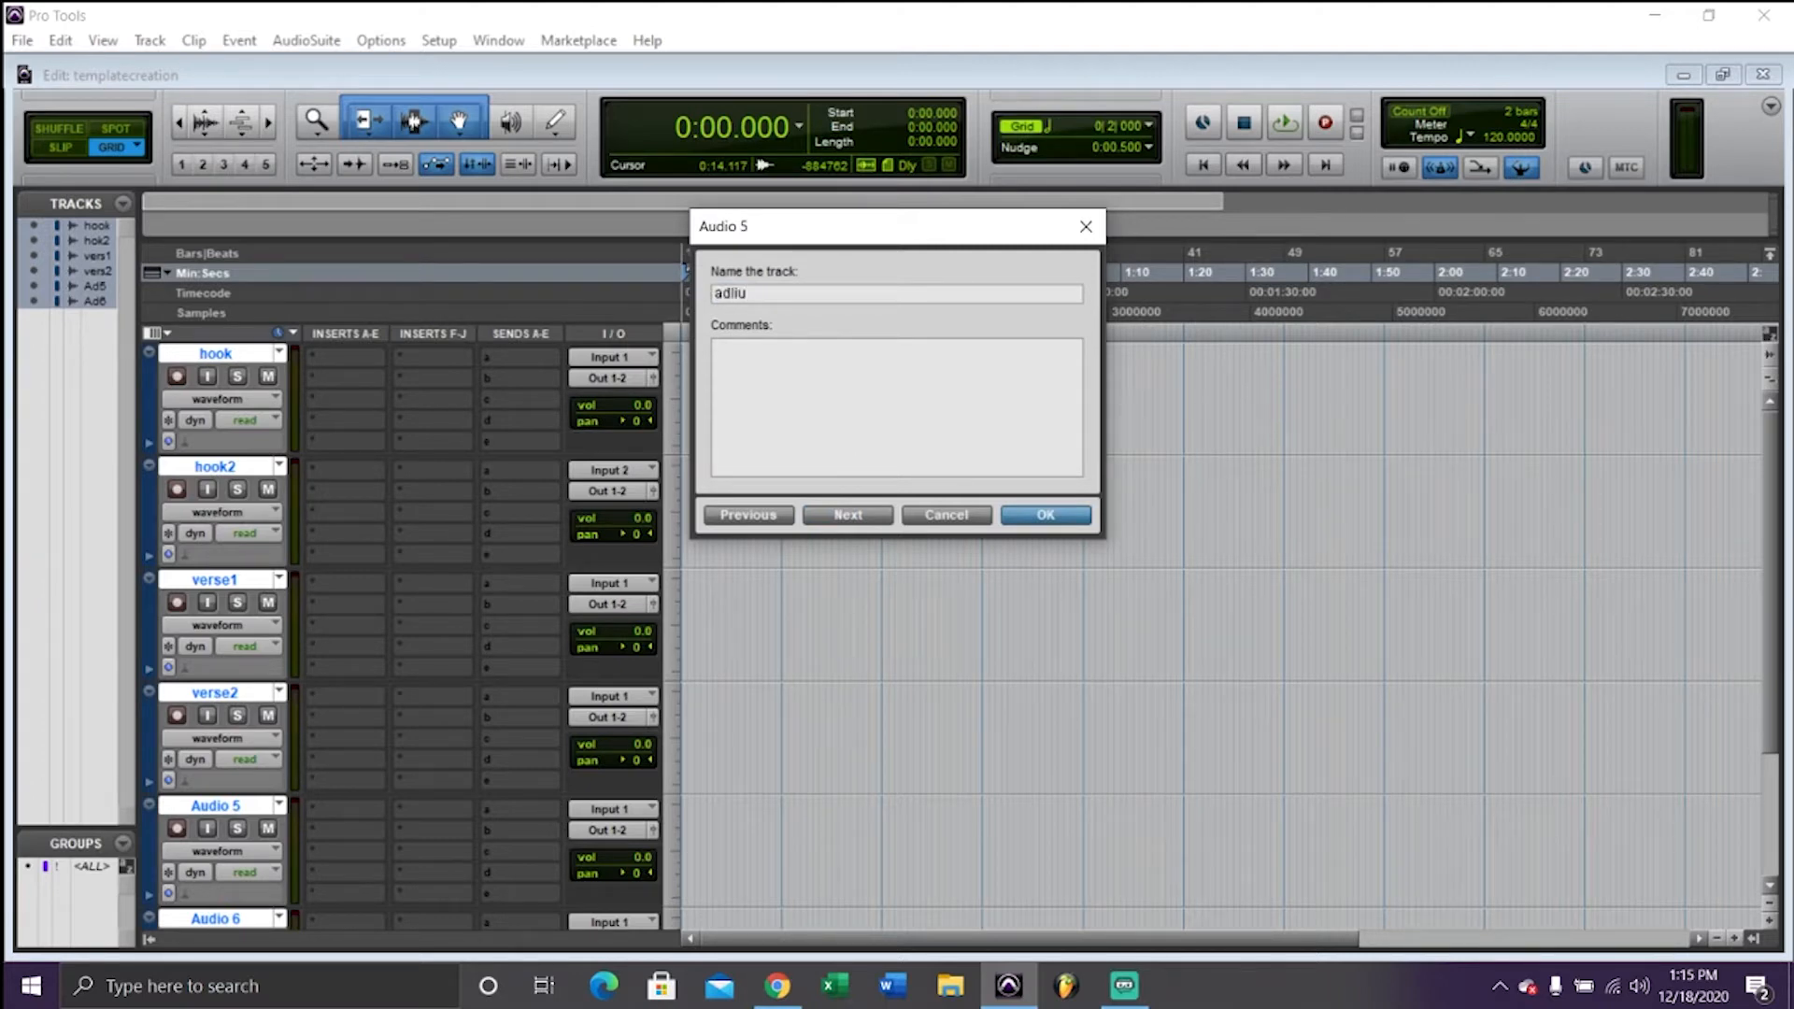
pyautogui.write('adlibs1')
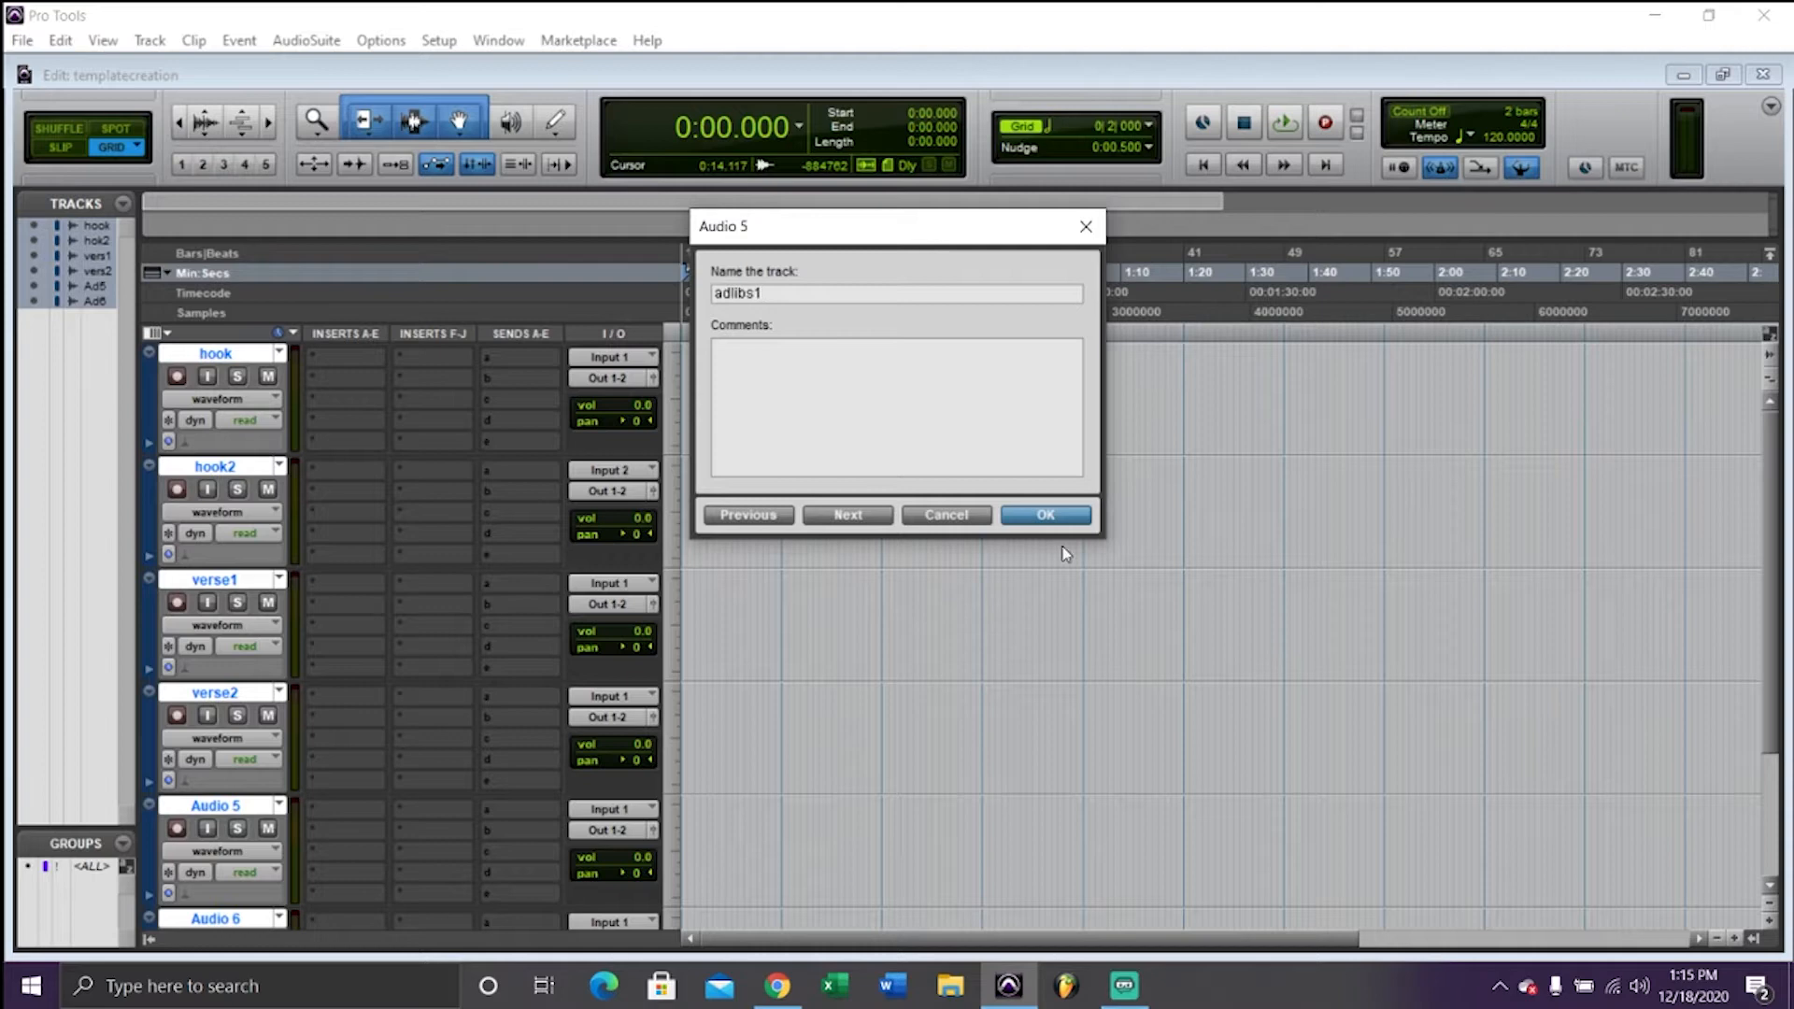
pyautogui.click(846, 514)
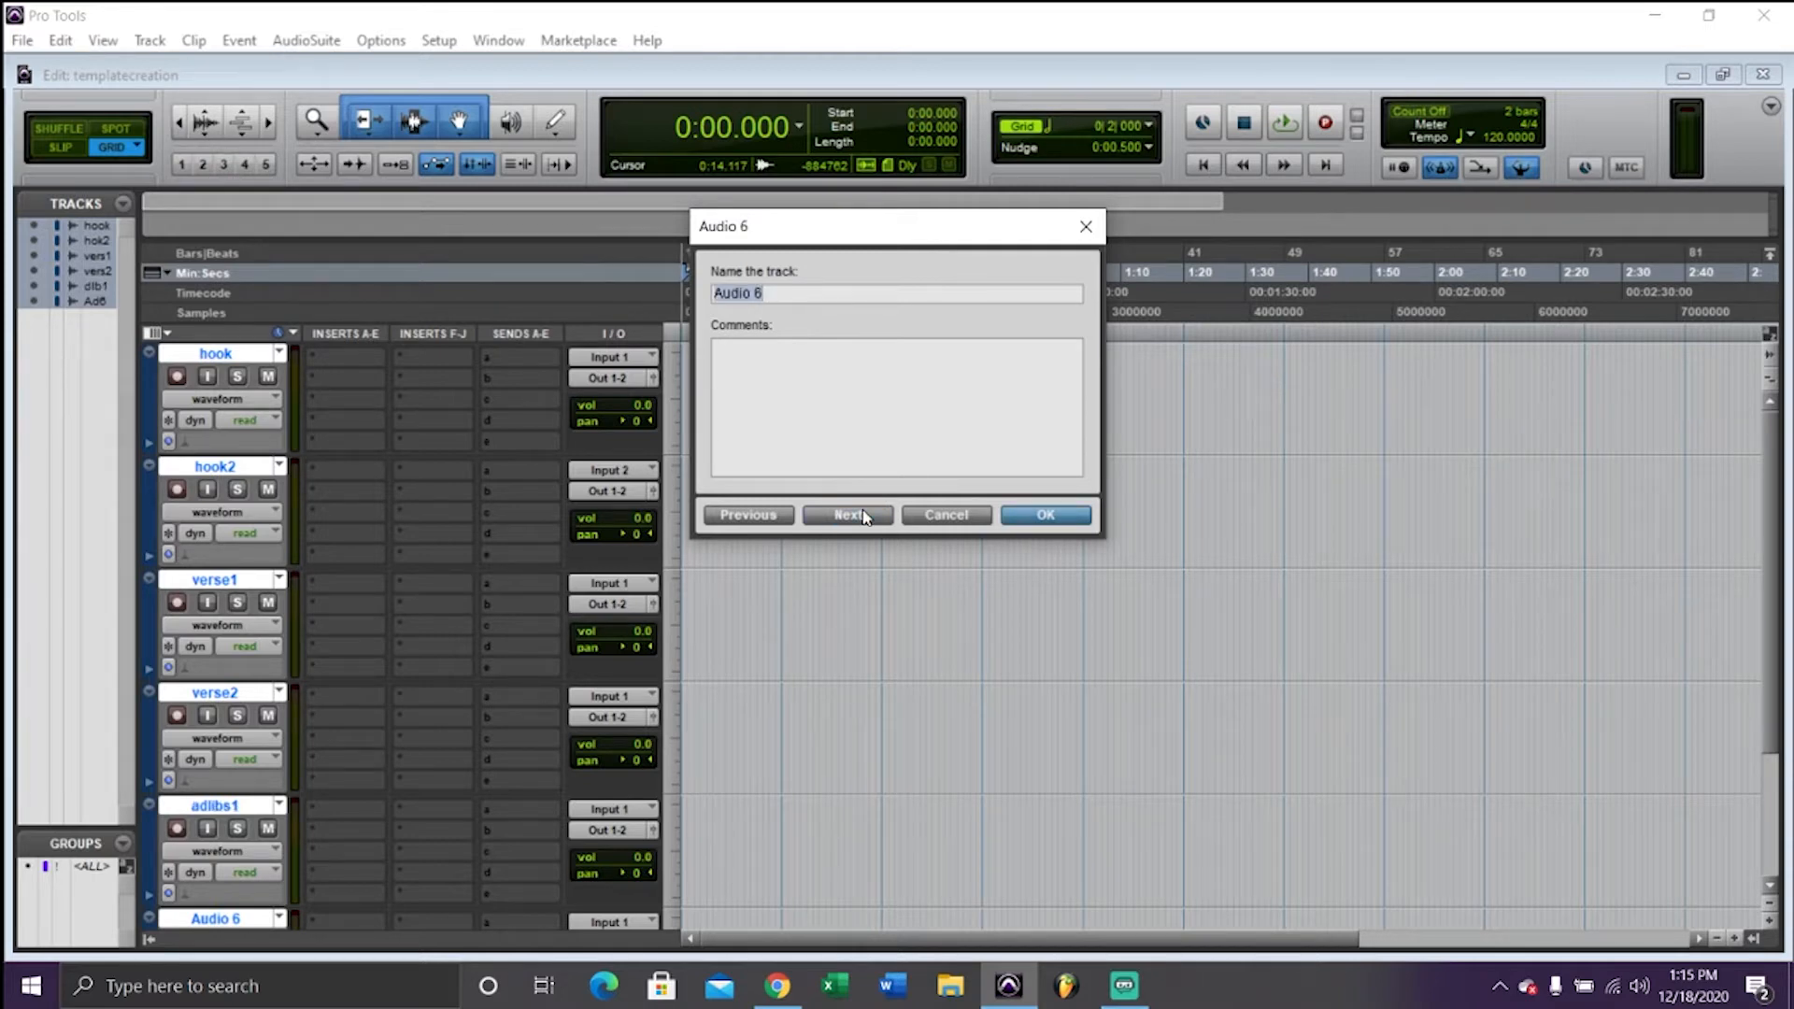
pyautogui.write('adlibs2')
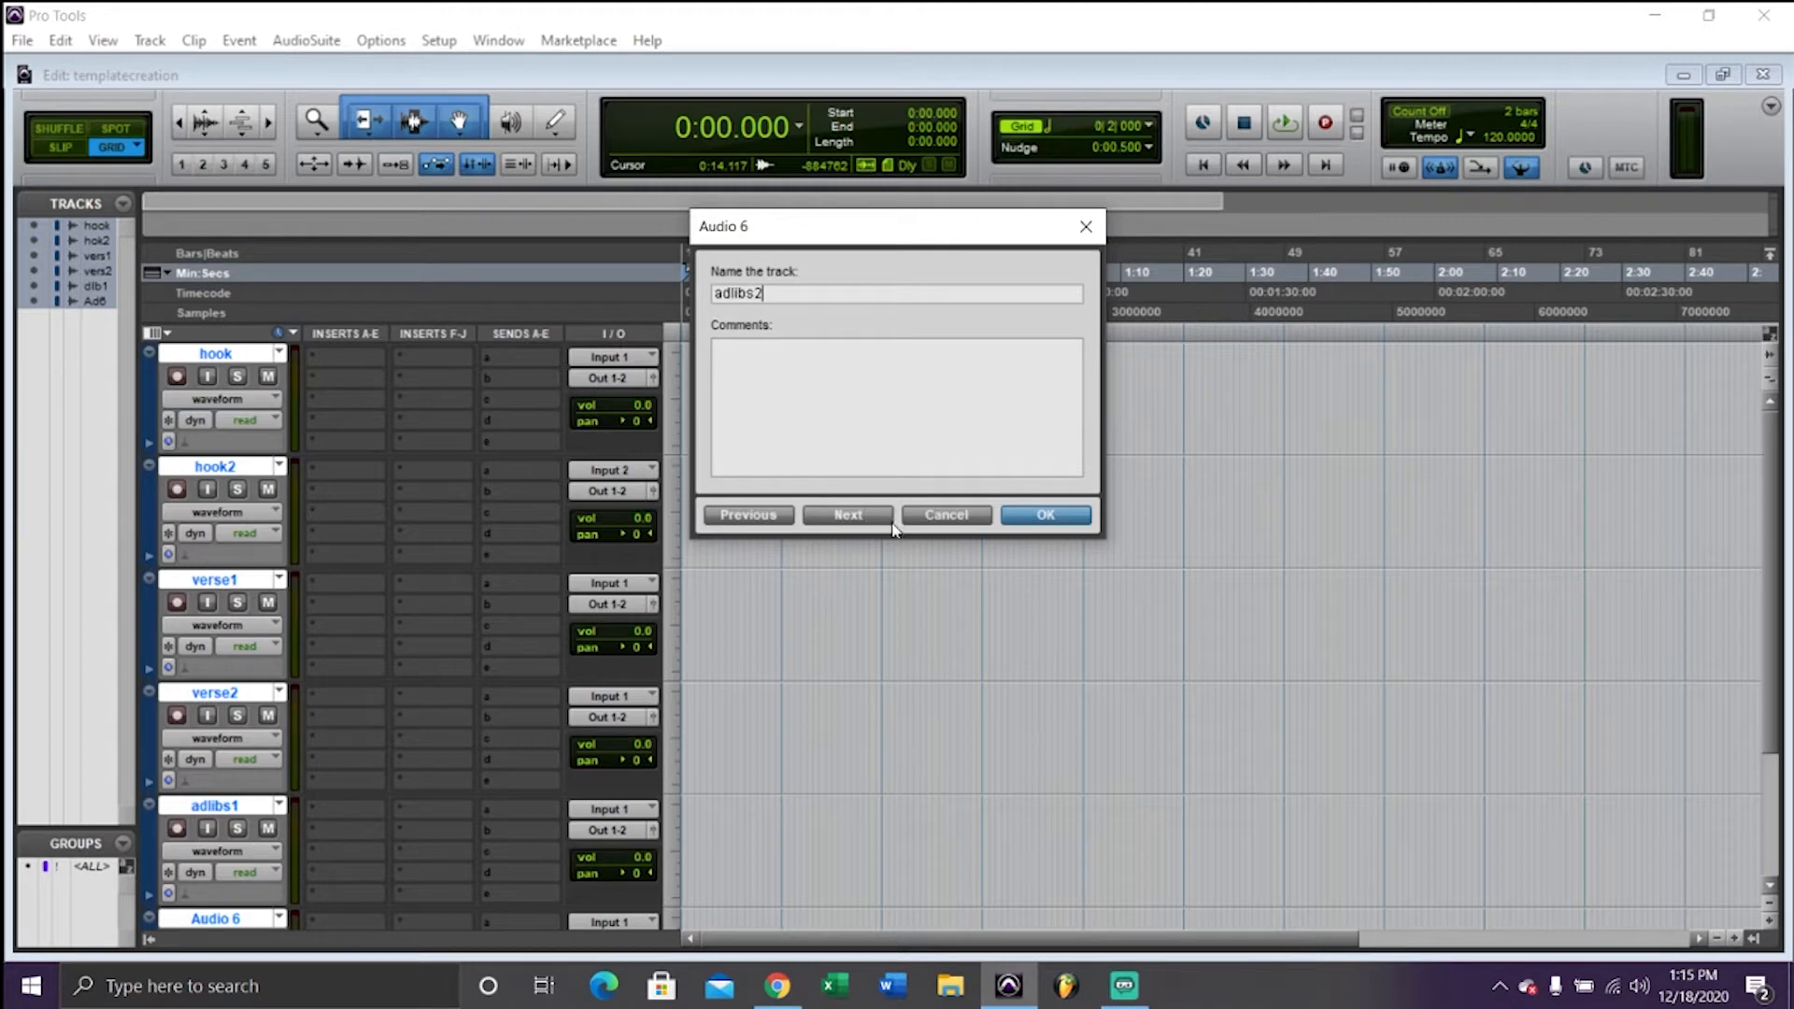
pyautogui.moveTo(1003, 458)
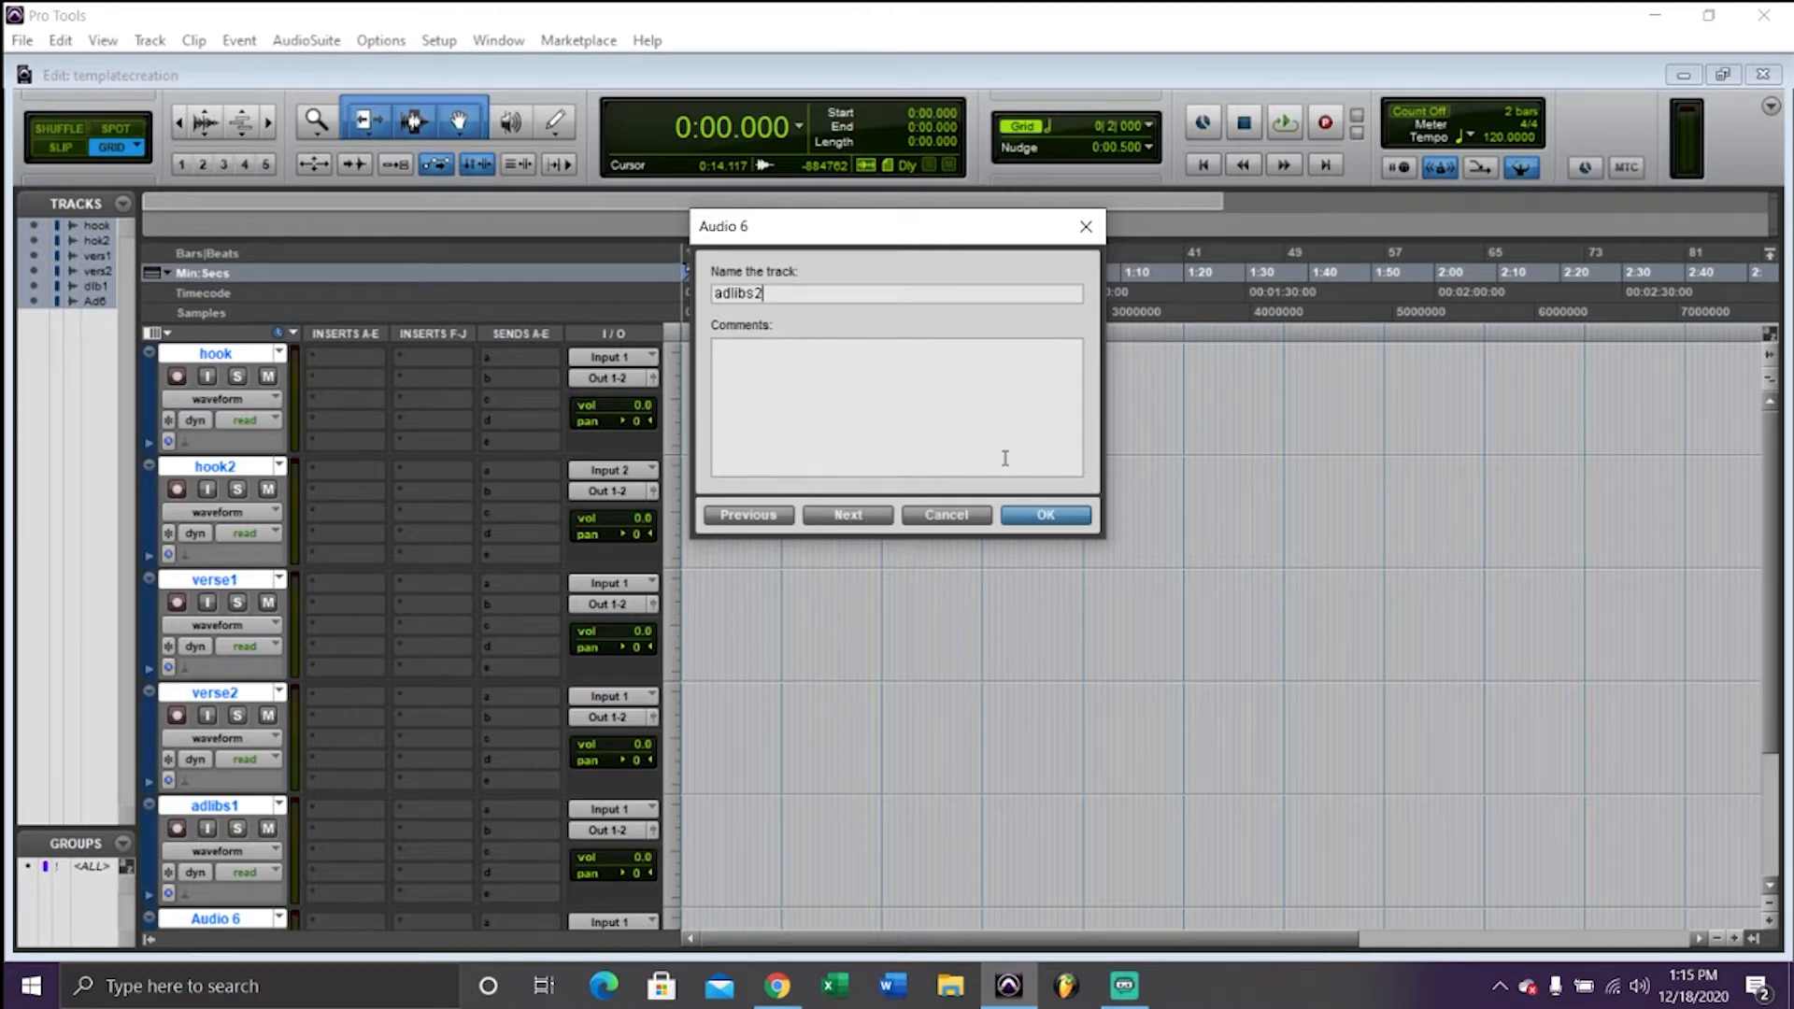
pyautogui.click(1043, 514)
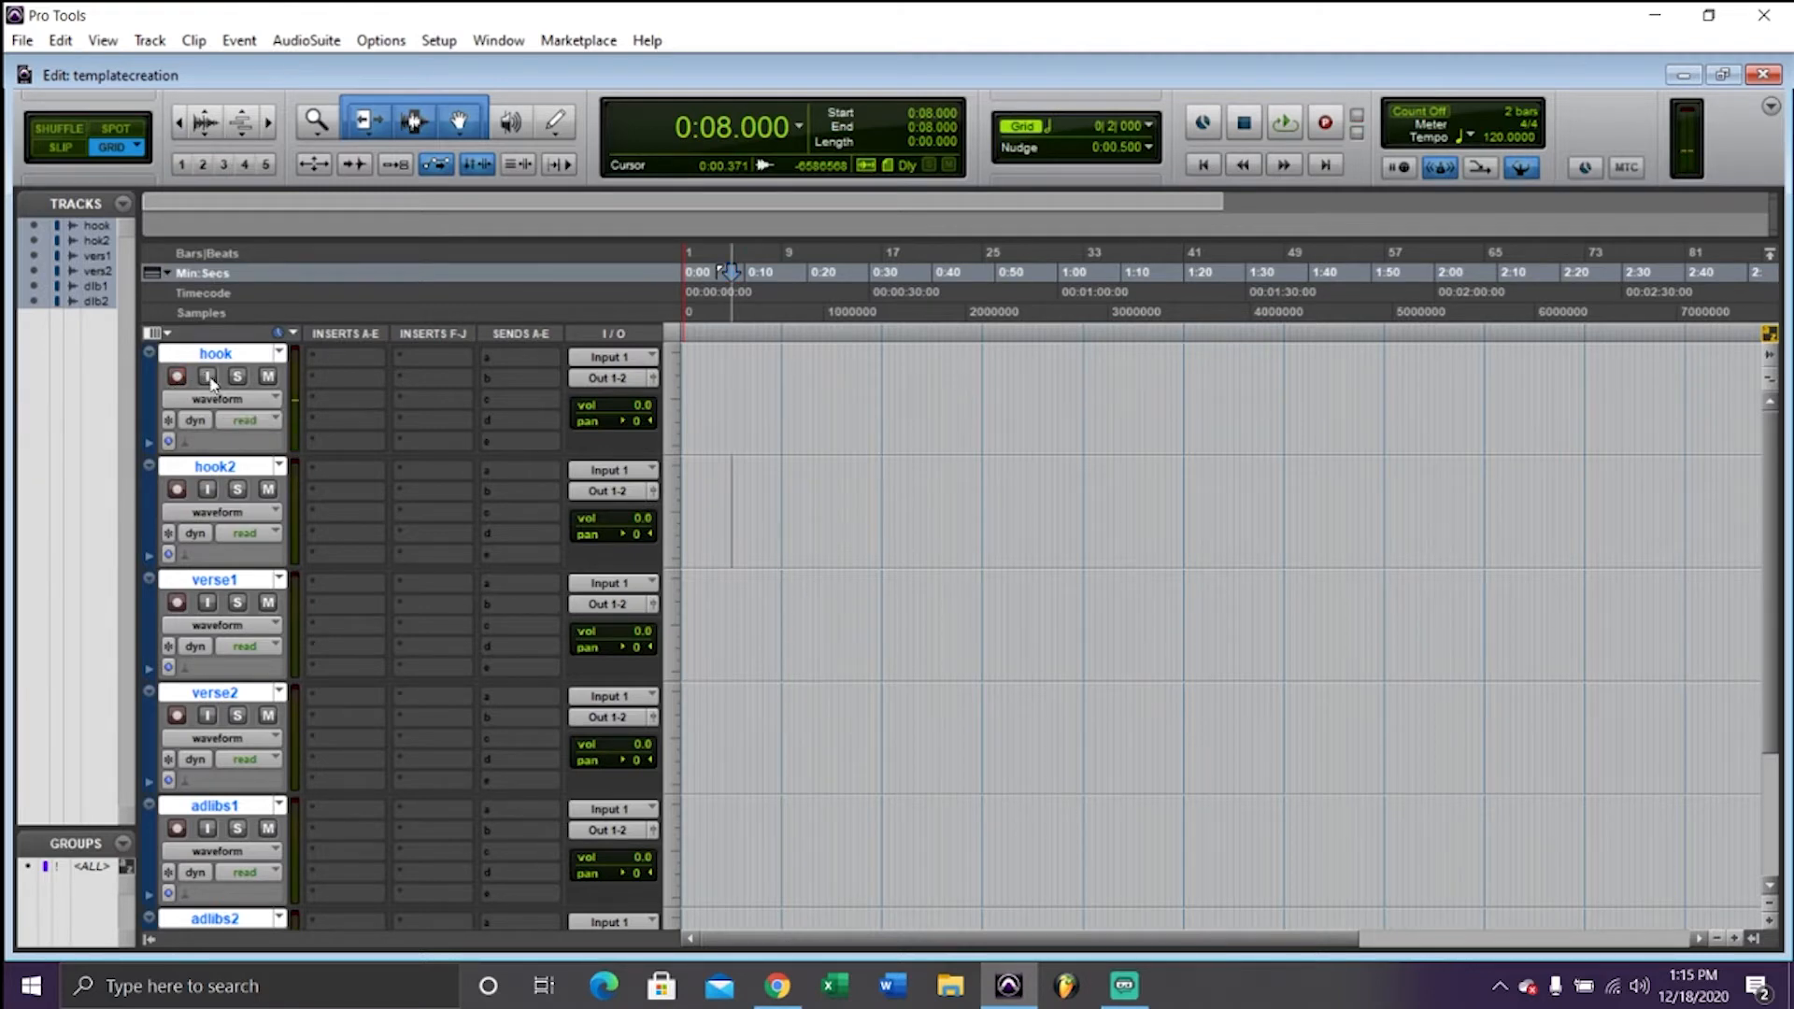
# Arm and disarm the hook track, then bring up the Setup menu
pyautogui.click(178, 377)
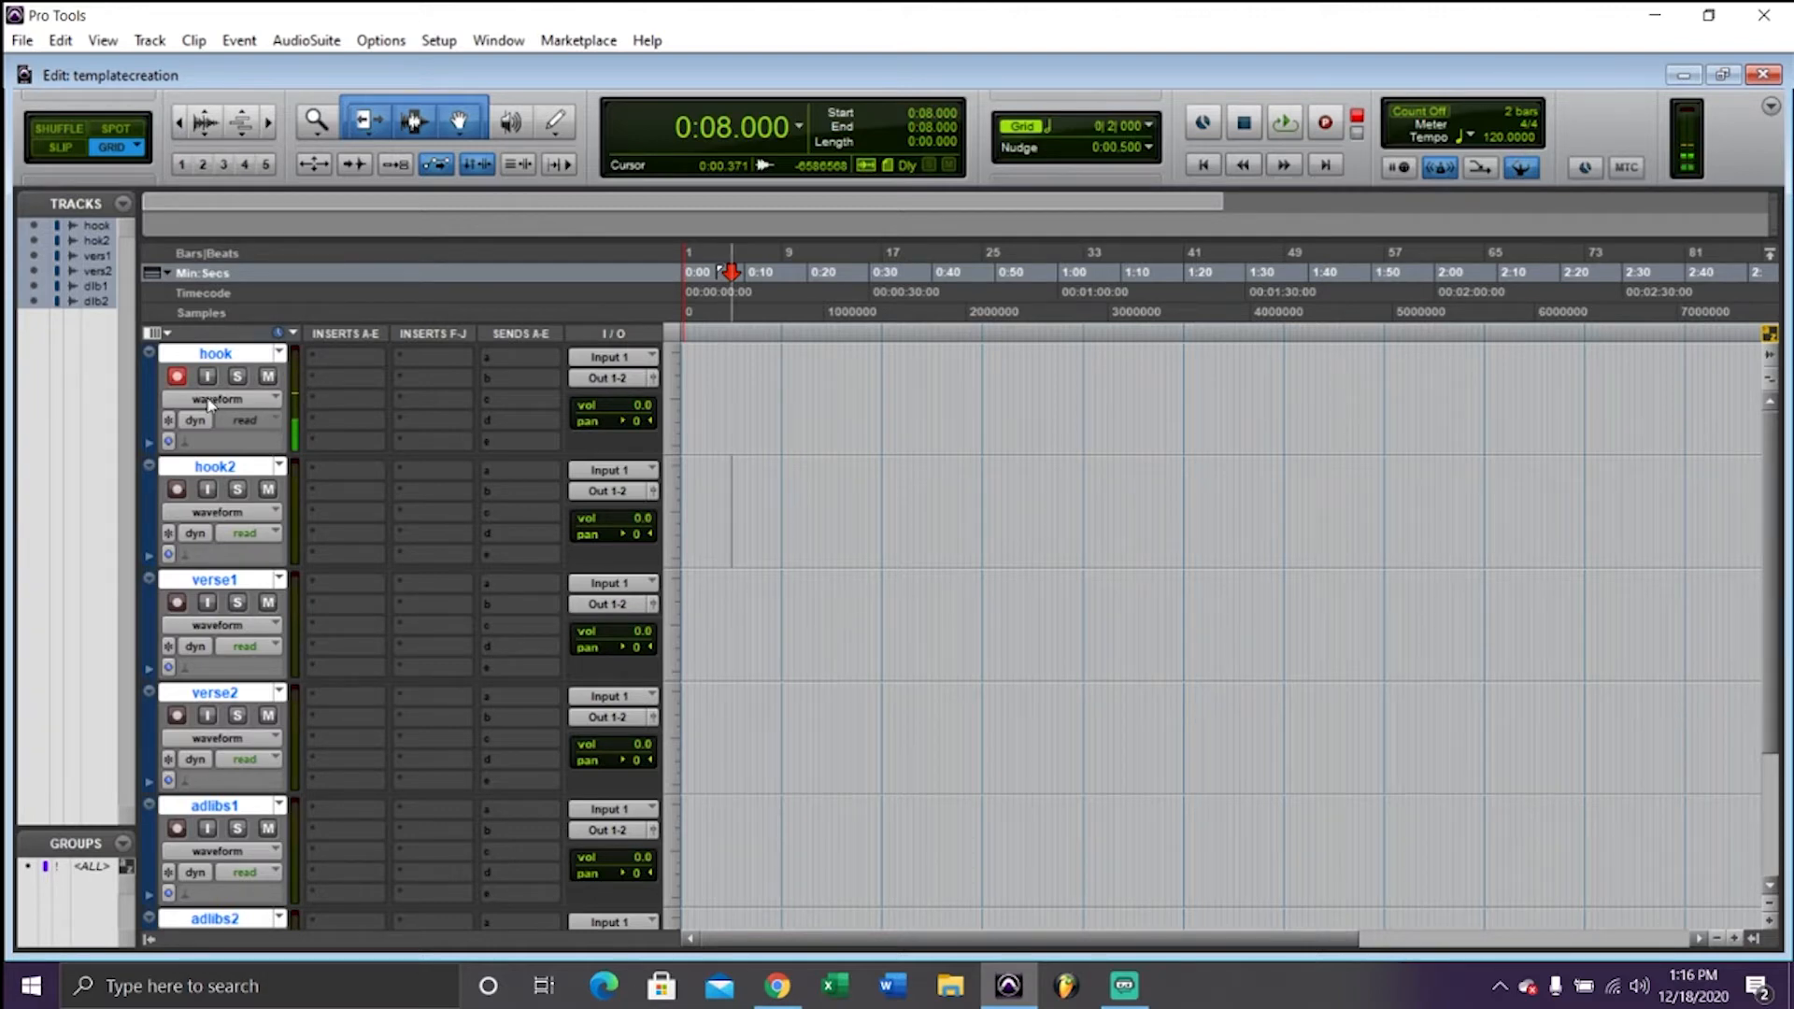
pyautogui.click(177, 377)
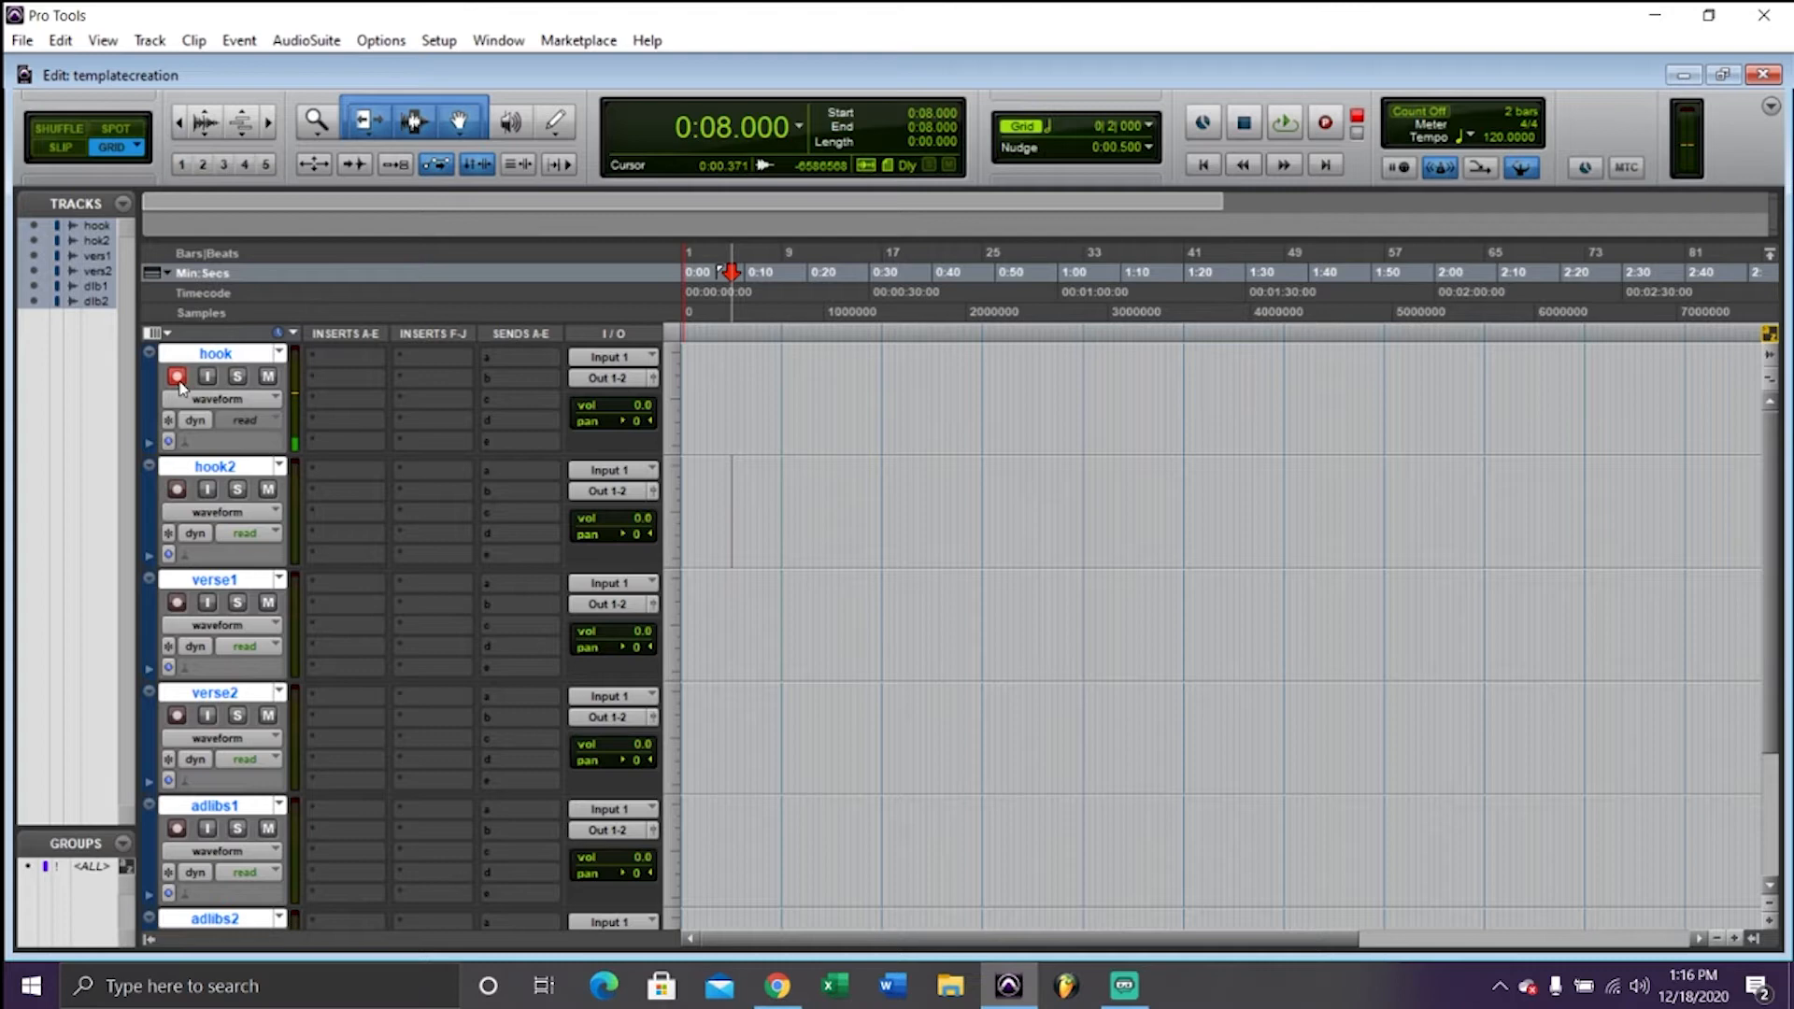
pyautogui.click(438, 40)
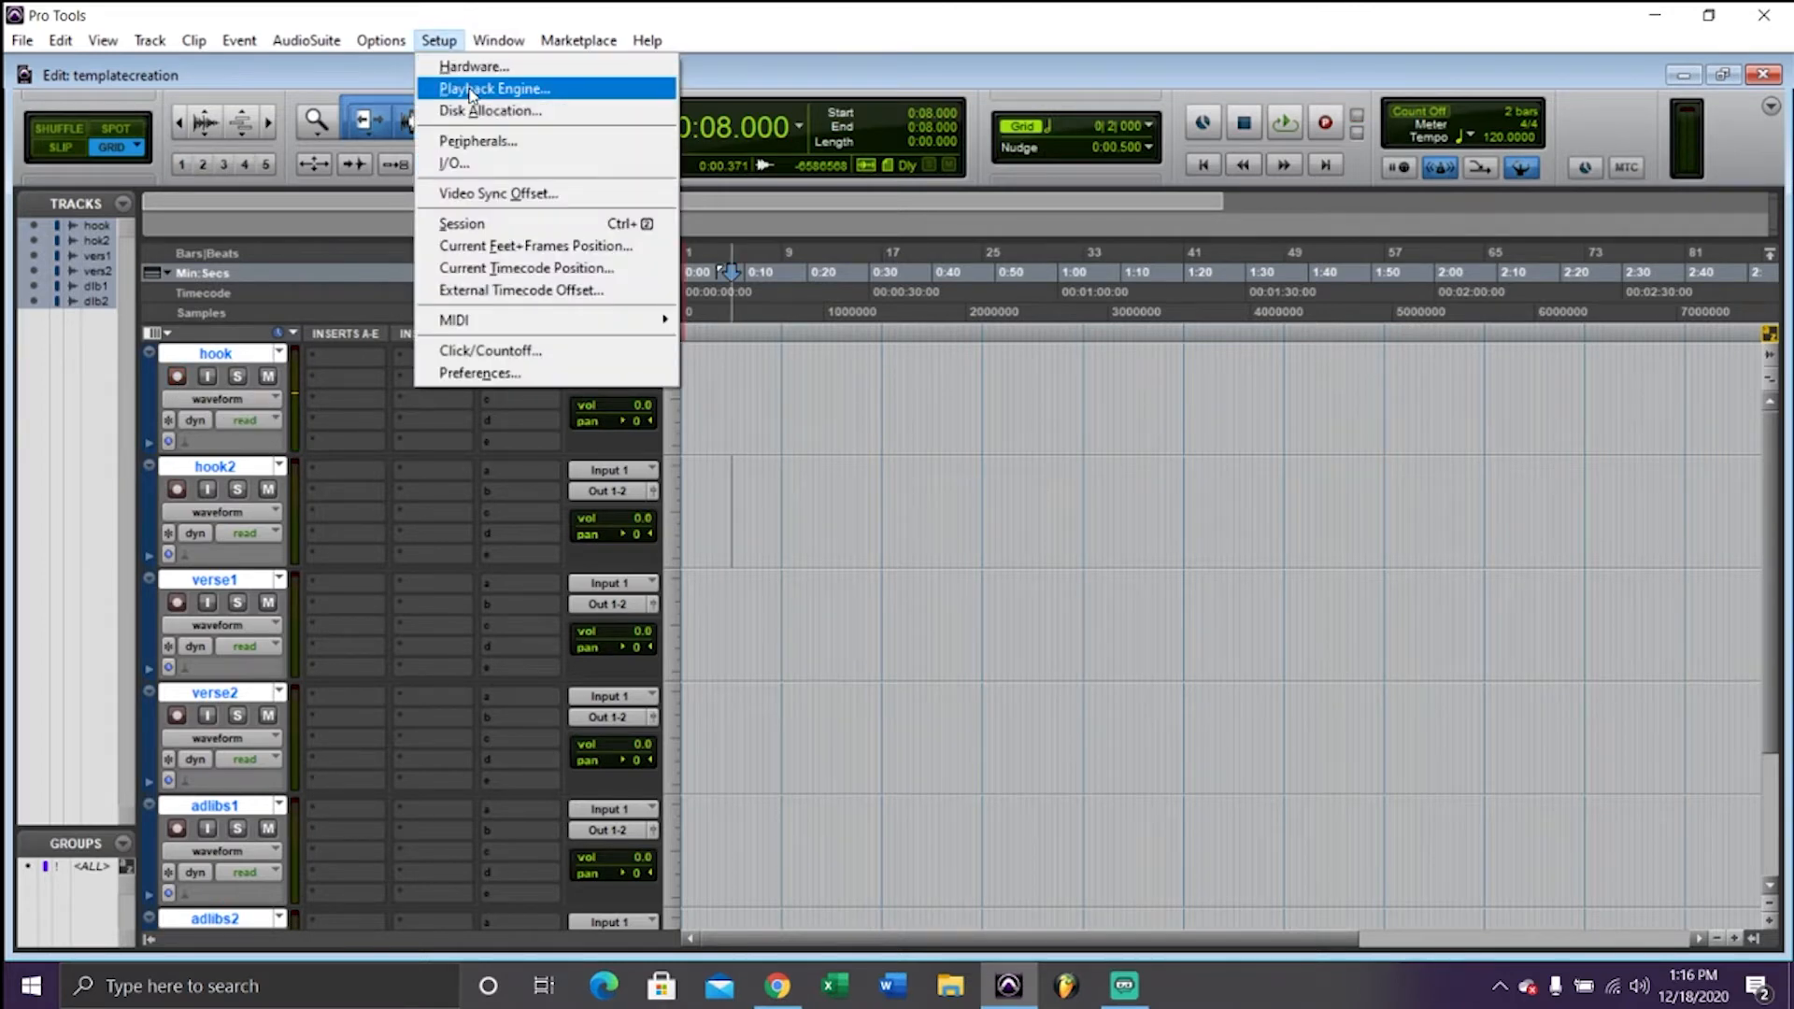
# Keep Focusrite USB ASIO as the Playback Engine device and confirm with OK
pyautogui.click(494, 88)
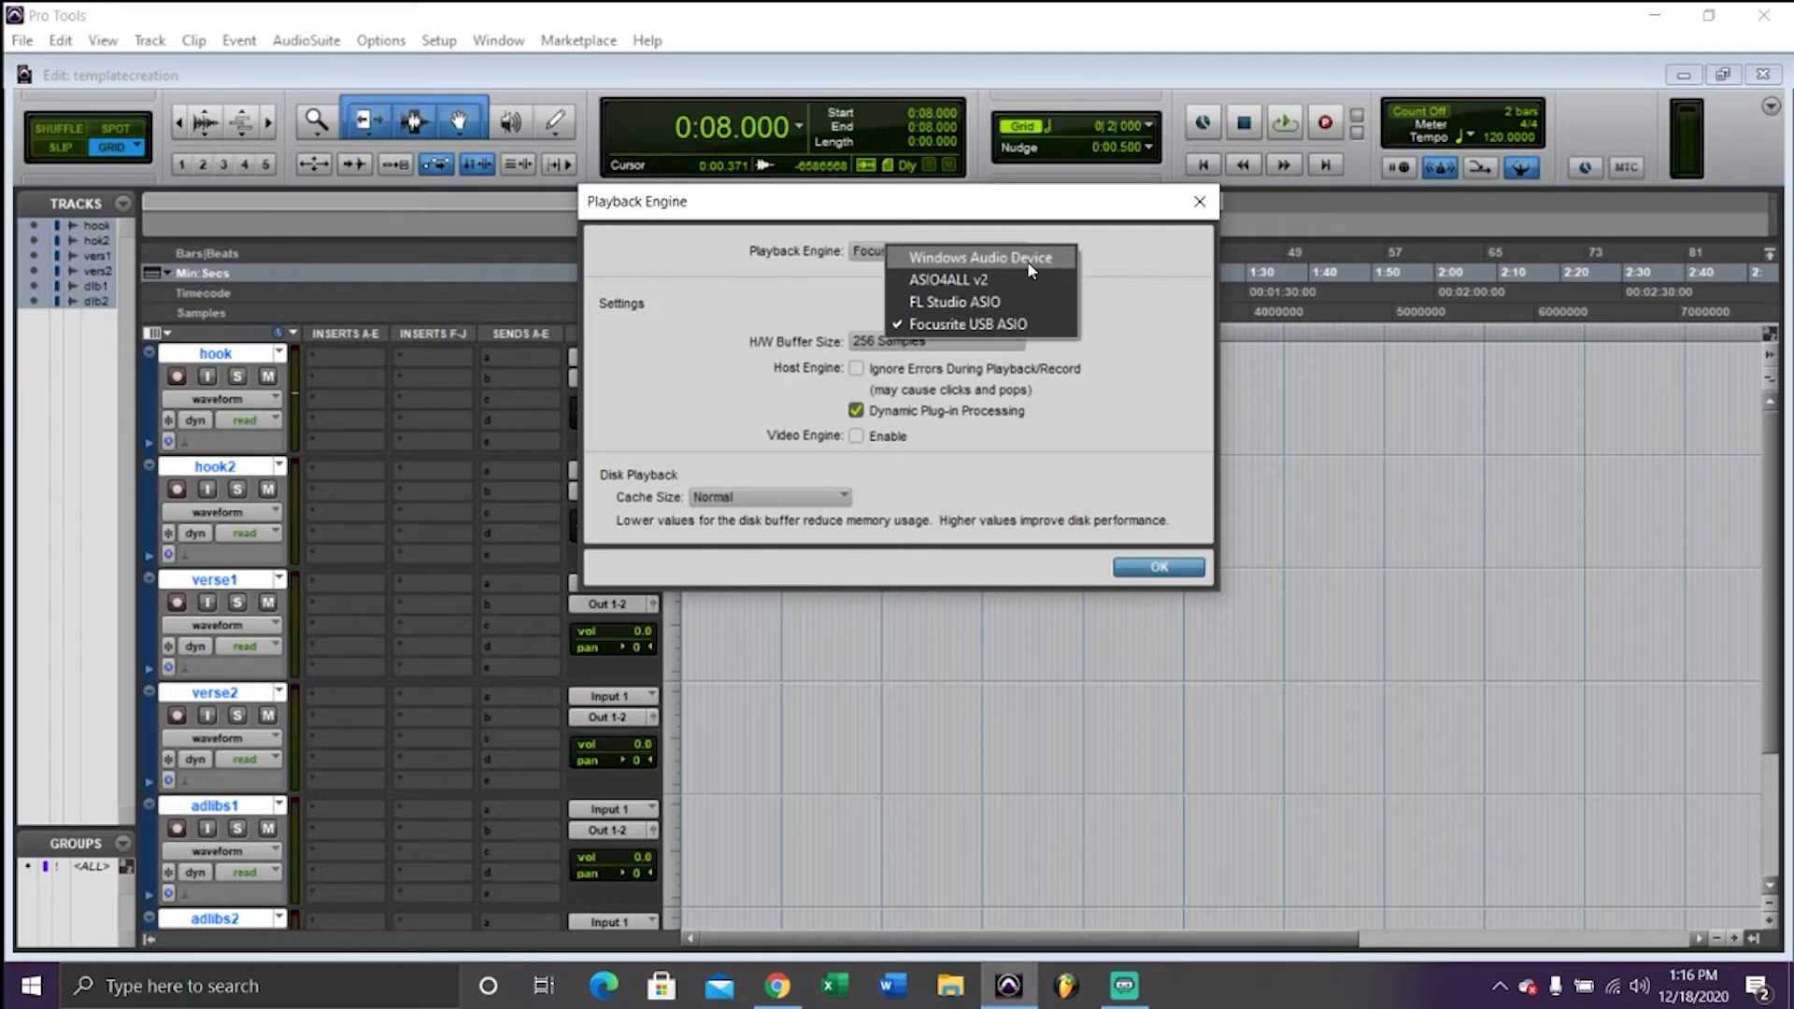
pyautogui.moveTo(1110, 284)
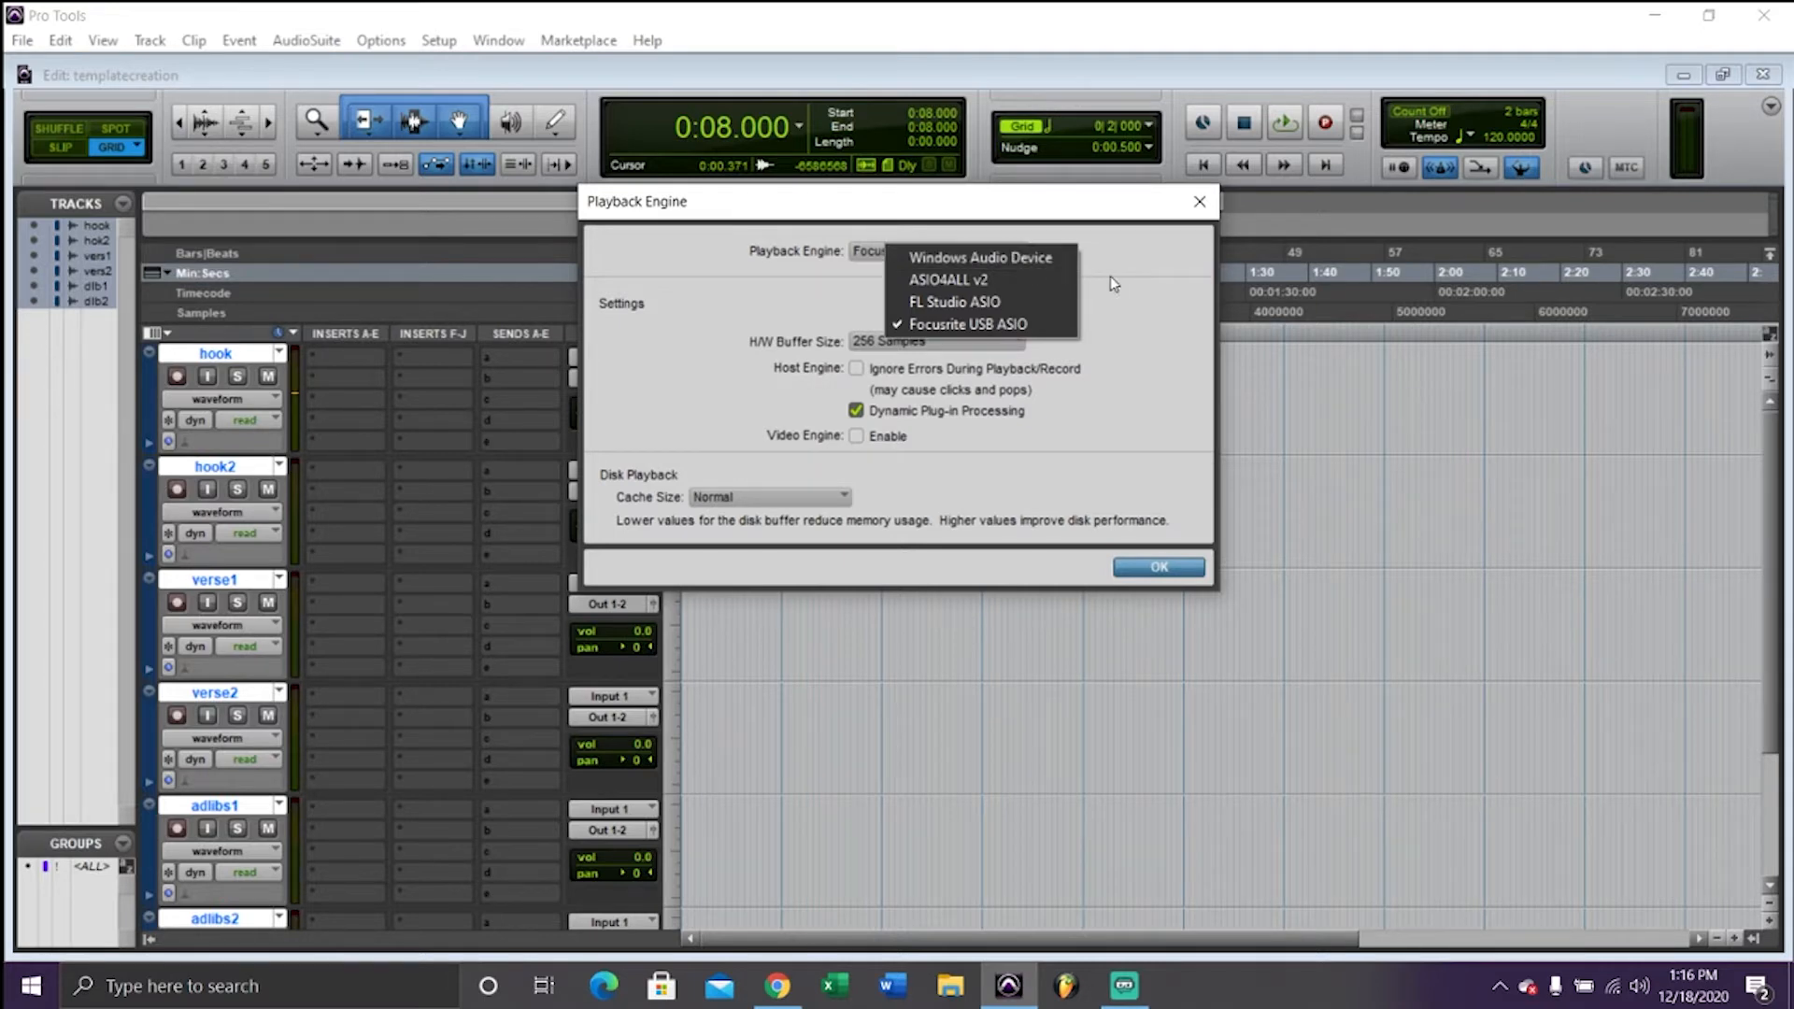
pyautogui.moveTo(978, 280)
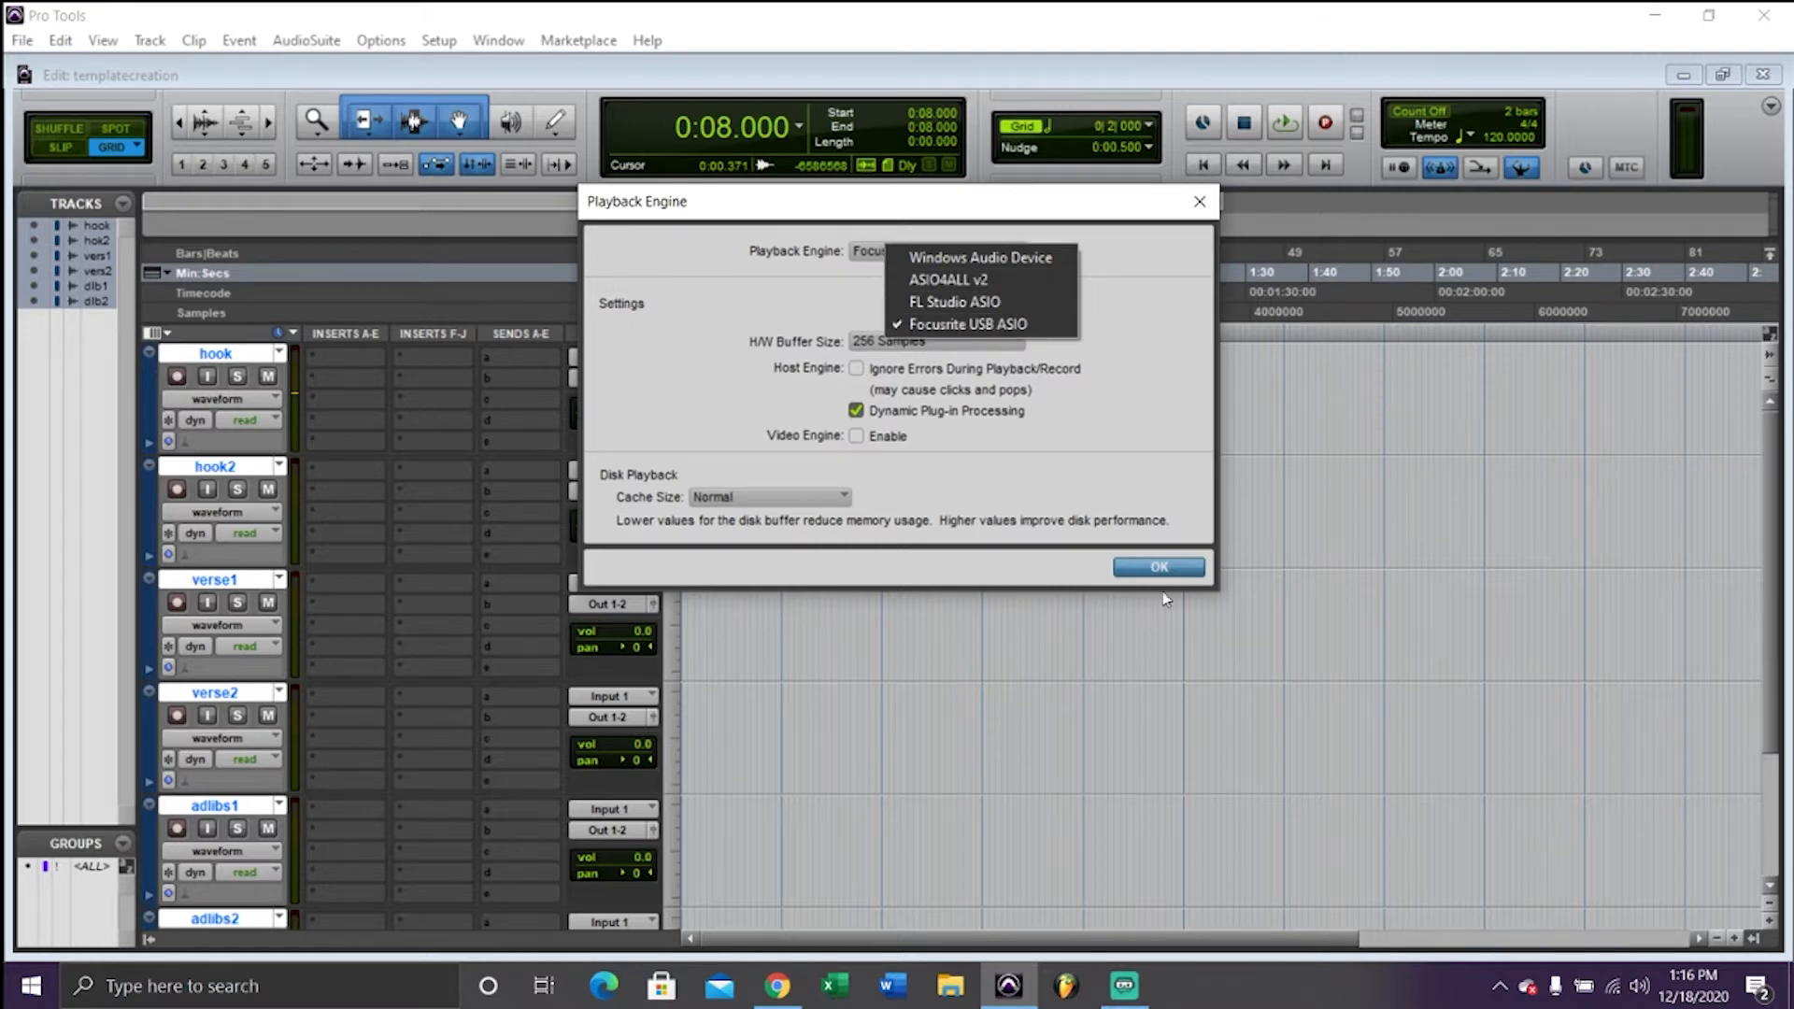
pyautogui.click(1157, 567)
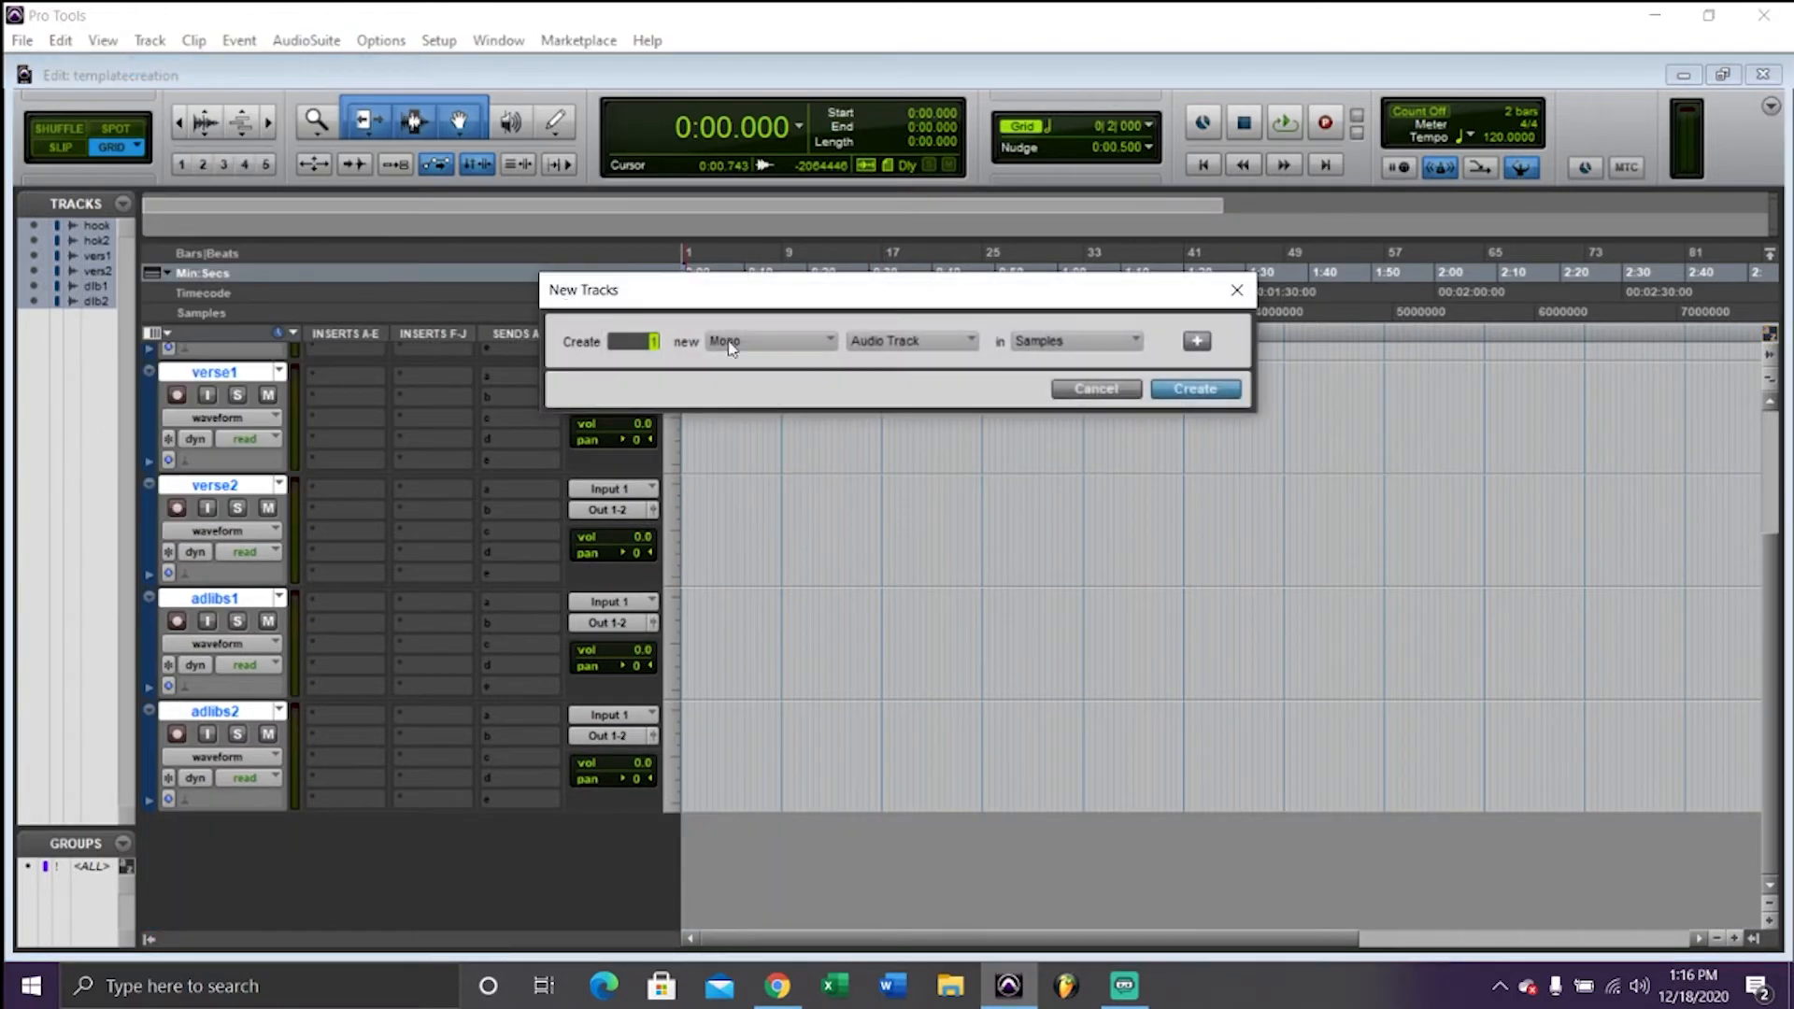
# Create three stereo Aux Input tracks in the New Tracks dialog
pyautogui.click(771, 341)
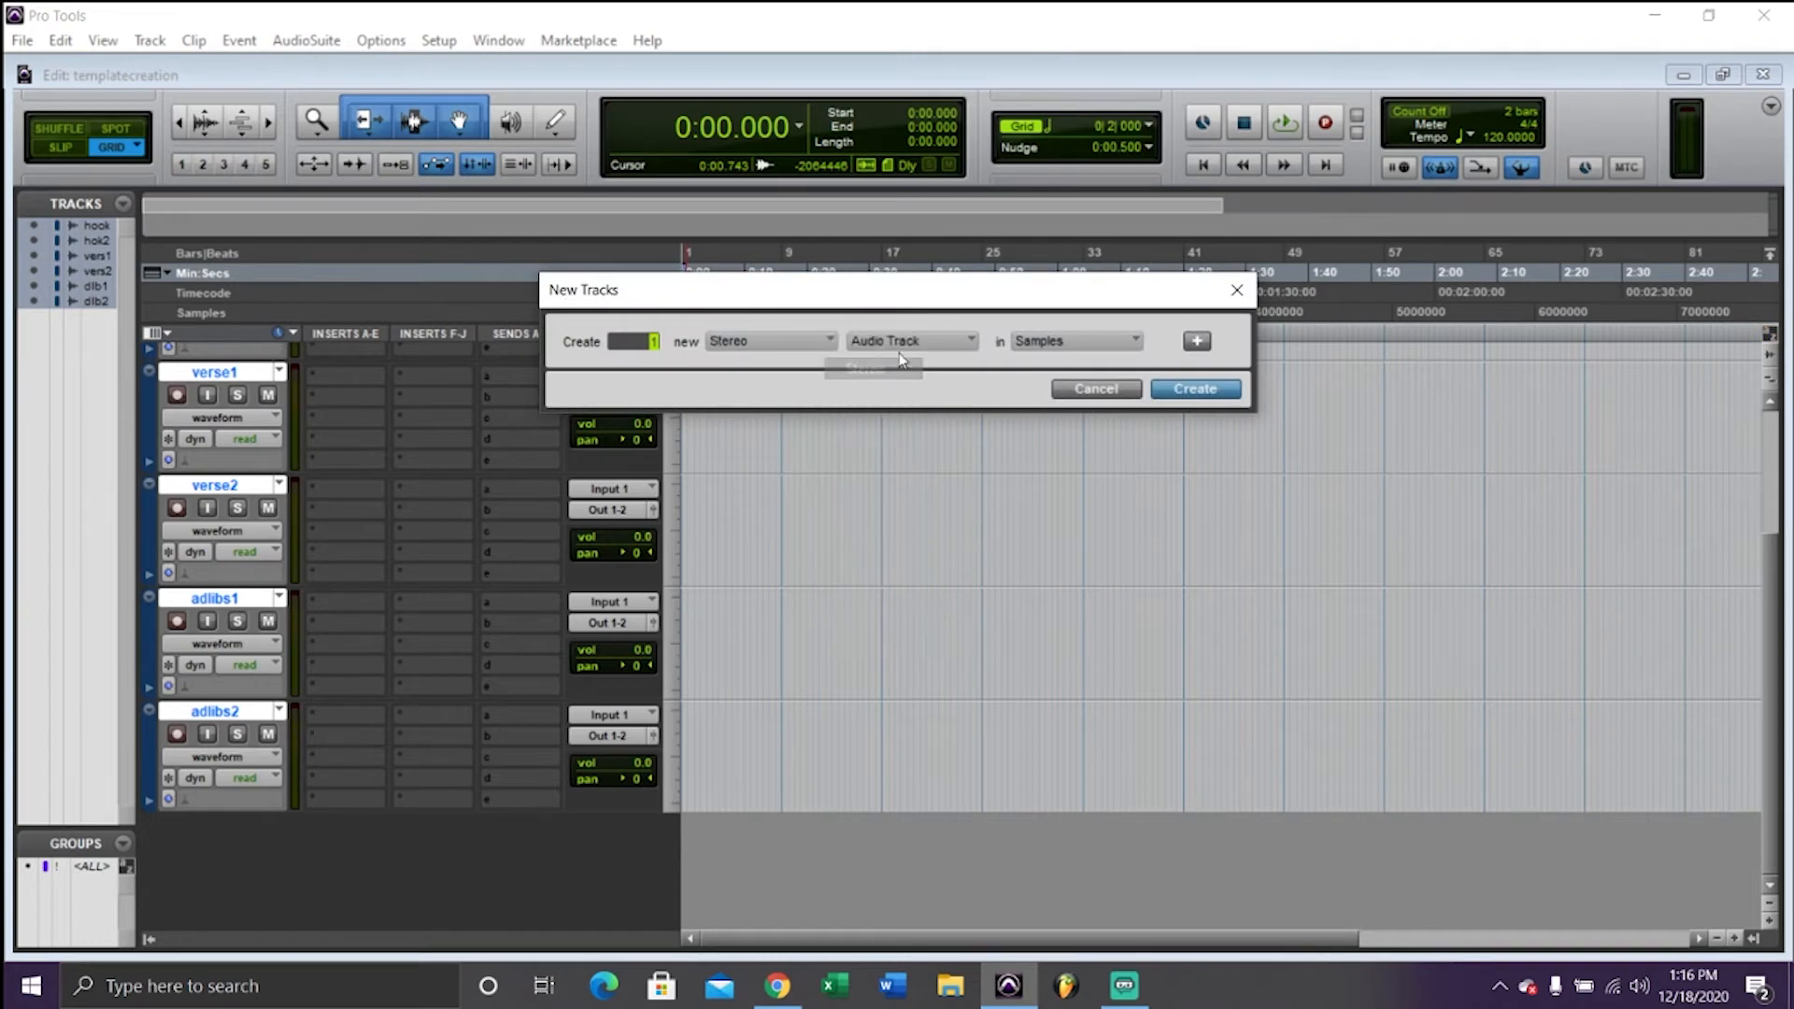
pyautogui.click(911, 341)
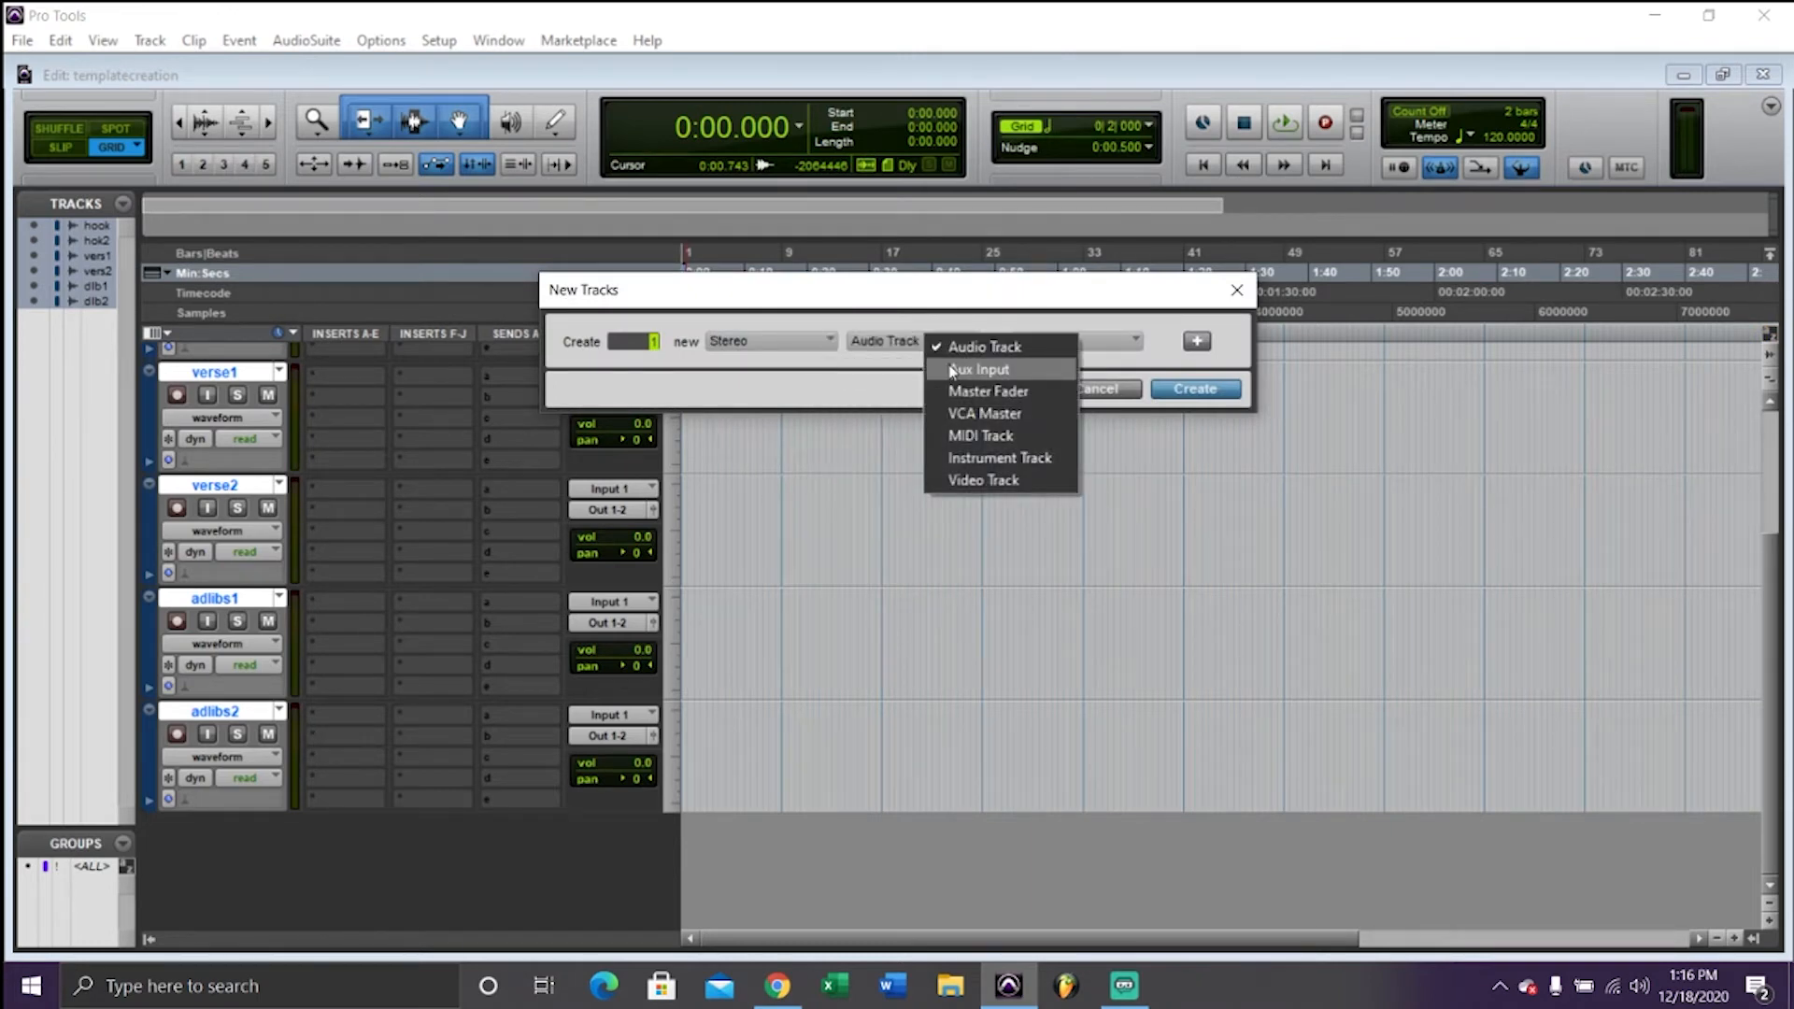
pyautogui.click(980, 368)
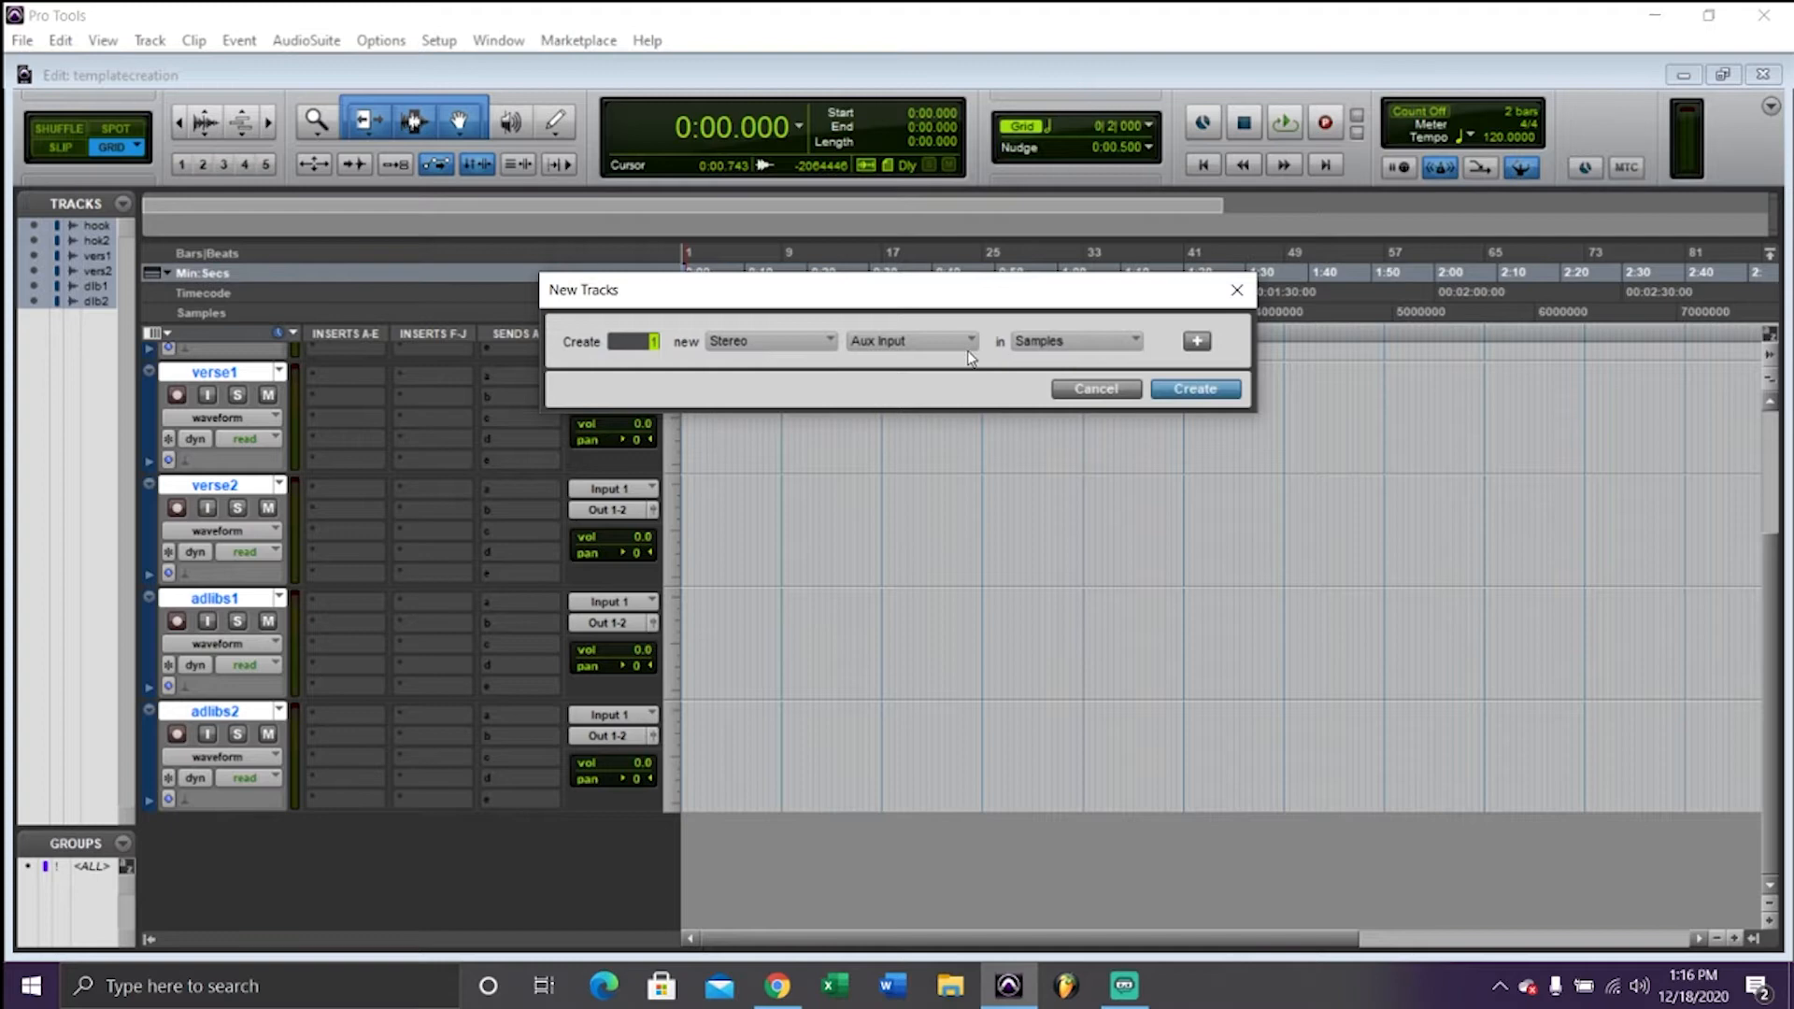
pyautogui.click(1196, 341)
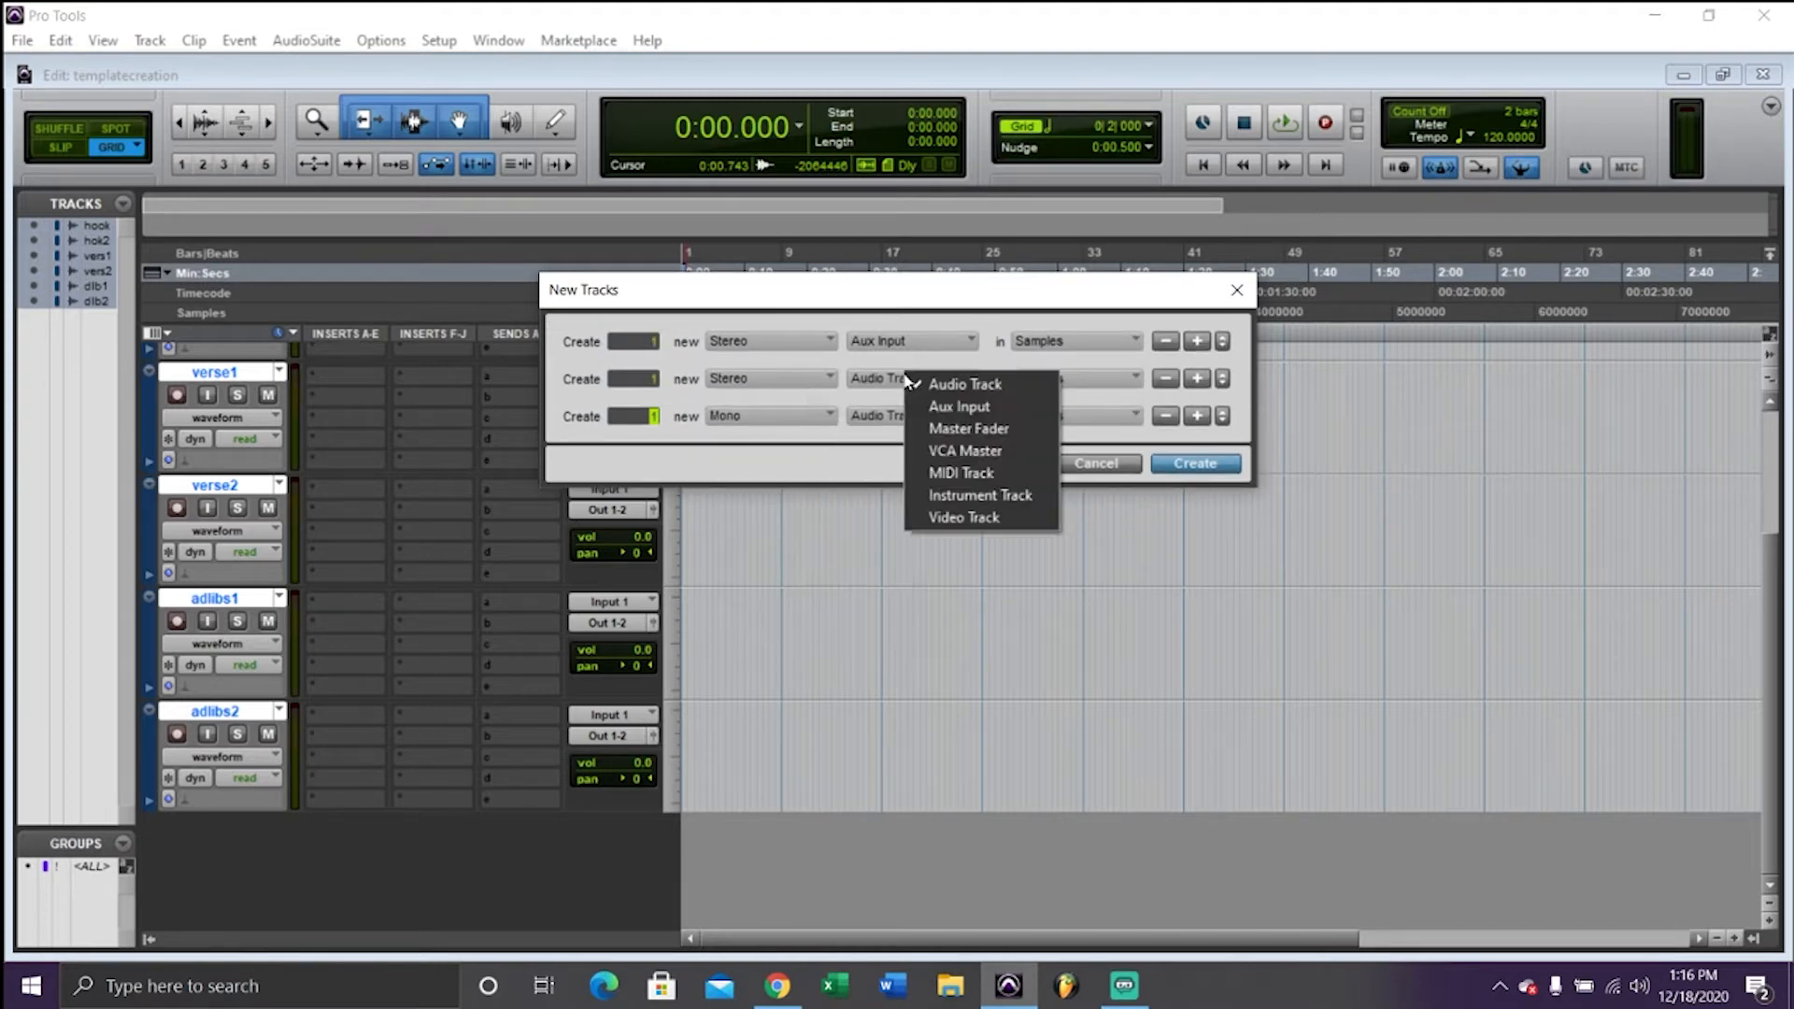
pyautogui.click(959, 407)
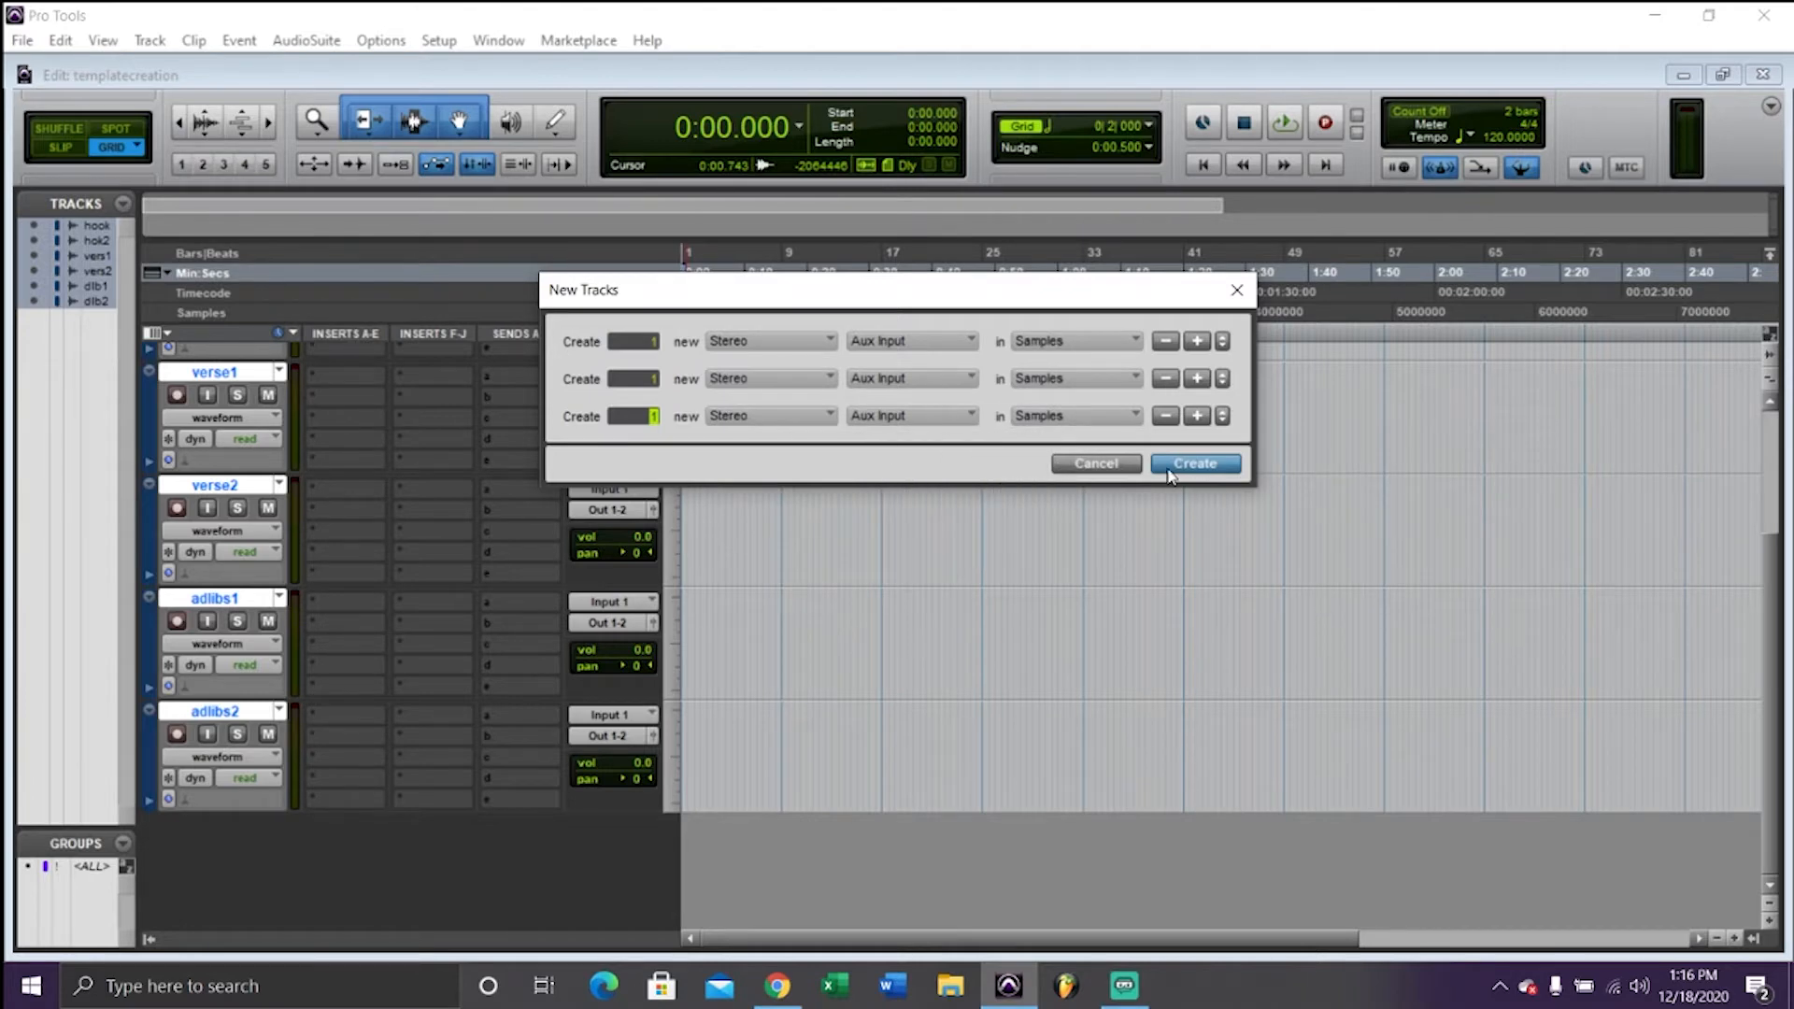
pyautogui.click(1194, 463)
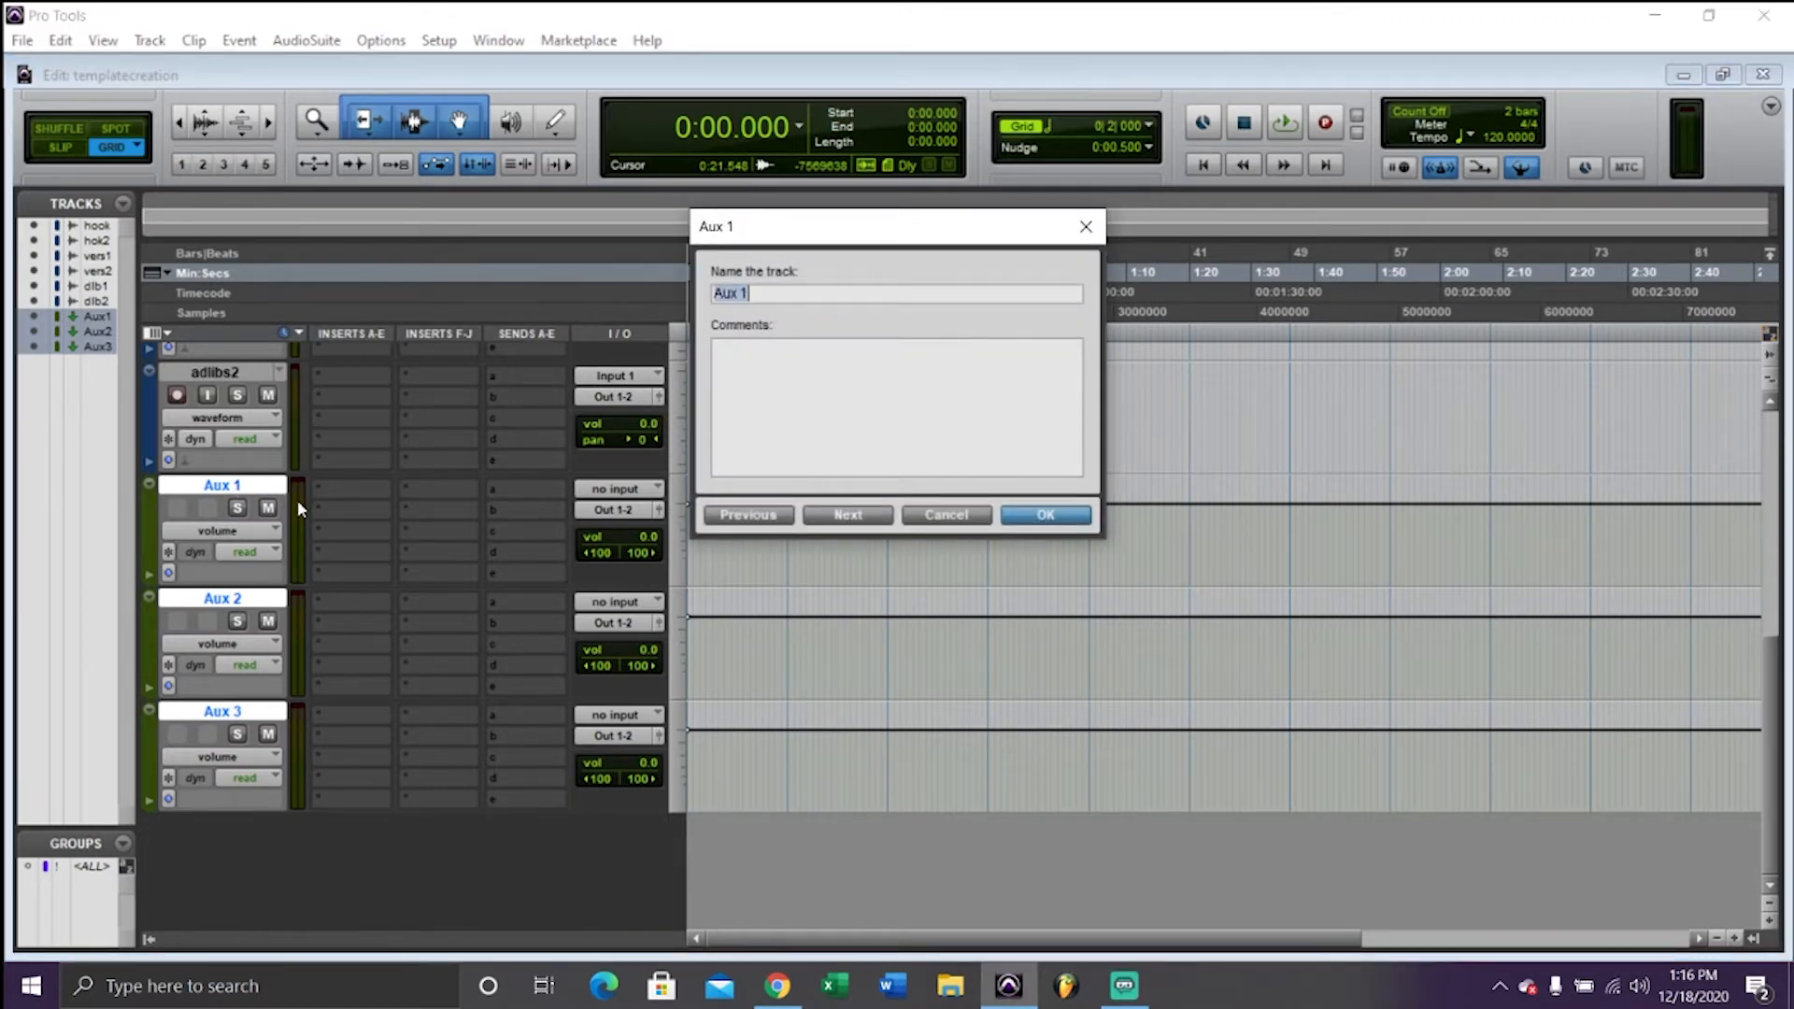
# Name Aux 1–3 Lead Effects, Delay and Reverb in turn
pyautogui.write('Lead Effects')
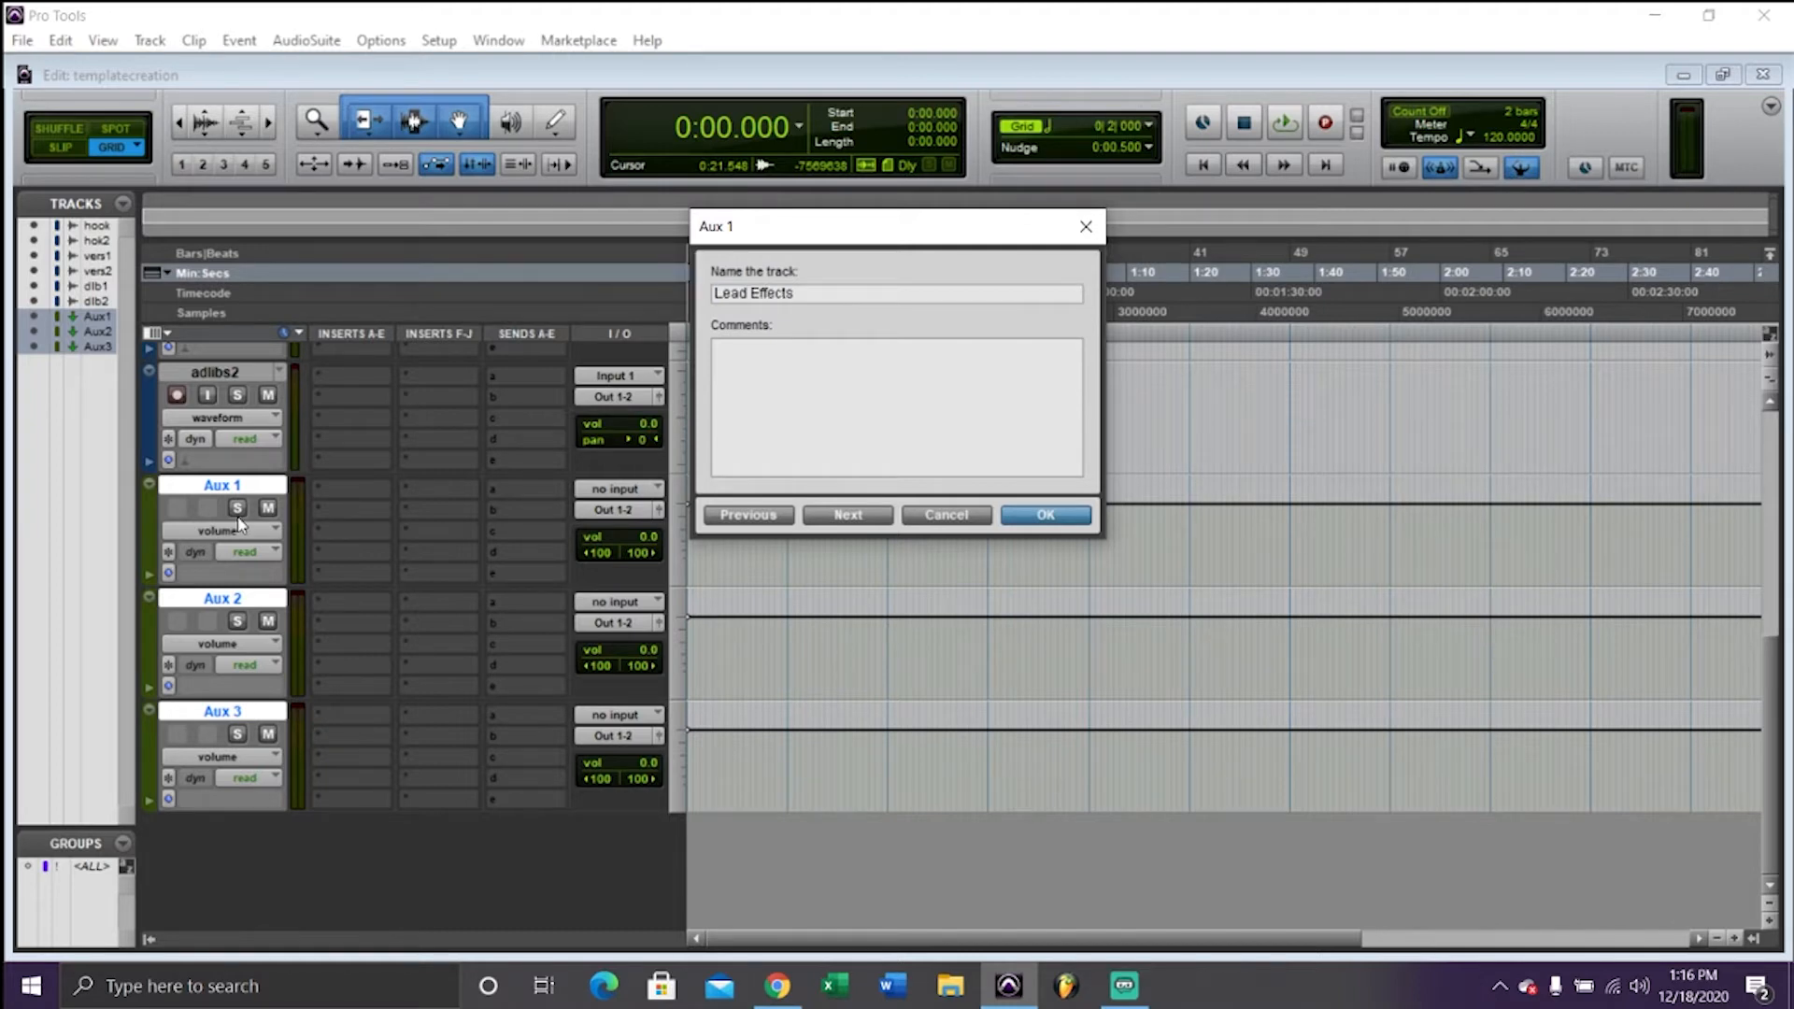
pyautogui.click(847, 514)
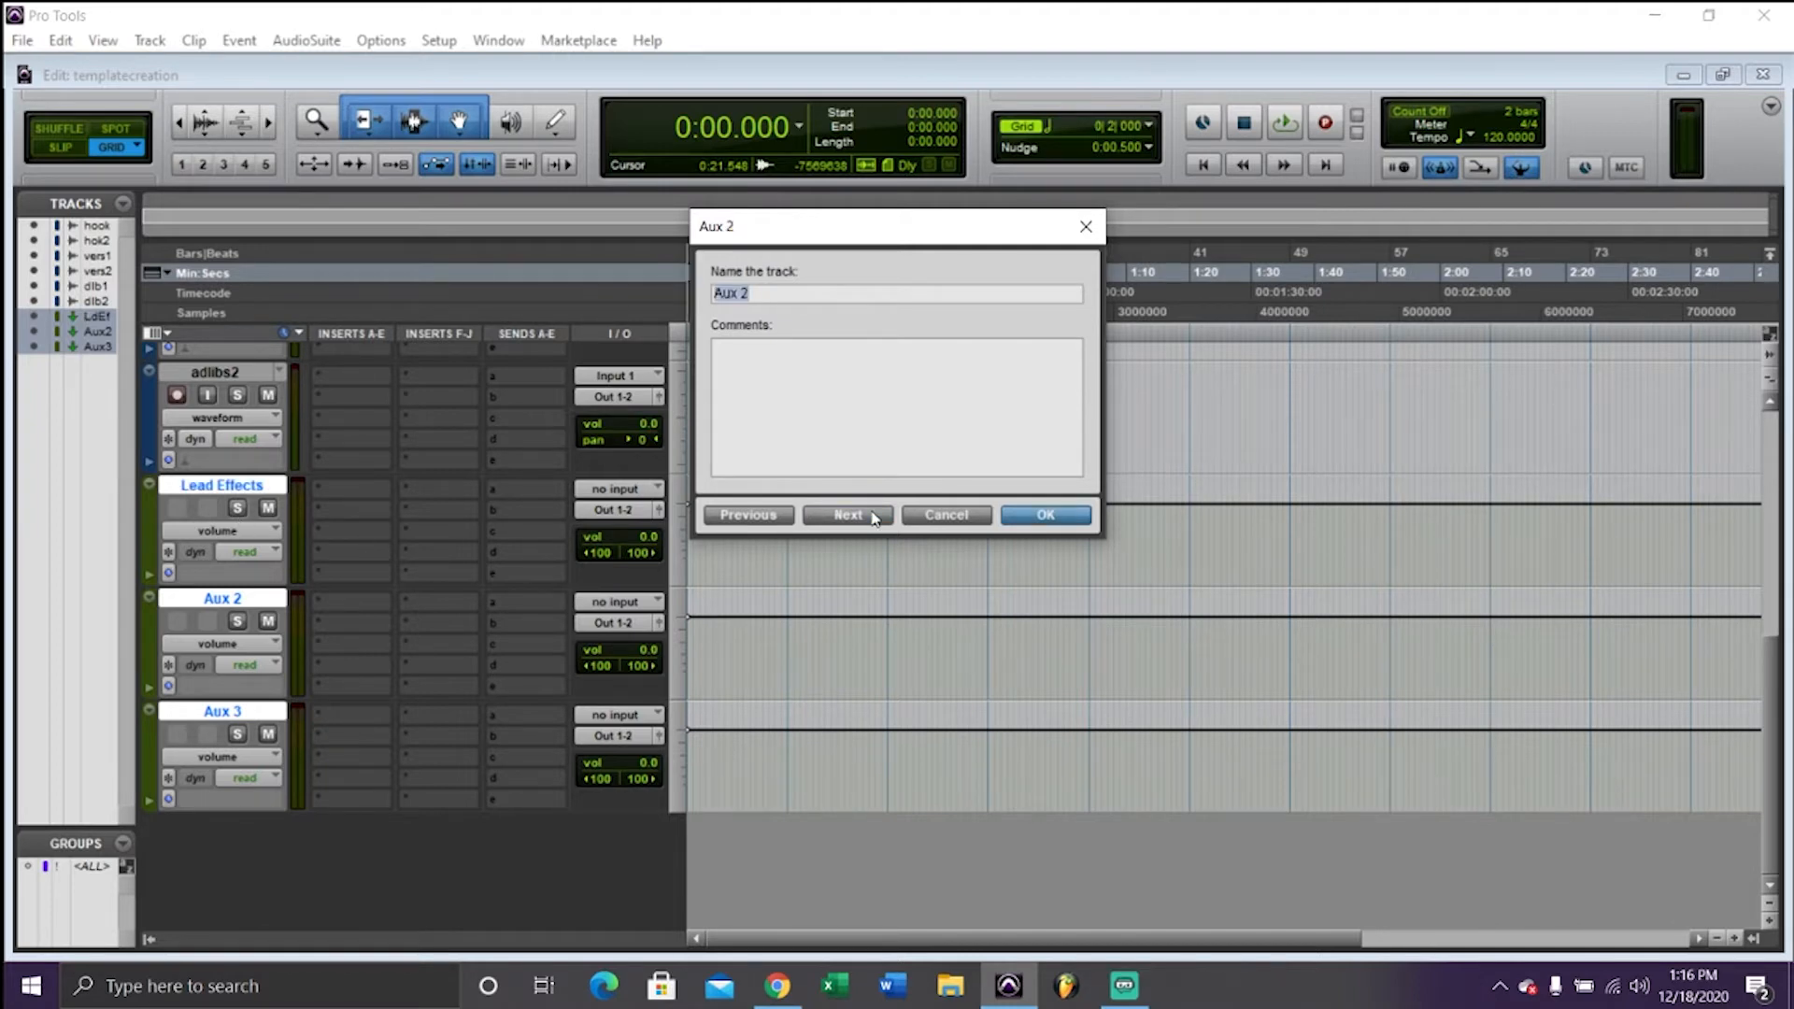
pyautogui.write('Delay')
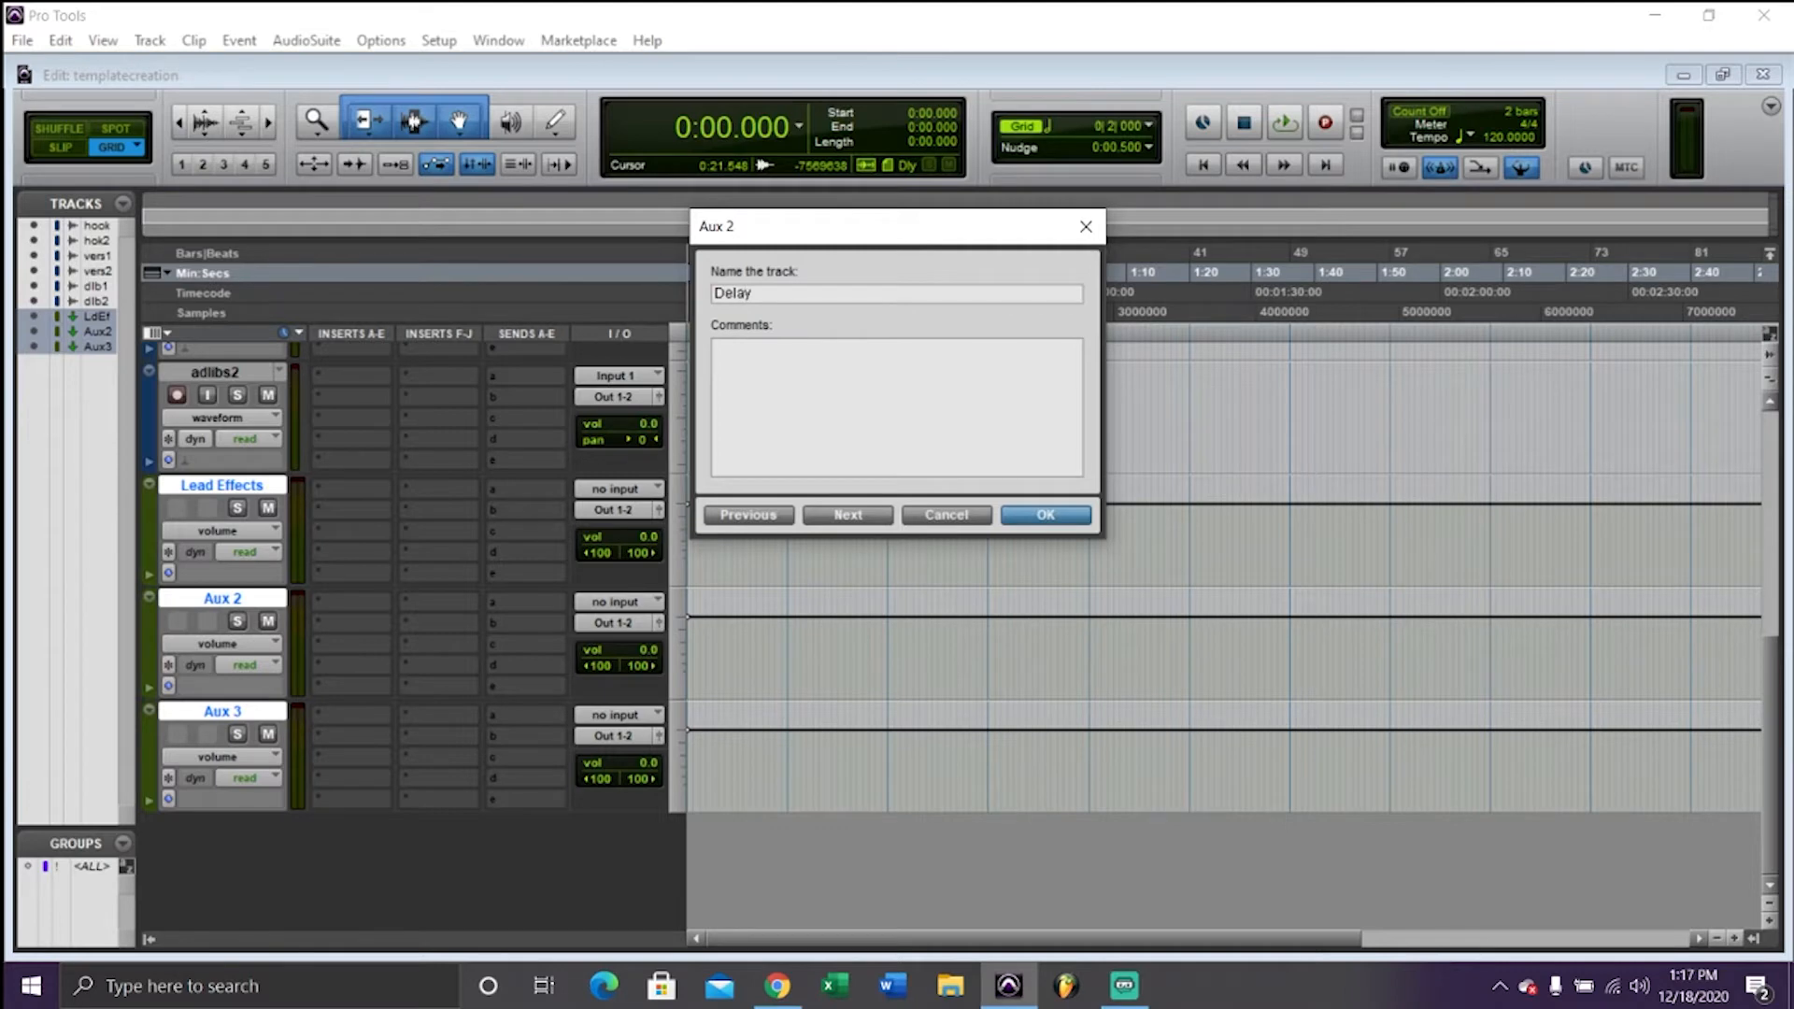
pyautogui.click(847, 515)
pyautogui.write('Reverb')
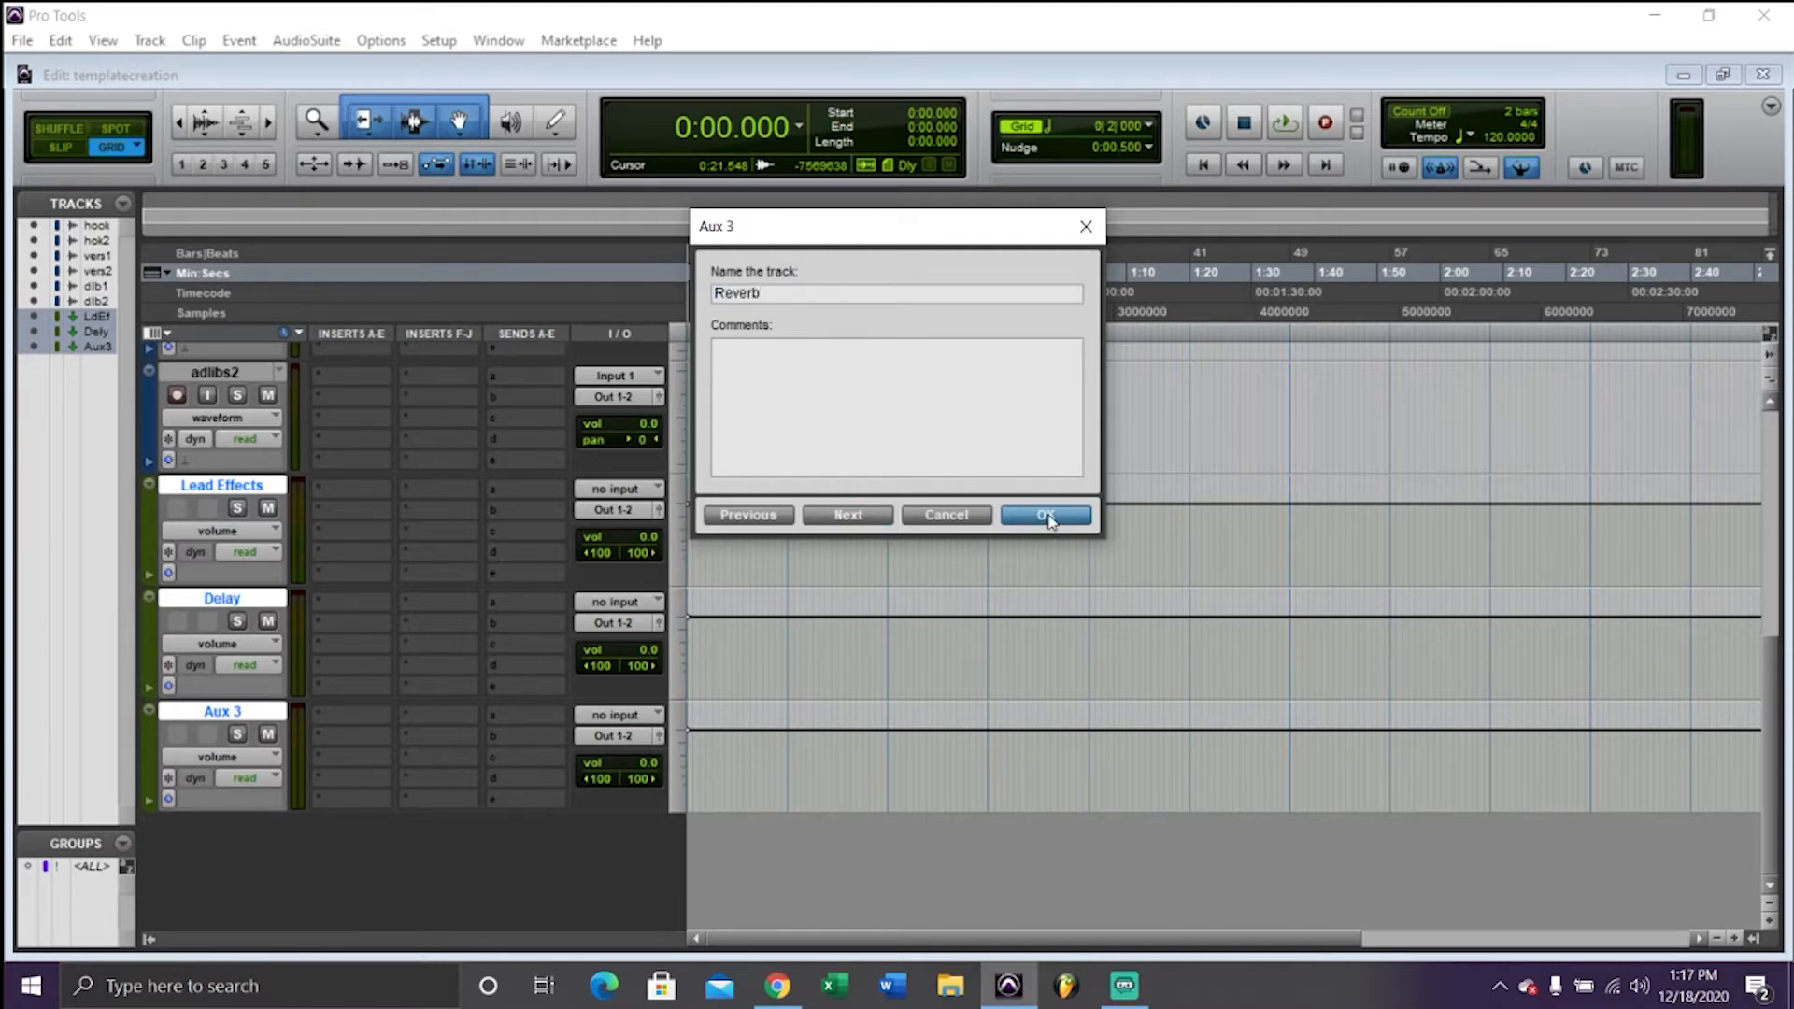
pyautogui.click(1043, 514)
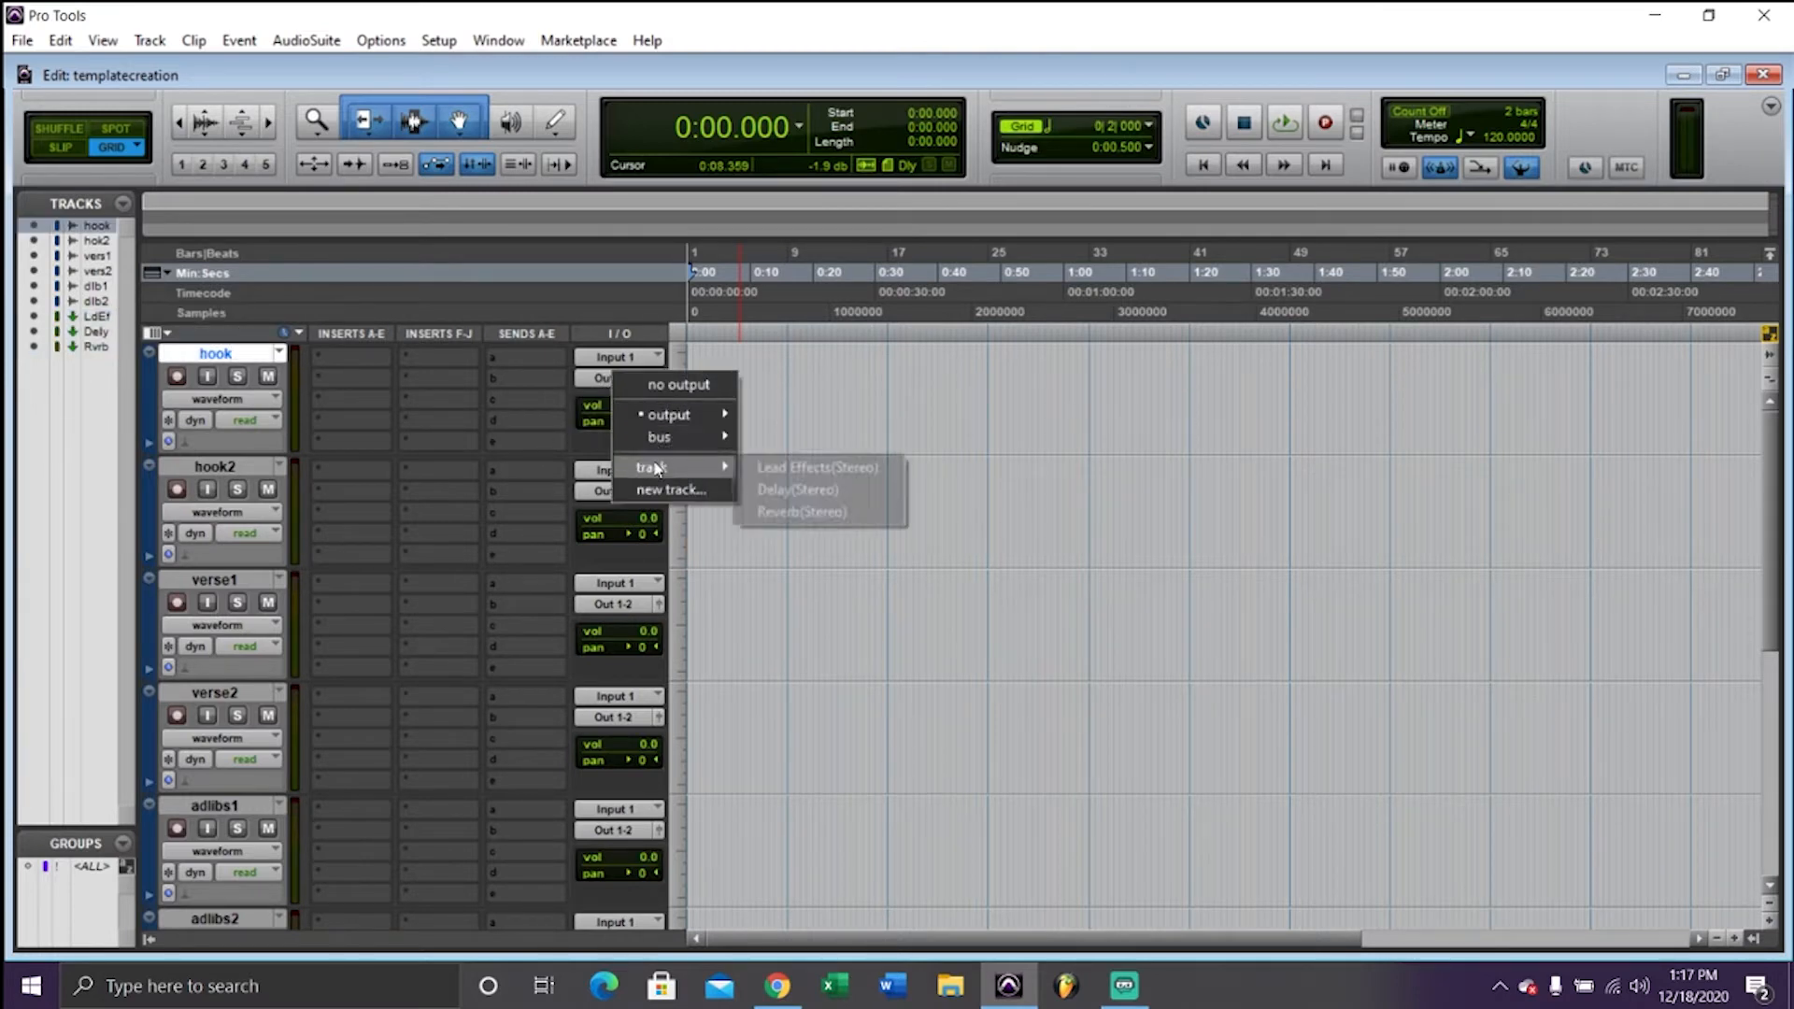
# Send the vocal track outputs to Lead Effects and set the start near 7 seconds
pyautogui.click(815, 467)
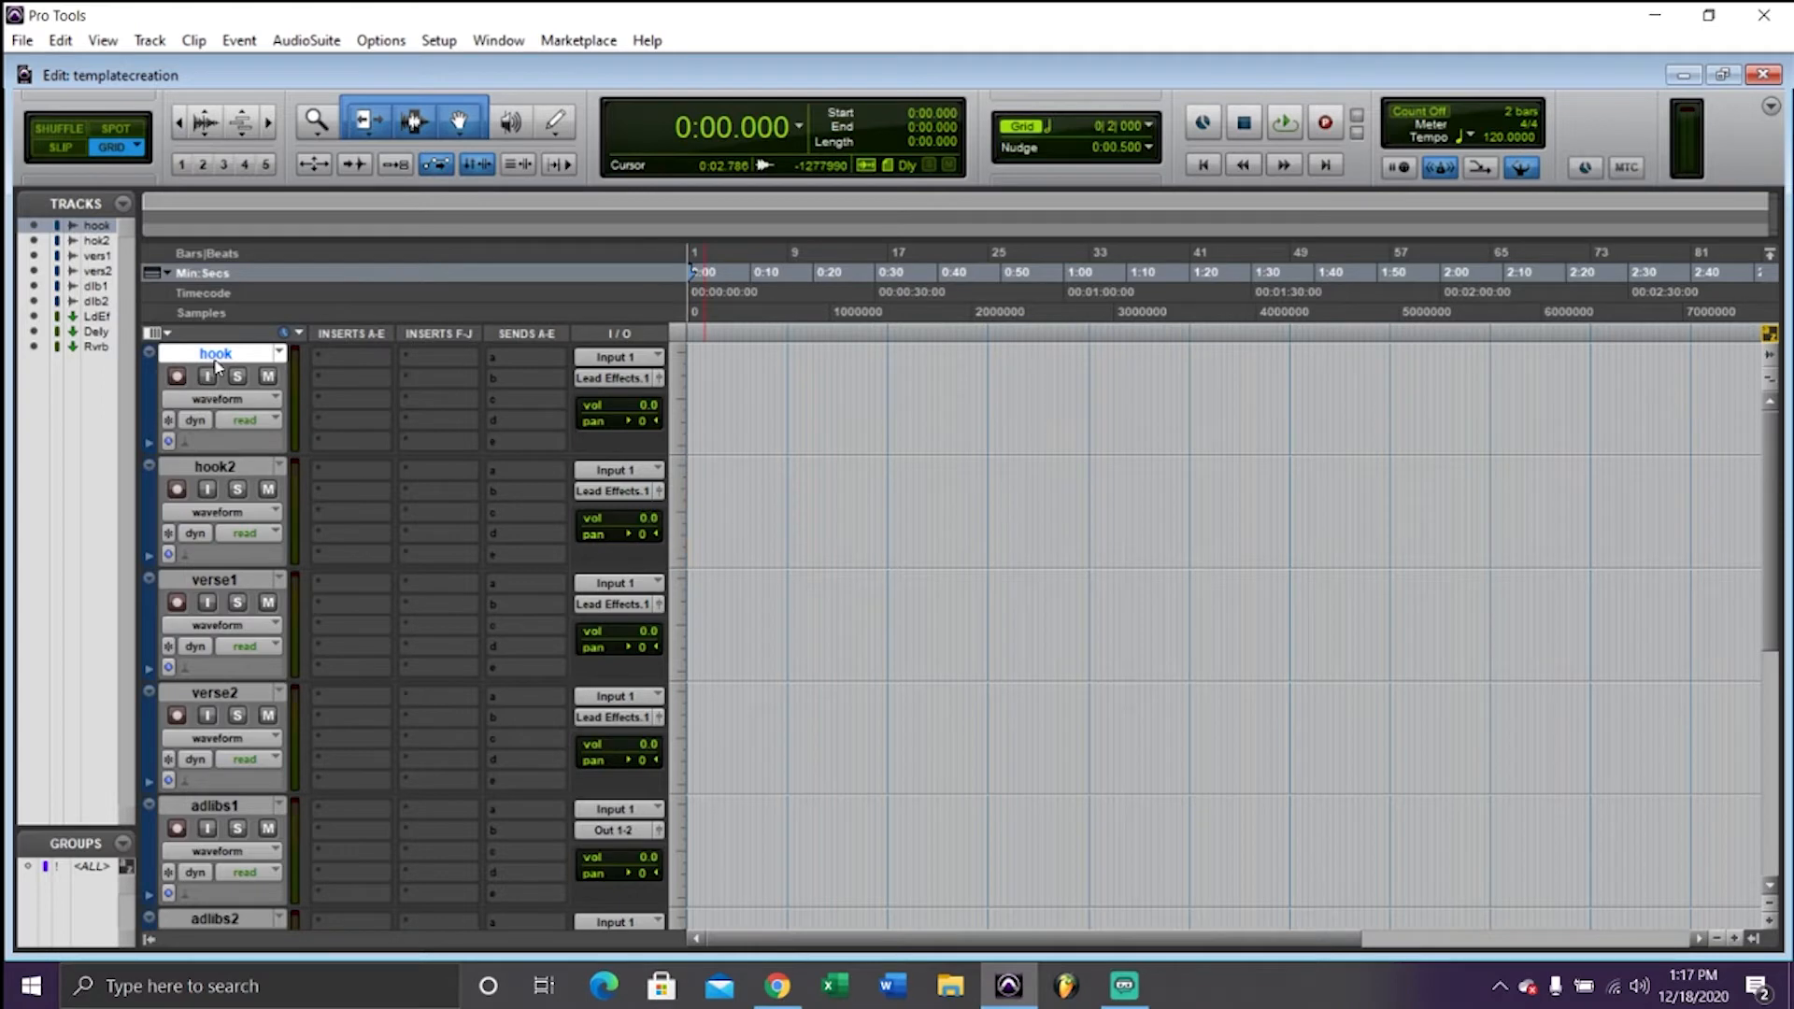
pyautogui.click(760, 272)
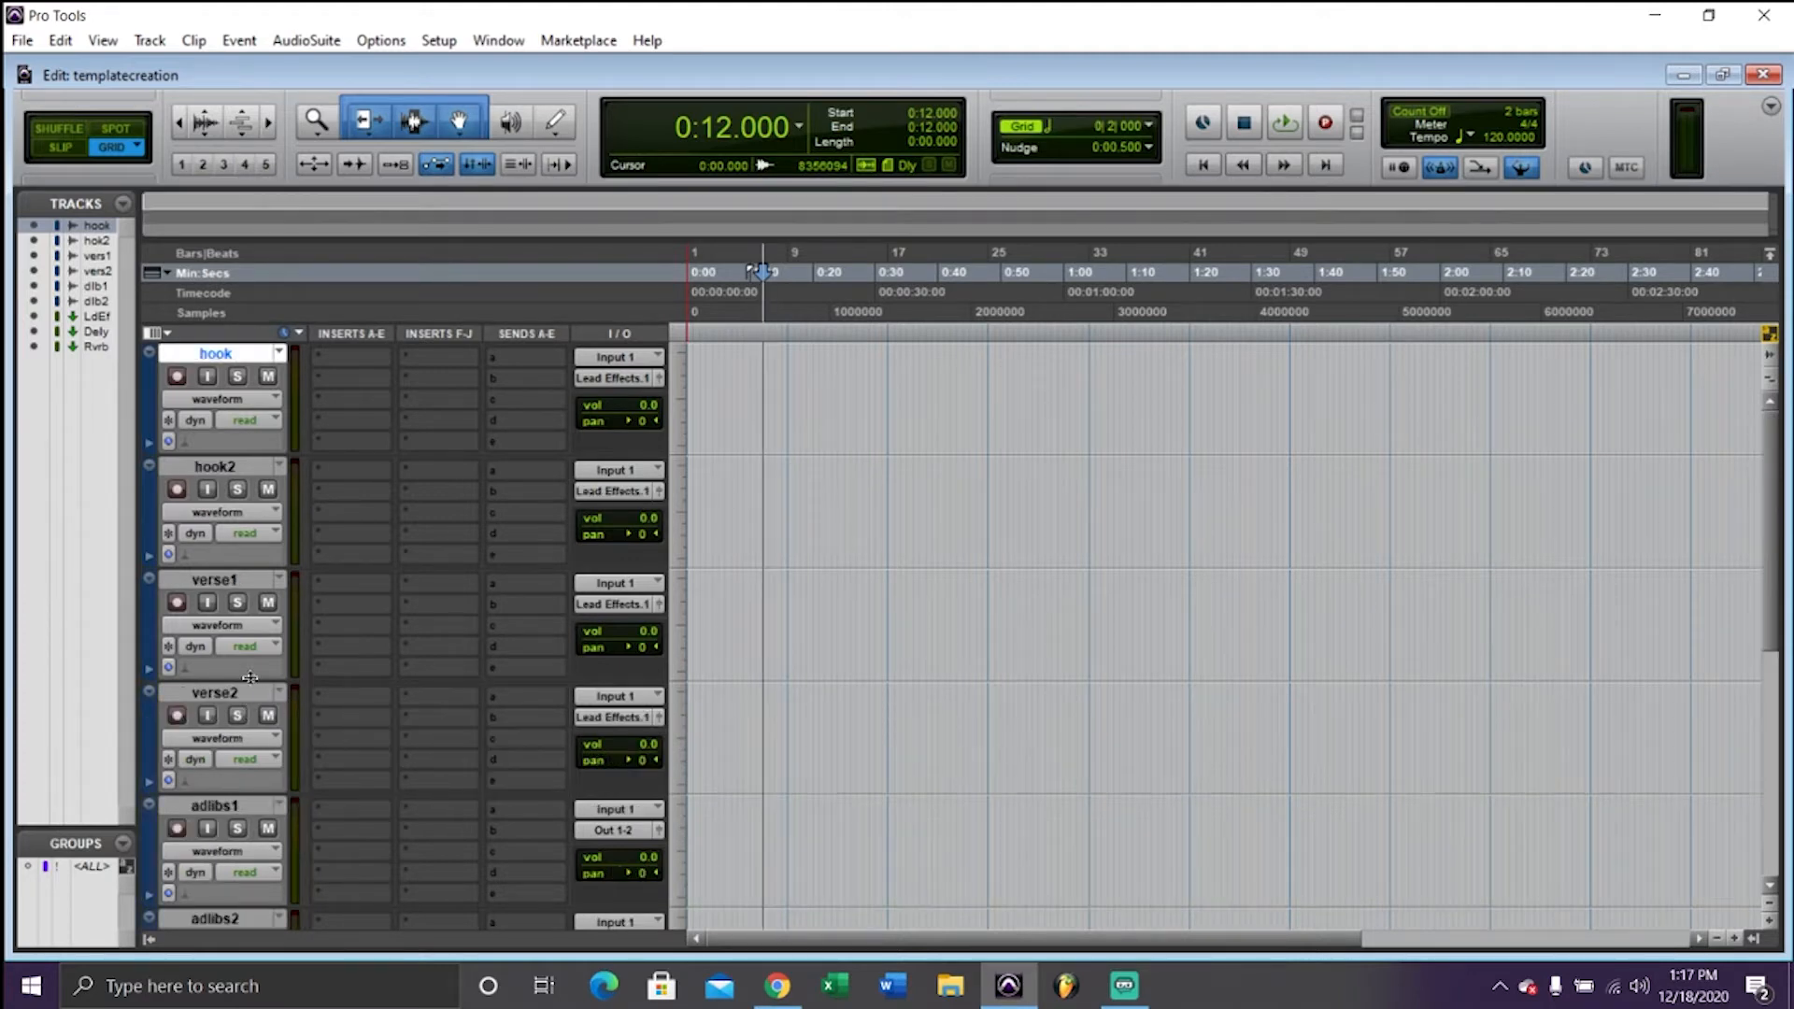
pyautogui.moveTo(383, 453)
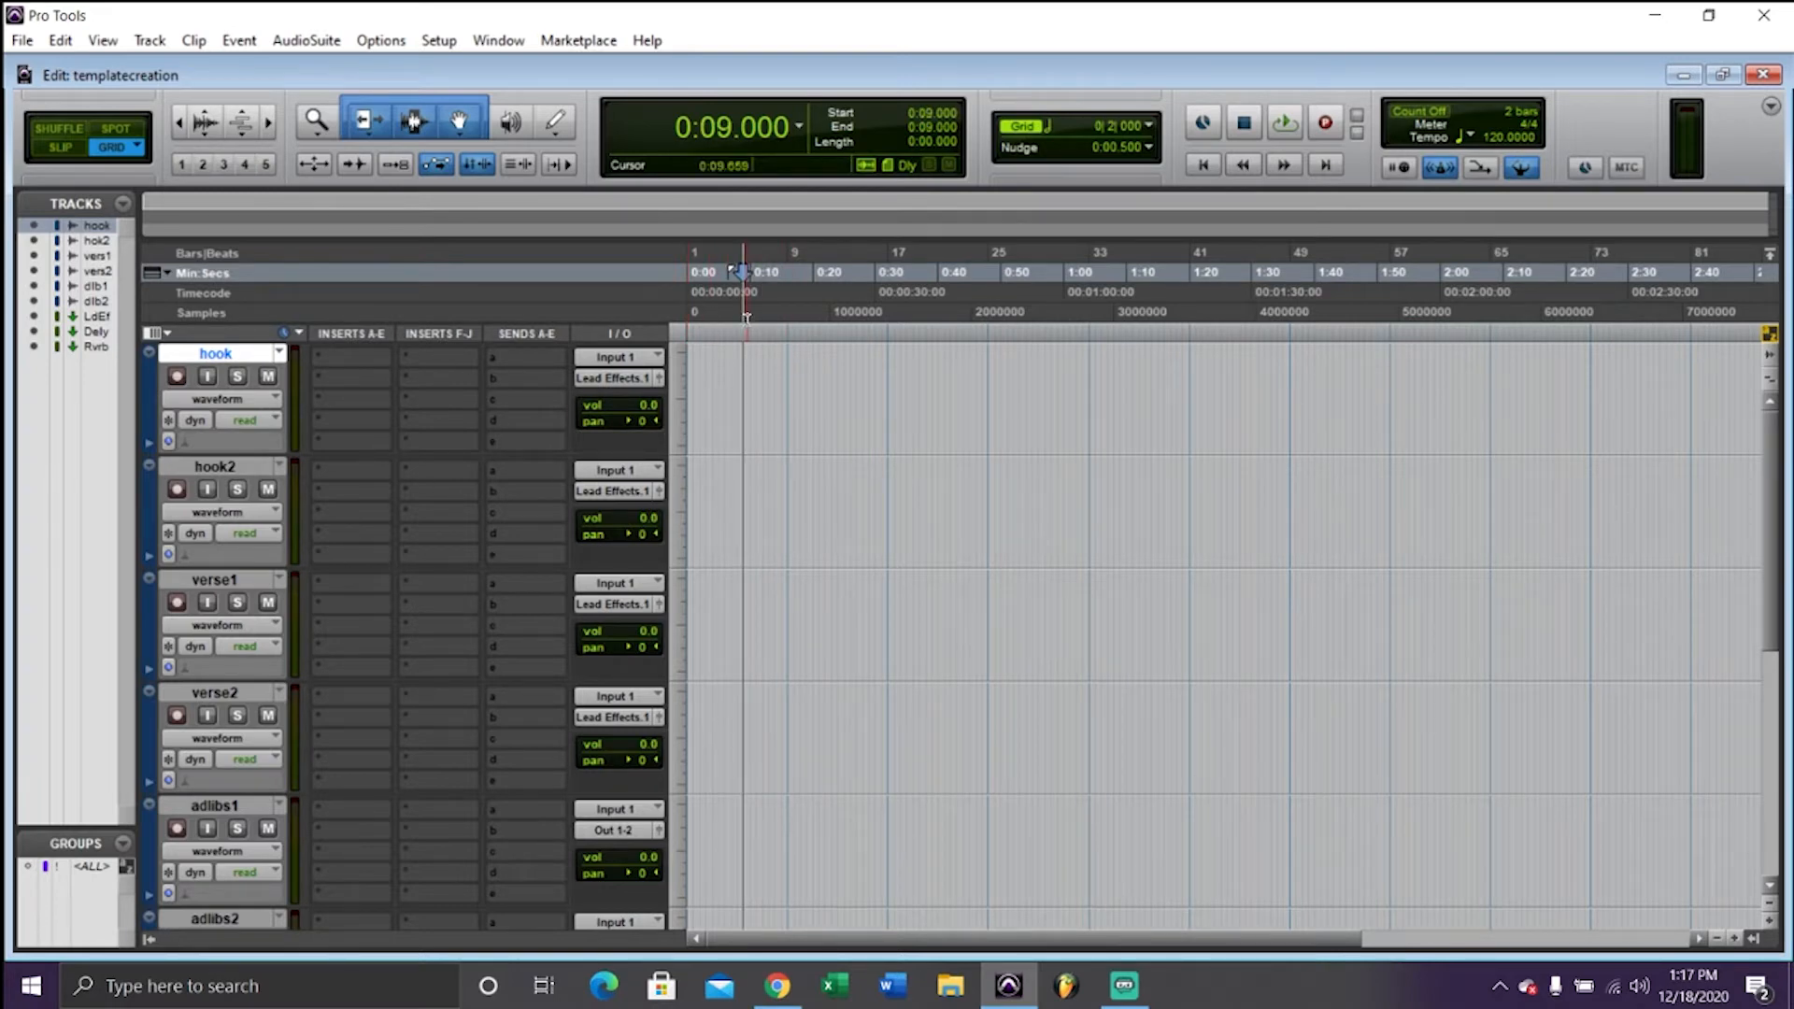
pyautogui.click(733, 315)
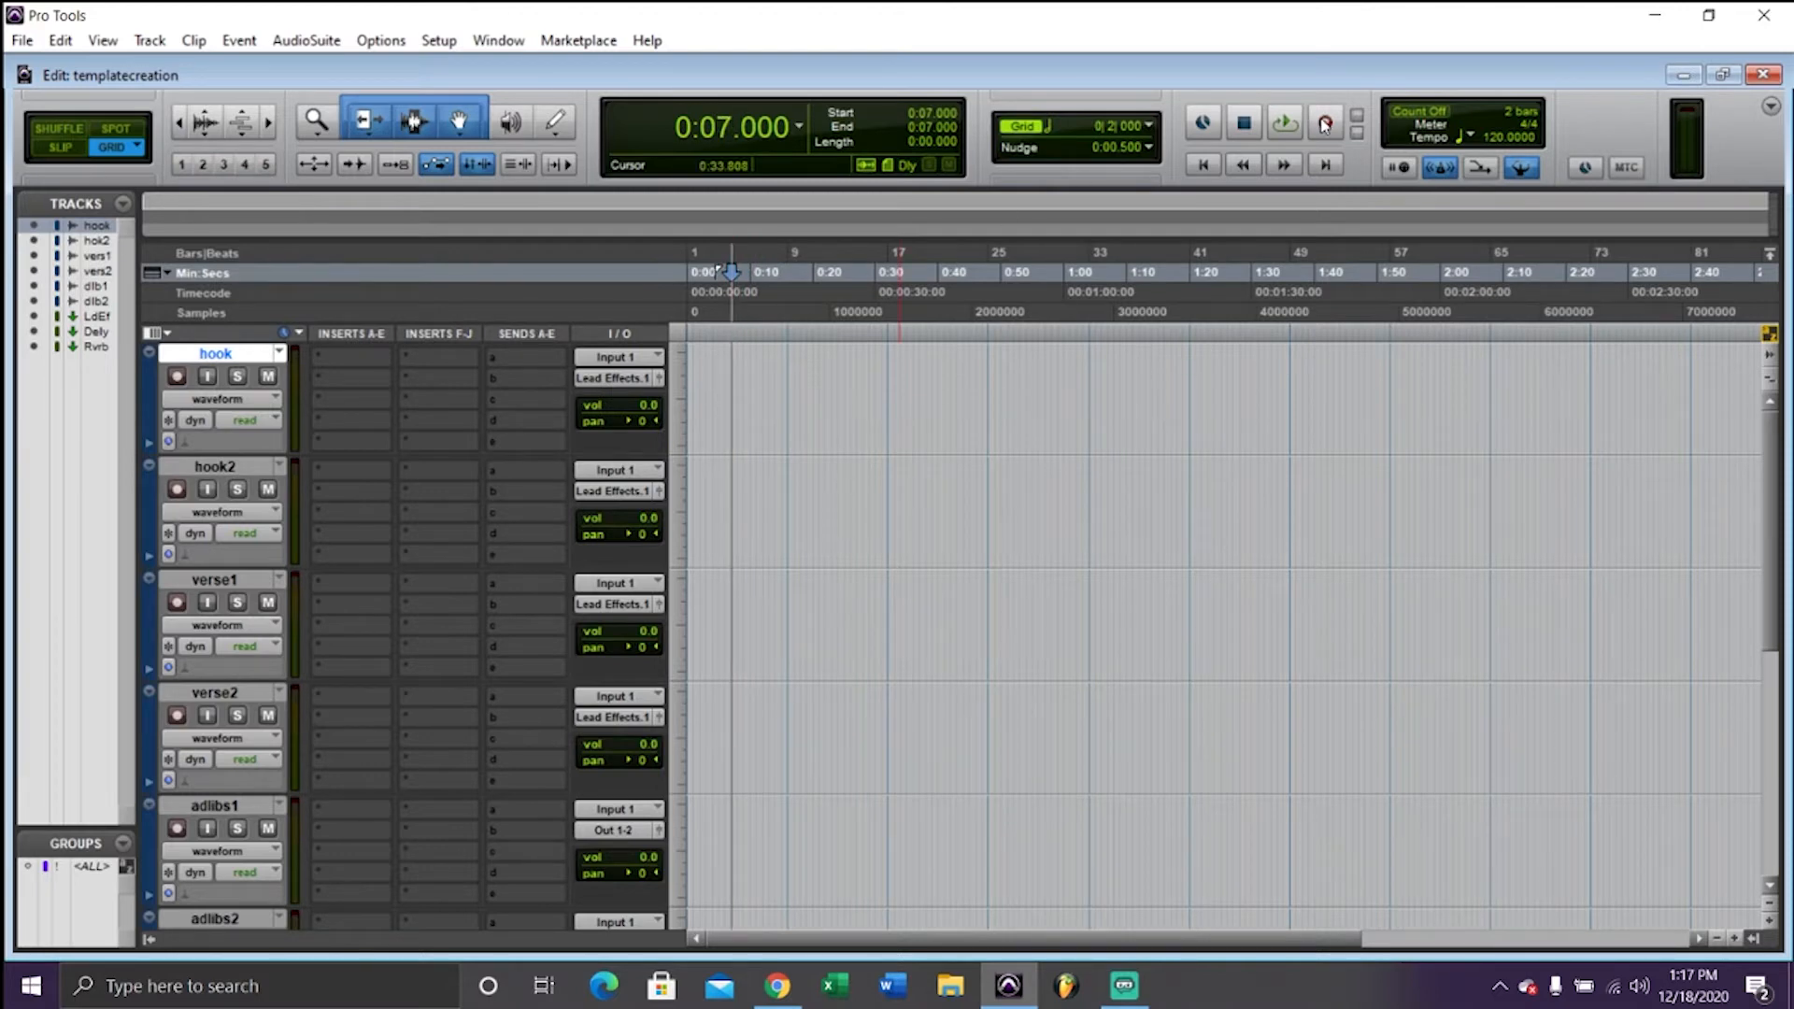
# Record-enable the hook track and record a short test take
pyautogui.click(1325, 123)
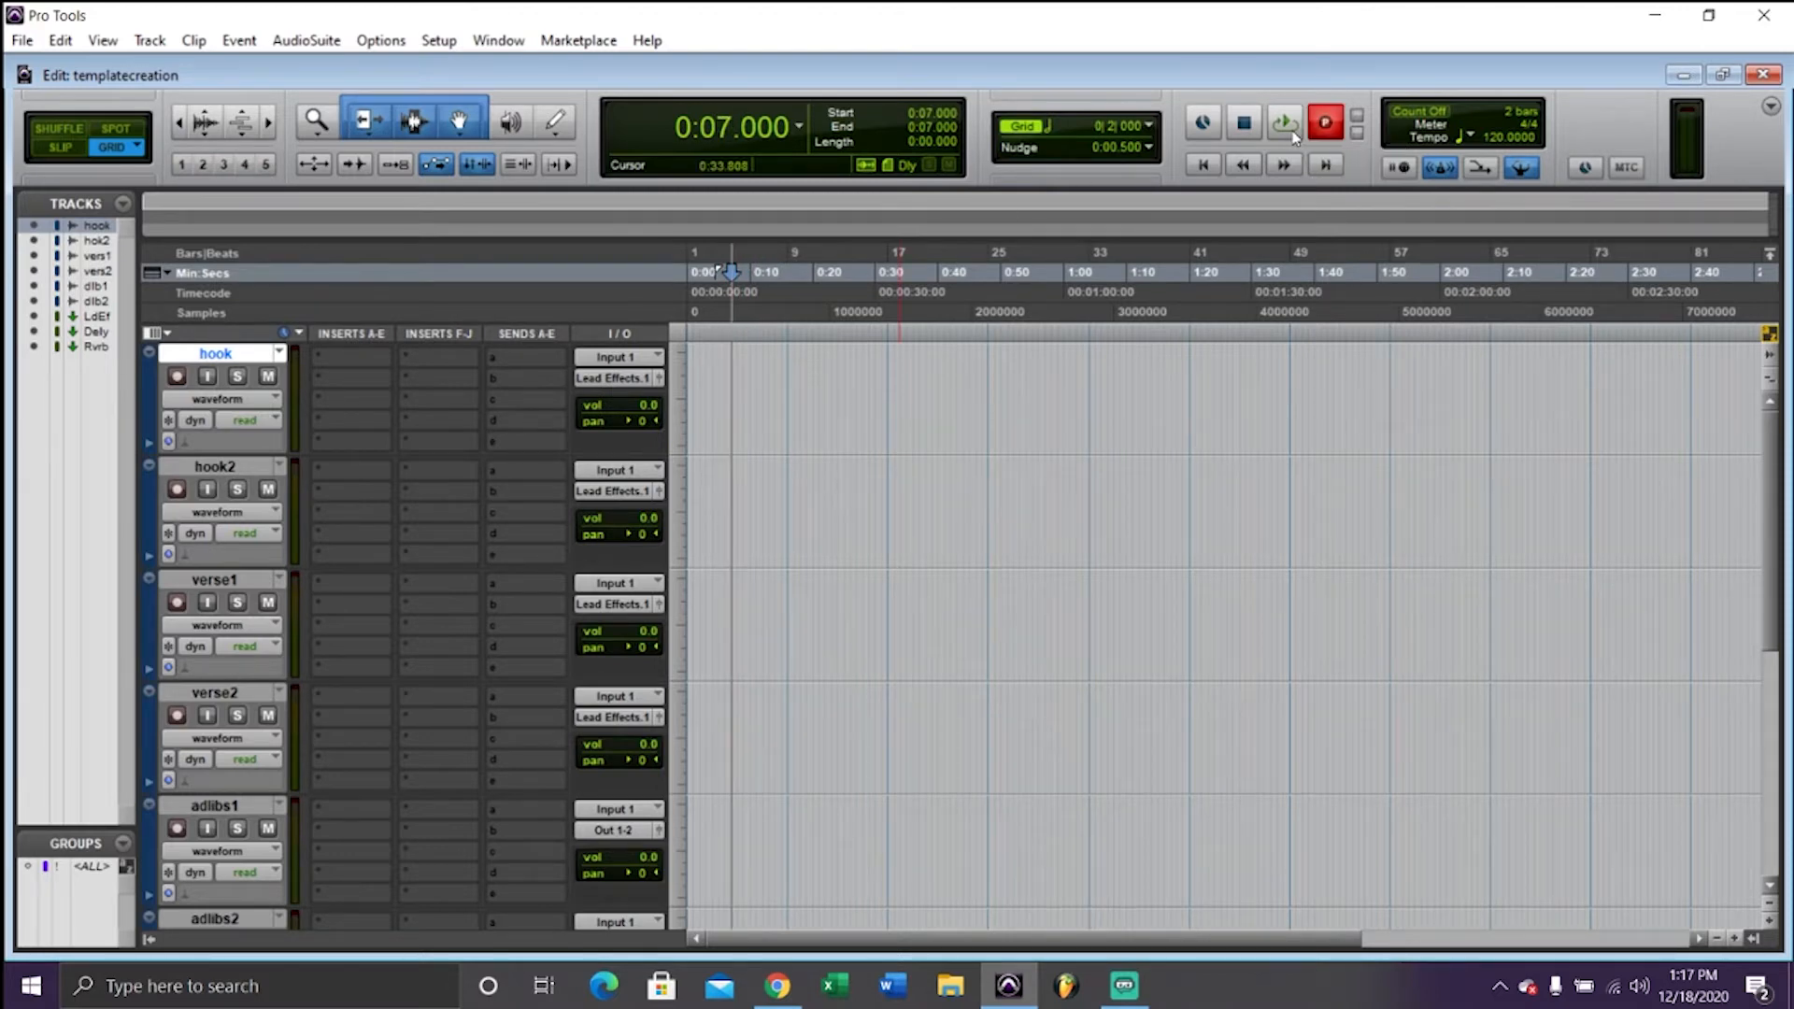
pyautogui.click(1325, 122)
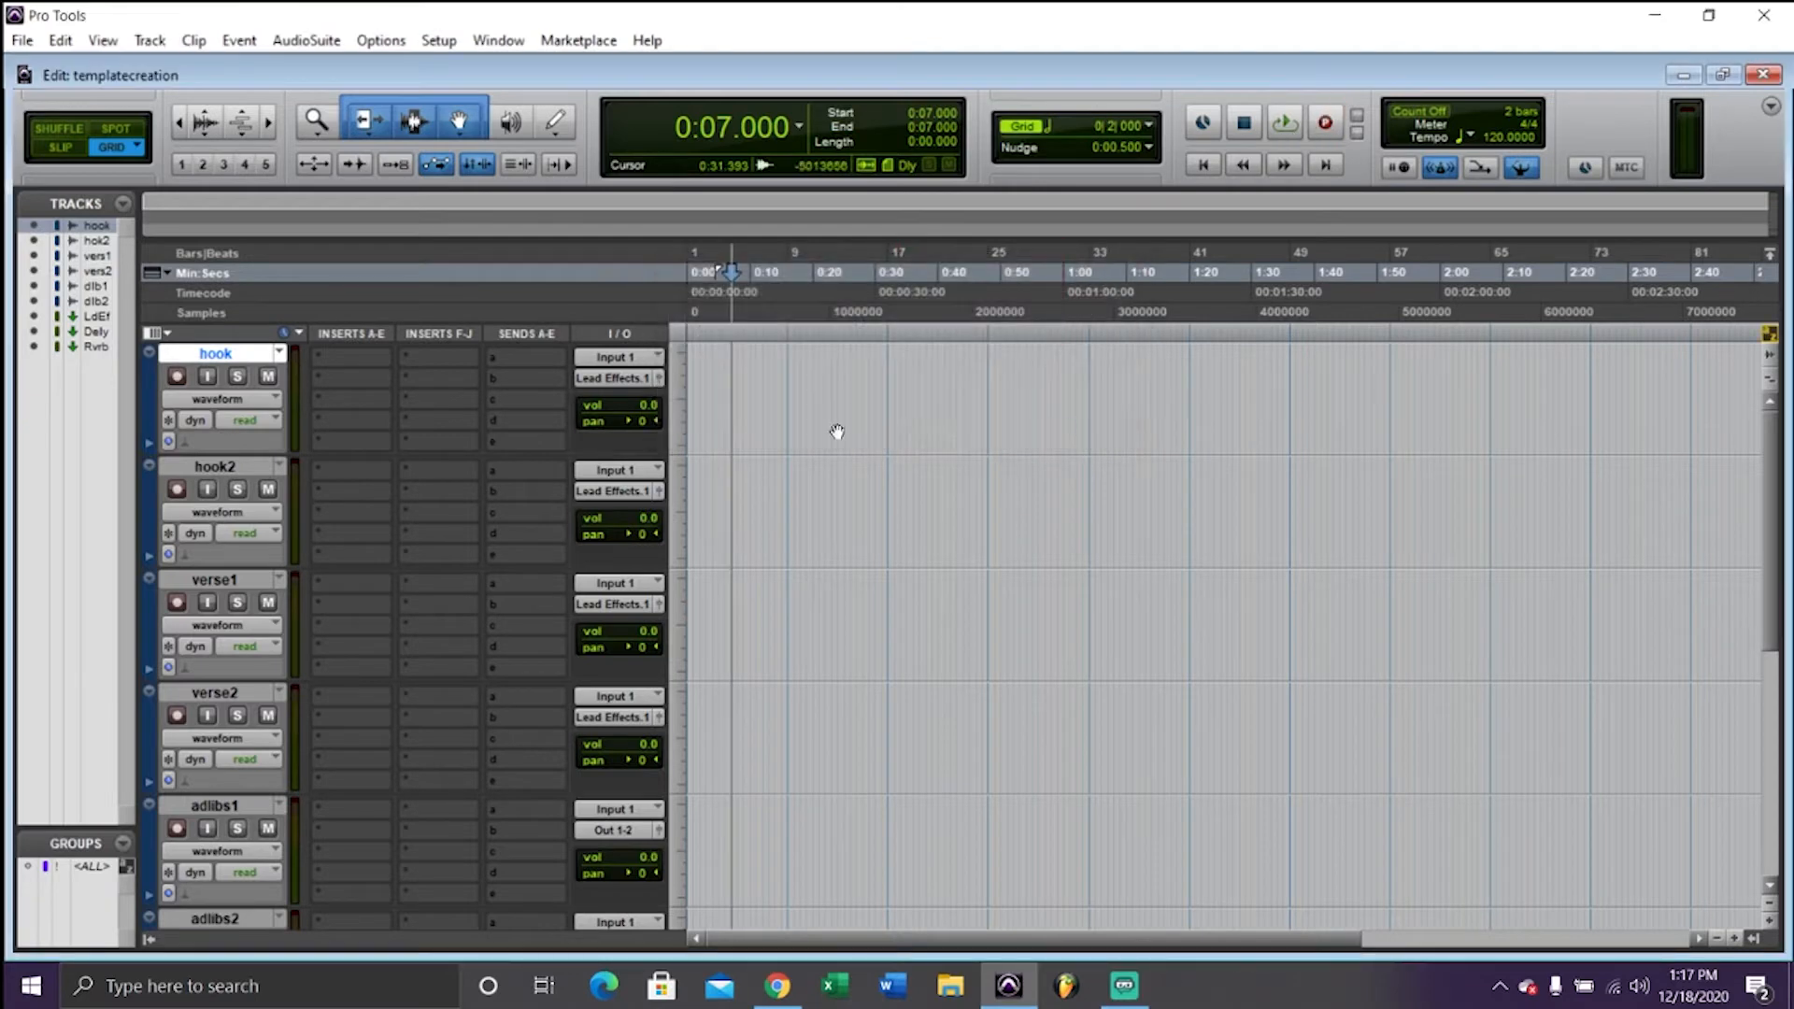
pyautogui.click(1324, 122)
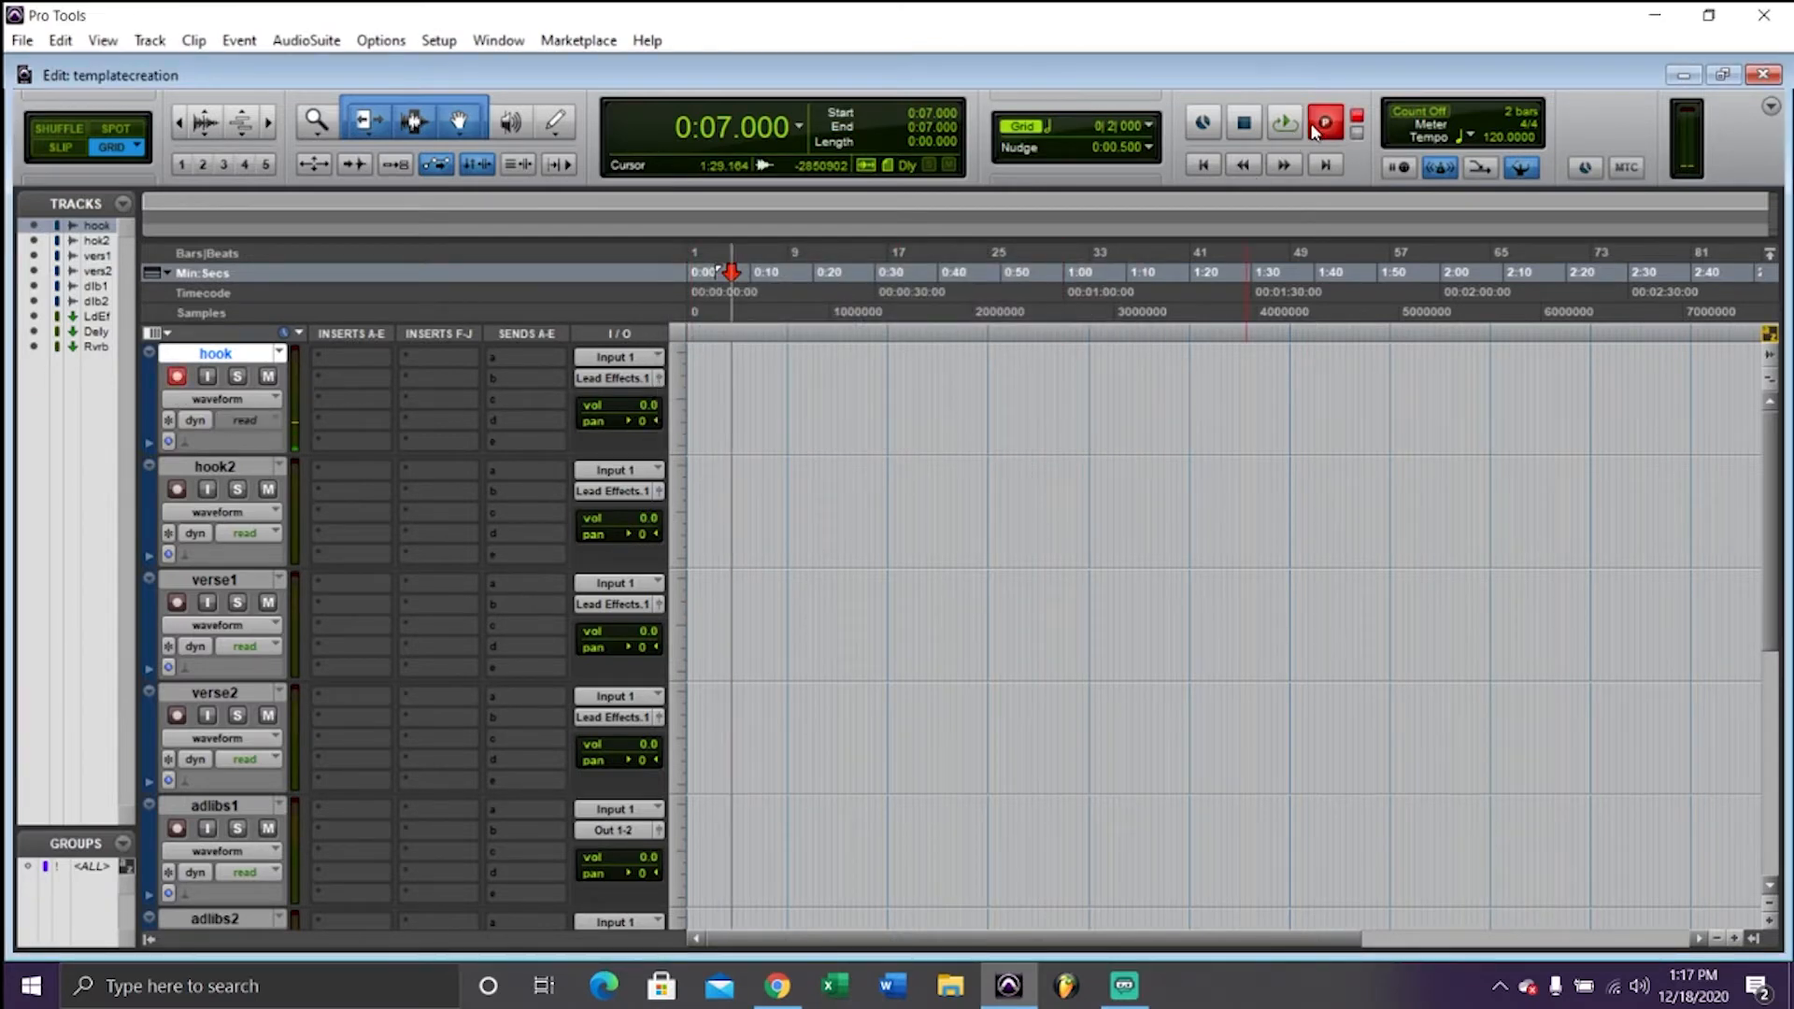
pyautogui.click(1284, 122)
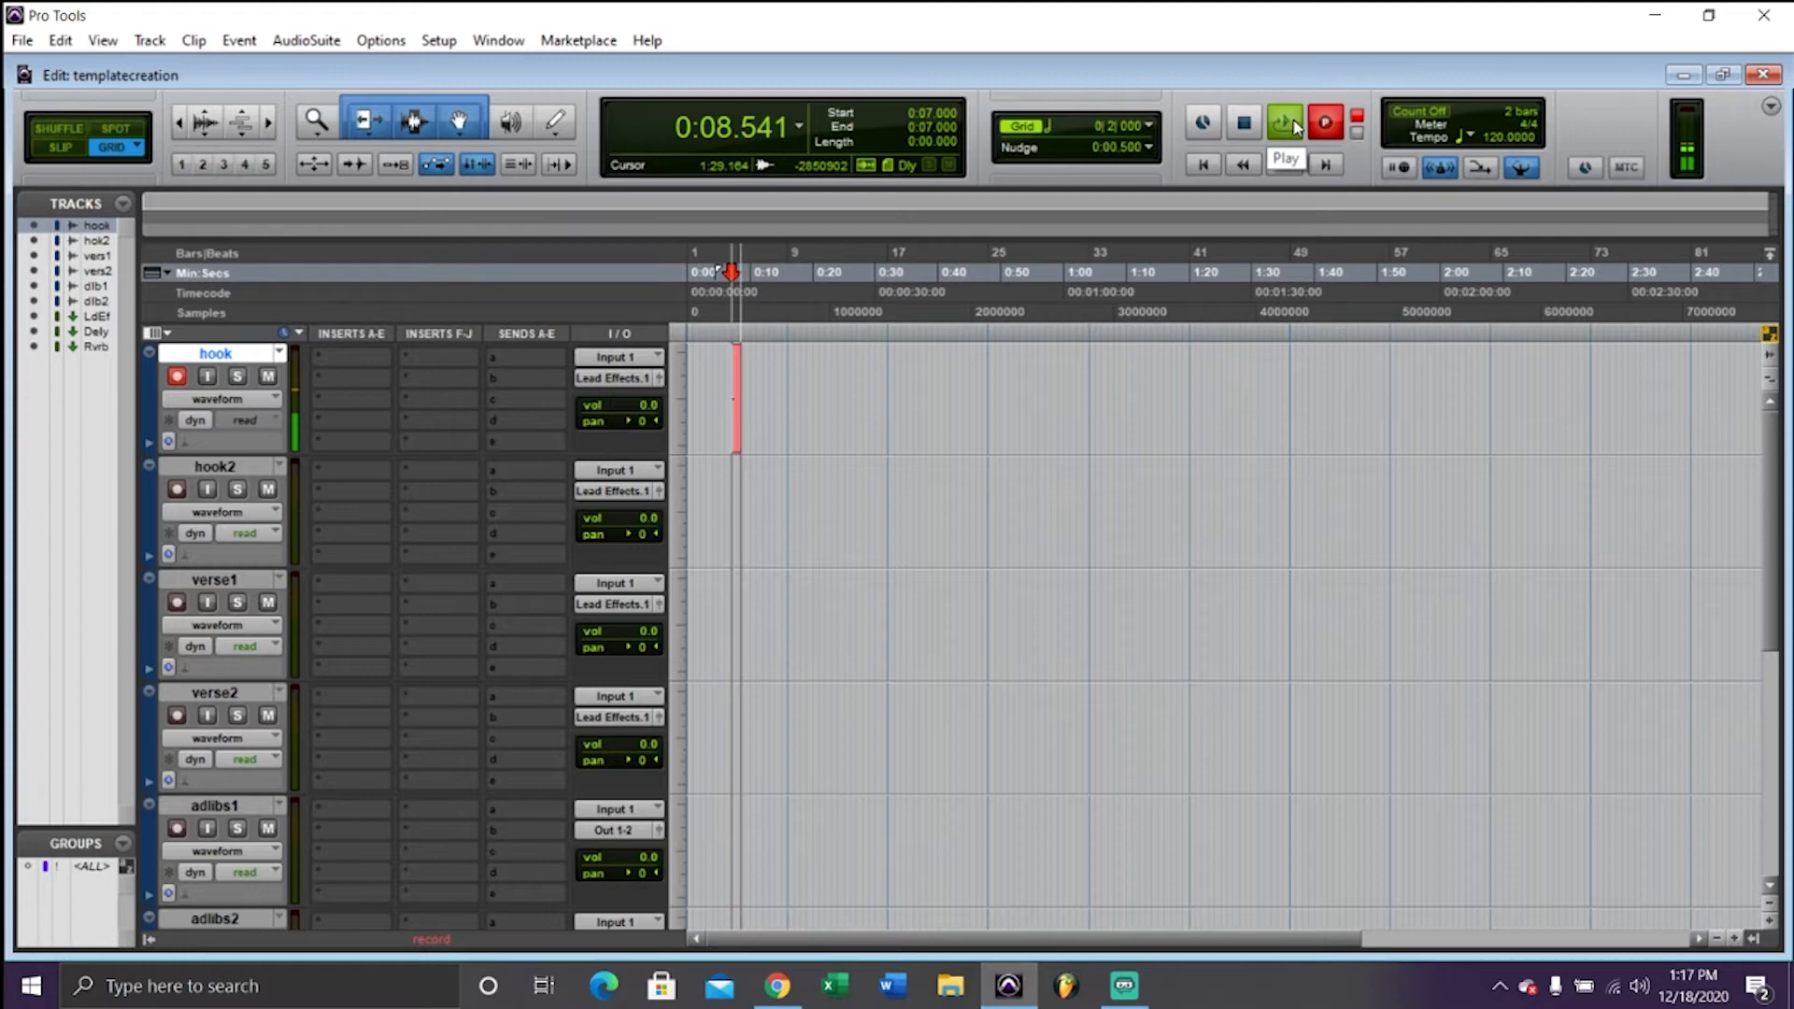
pyautogui.click(1283, 122)
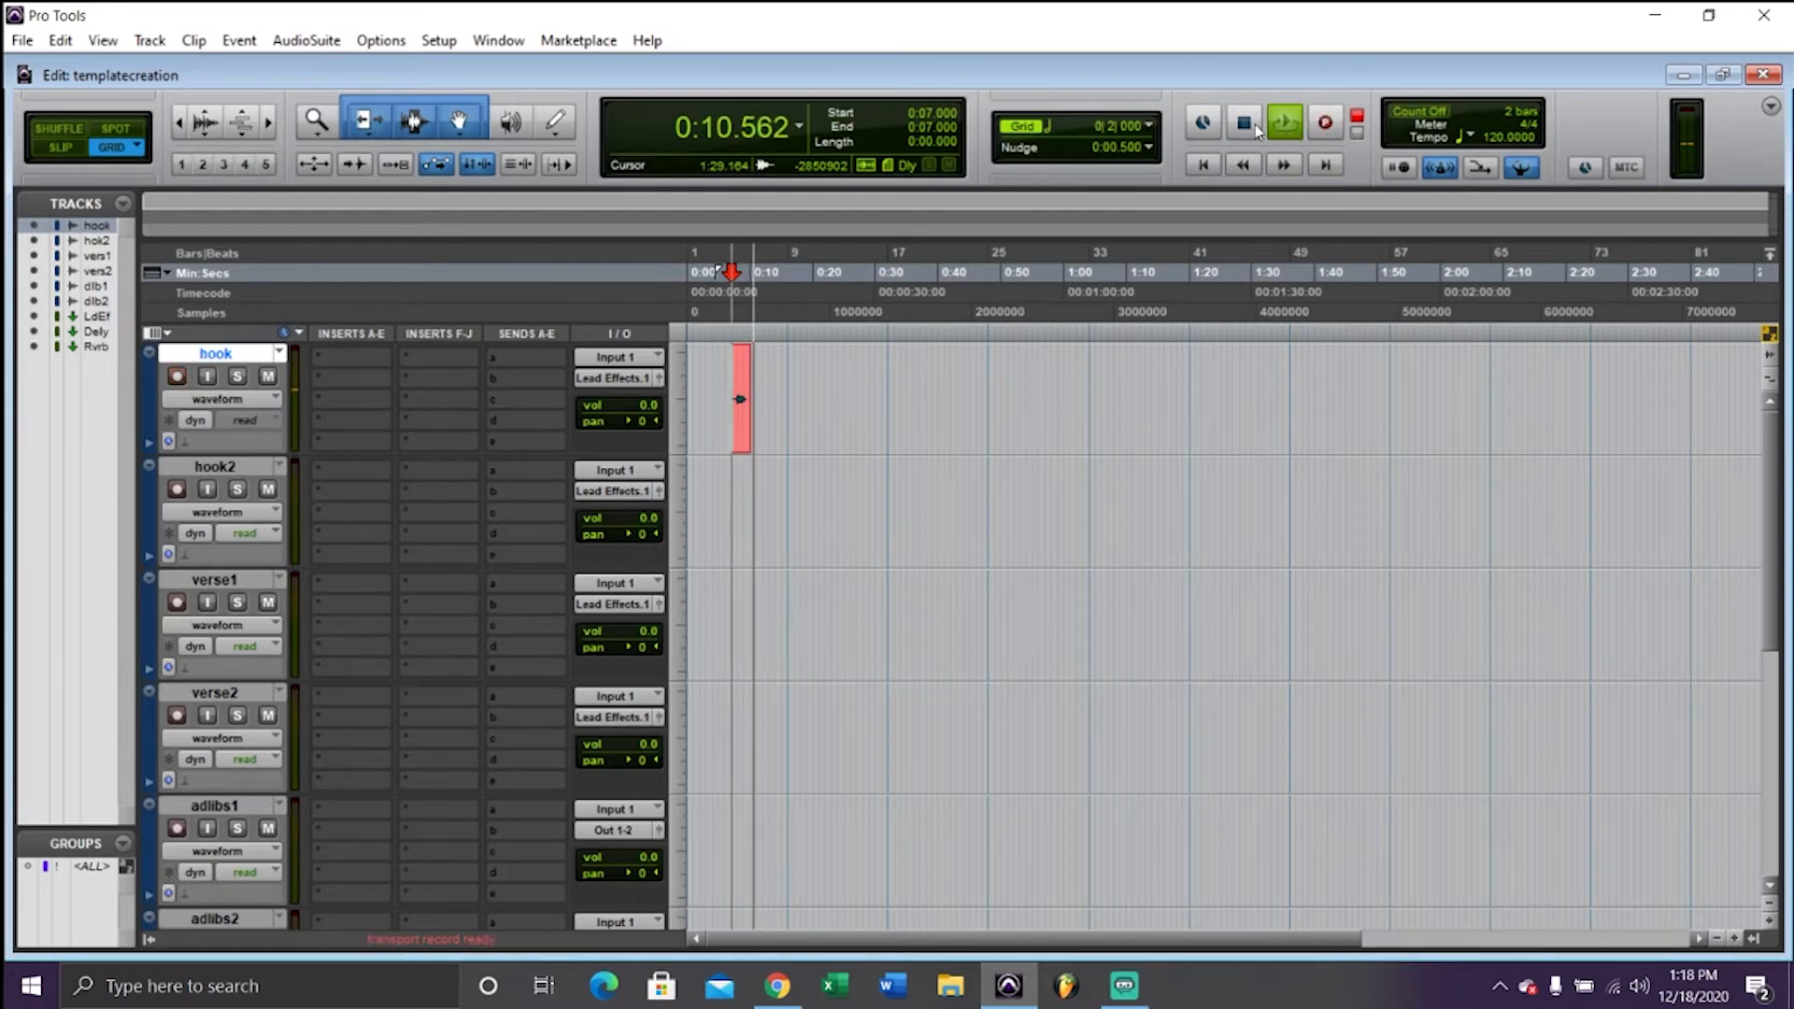
pyautogui.click(1283, 123)
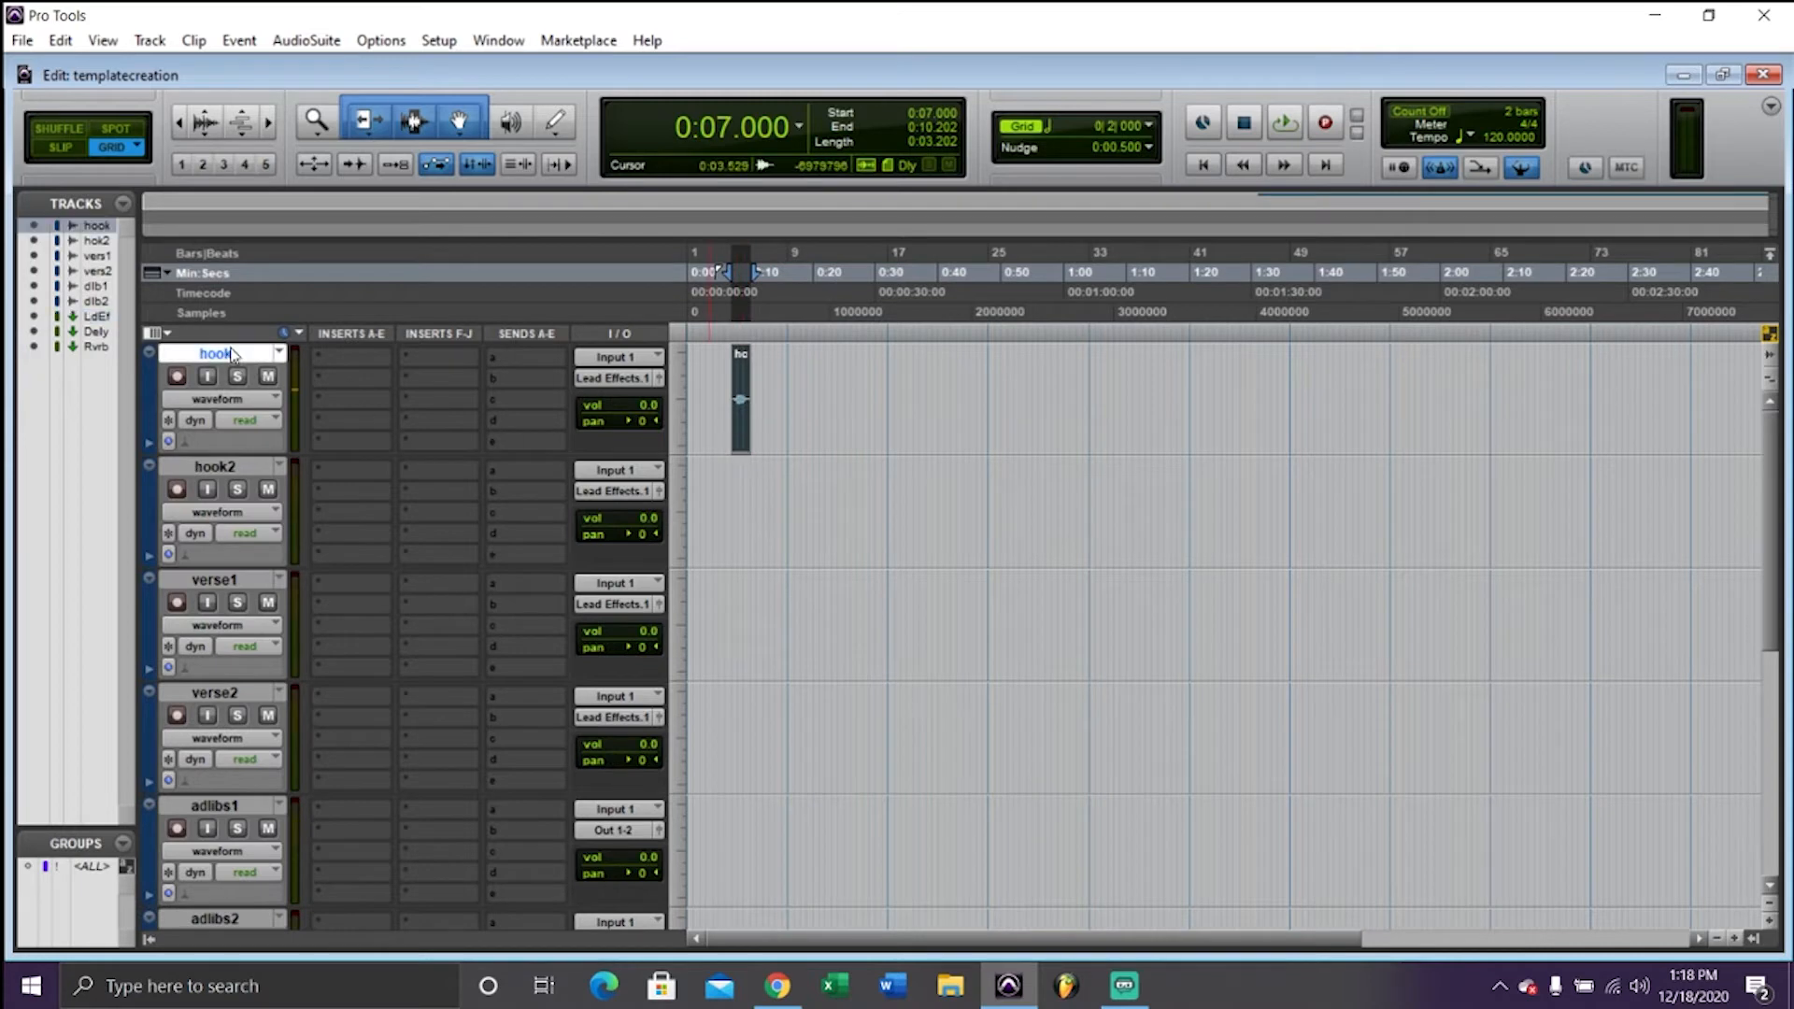
# Play back the recorded test take, then stop playback
pyautogui.scroll(-3)
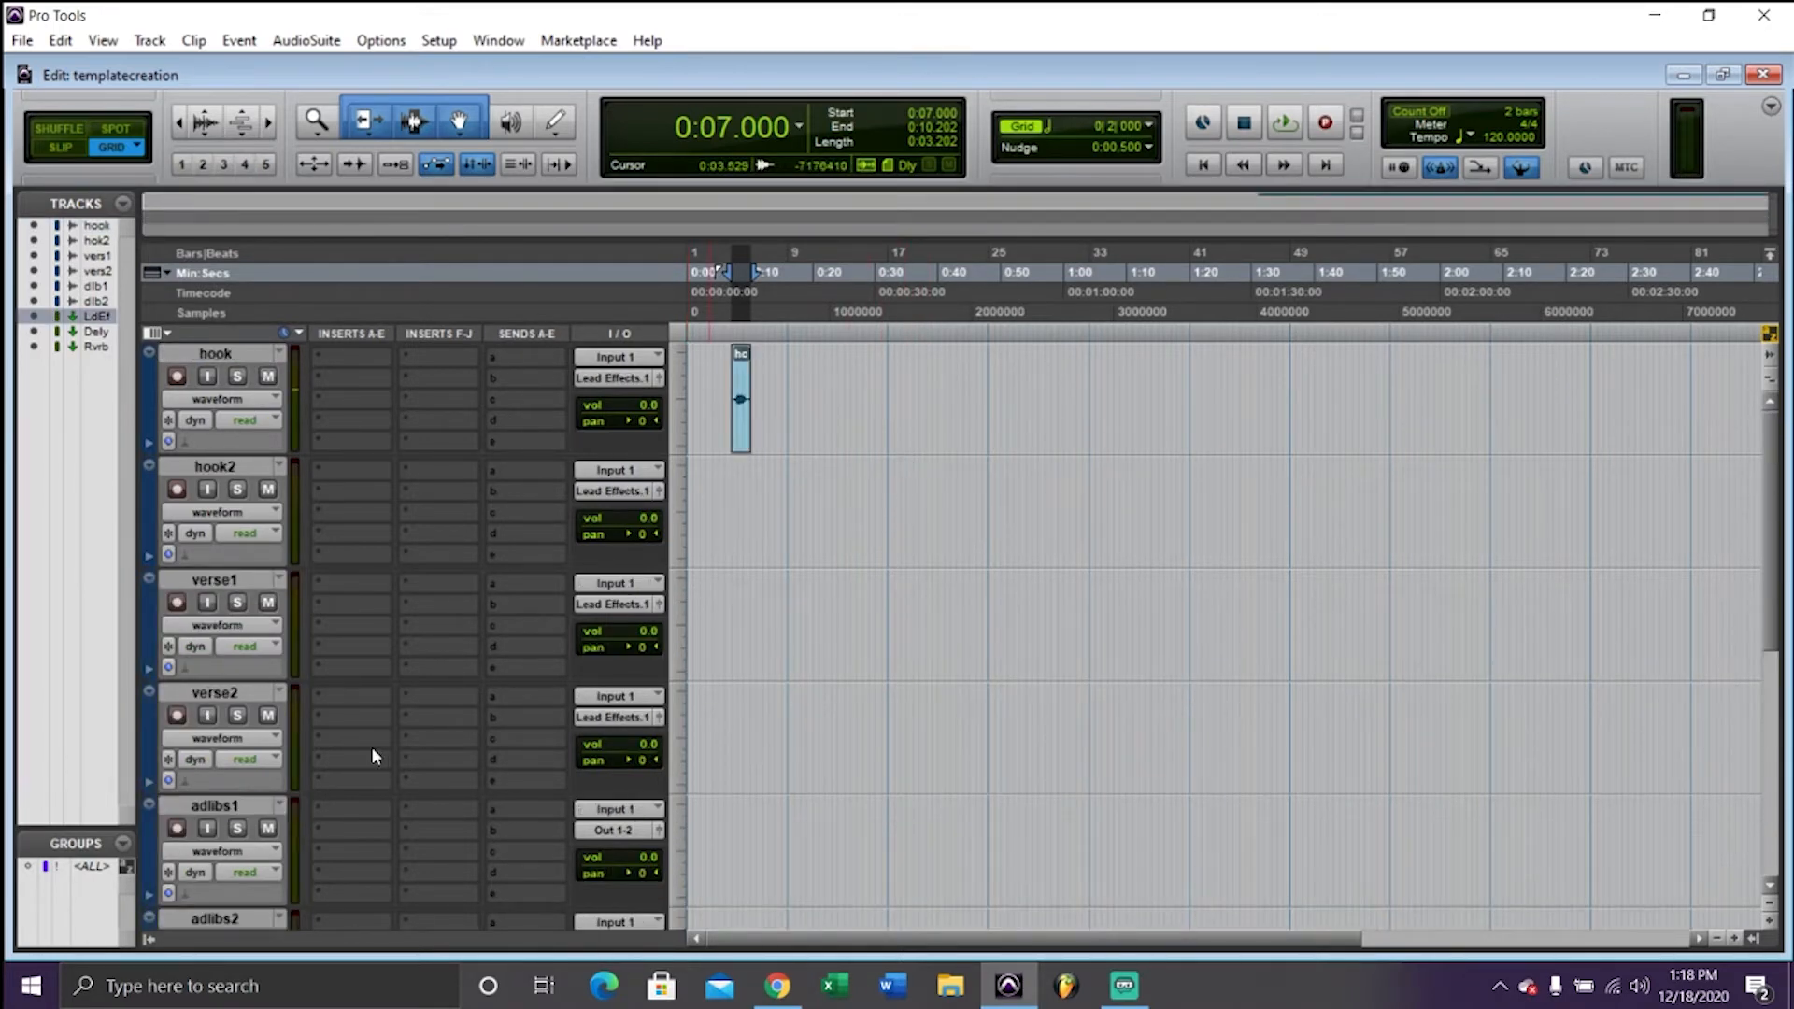
pyautogui.scroll(-3)
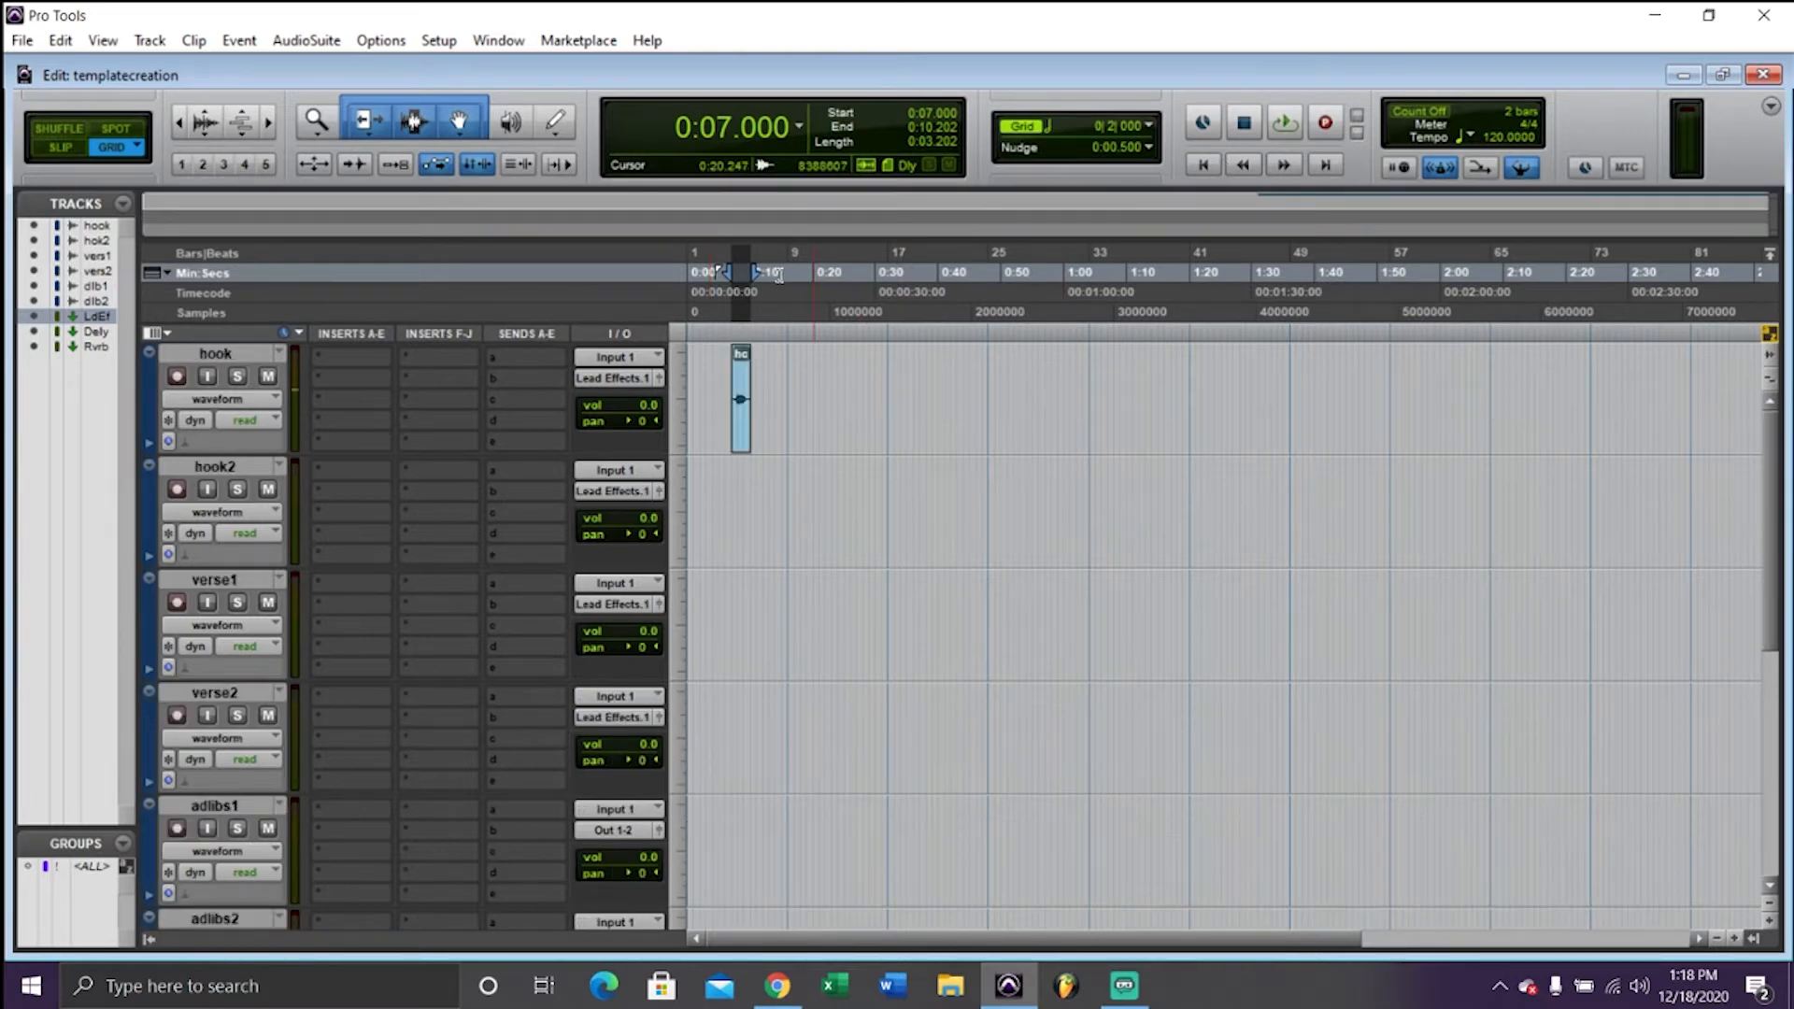
pyautogui.click(1283, 123)
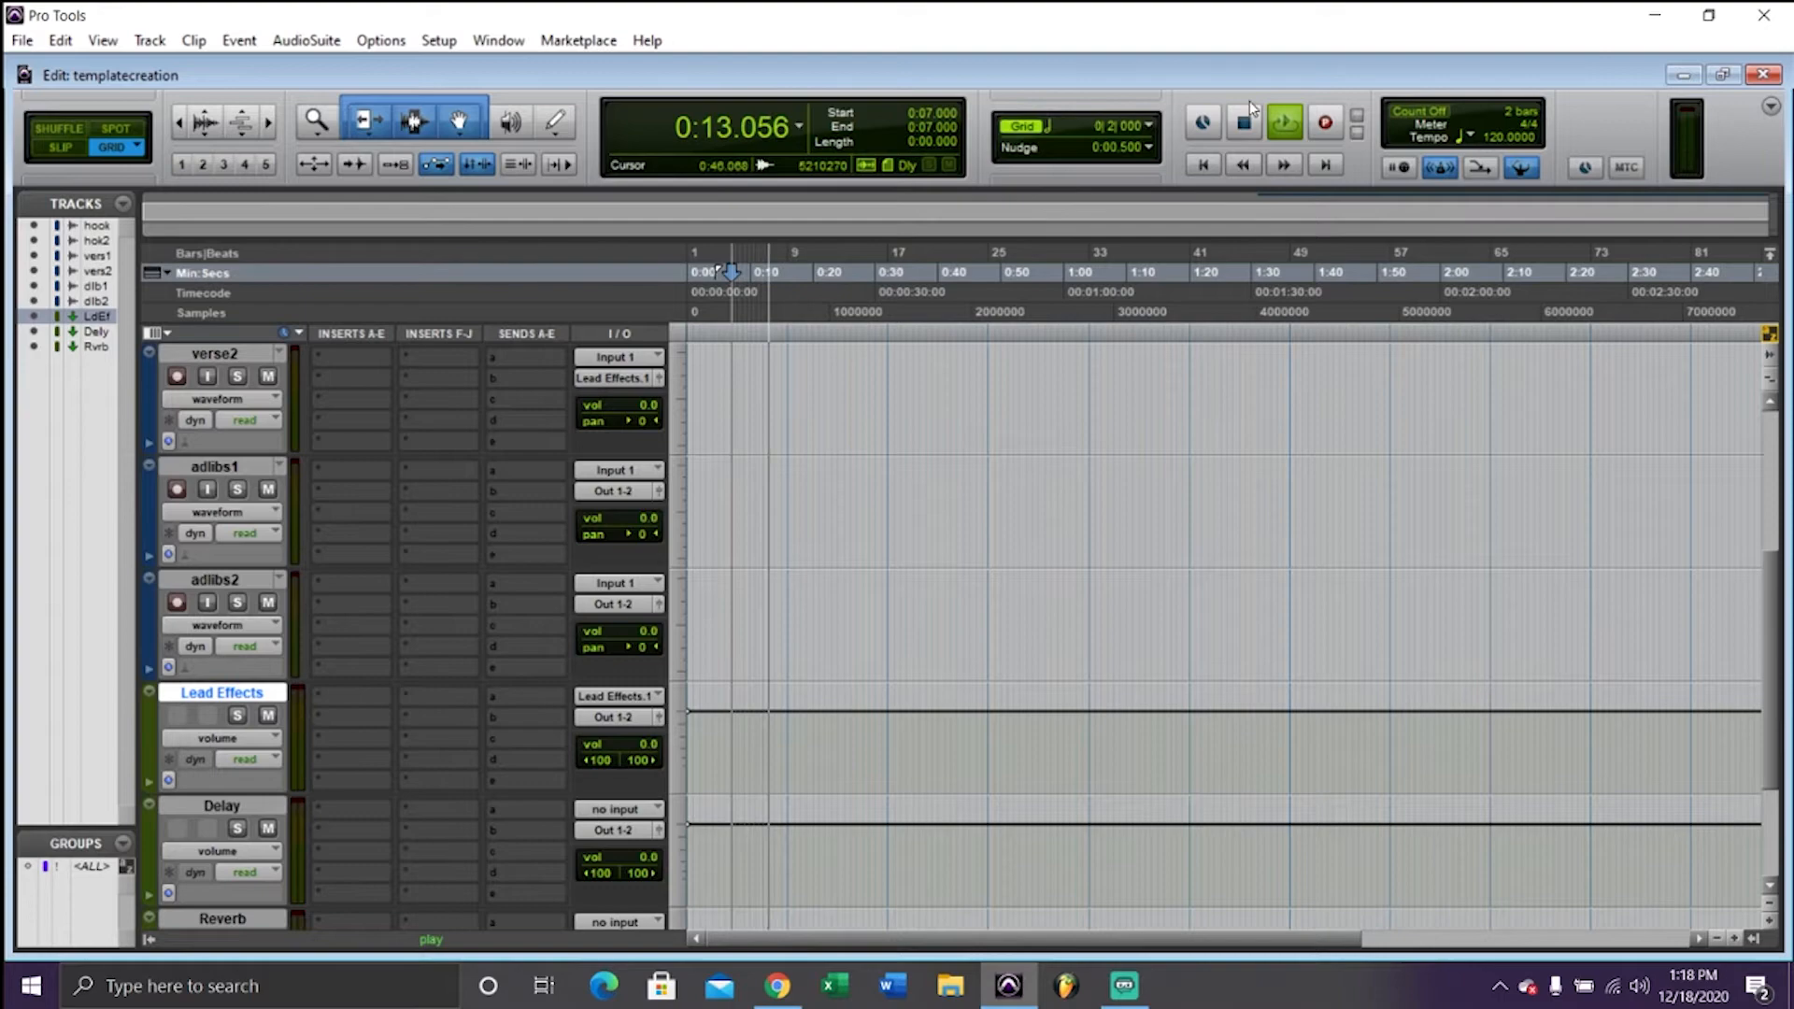
pyautogui.click(1283, 122)
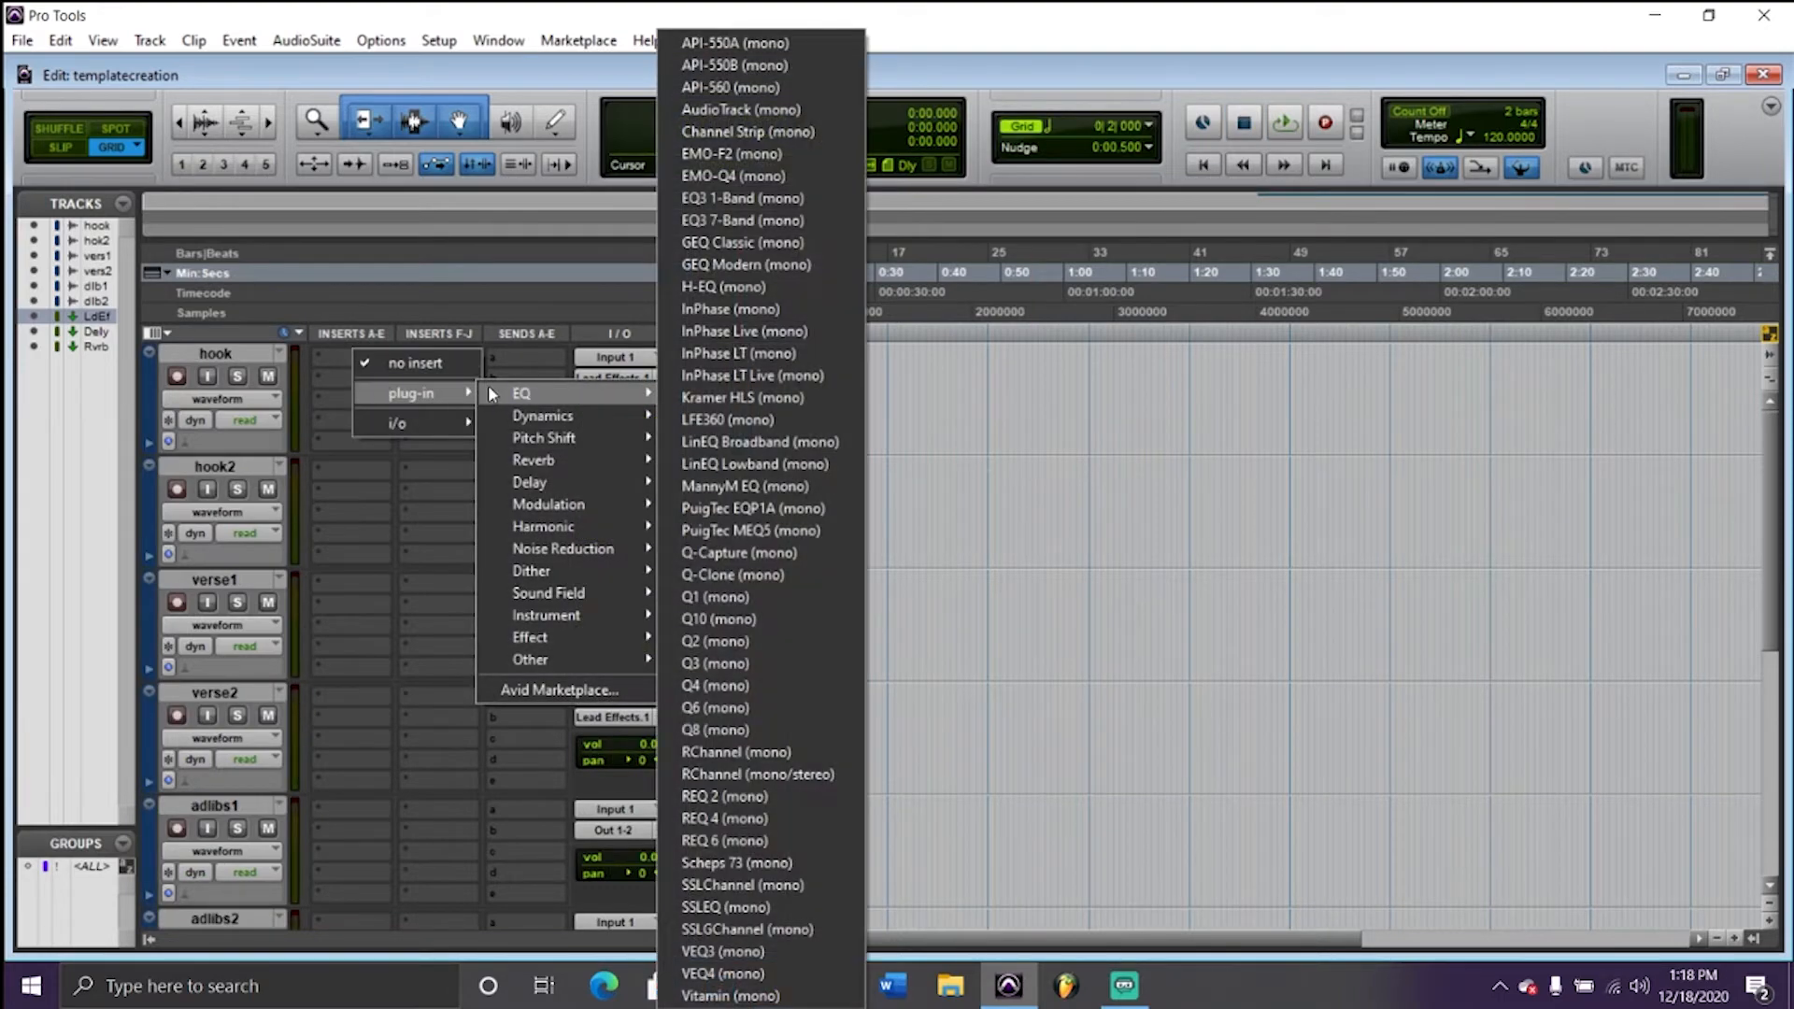
# Insert EQ3 7-Band on hook's first insert slot and close its plug-in window
pyautogui.click(741, 220)
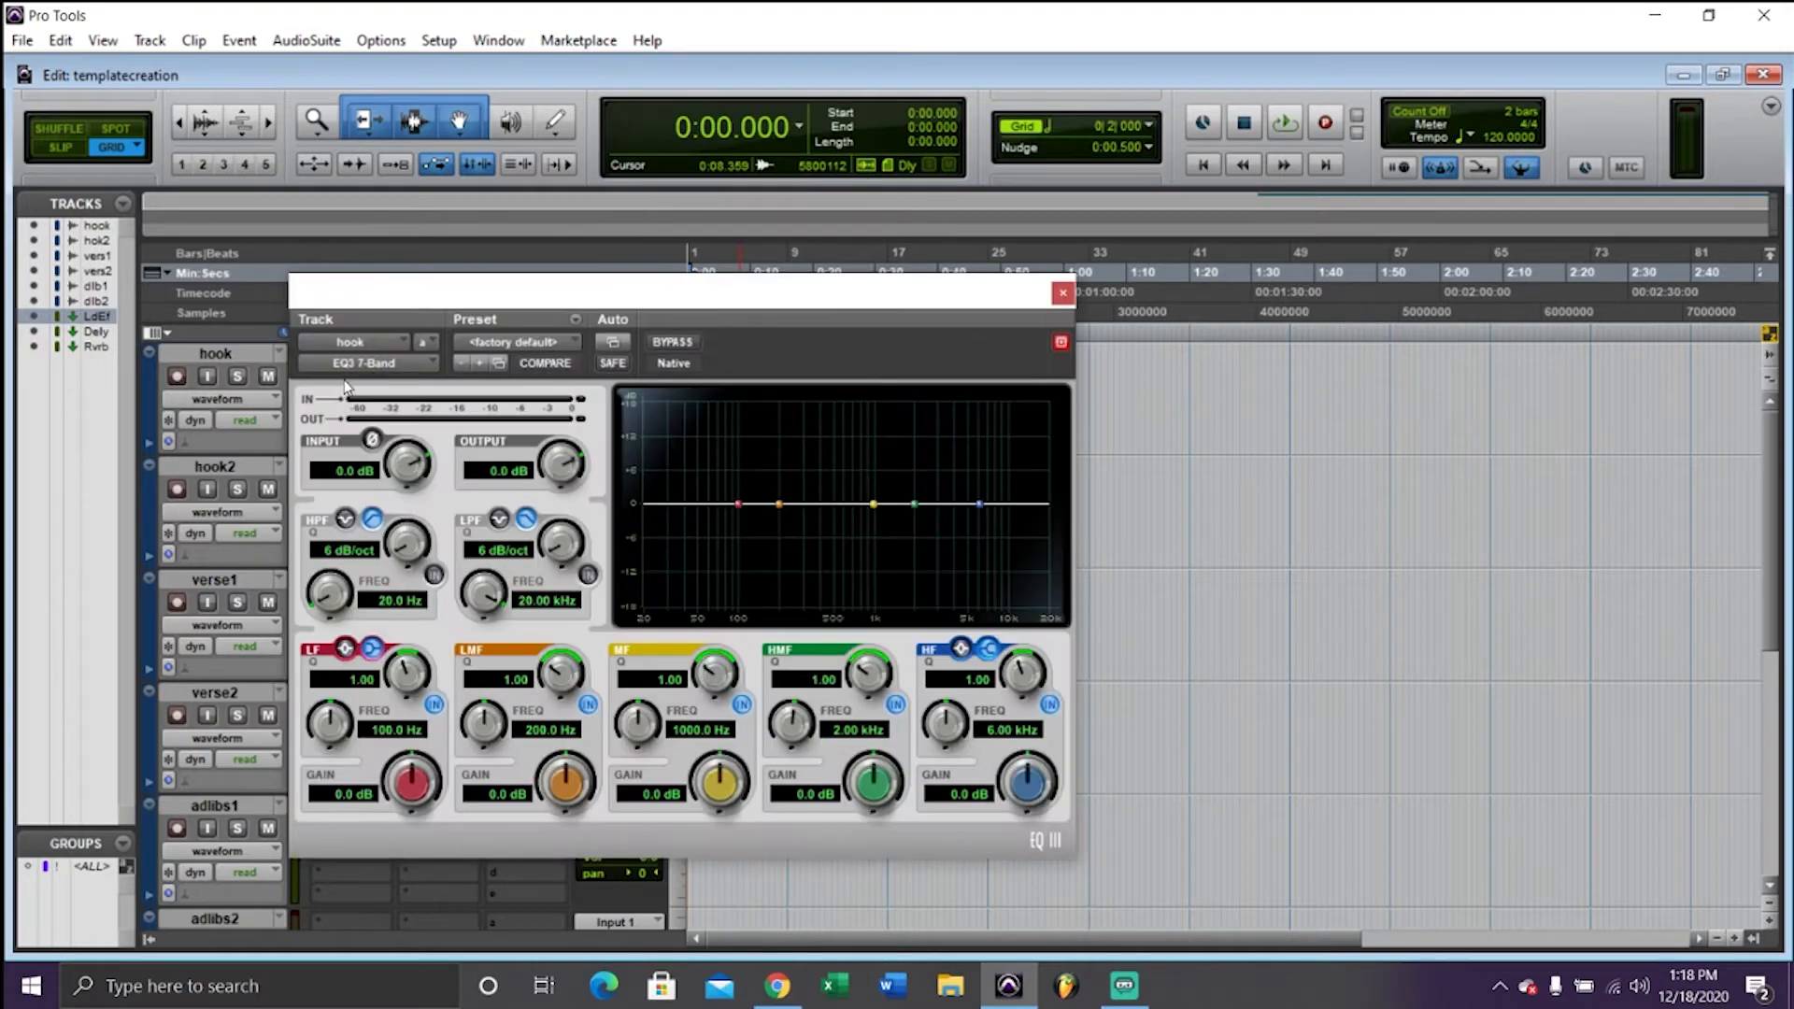
pyautogui.click(1060, 293)
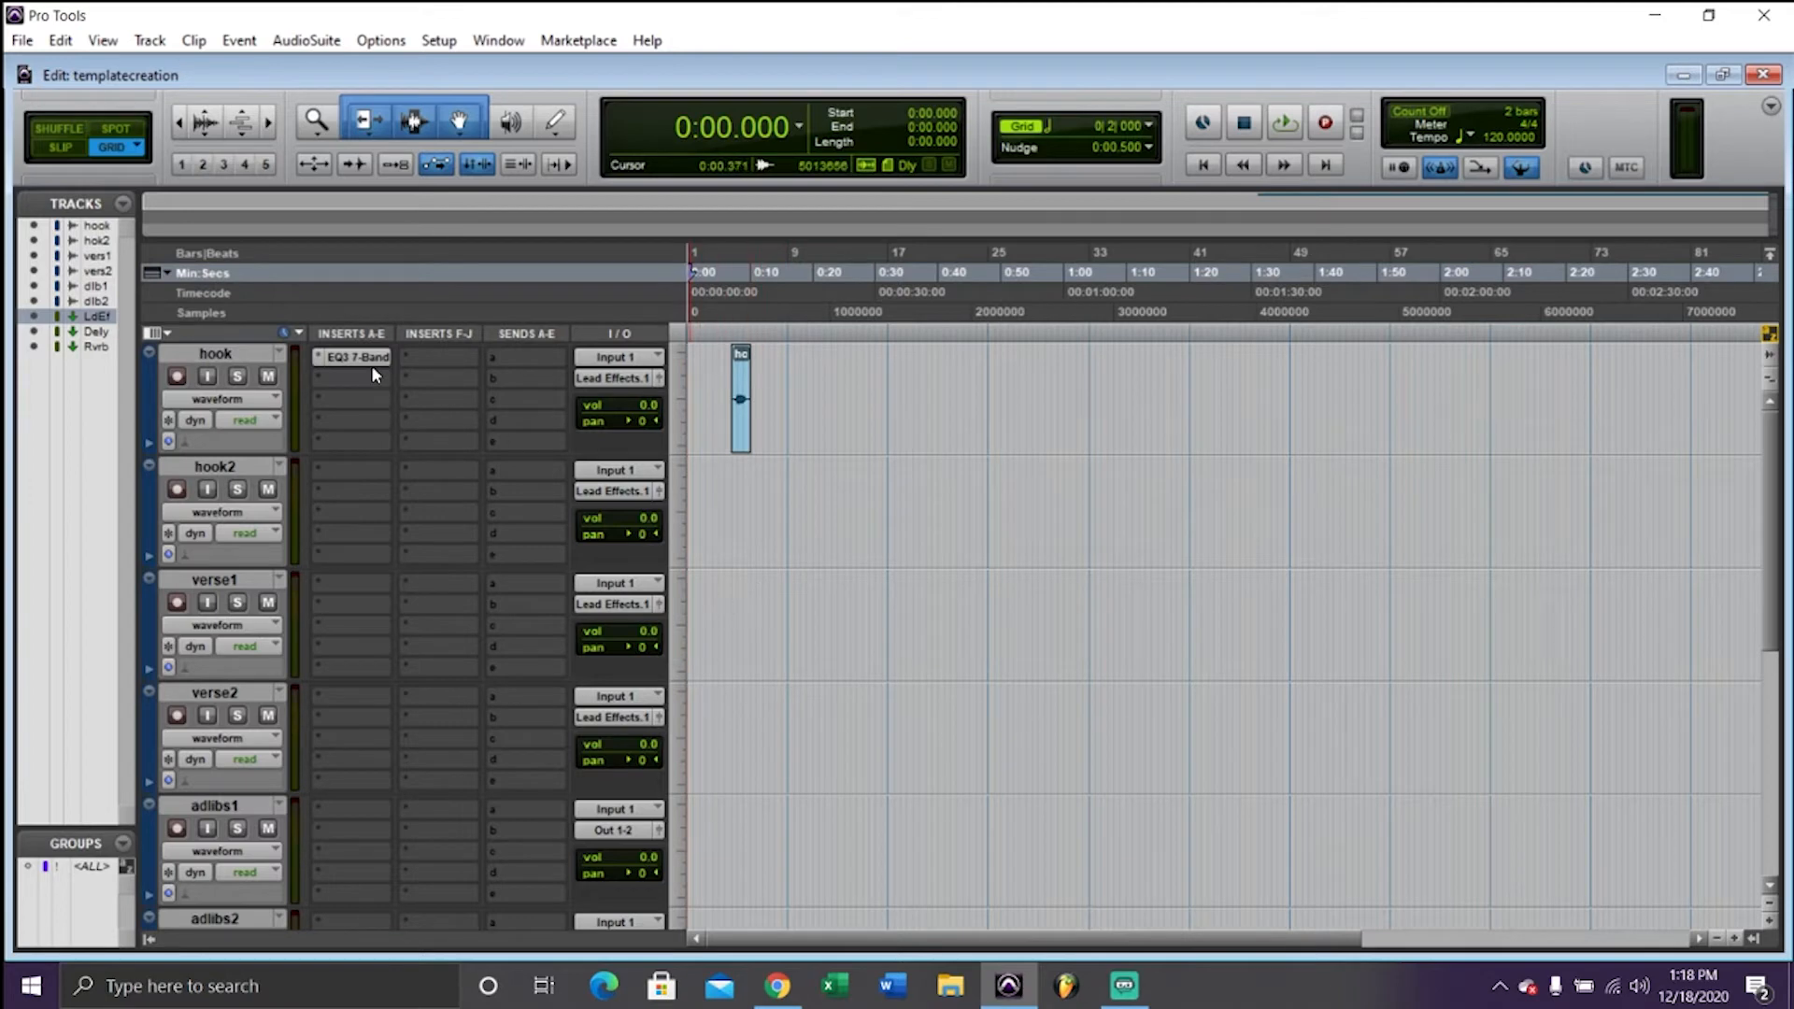
pyautogui.click(351, 470)
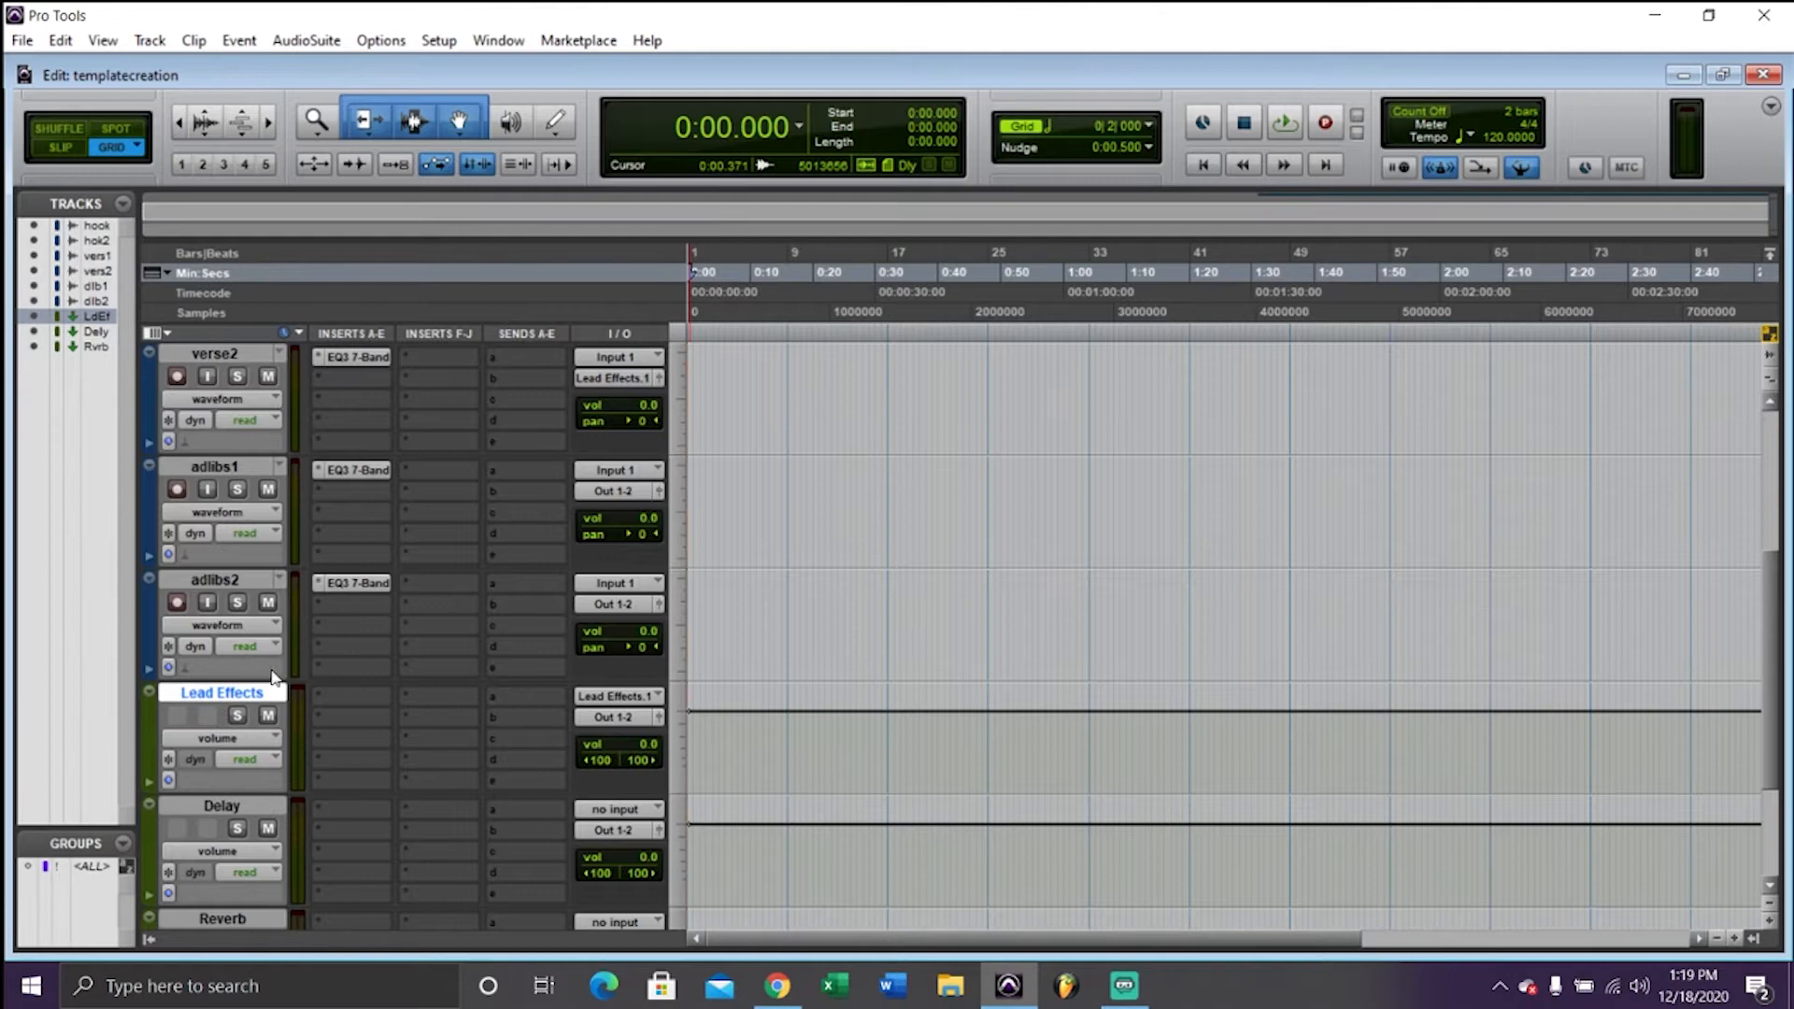
pyautogui.scroll(-3)
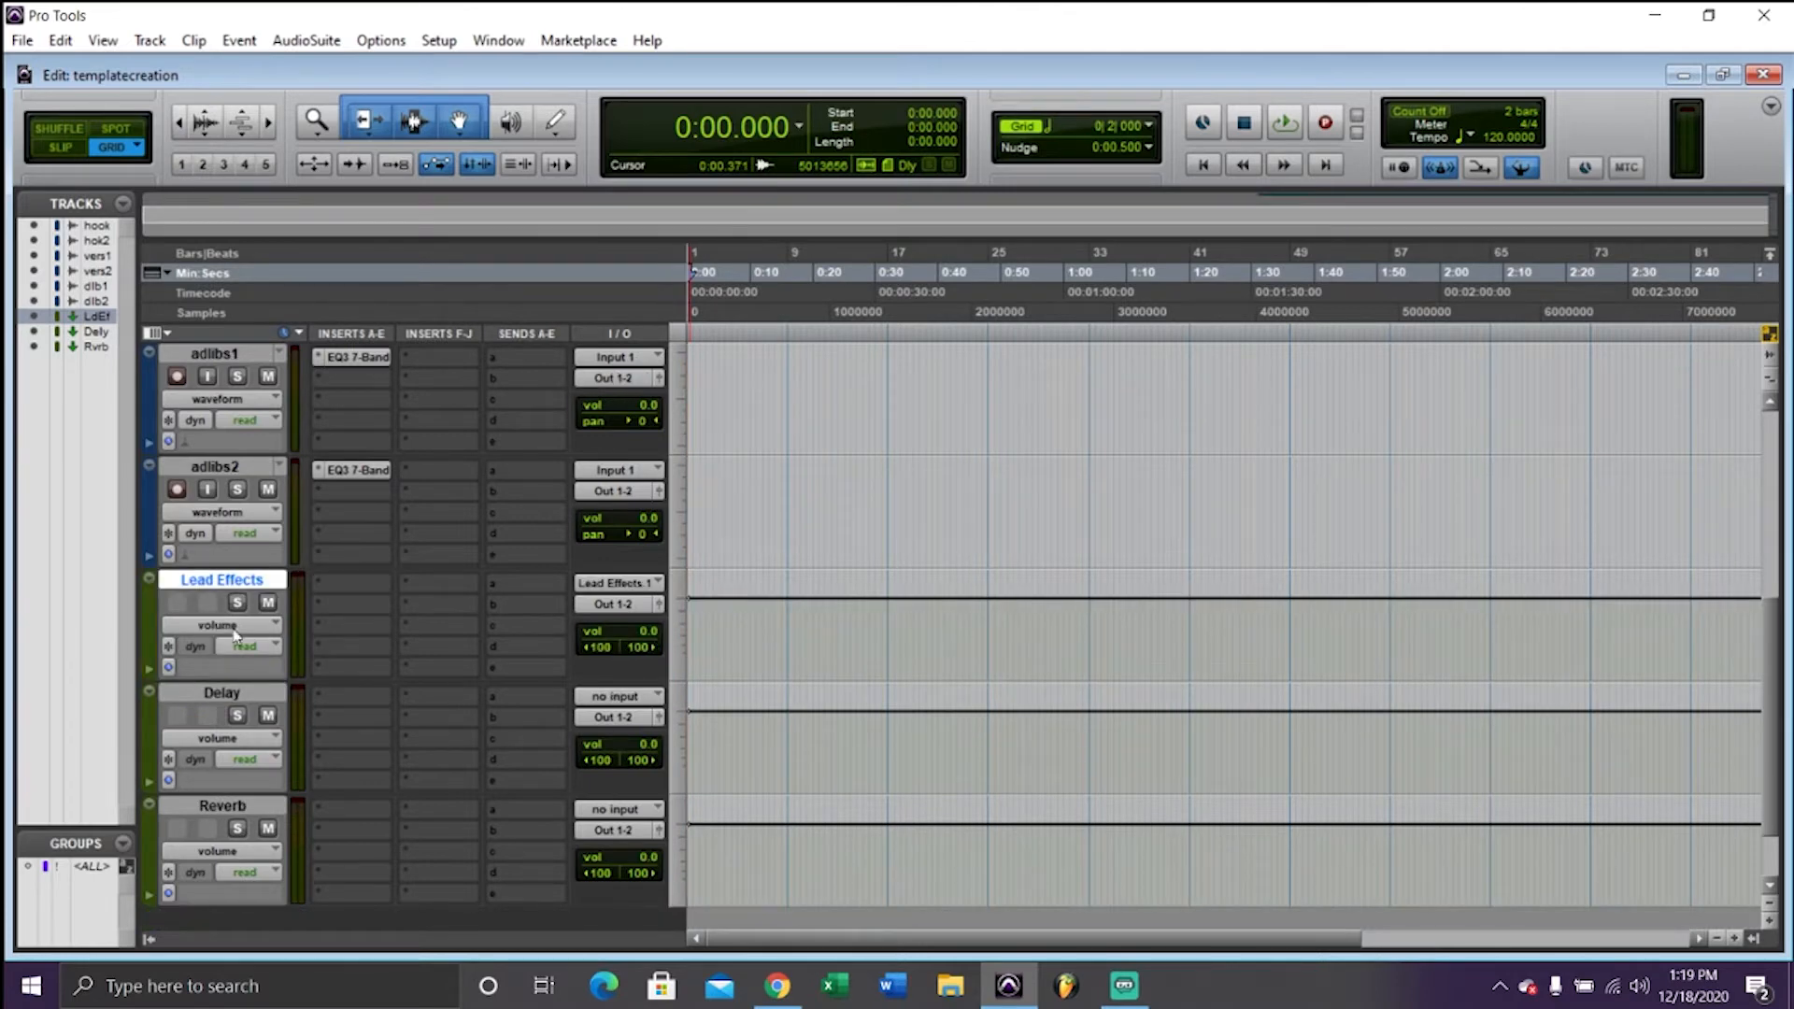
pyautogui.moveTo(237, 601)
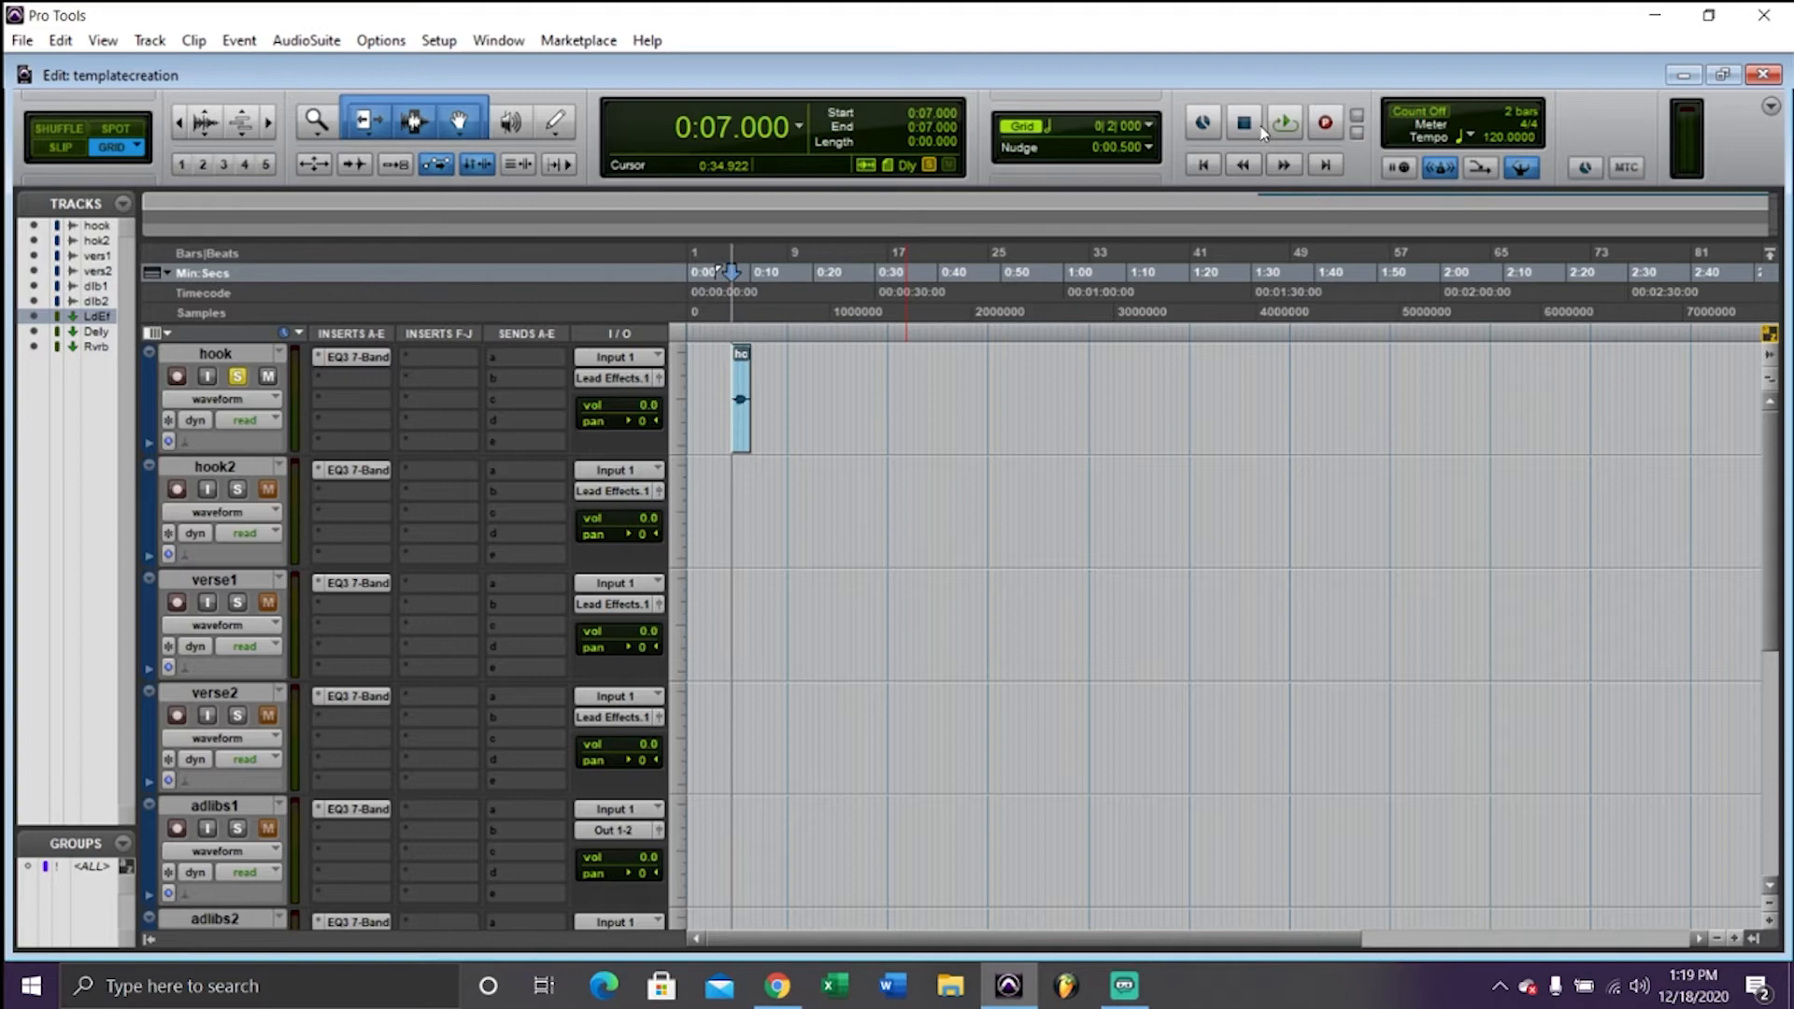
pyautogui.click(1283, 122)
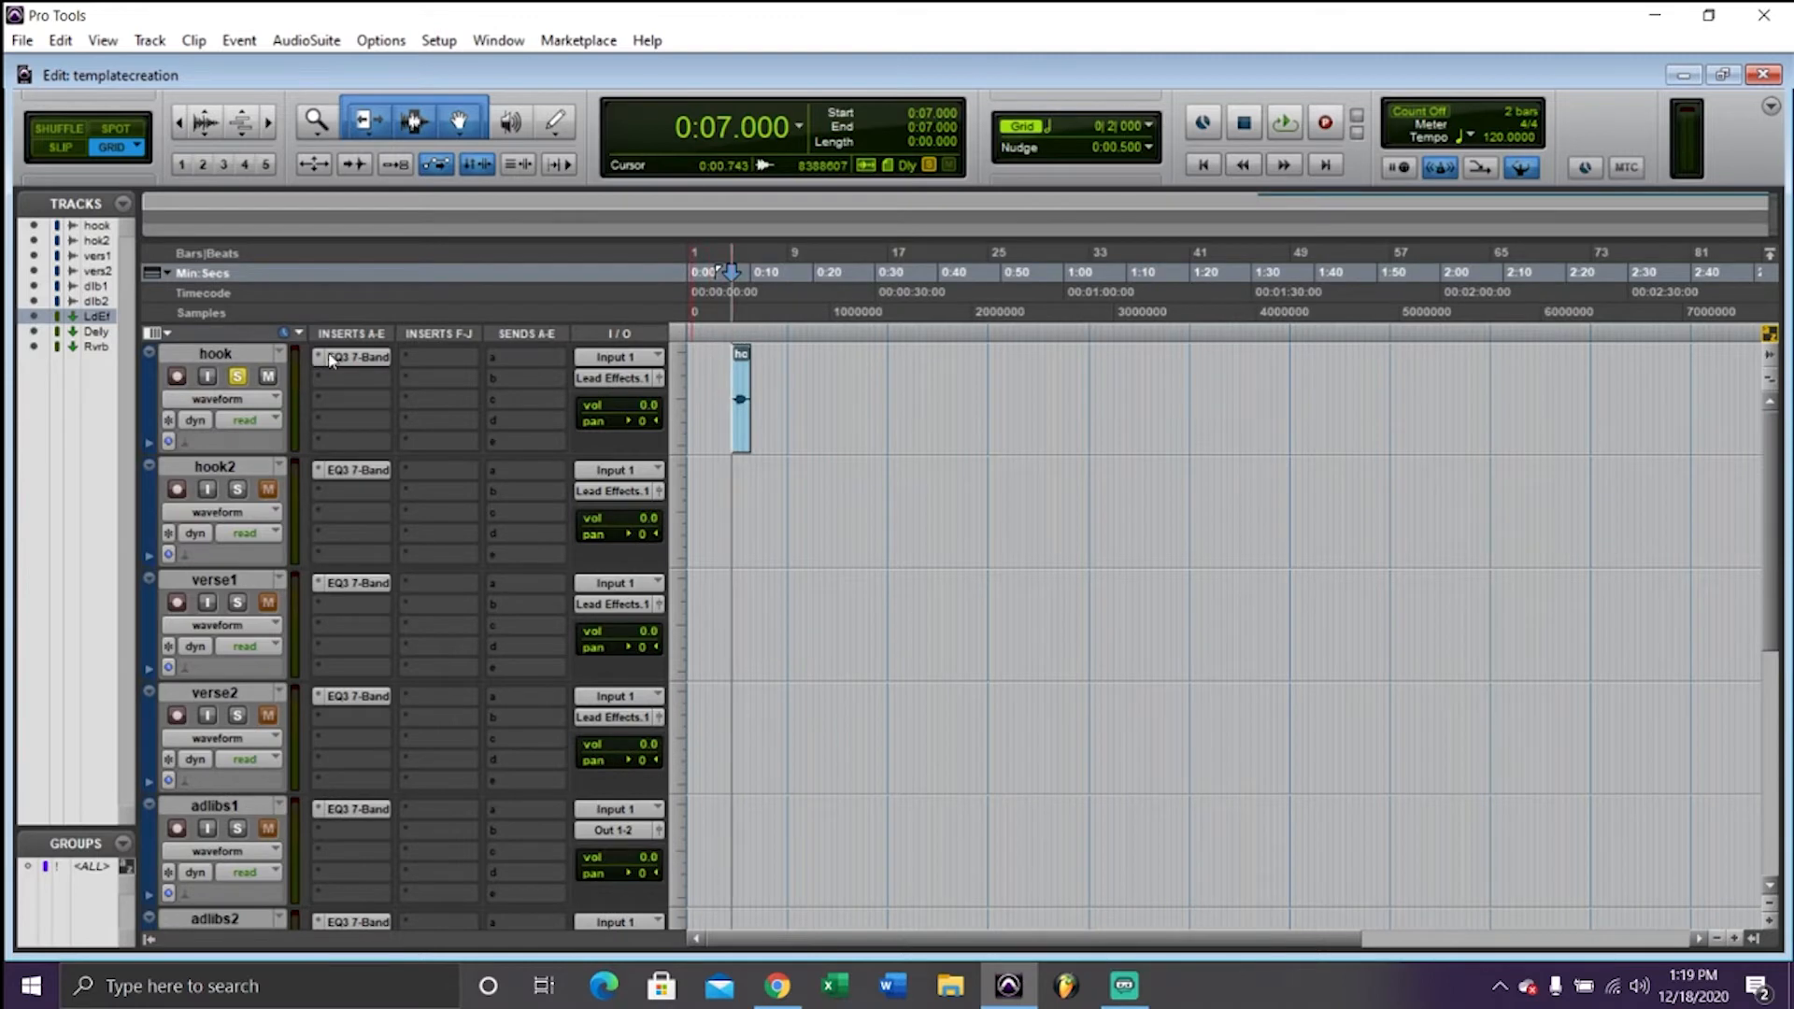
pyautogui.click(1284, 122)
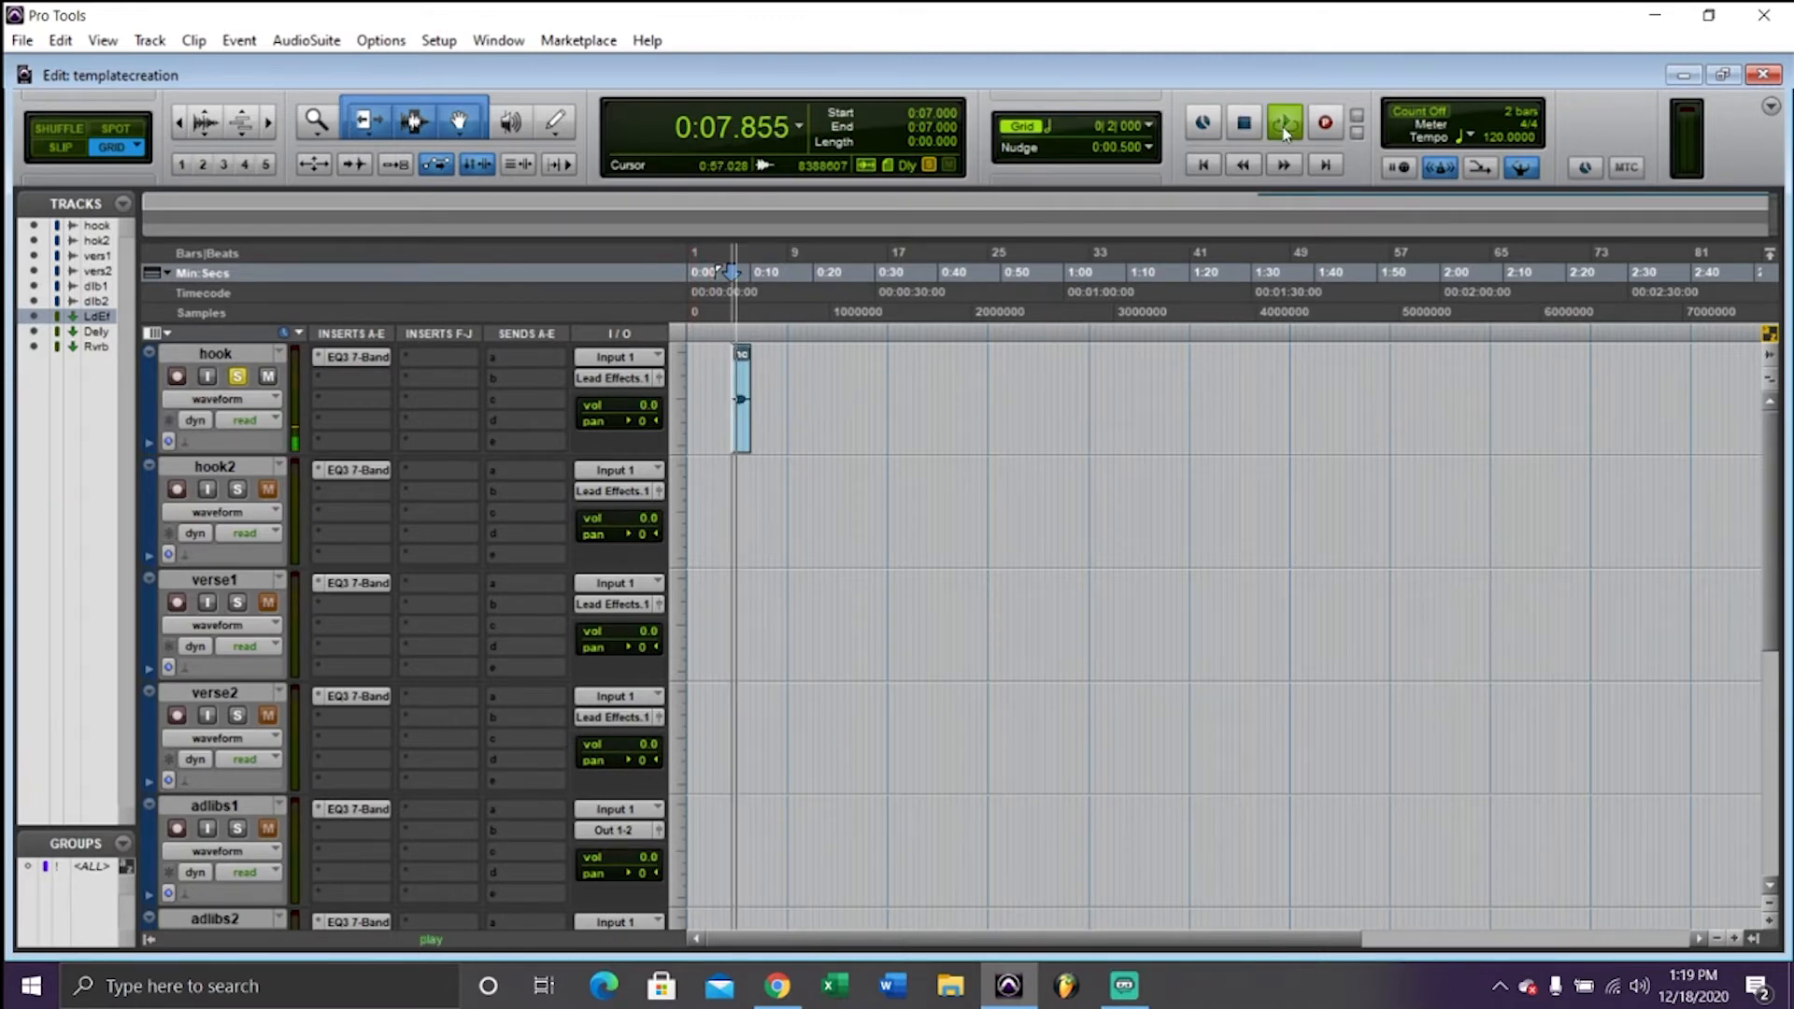
pyautogui.click(1284, 122)
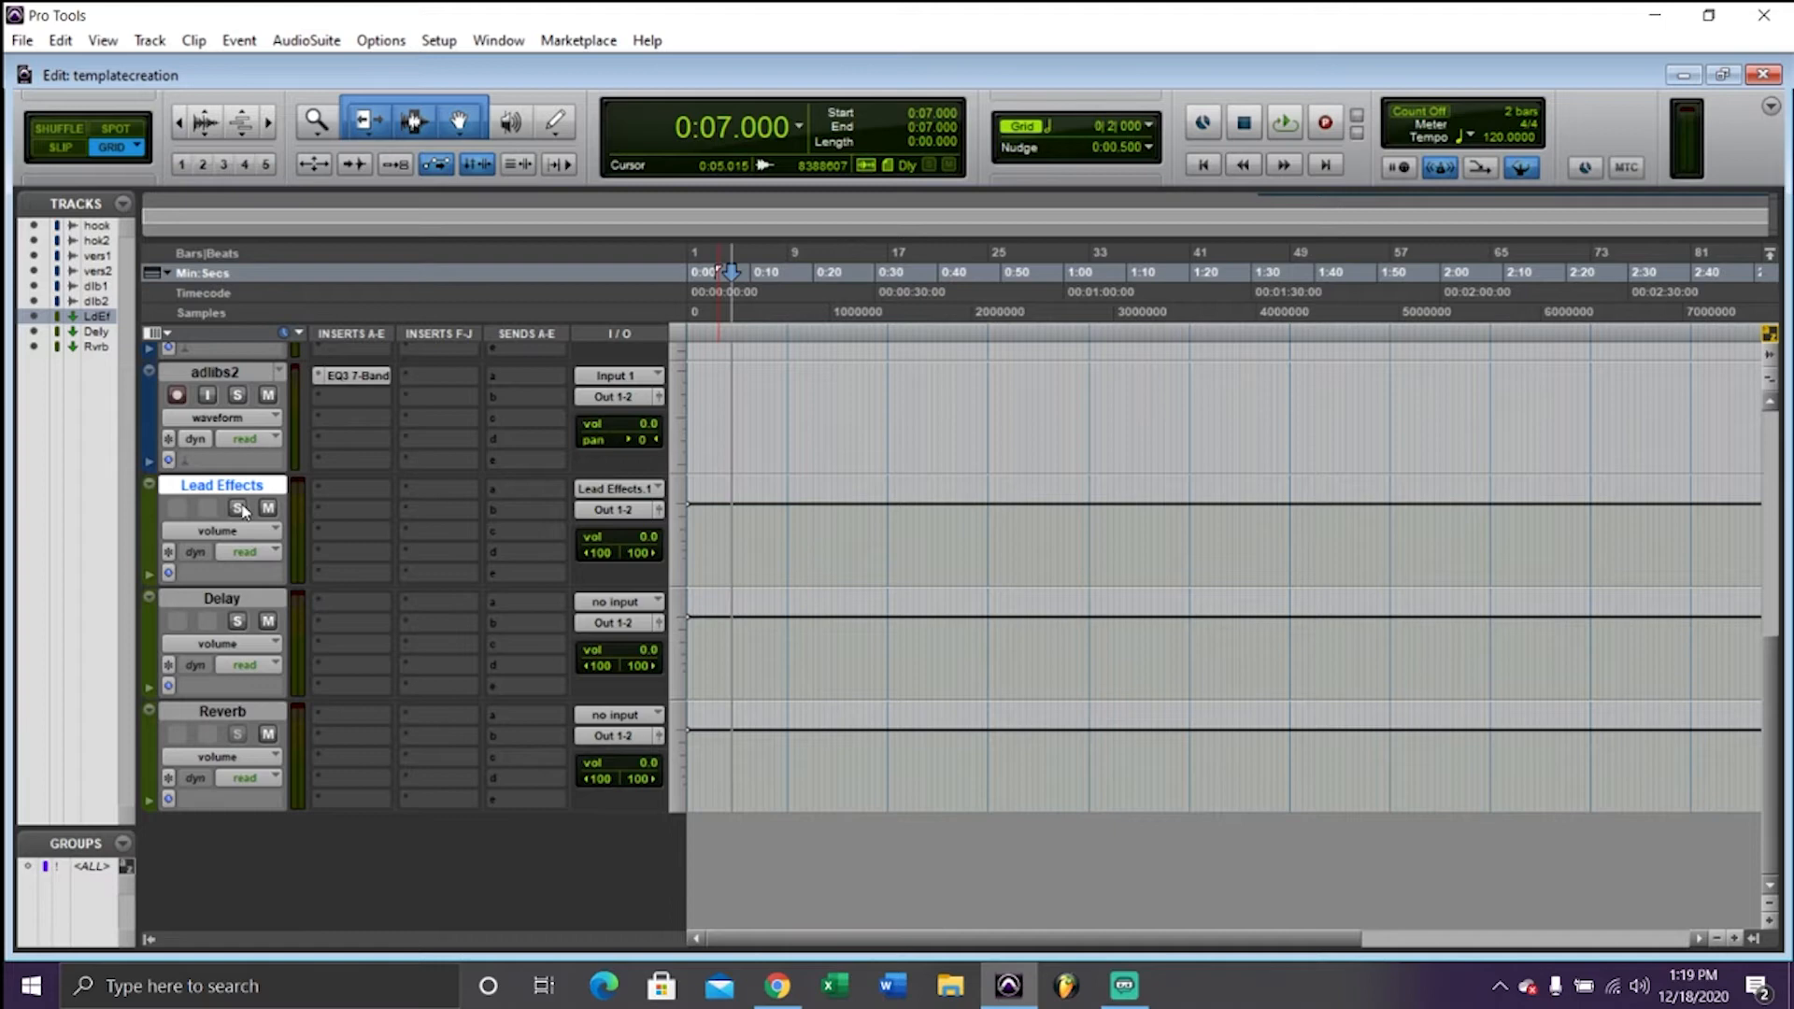
pyautogui.scroll(-3)
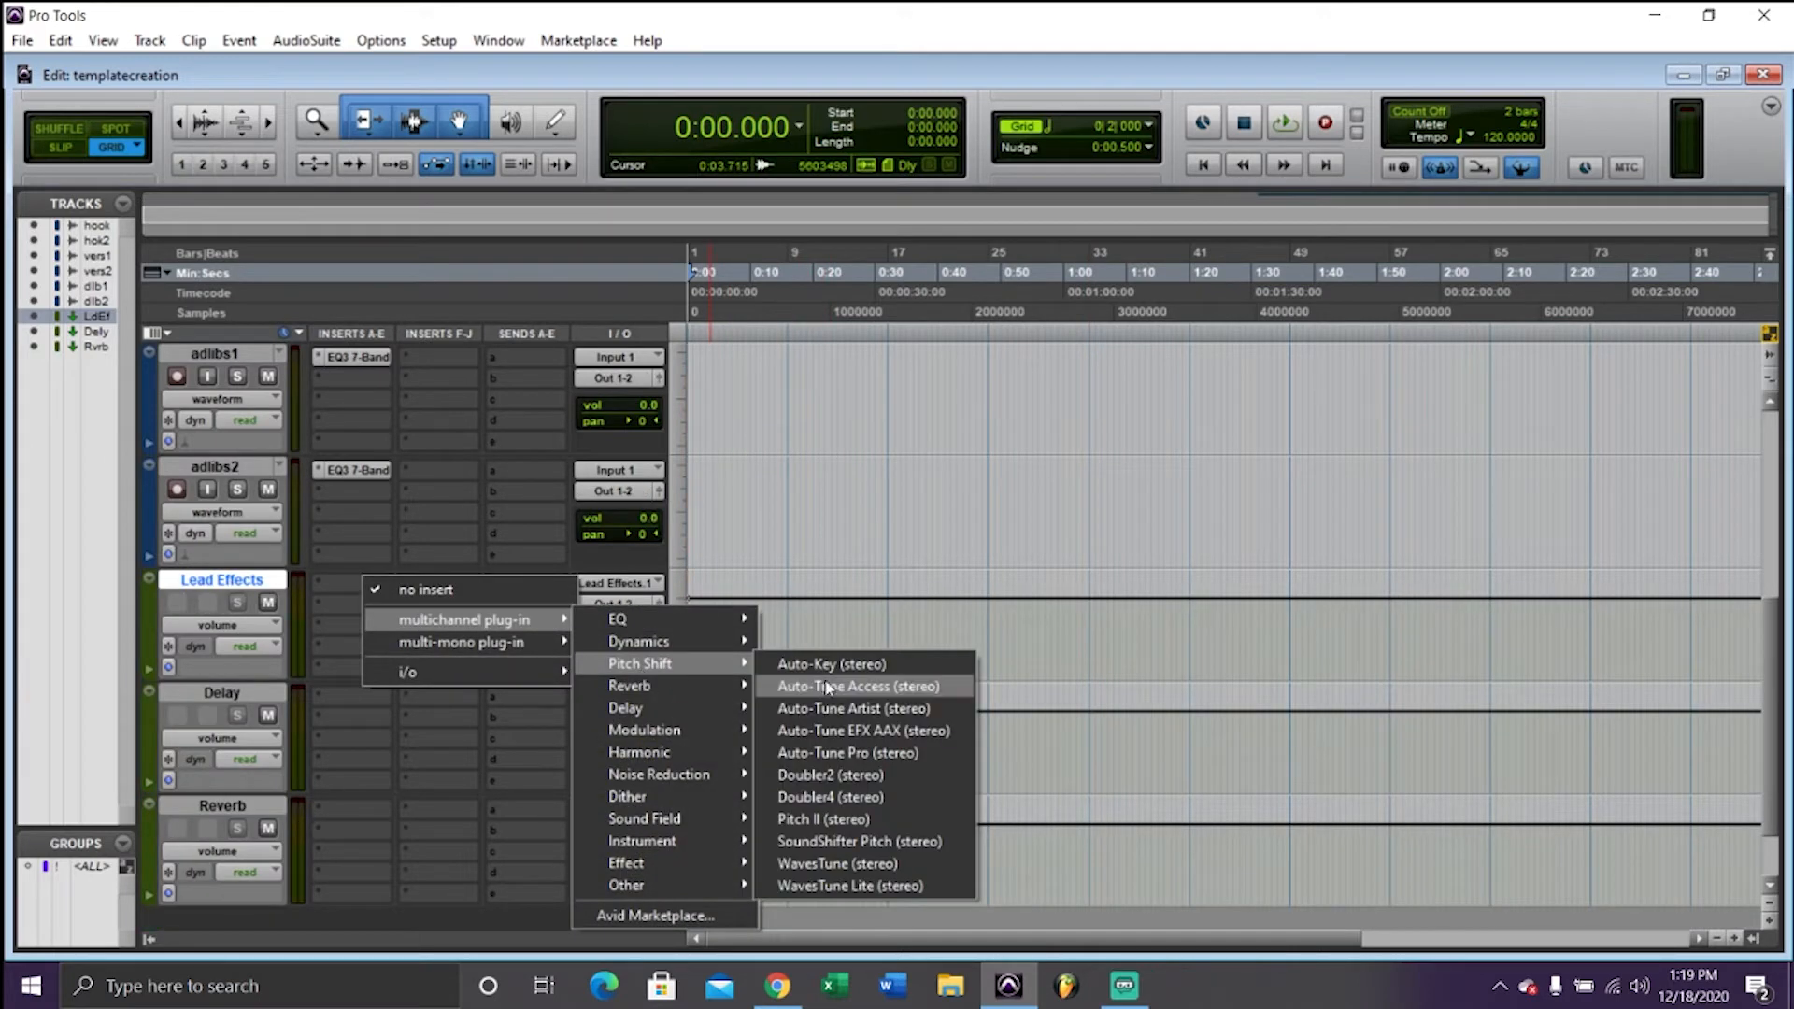
# Put Auto-Tune EFX+ on the Lead Effects aux and begin choosing a dynamics plug-in
pyautogui.click(862, 730)
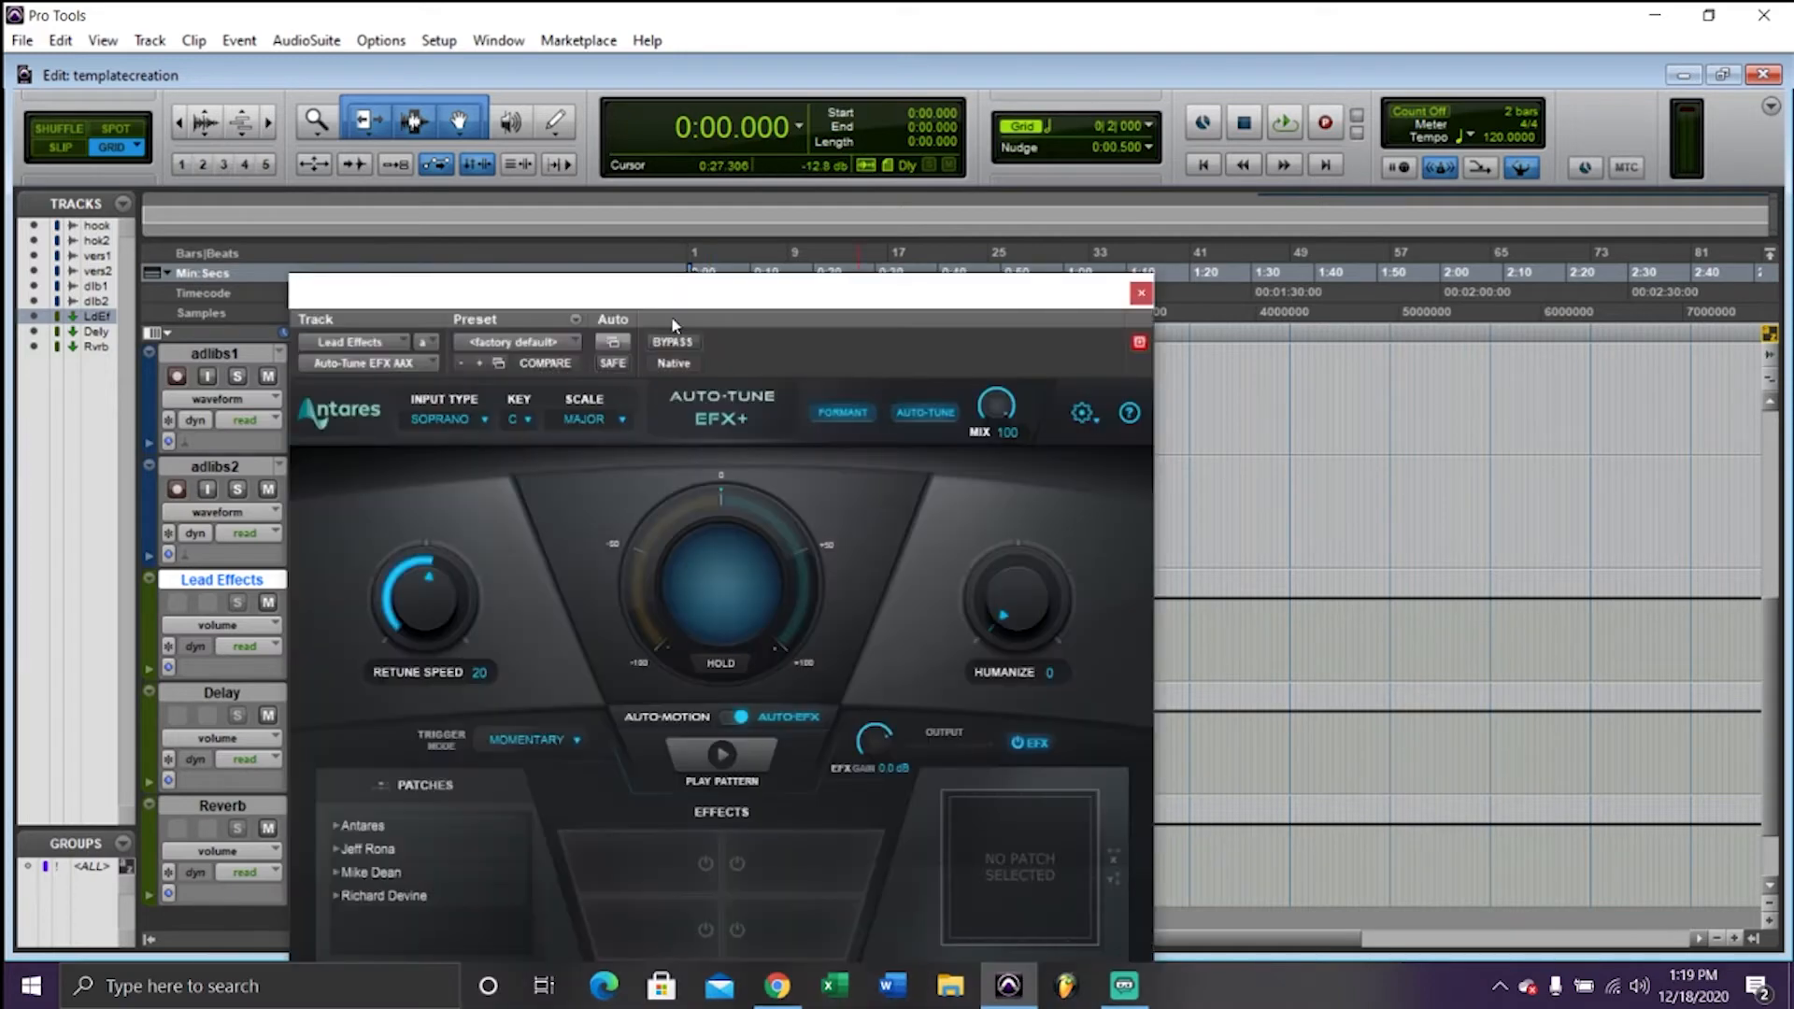
pyautogui.click(355, 582)
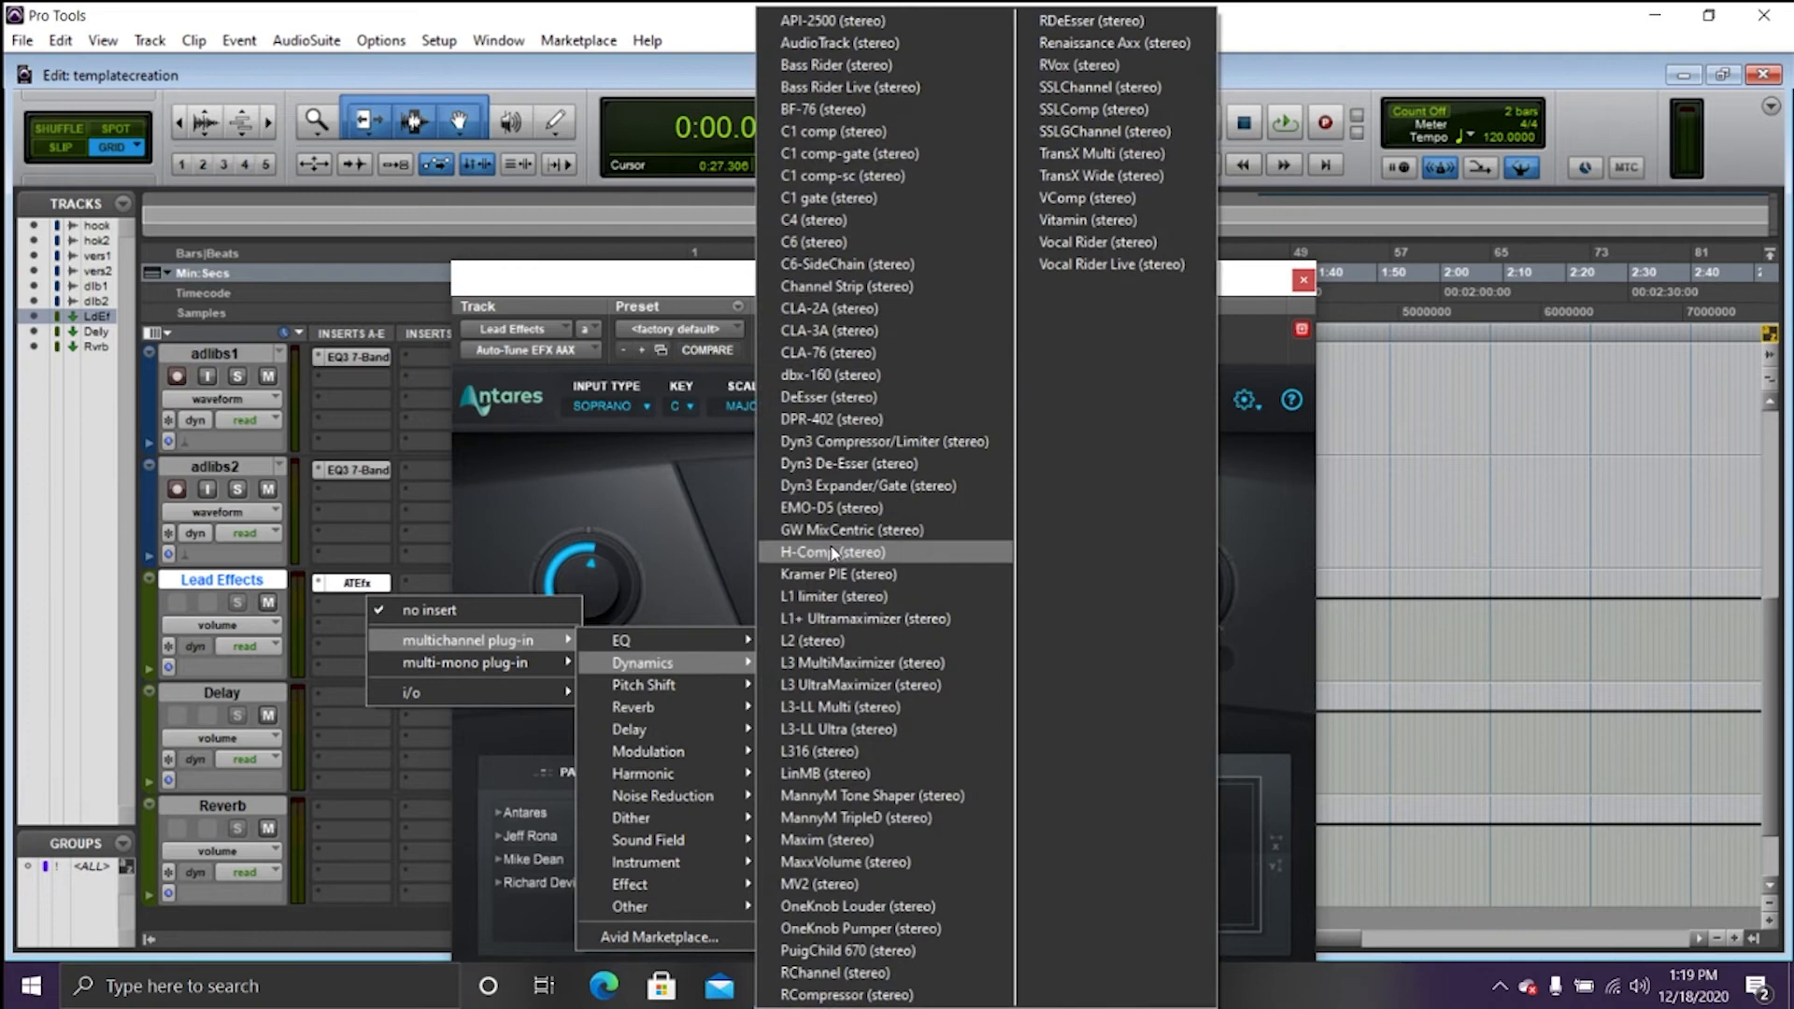
pyautogui.moveTo(836, 972)
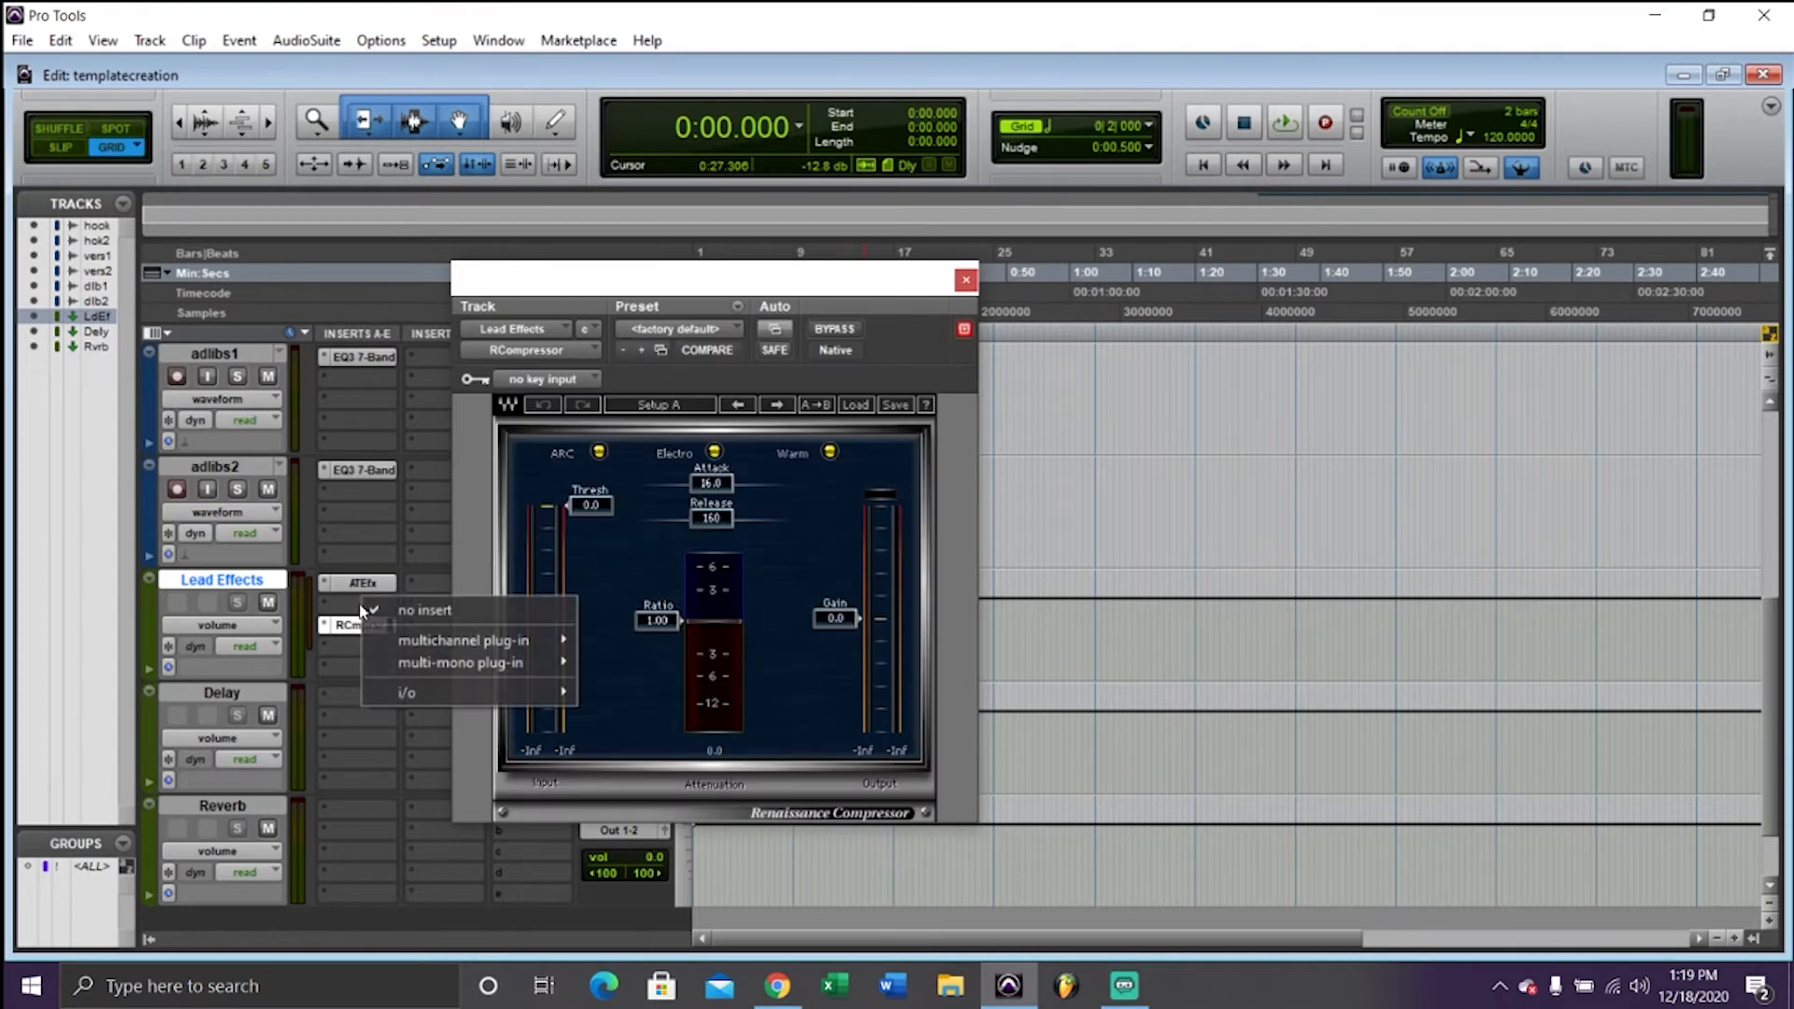
pyautogui.moveTo(636, 663)
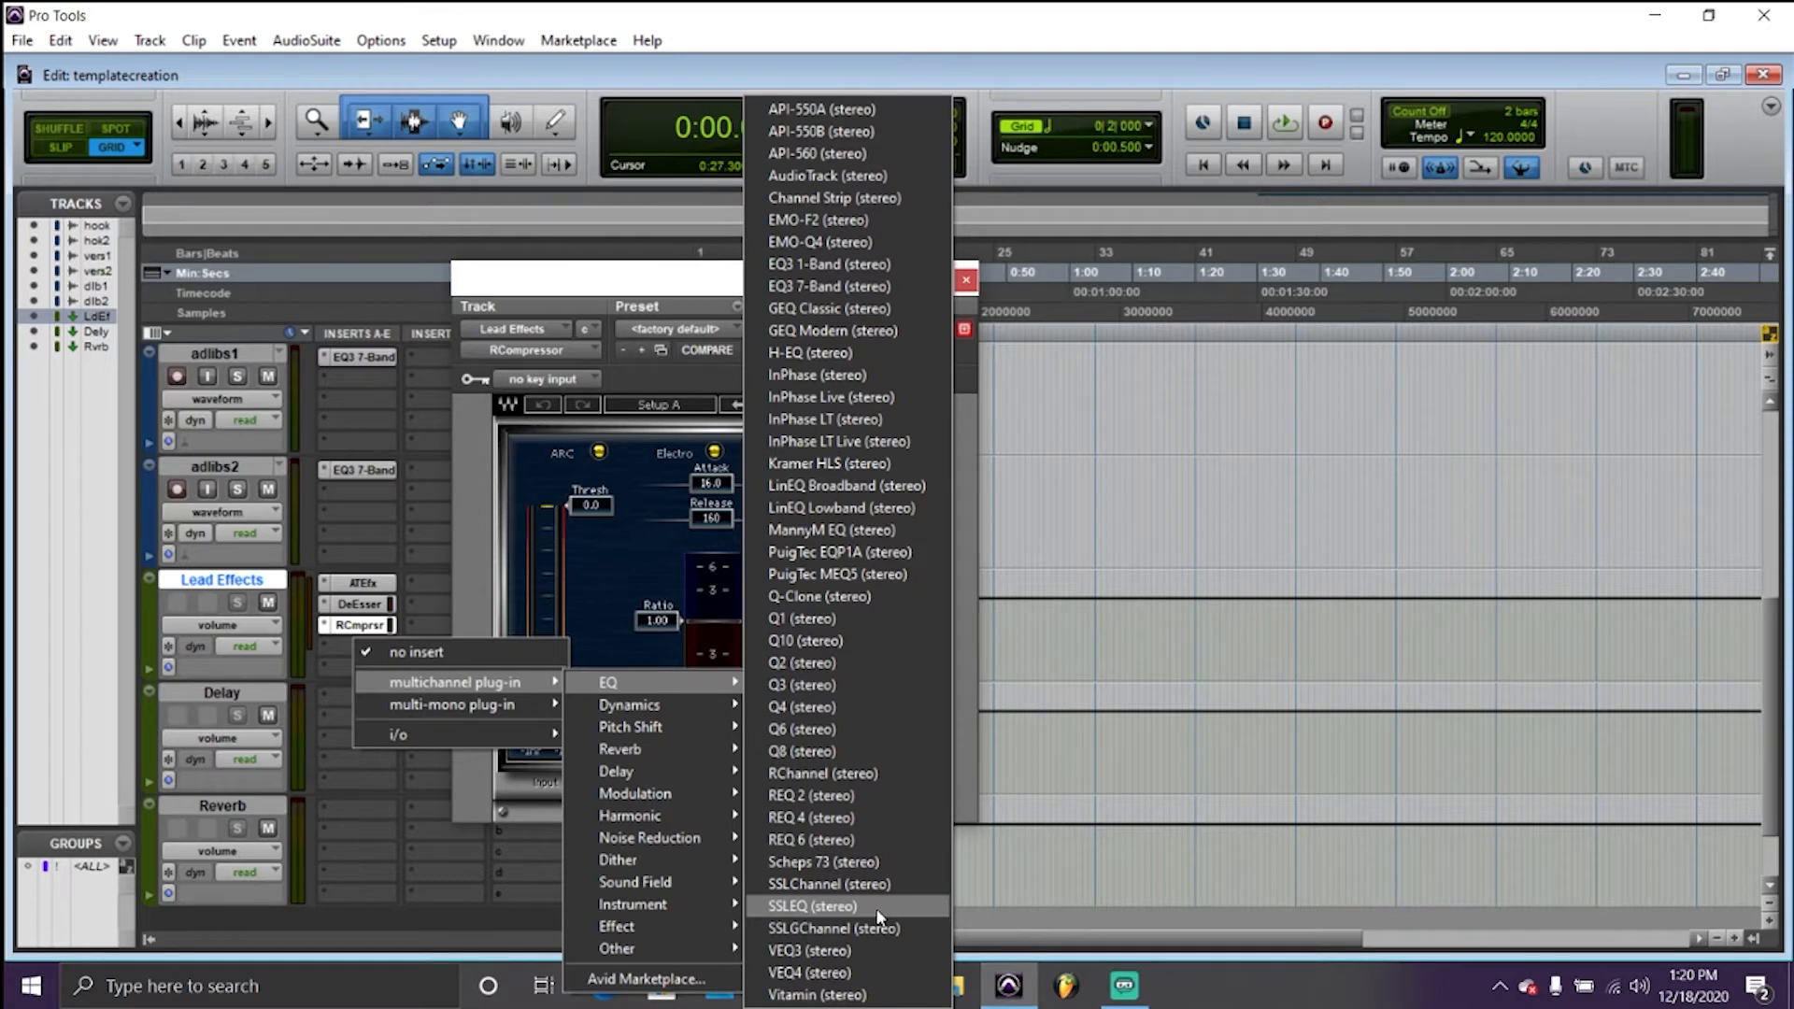
# Insert SSLEQ on Lead Effects, nudge an EQ band, and lower the DeEsser threshold
pyautogui.click(812, 906)
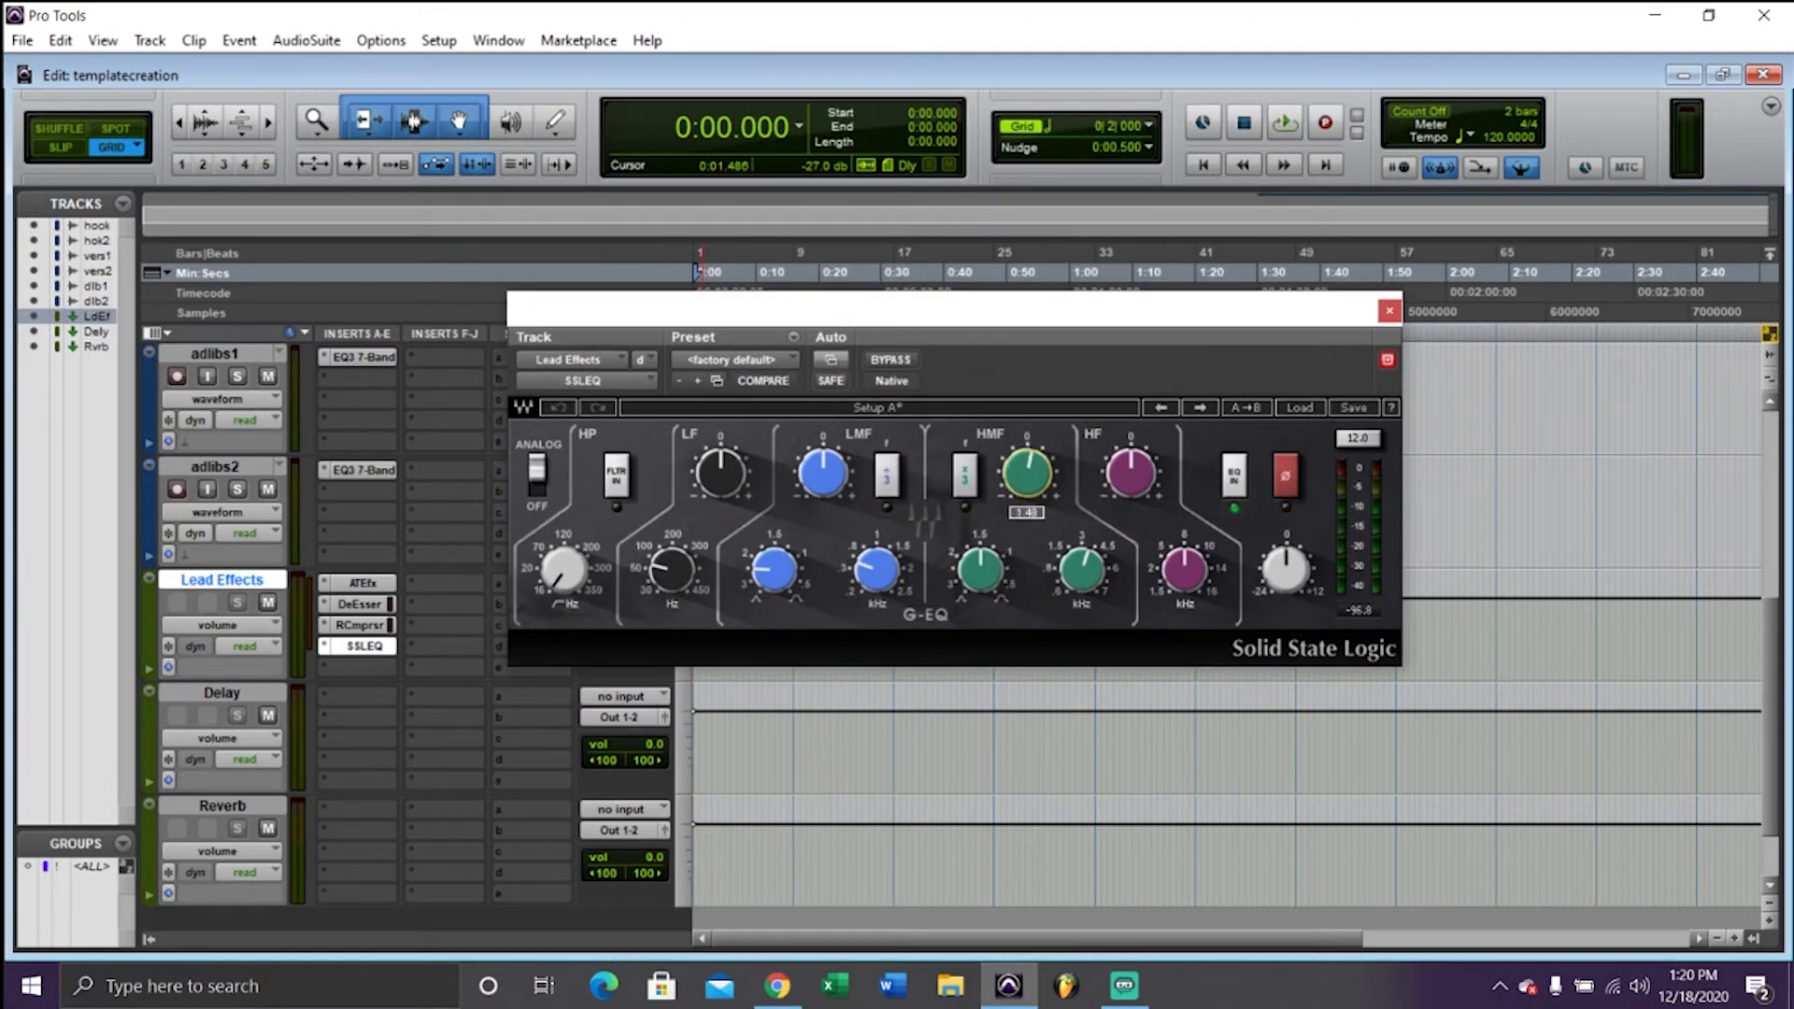
pyautogui.moveTo(1024, 469); pyautogui.dragTo(1024, 458)
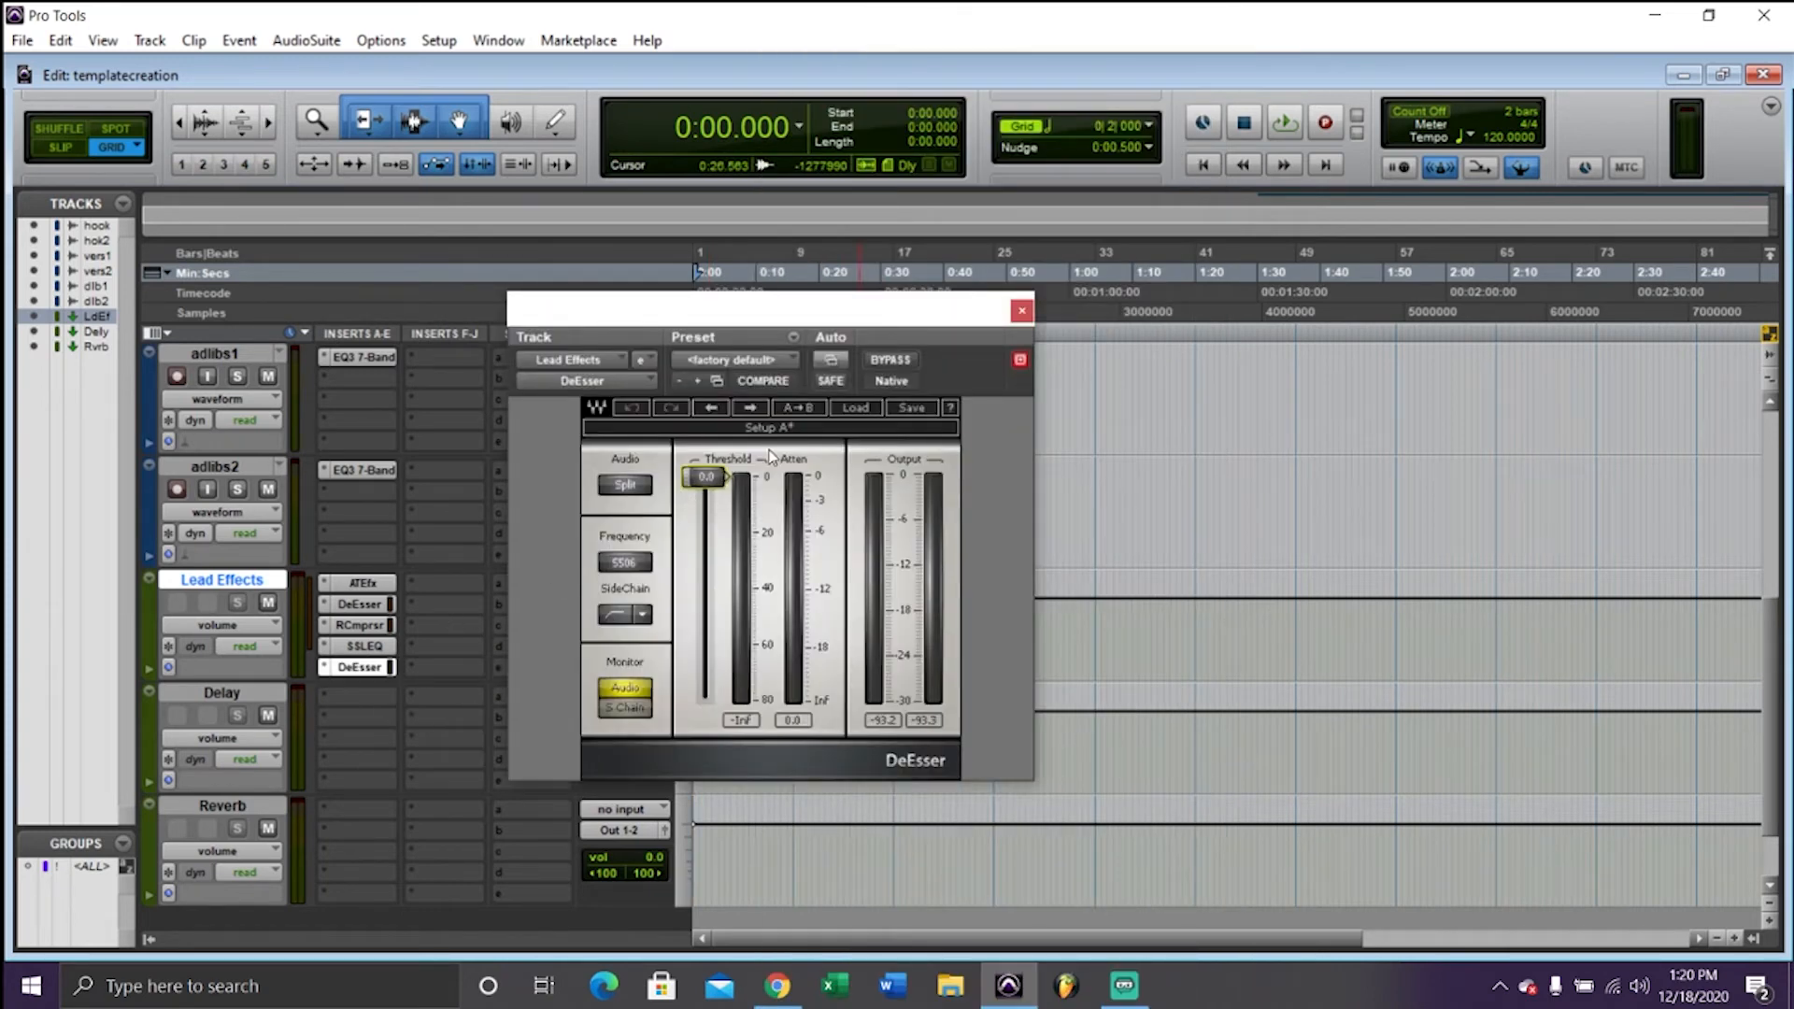
pyautogui.click(1020, 310)
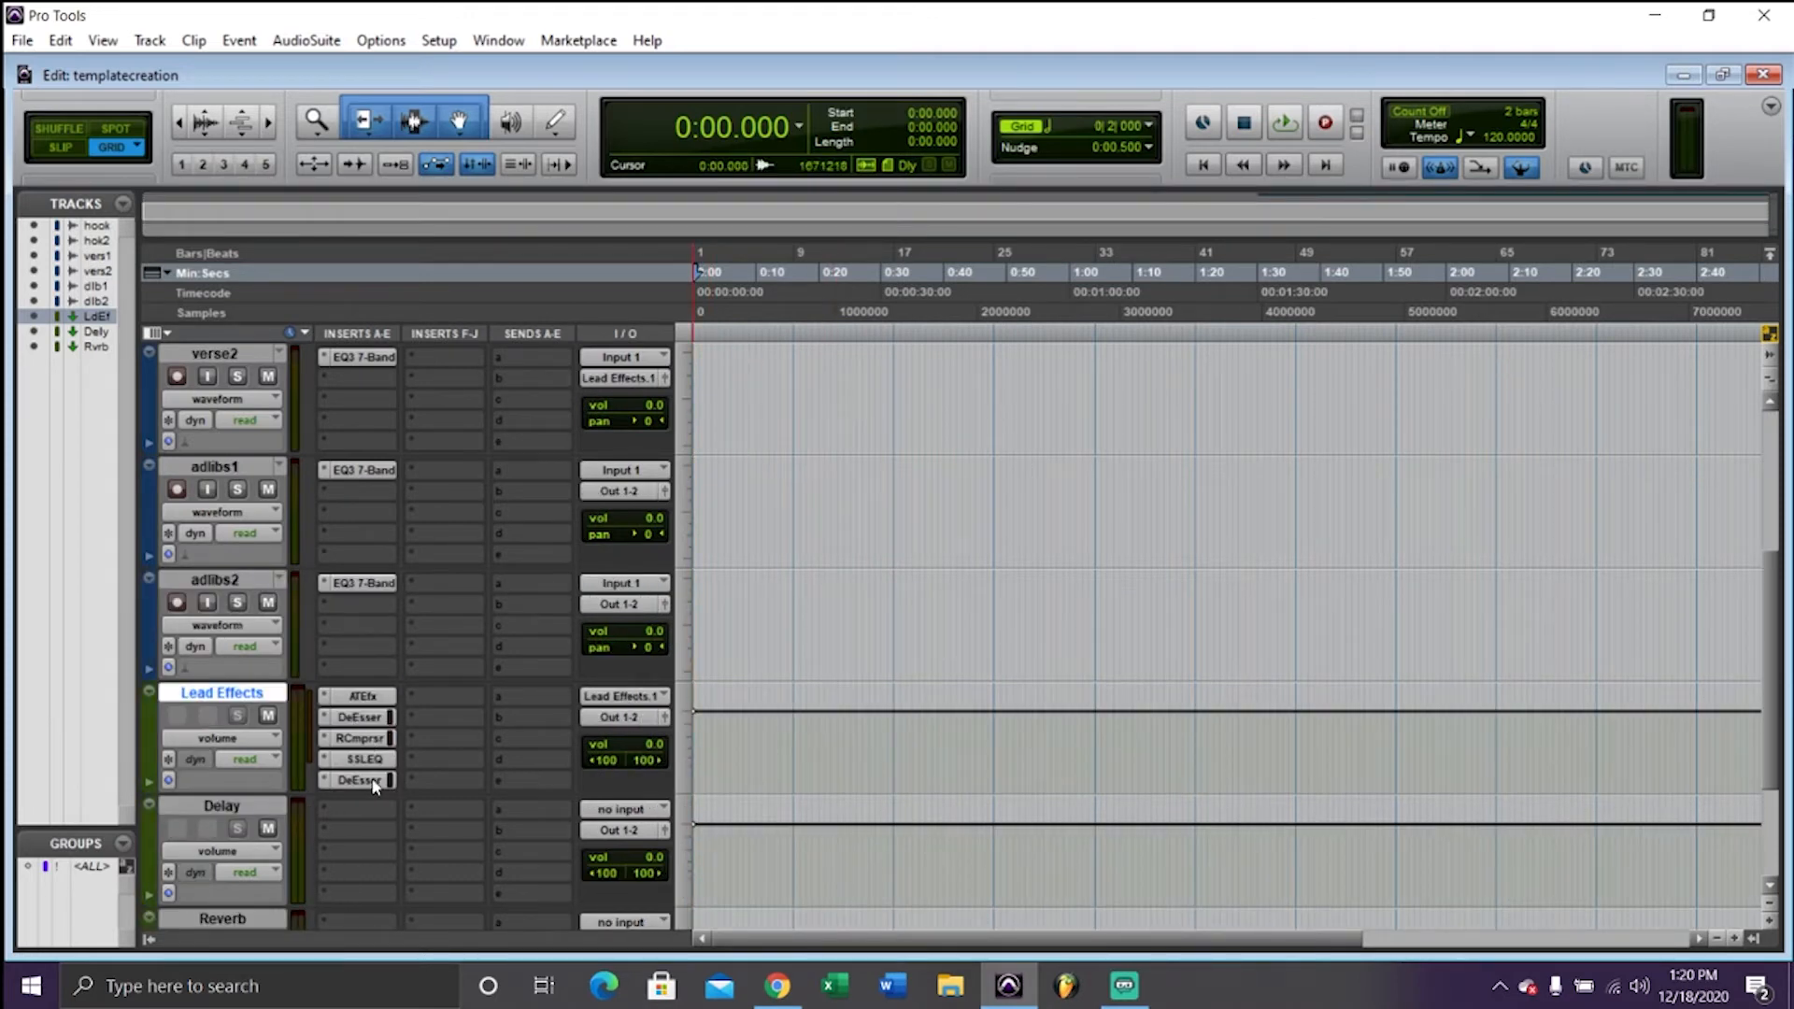
# Raise the SSLEQ high-frequency band and review the second DeEsser's settings
pyautogui.click(358, 780)
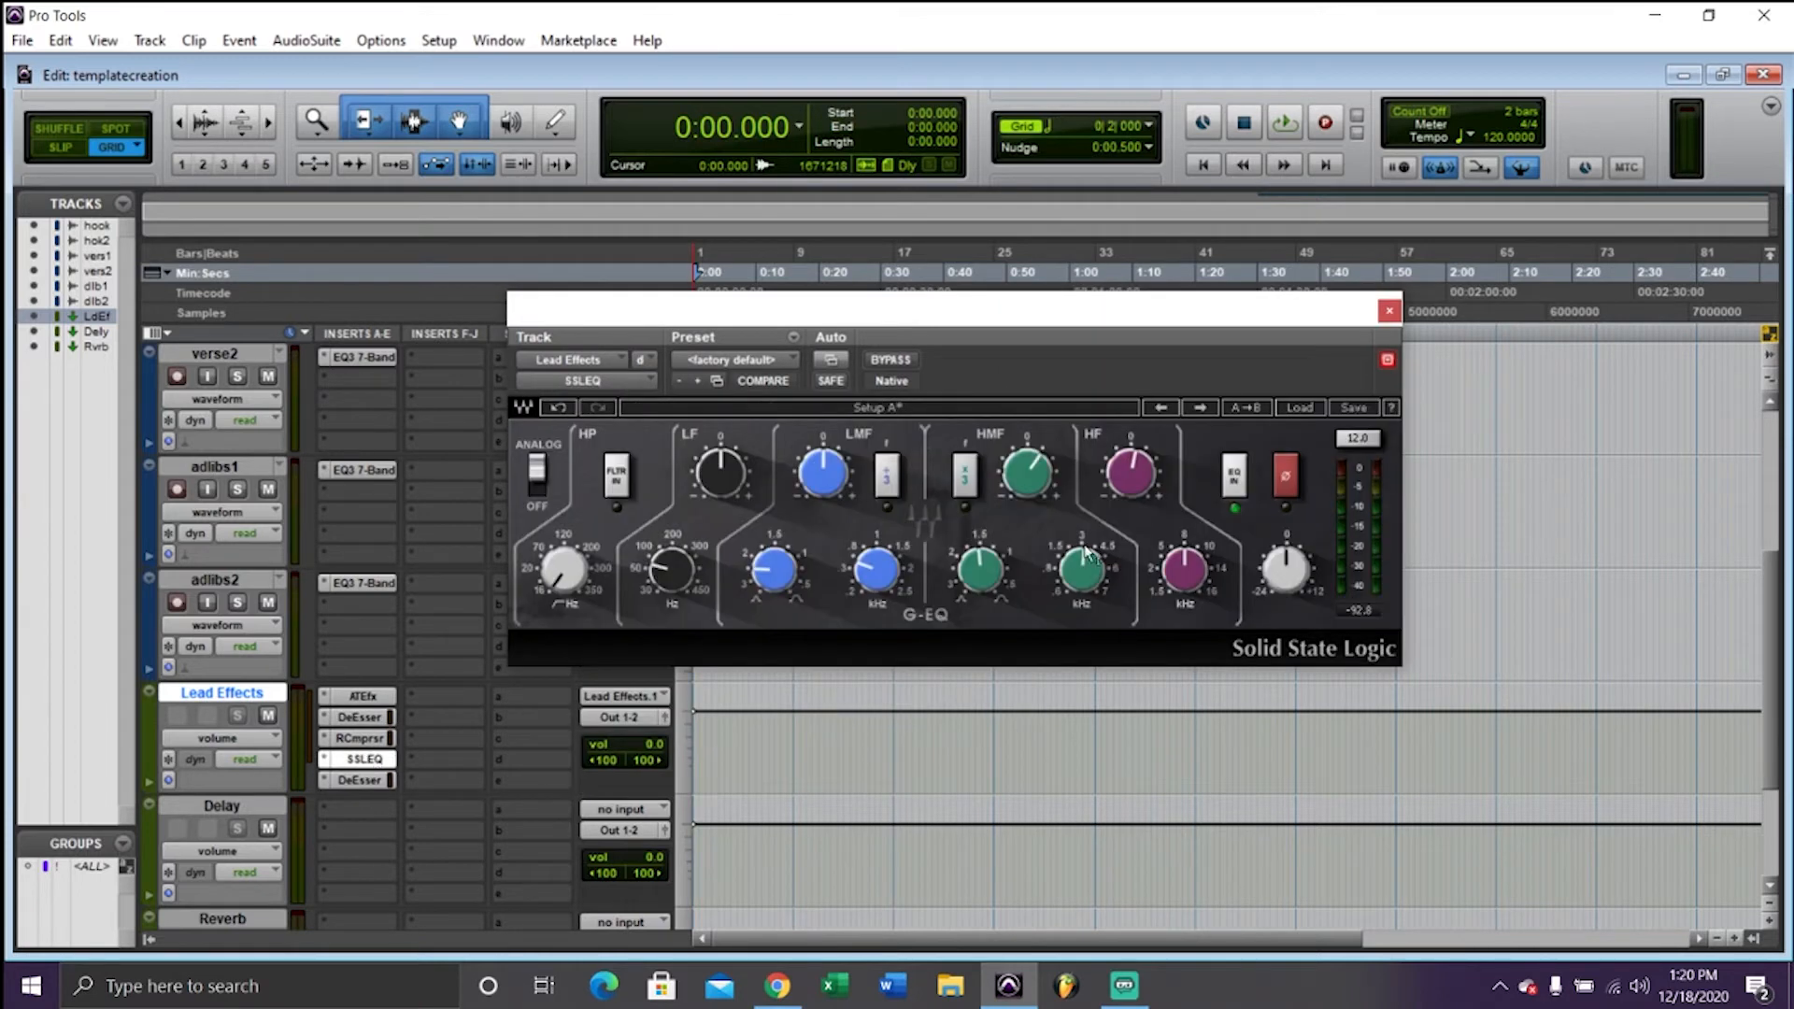
pyautogui.moveTo(1075, 569); pyautogui.dragTo(1184, 569)
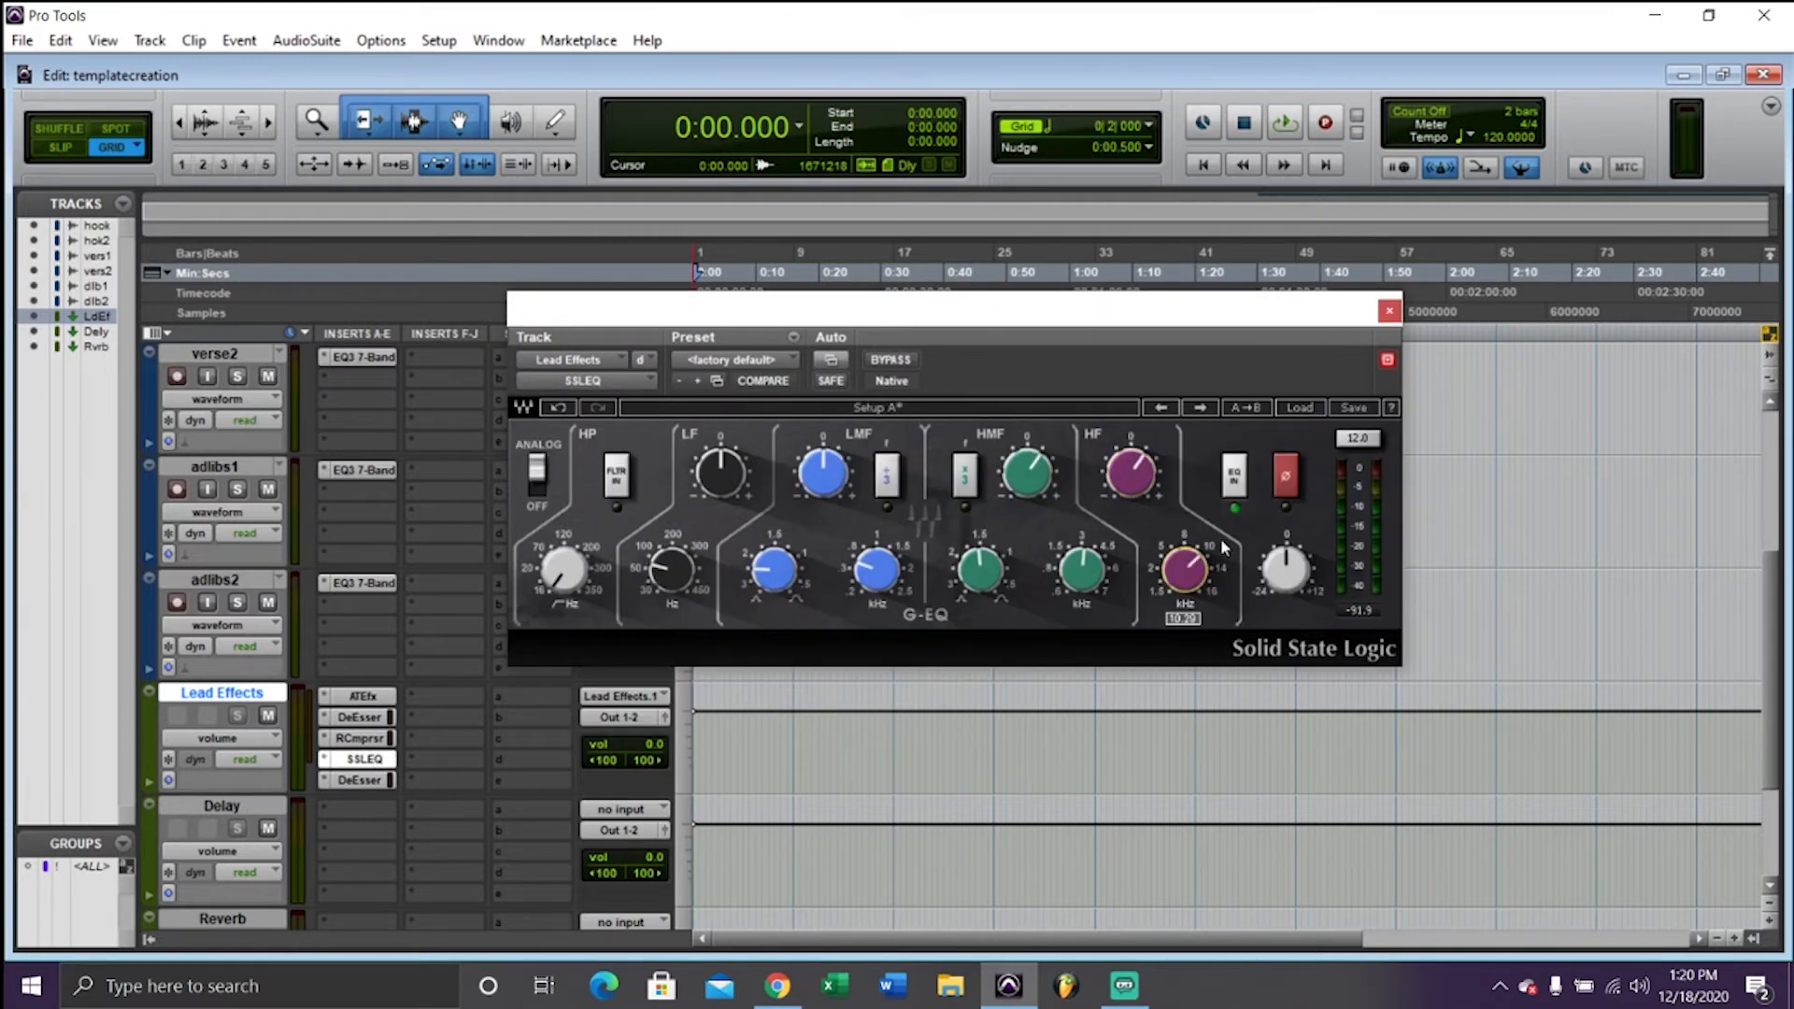
pyautogui.click(1387, 311)
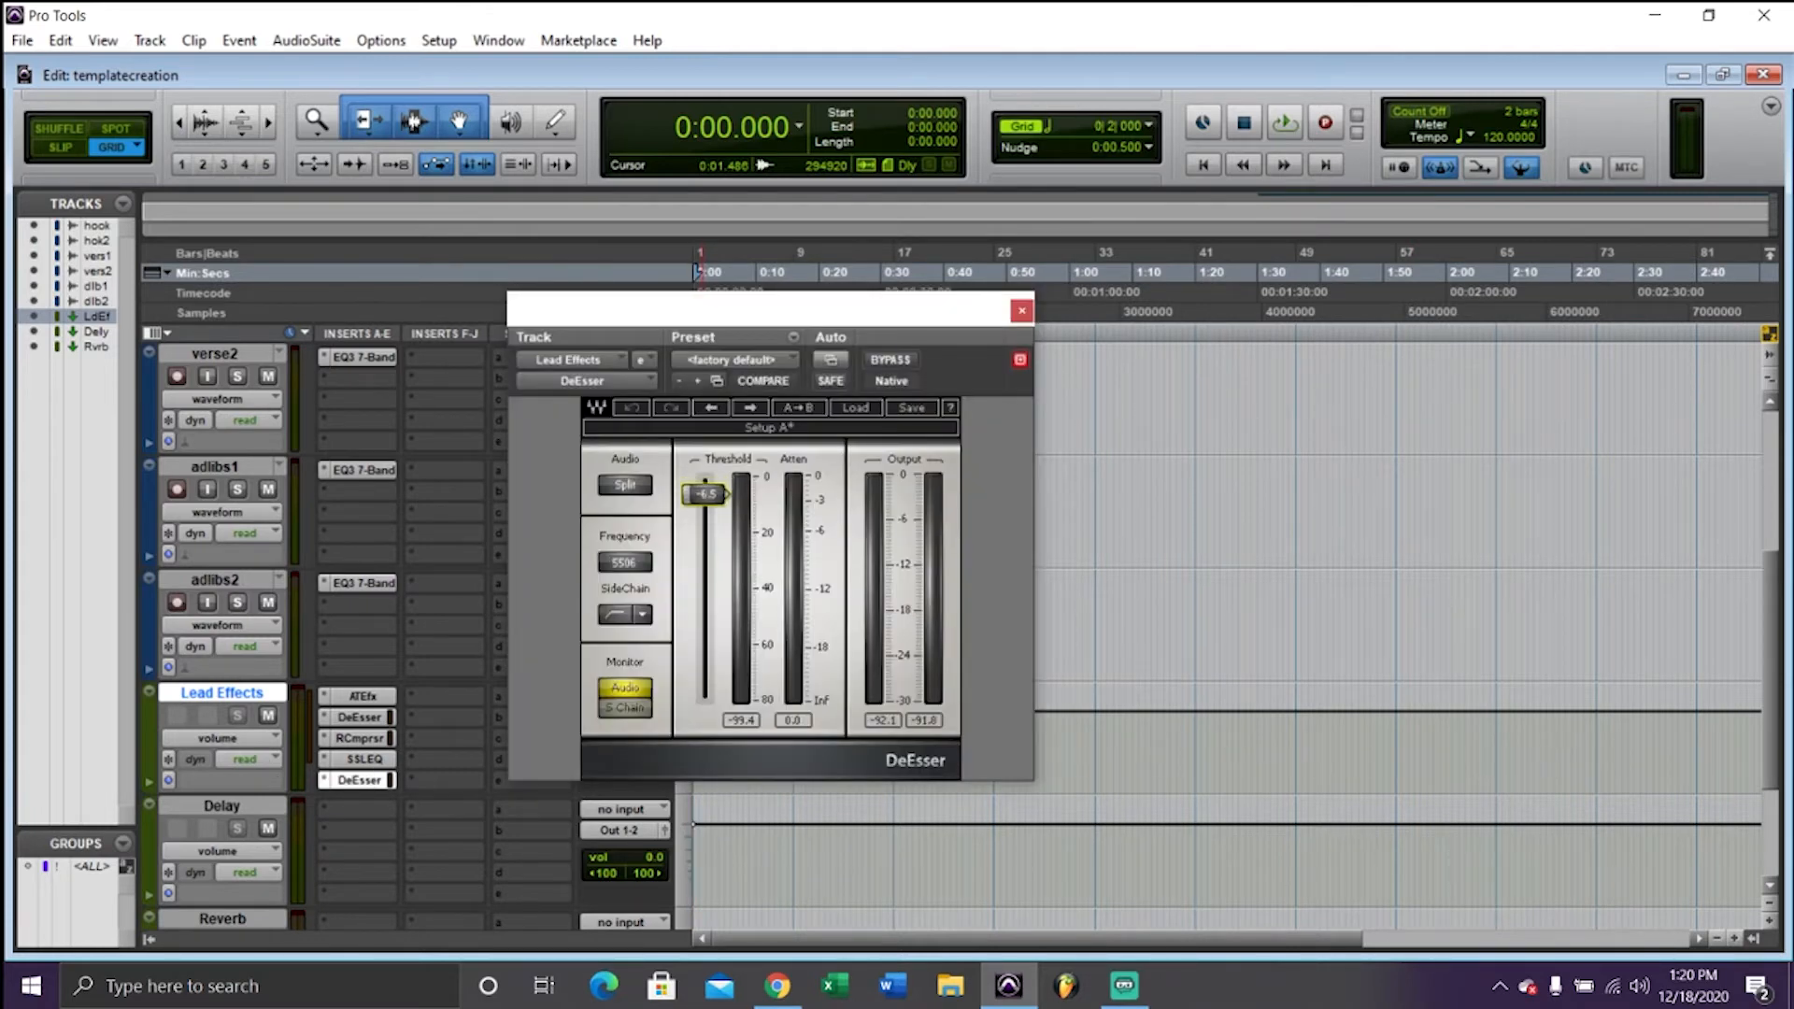
pyautogui.click(1019, 311)
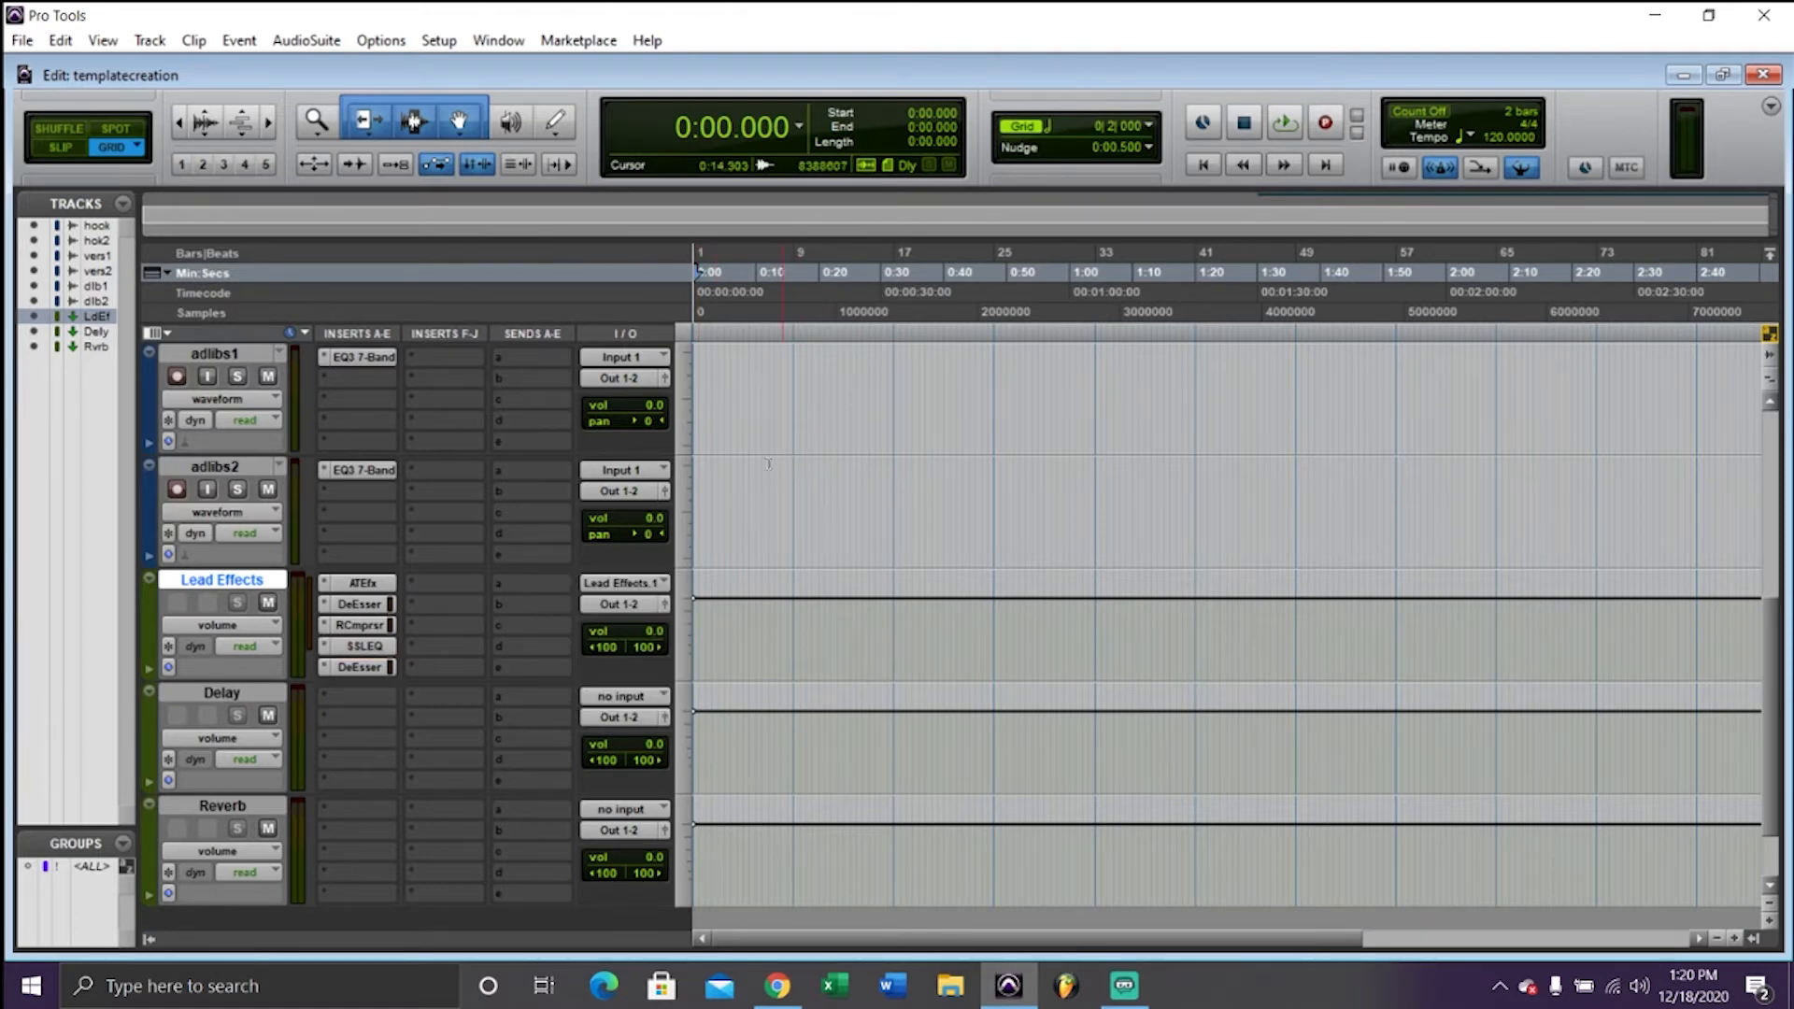
# Route Lead Effects Send A to the Delay track and audition it
pyautogui.click(623, 582)
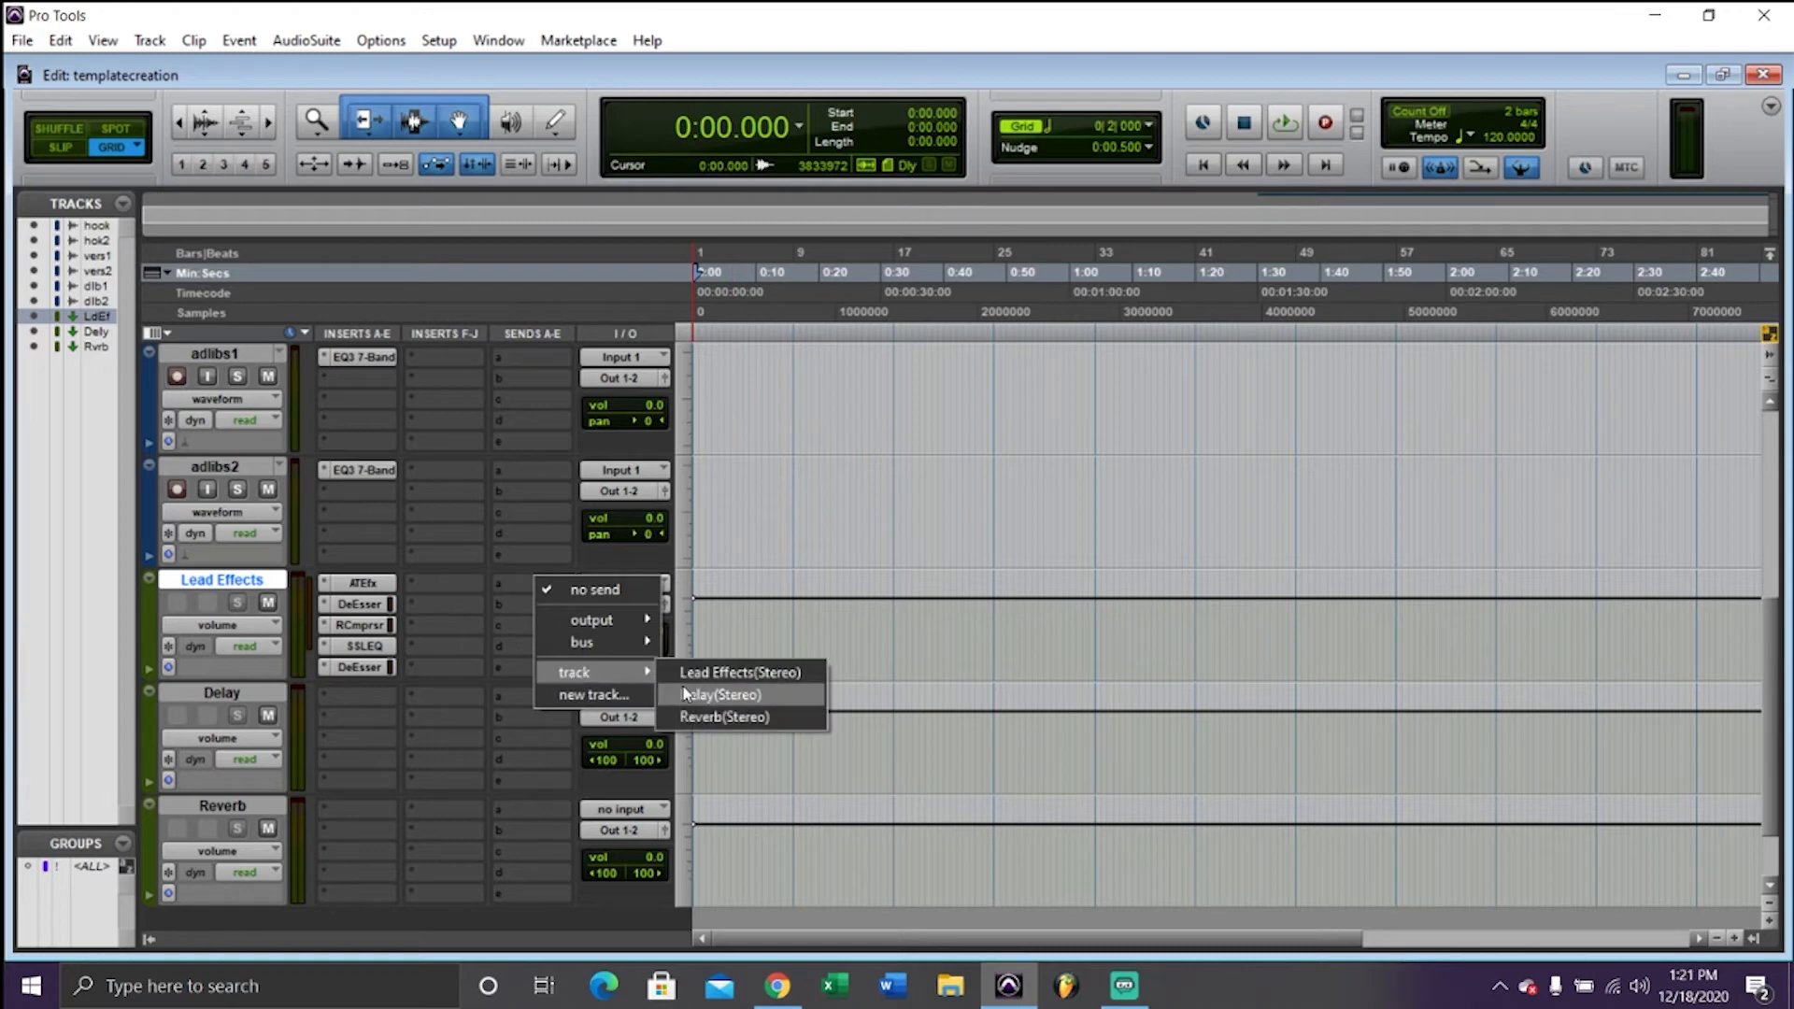
pyautogui.click(719, 694)
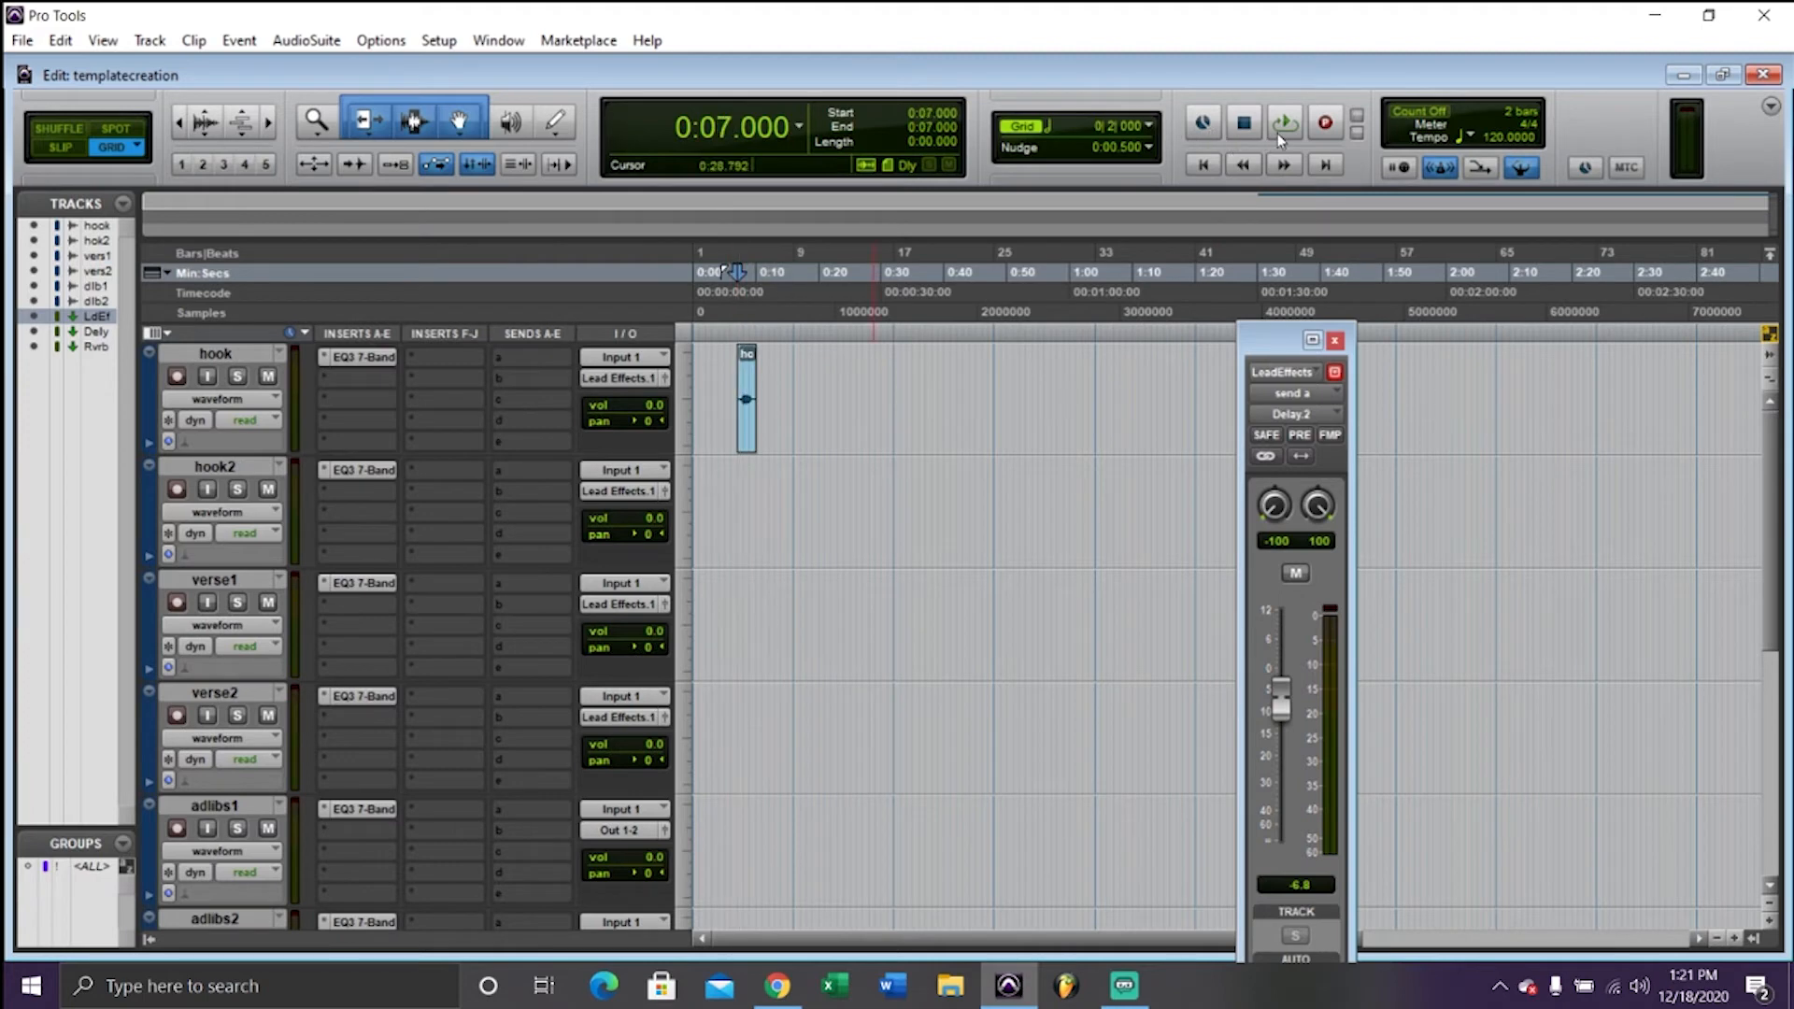
pyautogui.click(1284, 122)
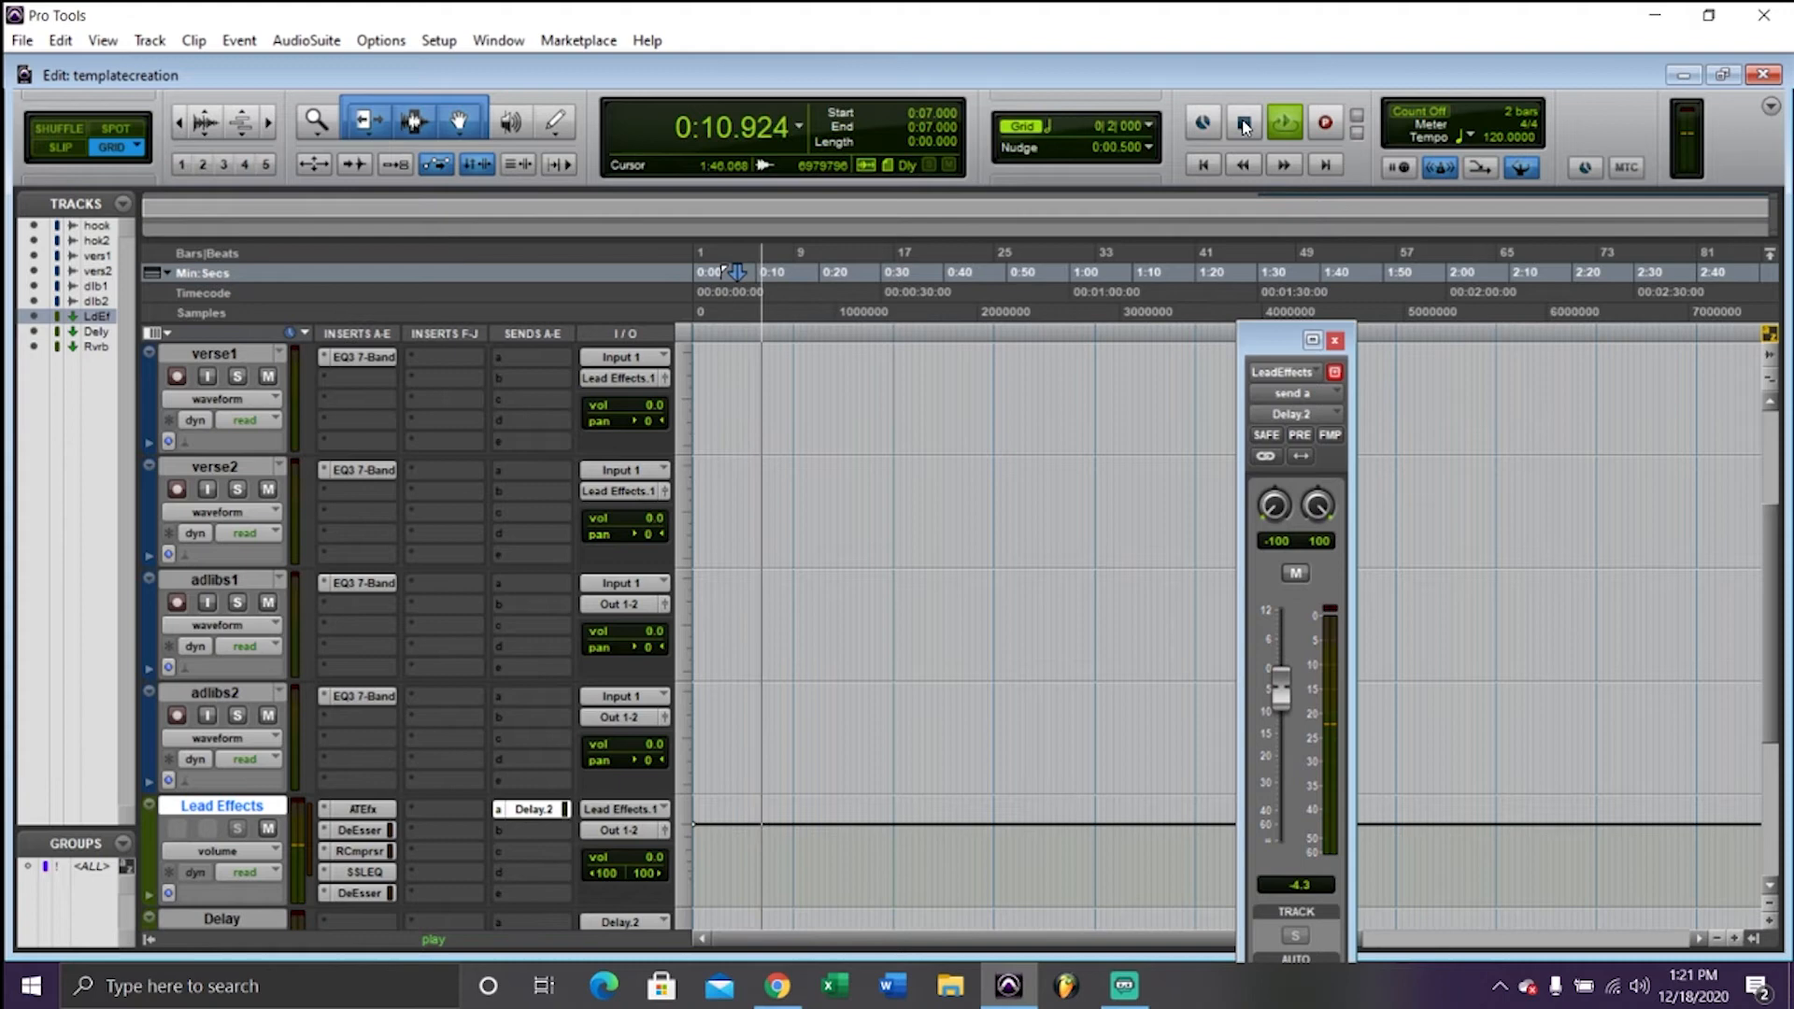
pyautogui.click(1244, 123)
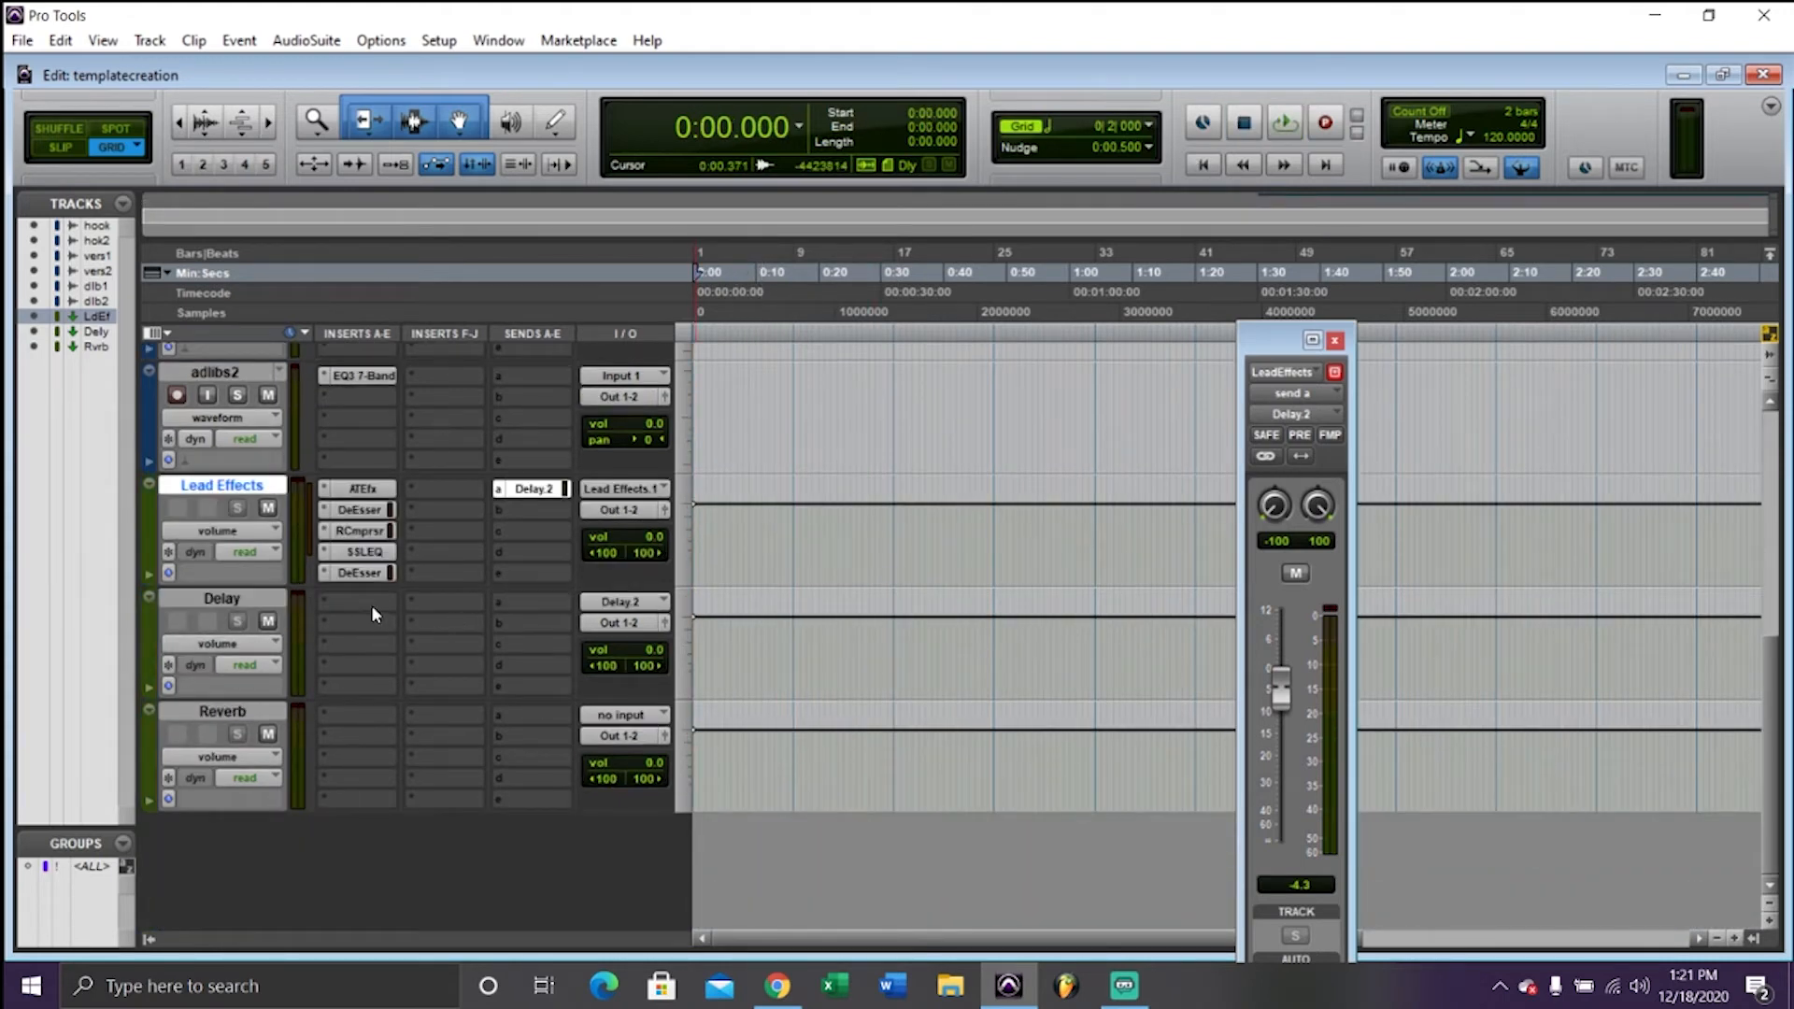
# Insert H-Delay on the Delay aux and play back to hear the delay
pyautogui.click(356, 601)
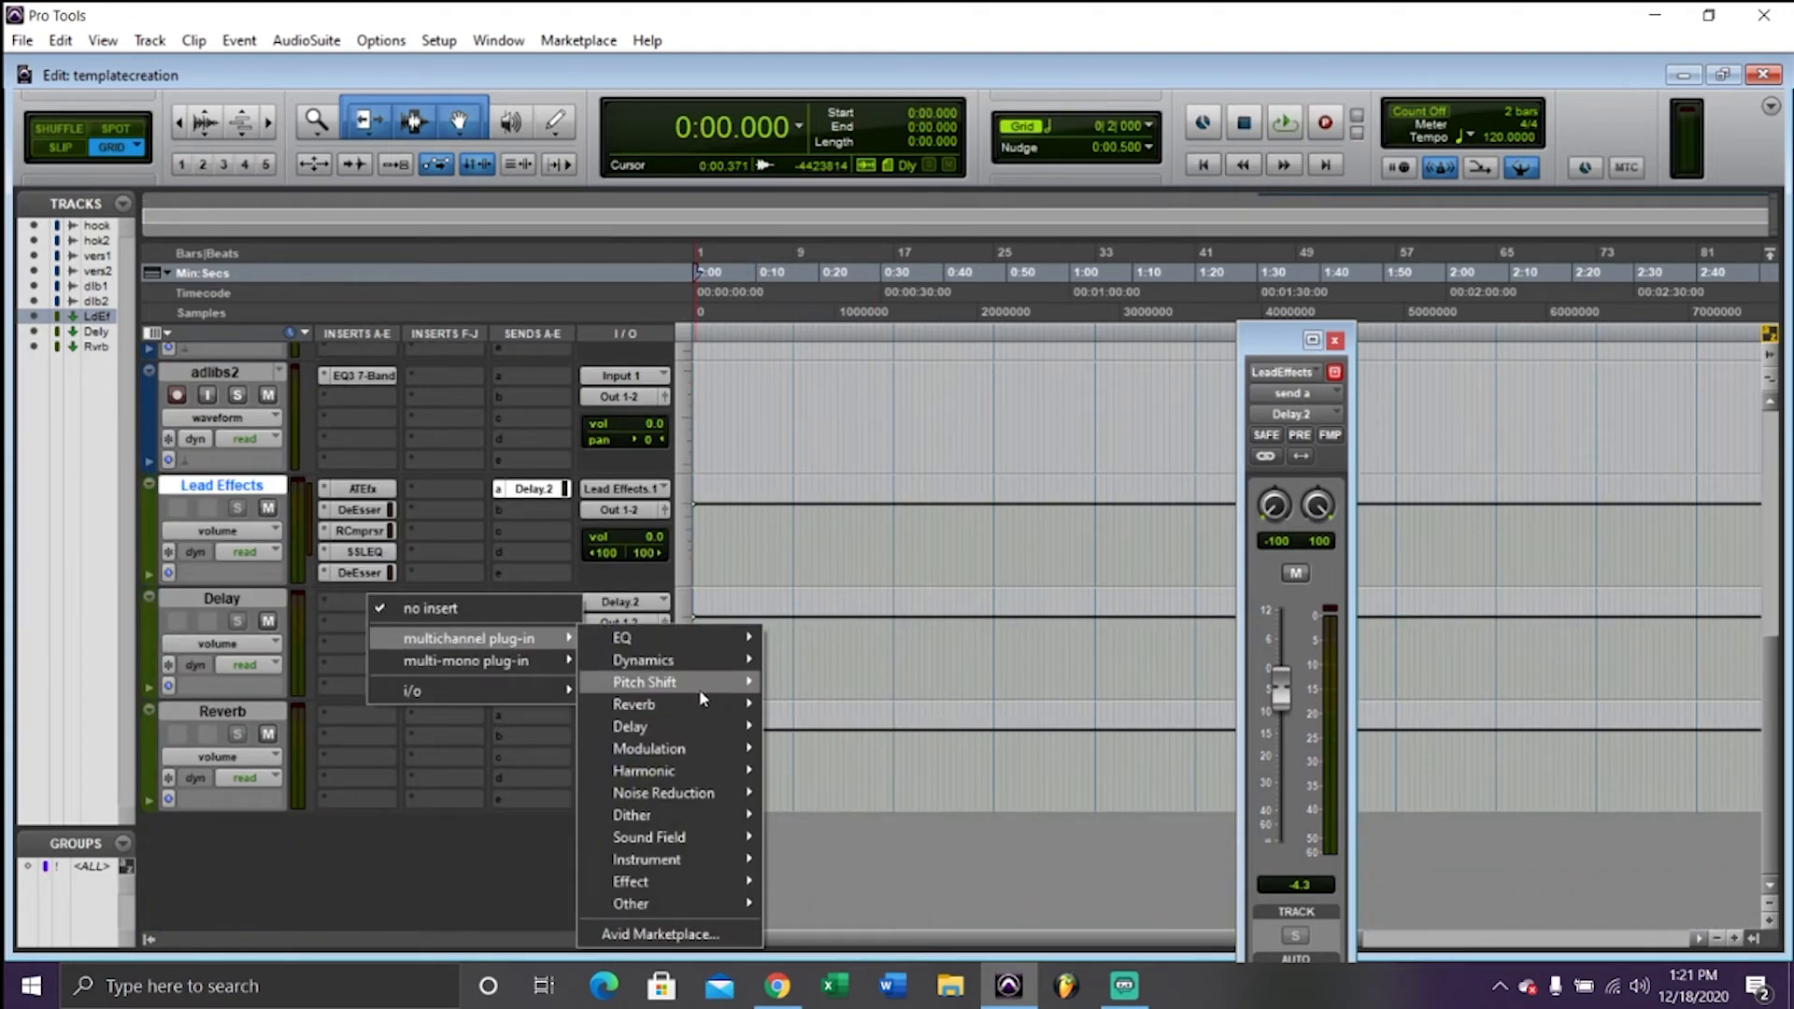
pyautogui.moveTo(629, 727)
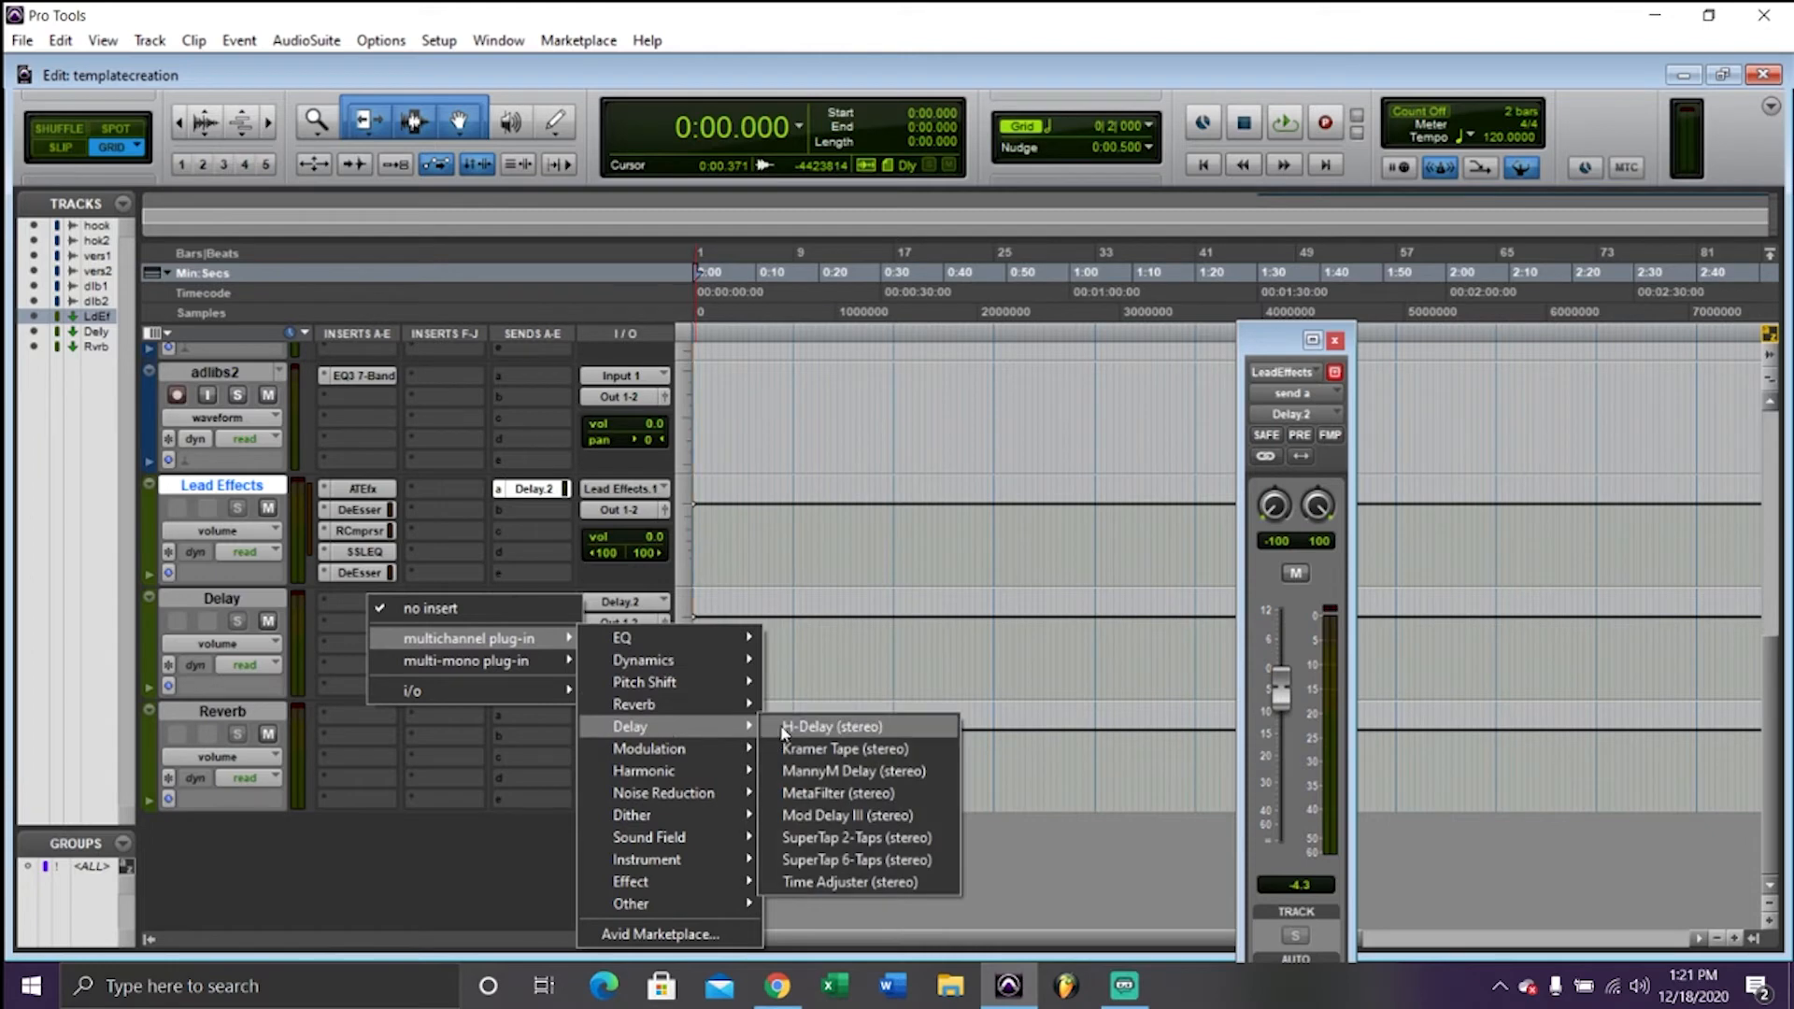
pyautogui.click(828, 727)
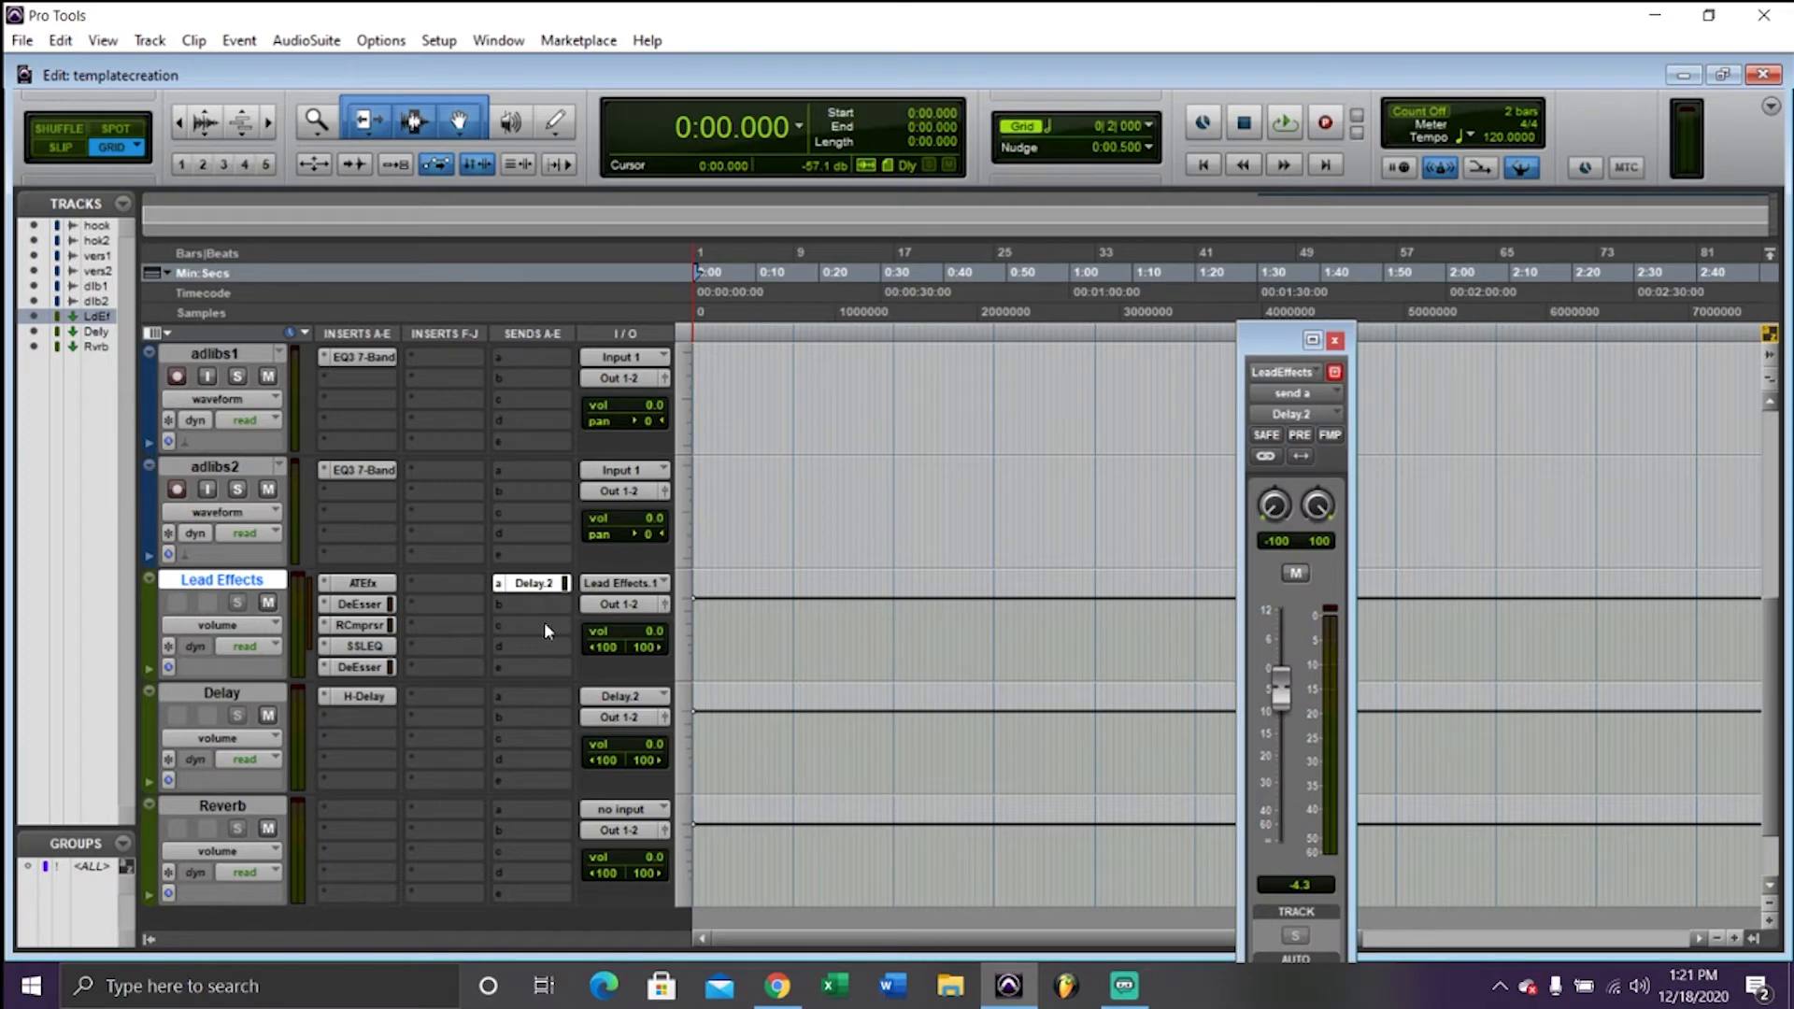
pyautogui.click(1283, 122)
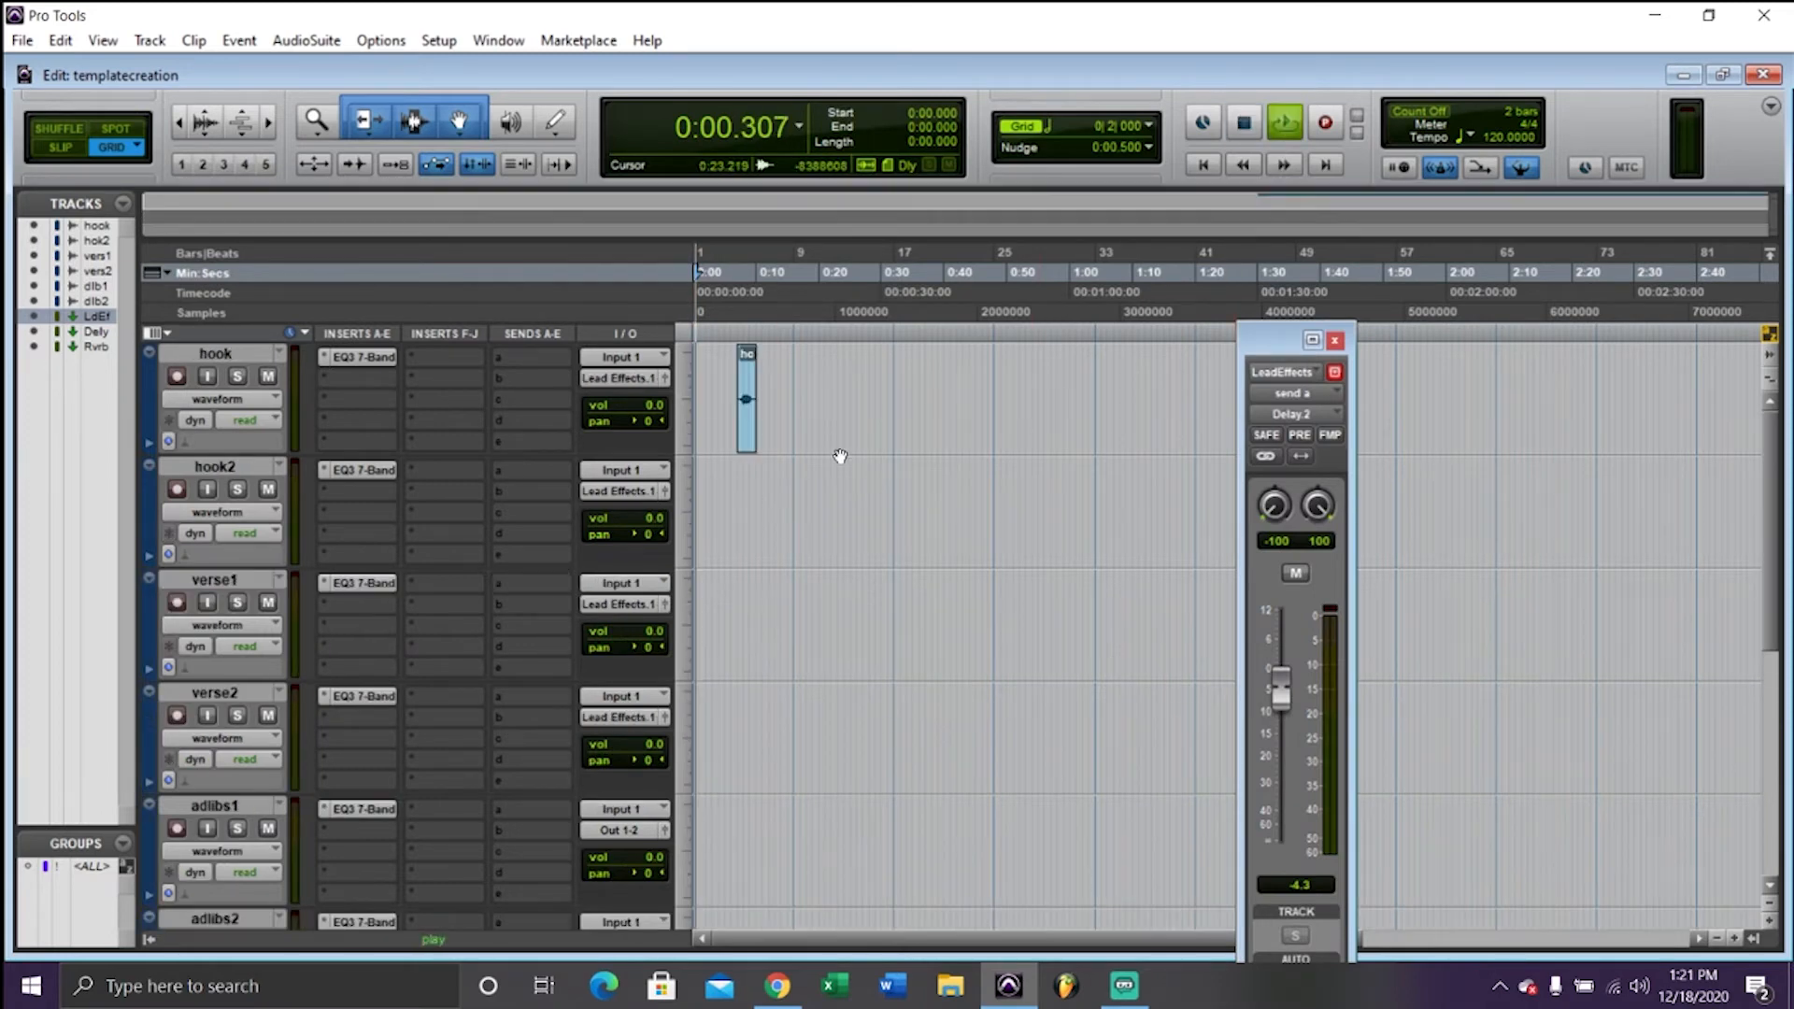
pyautogui.click(744, 272)
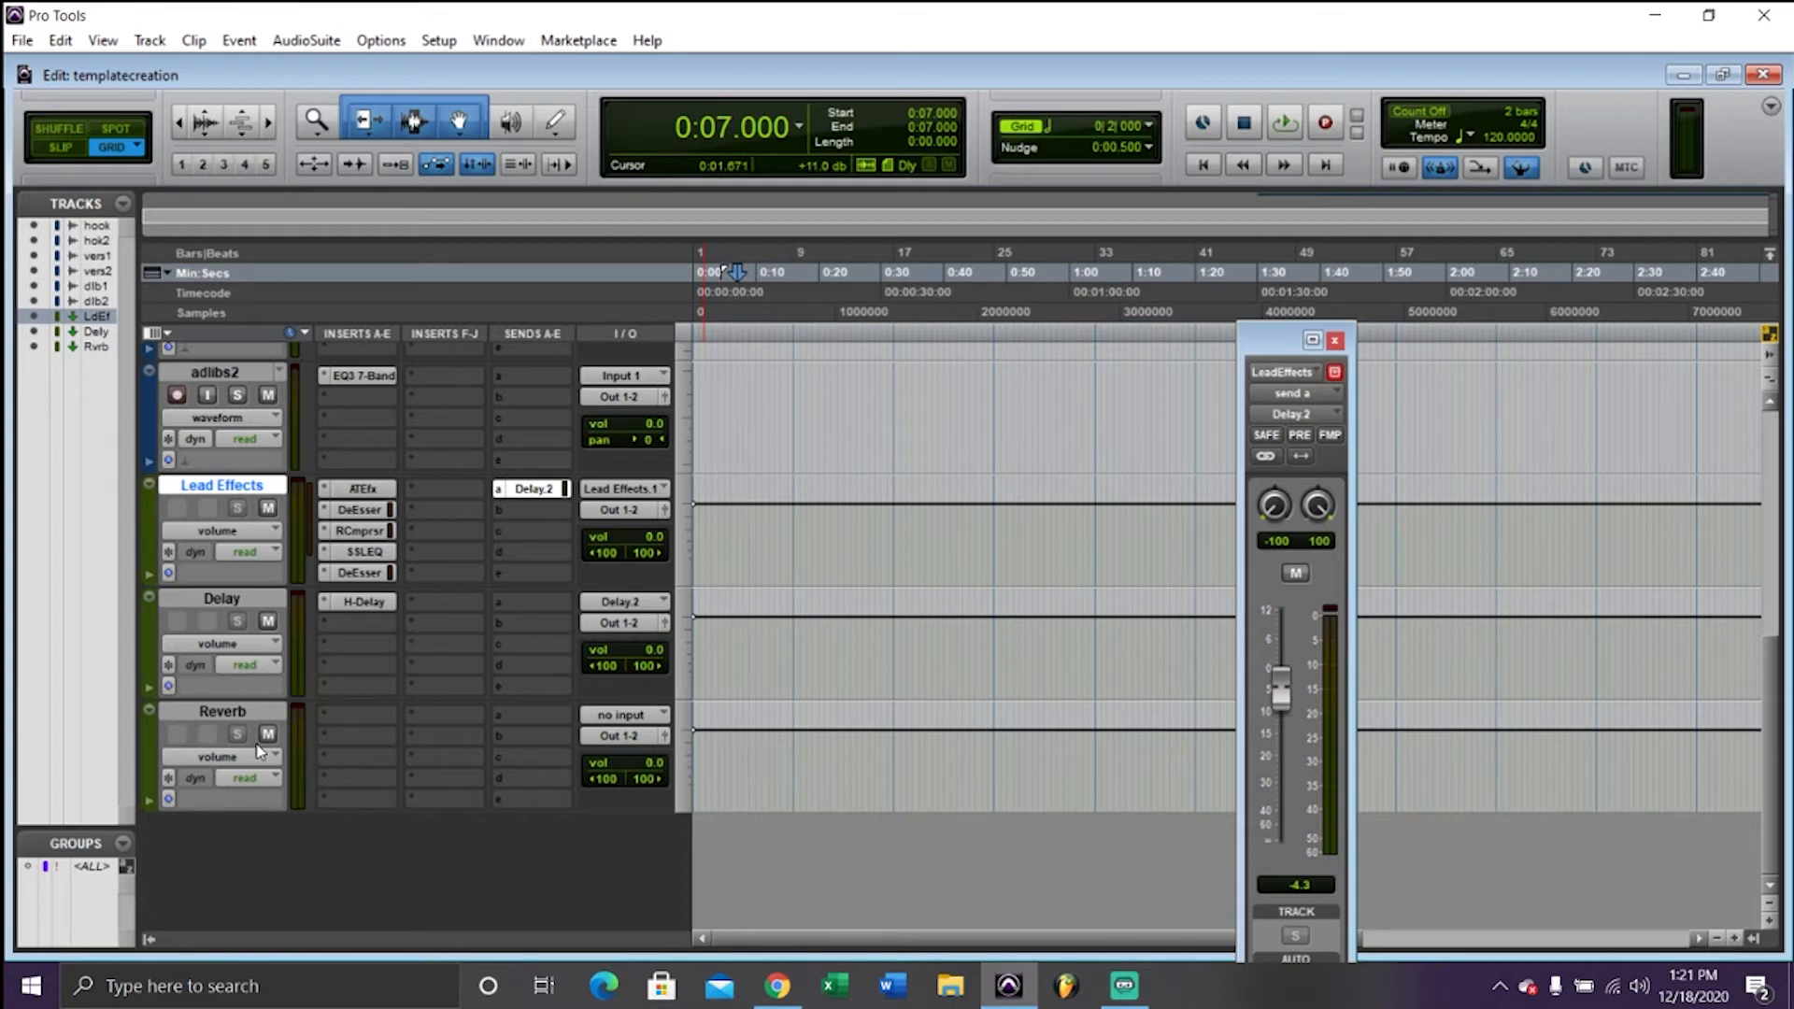
pyautogui.click(355, 714)
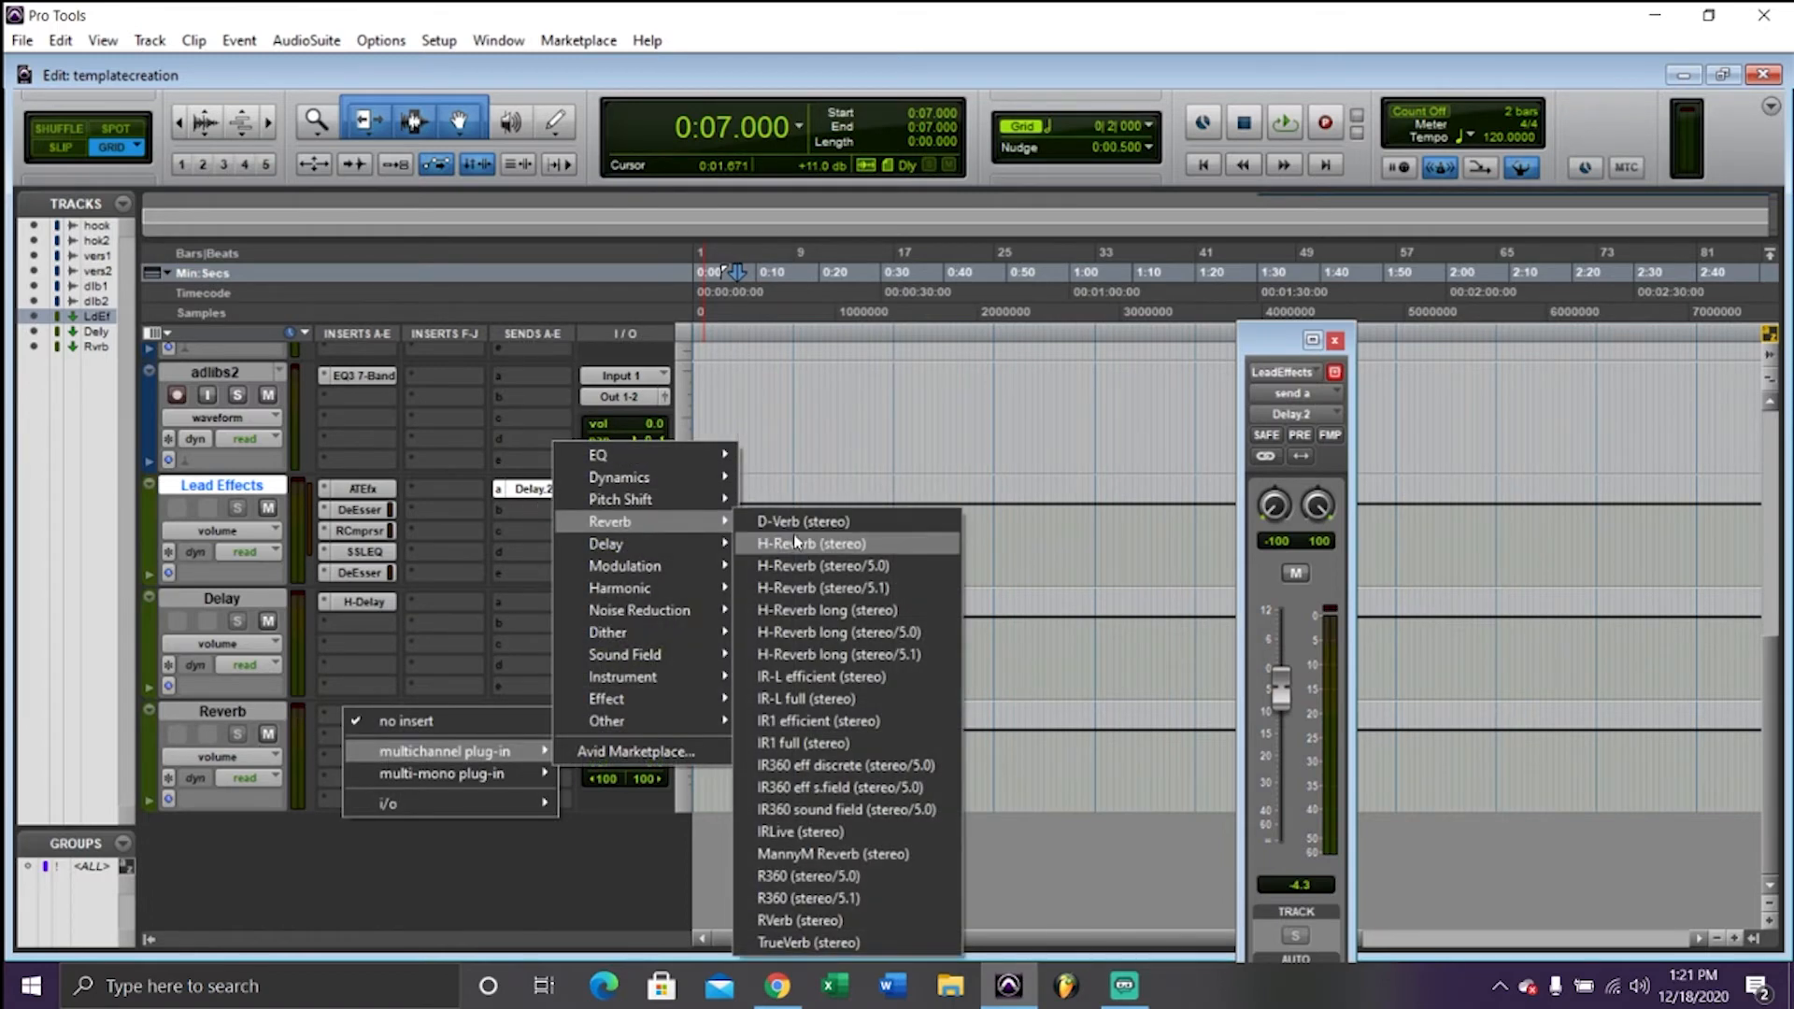
# Add H-Reverb to the Reverb aux and route Lead Effects Send B to Reverb
pyautogui.click(811, 543)
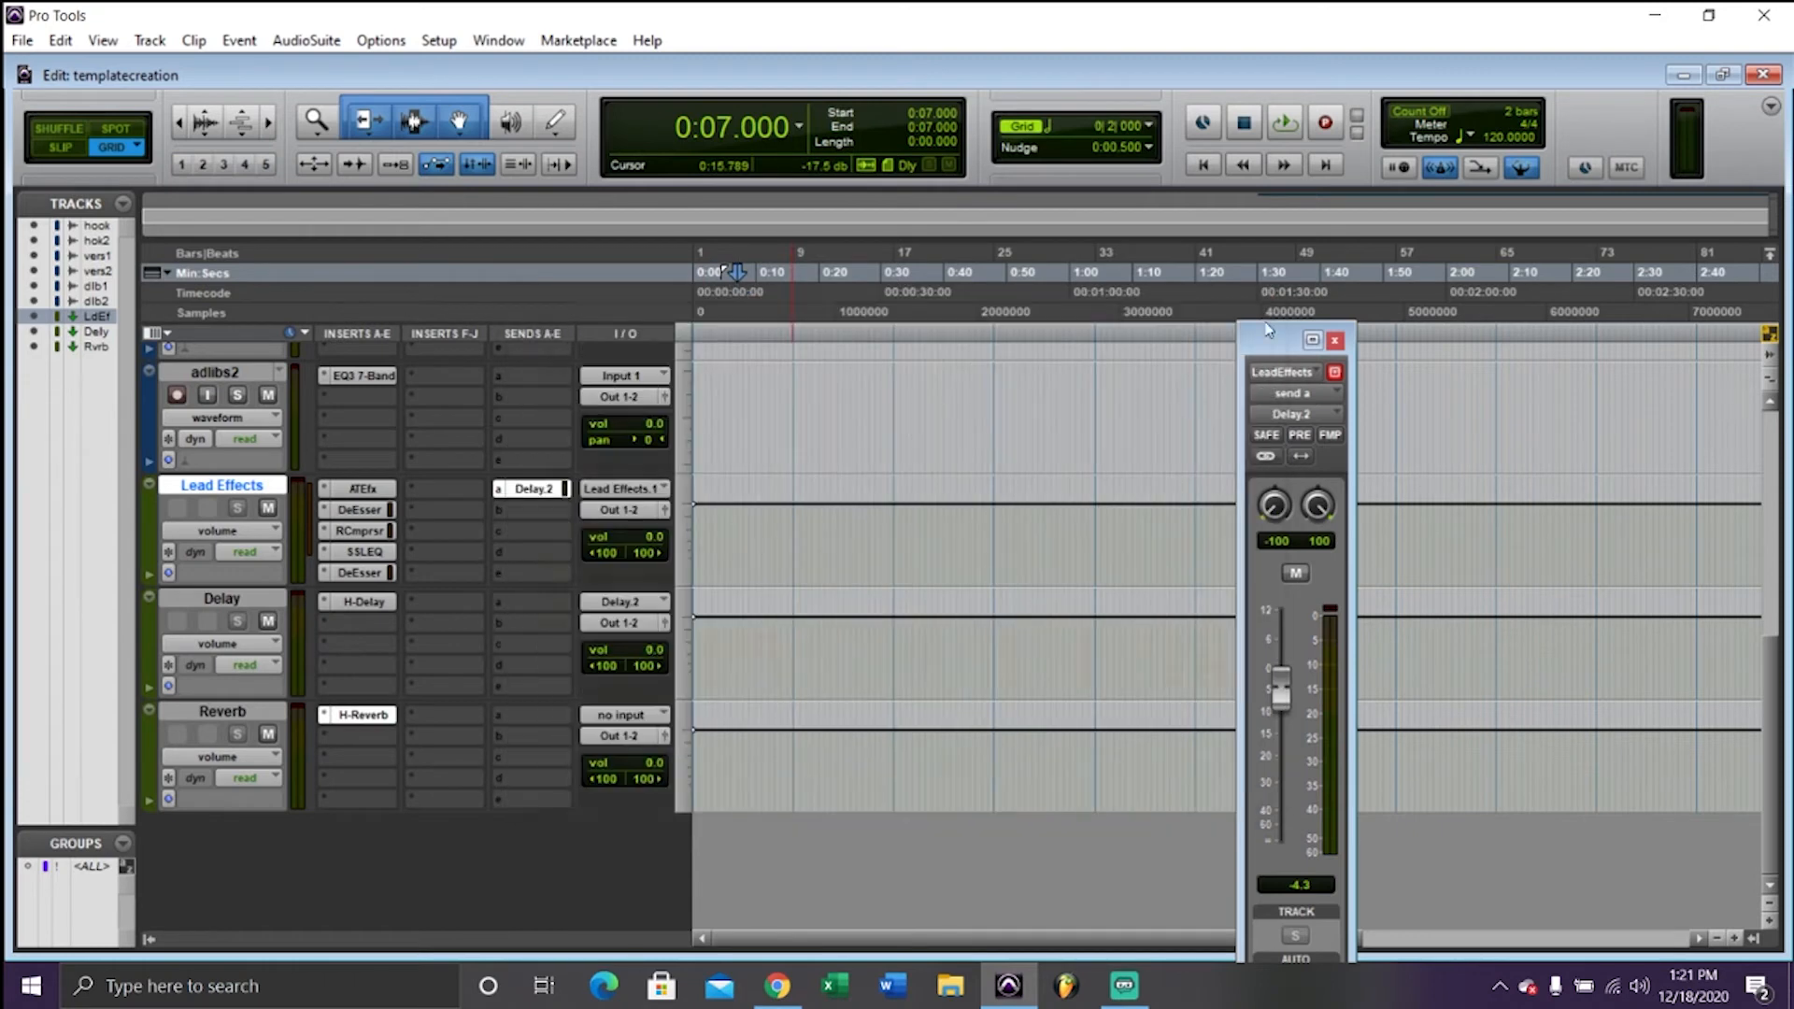
pyautogui.click(527, 489)
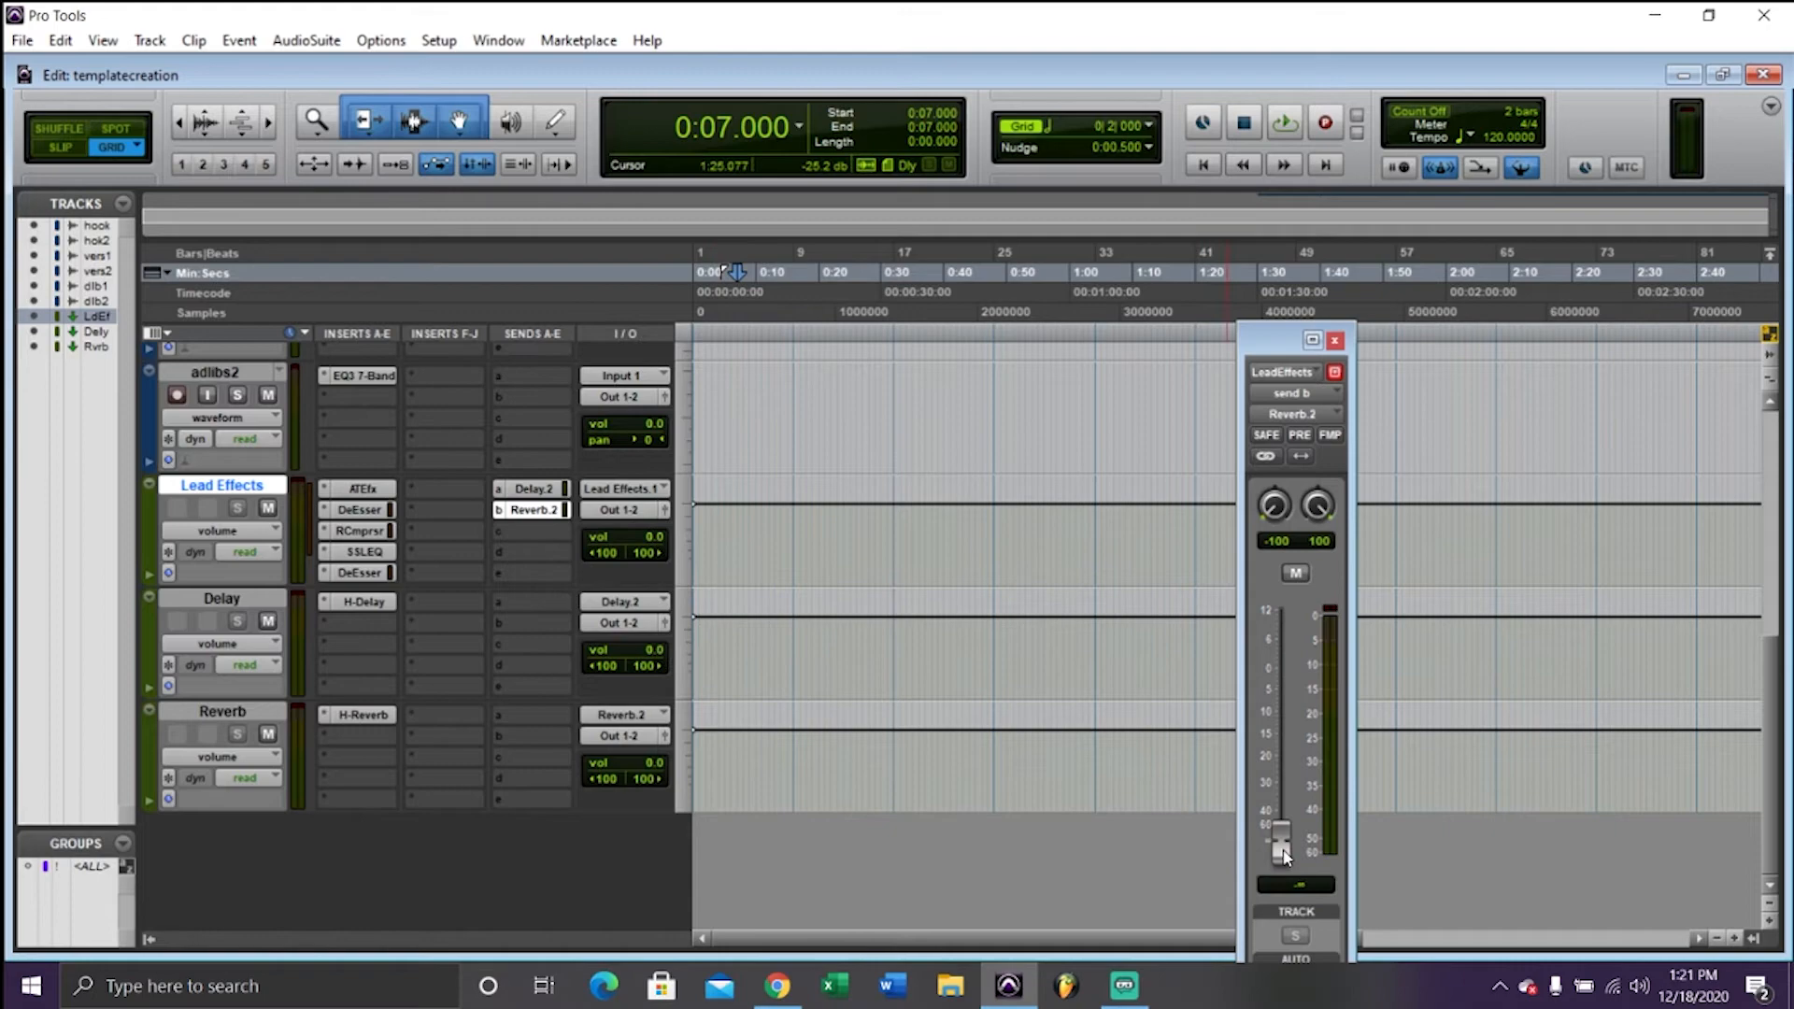
pyautogui.click(1284, 123)
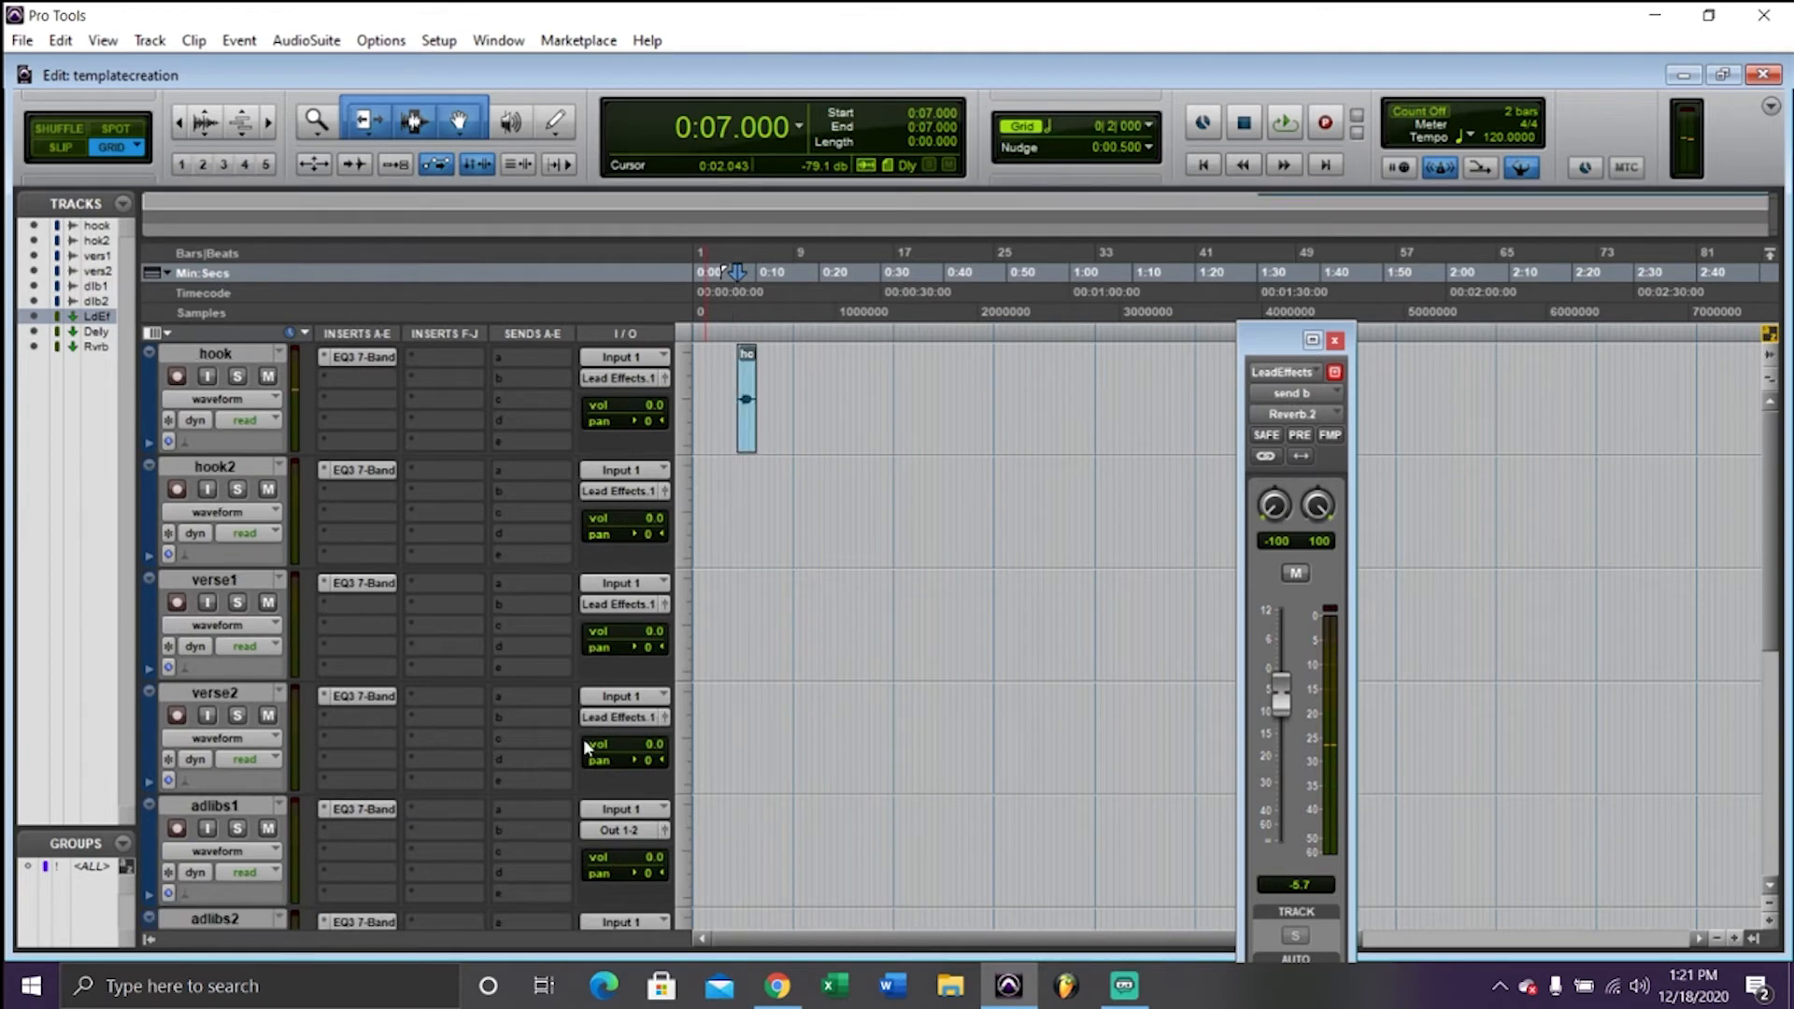
# Add a Delay send on hook, clear it to no output, and switch to File Explorer
pyautogui.click(618, 378)
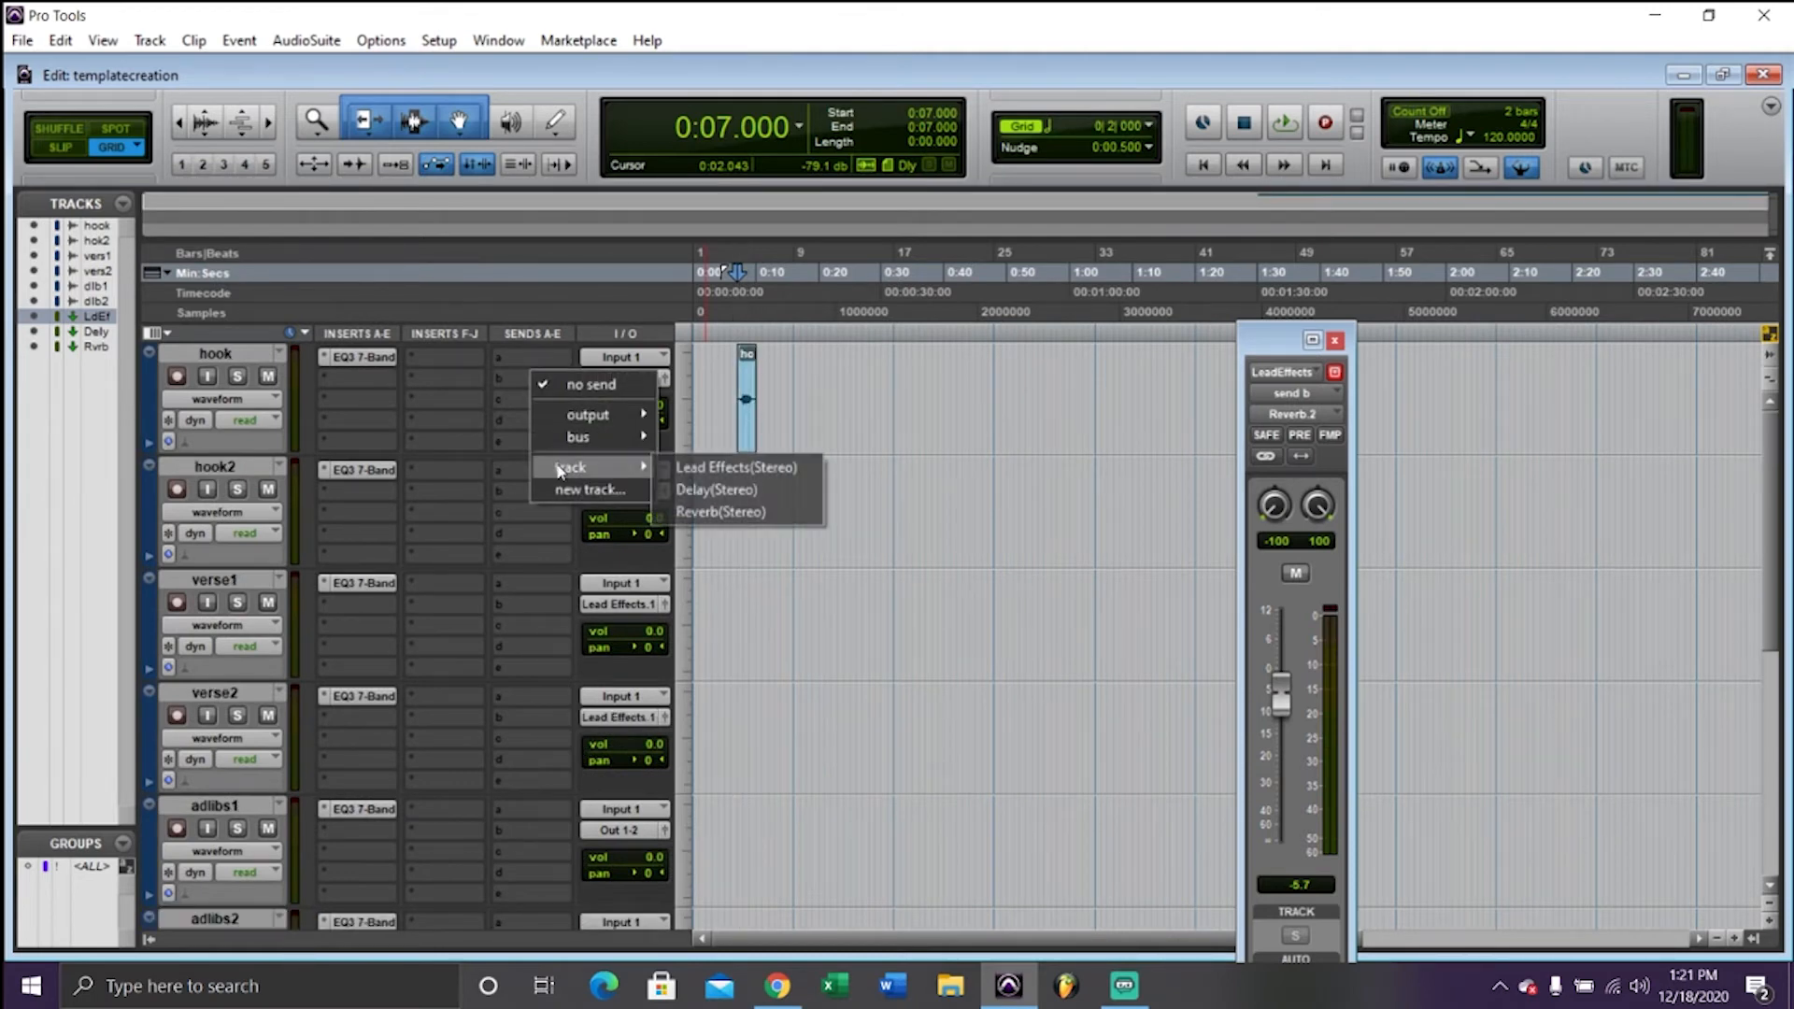
pyautogui.click(715, 490)
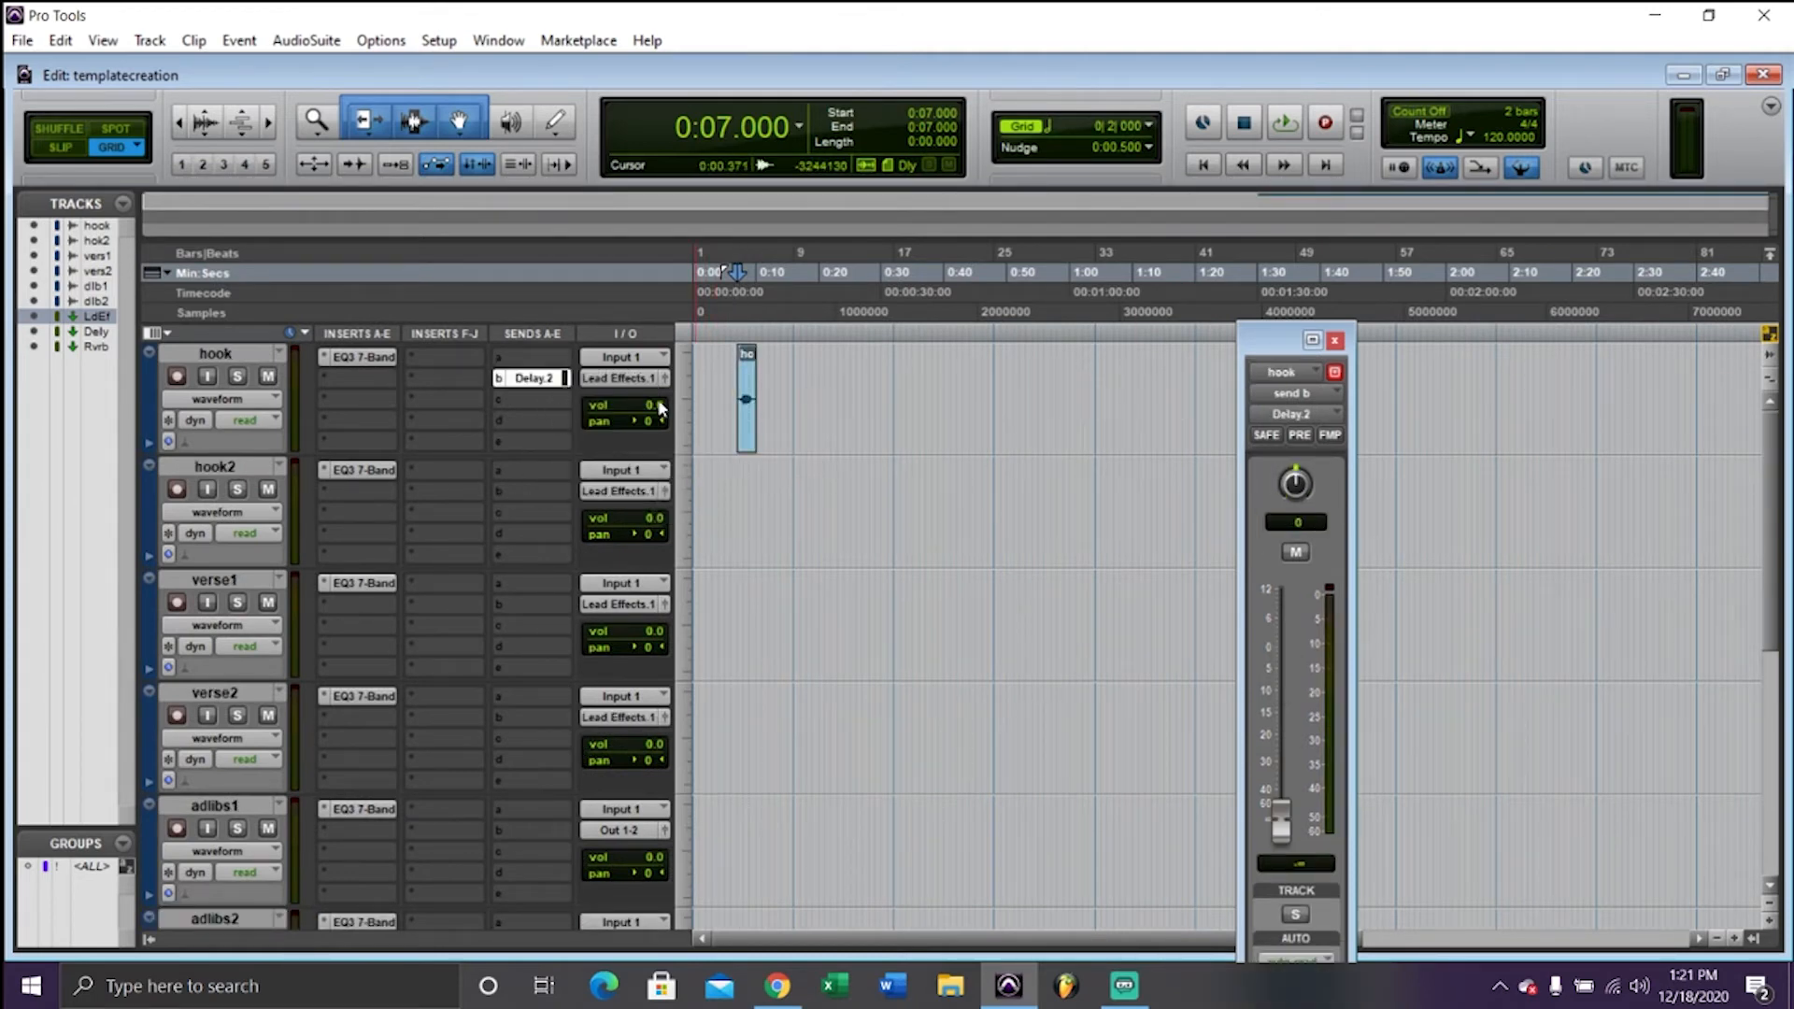
pyautogui.click(530, 377)
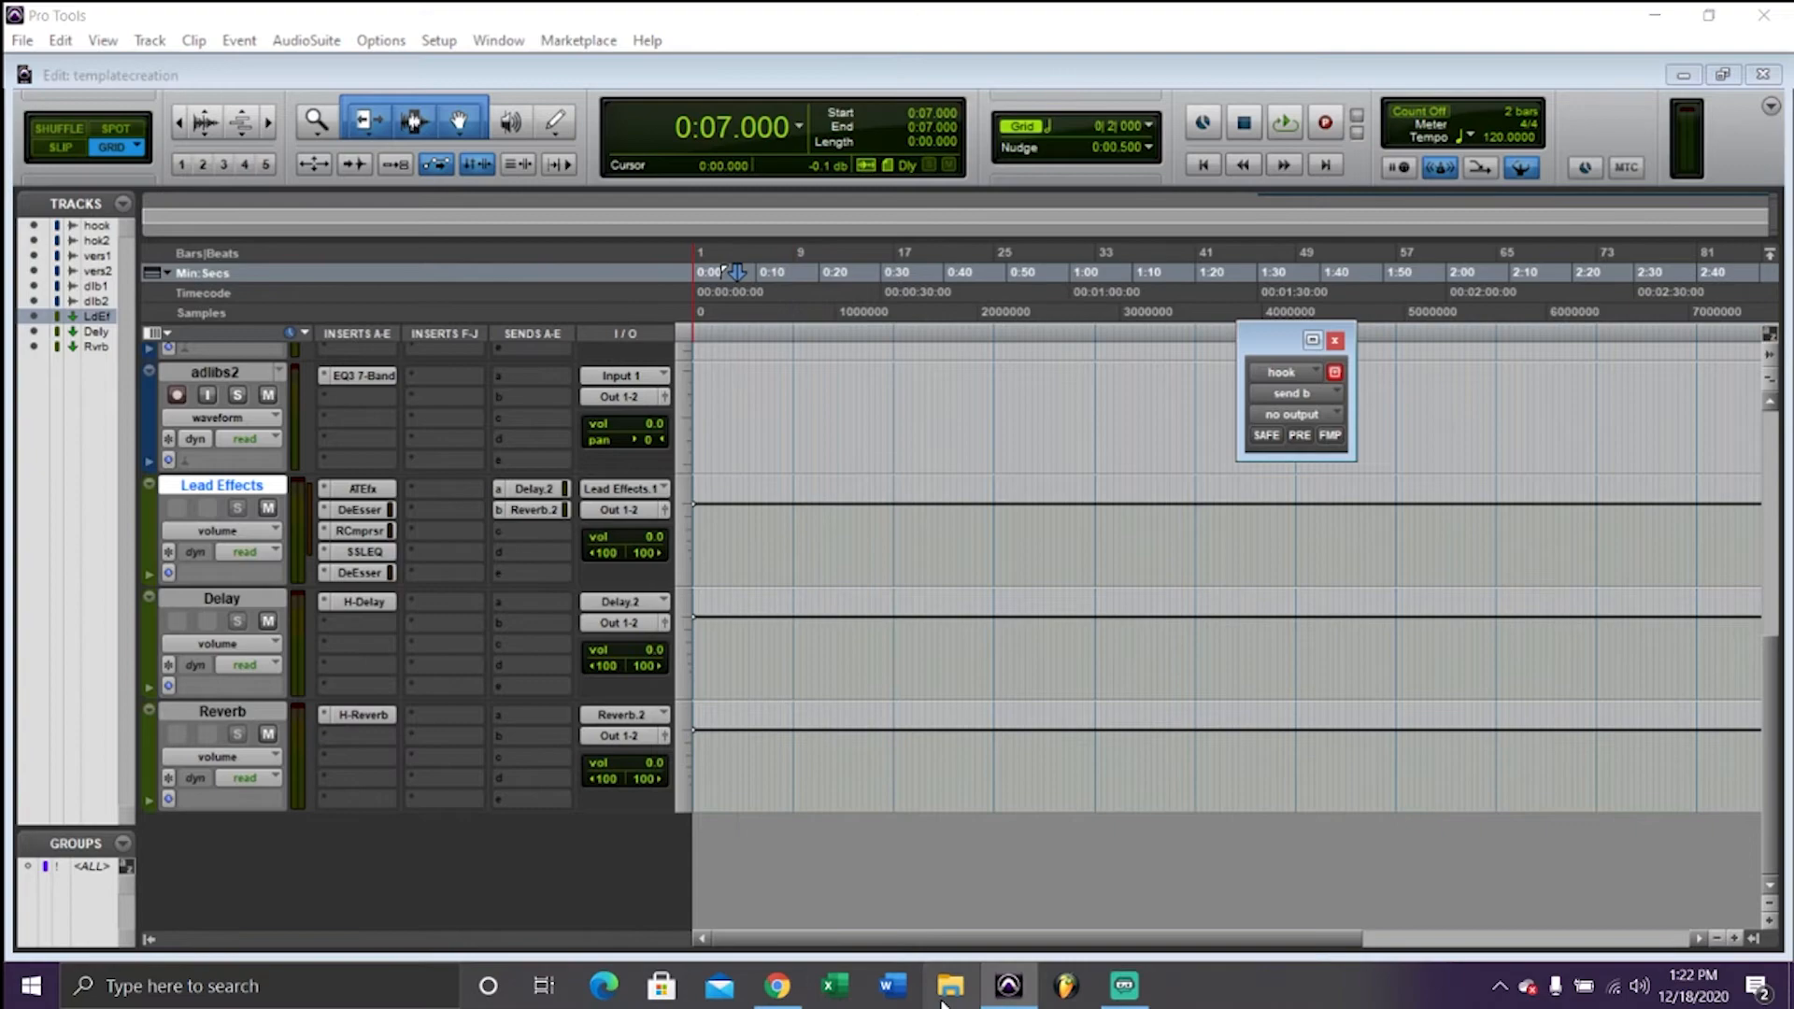
pyautogui.click(950, 985)
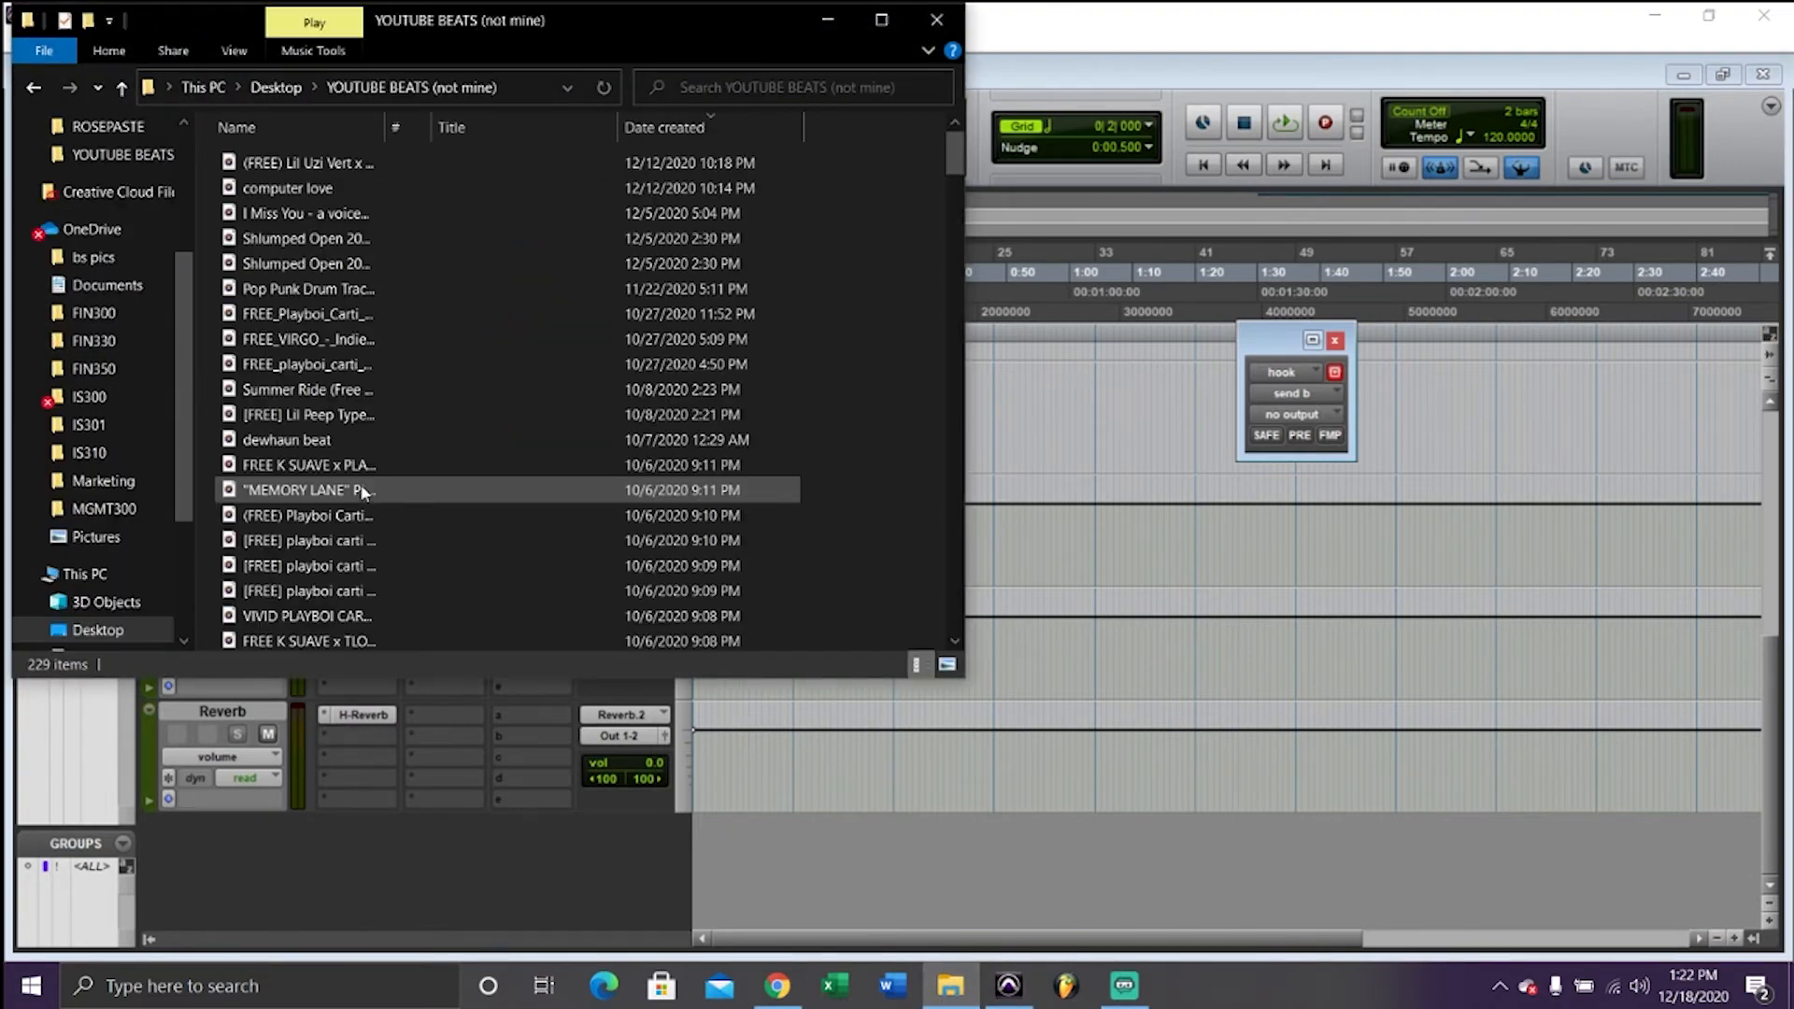
# Drag the (FREE) Lil Uzi Vert beat from YOUTUBE BEATS (not mine) into the session
pyautogui.click(343, 163)
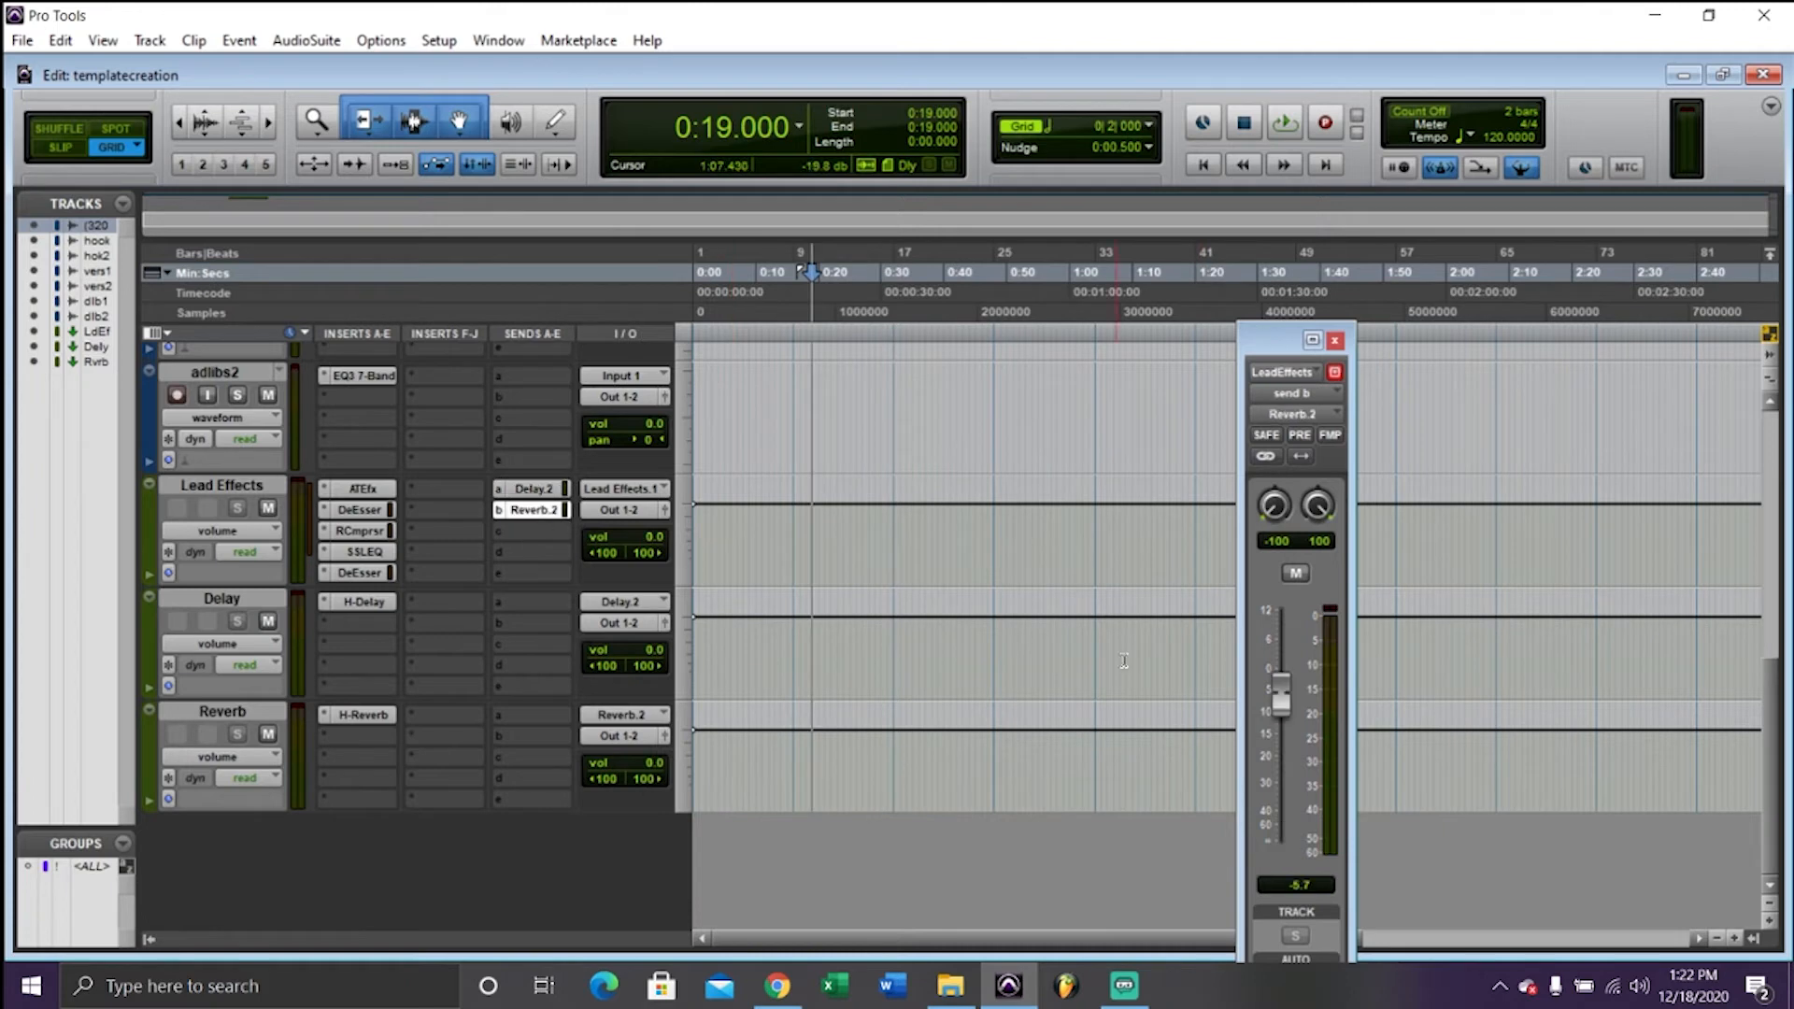
pyautogui.click(1334, 340)
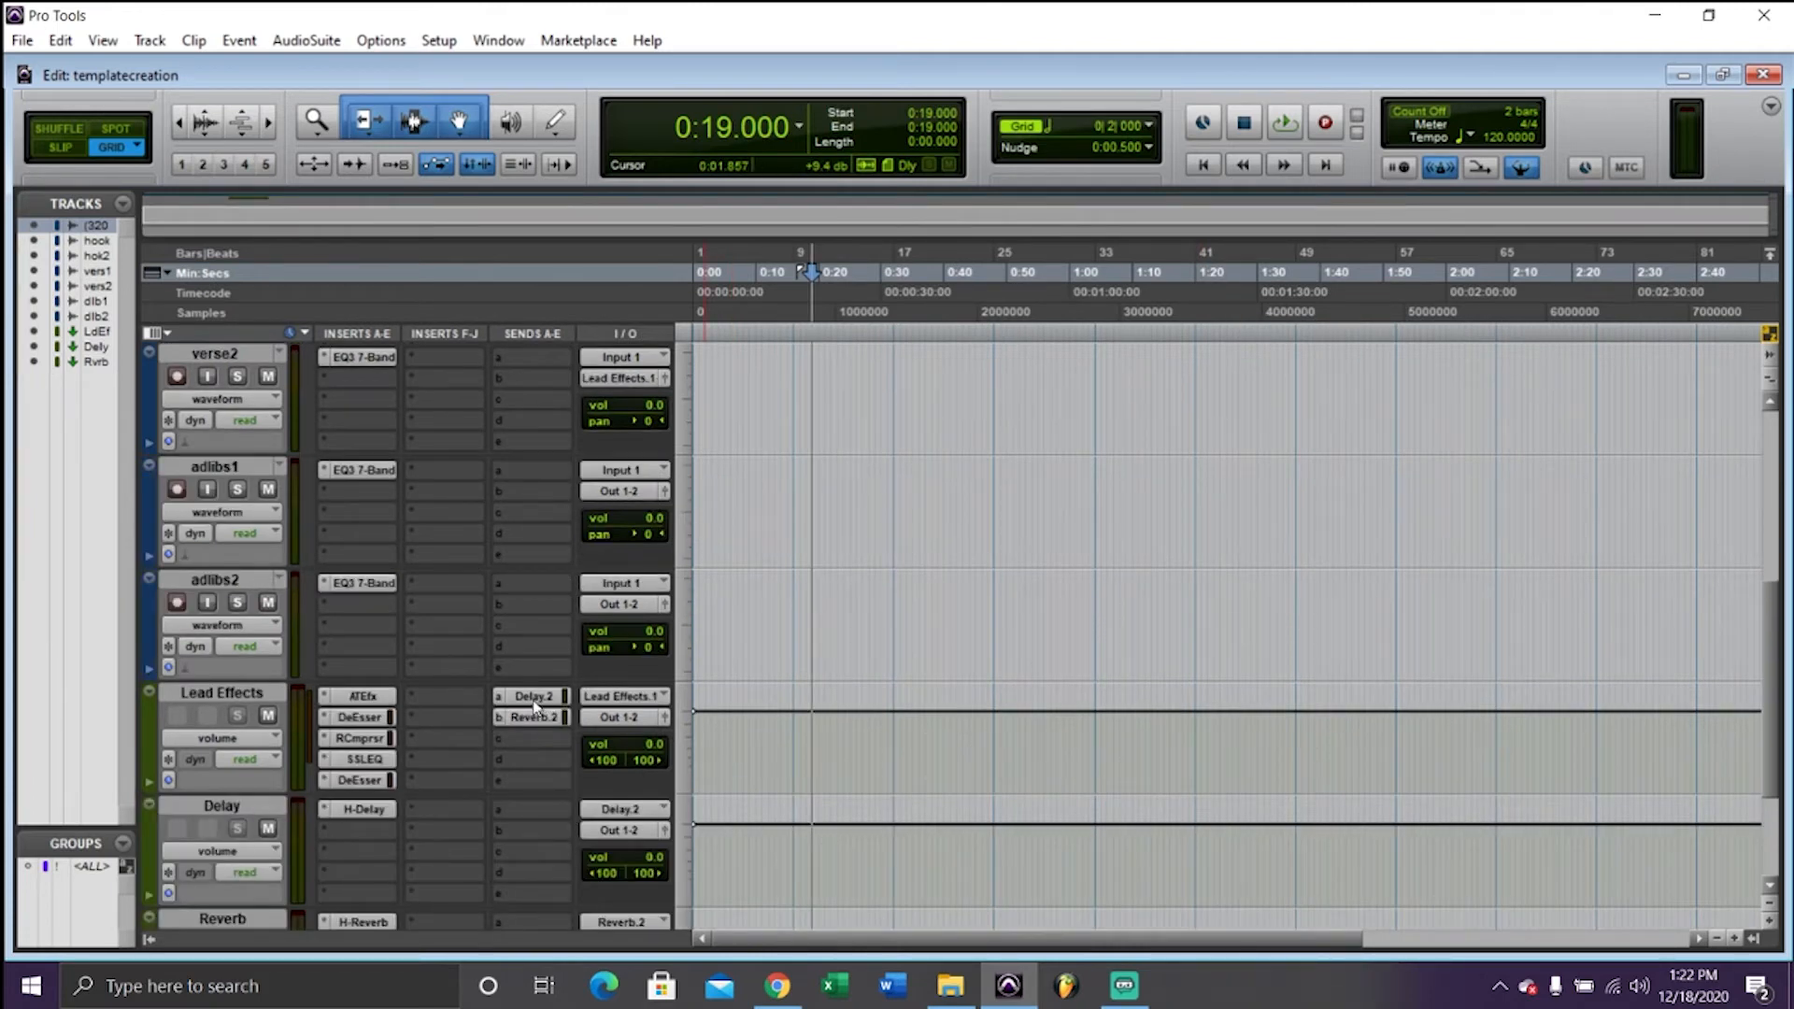
# Pull the Lead Effects Send A fader to the Delay track down to -71.0 dB
pyautogui.click(532, 695)
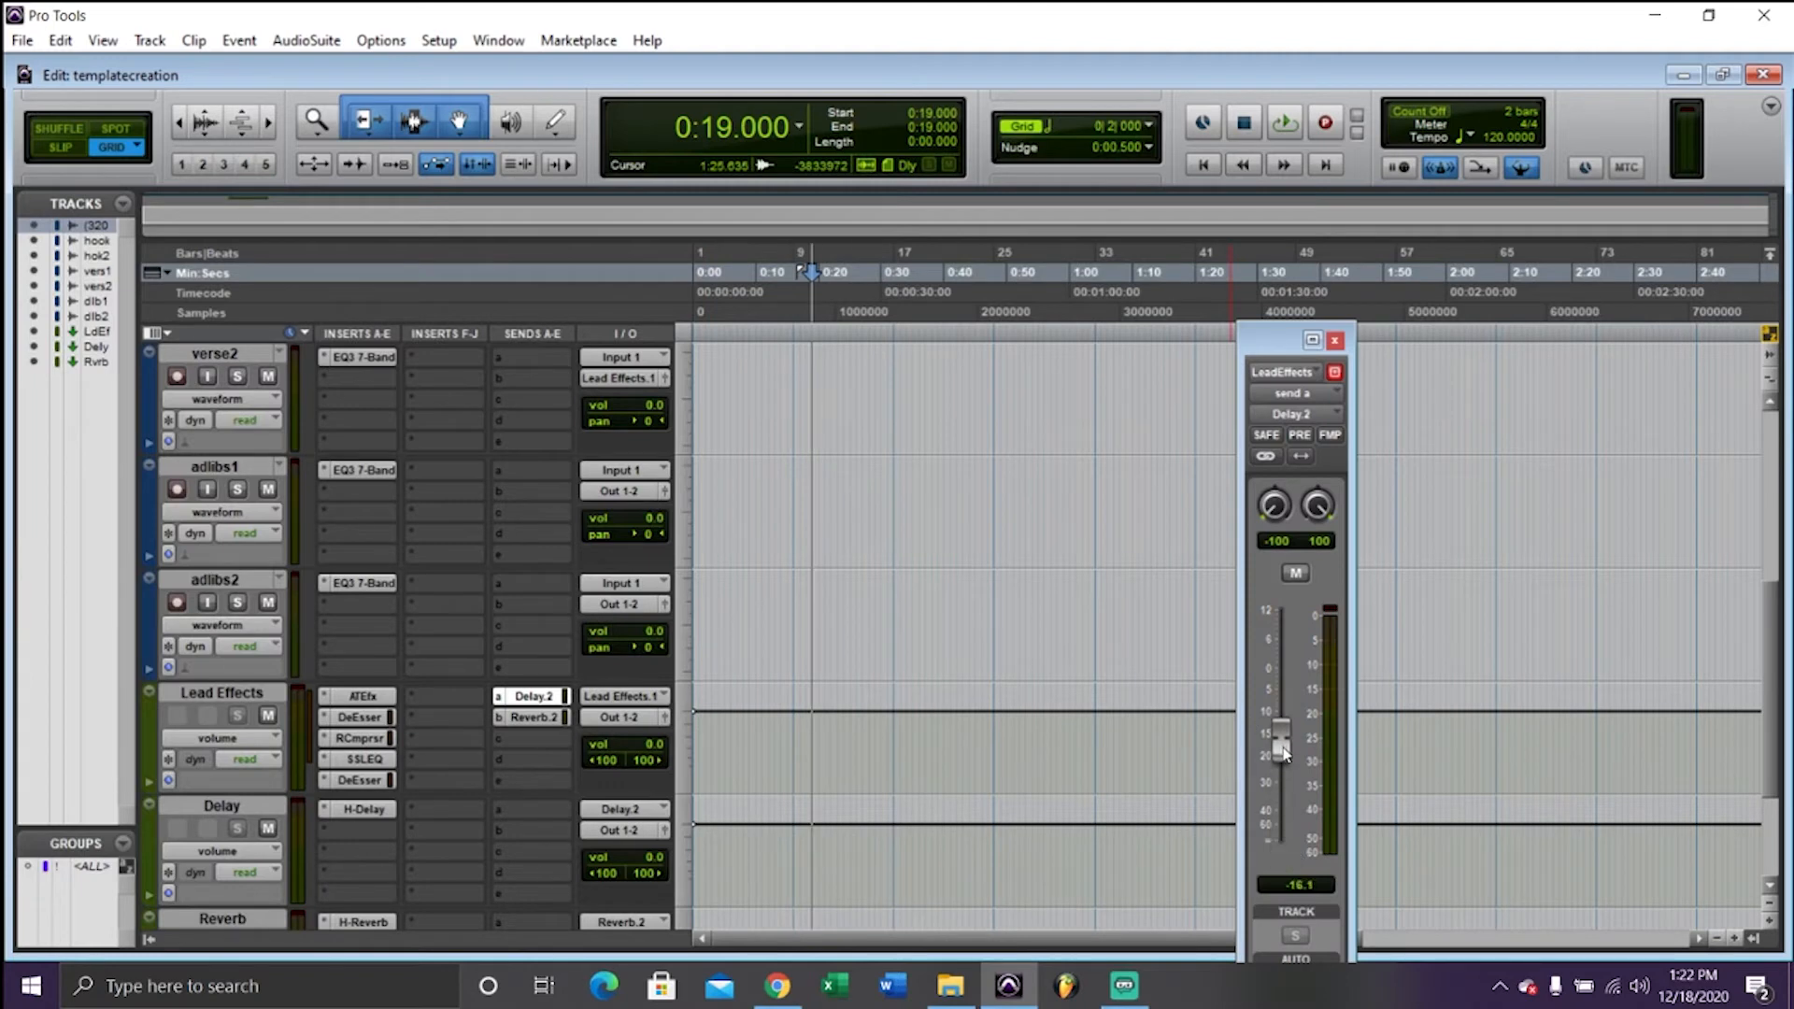
pyautogui.moveTo(1280, 753); pyautogui.dragTo(1280, 764)
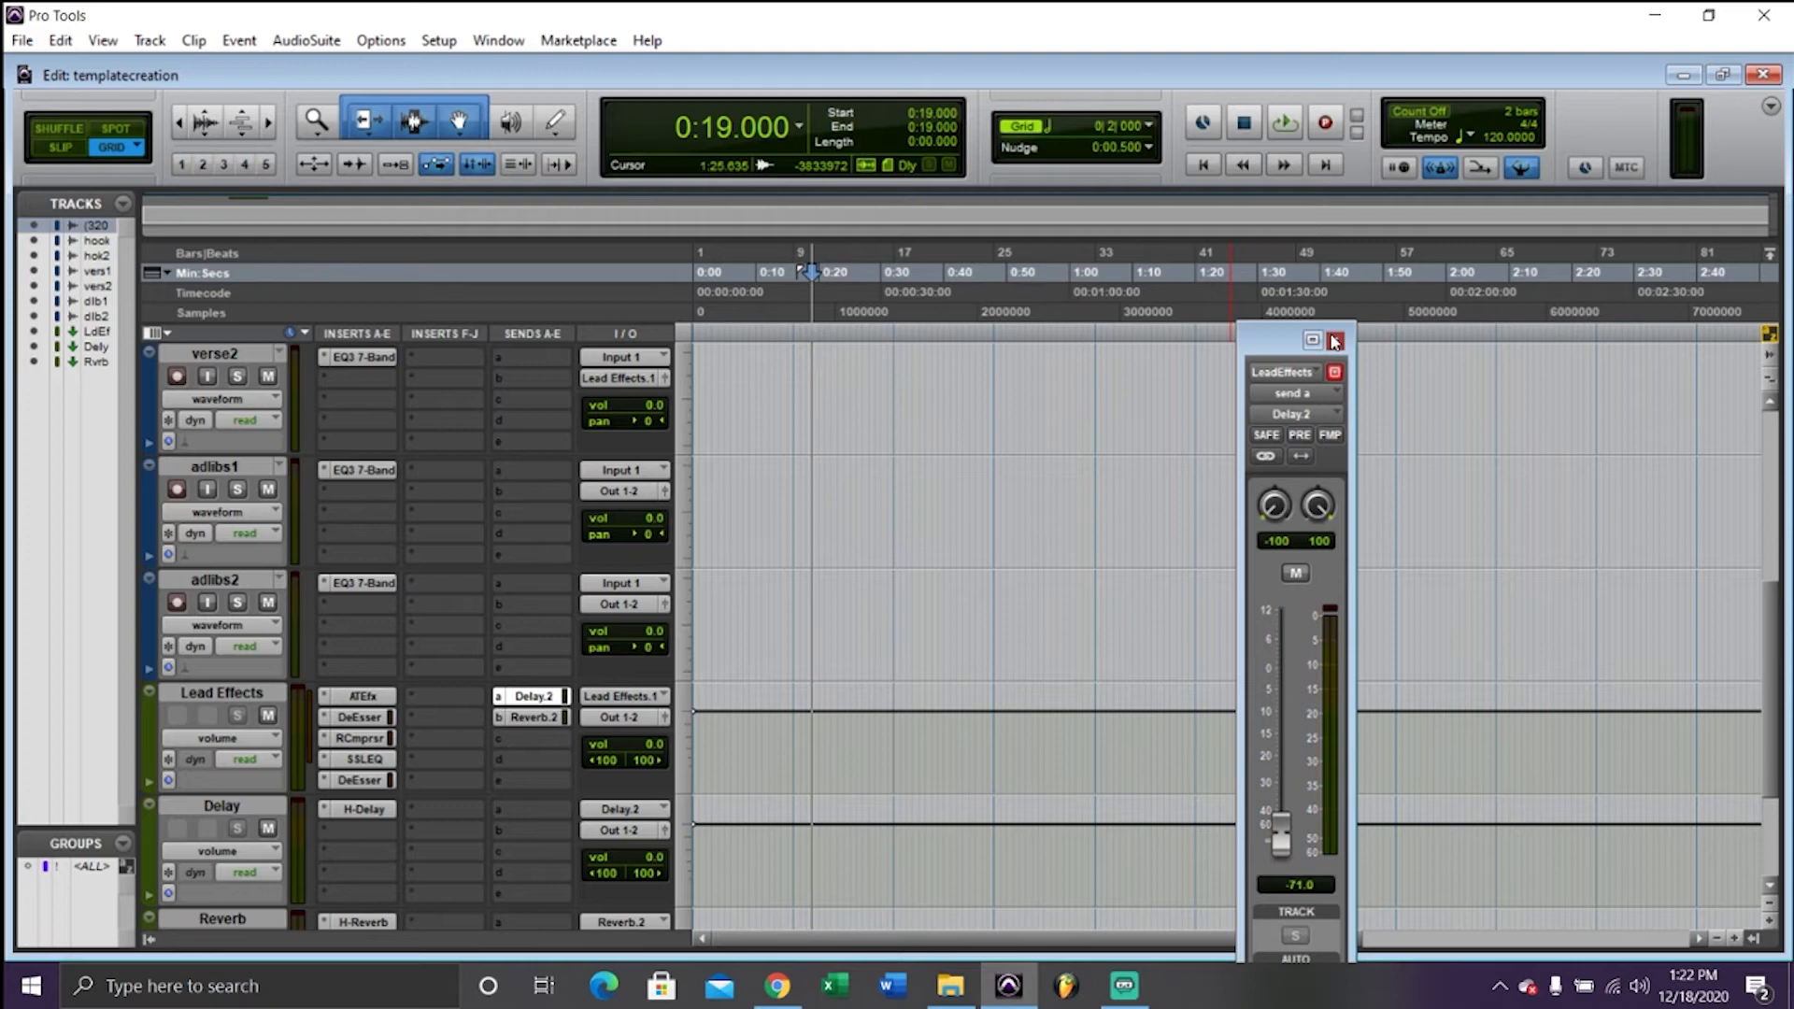
pyautogui.click(1334, 341)
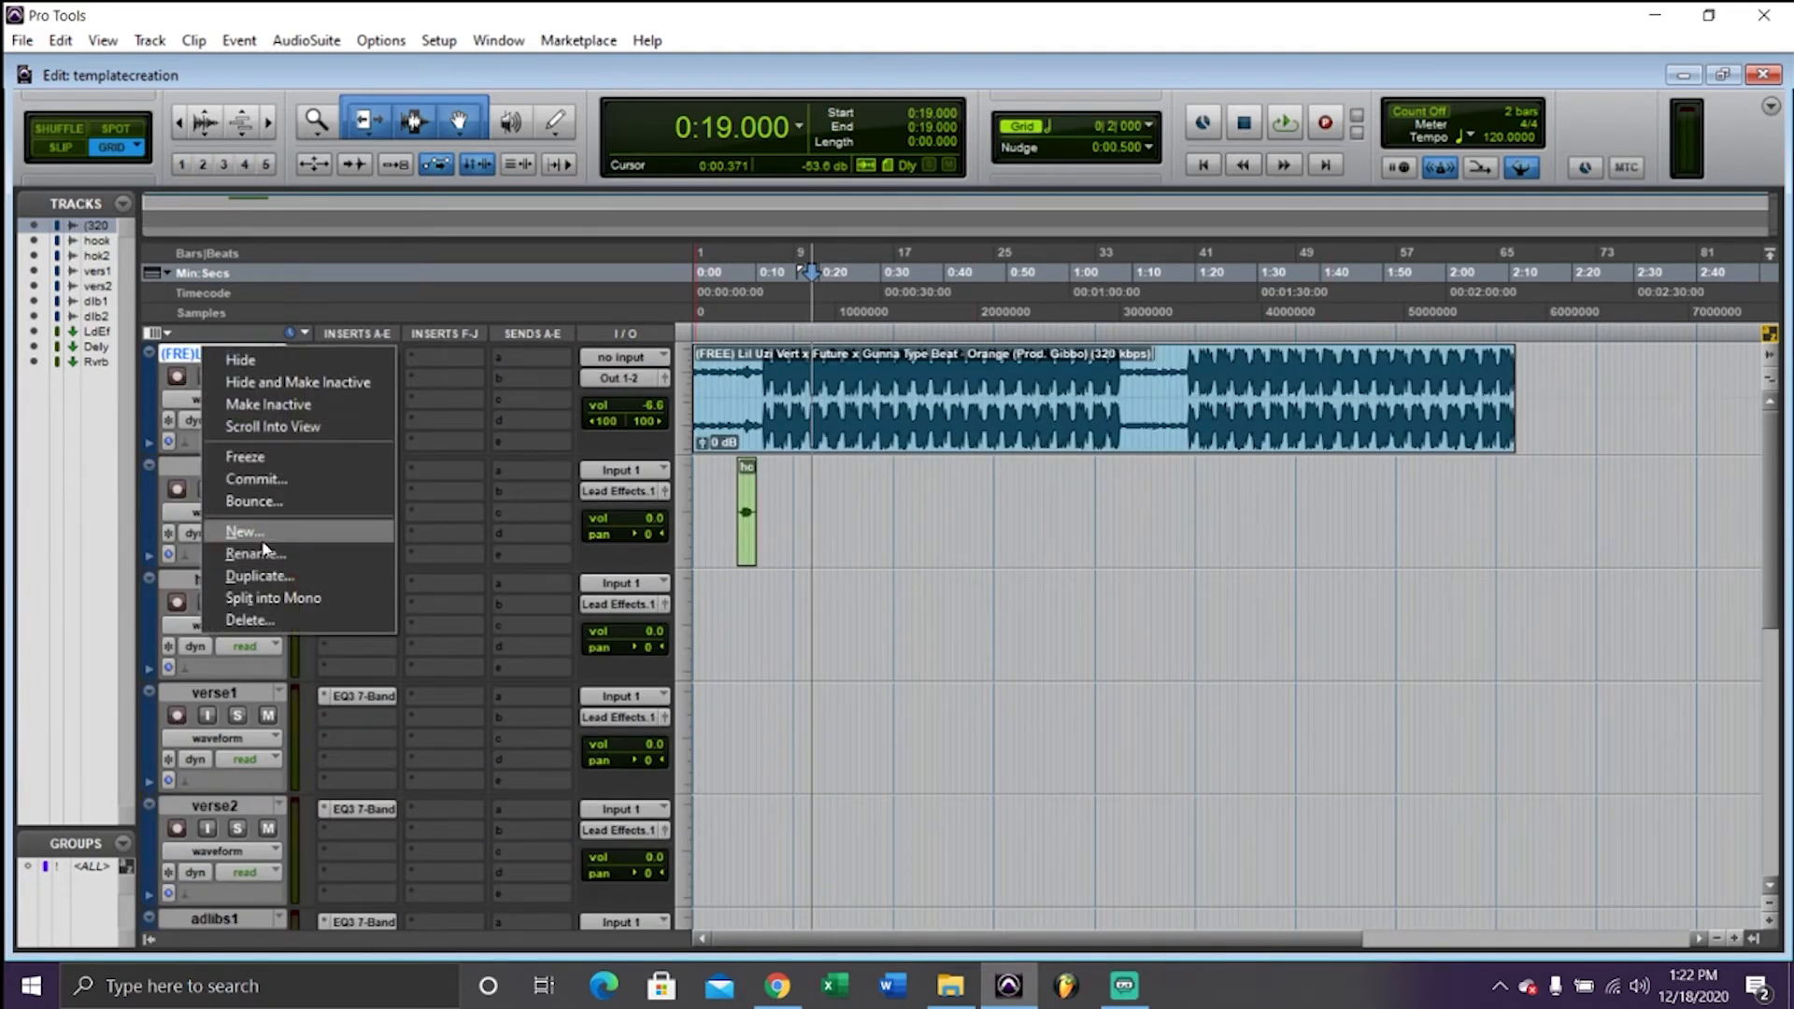
# Delete the imported beat track and slide the hook clip back to bar 1
pyautogui.click(249, 619)
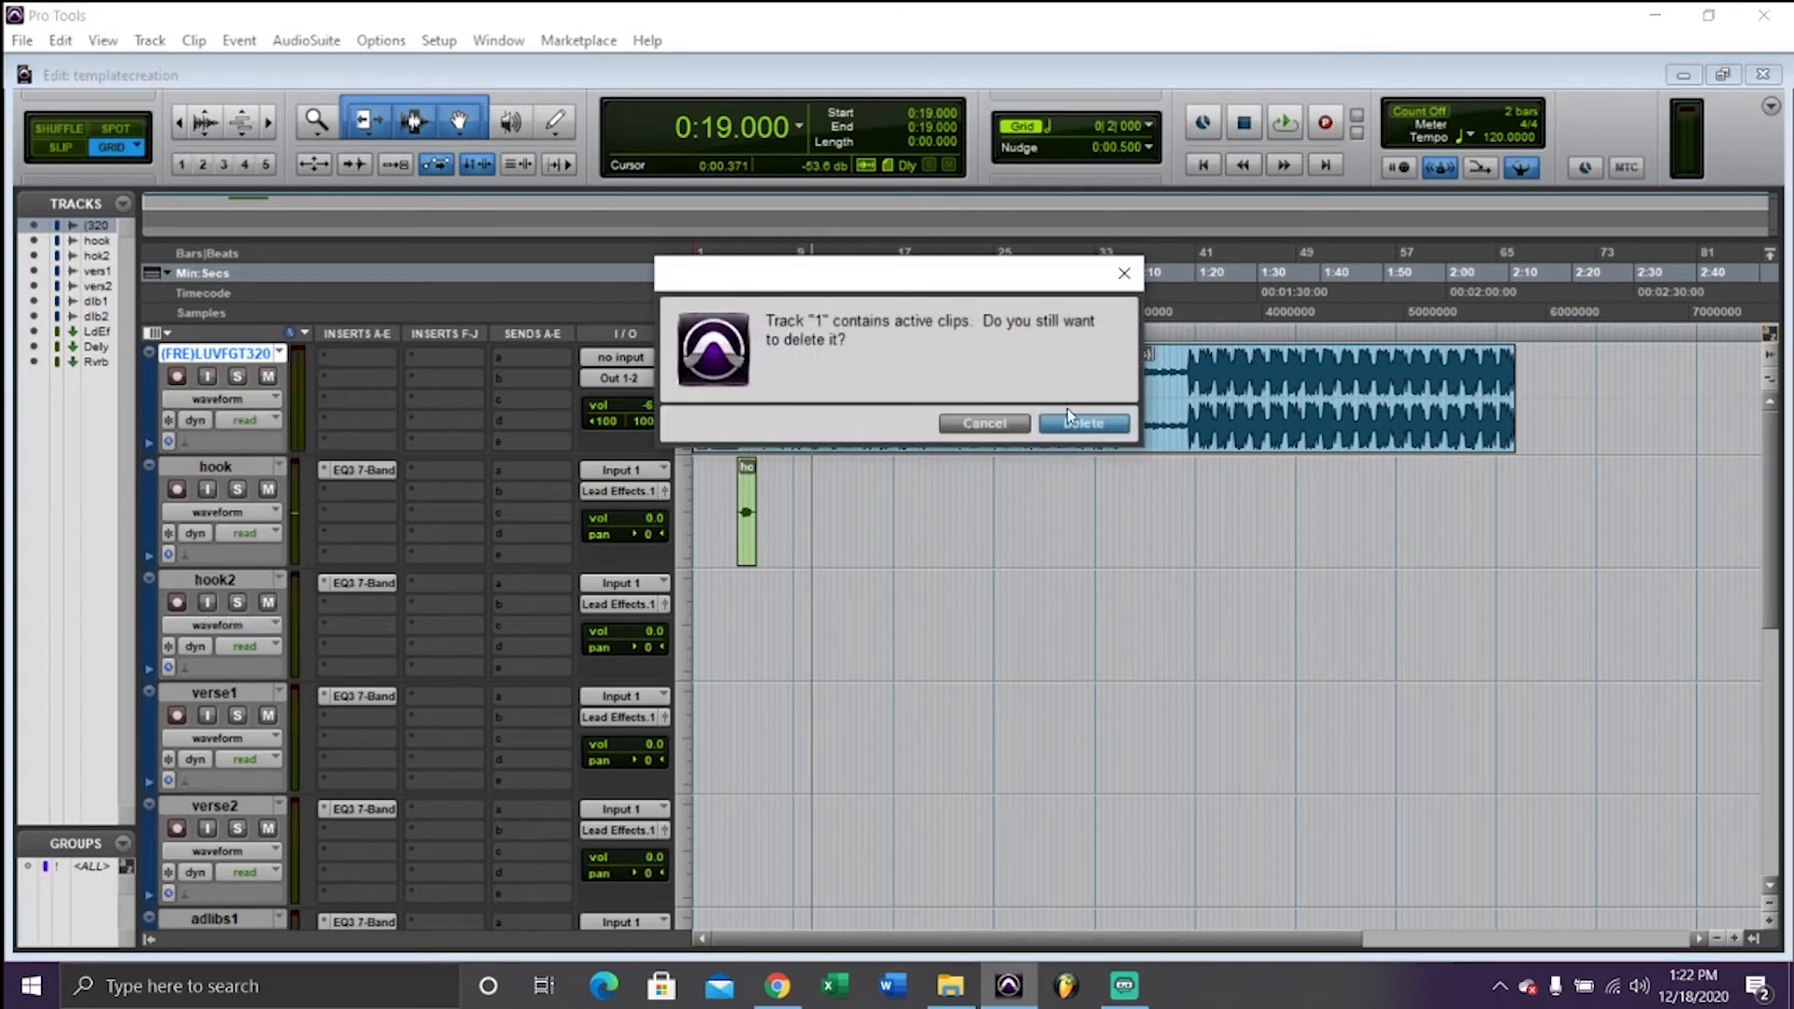
pyautogui.click(1081, 422)
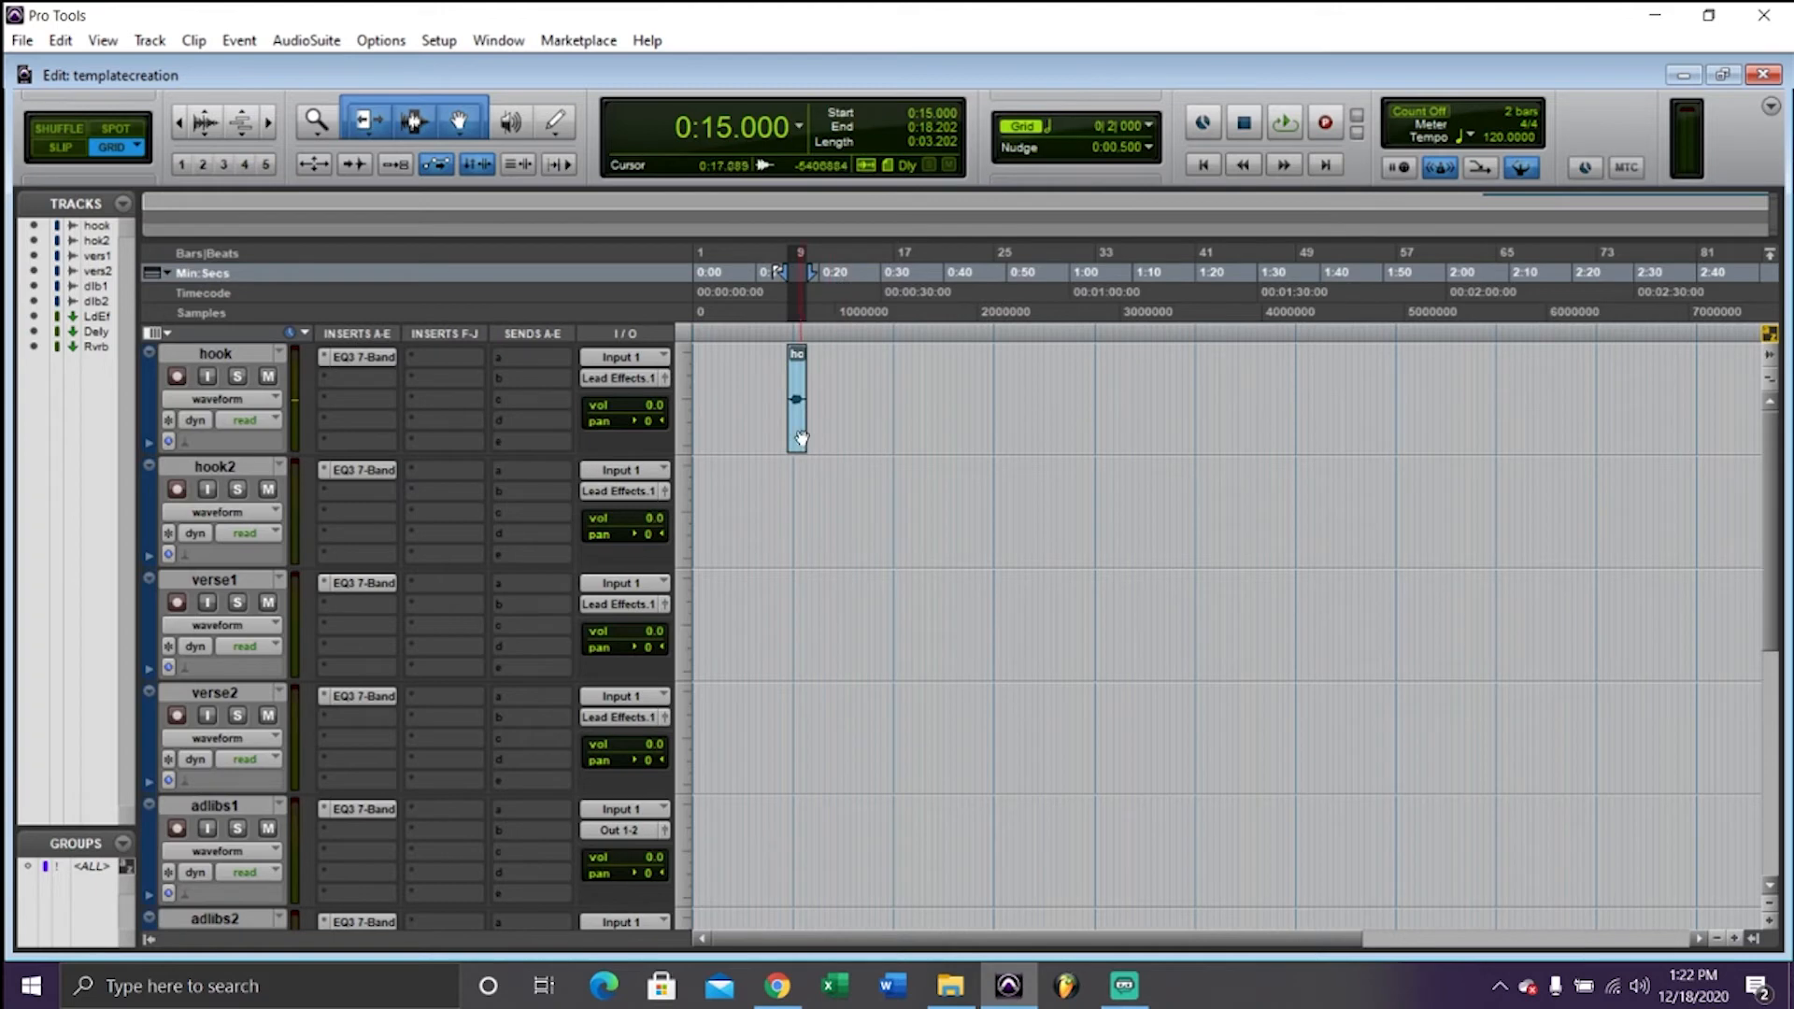
pyautogui.moveTo(797, 400); pyautogui.dragTo(820, 400)
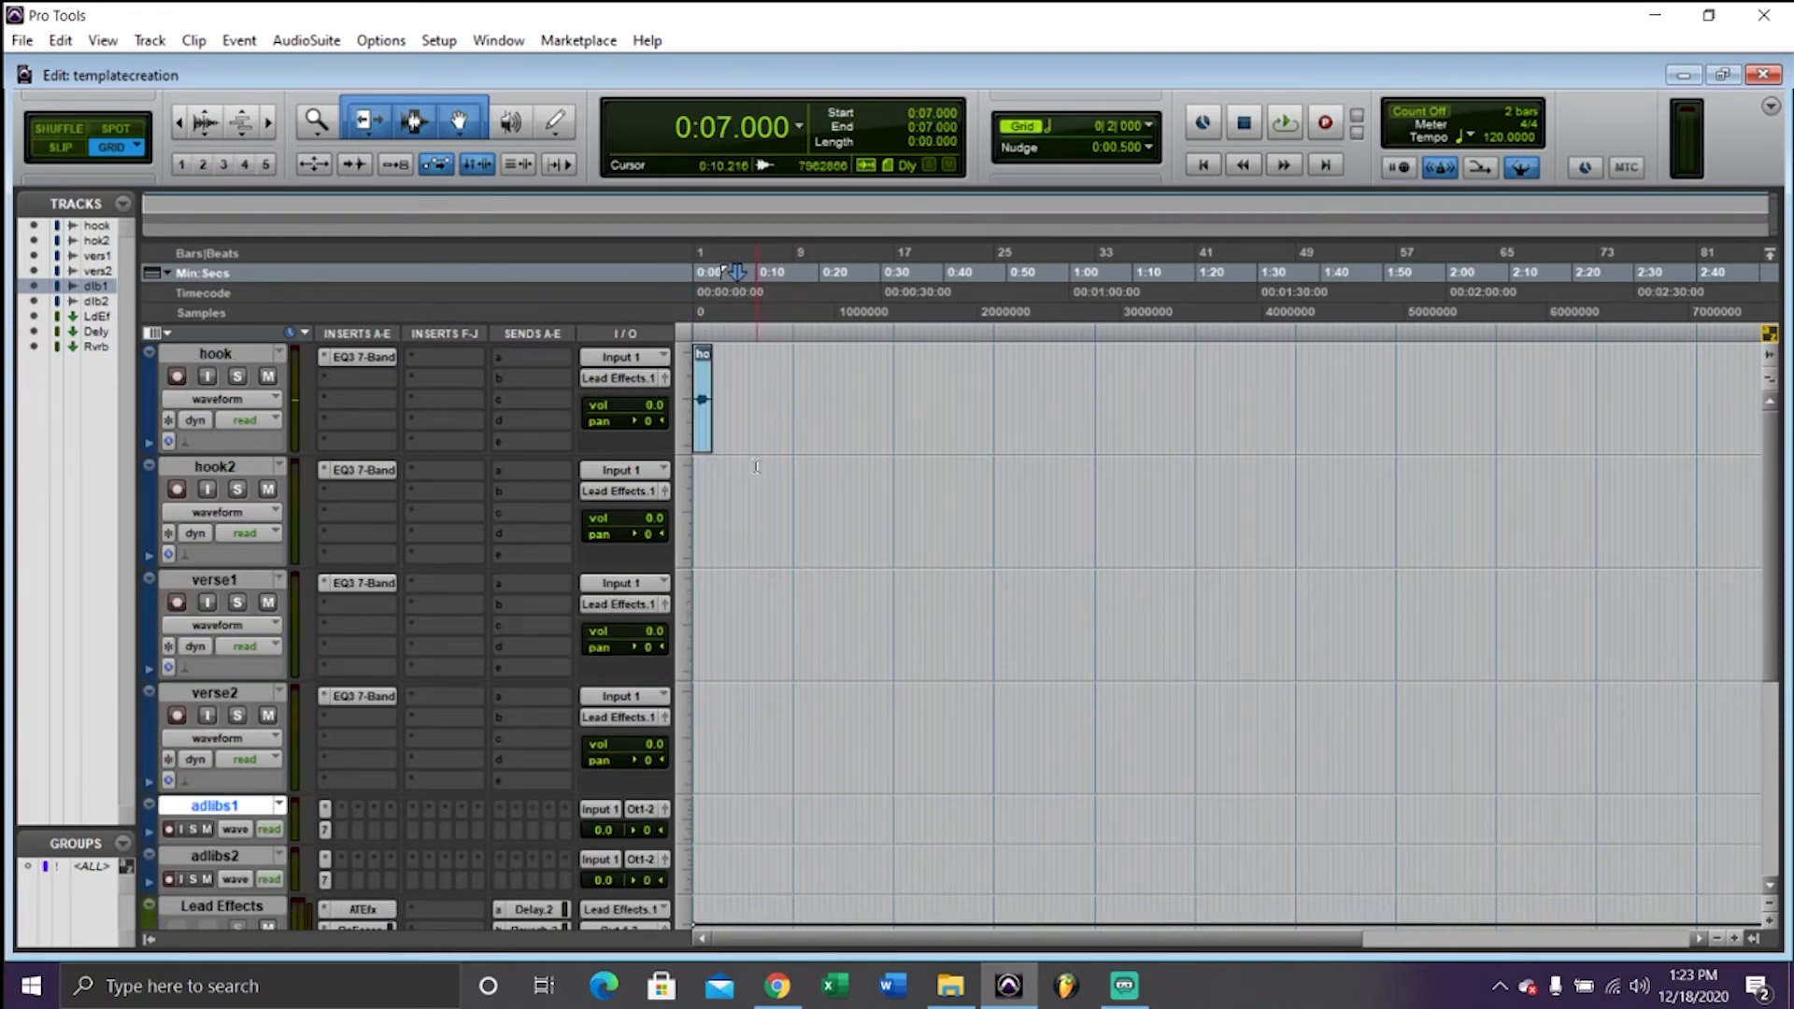
# Select adlibs1 and adlibs2 and reset them to medium track height
pyautogui.scroll(-3)
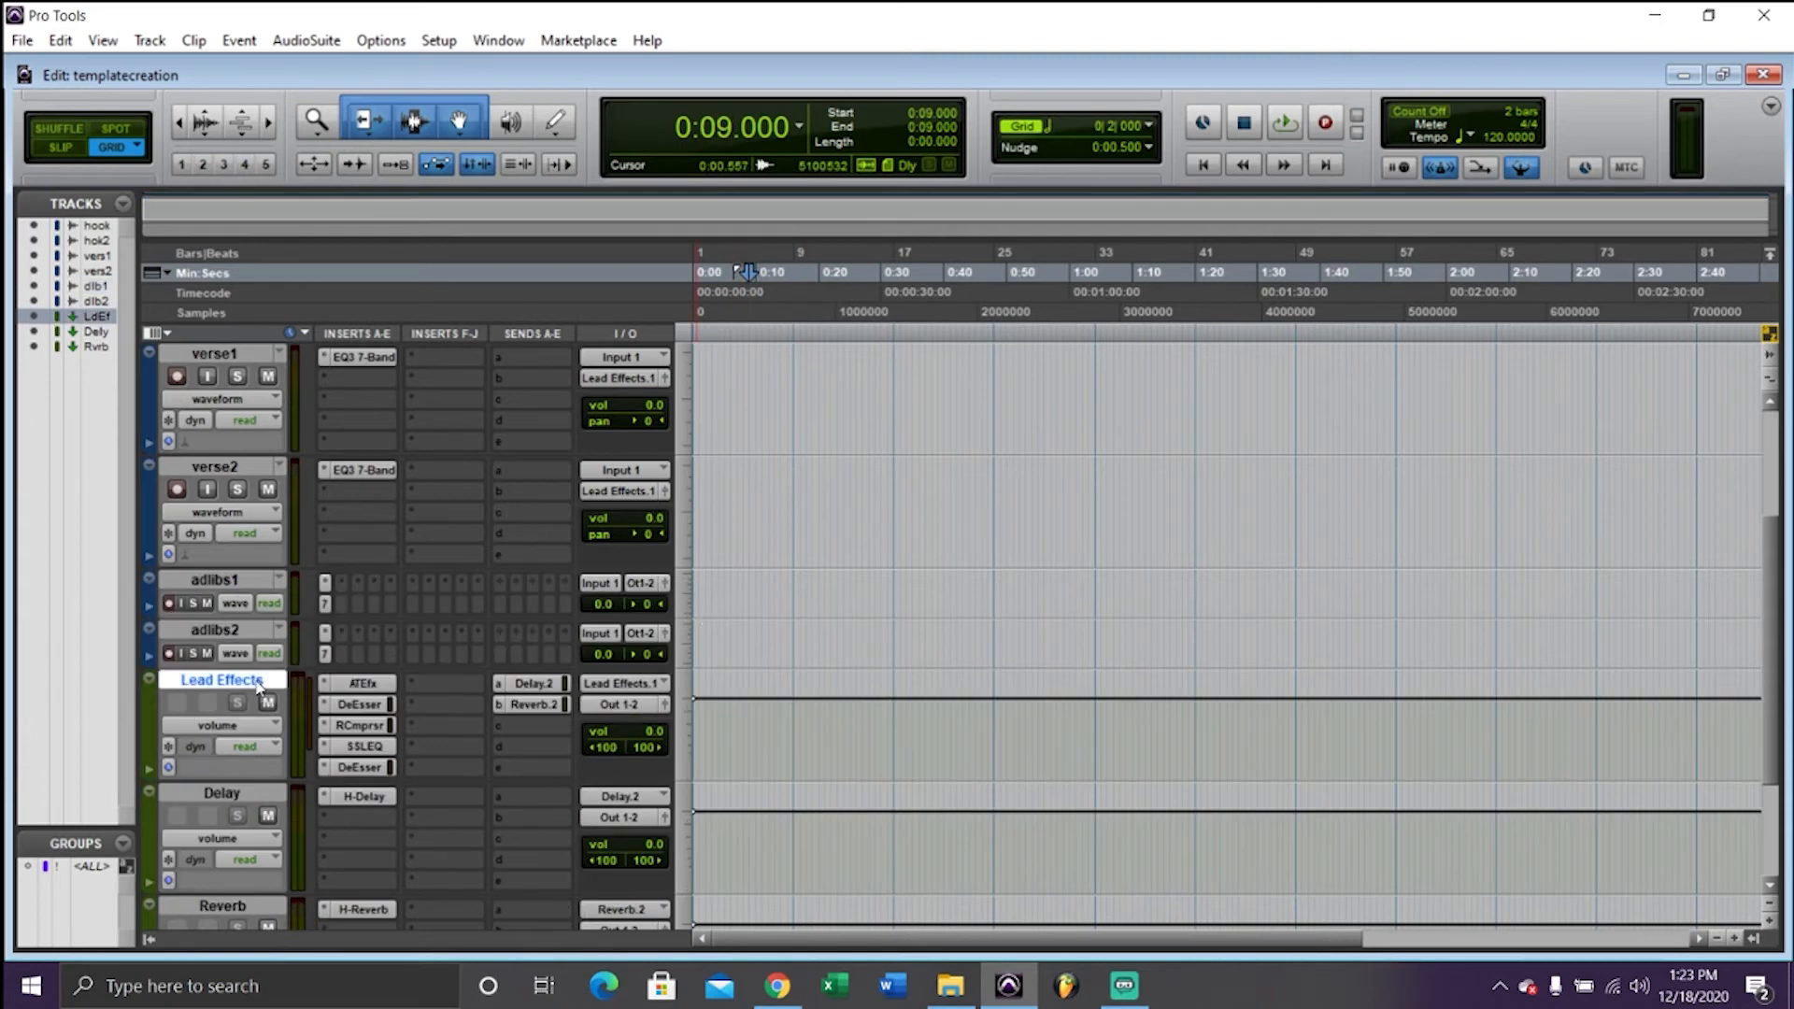
pyautogui.moveTo(355, 692)
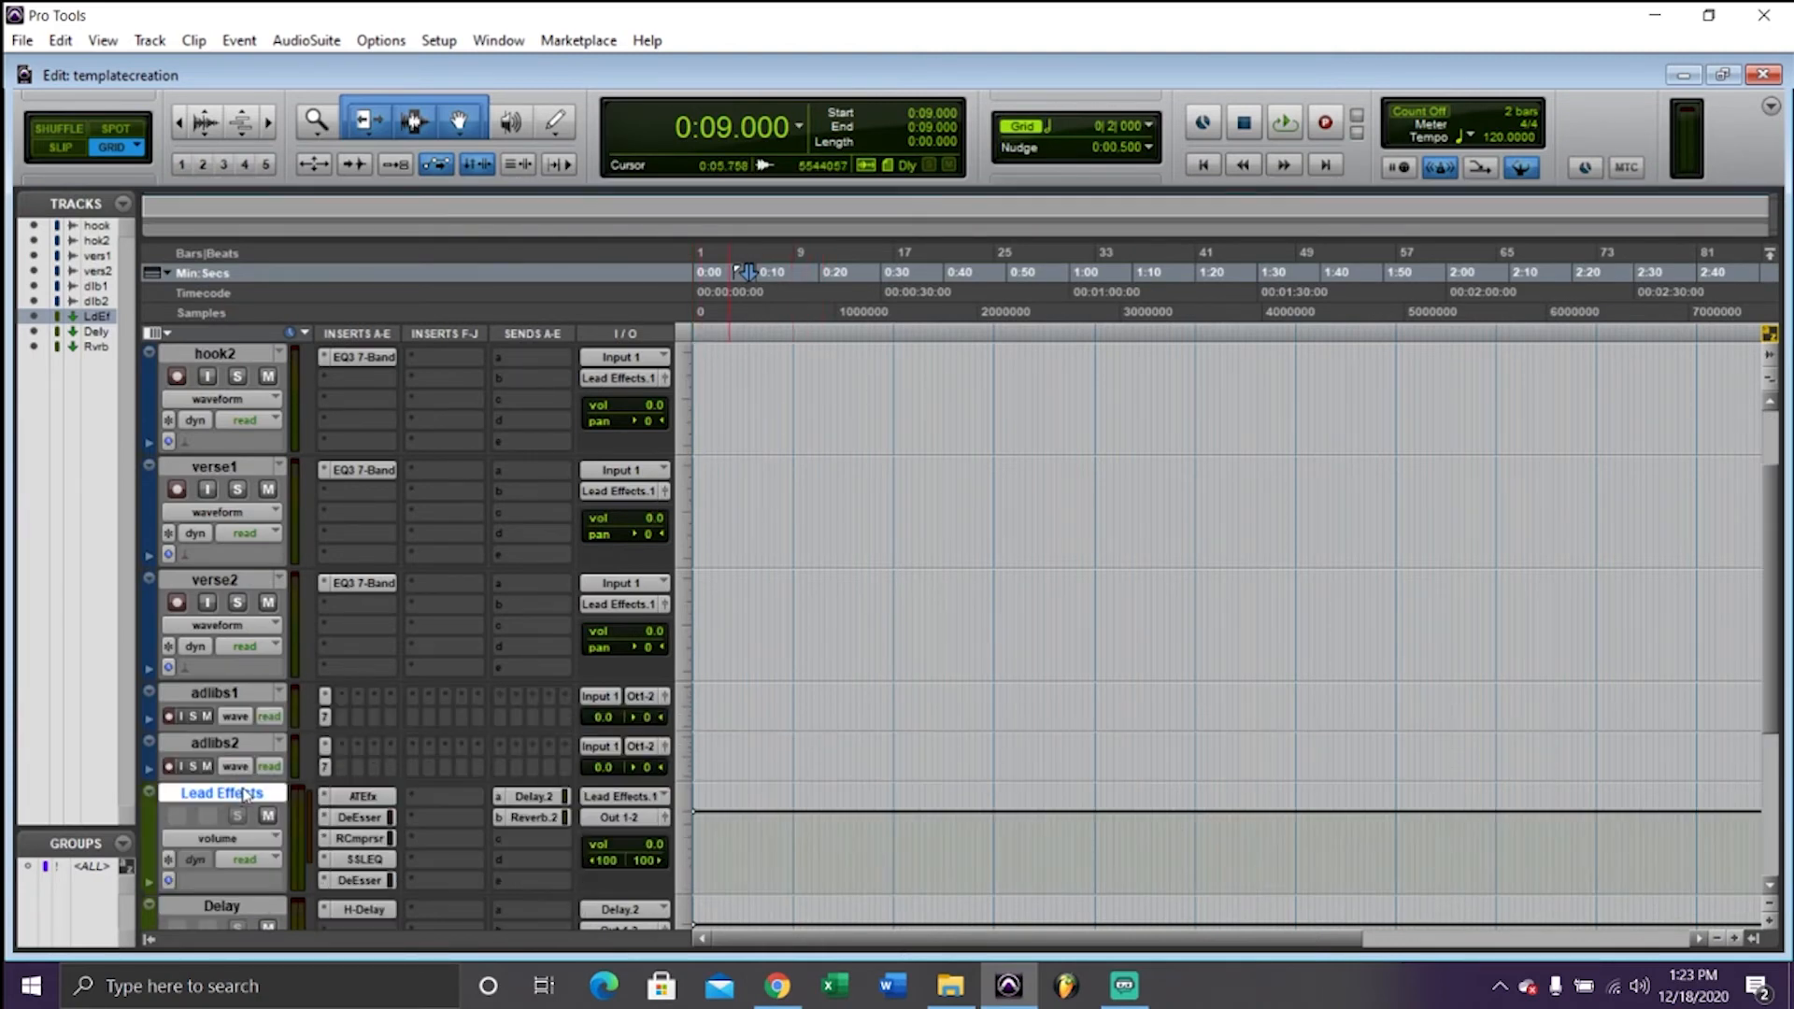
pyautogui.moveTo(244, 741)
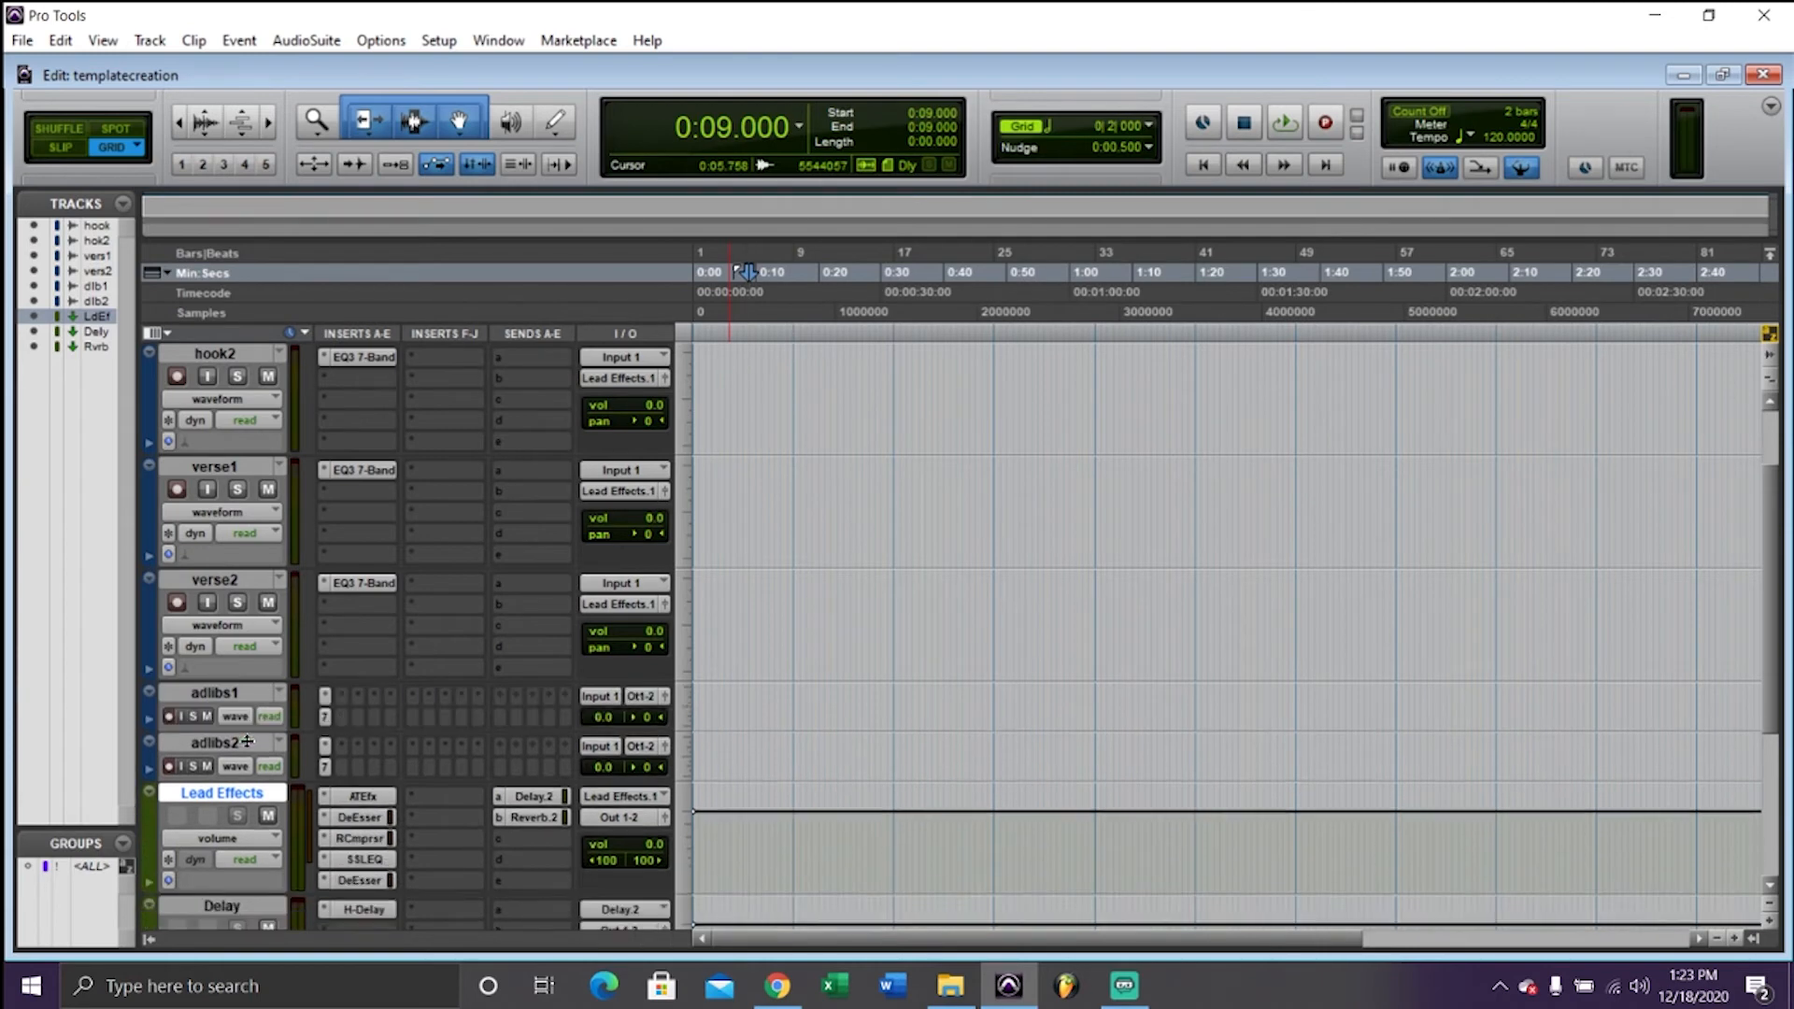
pyautogui.click(214, 743)
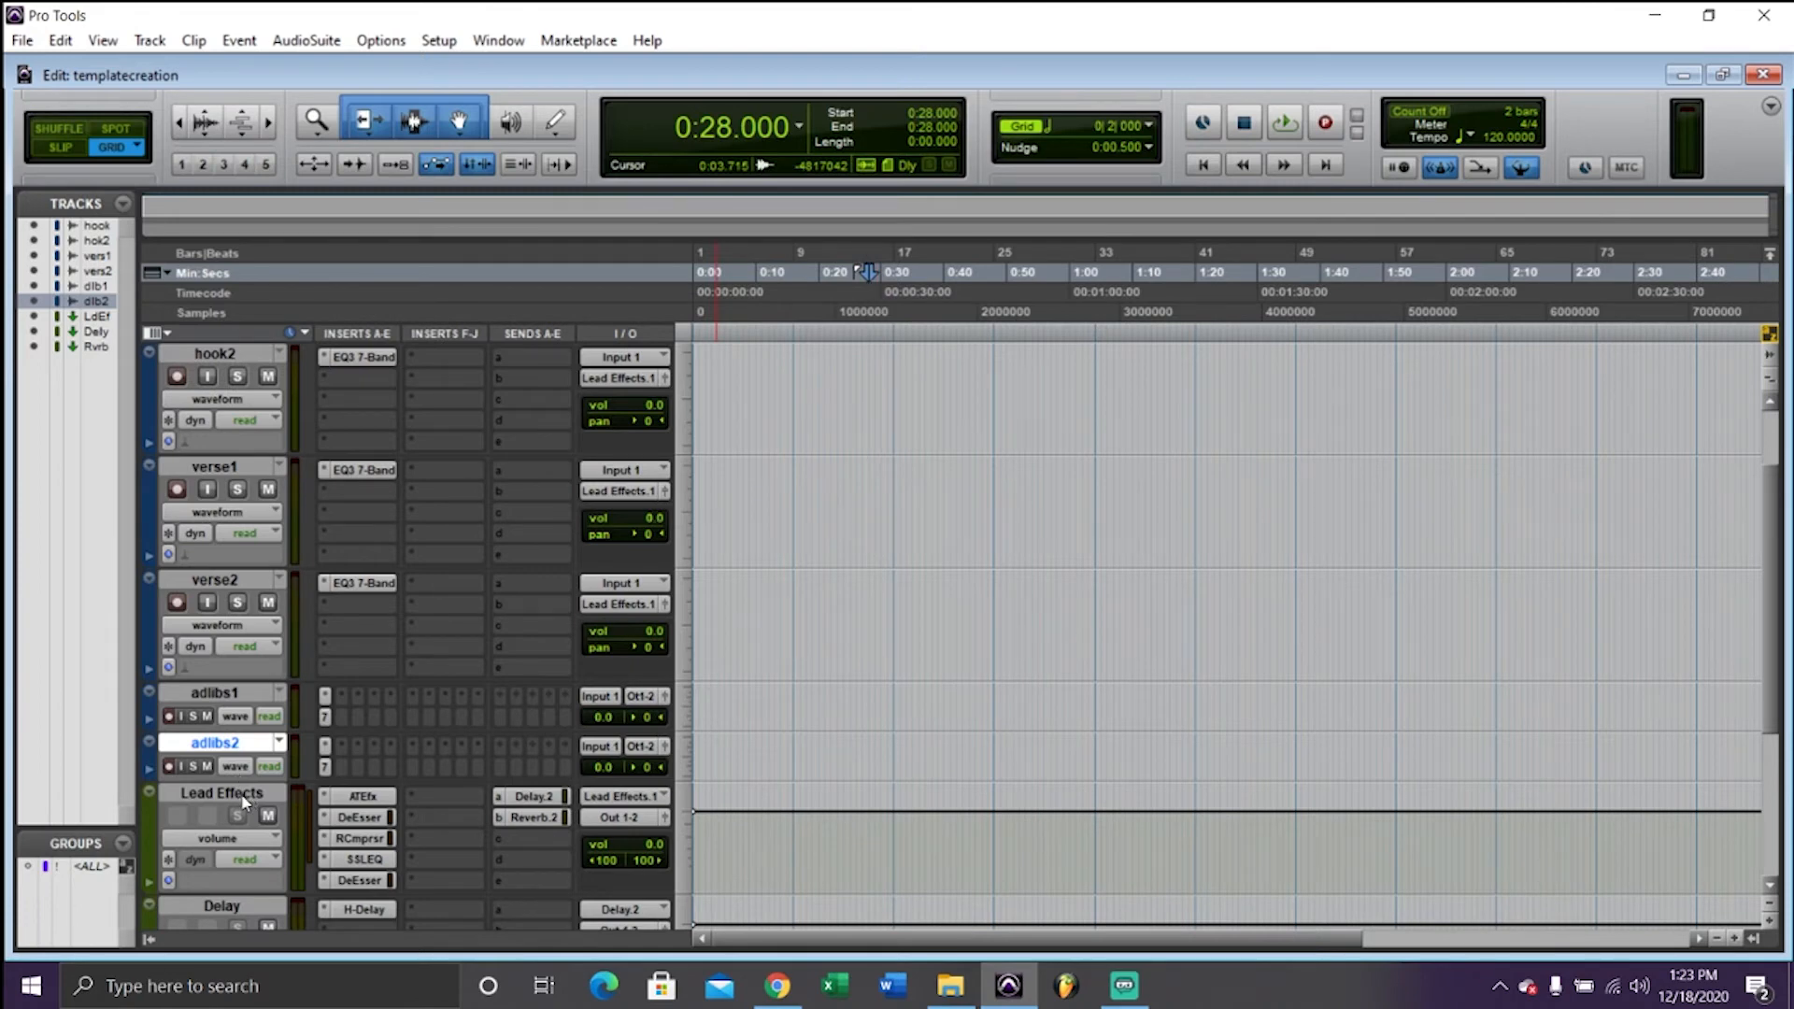
pyautogui.click(220, 794)
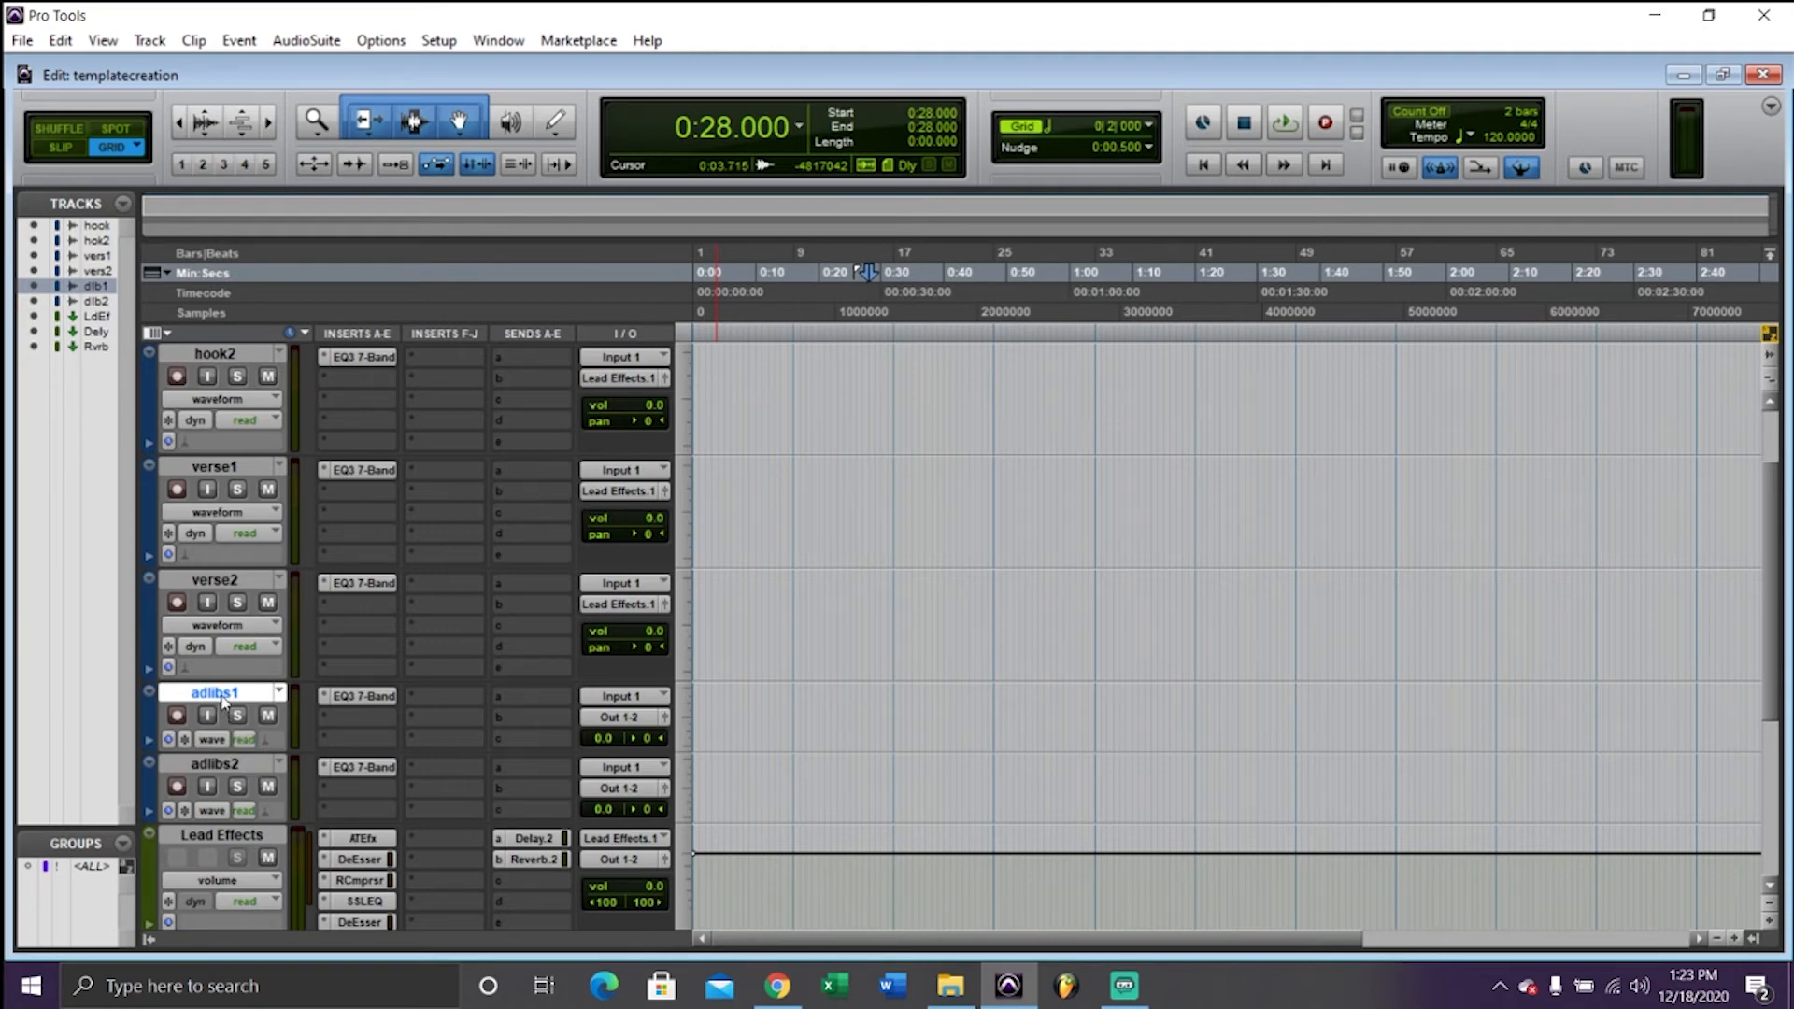
pyautogui.click(214, 763)
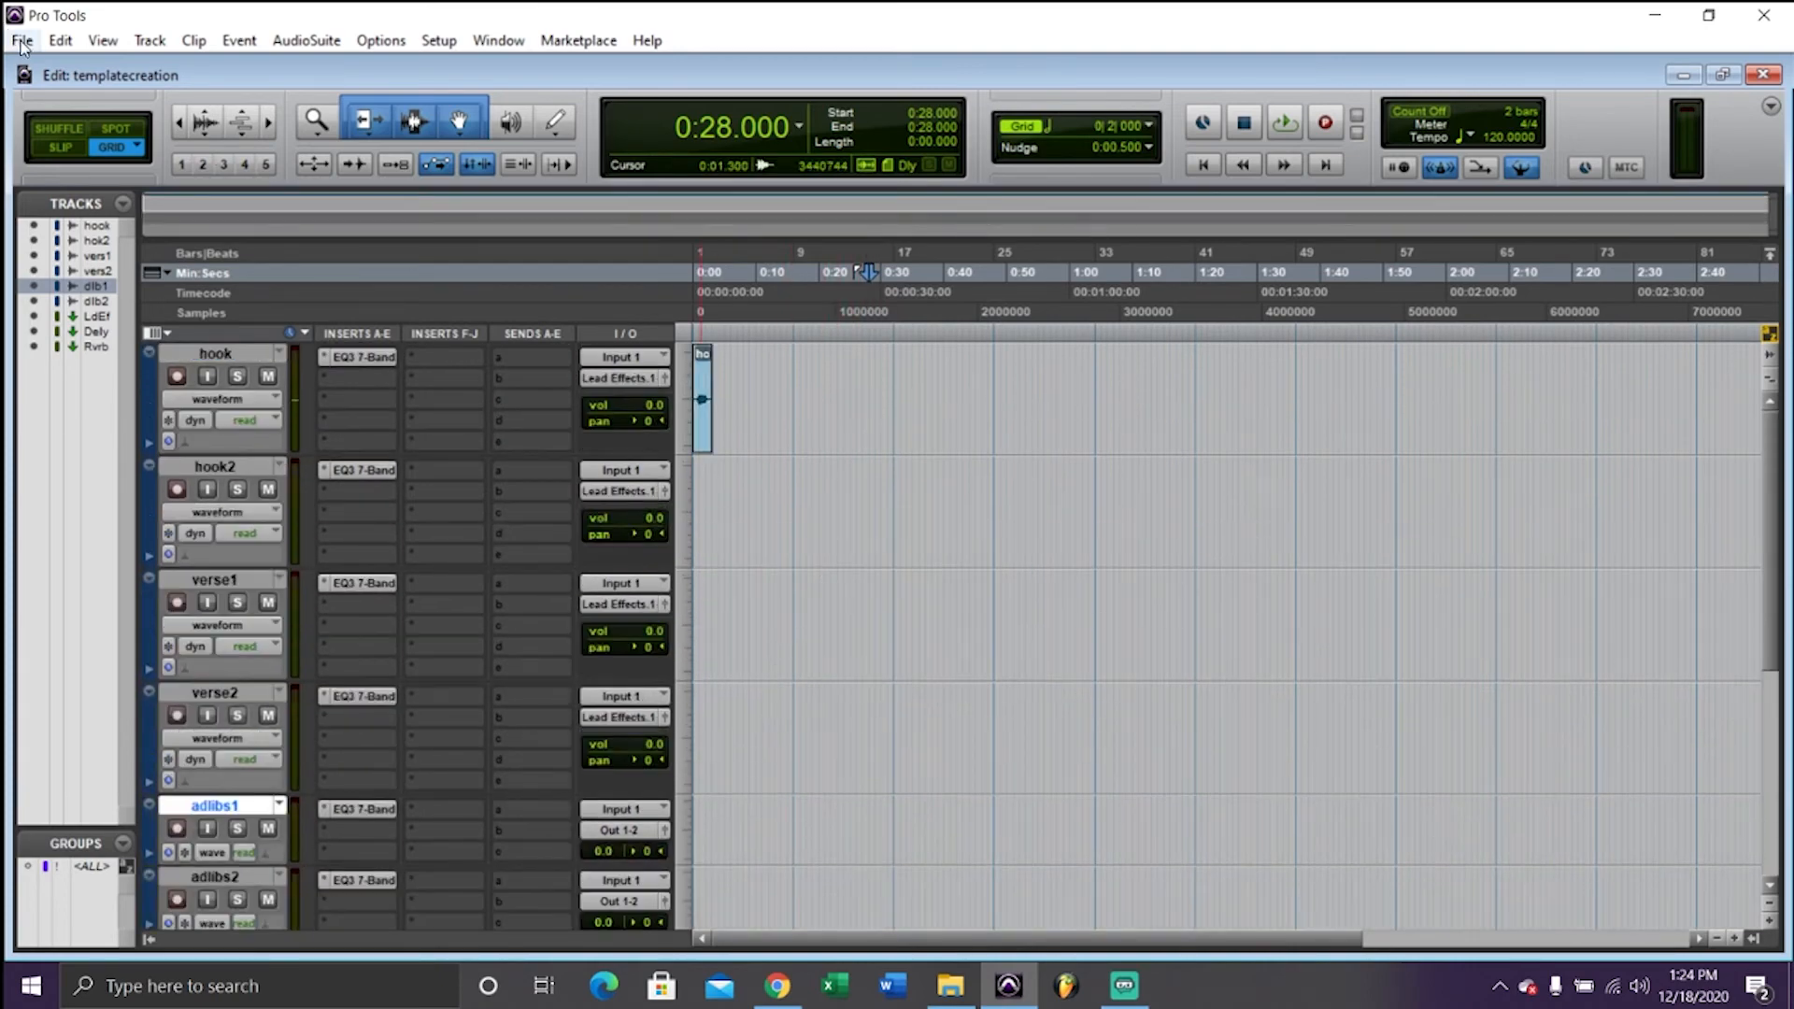
pyautogui.scroll(-3)
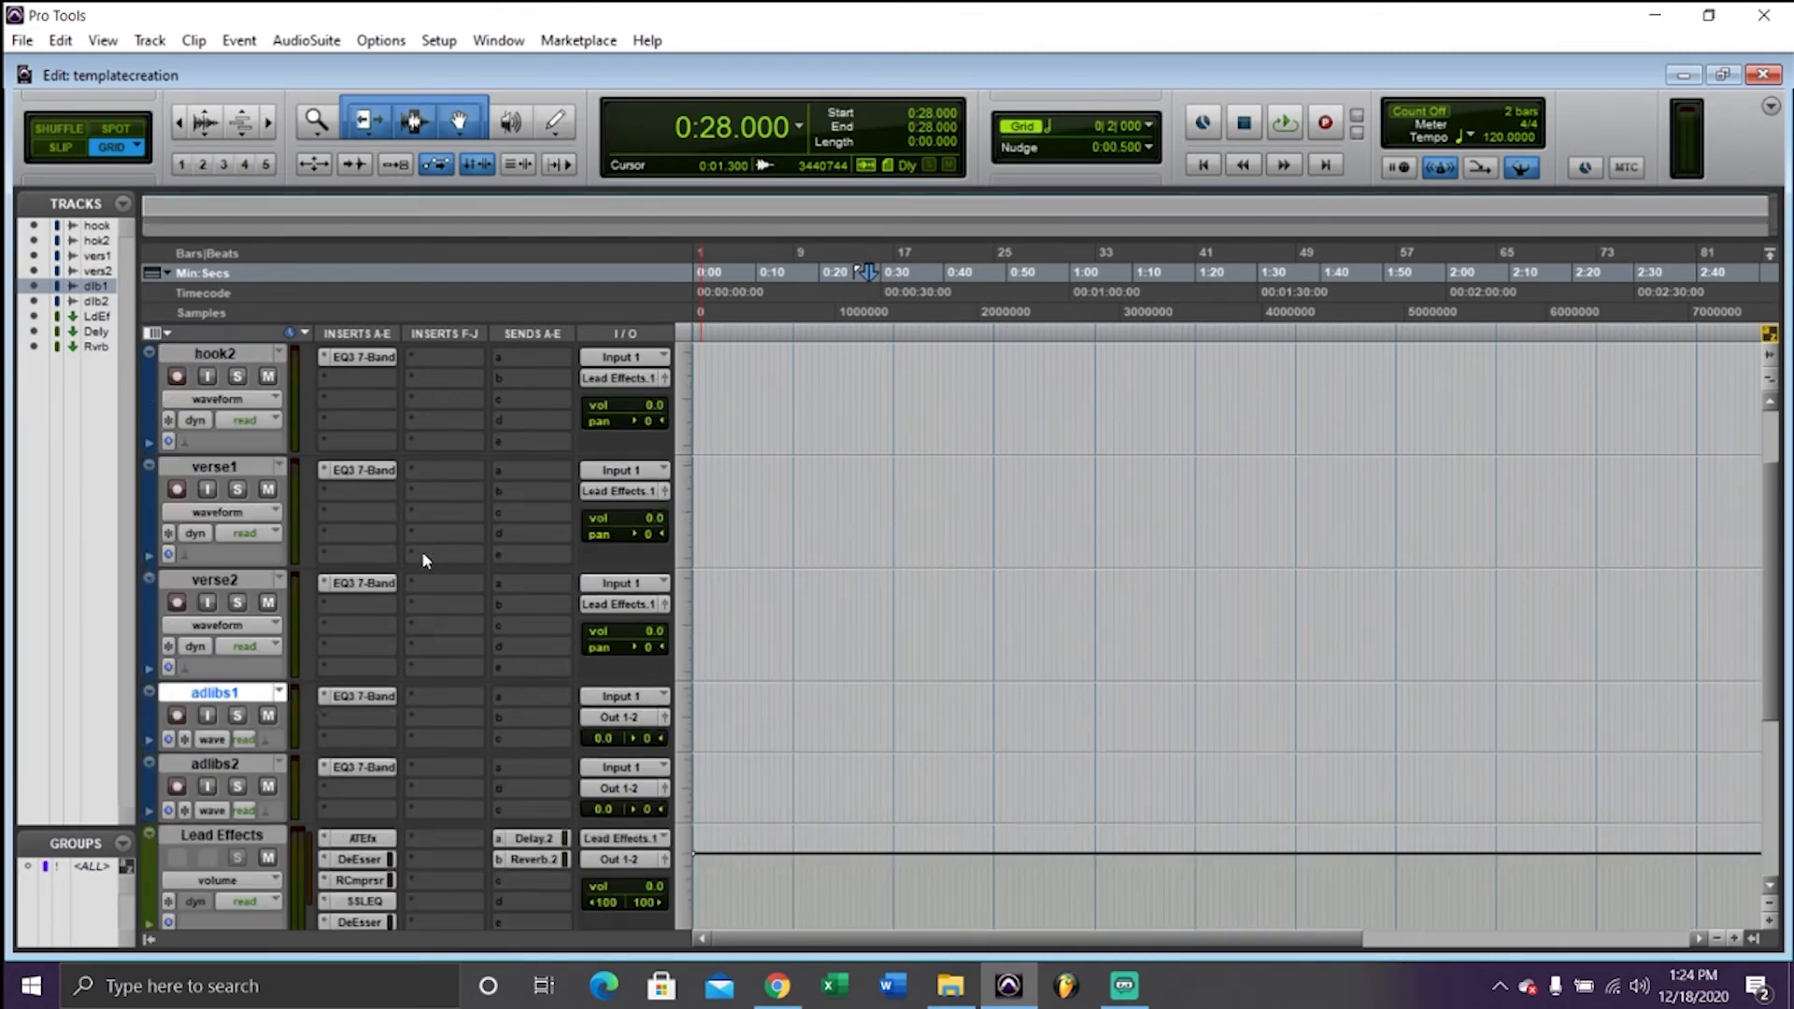
pyautogui.scroll(-3)
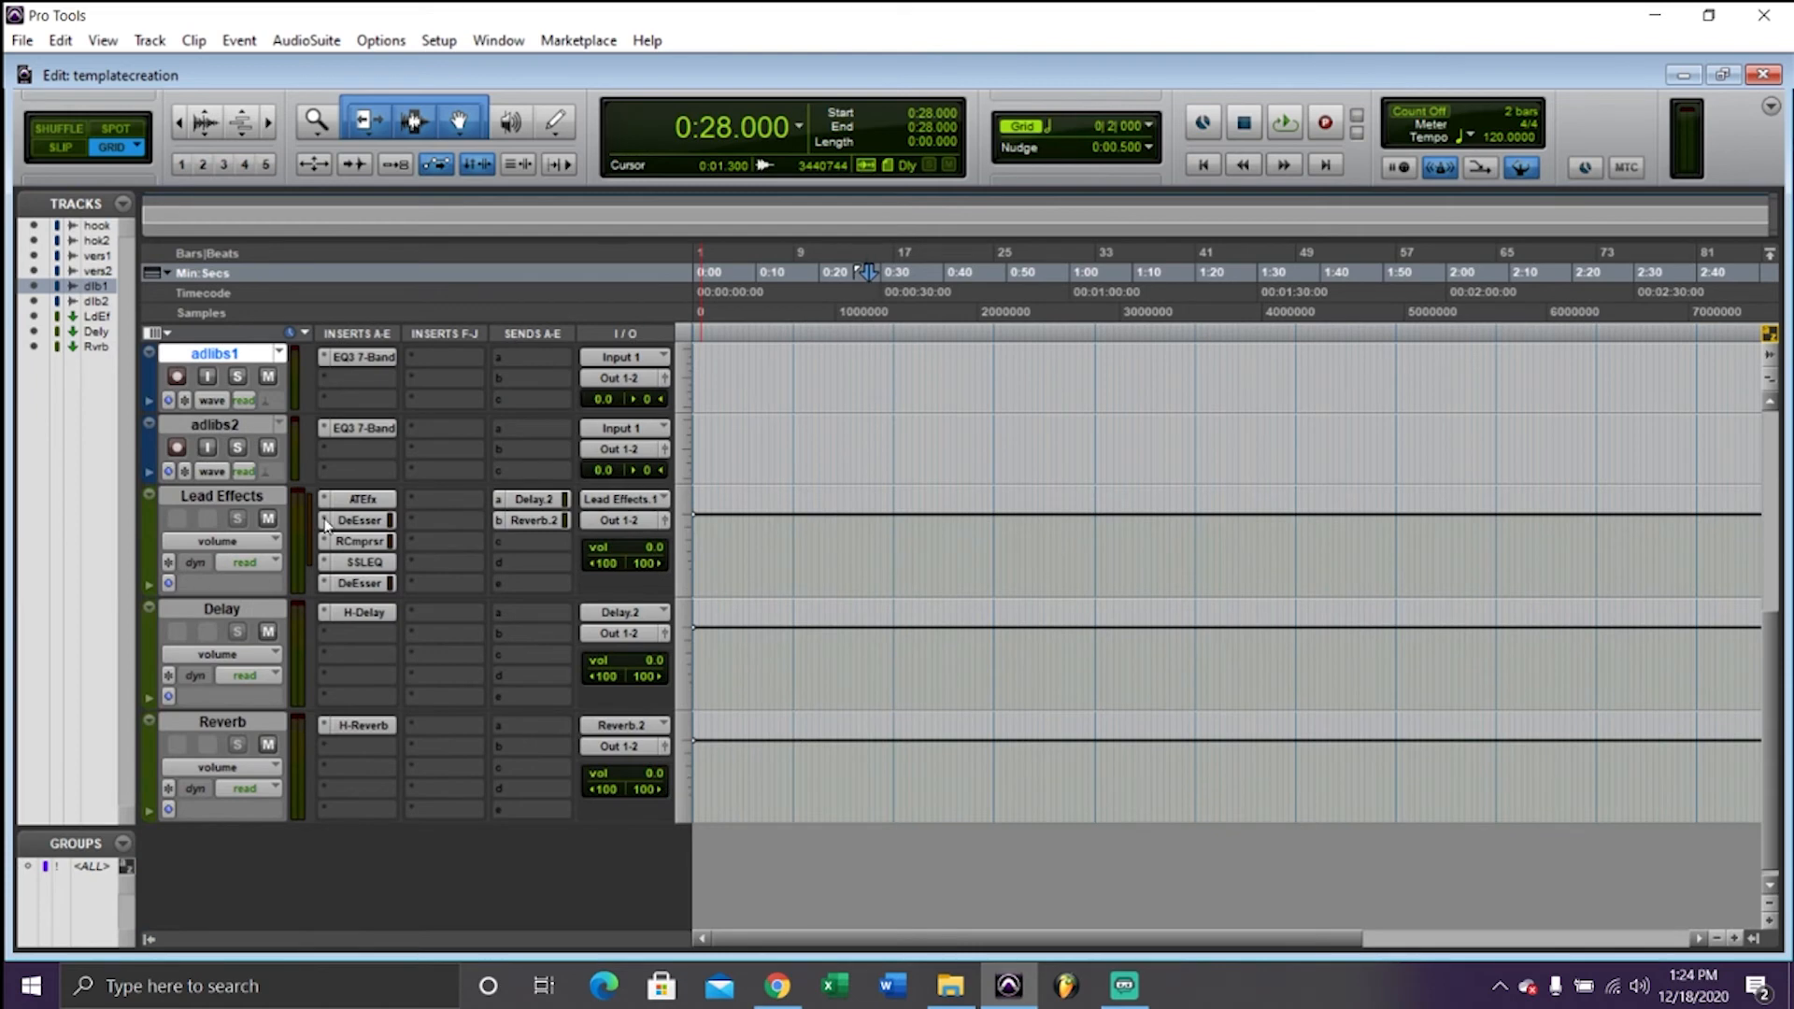
pyautogui.click(358, 499)
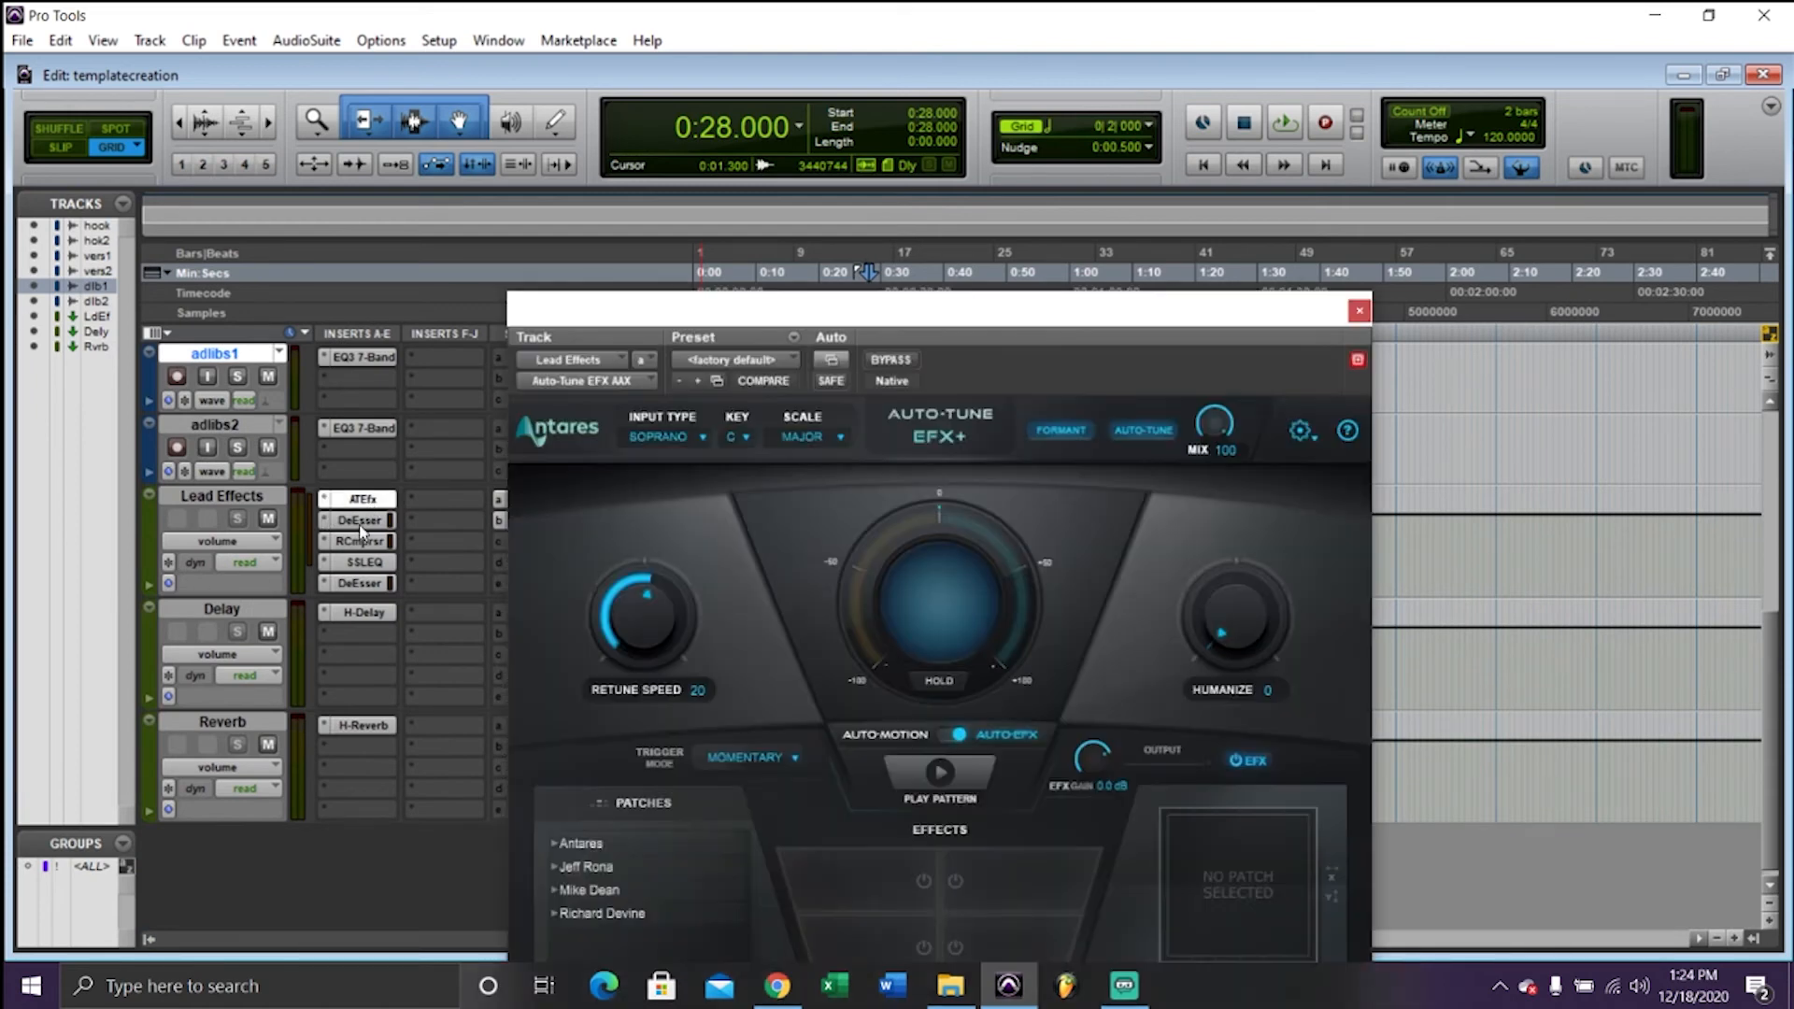
pyautogui.click(357, 561)
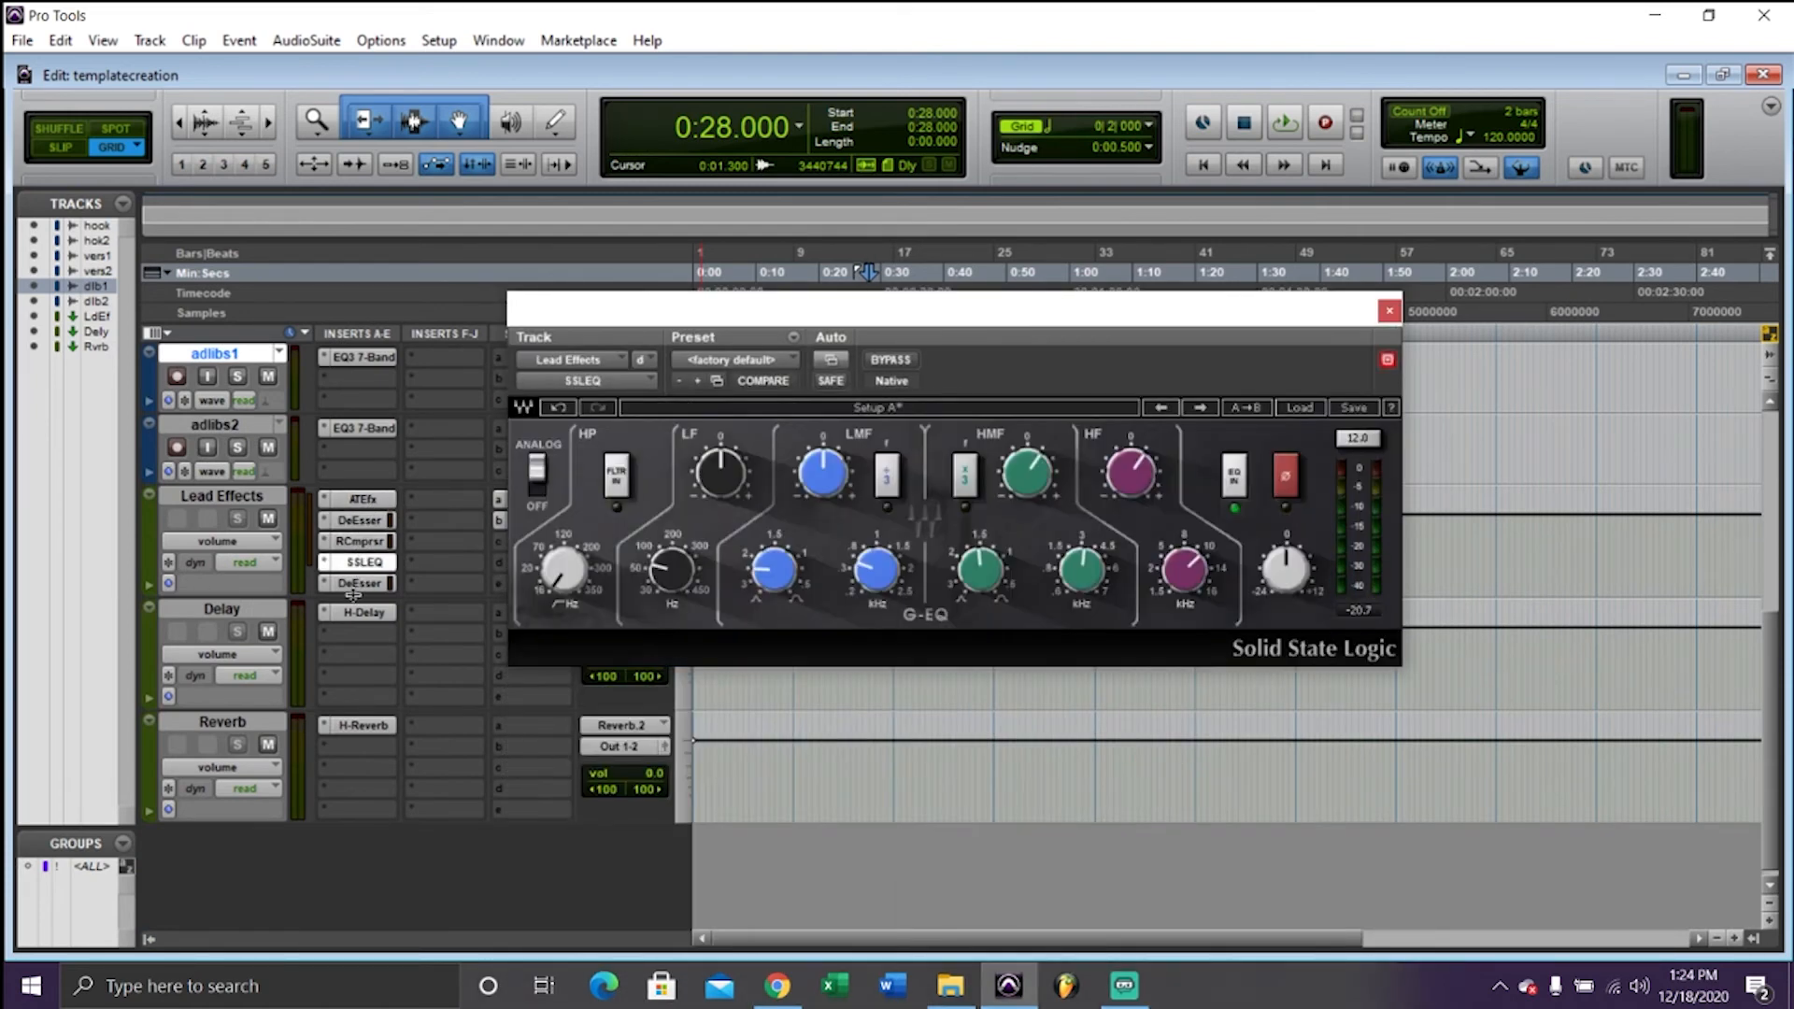
pyautogui.click(358, 562)
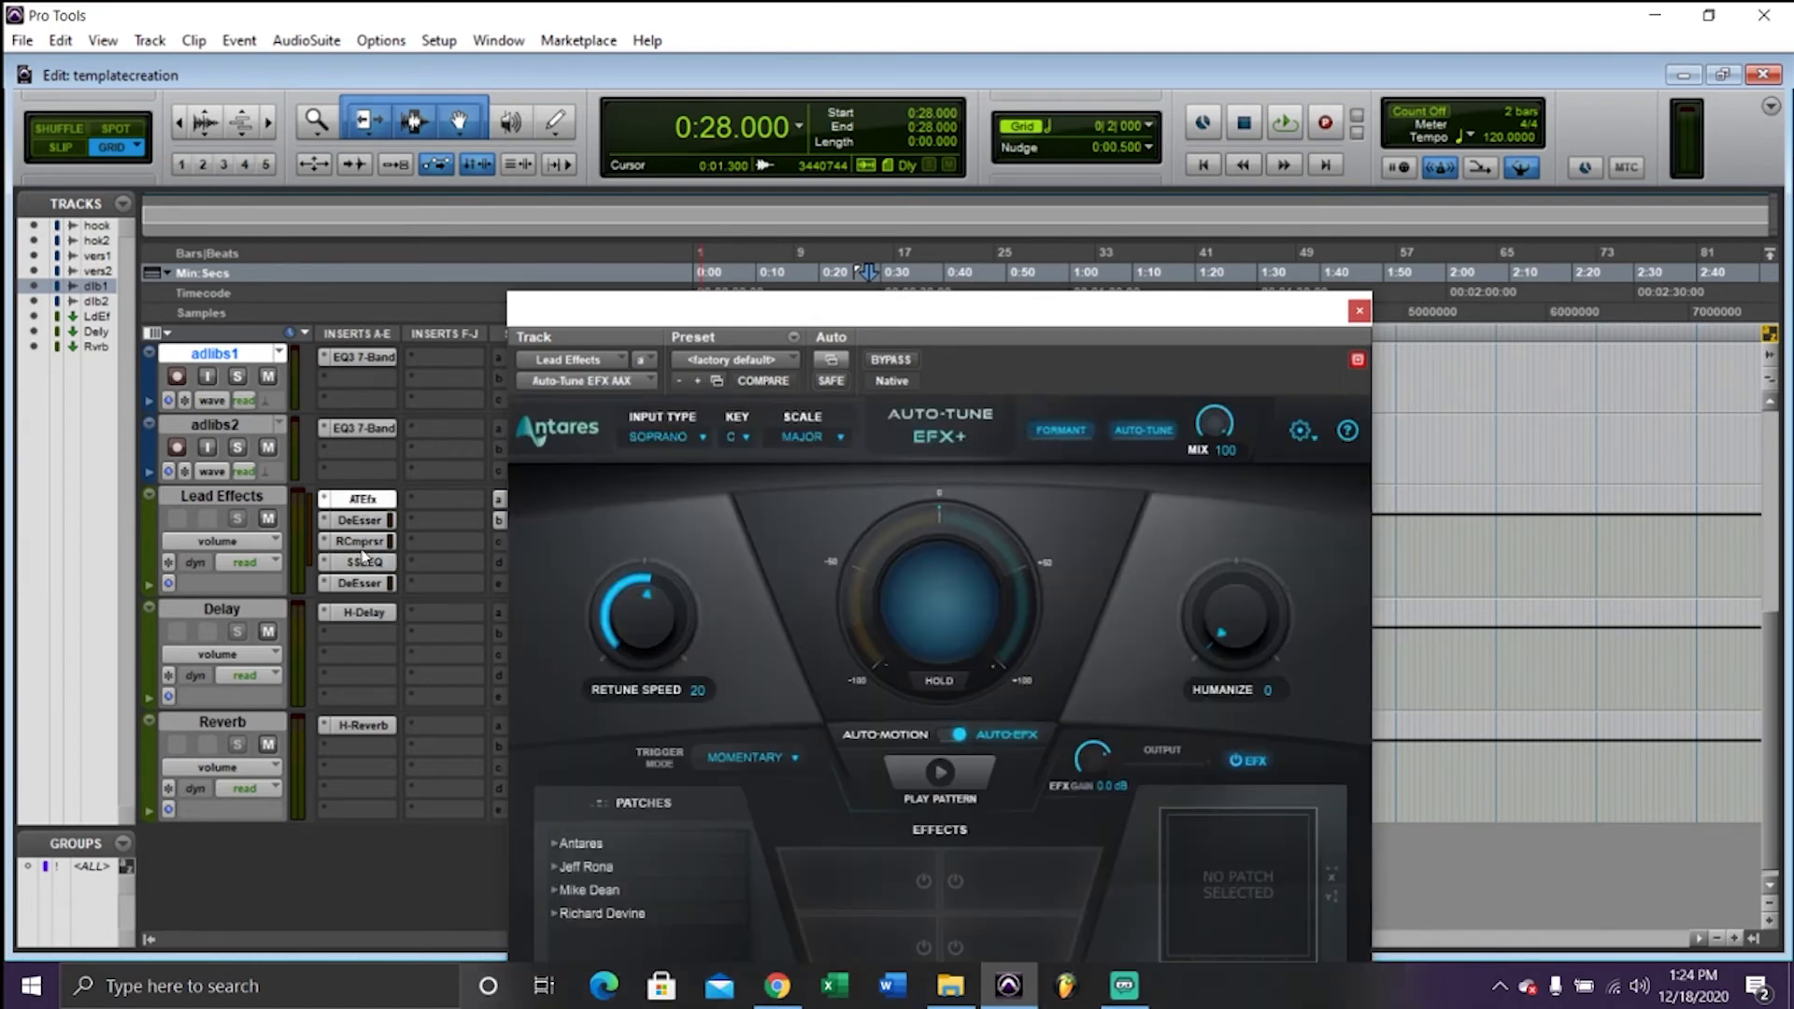
pyautogui.click(1358, 310)
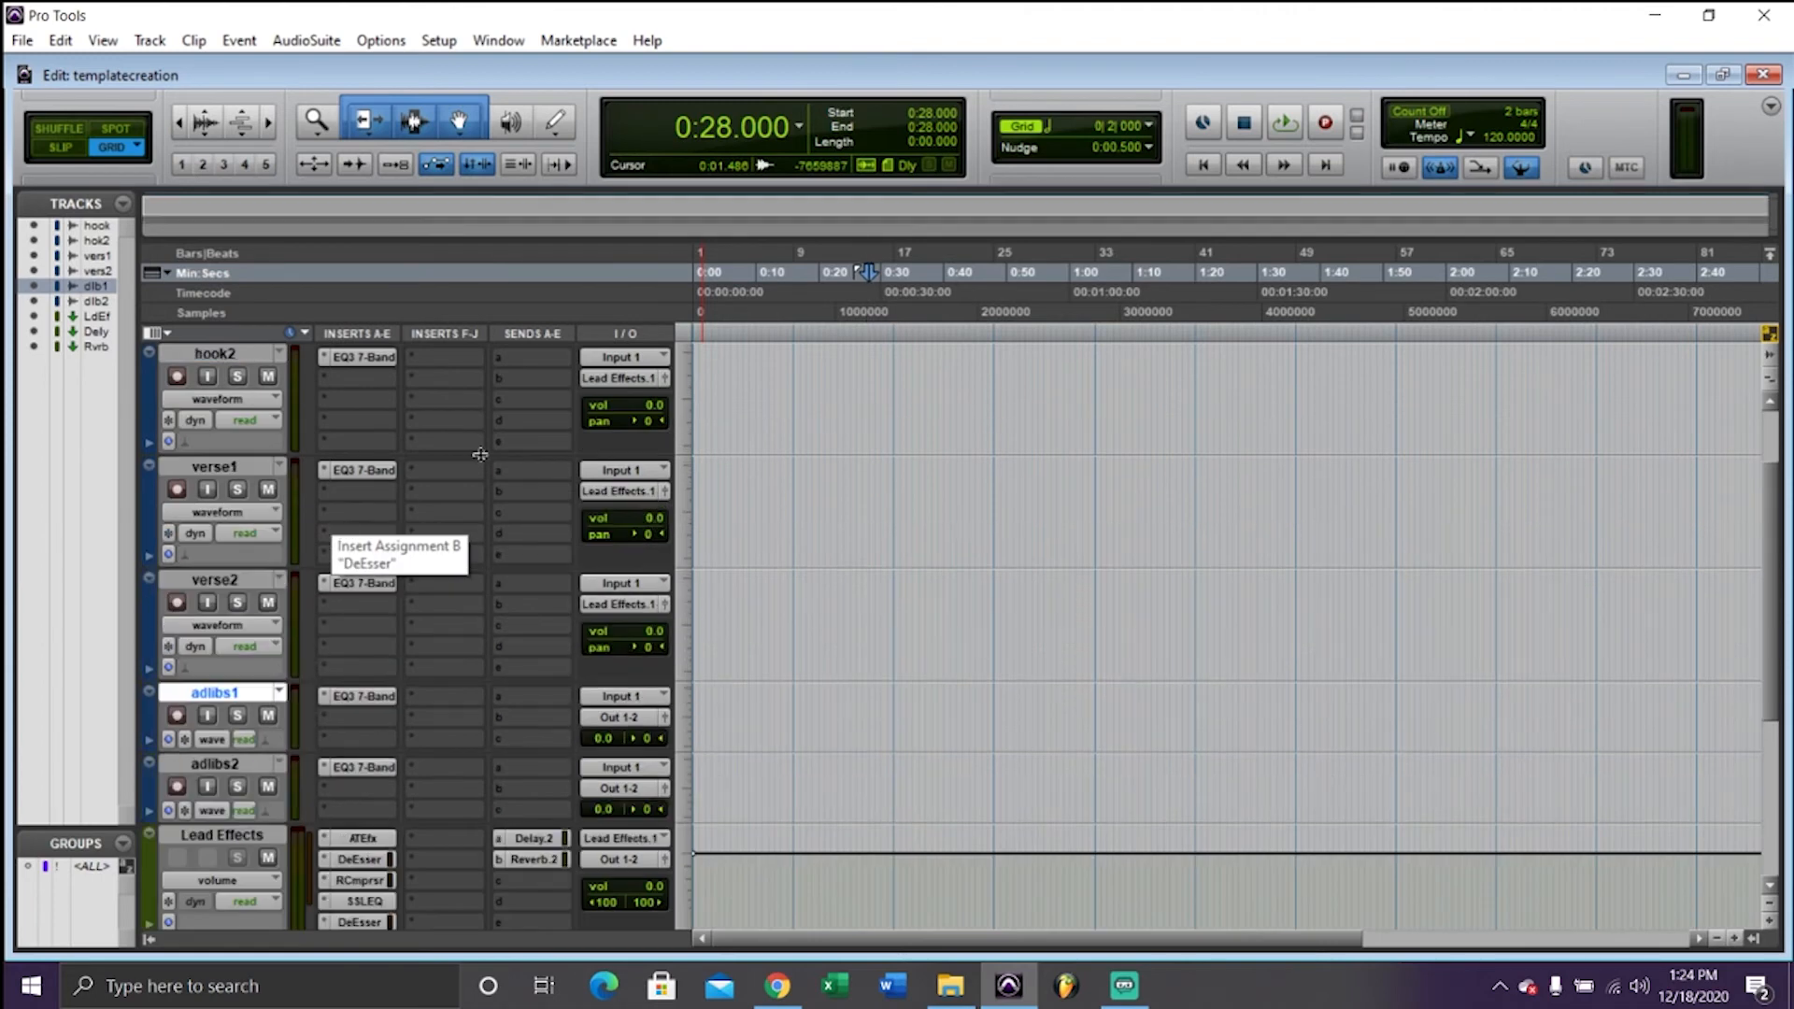
# Open Save As Template, cancel once, then reopen it and choose the Custom category
pyautogui.click(20, 40)
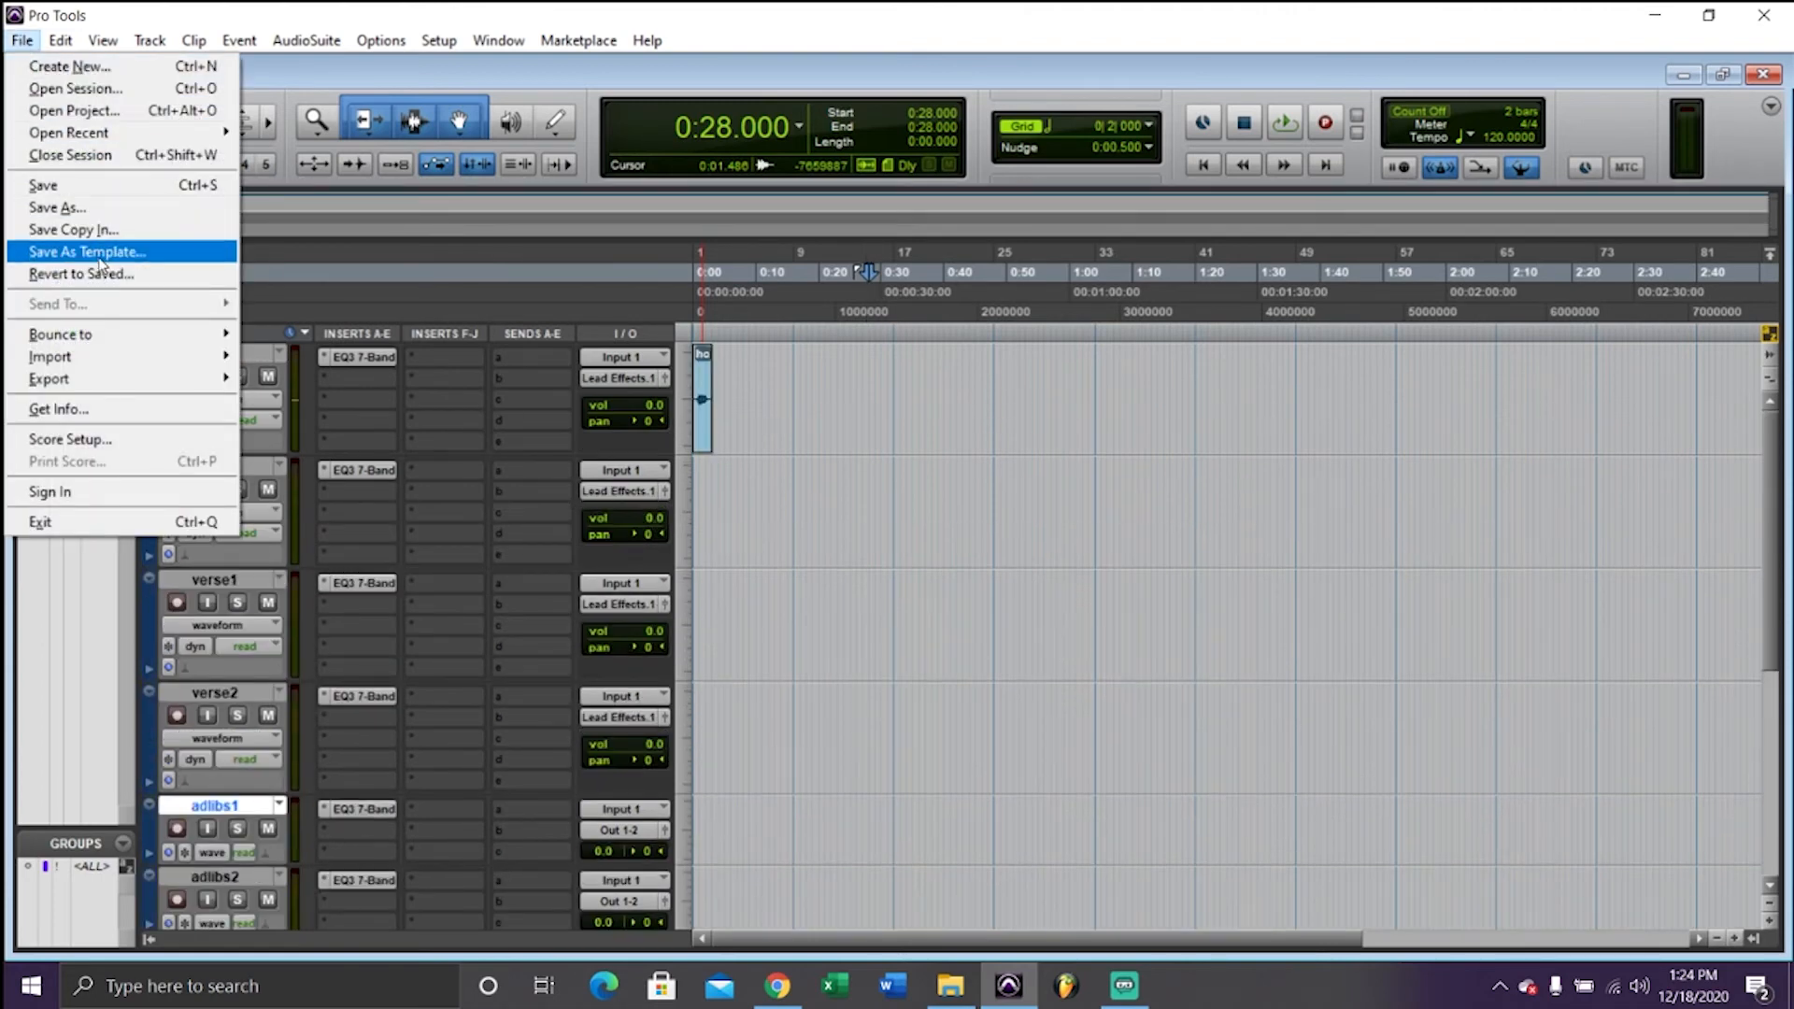
pyautogui.click(86, 250)
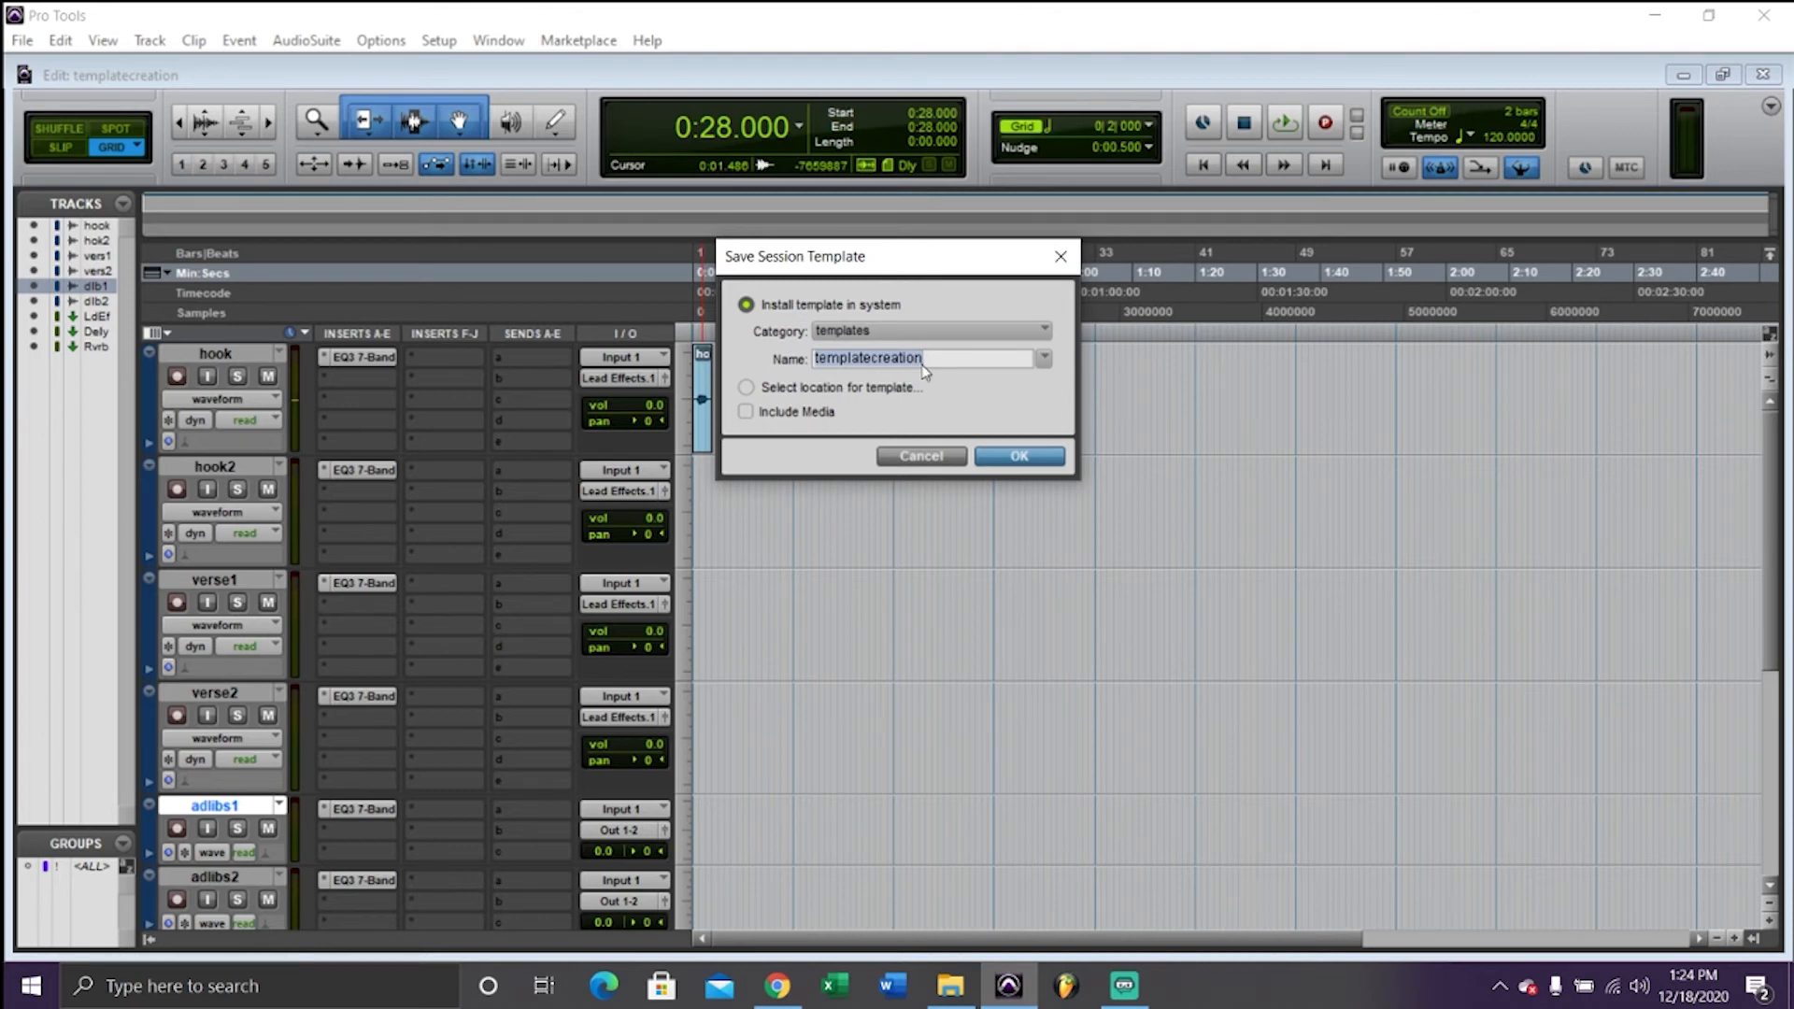
pyautogui.moveTo(1073, 515)
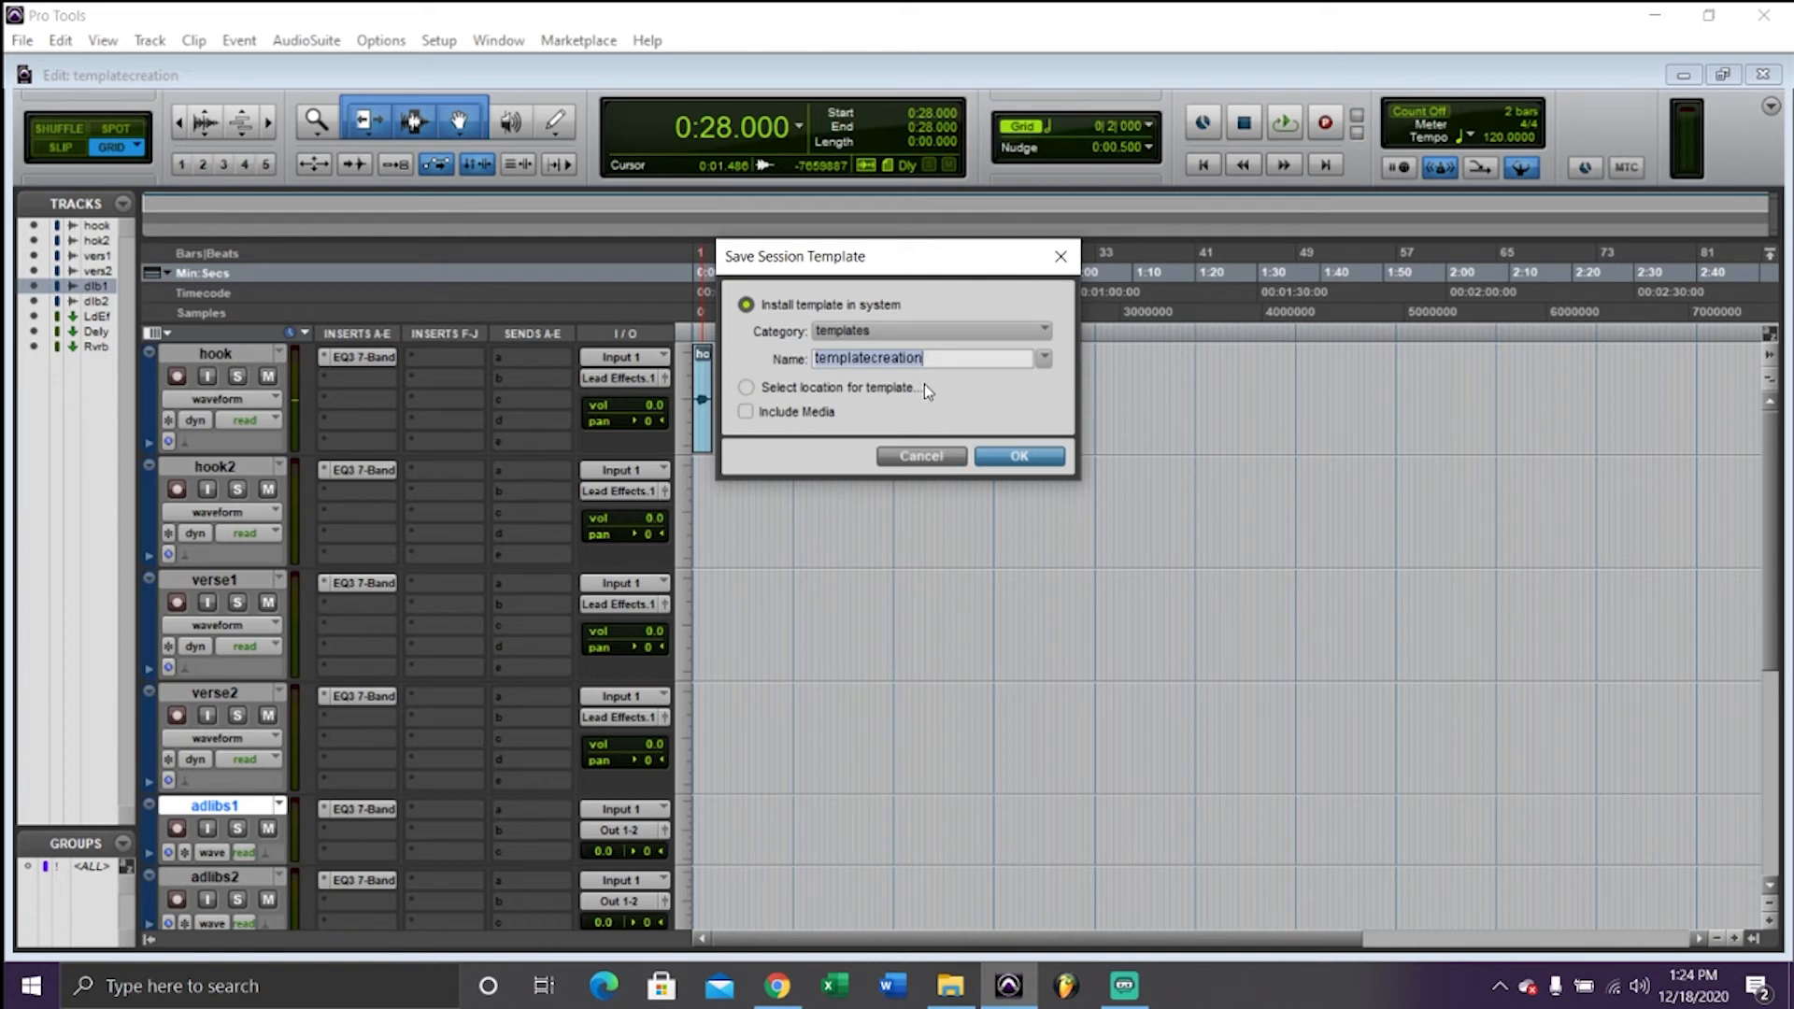
pyautogui.click(1018, 455)
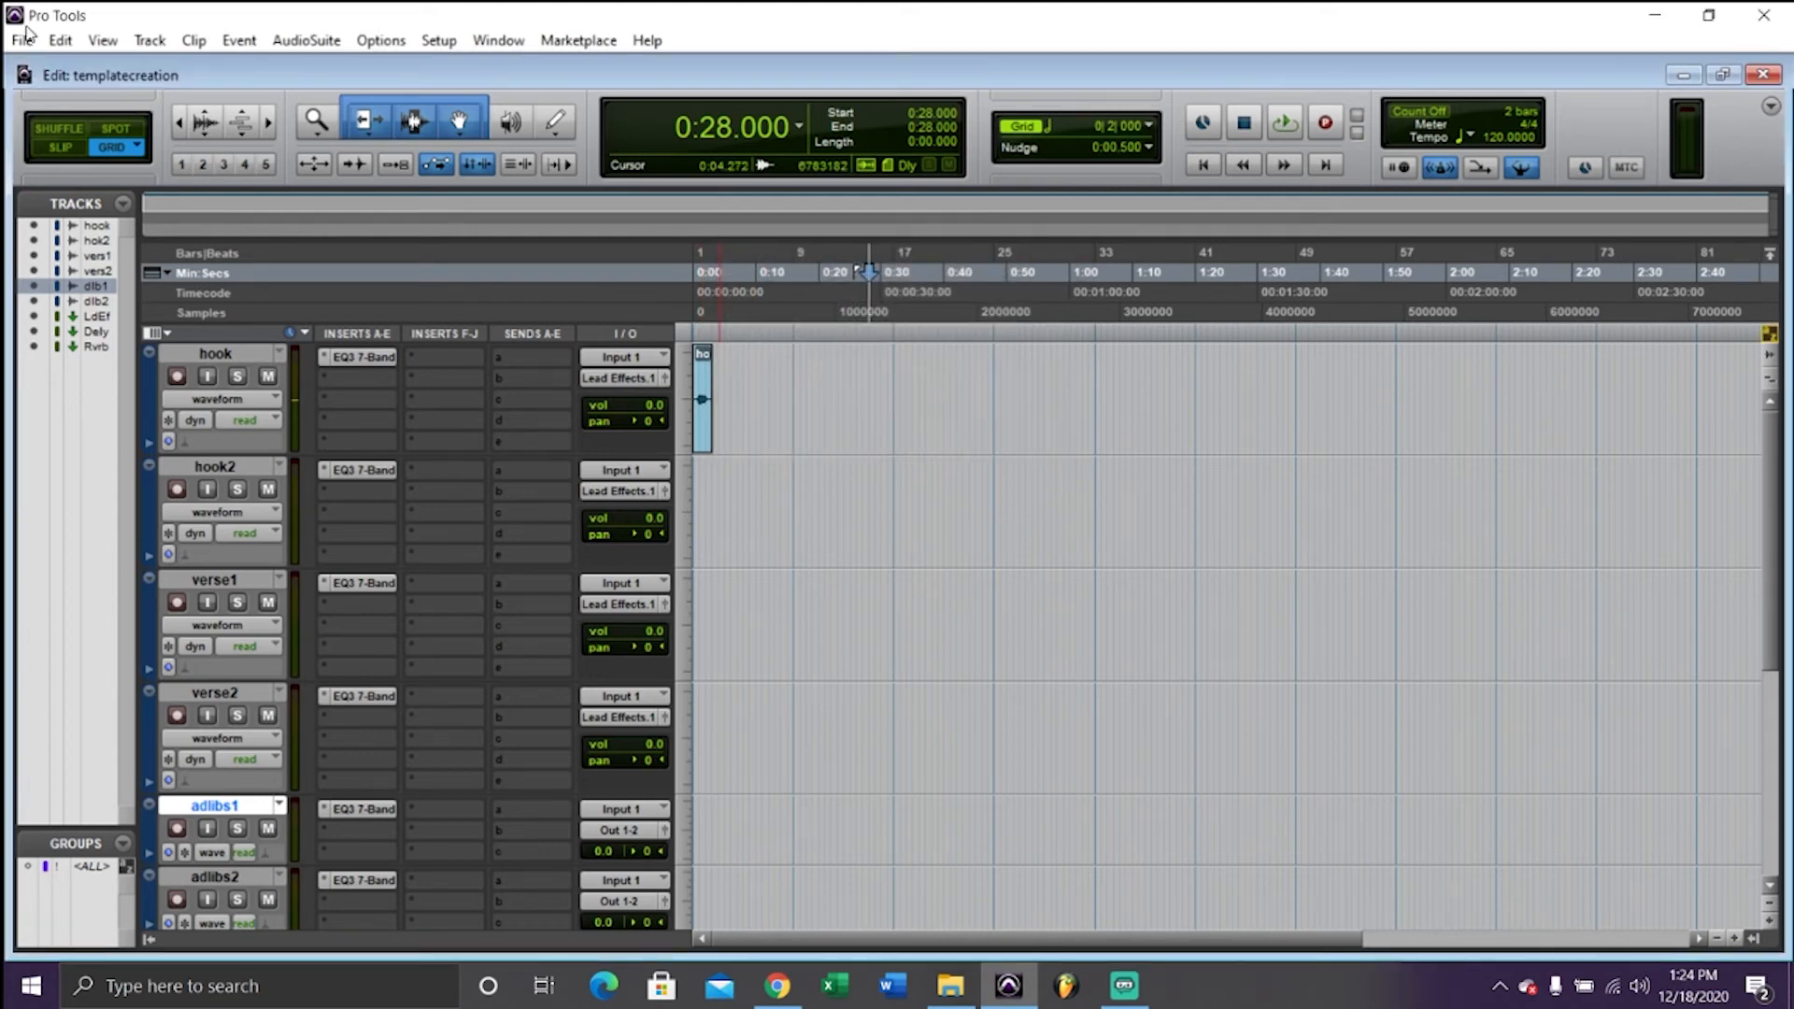
pyautogui.click(20, 40)
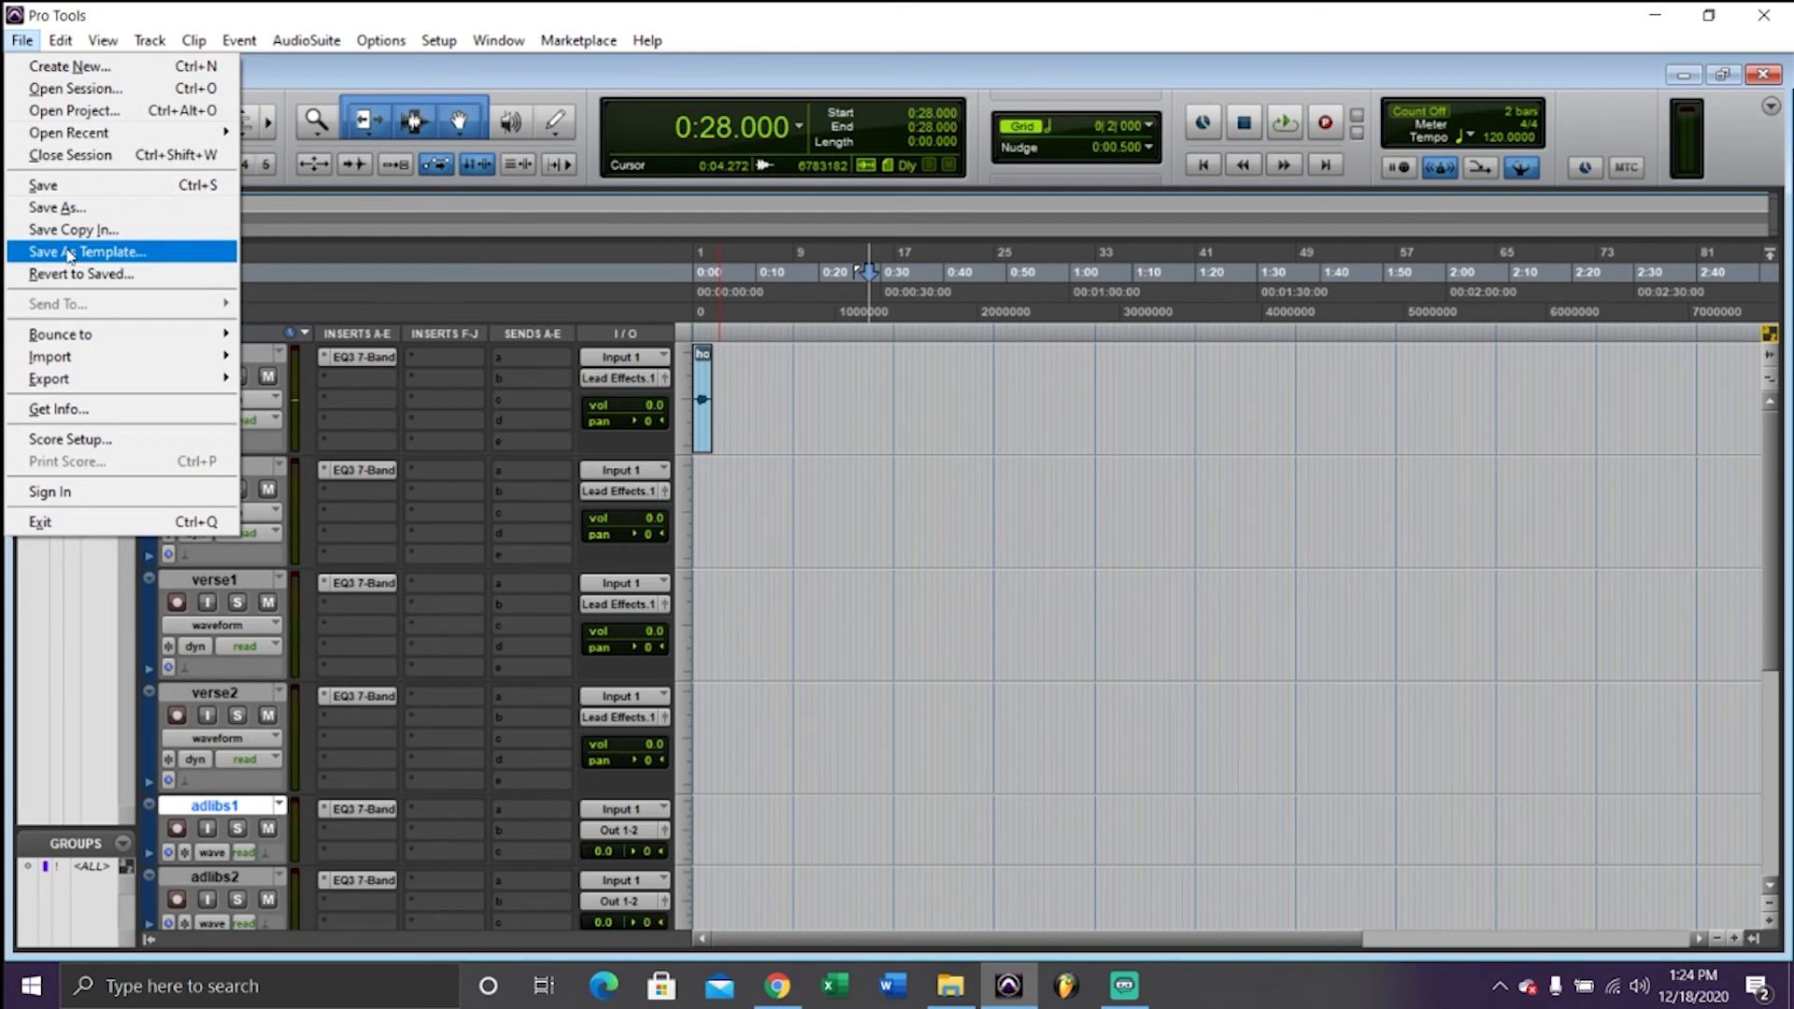
pyautogui.click(87, 250)
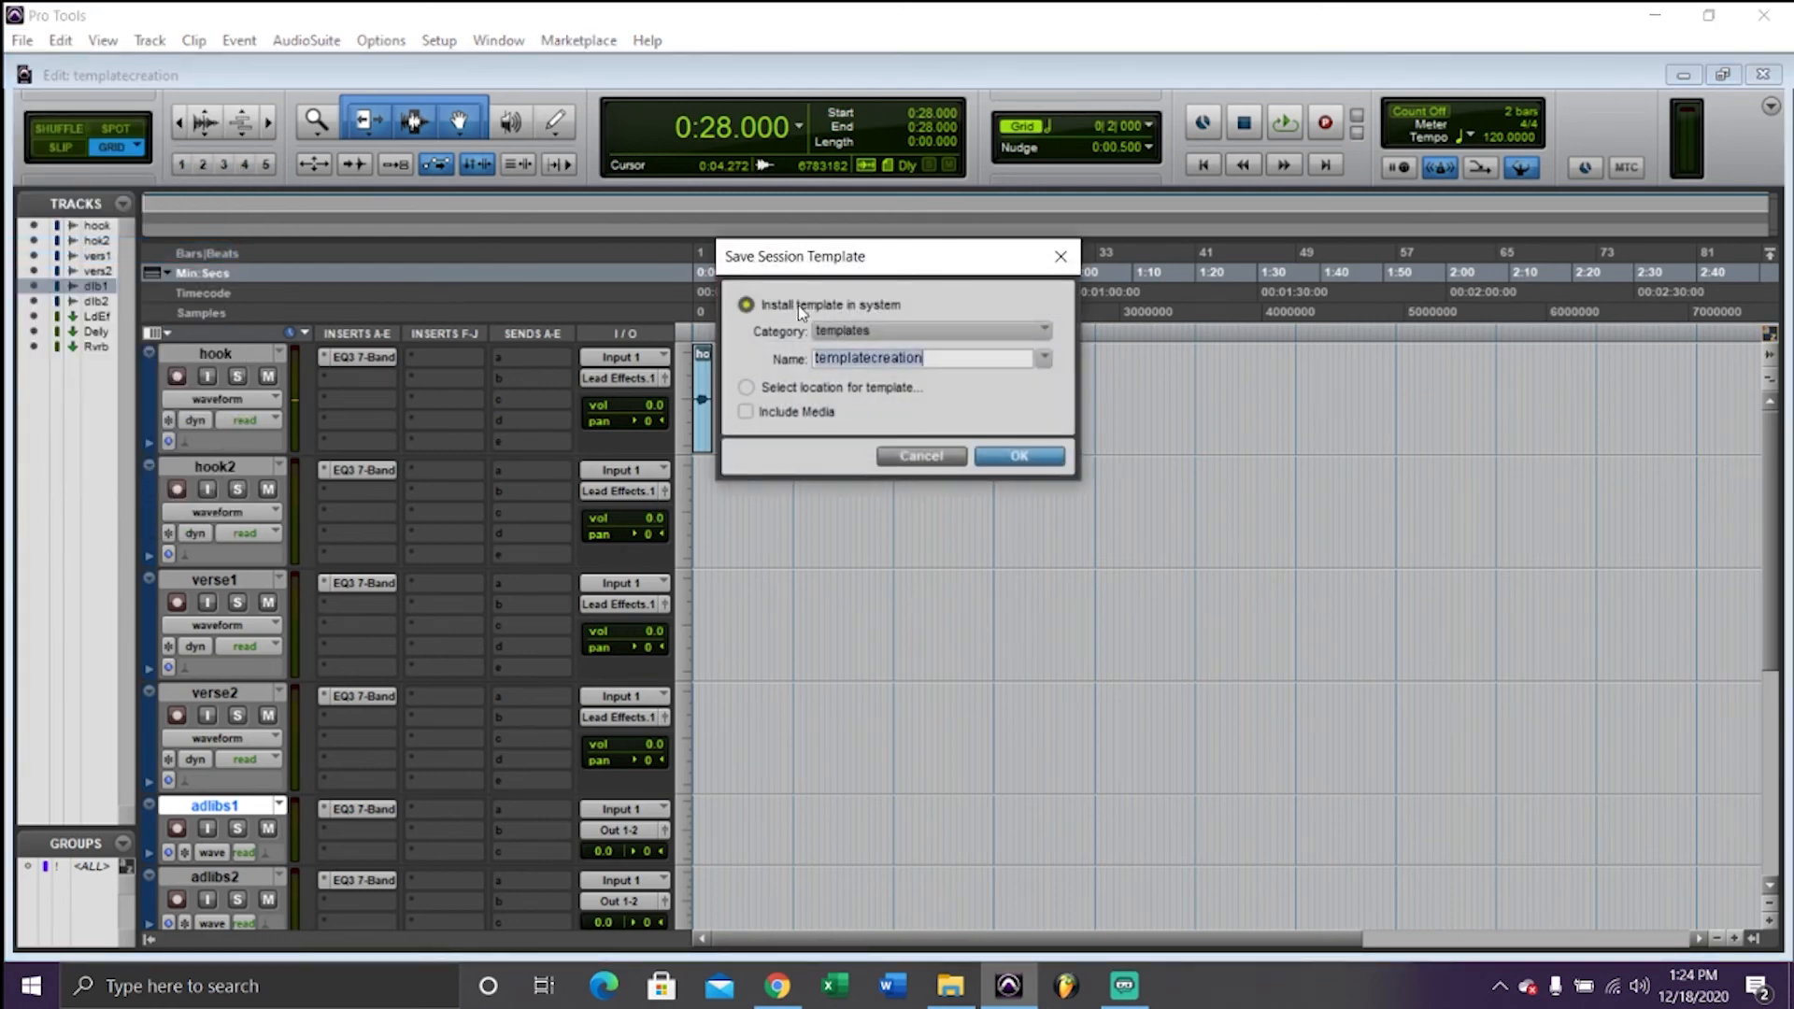
pyautogui.click(927, 331)
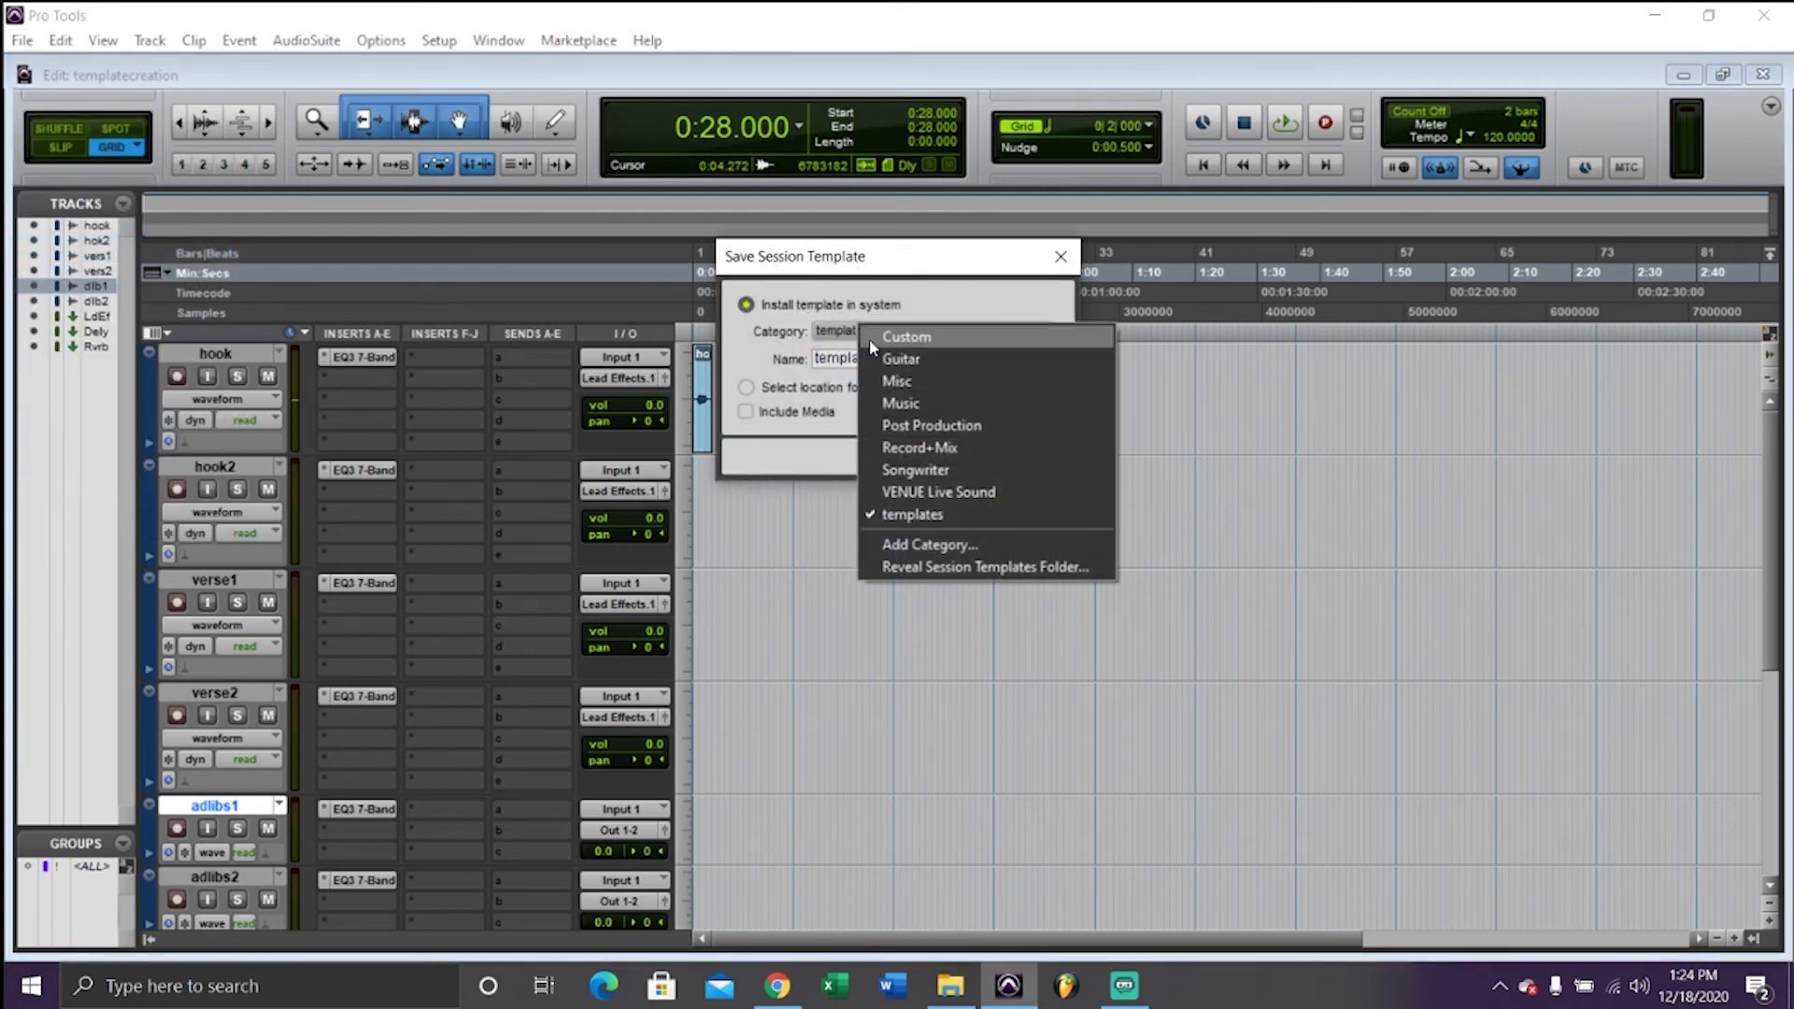
pyautogui.click(906, 336)
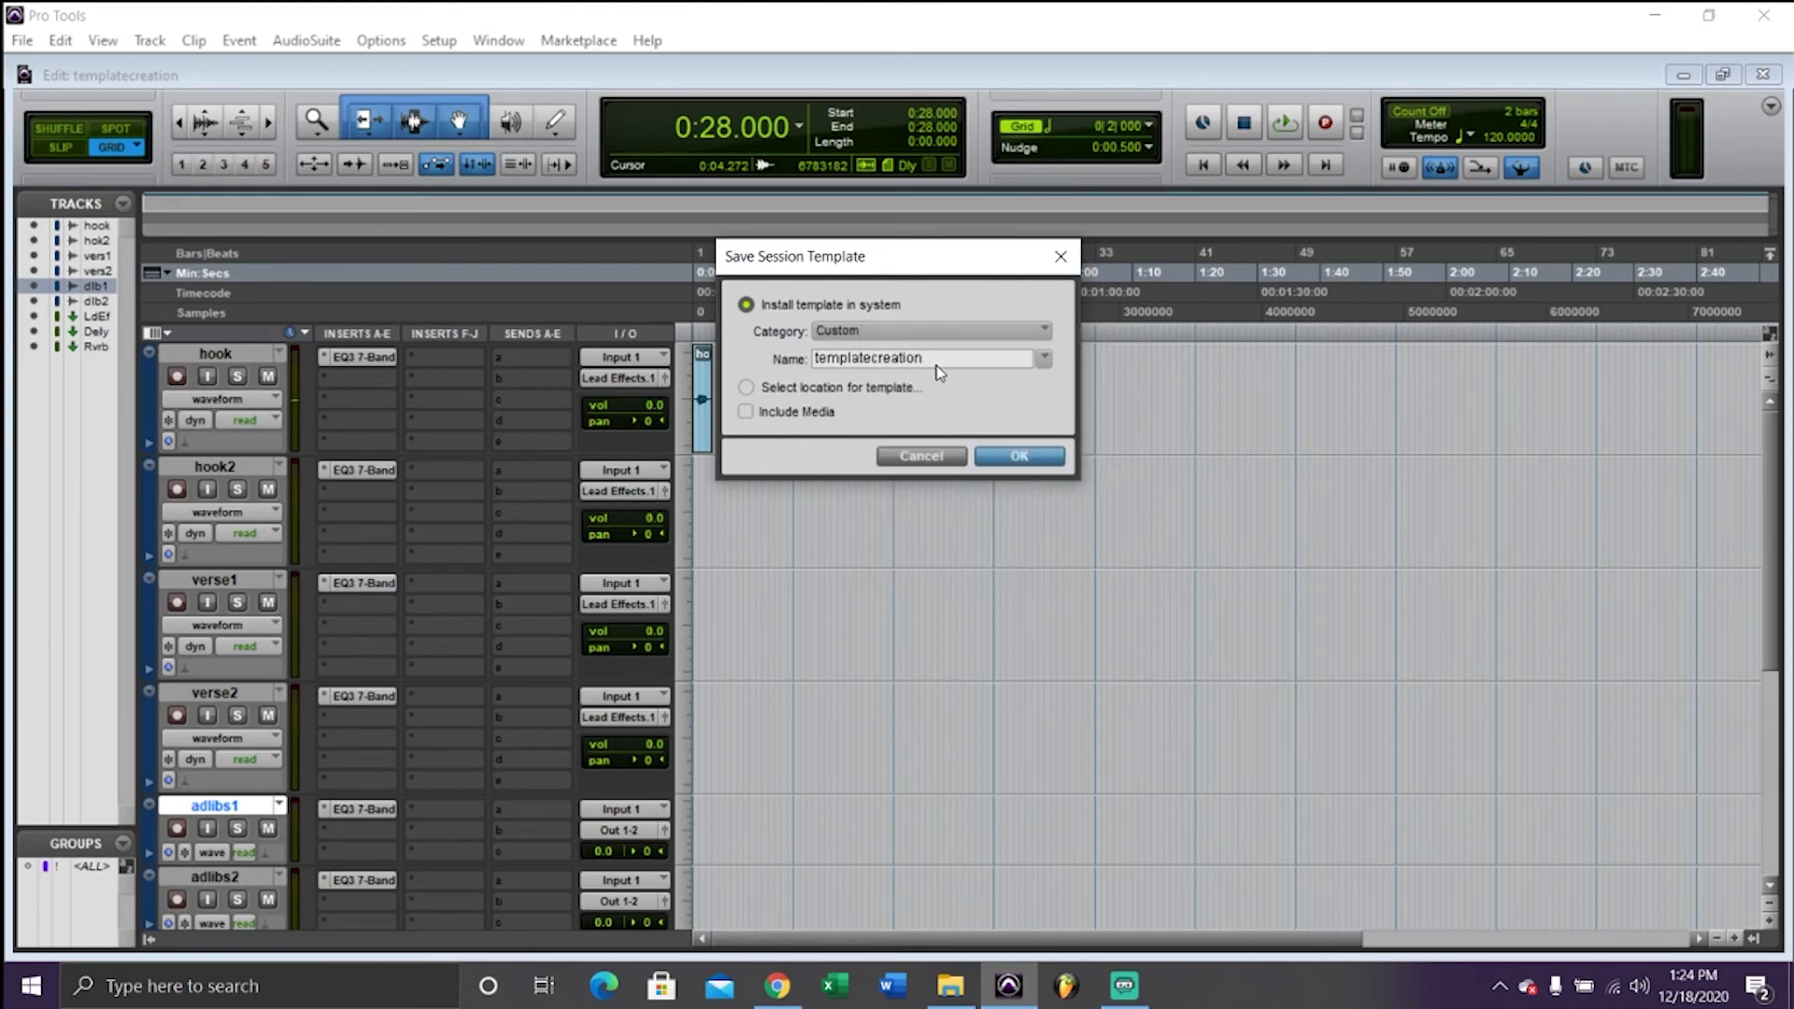
# Name the template template1withwaves and save it
pyautogui.press('Backspace')
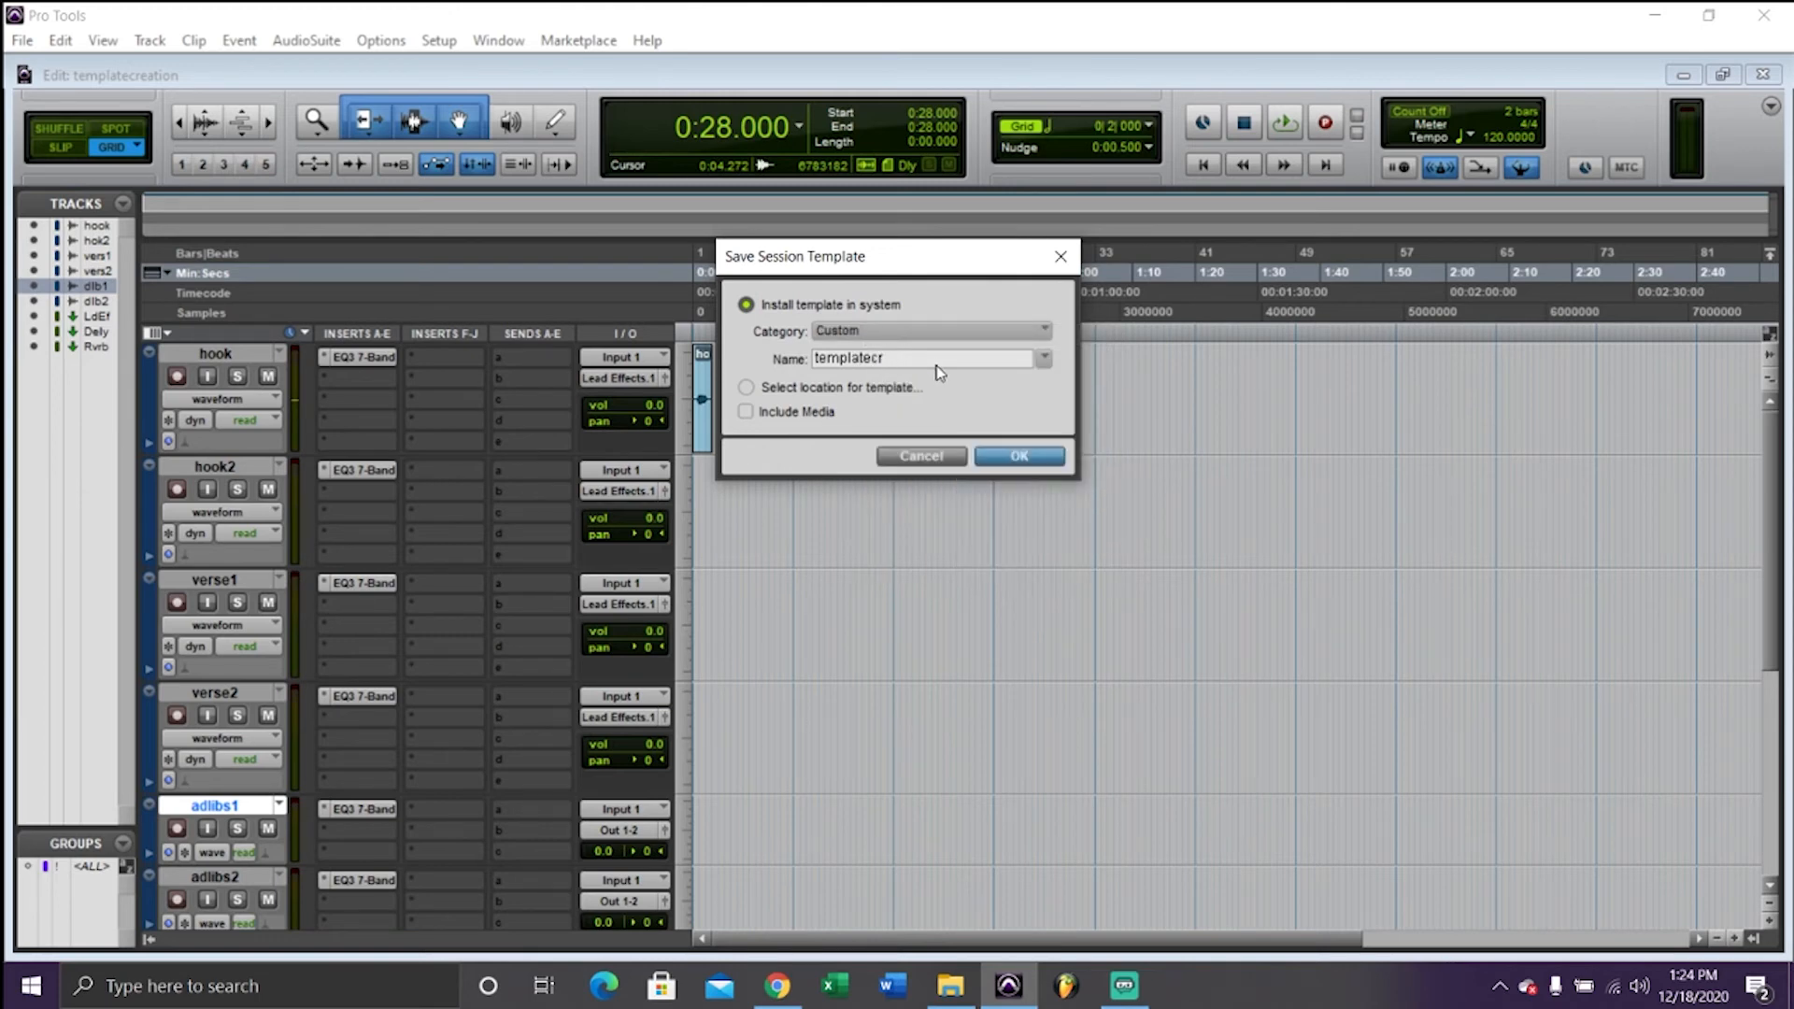
pyautogui.write('template1w')
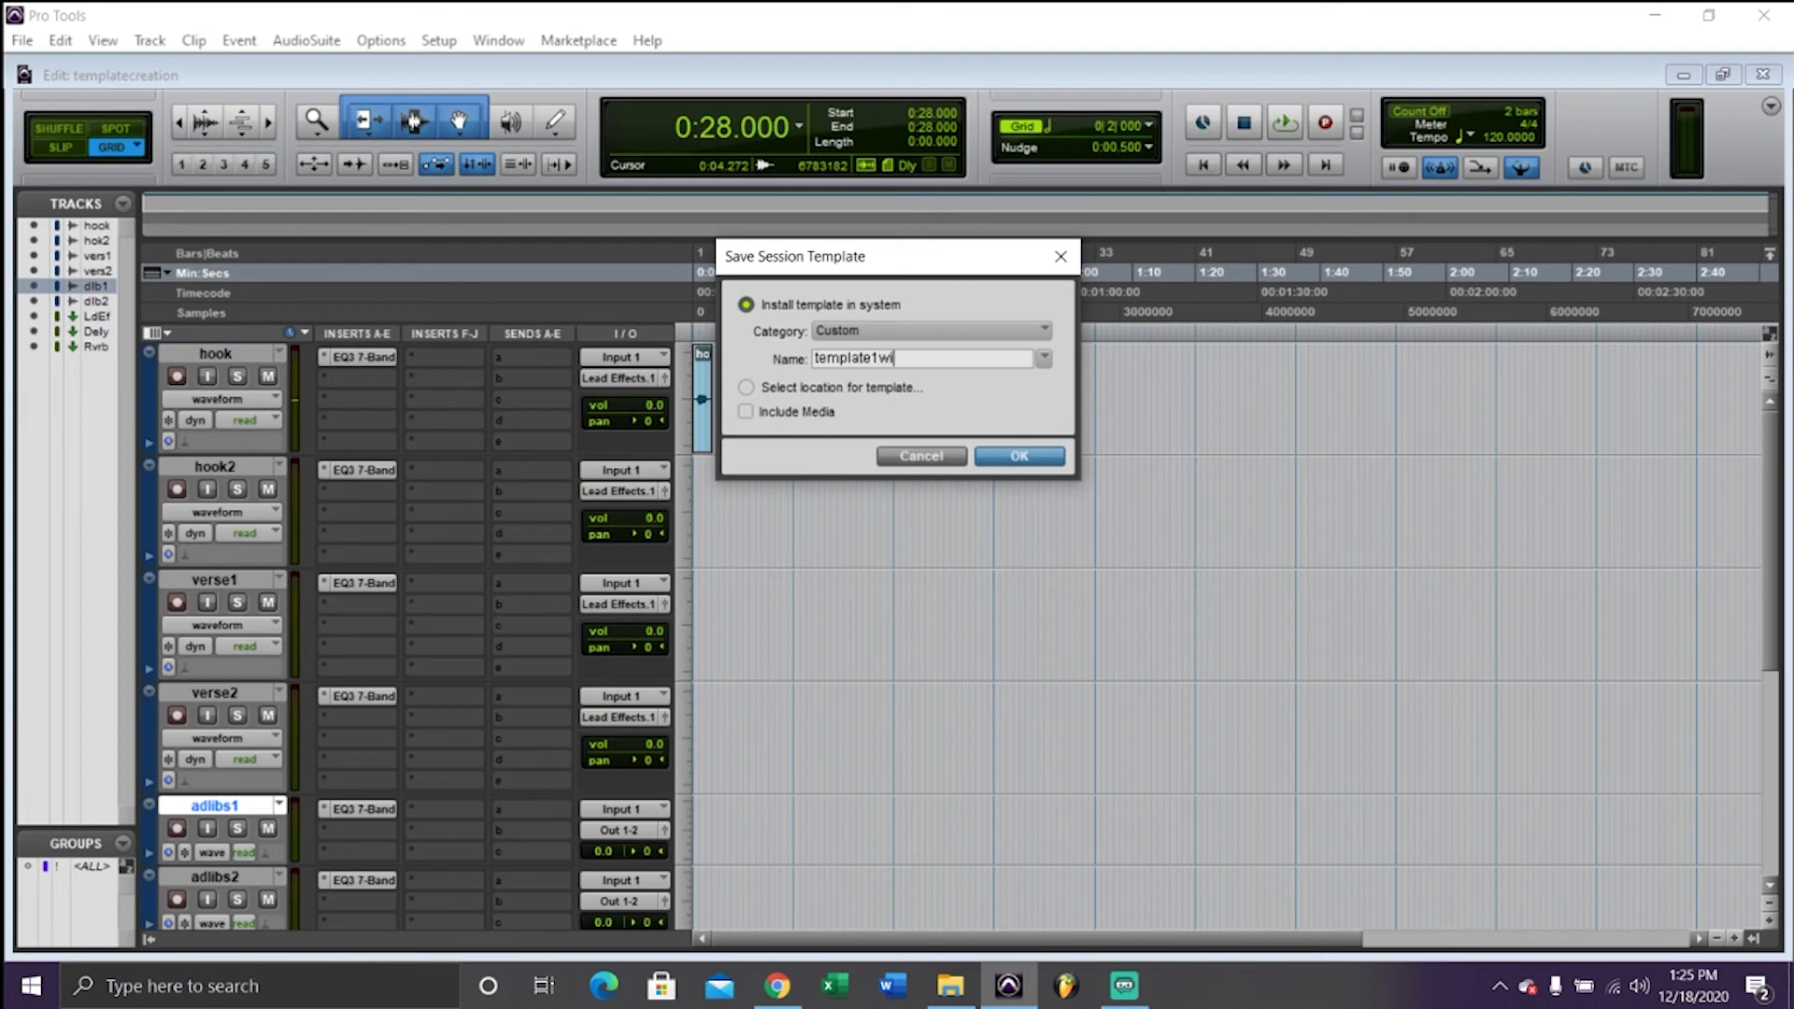
pyautogui.write('ithwaves')
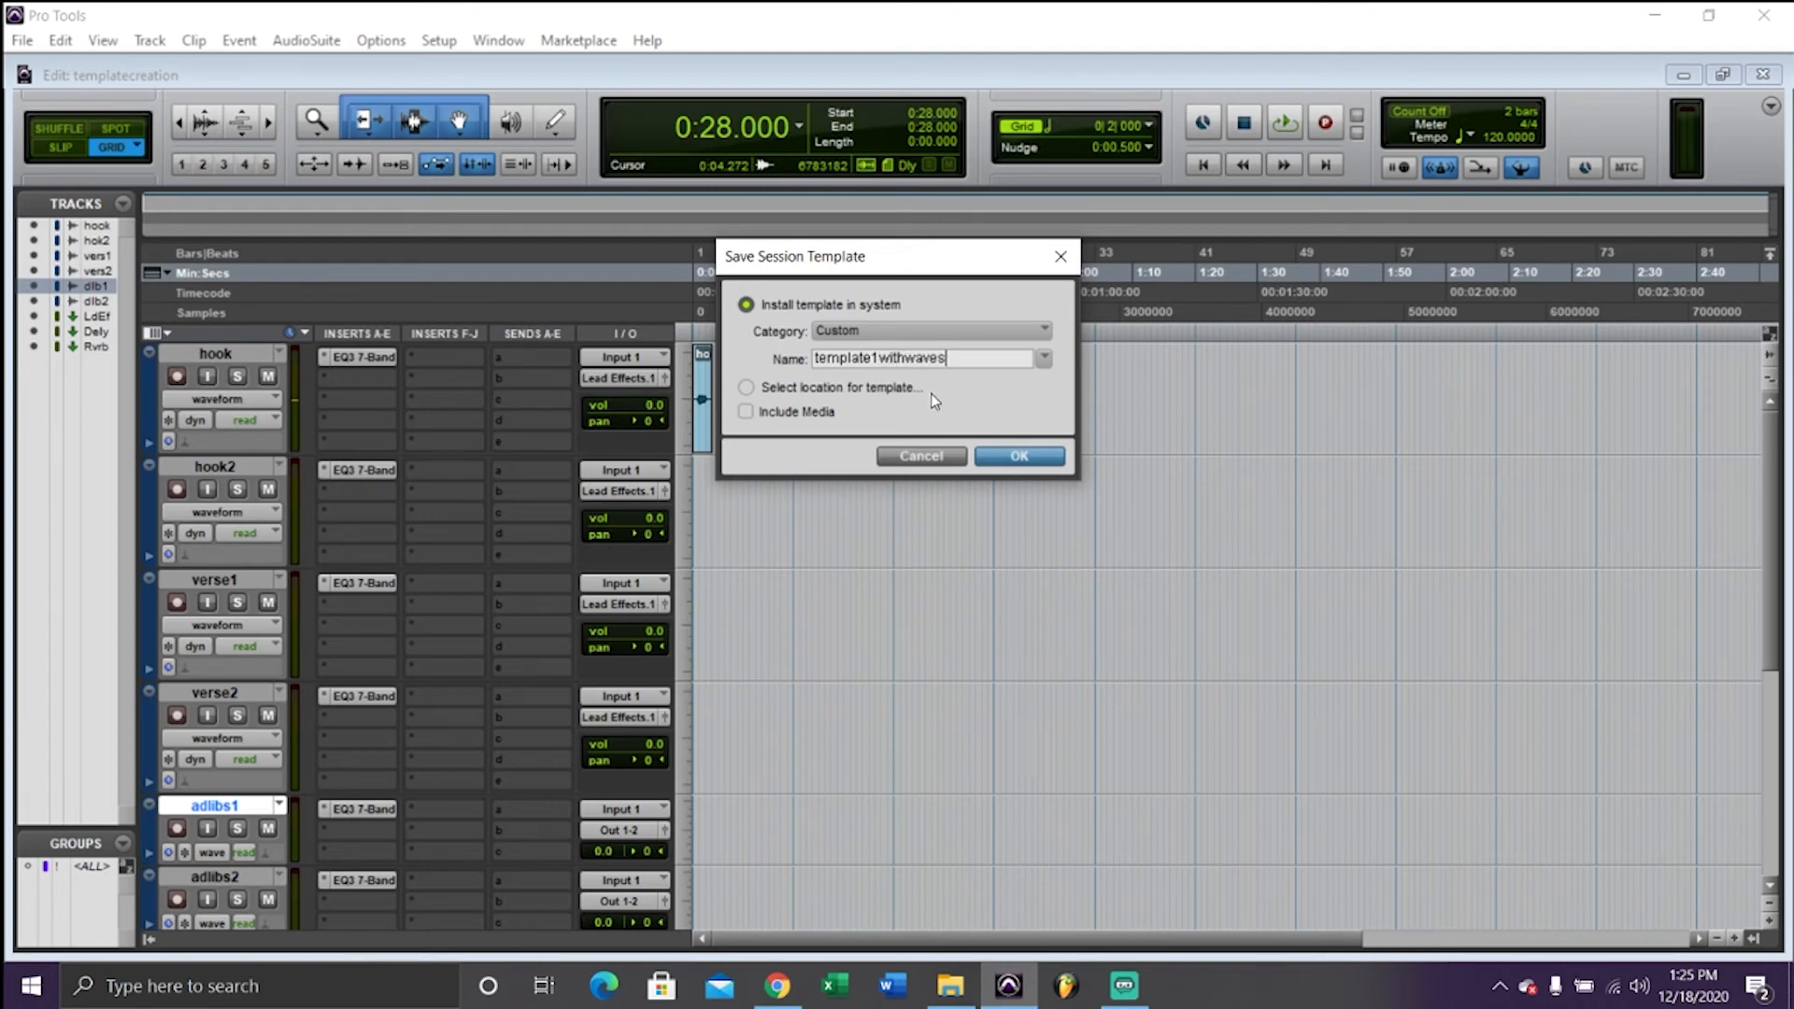
pyautogui.click(1017, 455)
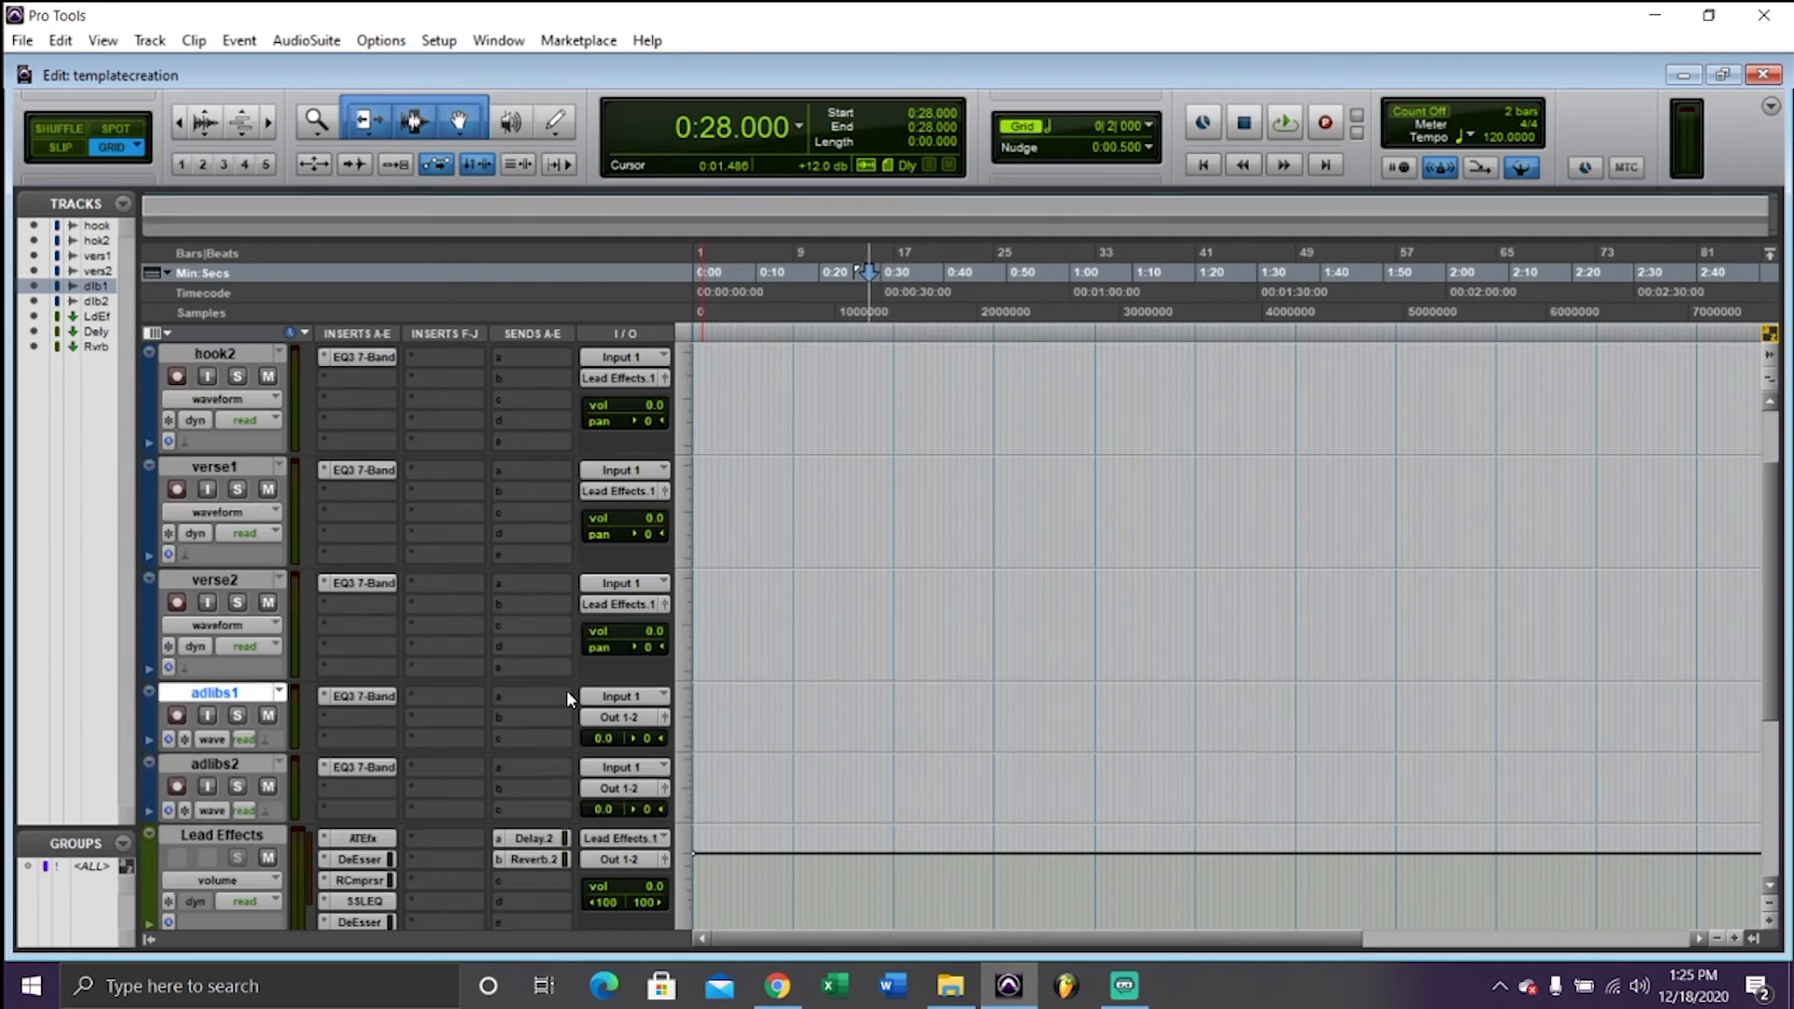
pyautogui.scroll(-3)
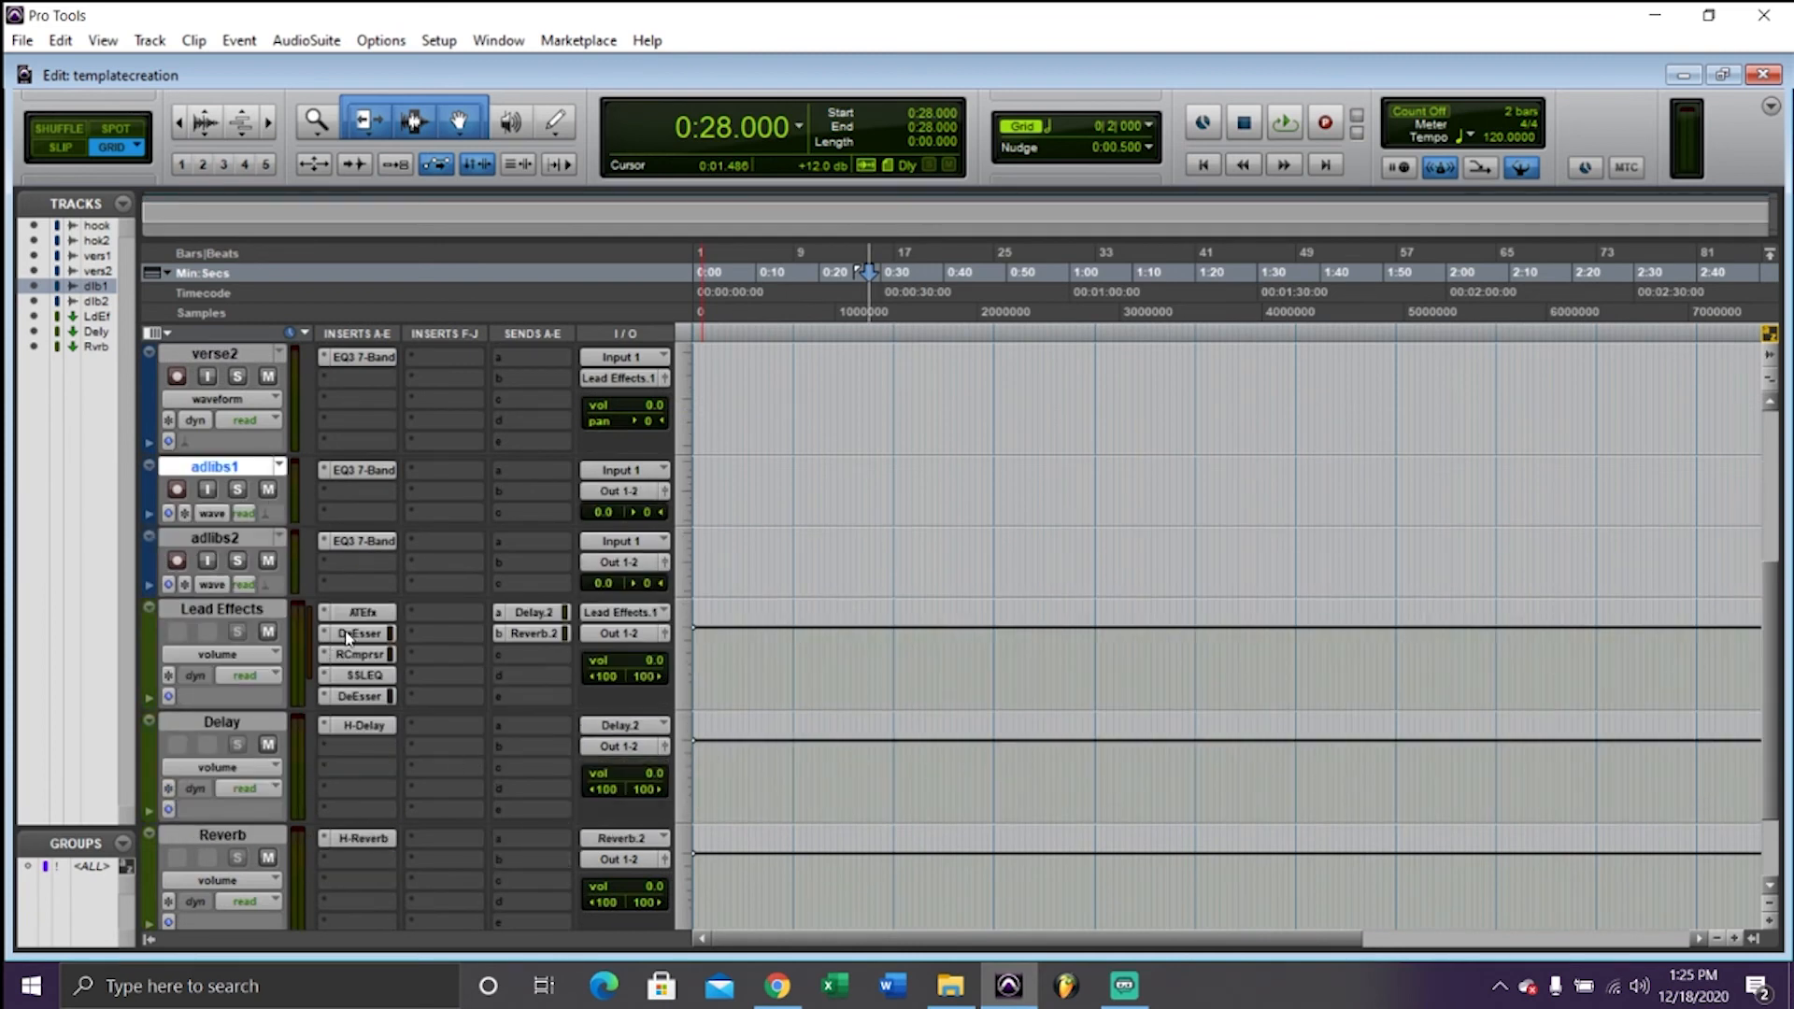
pyautogui.click(358, 633)
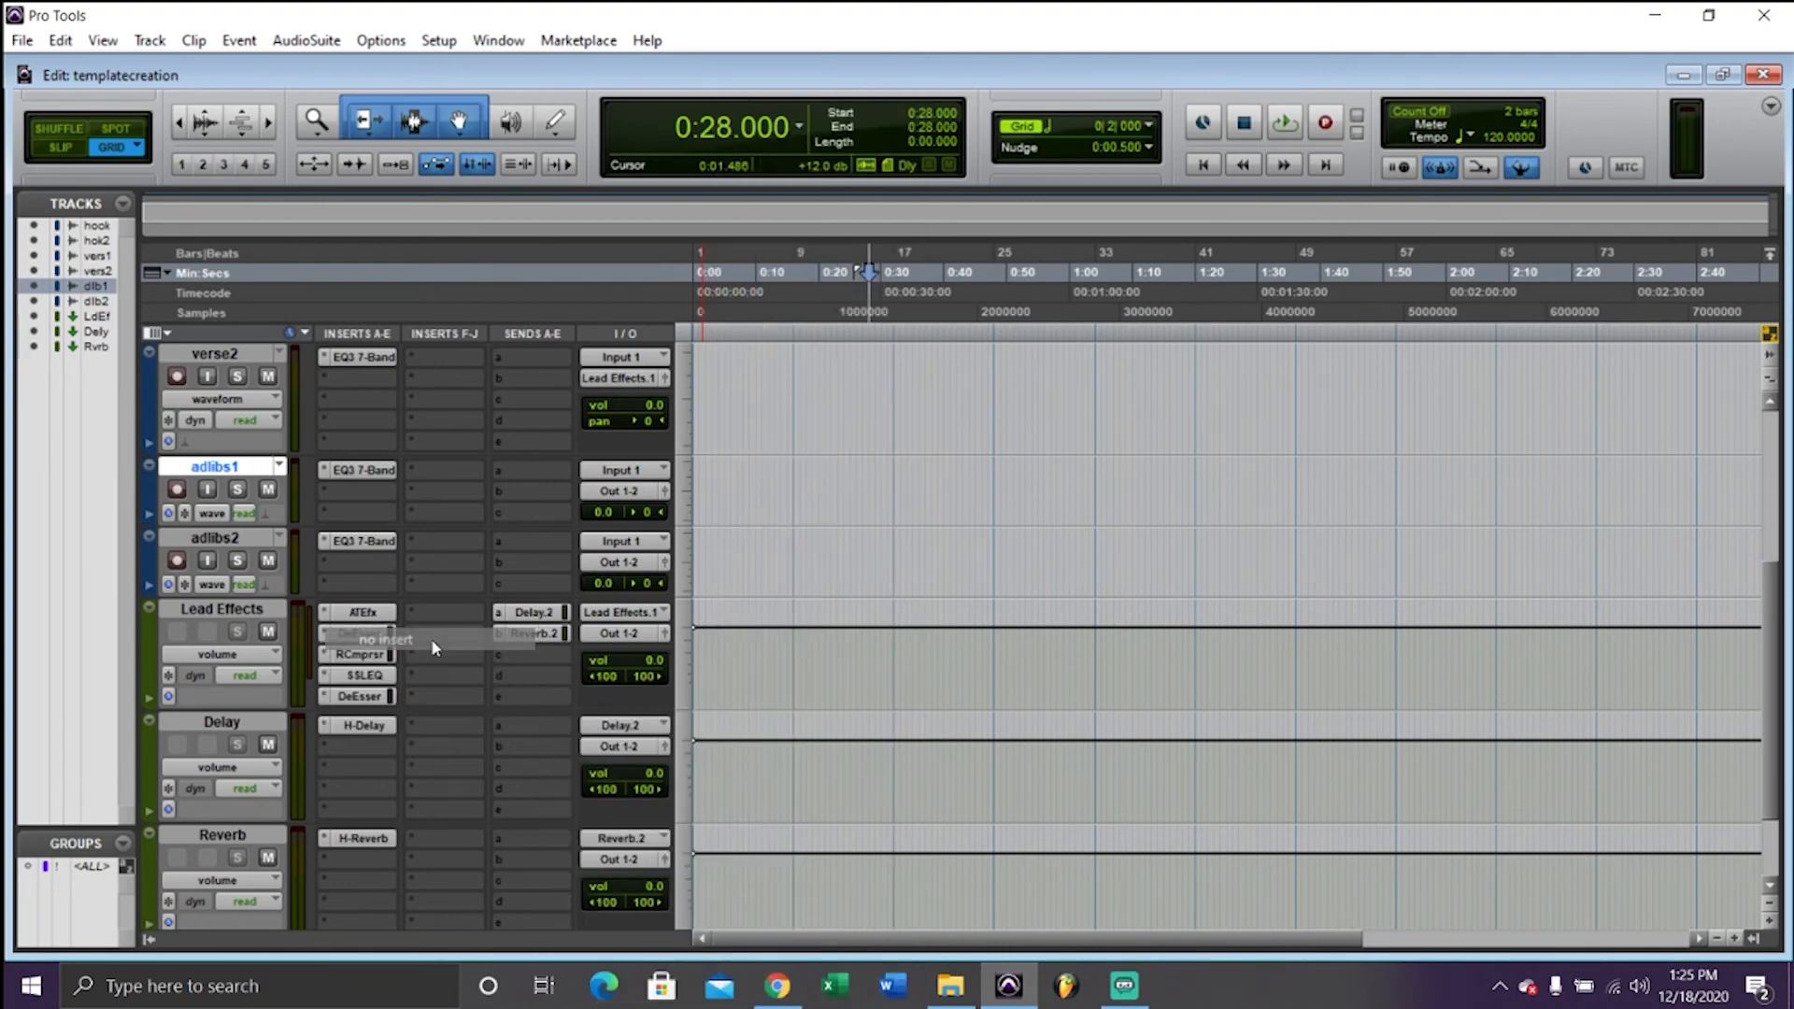
# Load Dyn3 Compressor/Limiter and Dyn3 De-Esser into the first two Lead Effects insert slots
pyautogui.click(437, 669)
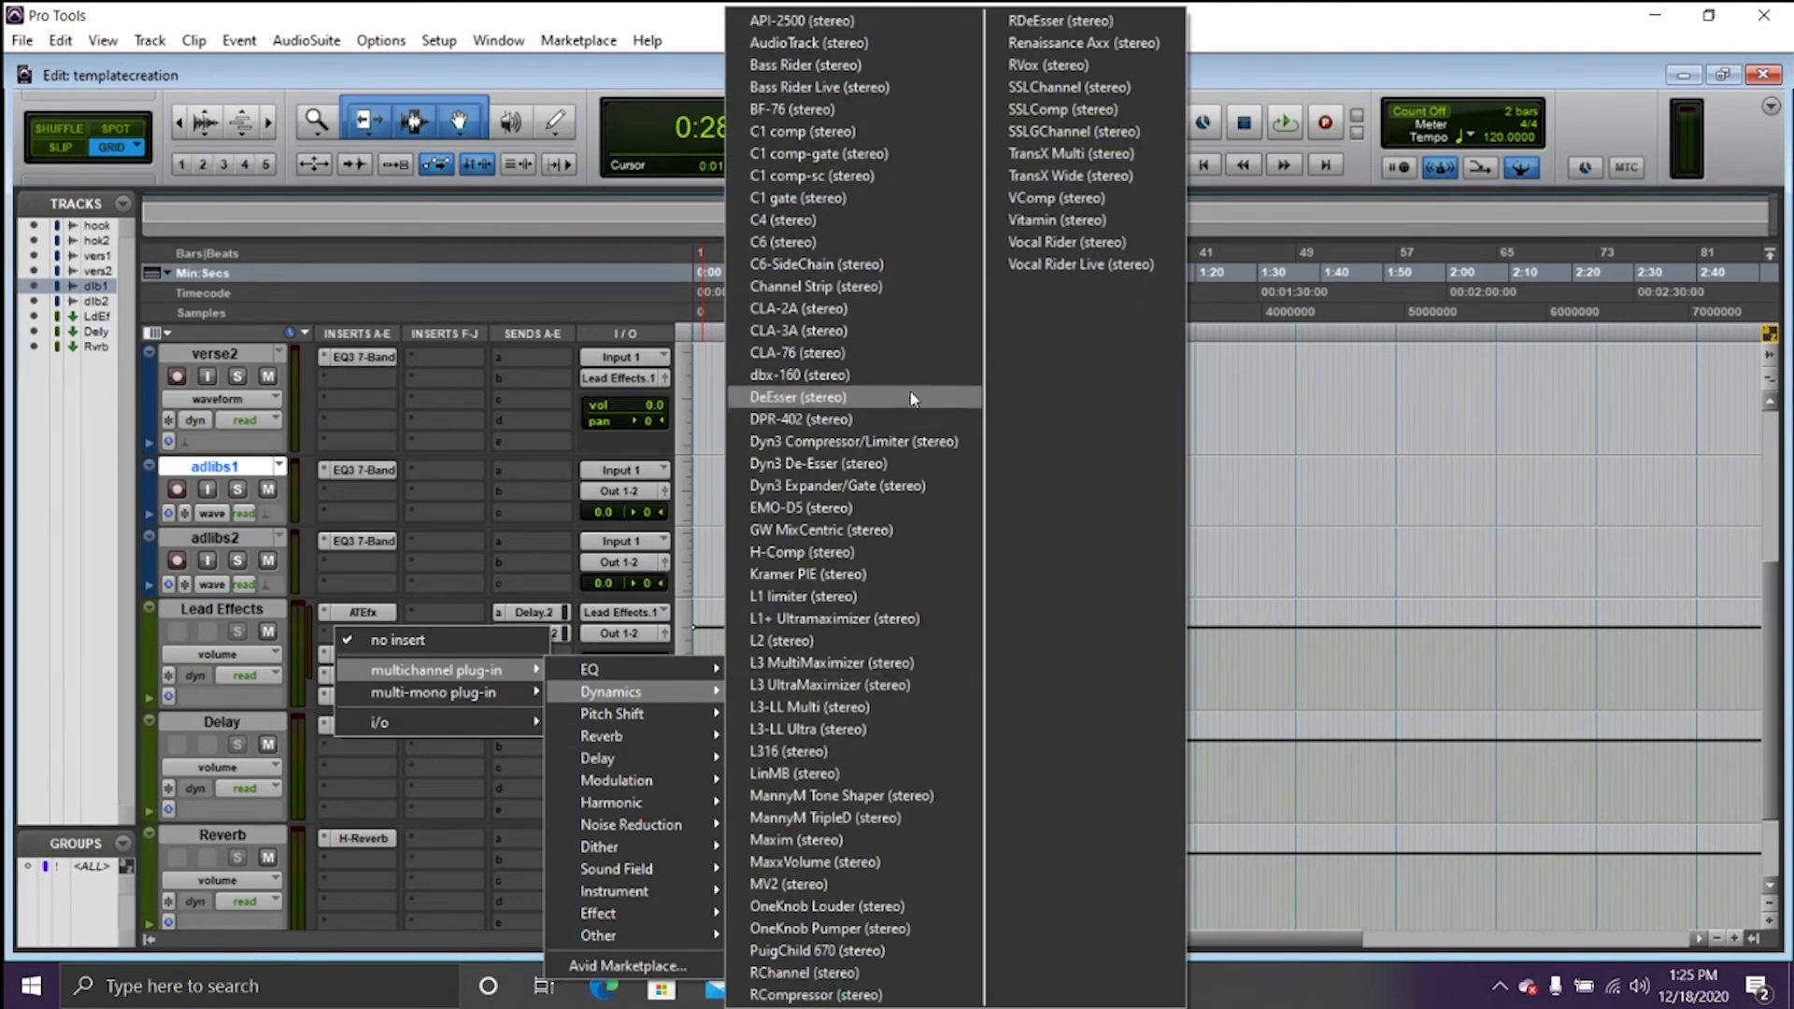
pyautogui.click(797, 397)
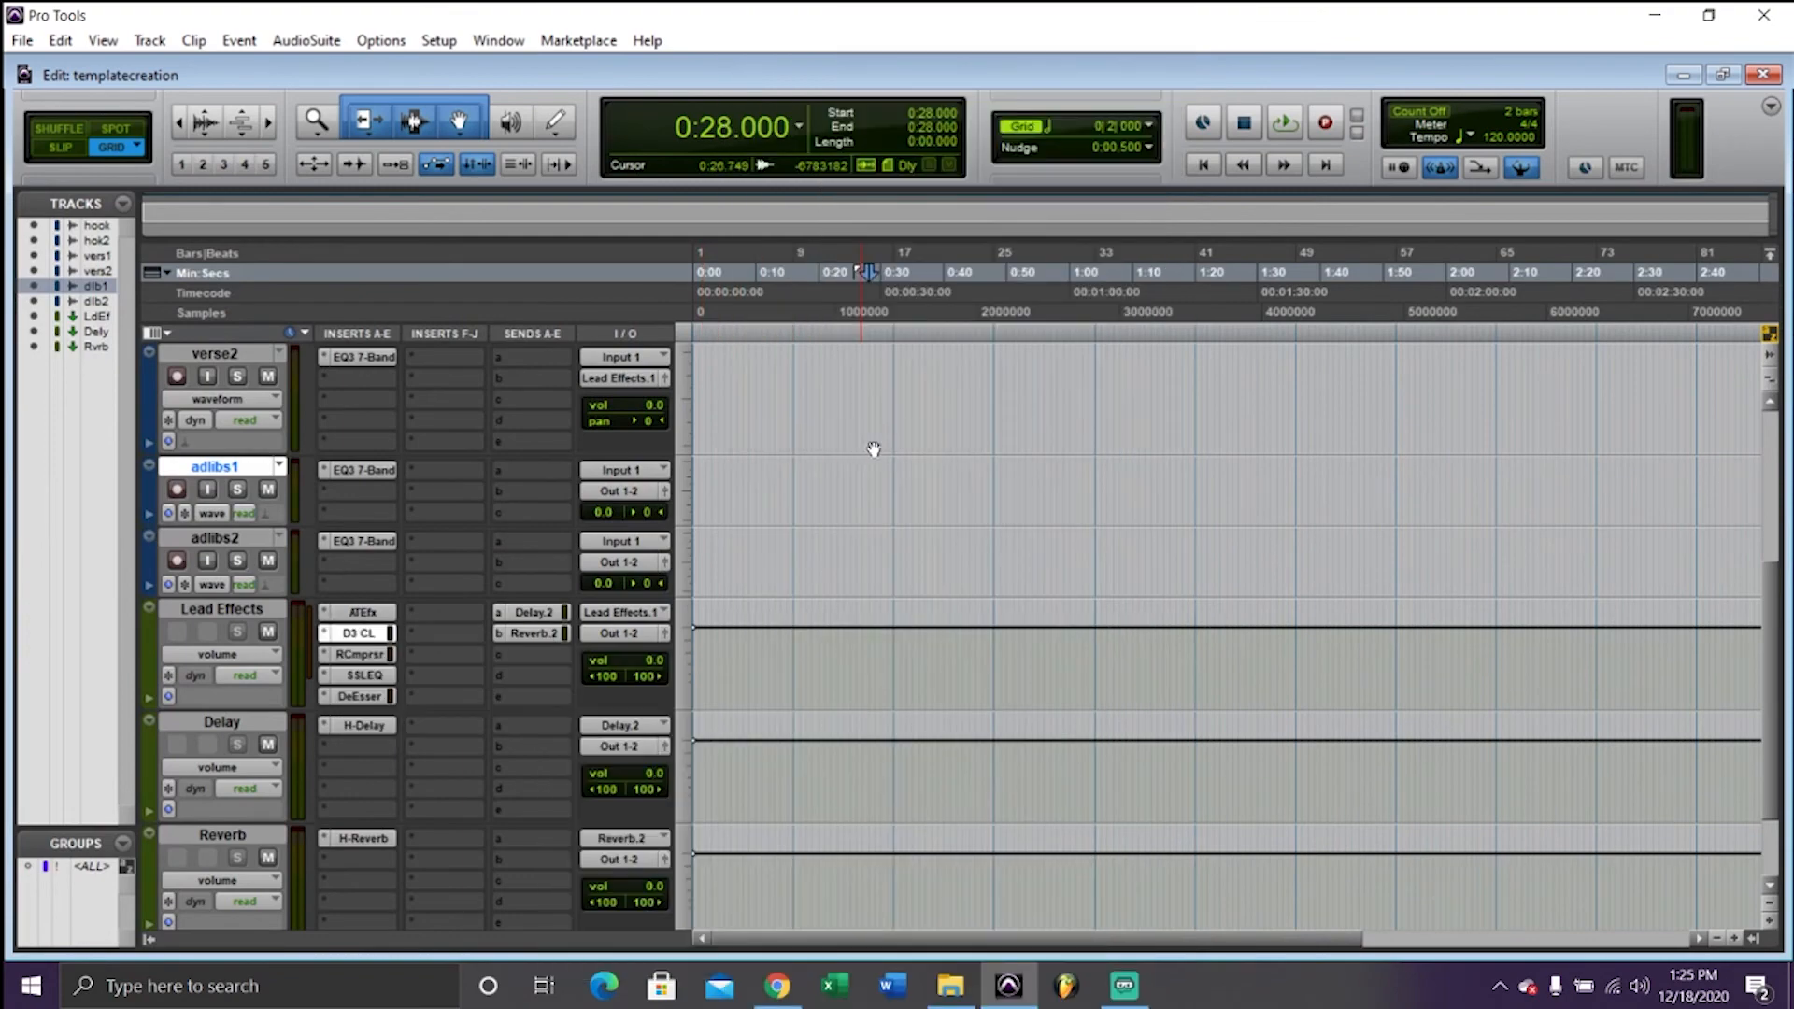
pyautogui.click(358, 632)
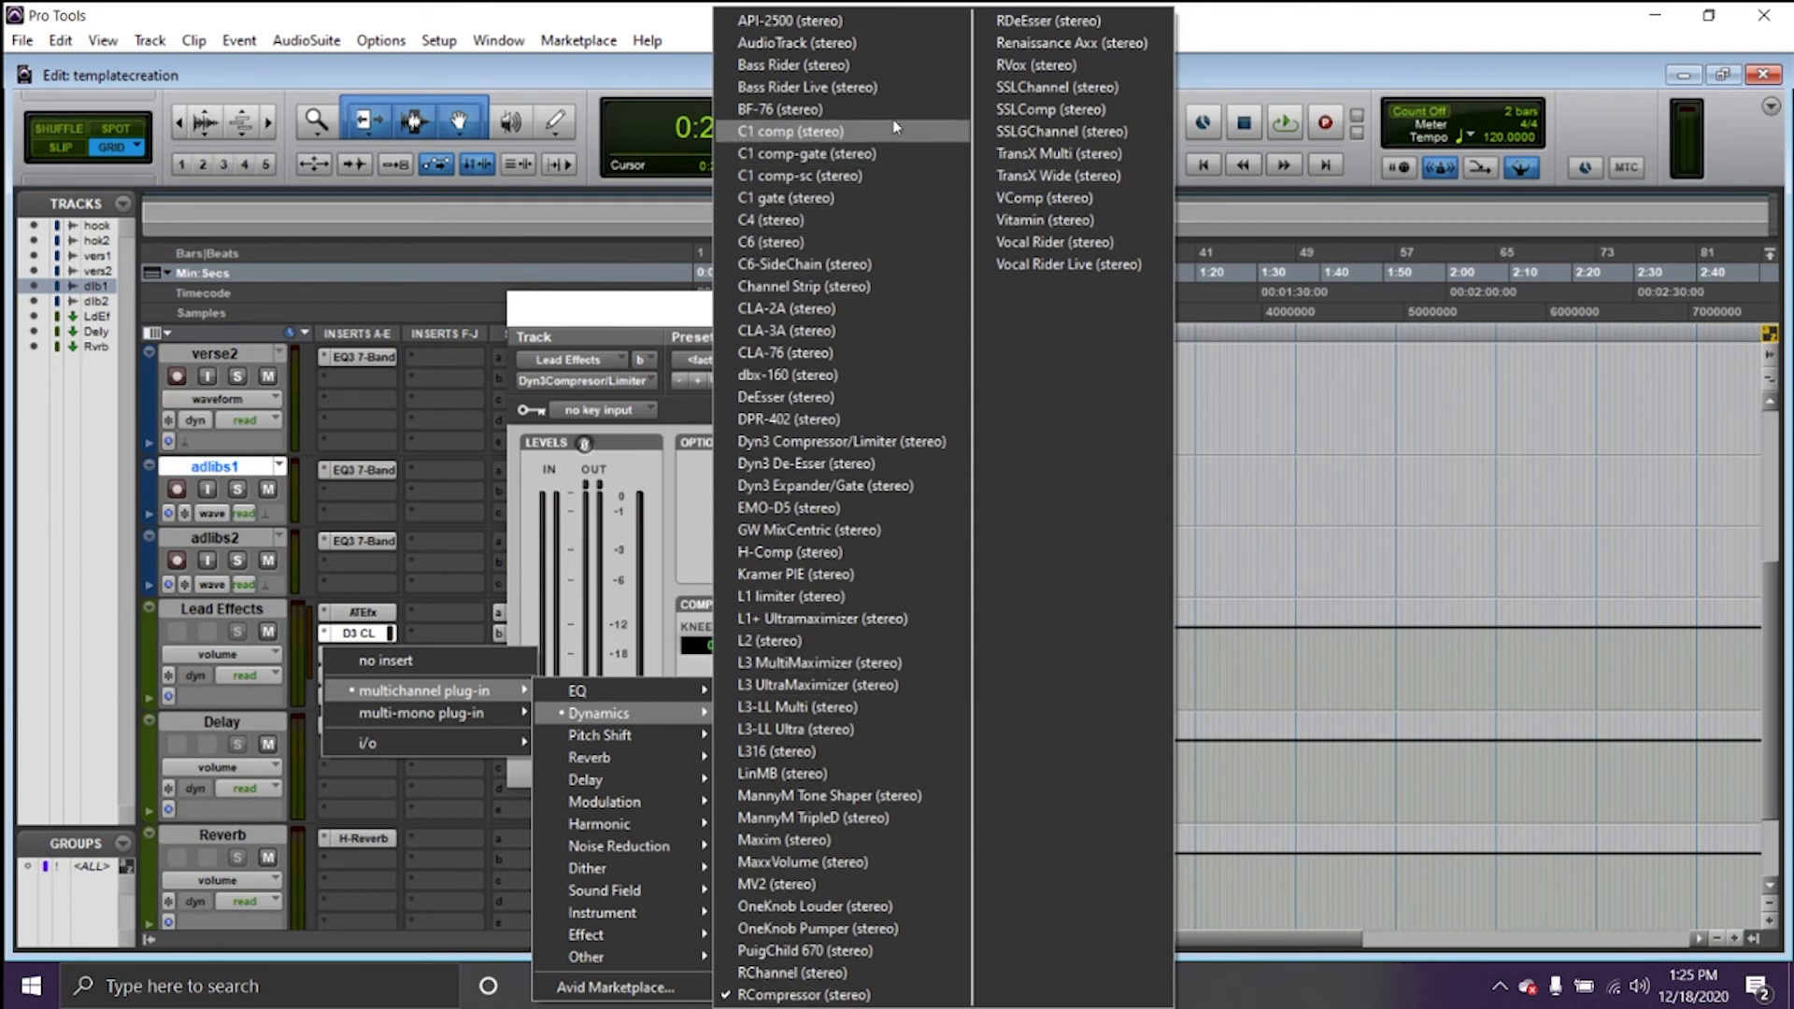
pyautogui.moveTo(841, 440)
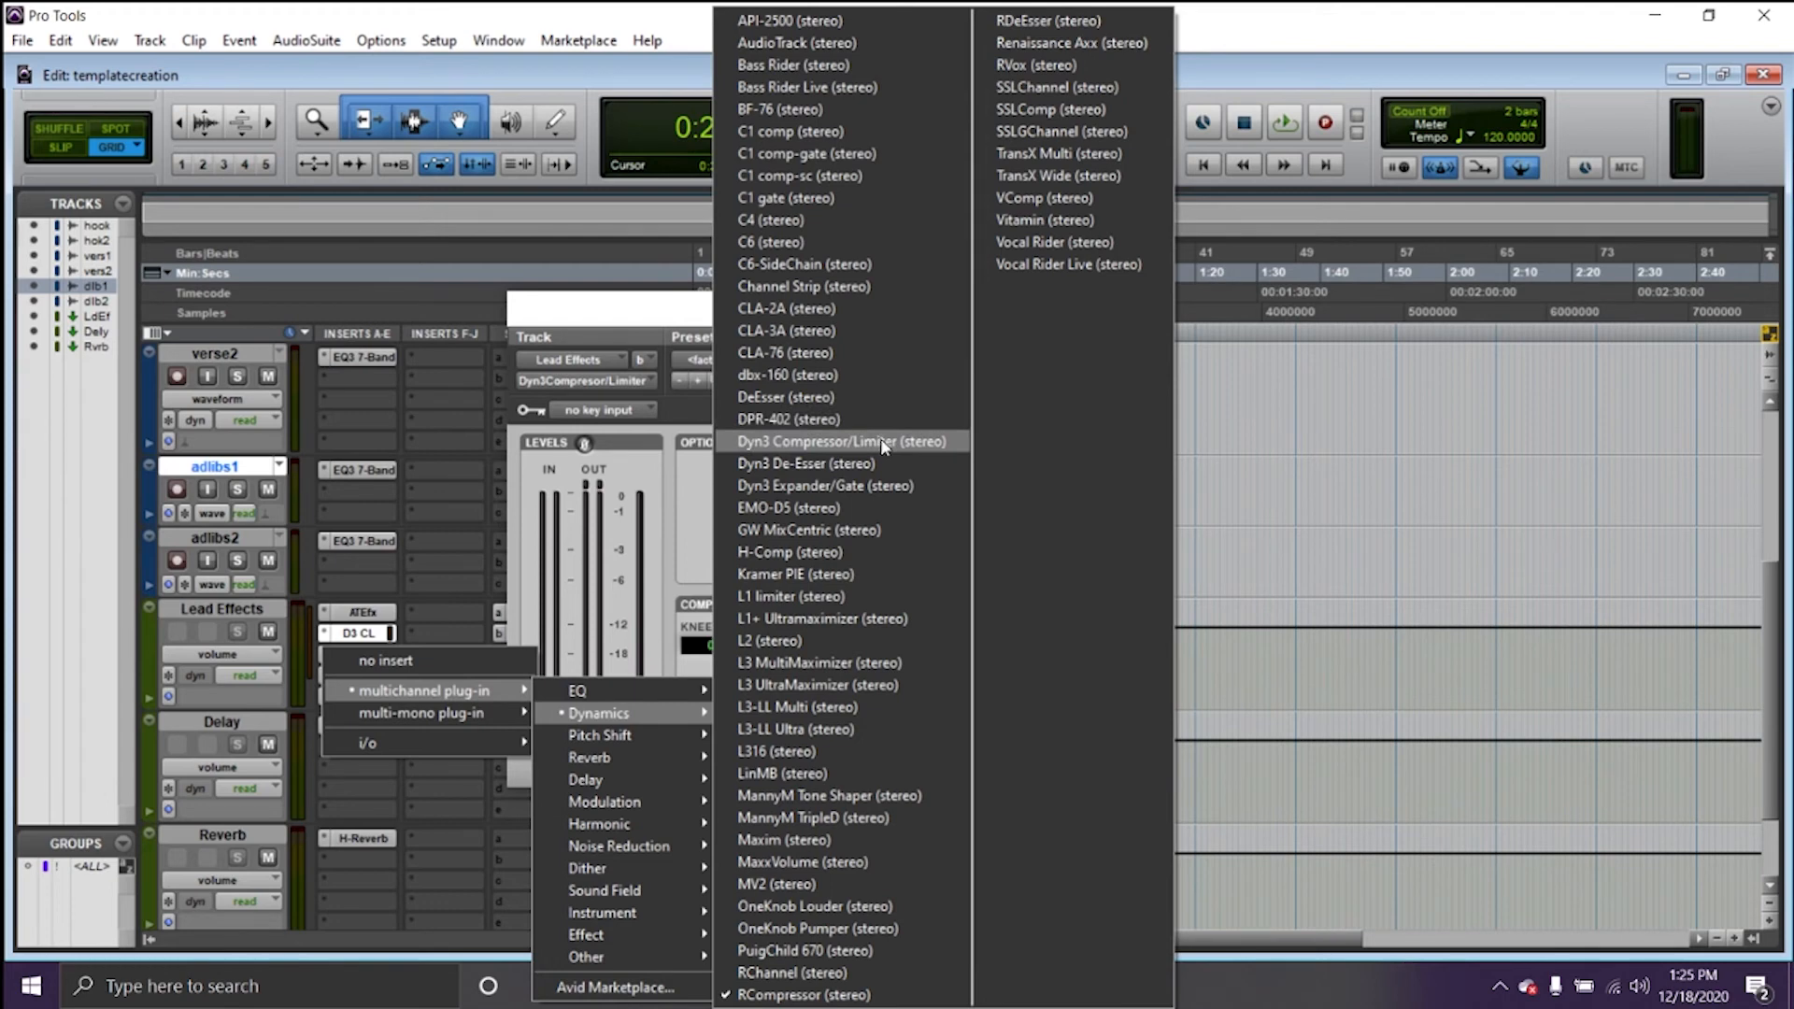
pyautogui.click(841, 442)
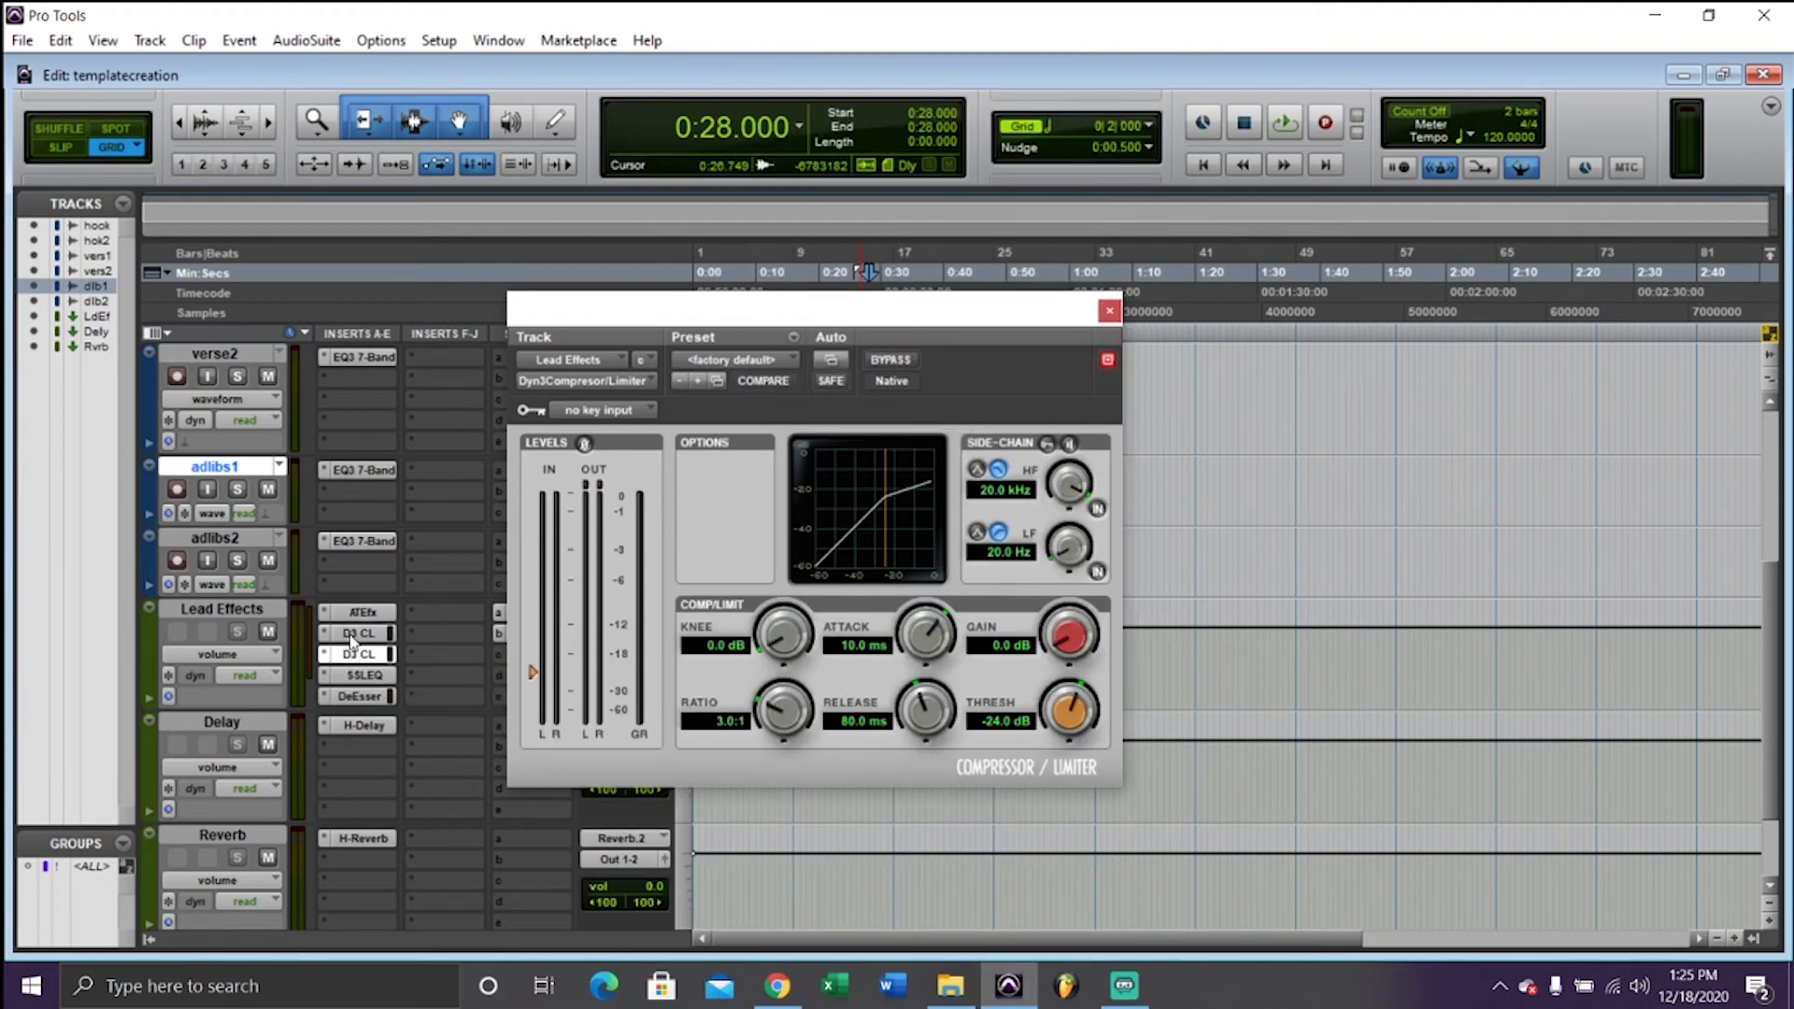
pyautogui.moveTo(357, 632)
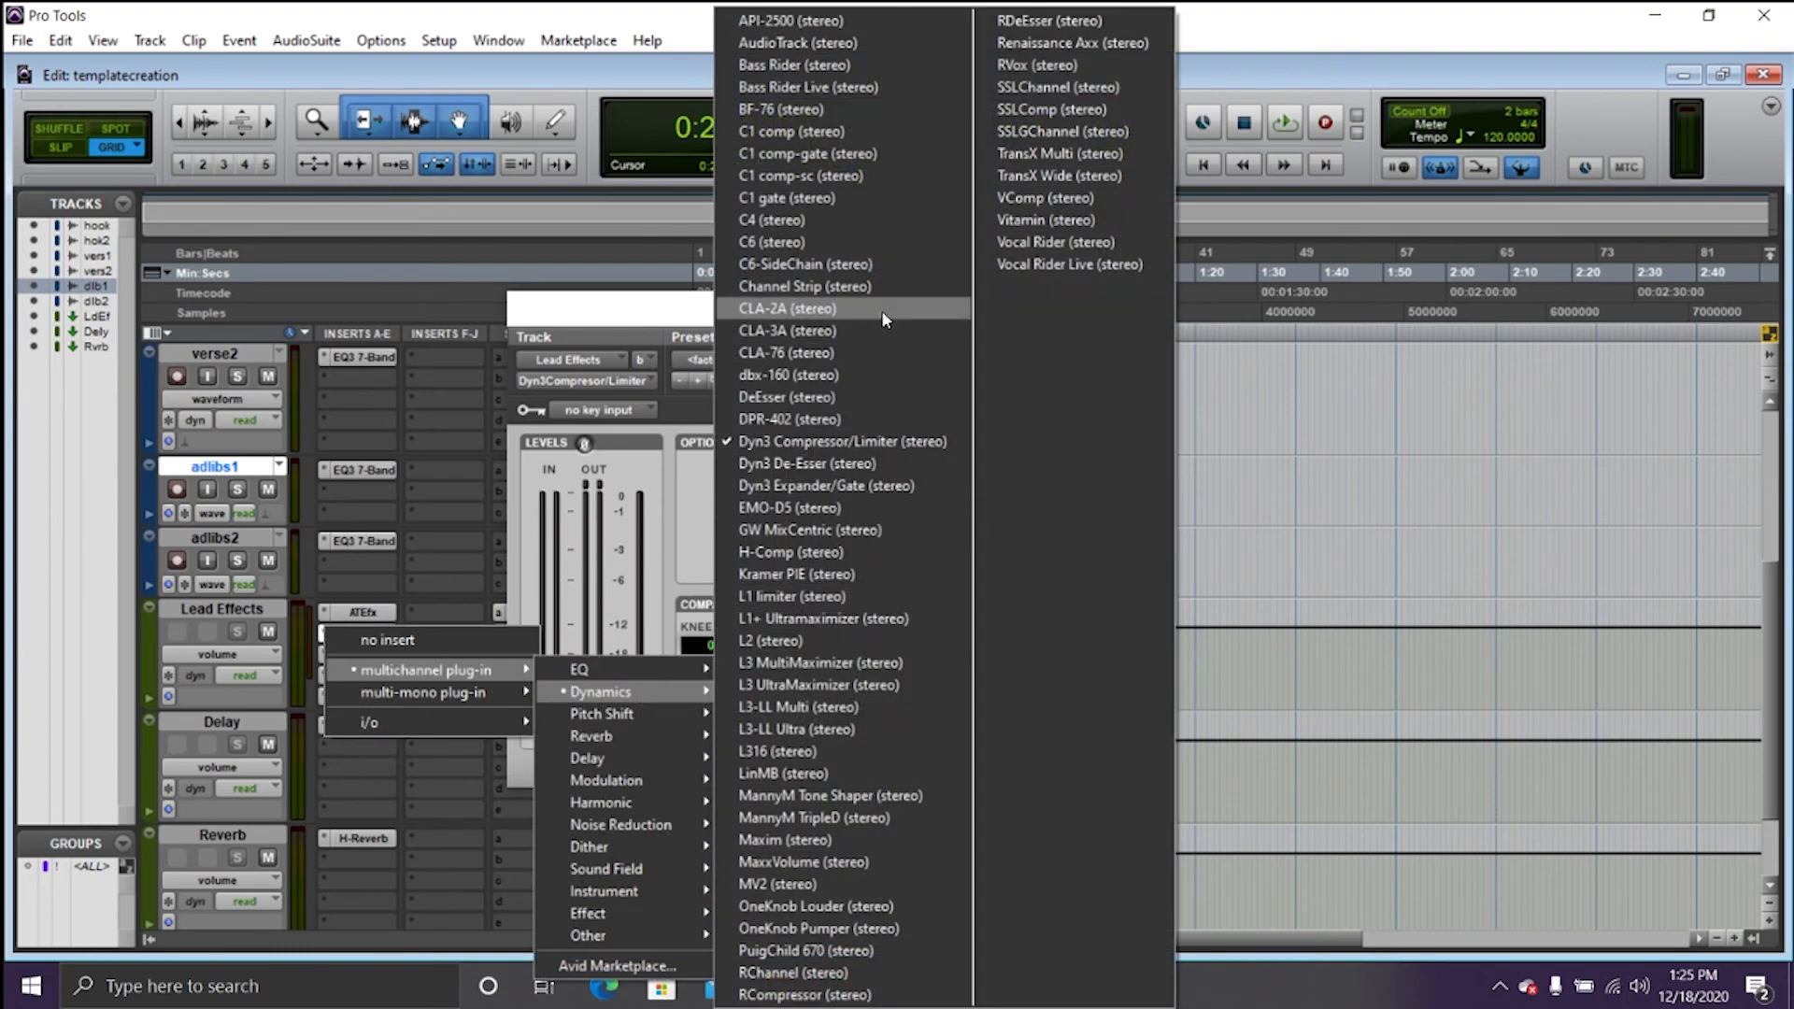
pyautogui.moveTo(835, 470)
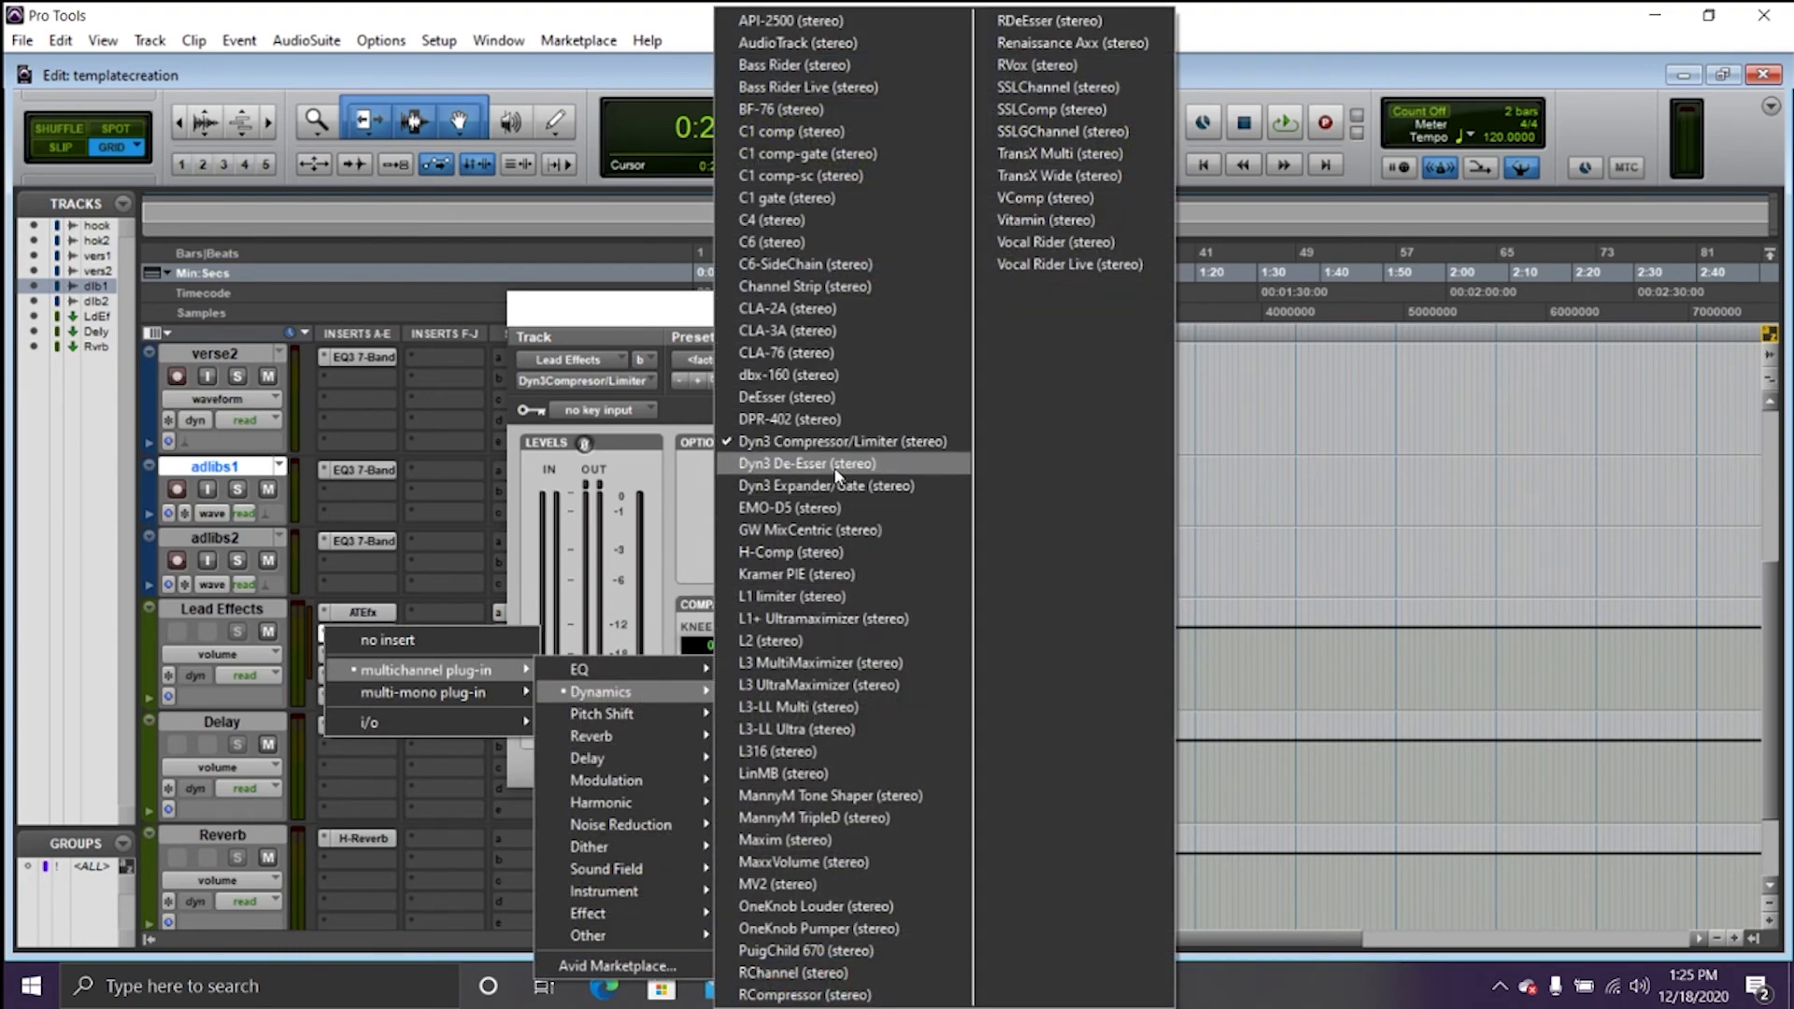
pyautogui.click(809, 464)
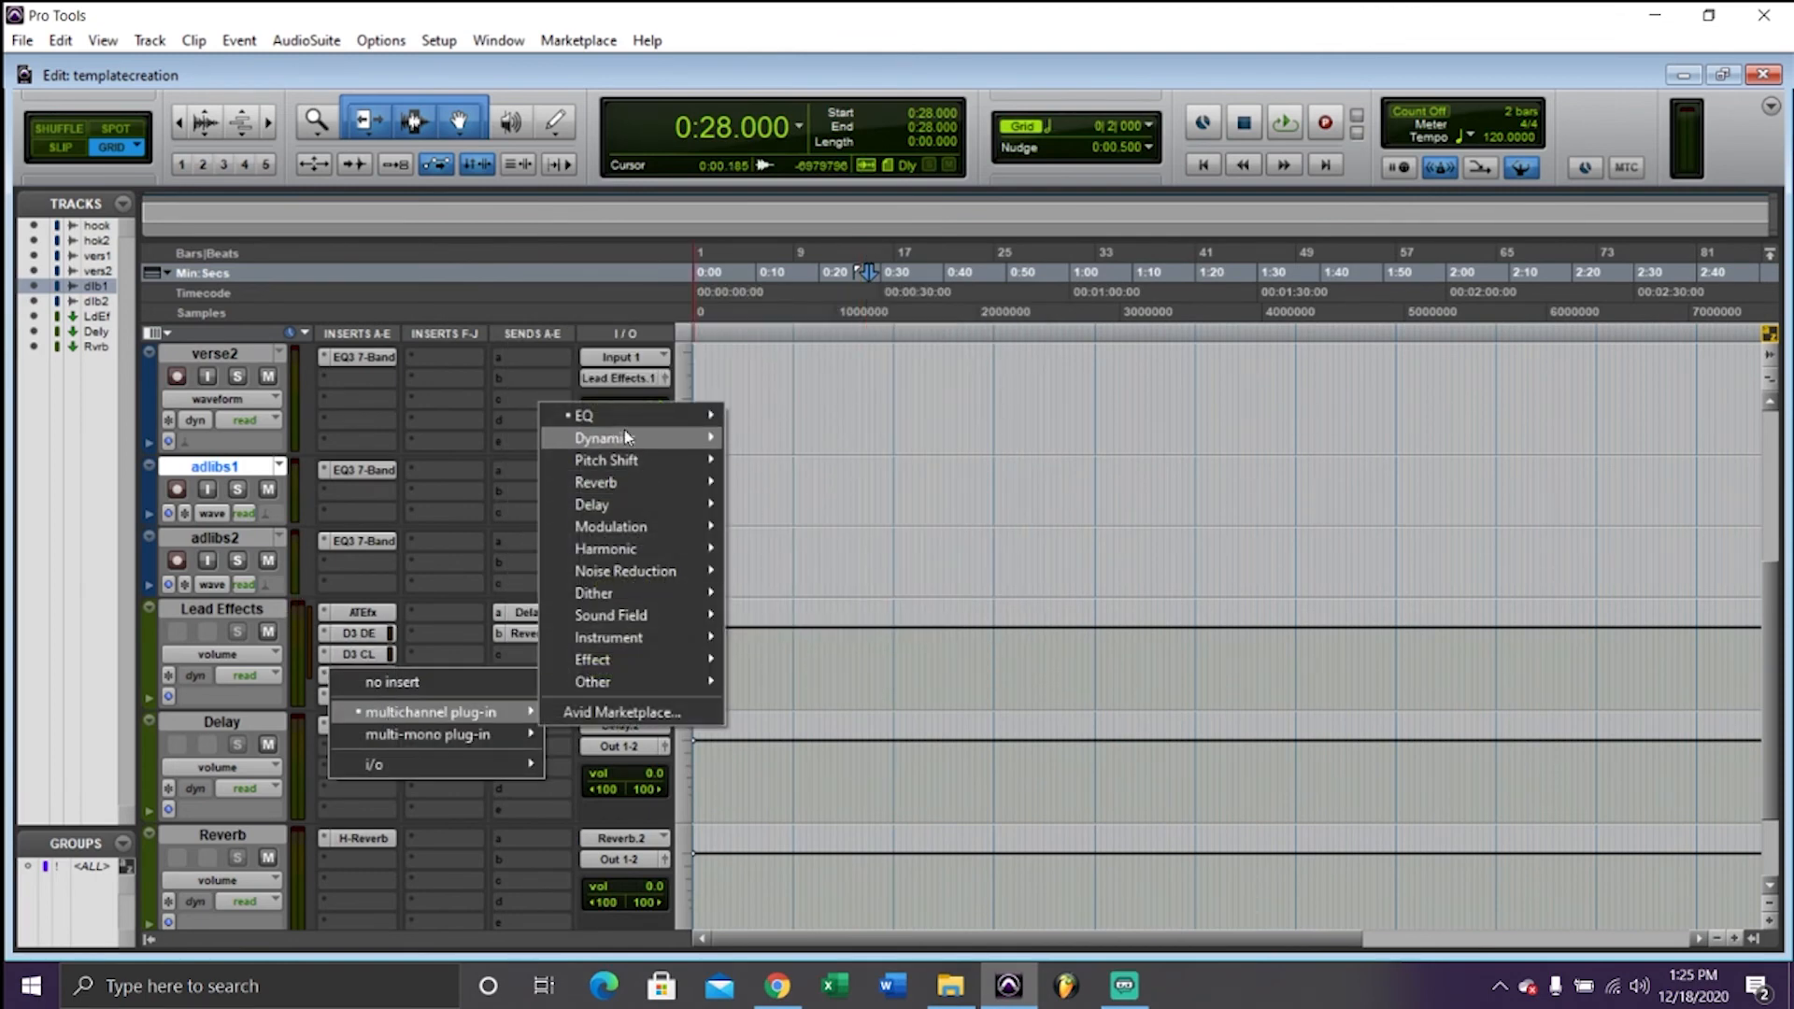
# Put EQ3 7-Band in the SSLEQ slot and Dyn3 De-Esser in the final DeEsser slot
pyautogui.click(583, 415)
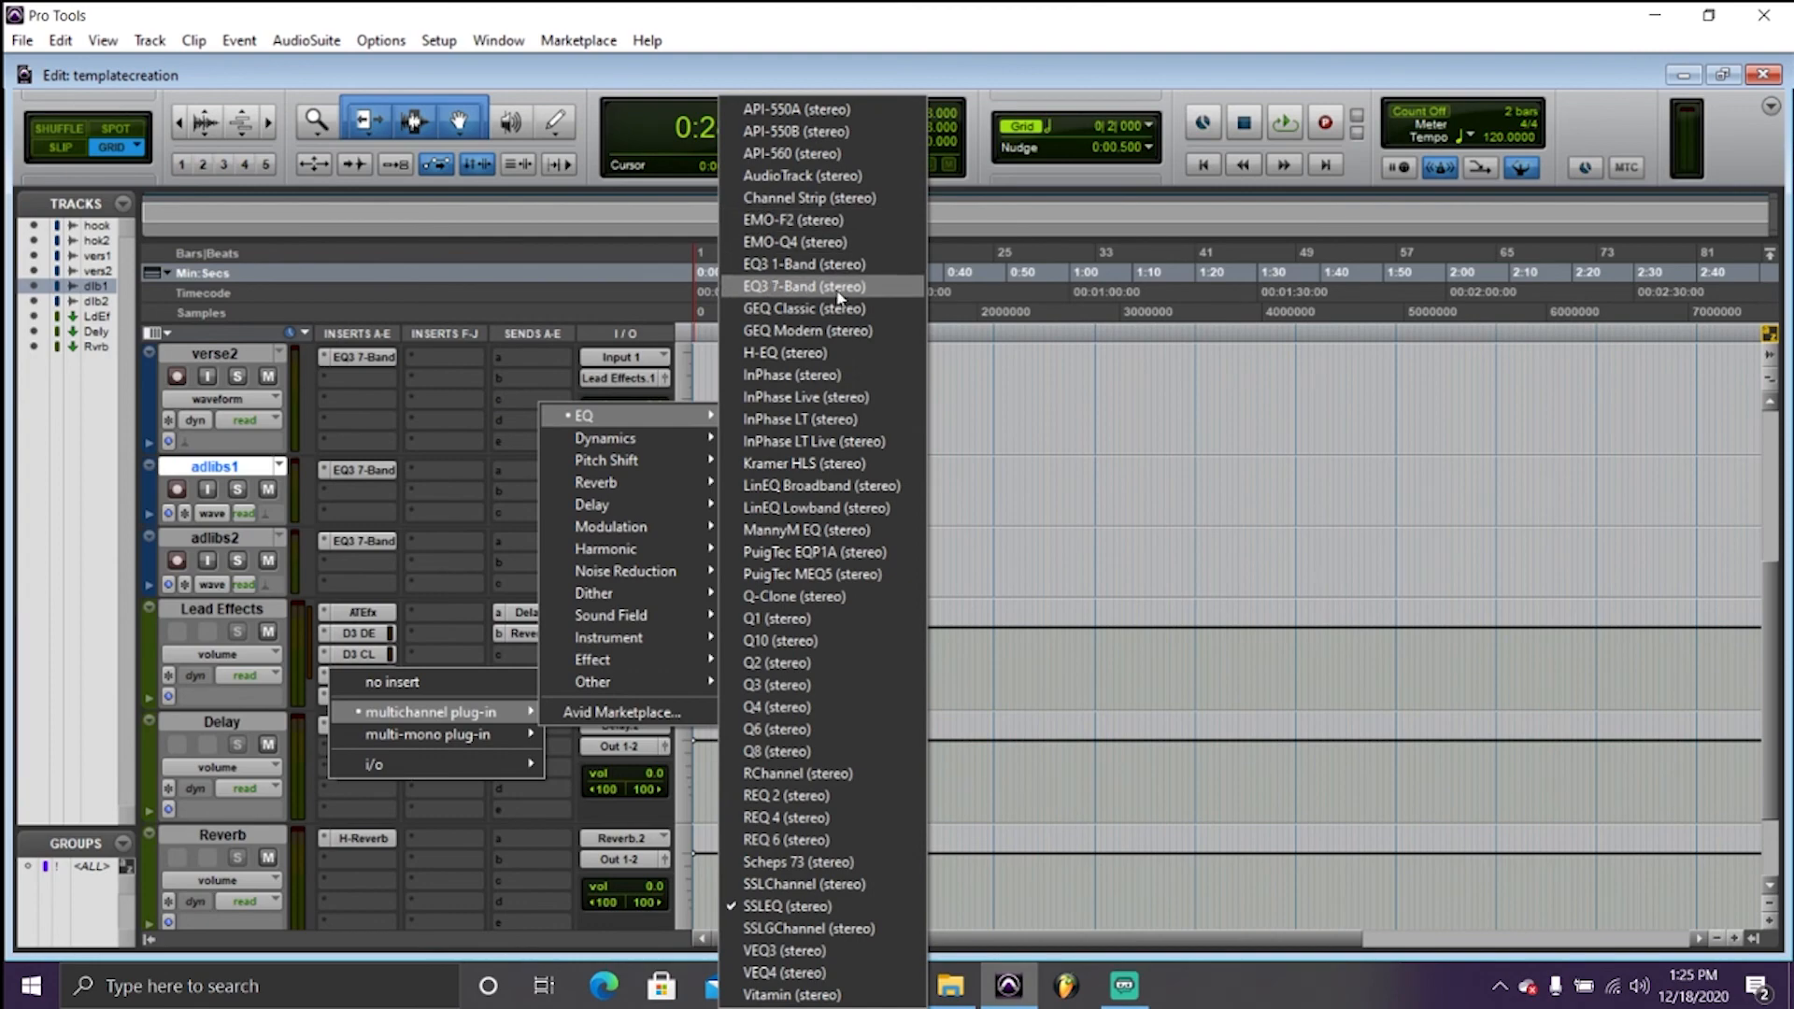
pyautogui.click(804, 286)
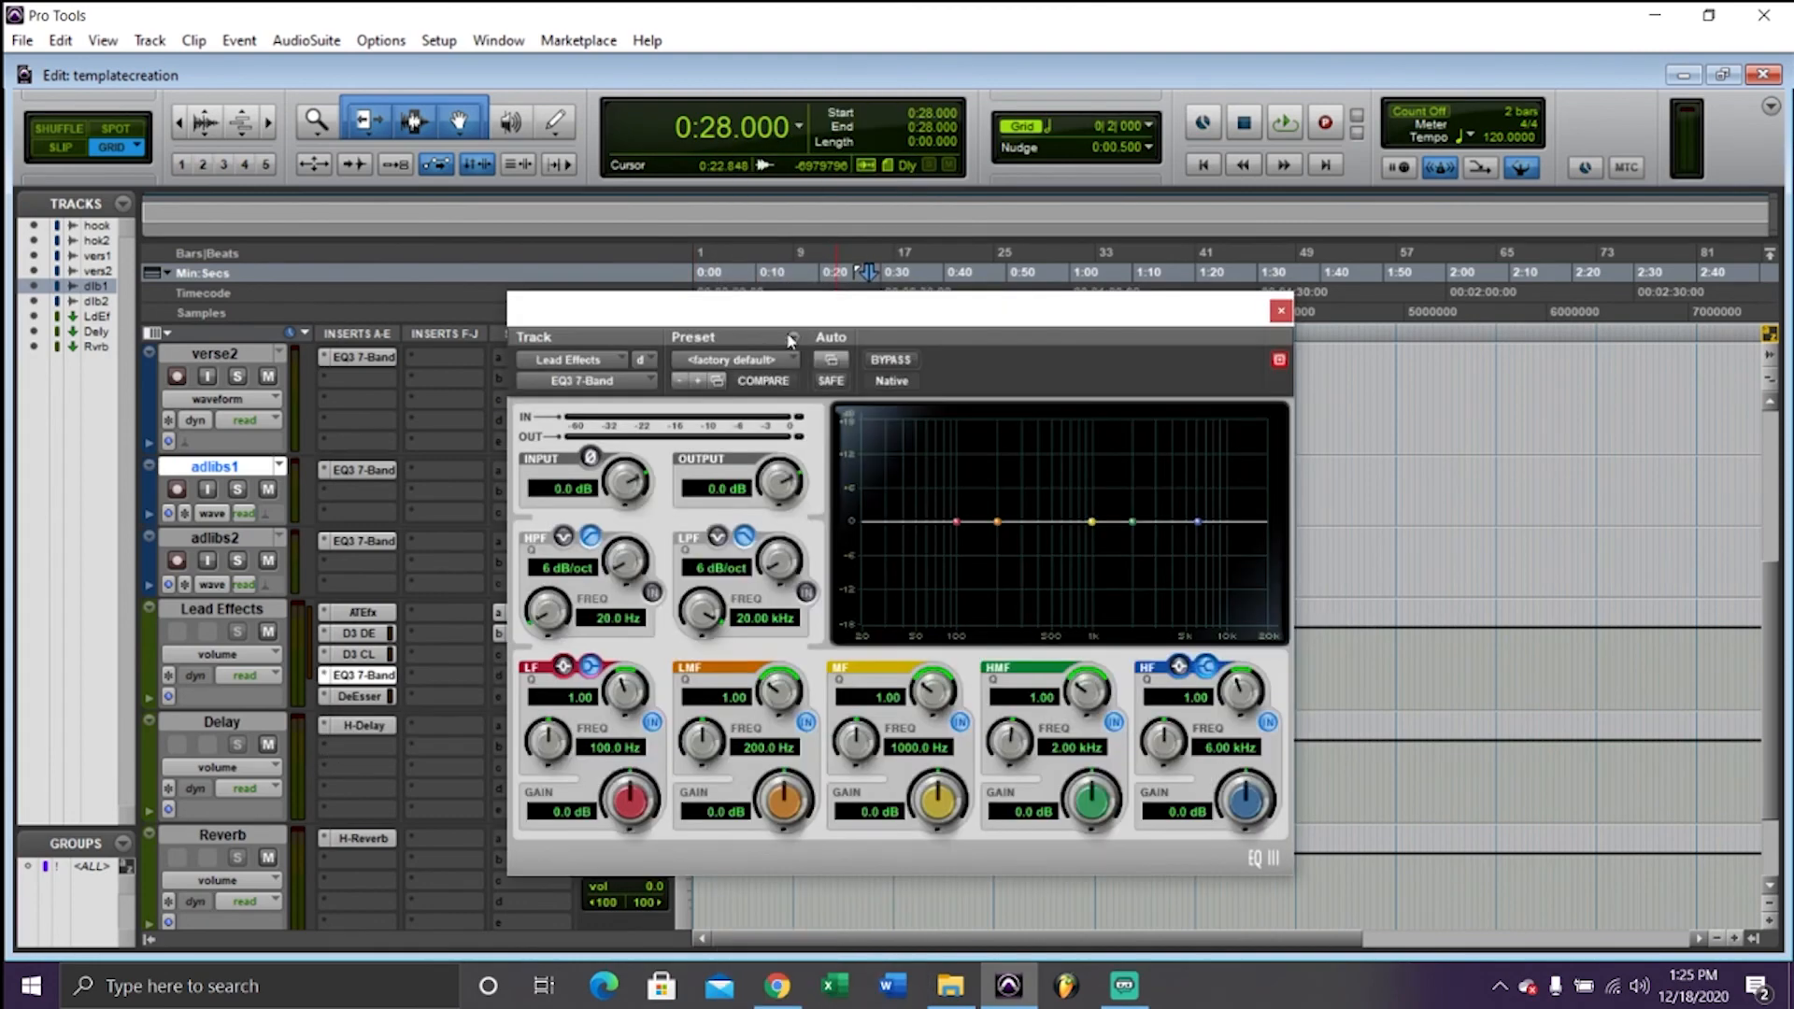
pyautogui.click(360, 674)
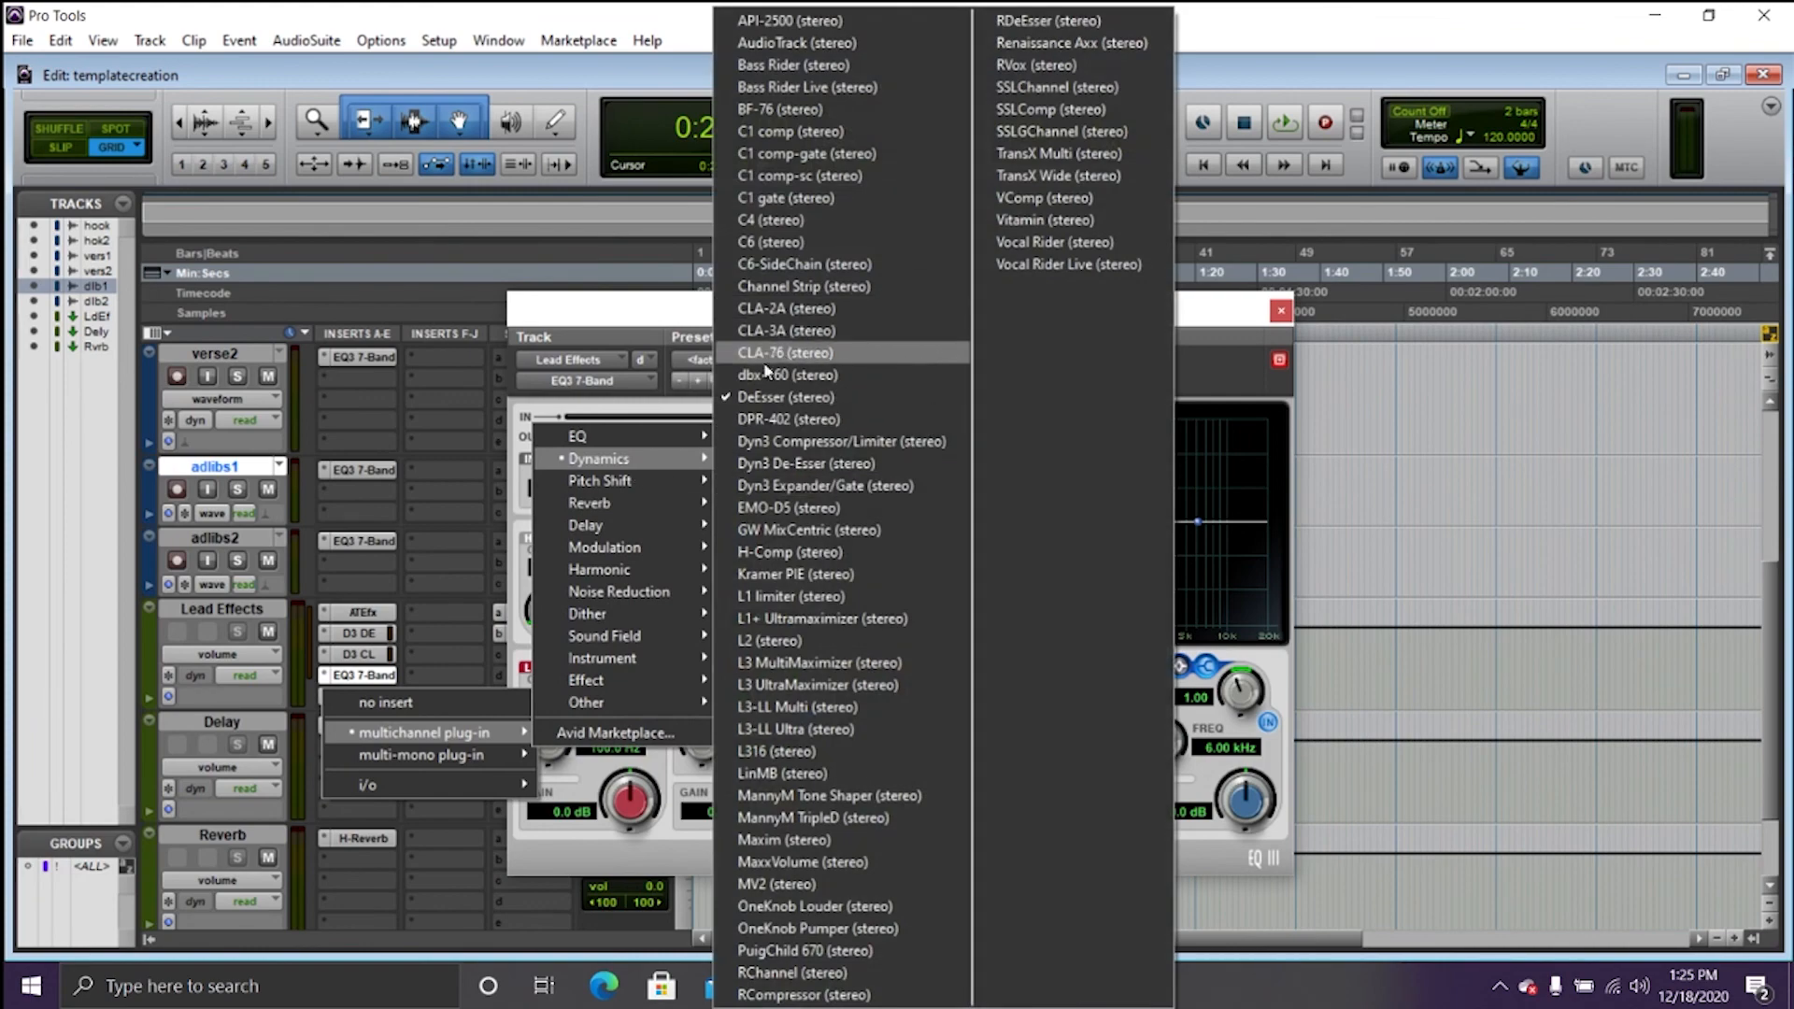
pyautogui.click(806, 464)
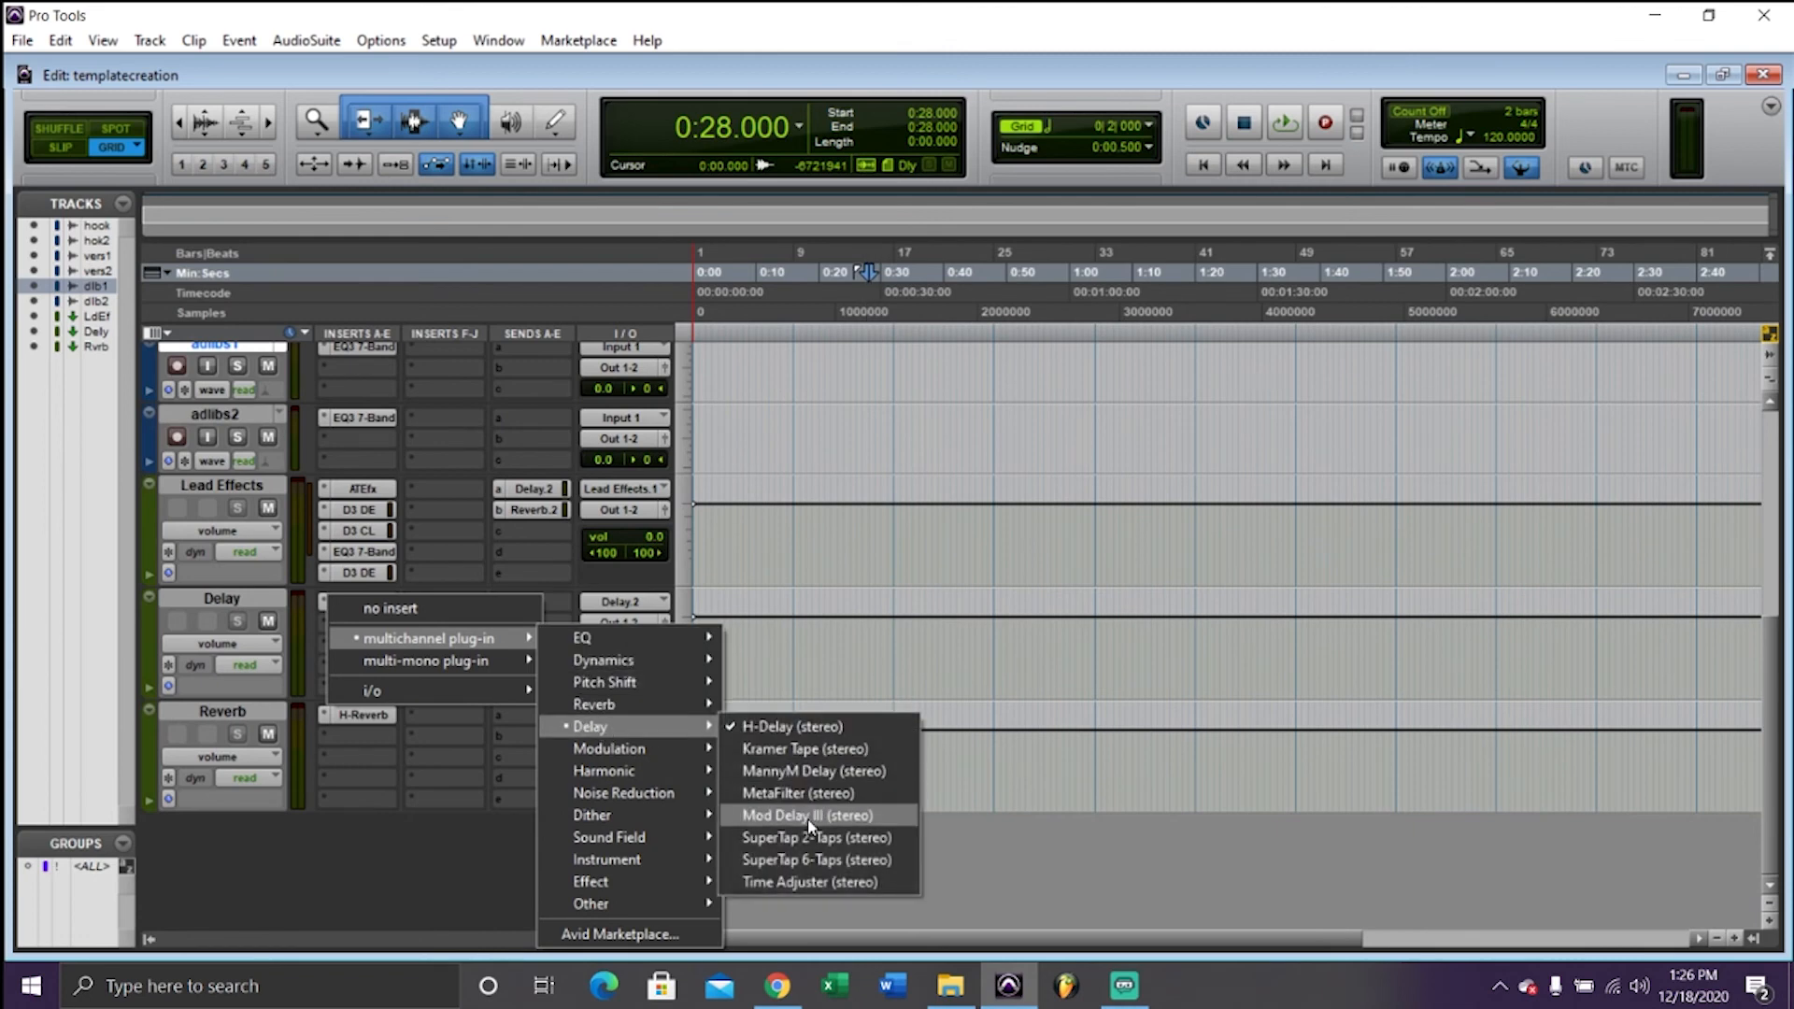
pyautogui.moveTo(801, 748)
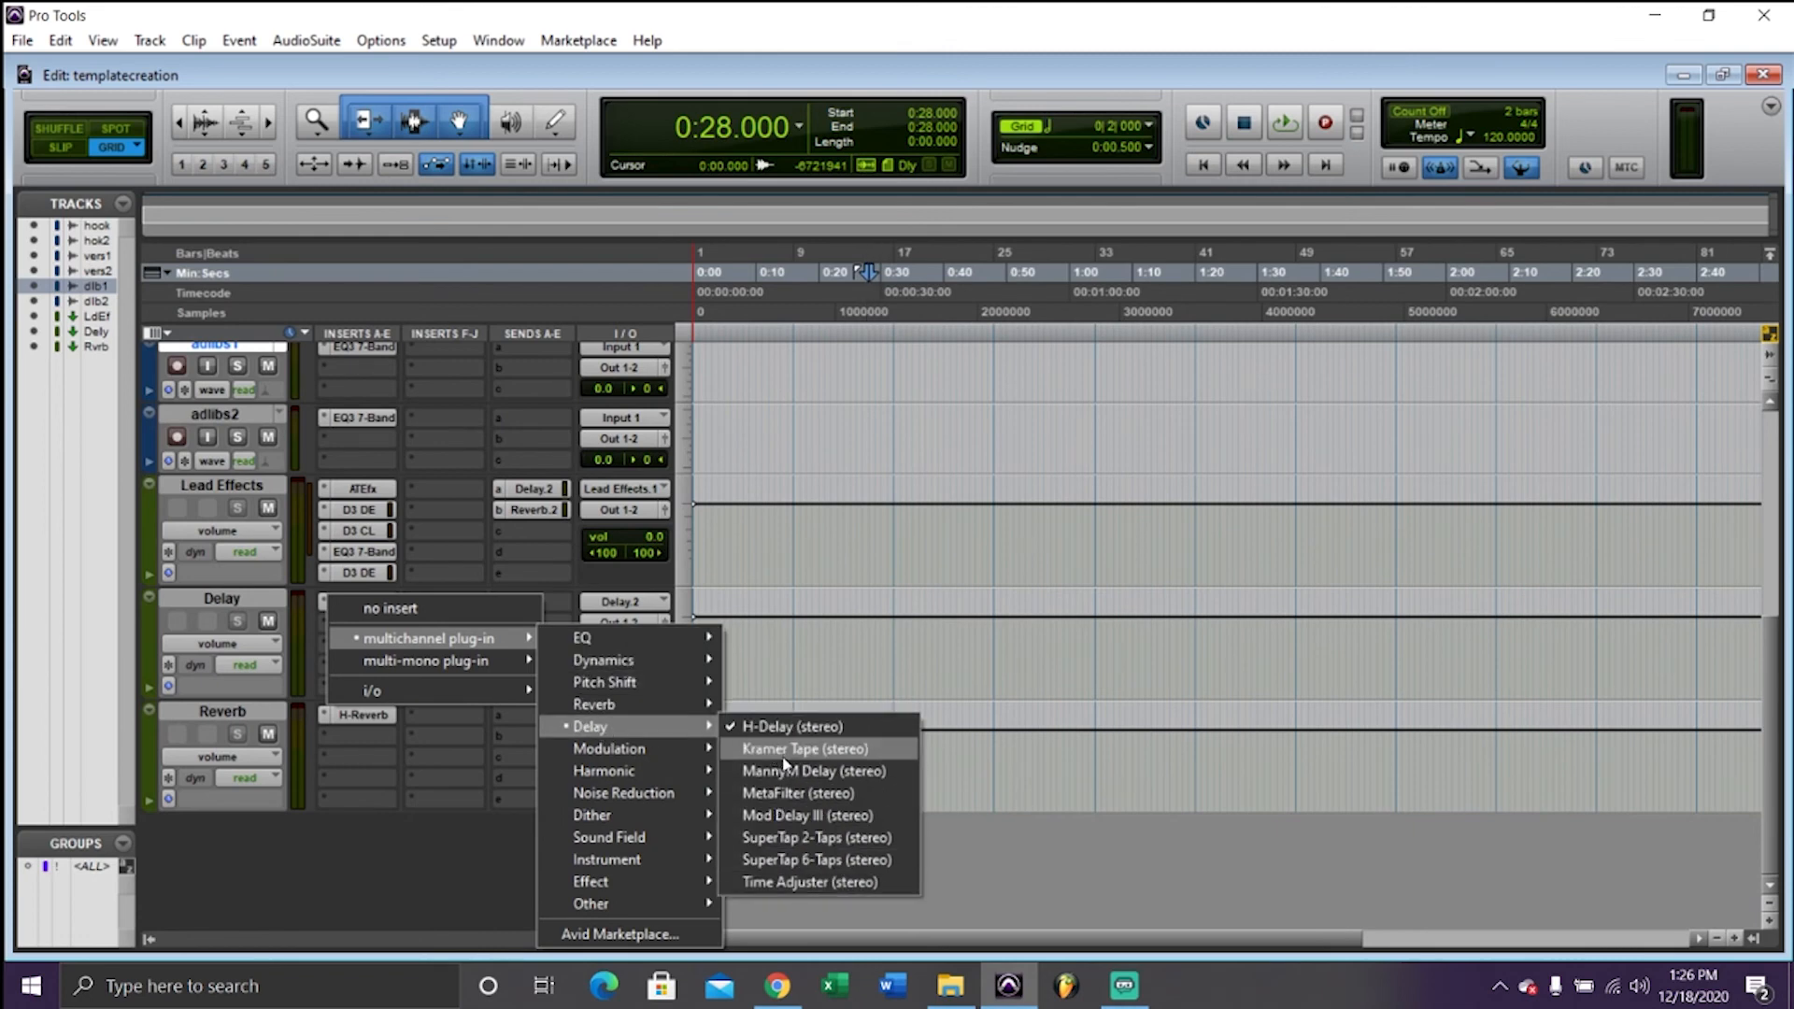
pyautogui.moveTo(816, 860)
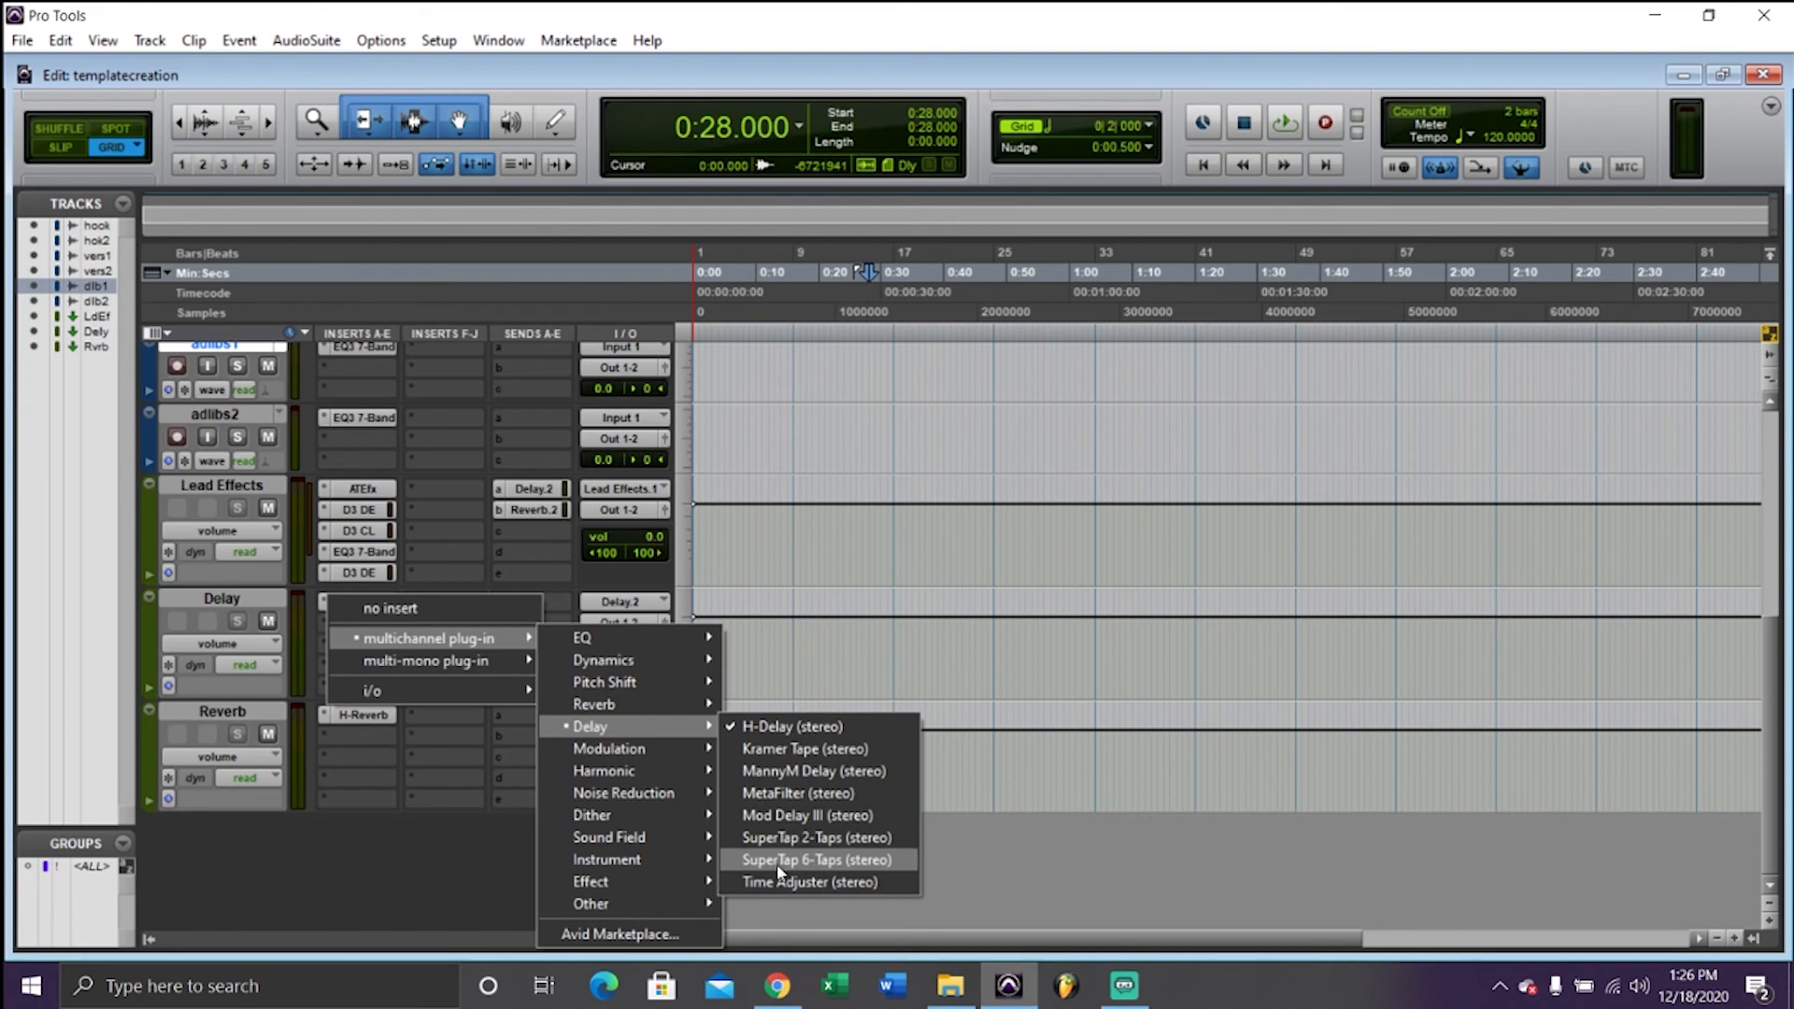
pyautogui.moveTo(805, 749)
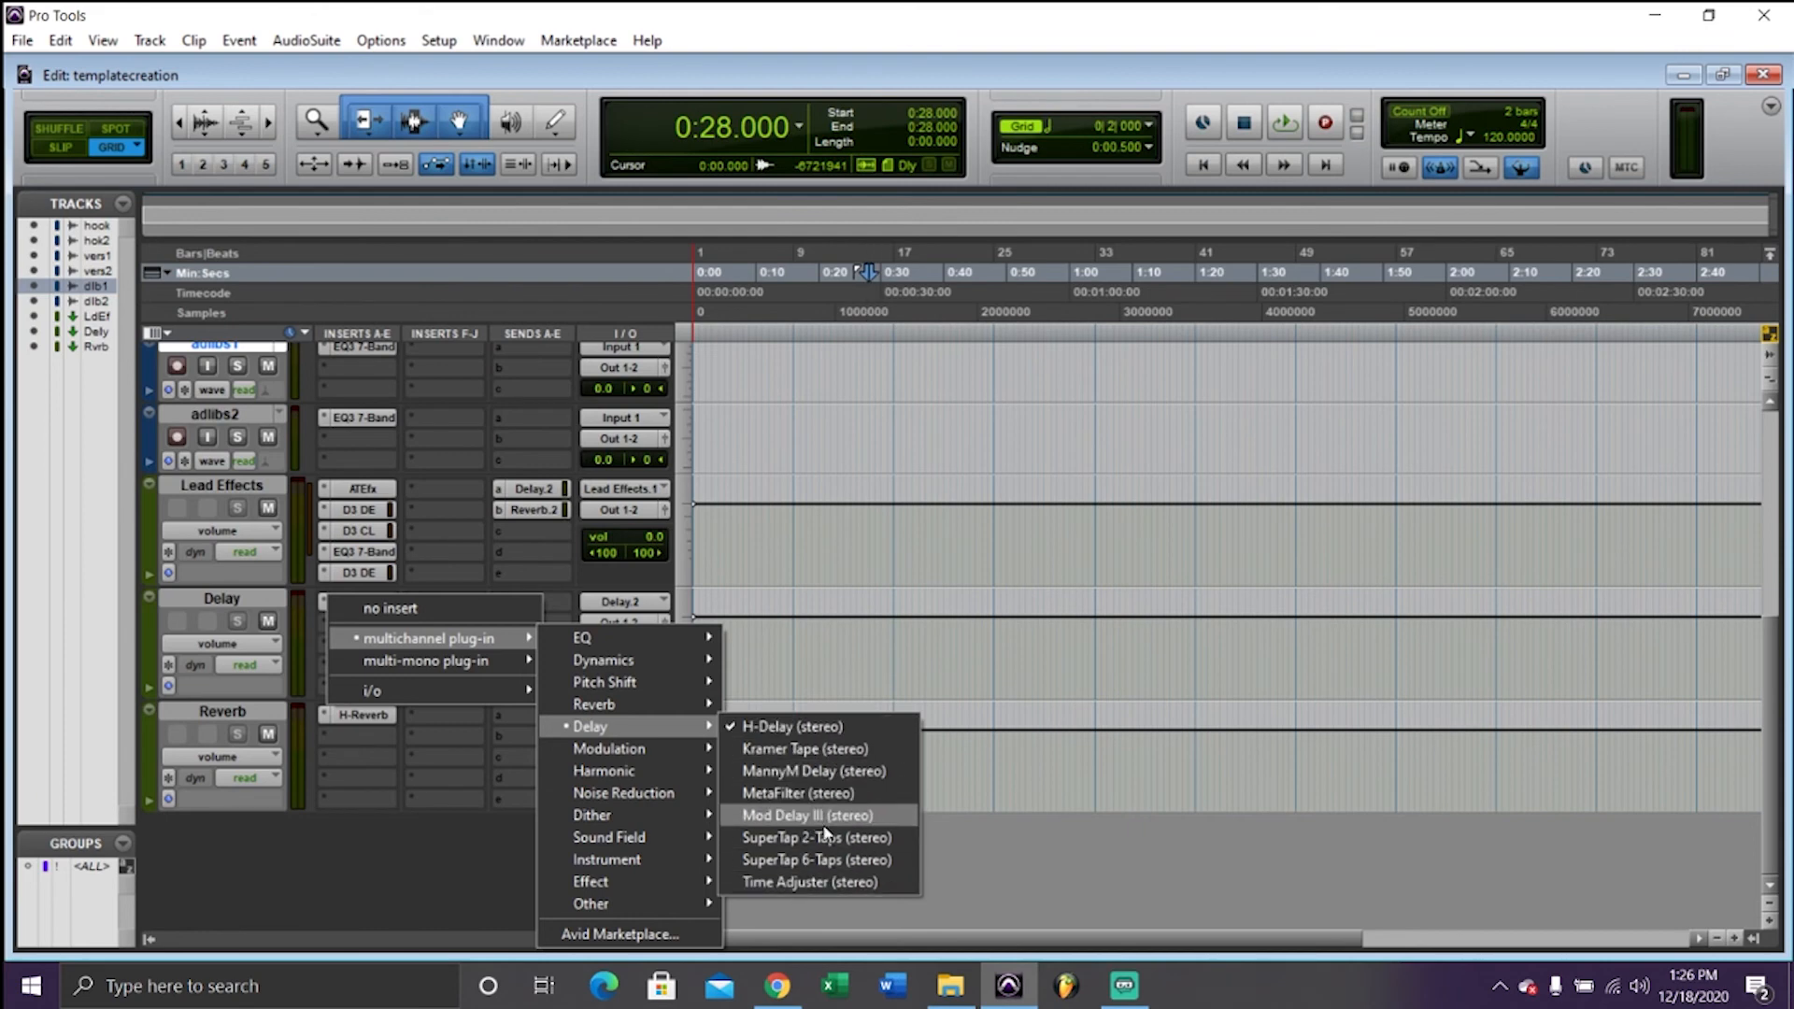
pyautogui.moveTo(810, 882)
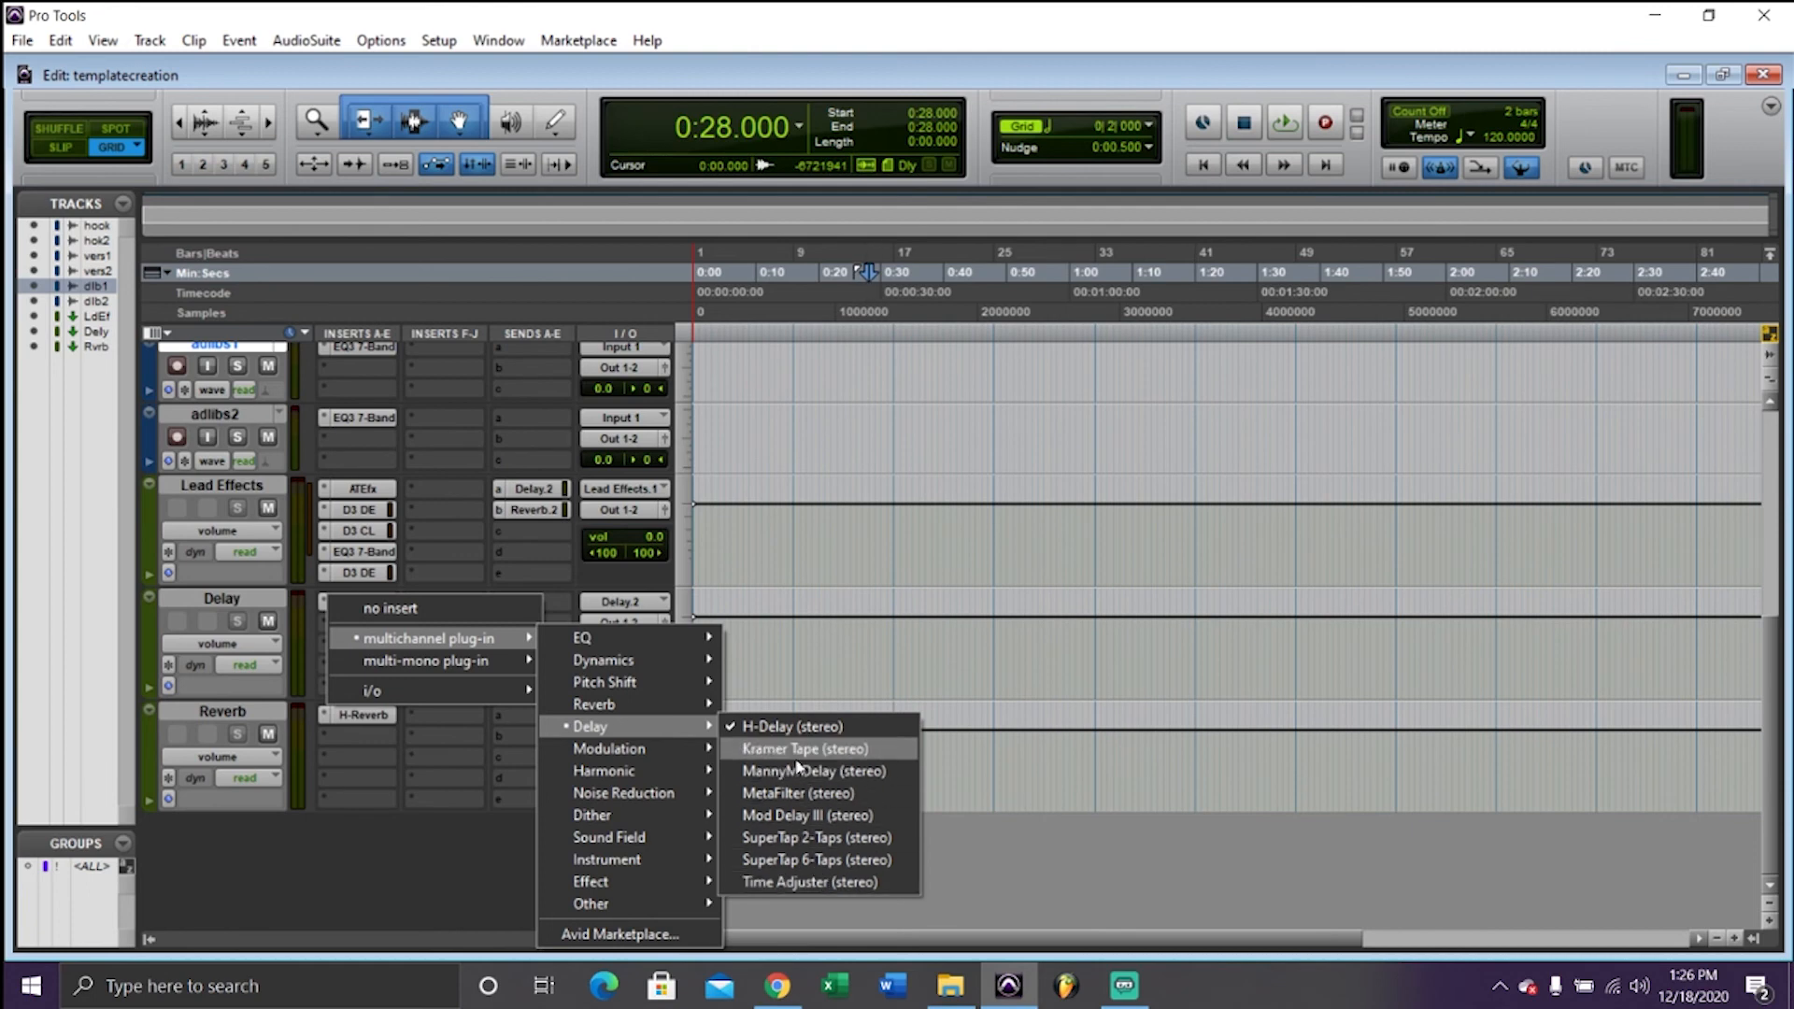
pyautogui.moveTo(800, 815)
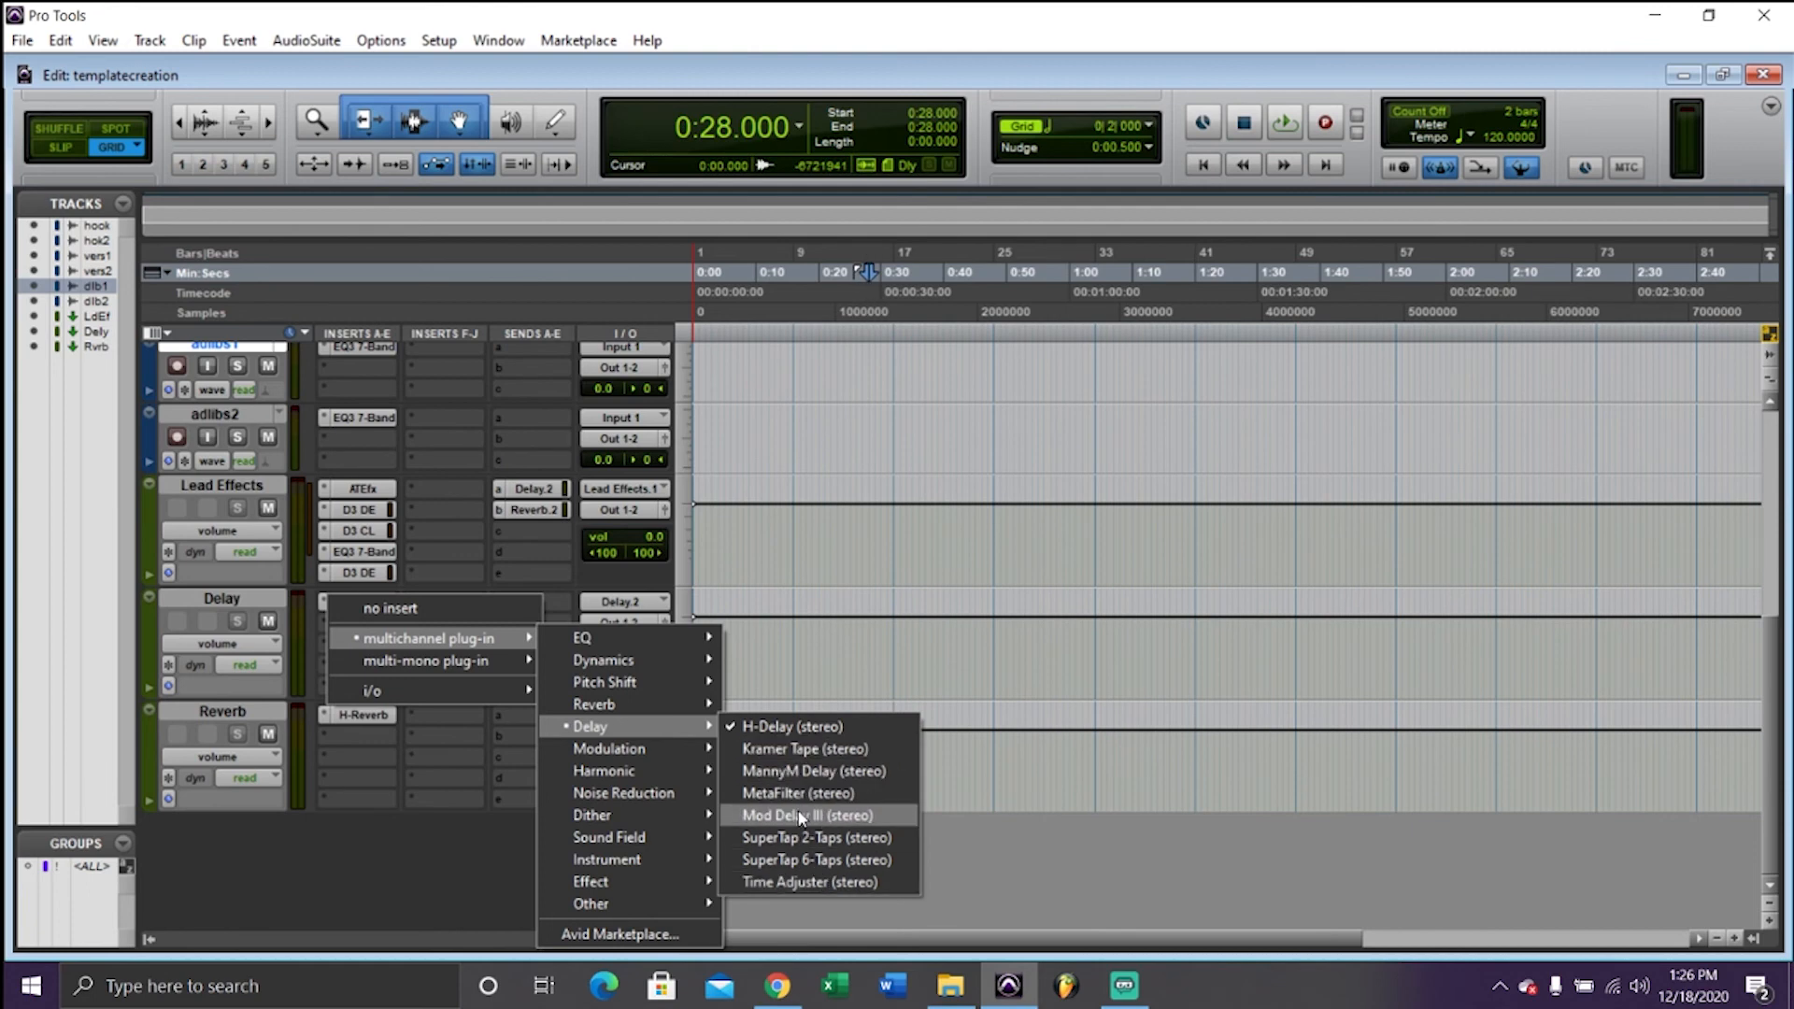
# Load Mod Delay III on the Delay aux and pick a stock reverb for the Reverb track
pyautogui.click(806, 814)
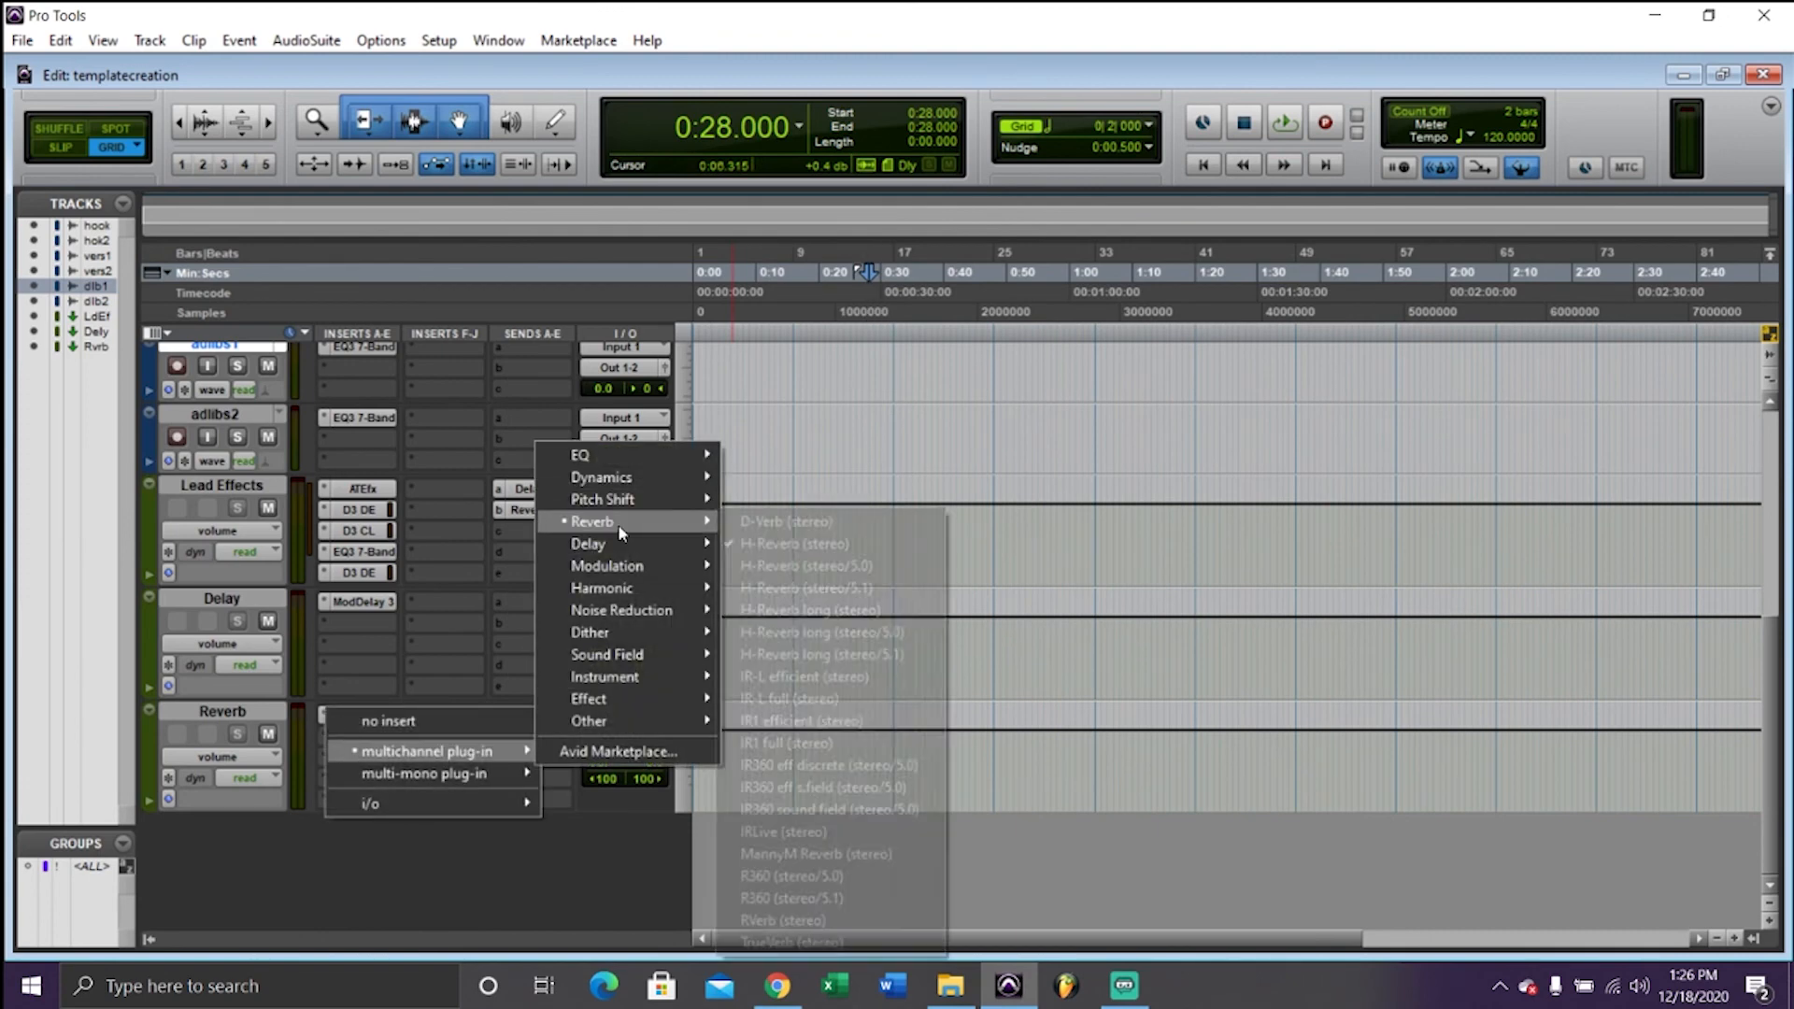
pyautogui.click(784, 520)
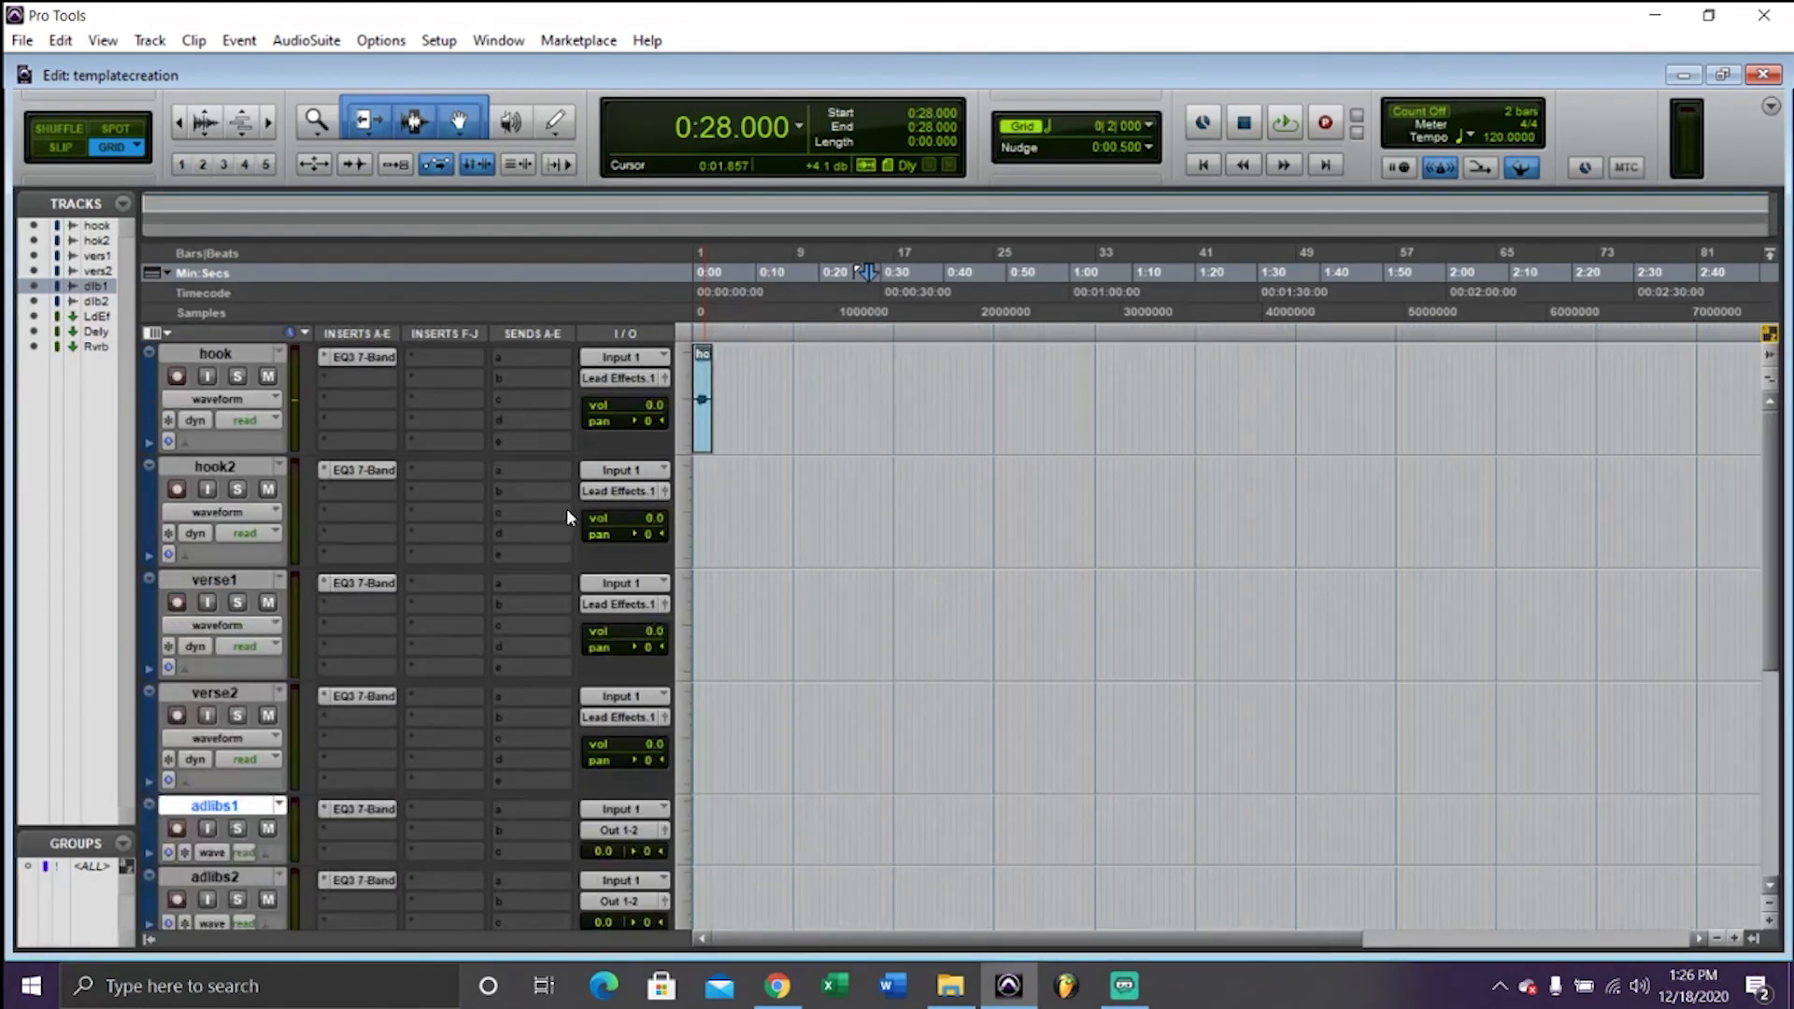
pyautogui.click(21, 40)
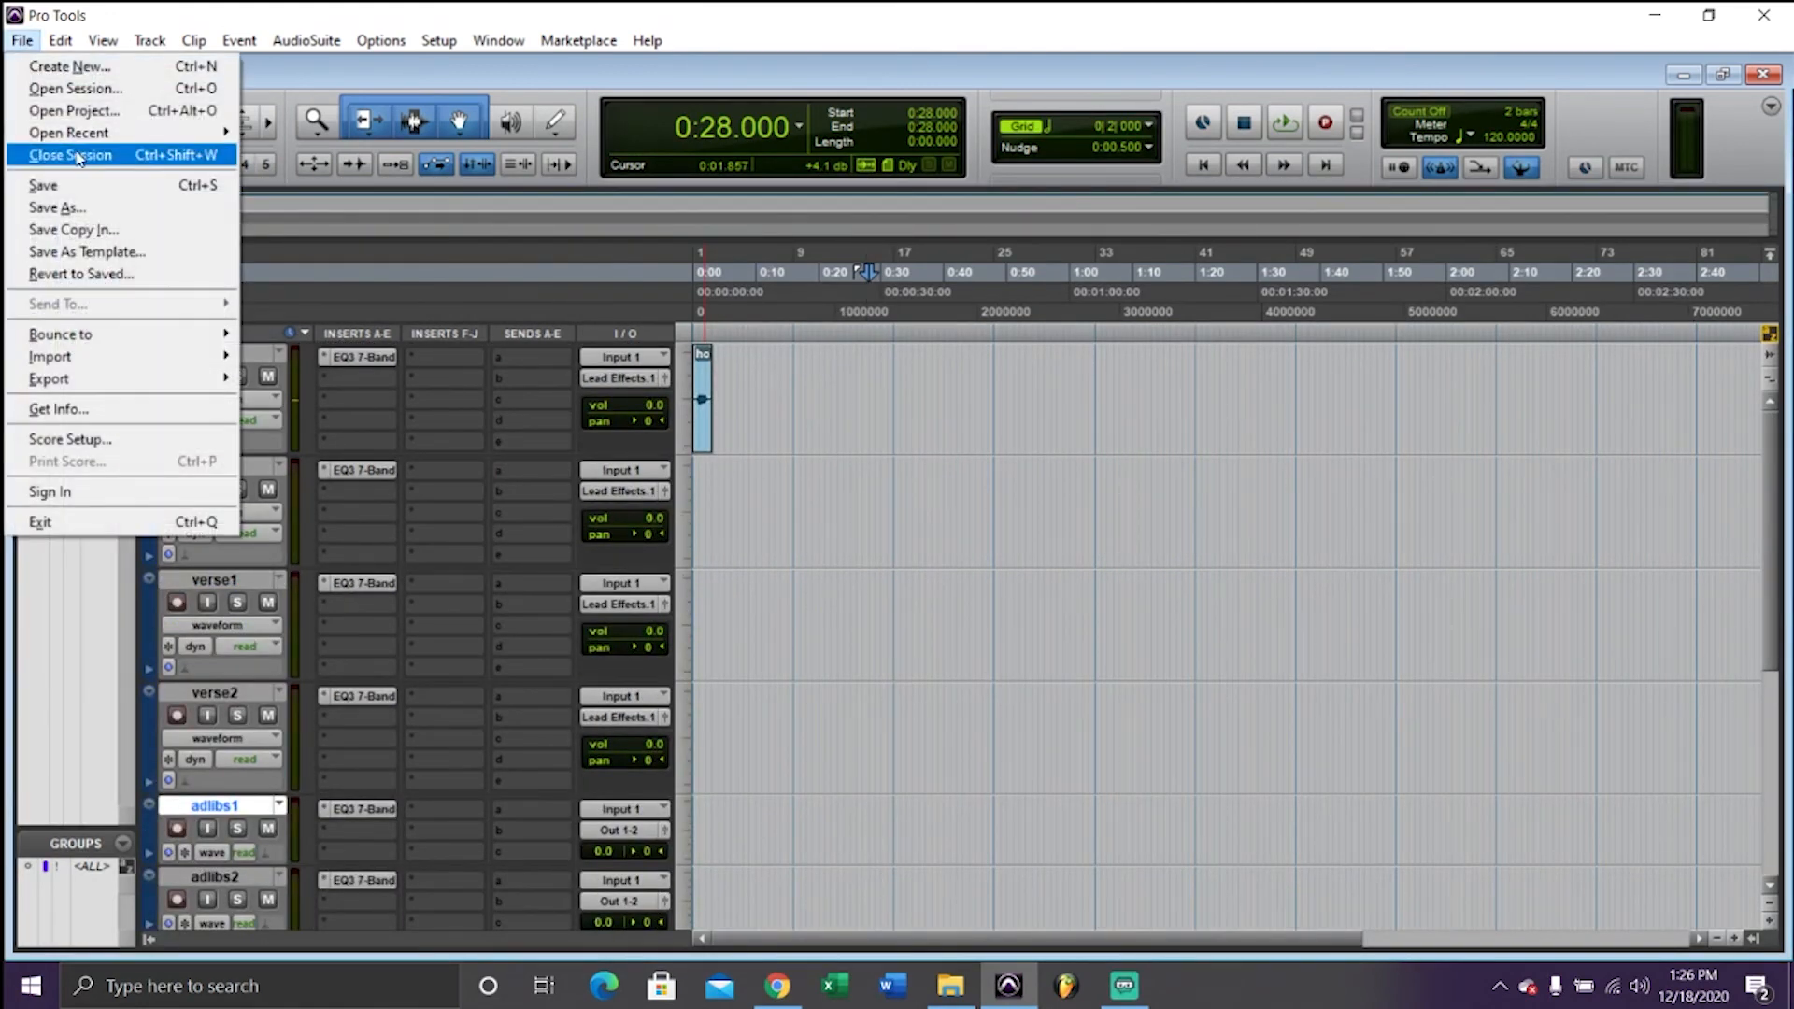
pyautogui.moveTo(80, 274)
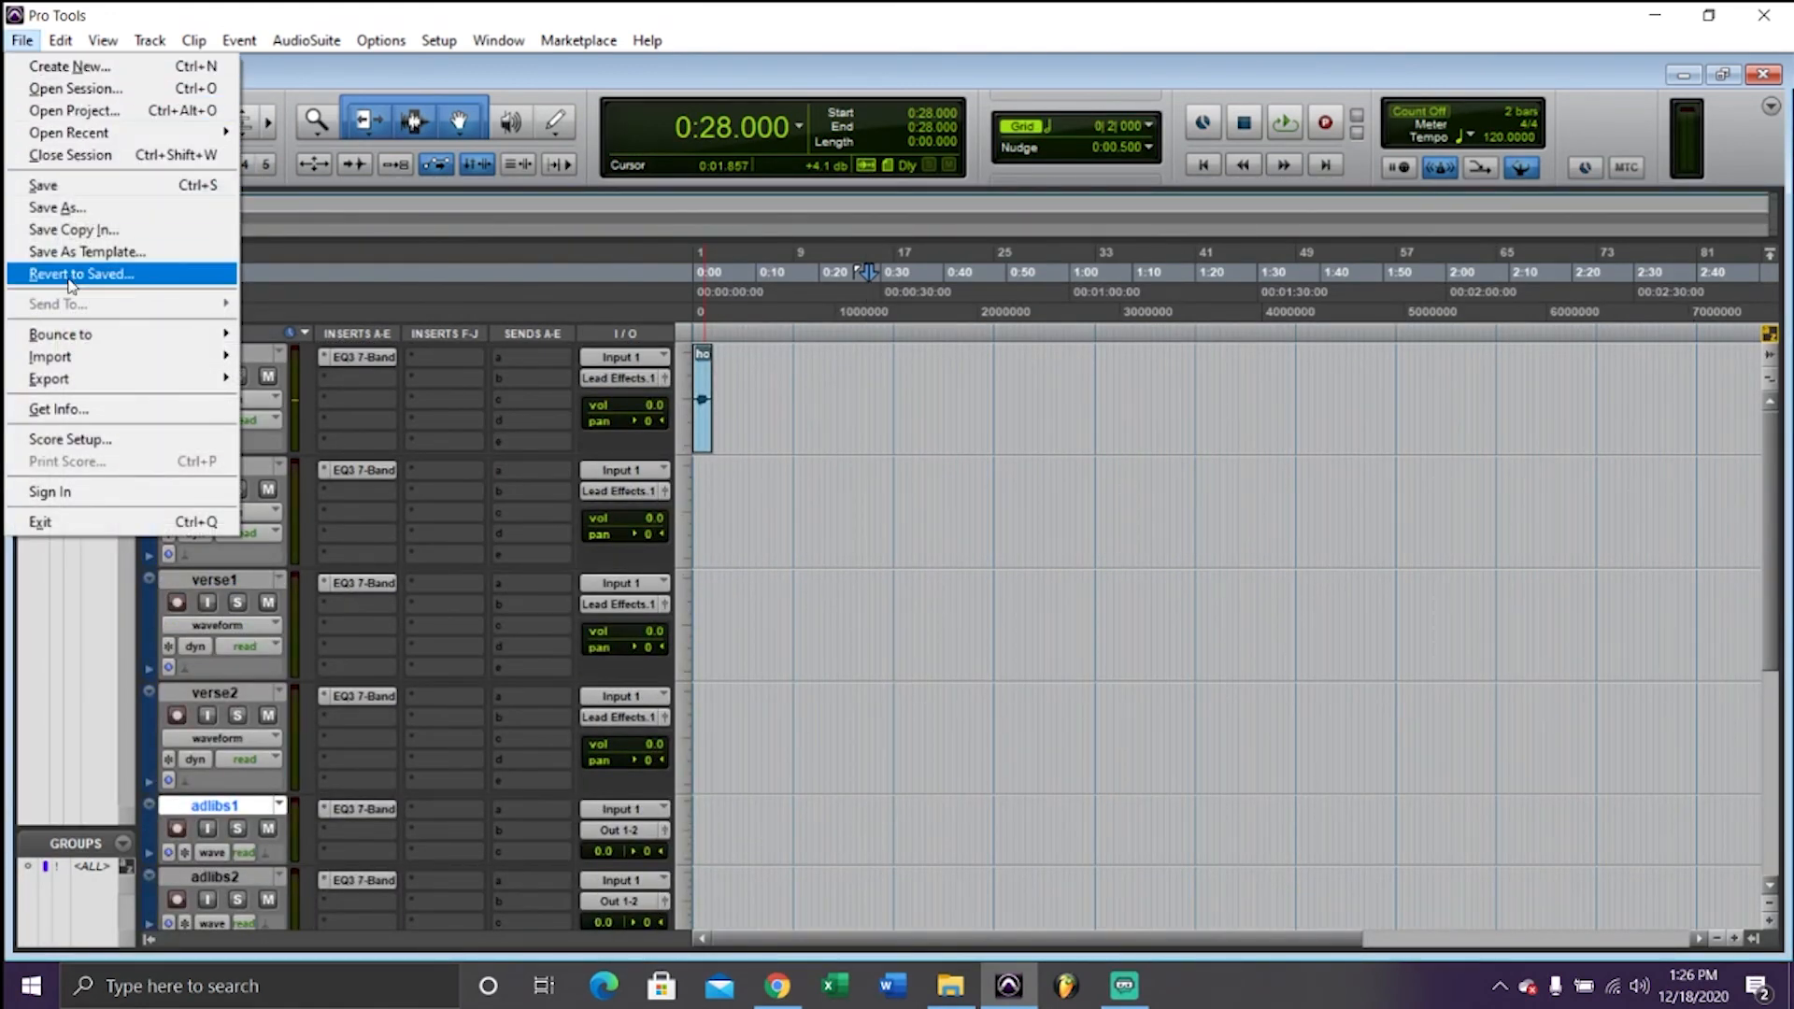
# Save the session as a Custom template named 'templatewithstock'
pyautogui.click(86, 250)
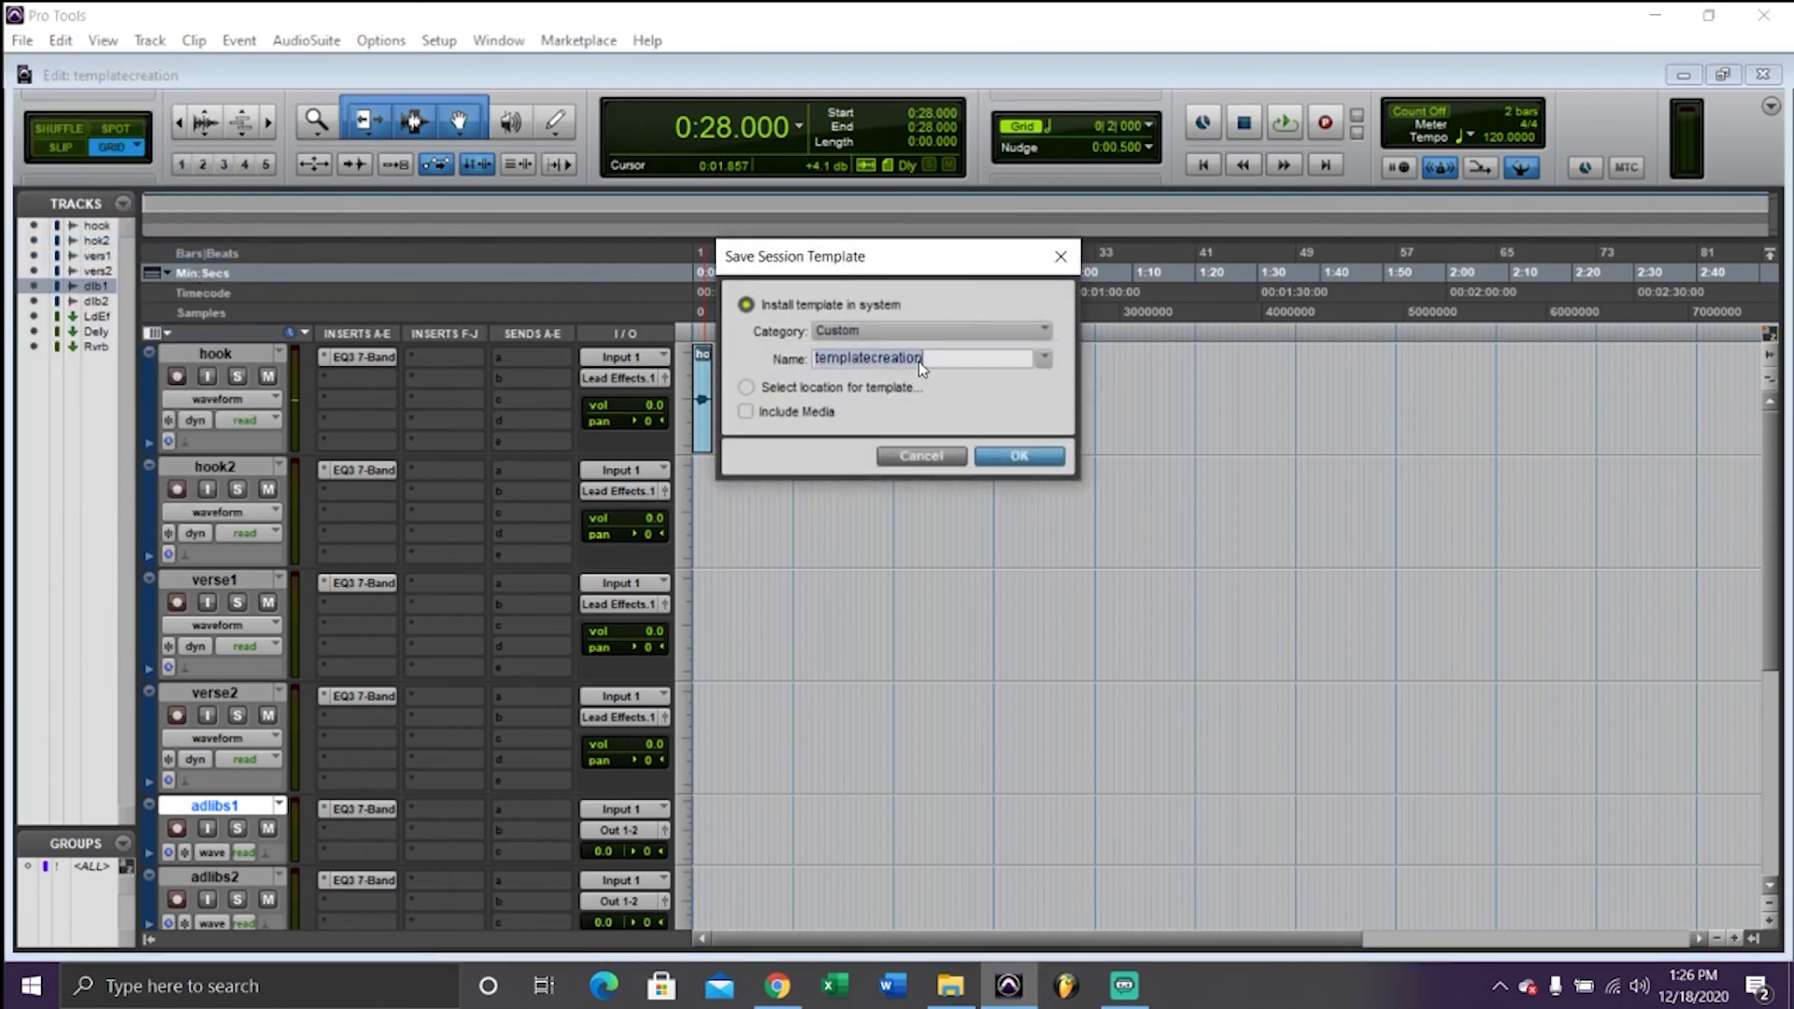
pyautogui.press('Delete')
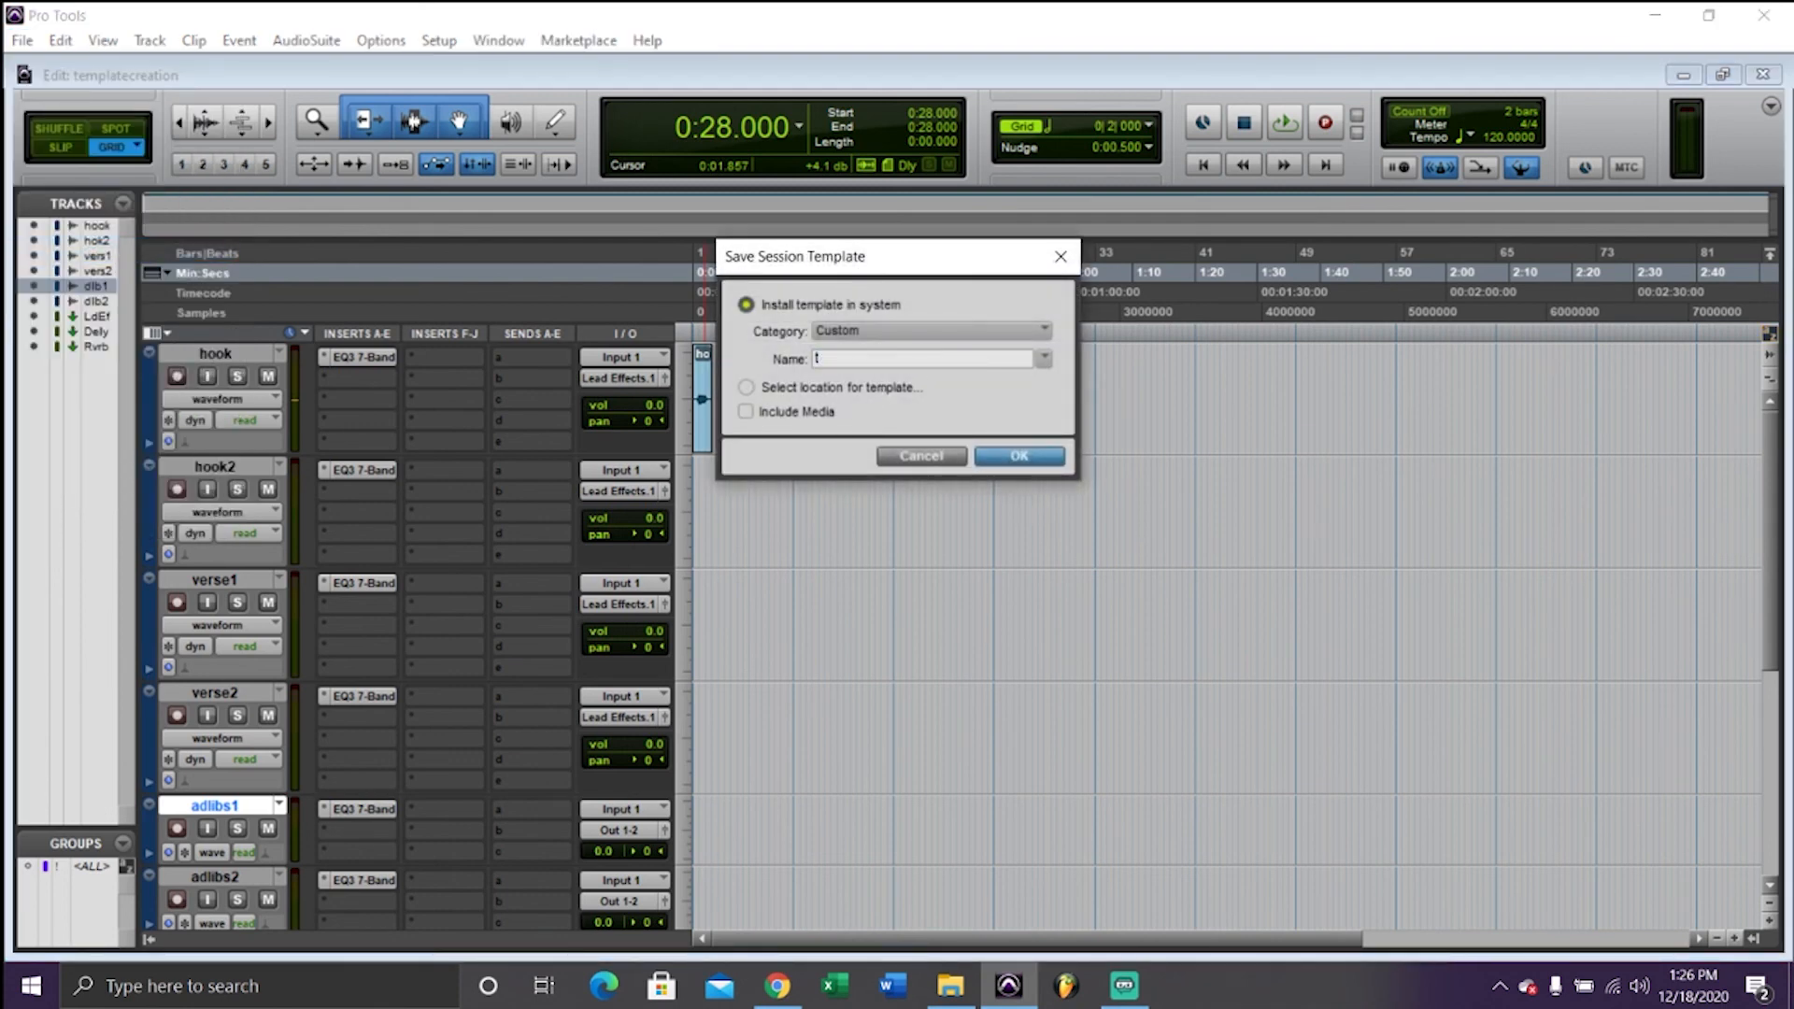
pyautogui.write('templatewithstock')
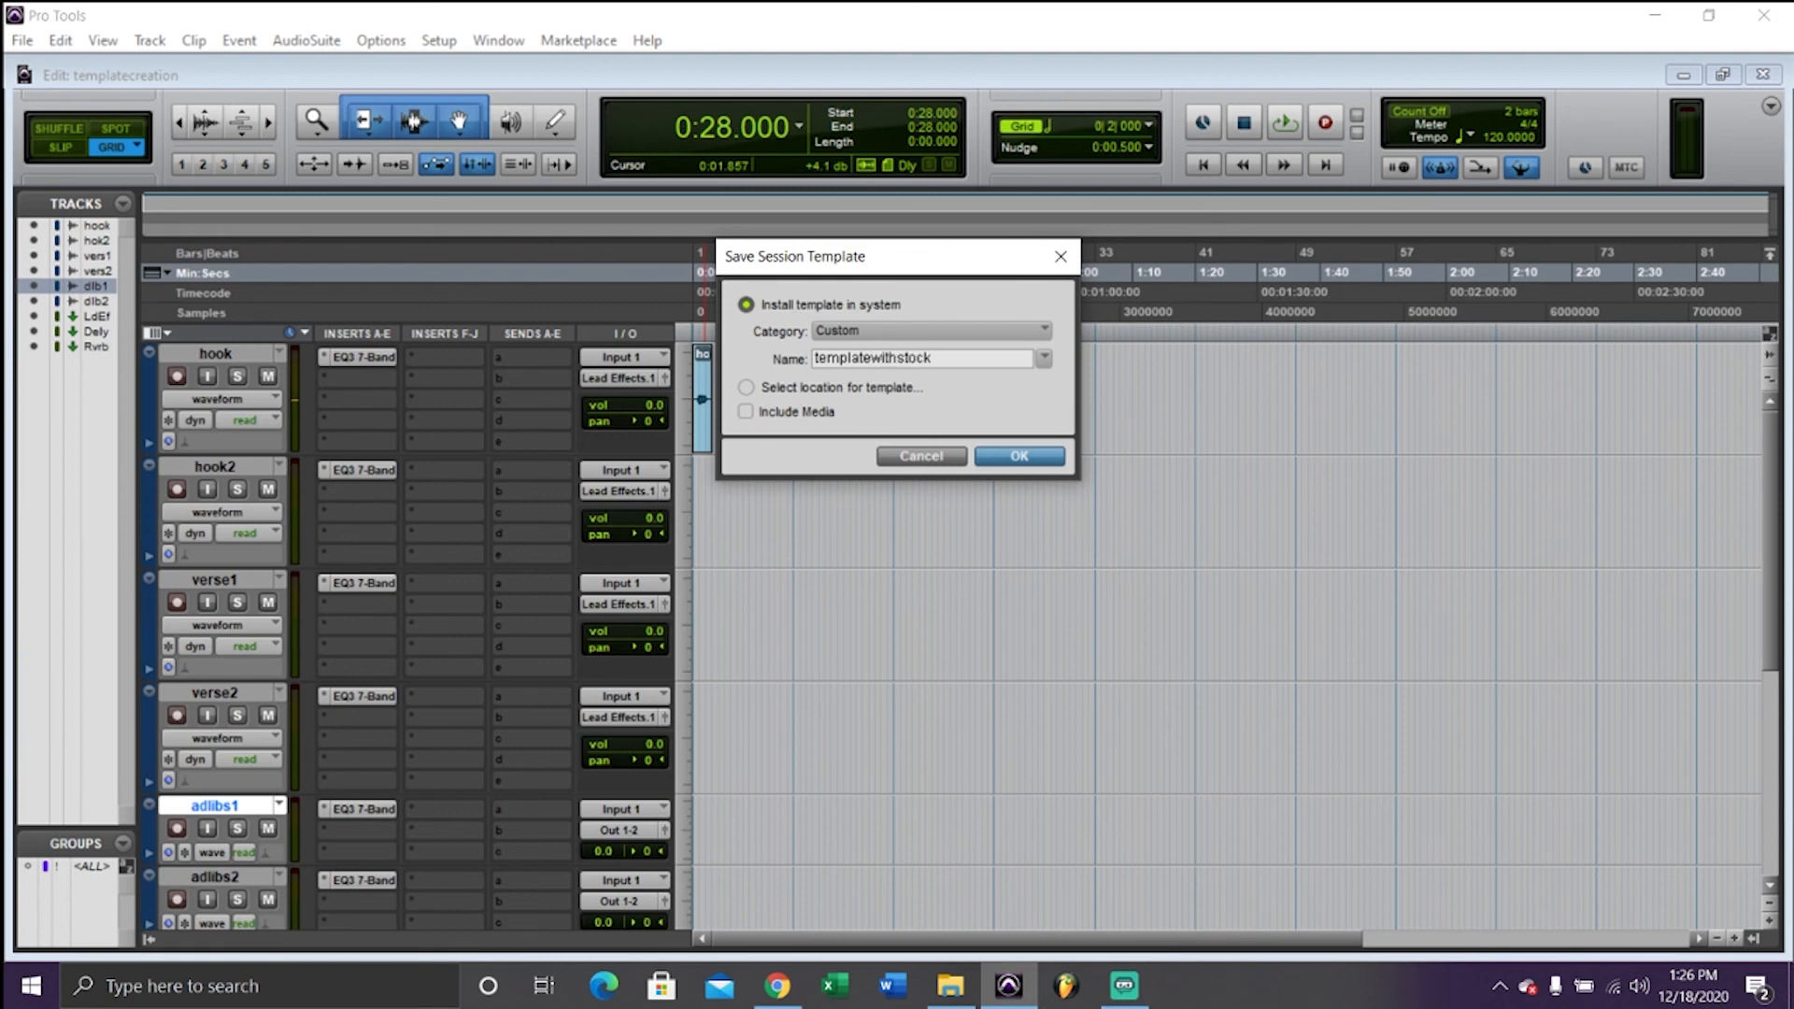
pyautogui.moveTo(1033, 470)
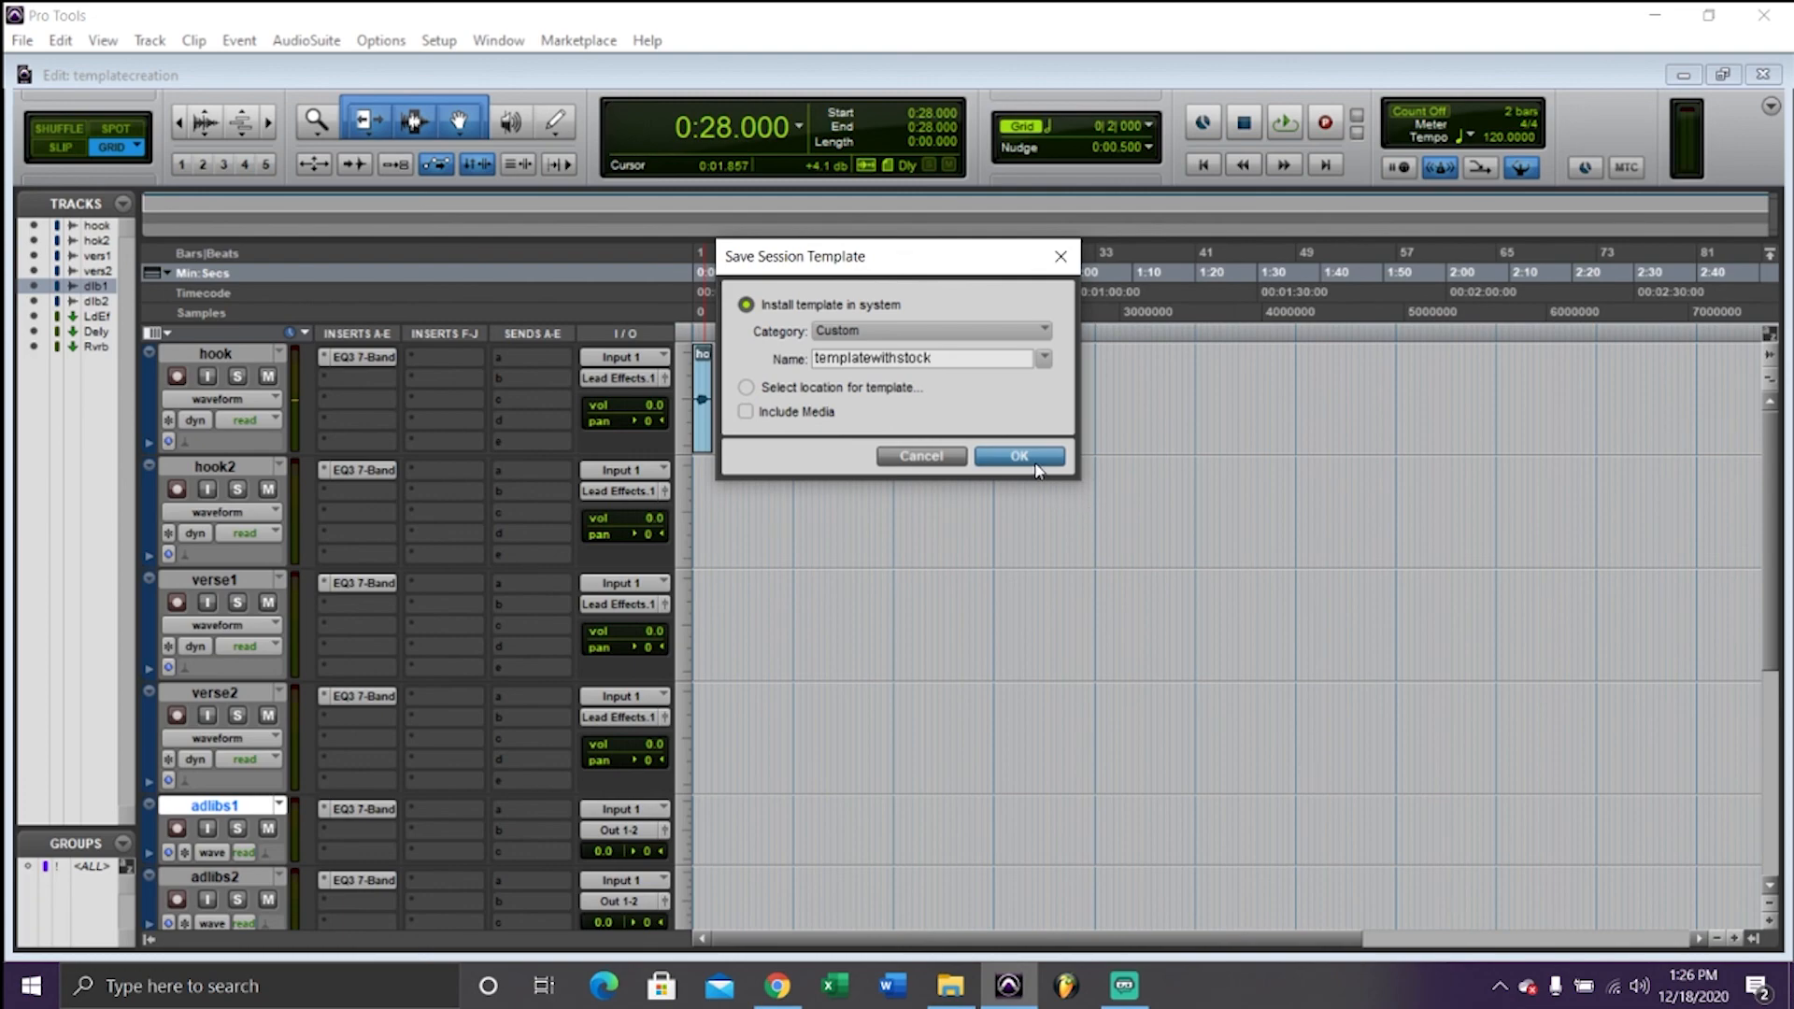
pyautogui.click(1018, 455)
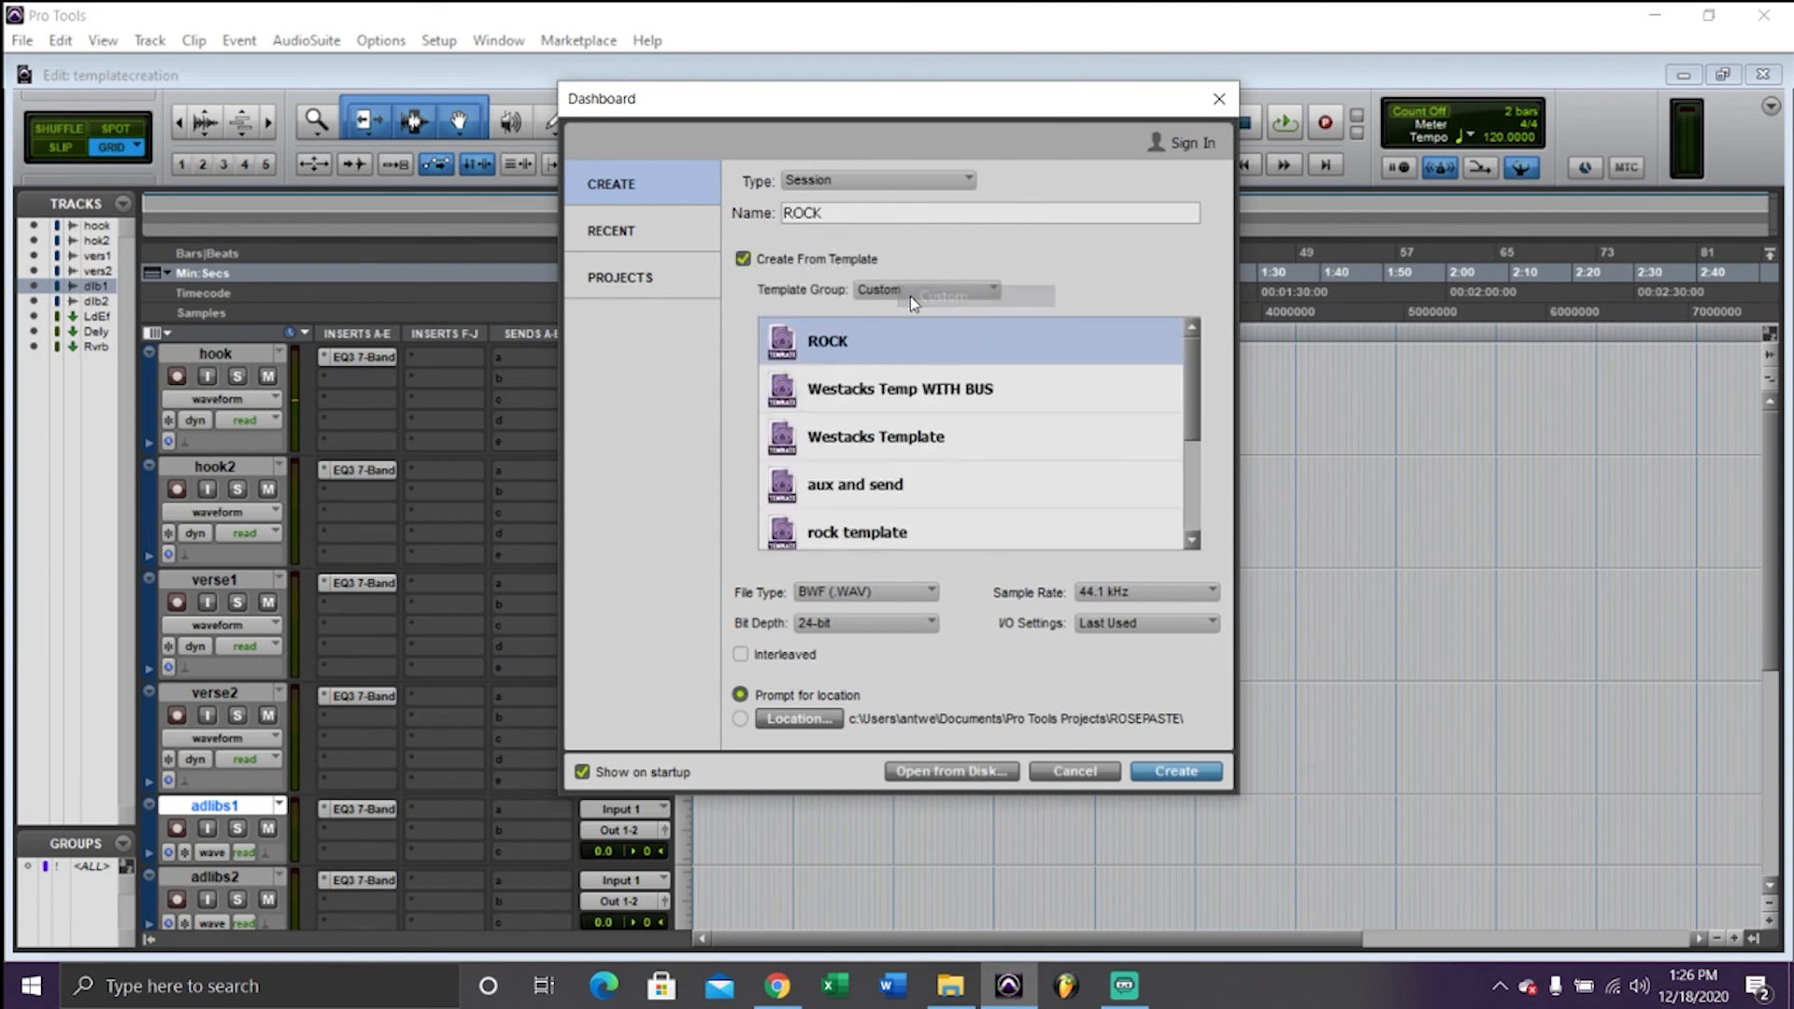
# Start a new session named 'song2' from the template1withwaves custom template
pyautogui.scroll(-3)
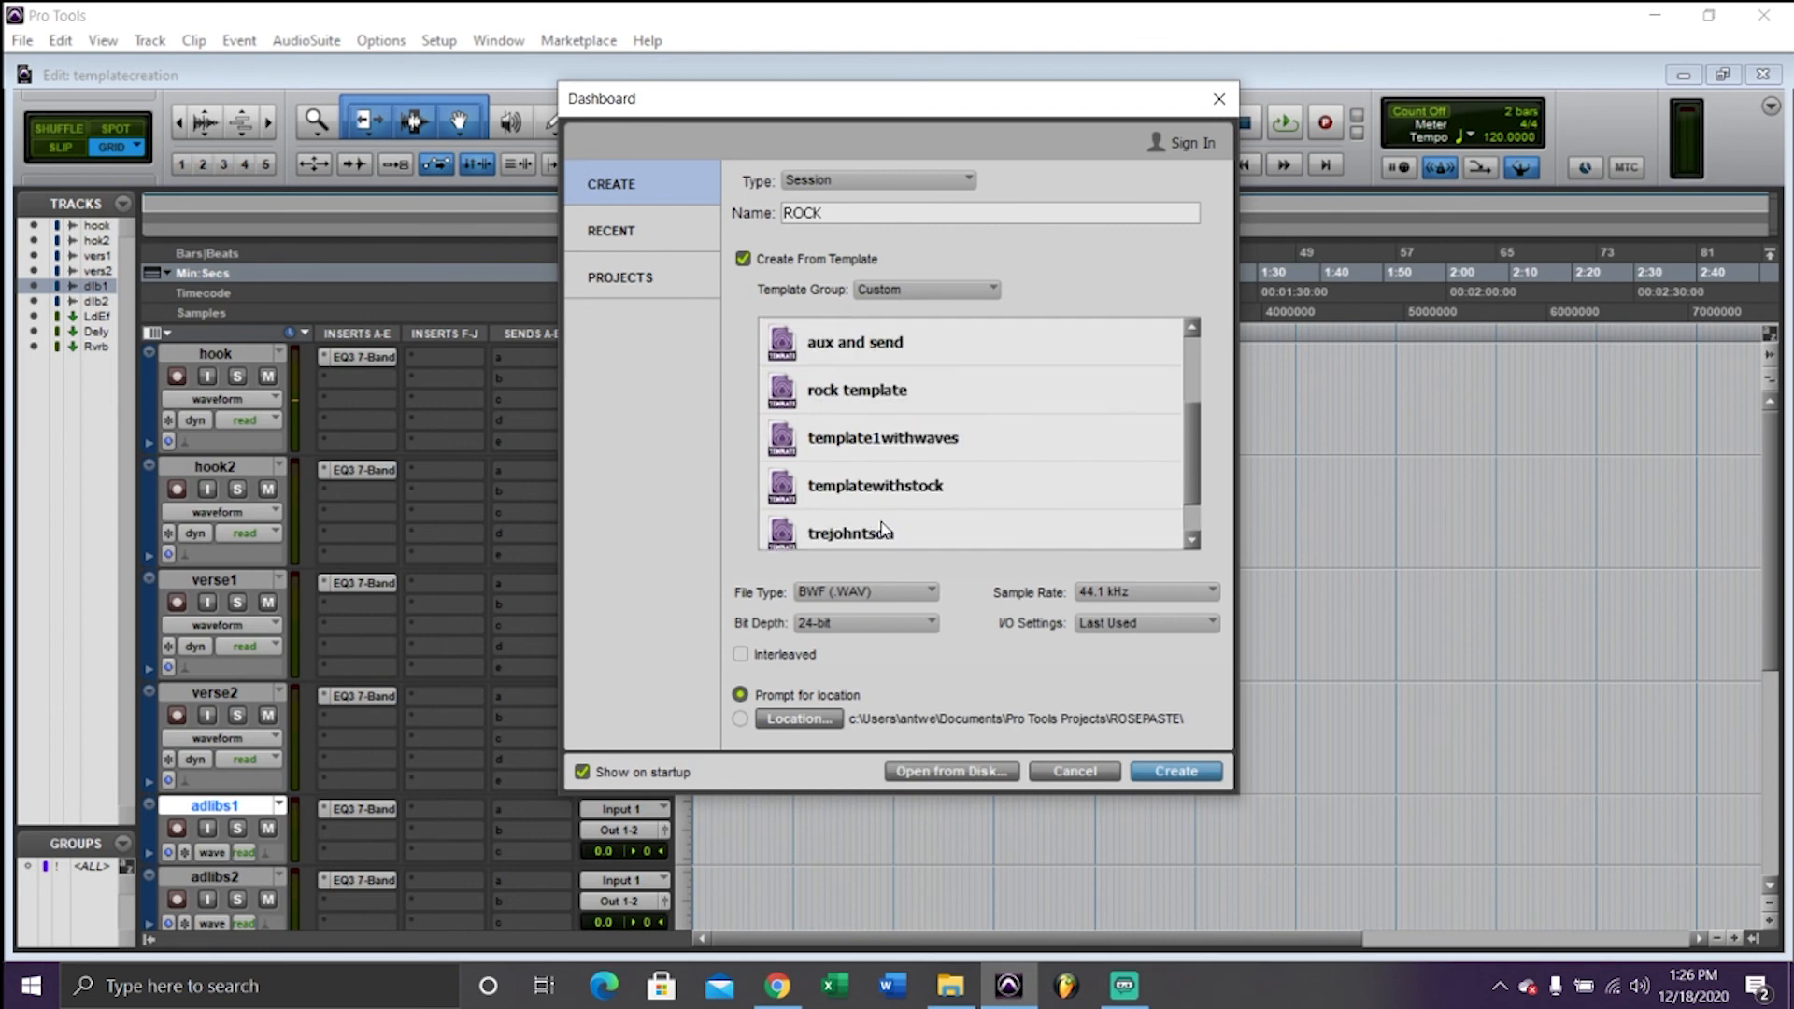
pyautogui.click(881, 438)
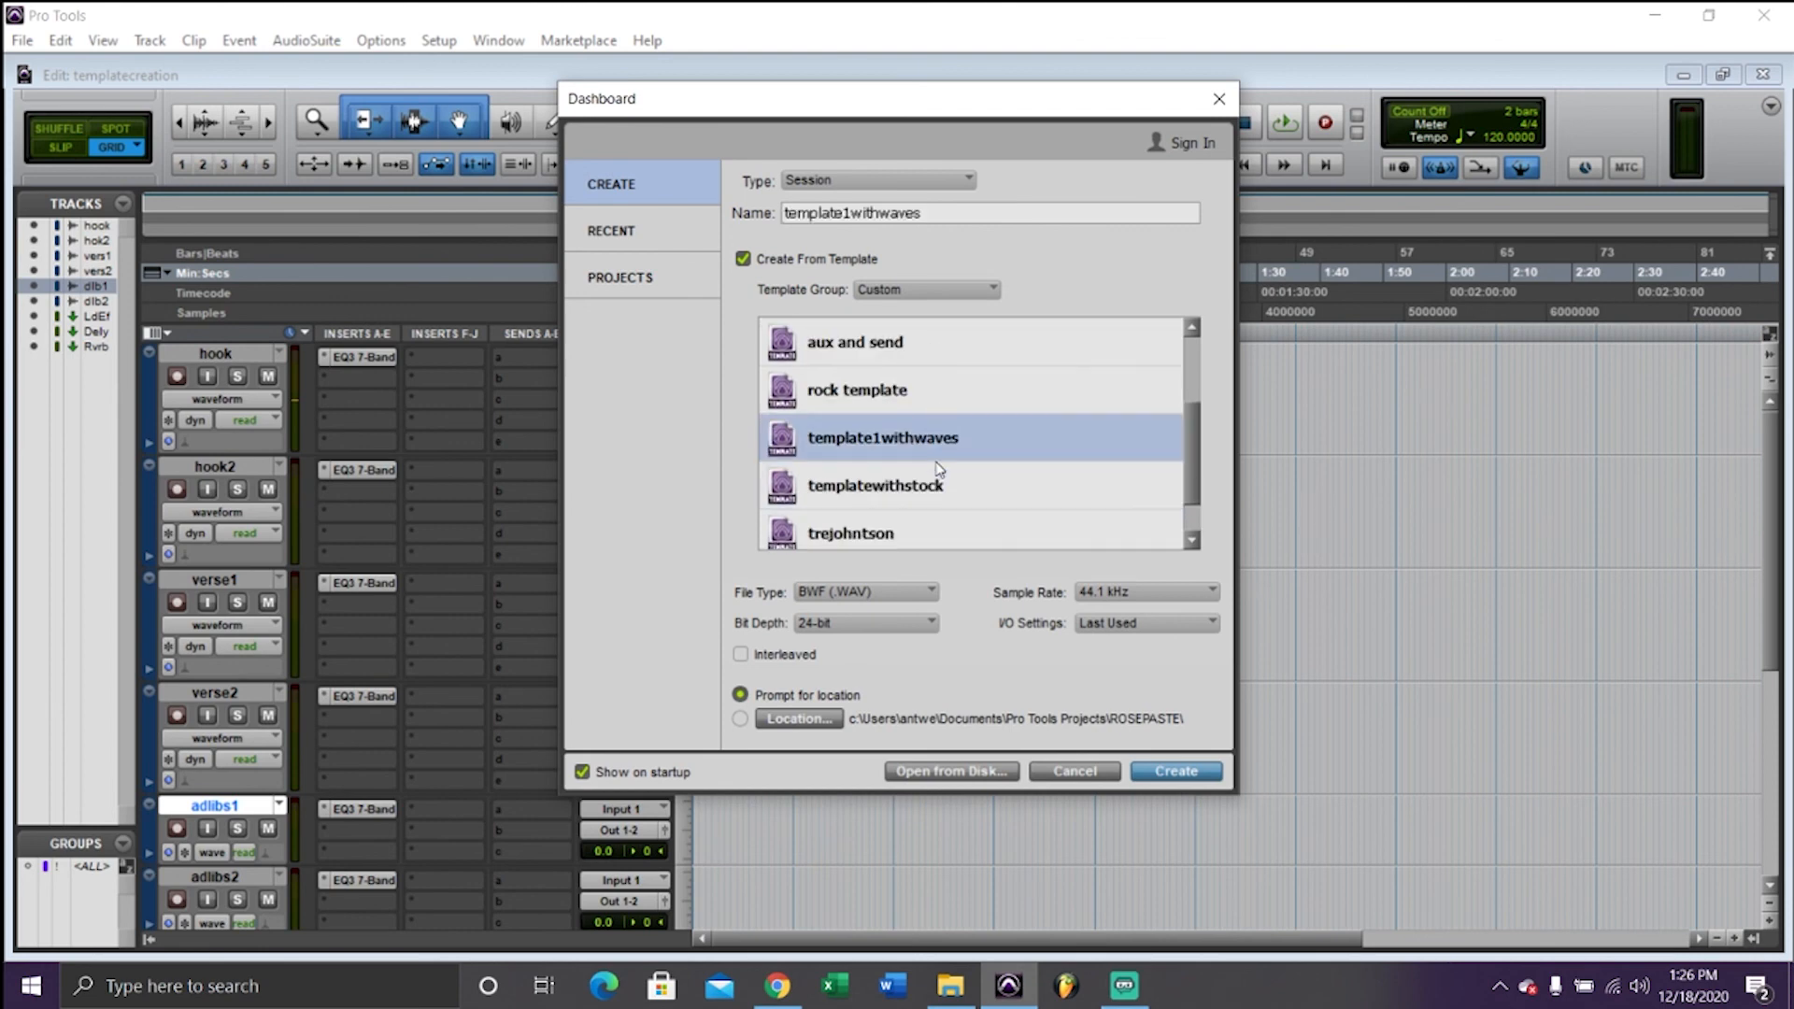
pyautogui.scroll(-3)
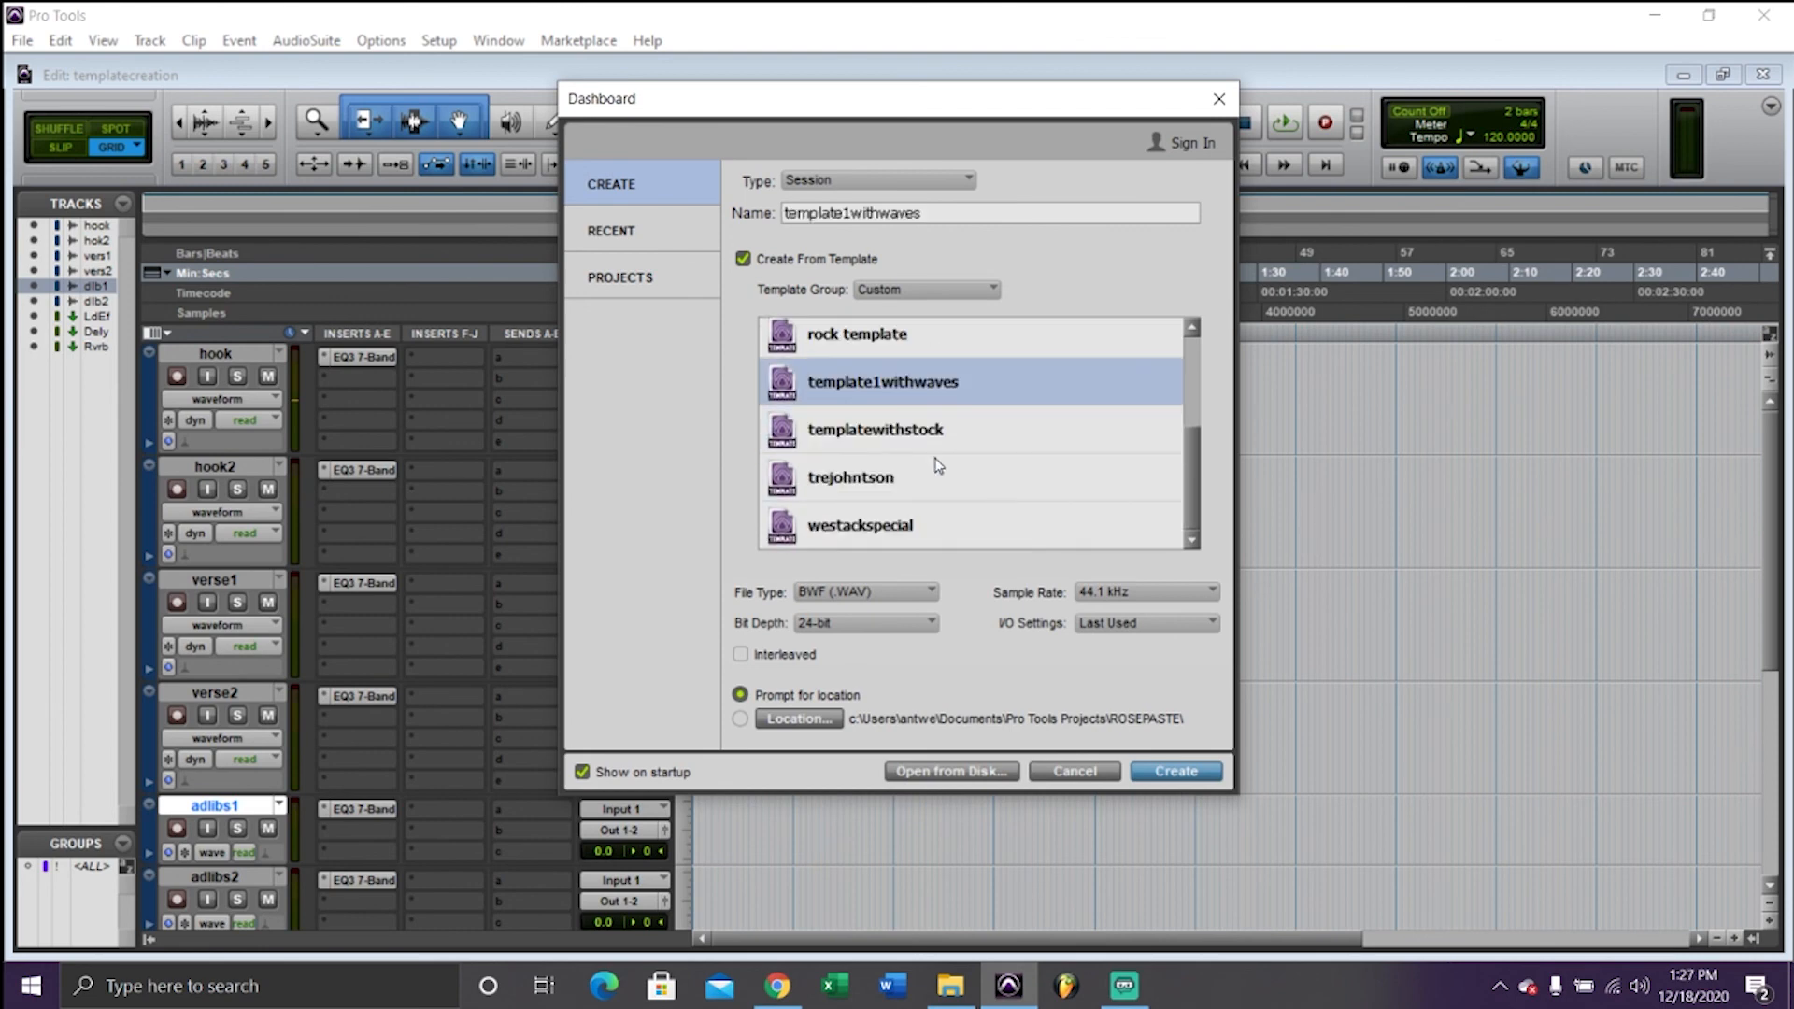
pyautogui.moveTo(932, 469)
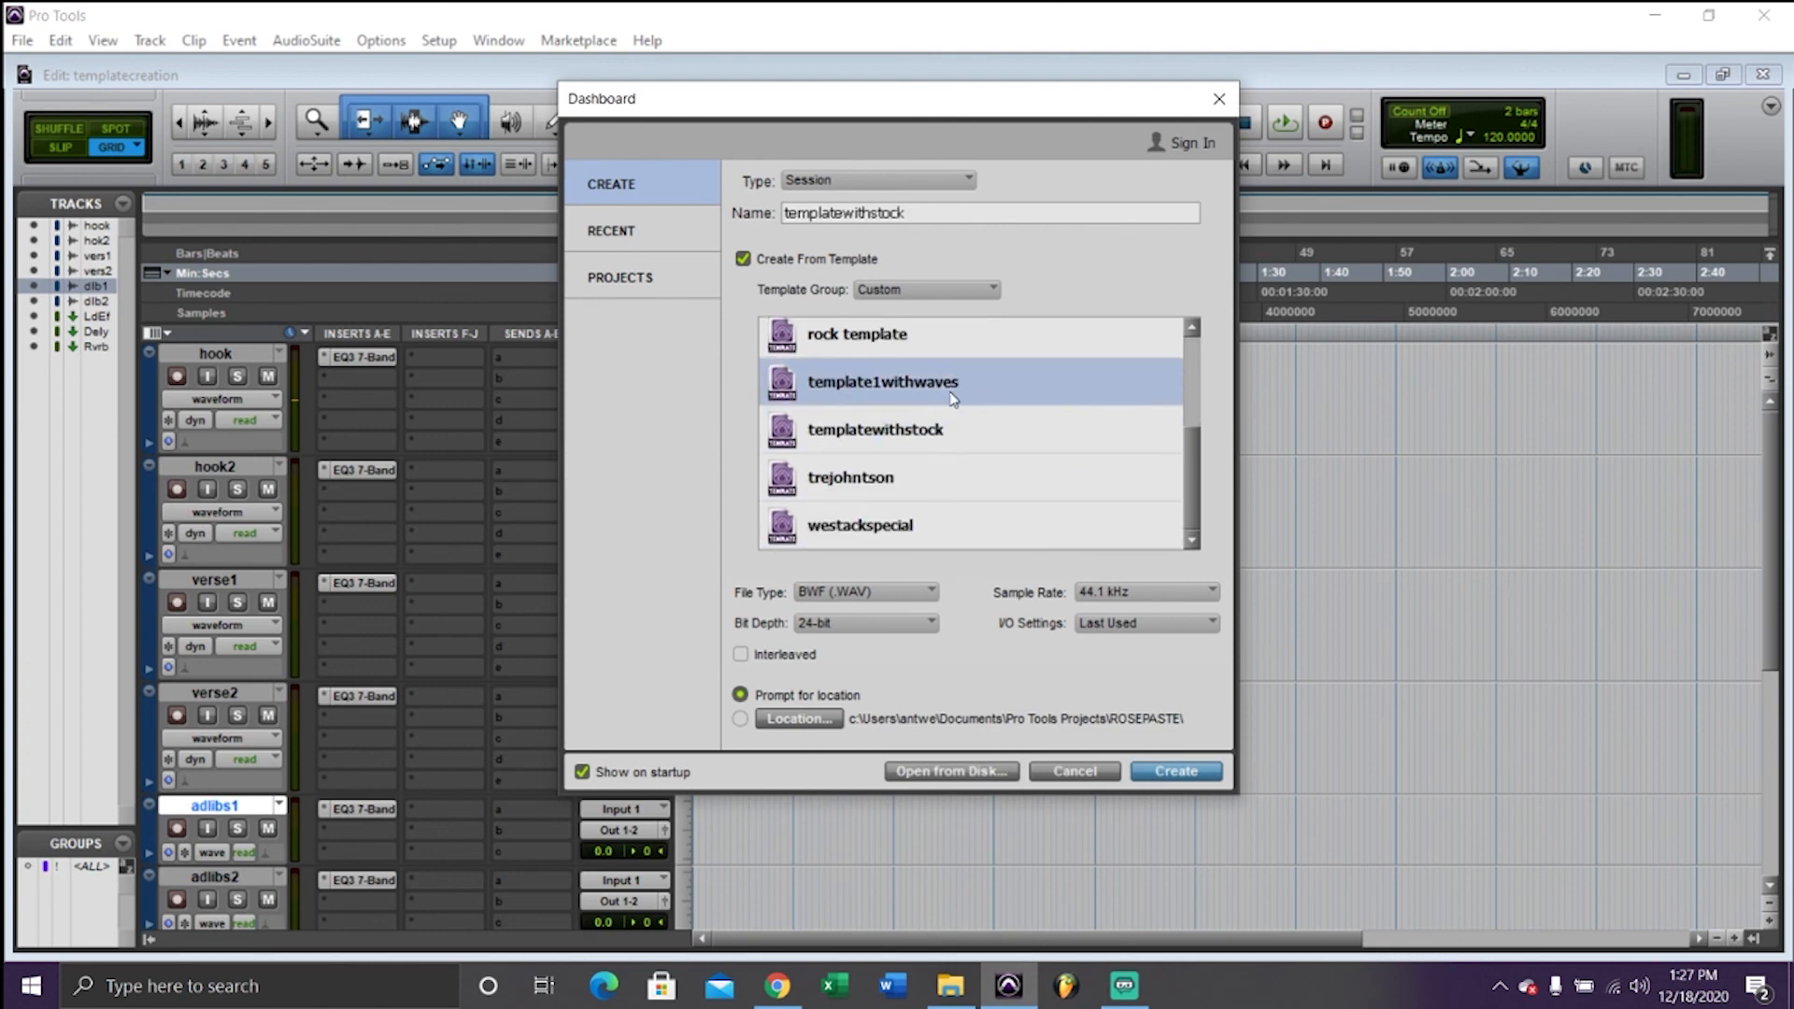
pyautogui.click(875, 429)
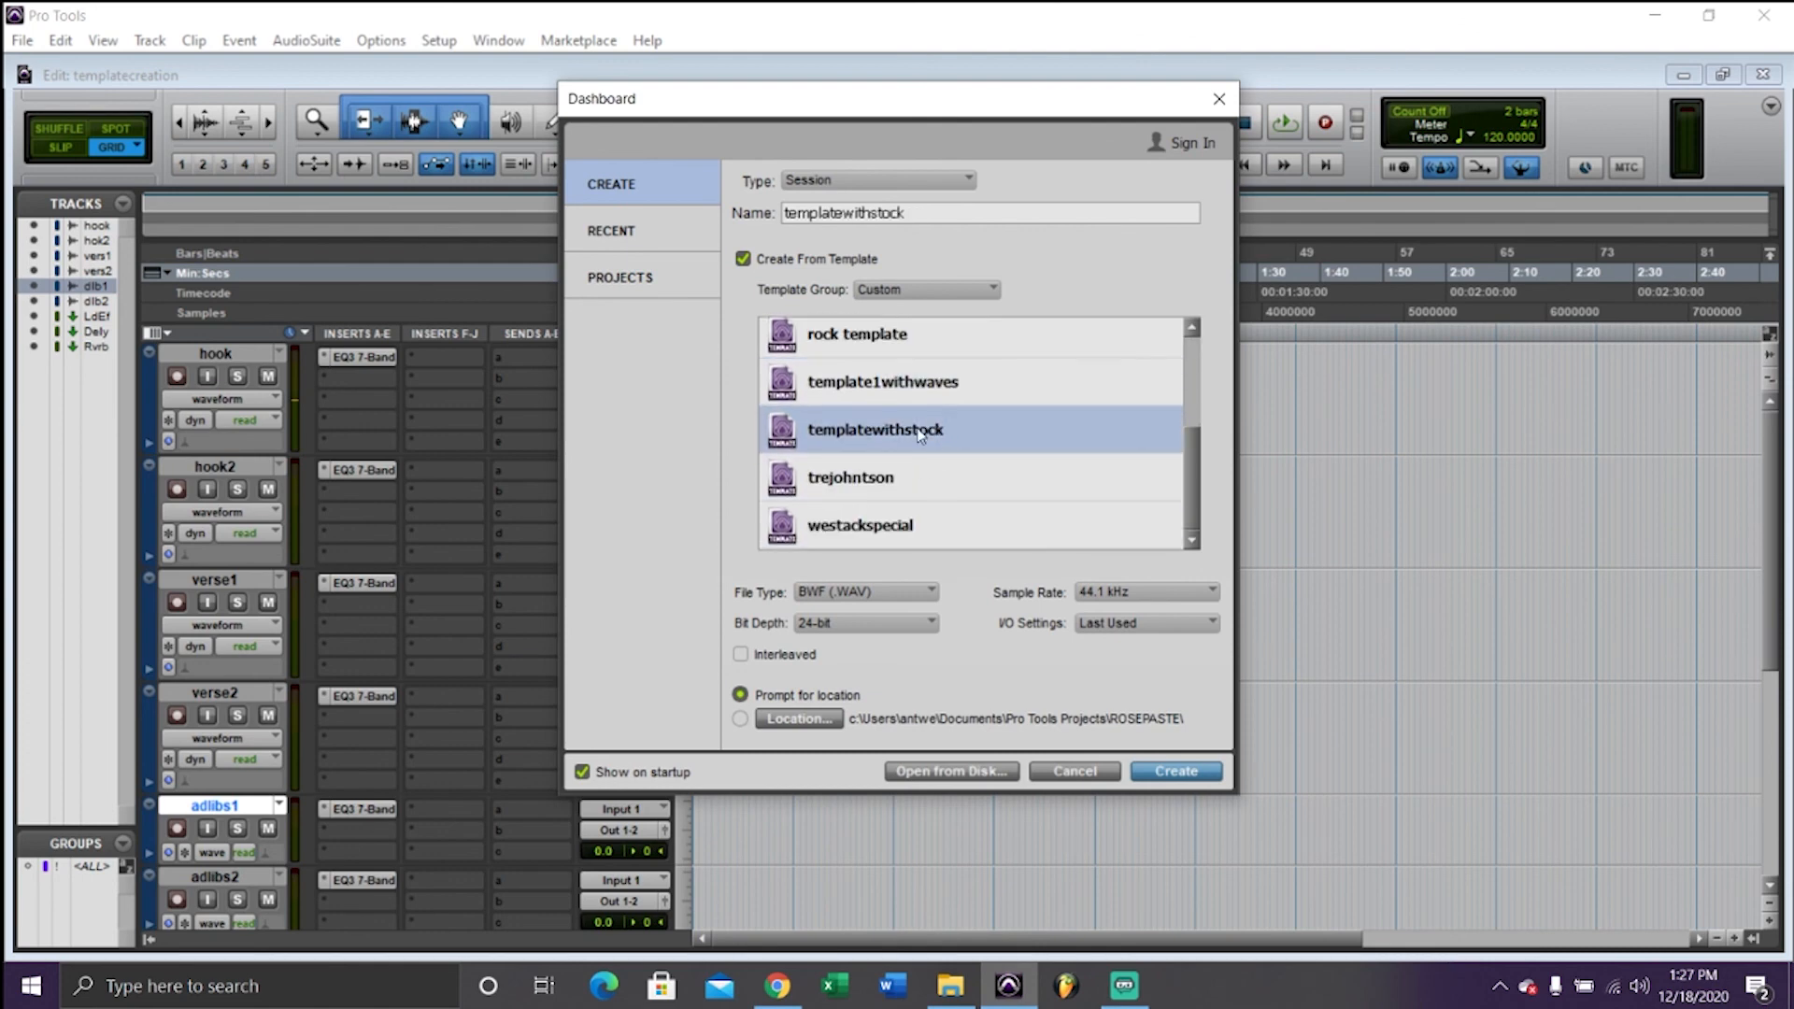
pyautogui.click(881, 382)
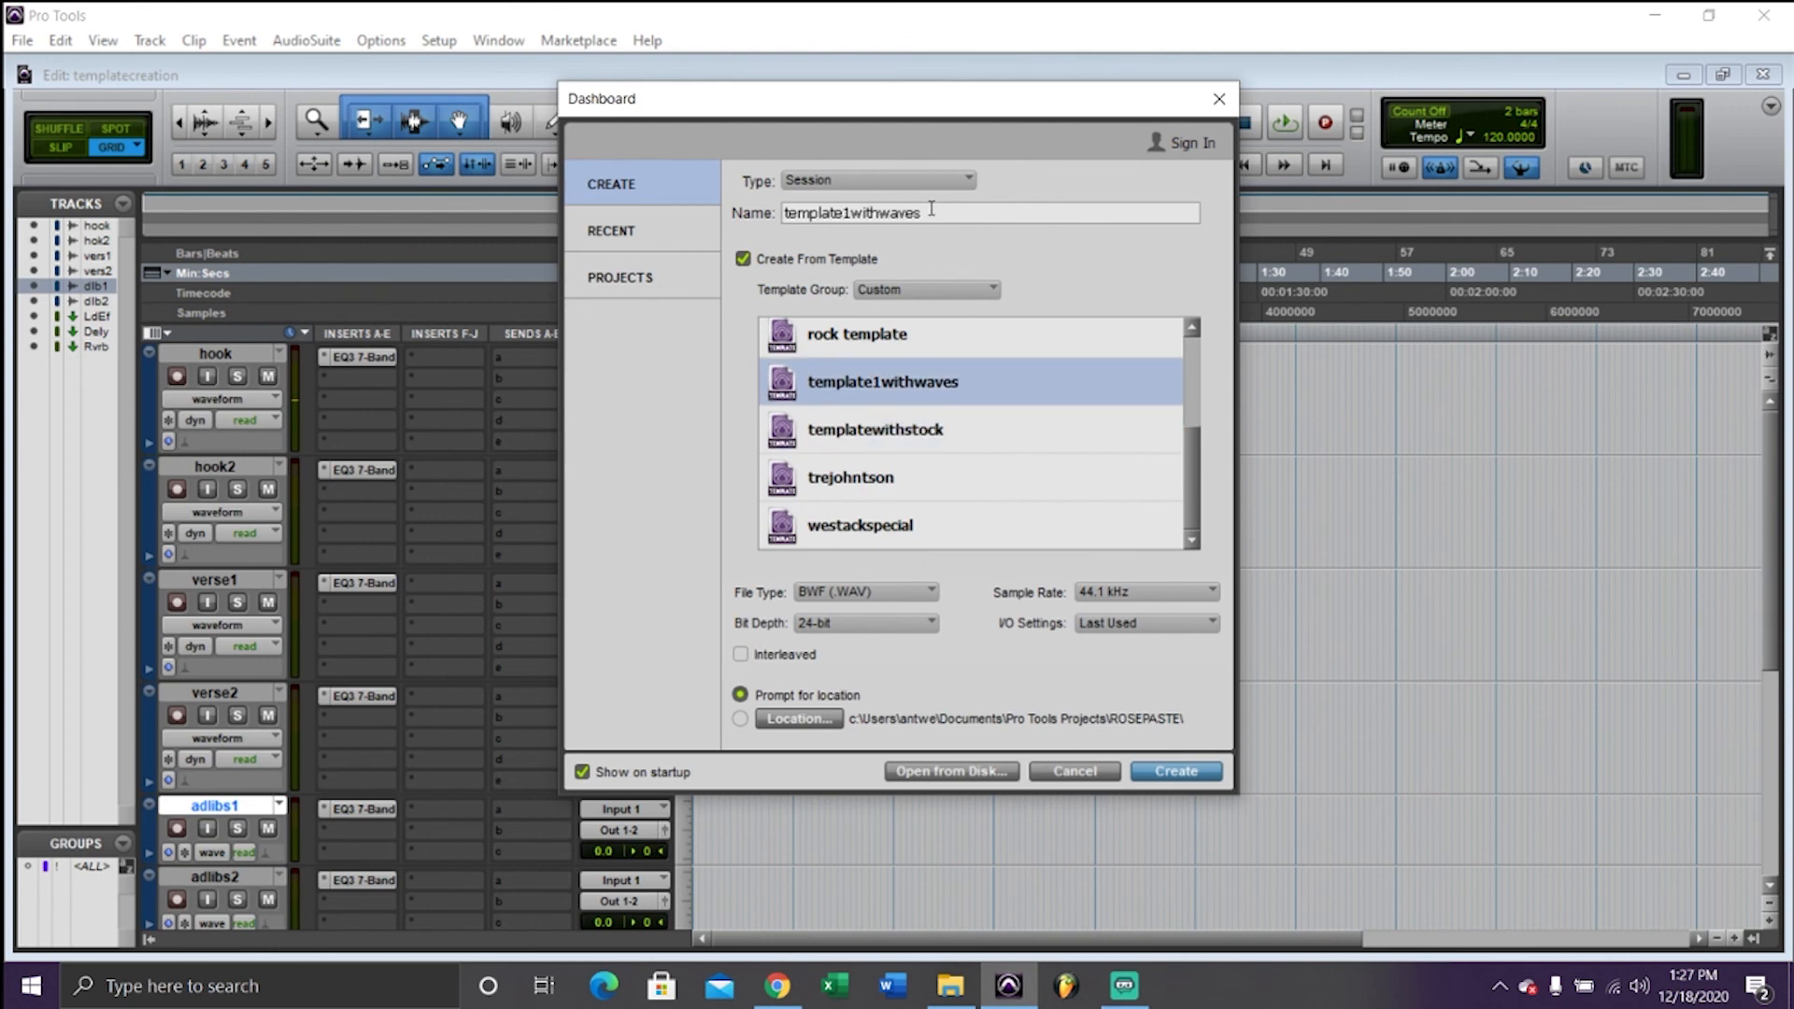
pyautogui.write('s')
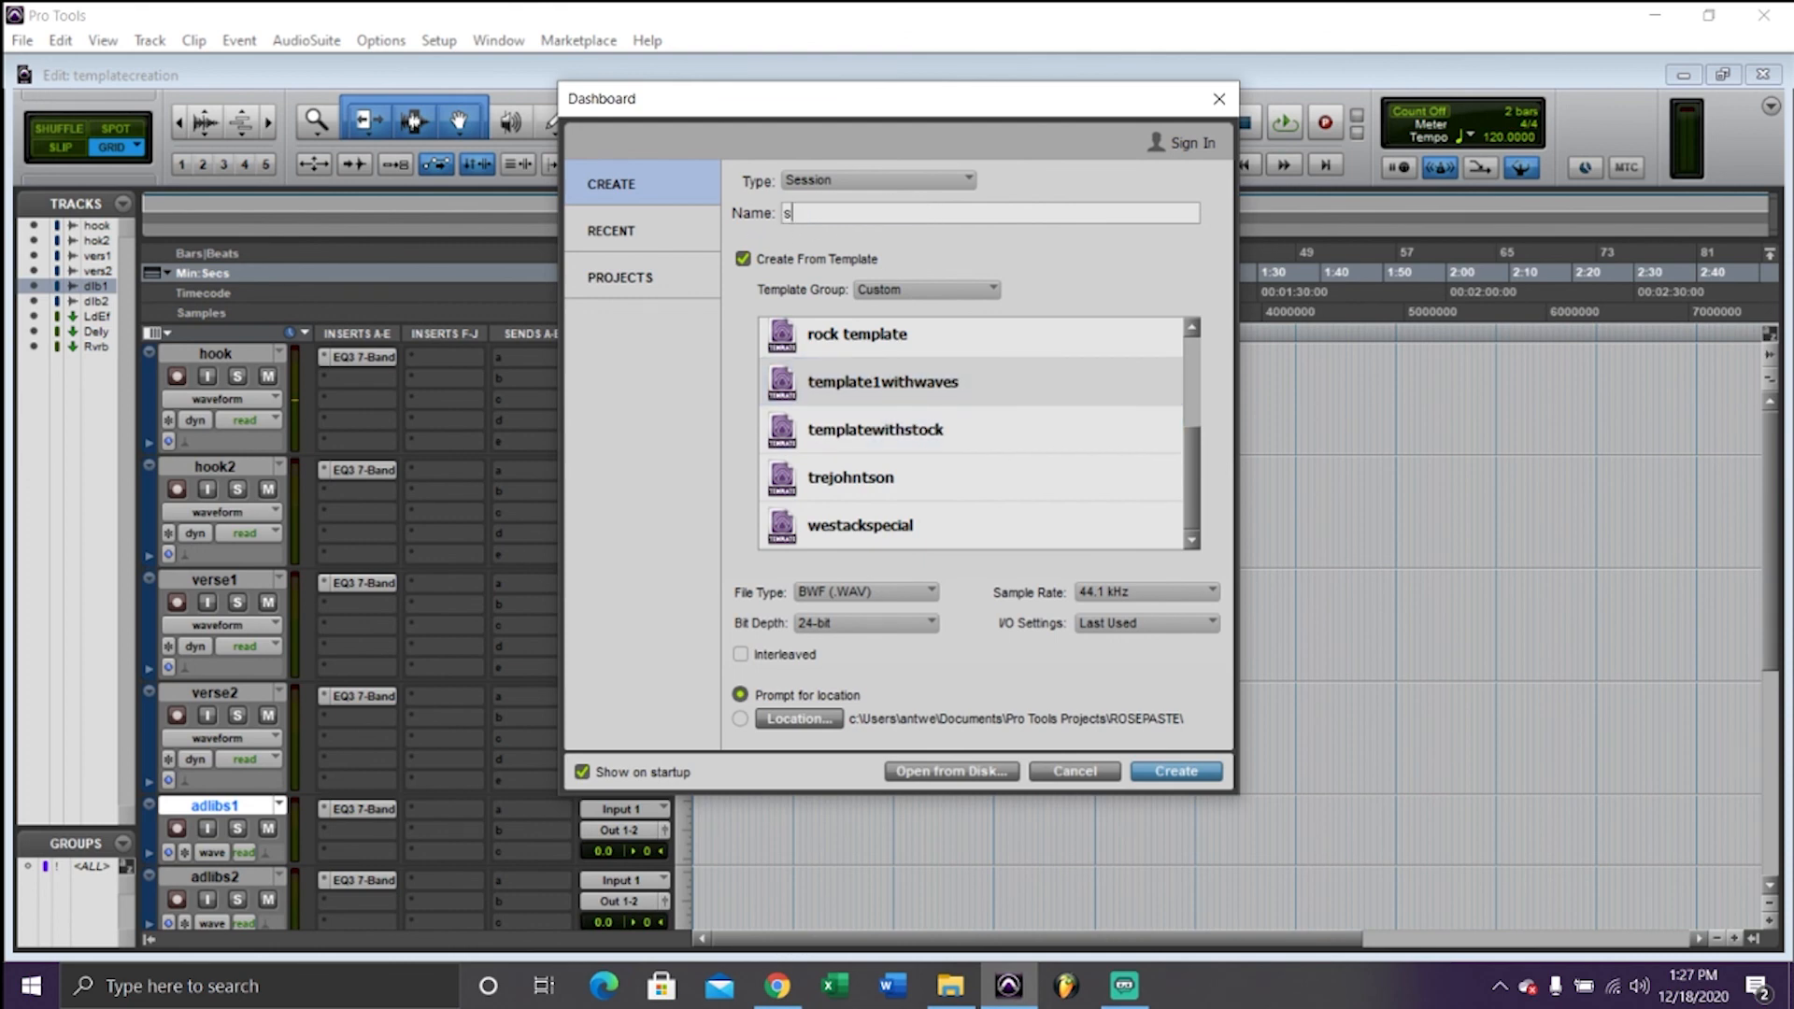
pyautogui.write('og1')
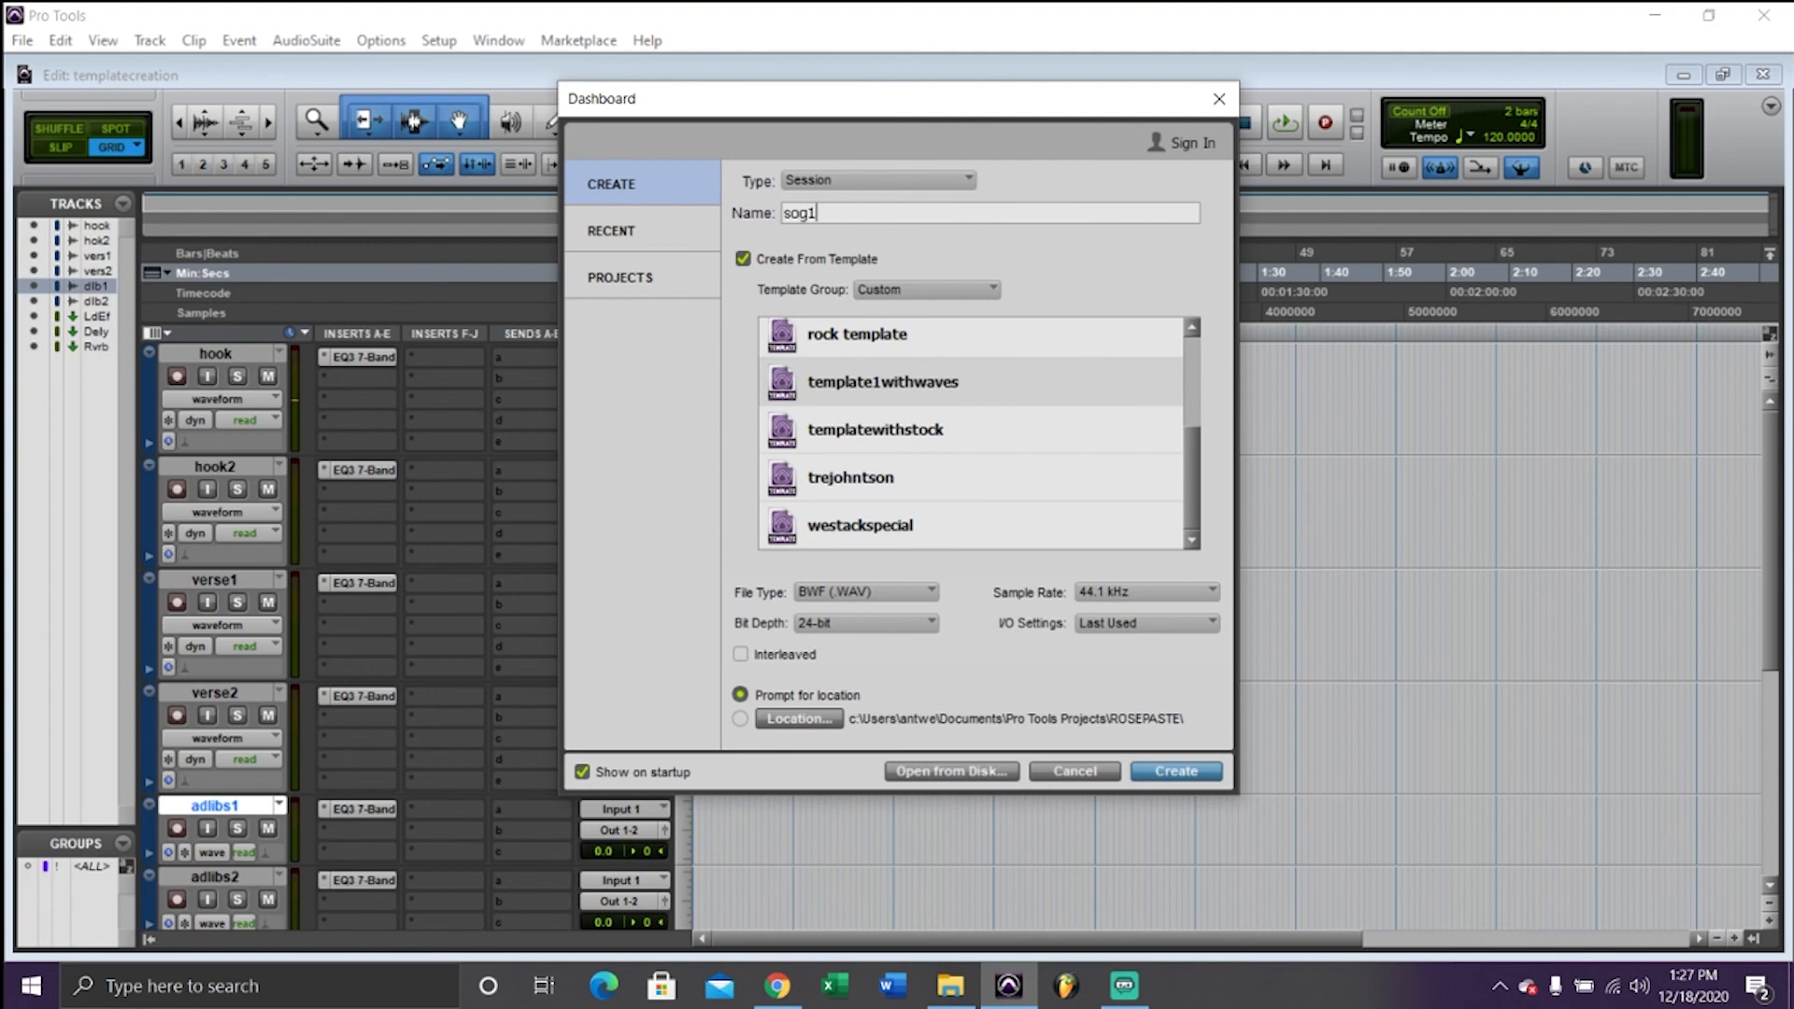
pyautogui.write('song2')
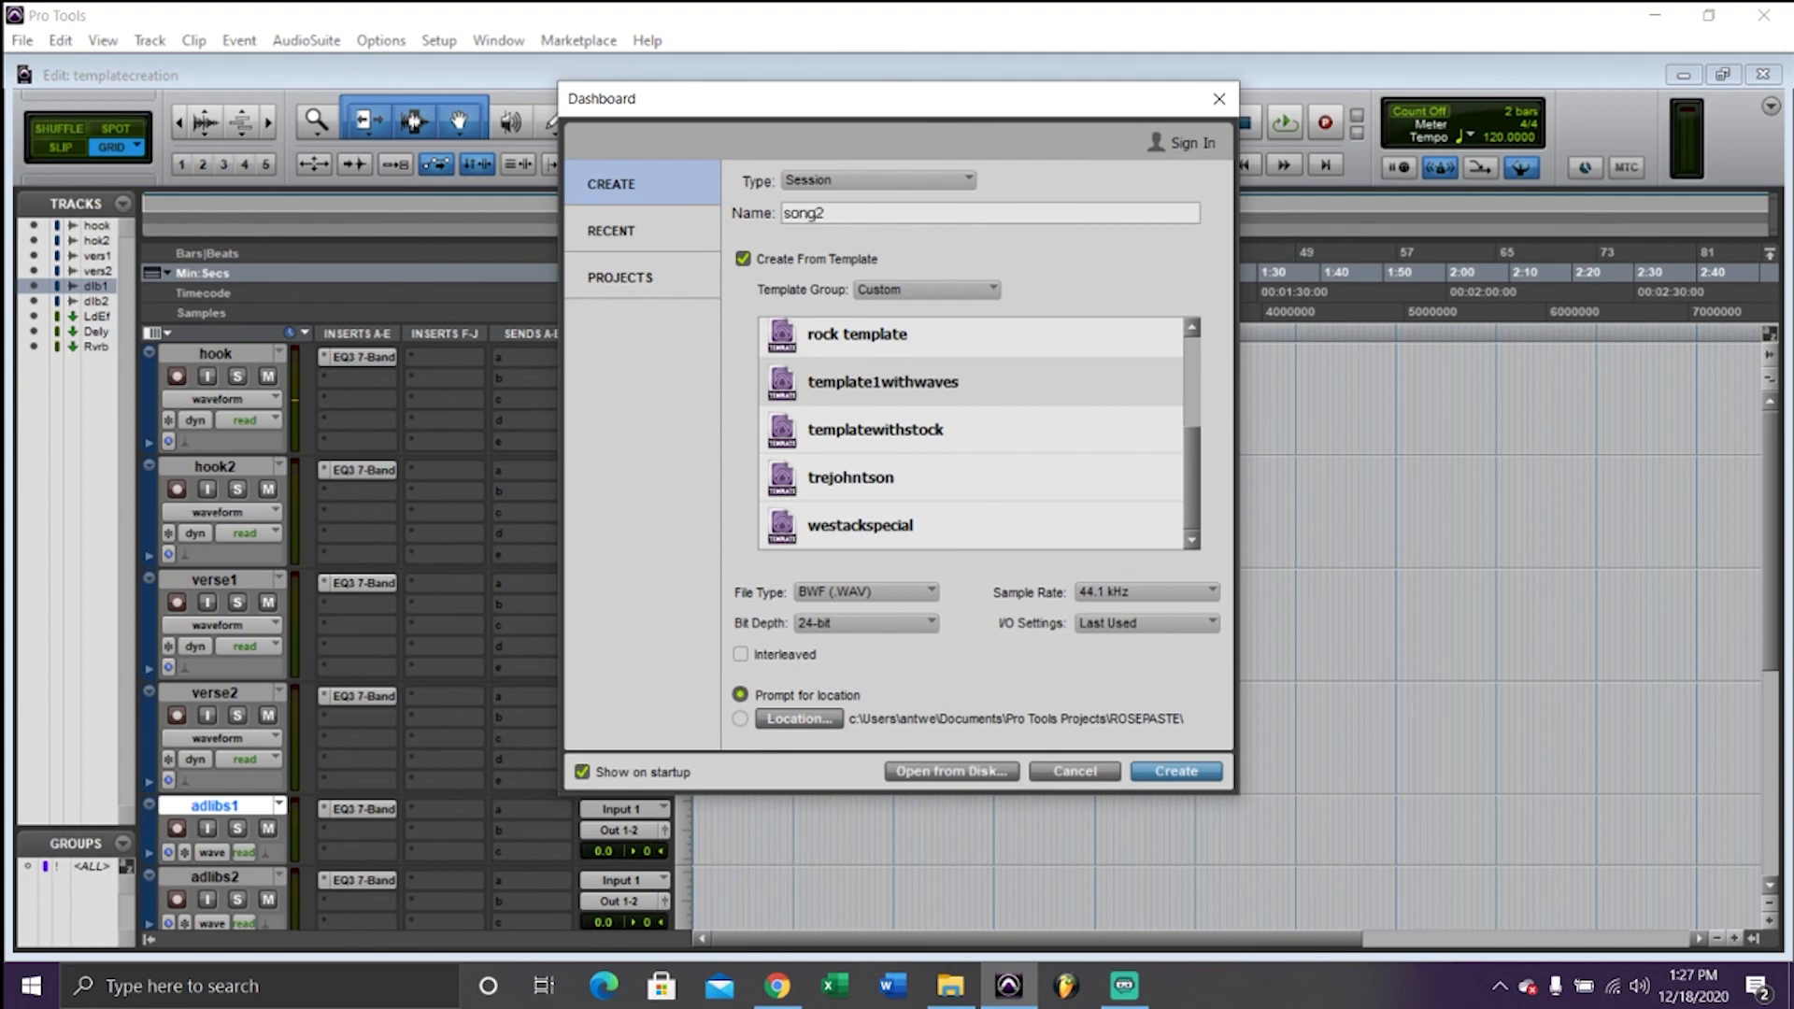
pyautogui.click(1174, 769)
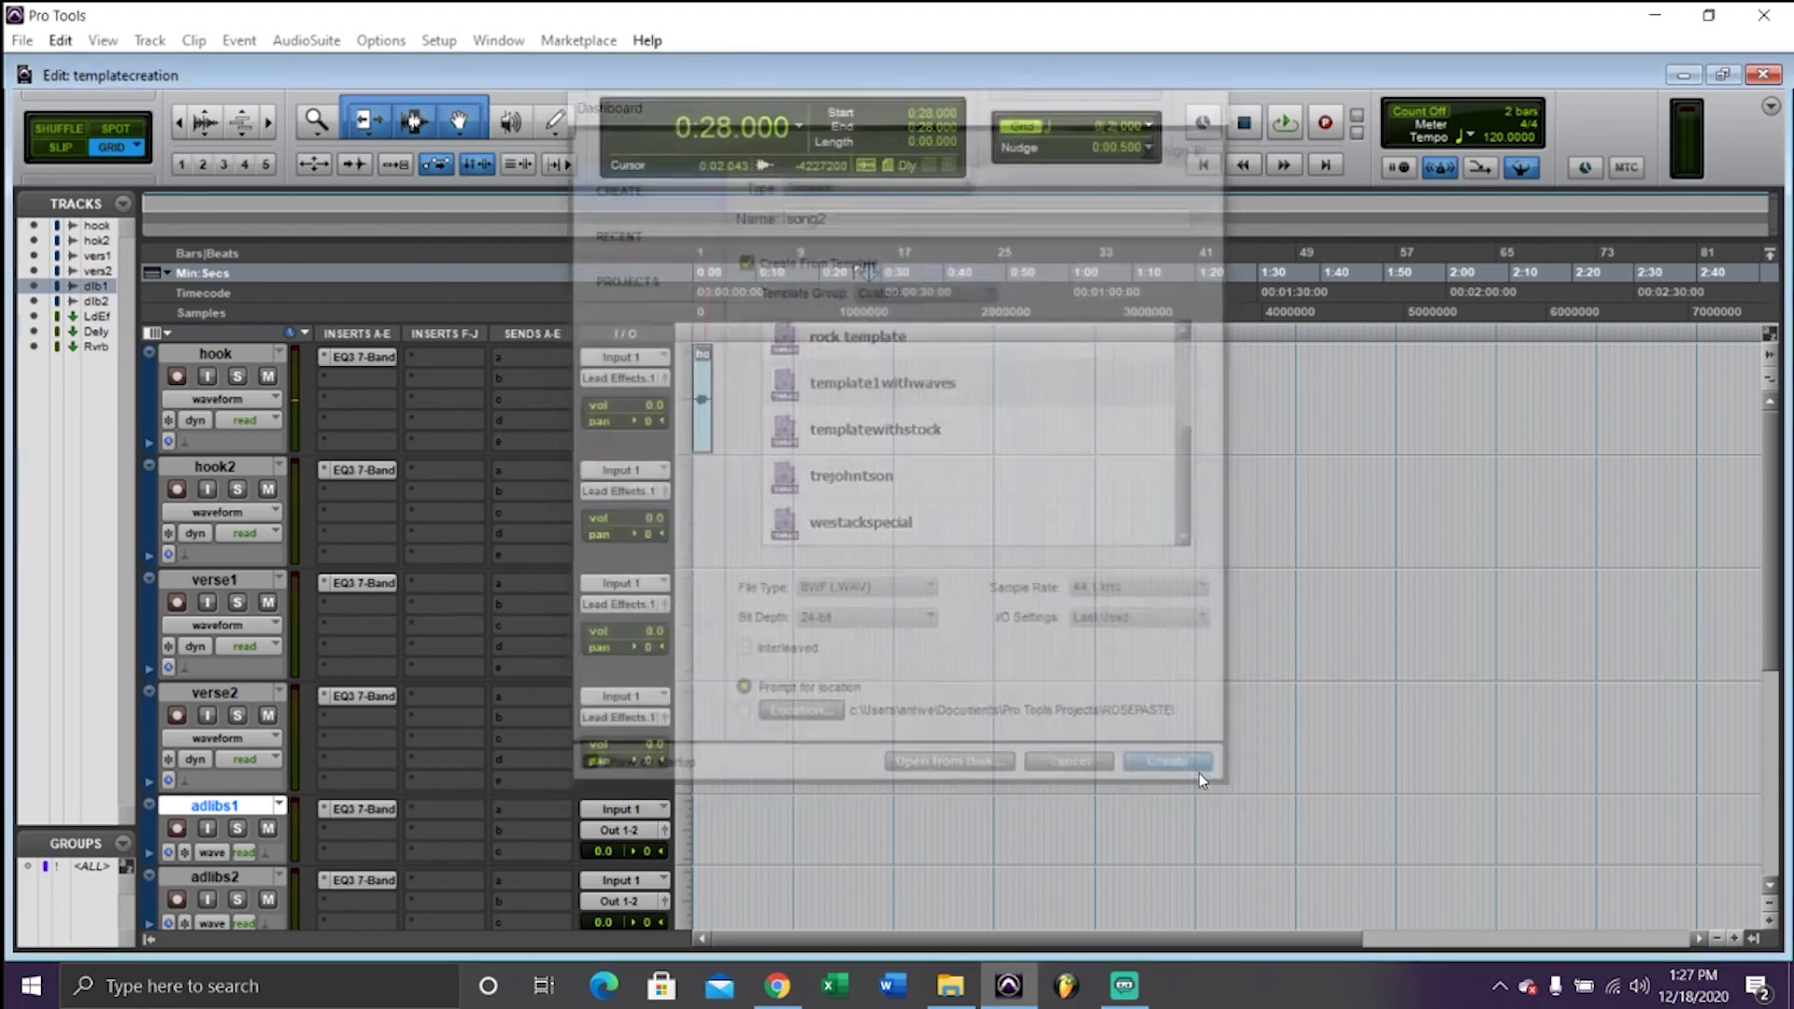
# Confirm the save location so song2 opens with the template's vocal tracks
pyautogui.click(1165, 761)
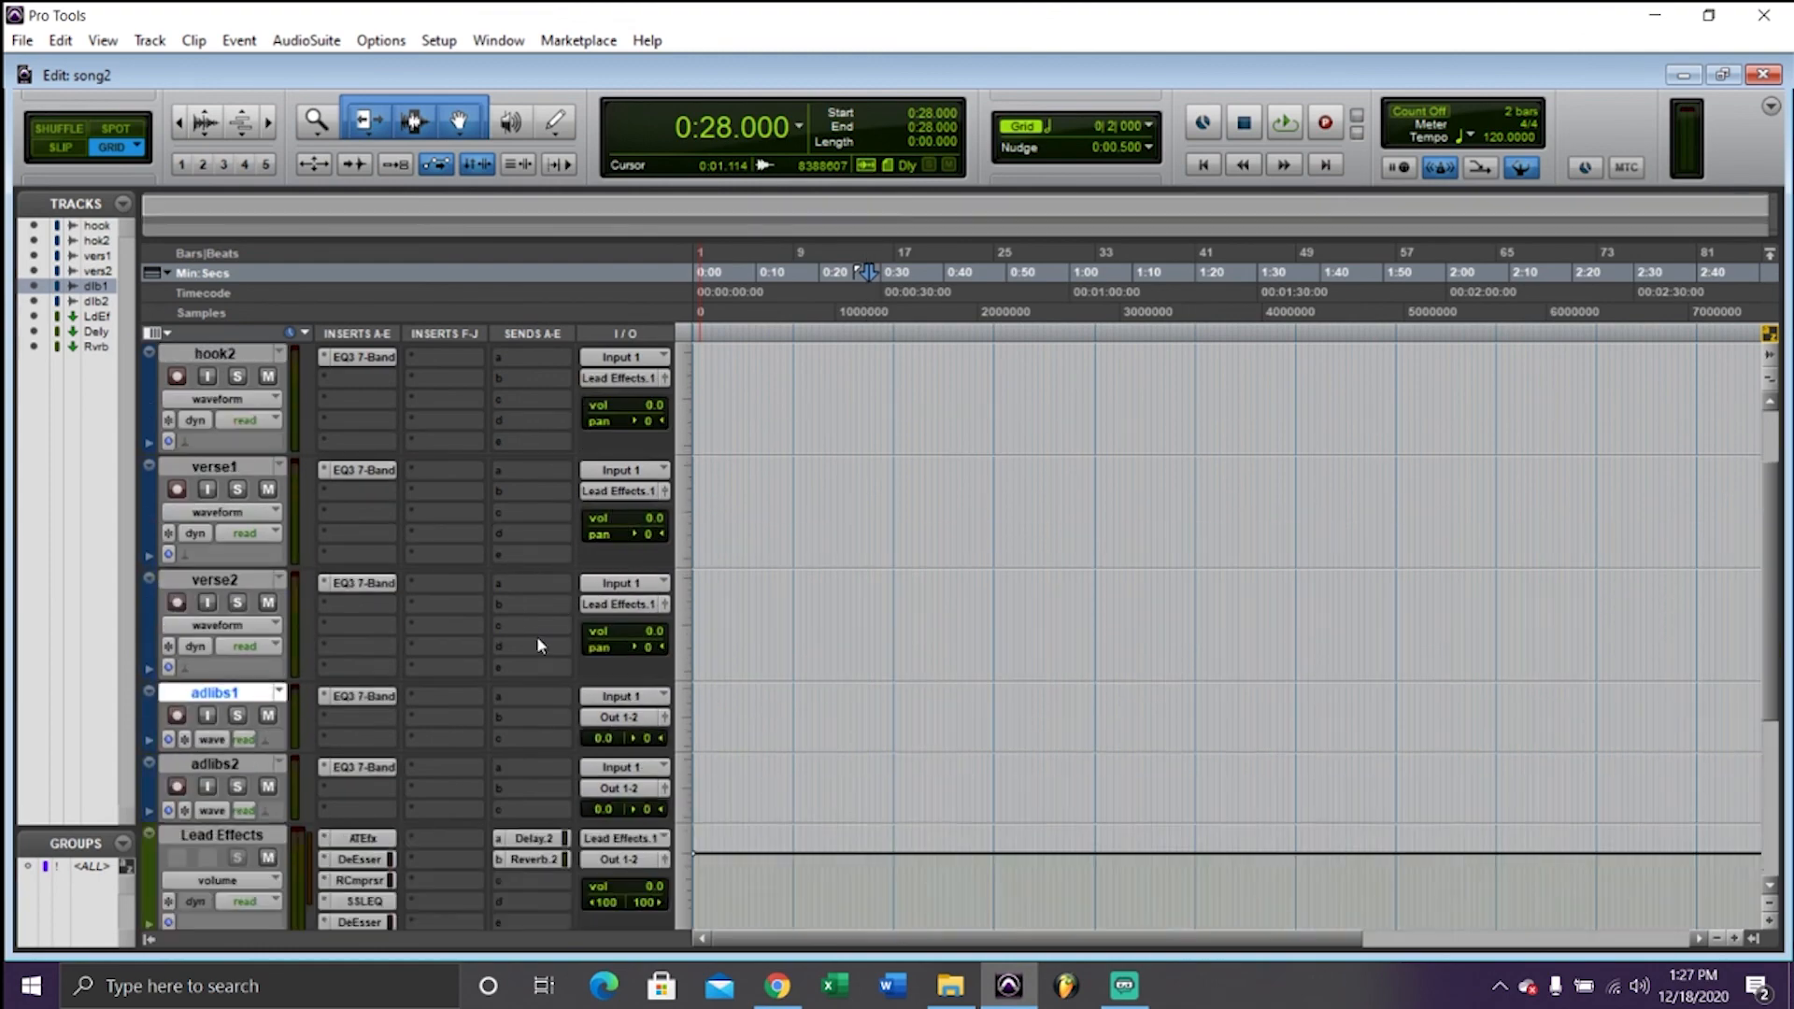
pyautogui.scroll(-3)
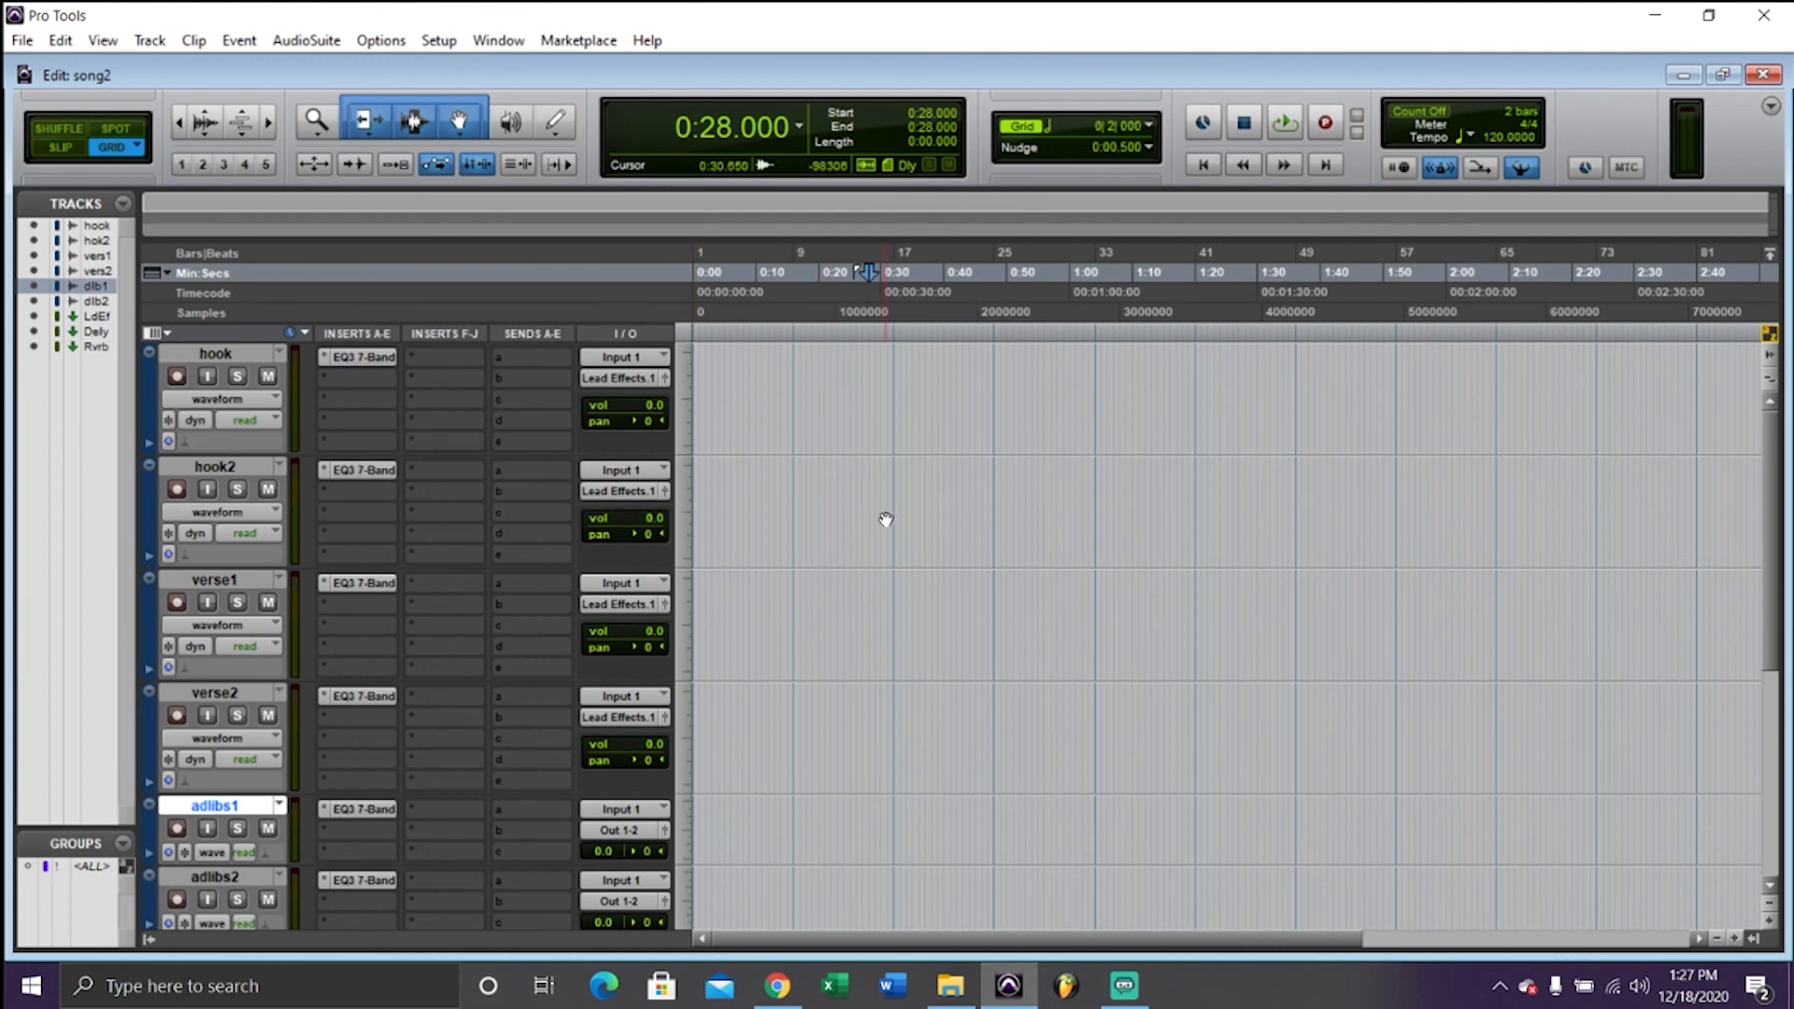
pyautogui.moveTo(860, 555)
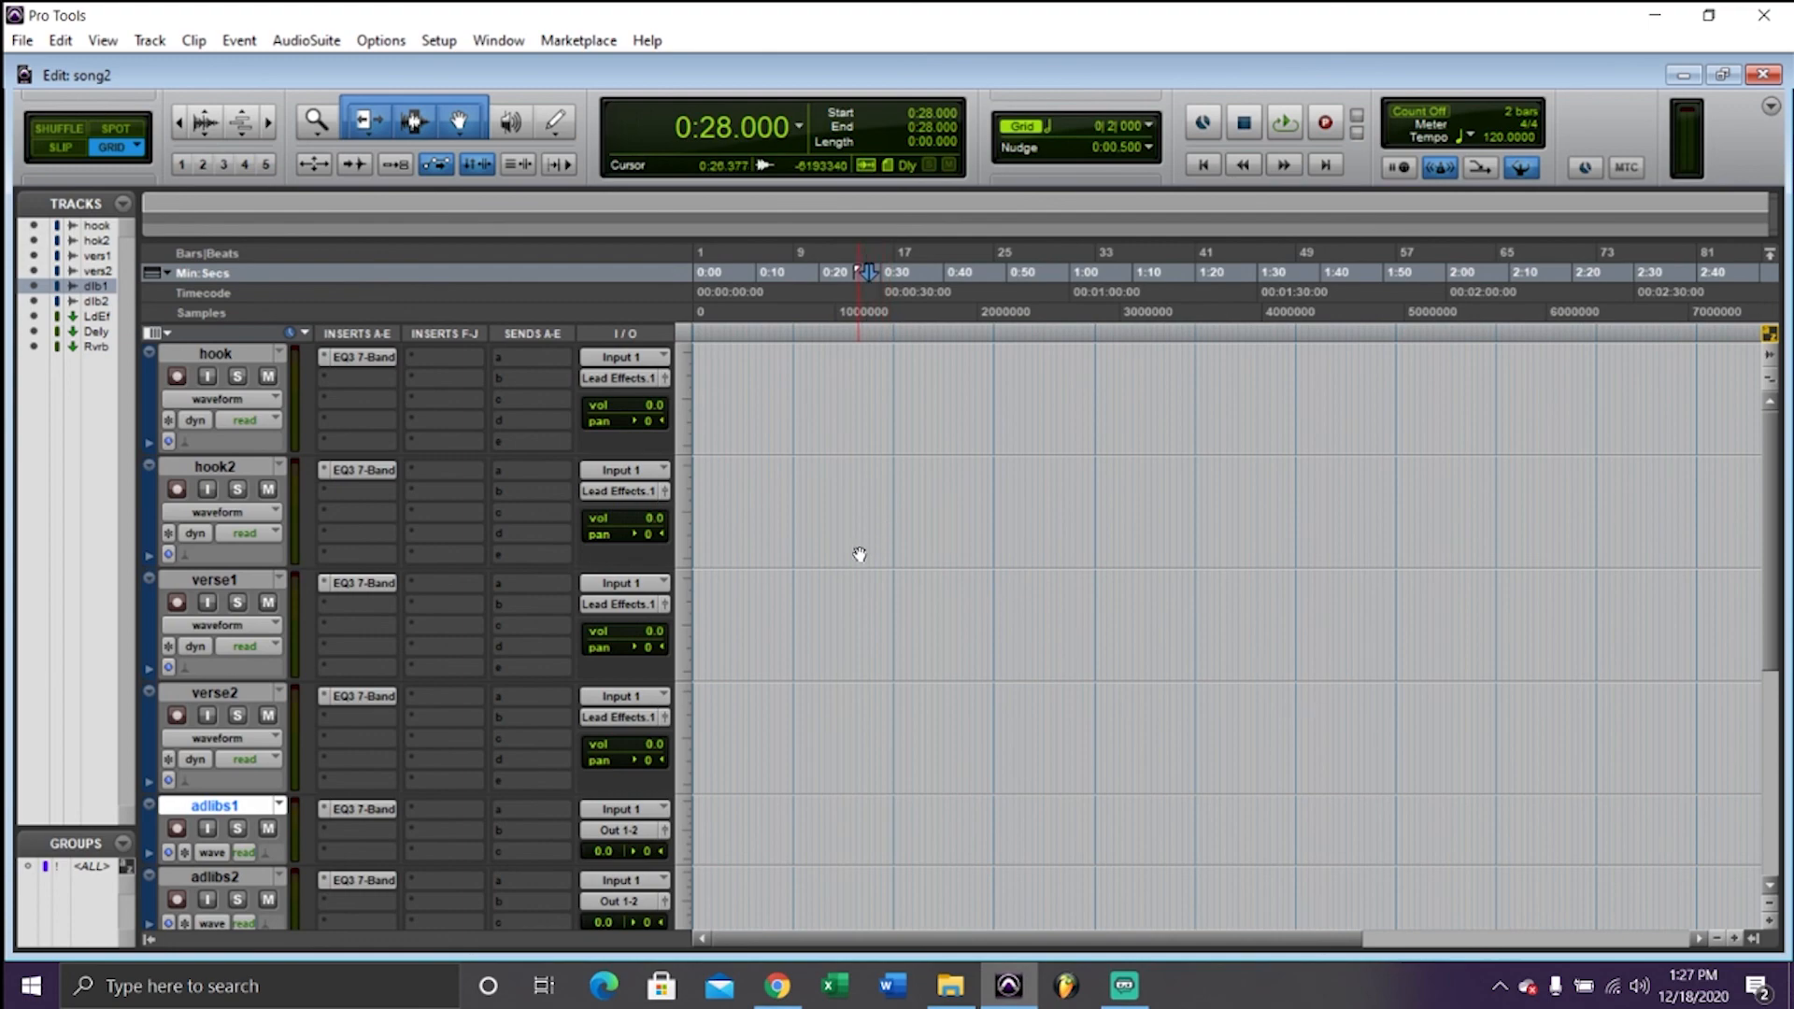